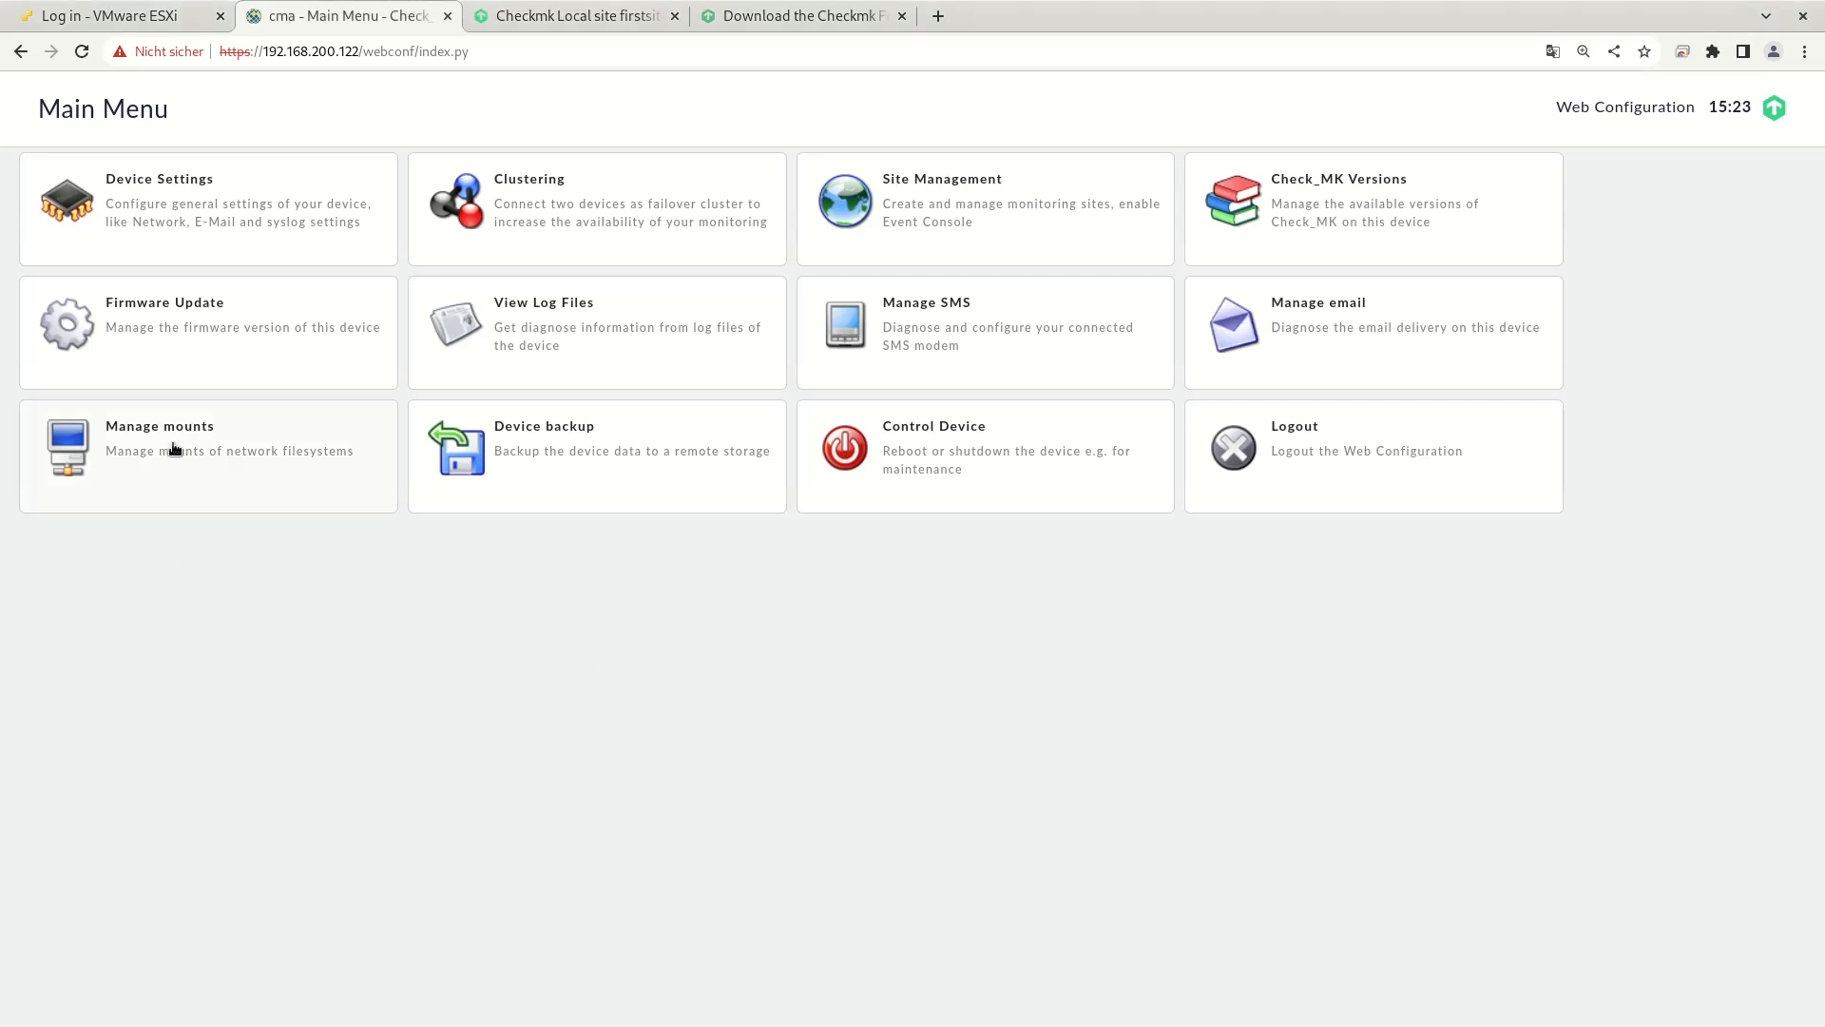
mouse_move(209, 470)
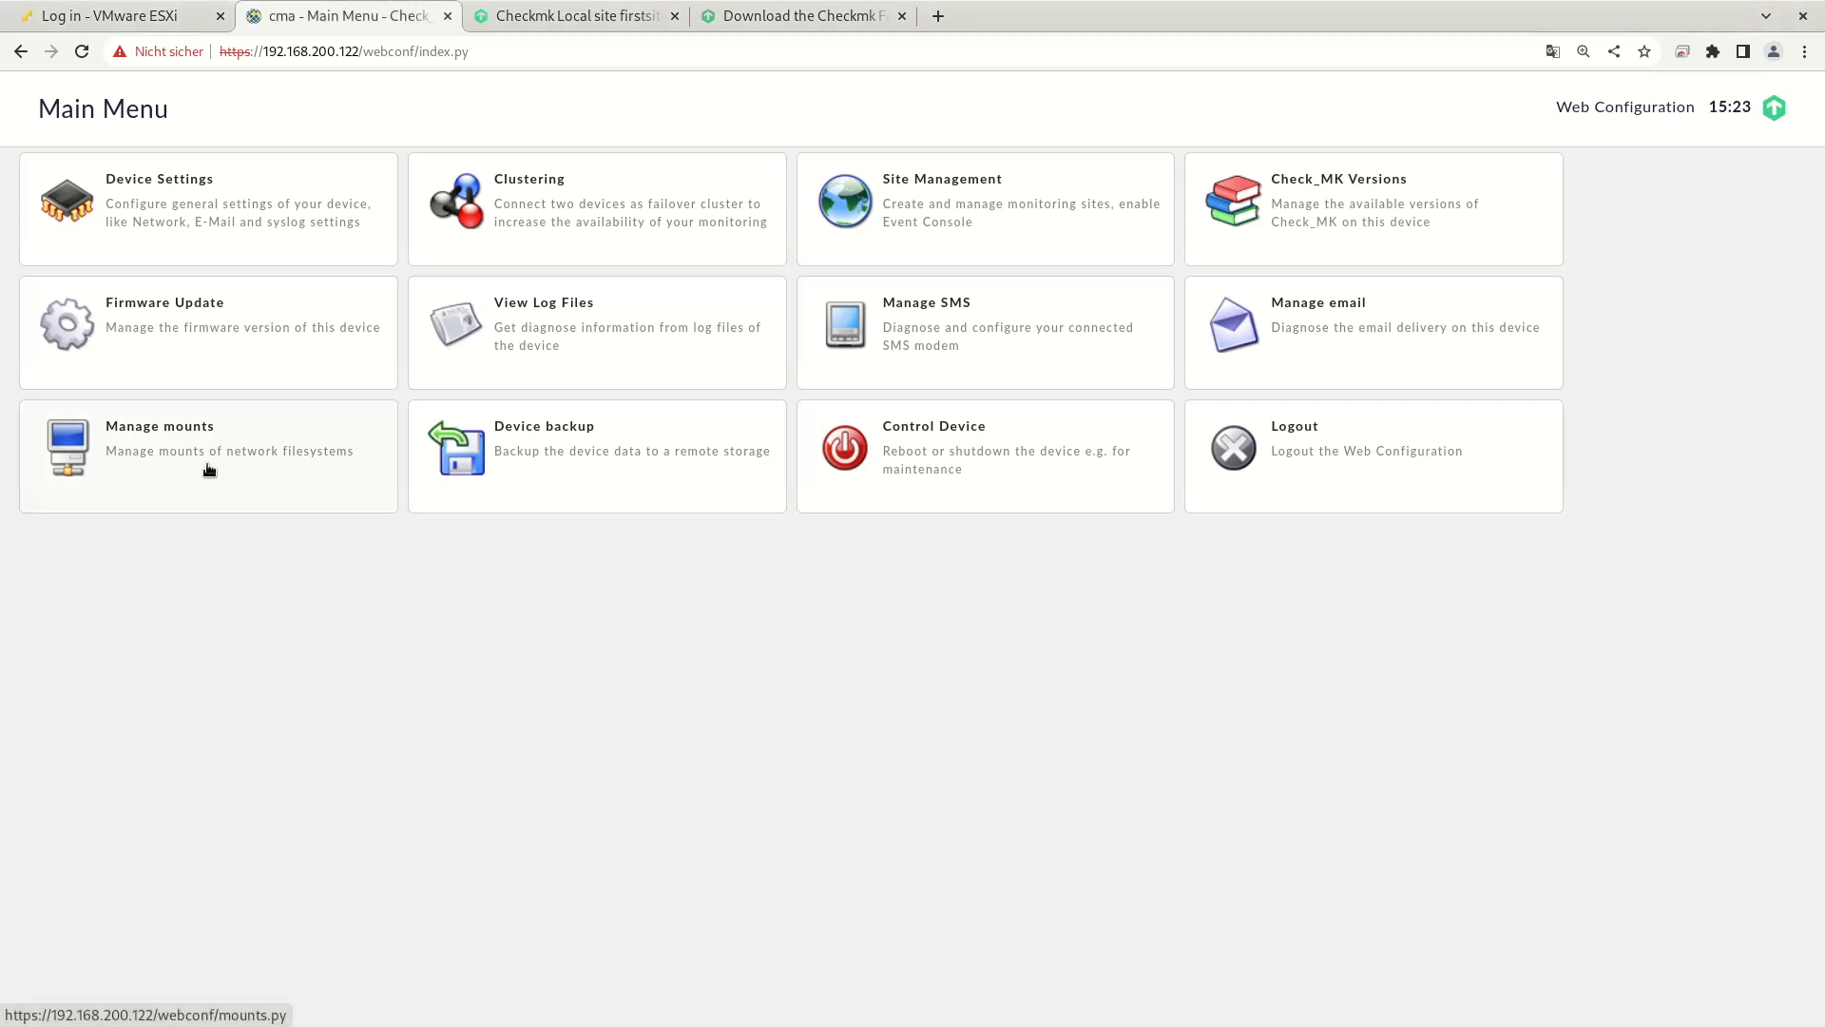
mouse_move(163, 454)
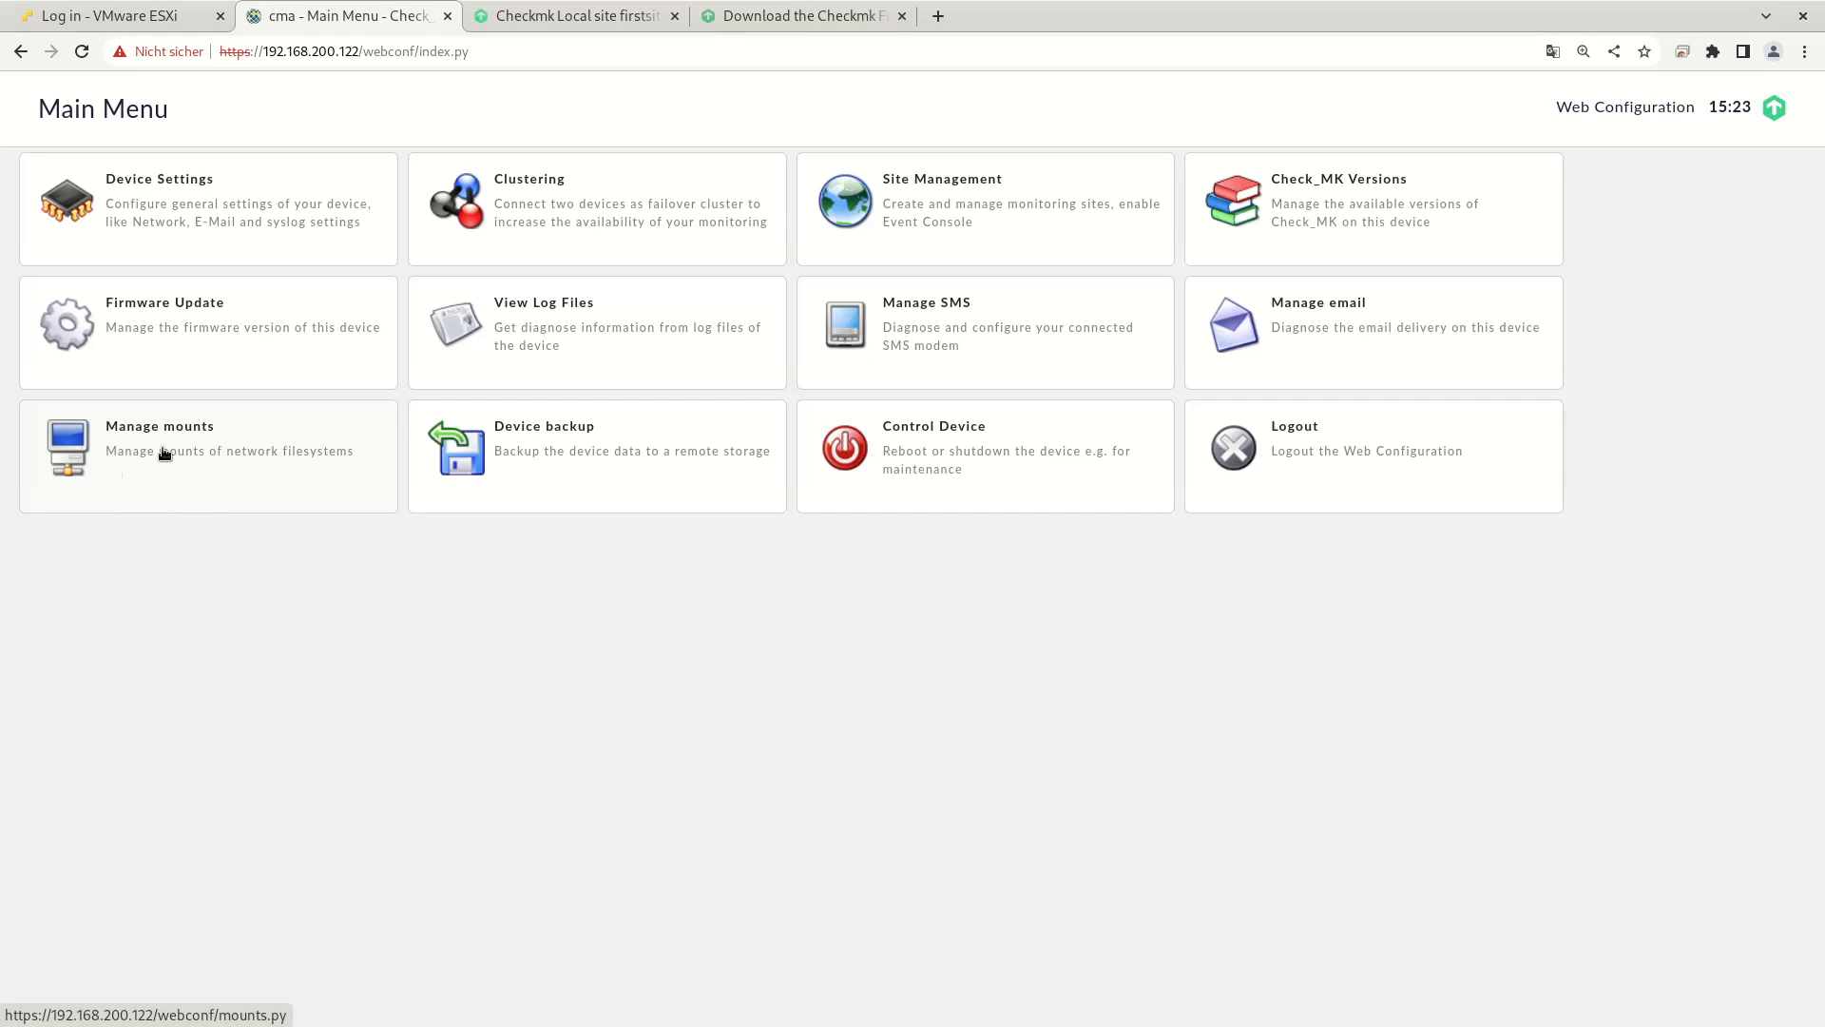
Step: Open the Manage mounts page from the Main Menu, which shows no mounts yet
left_click(159, 451)
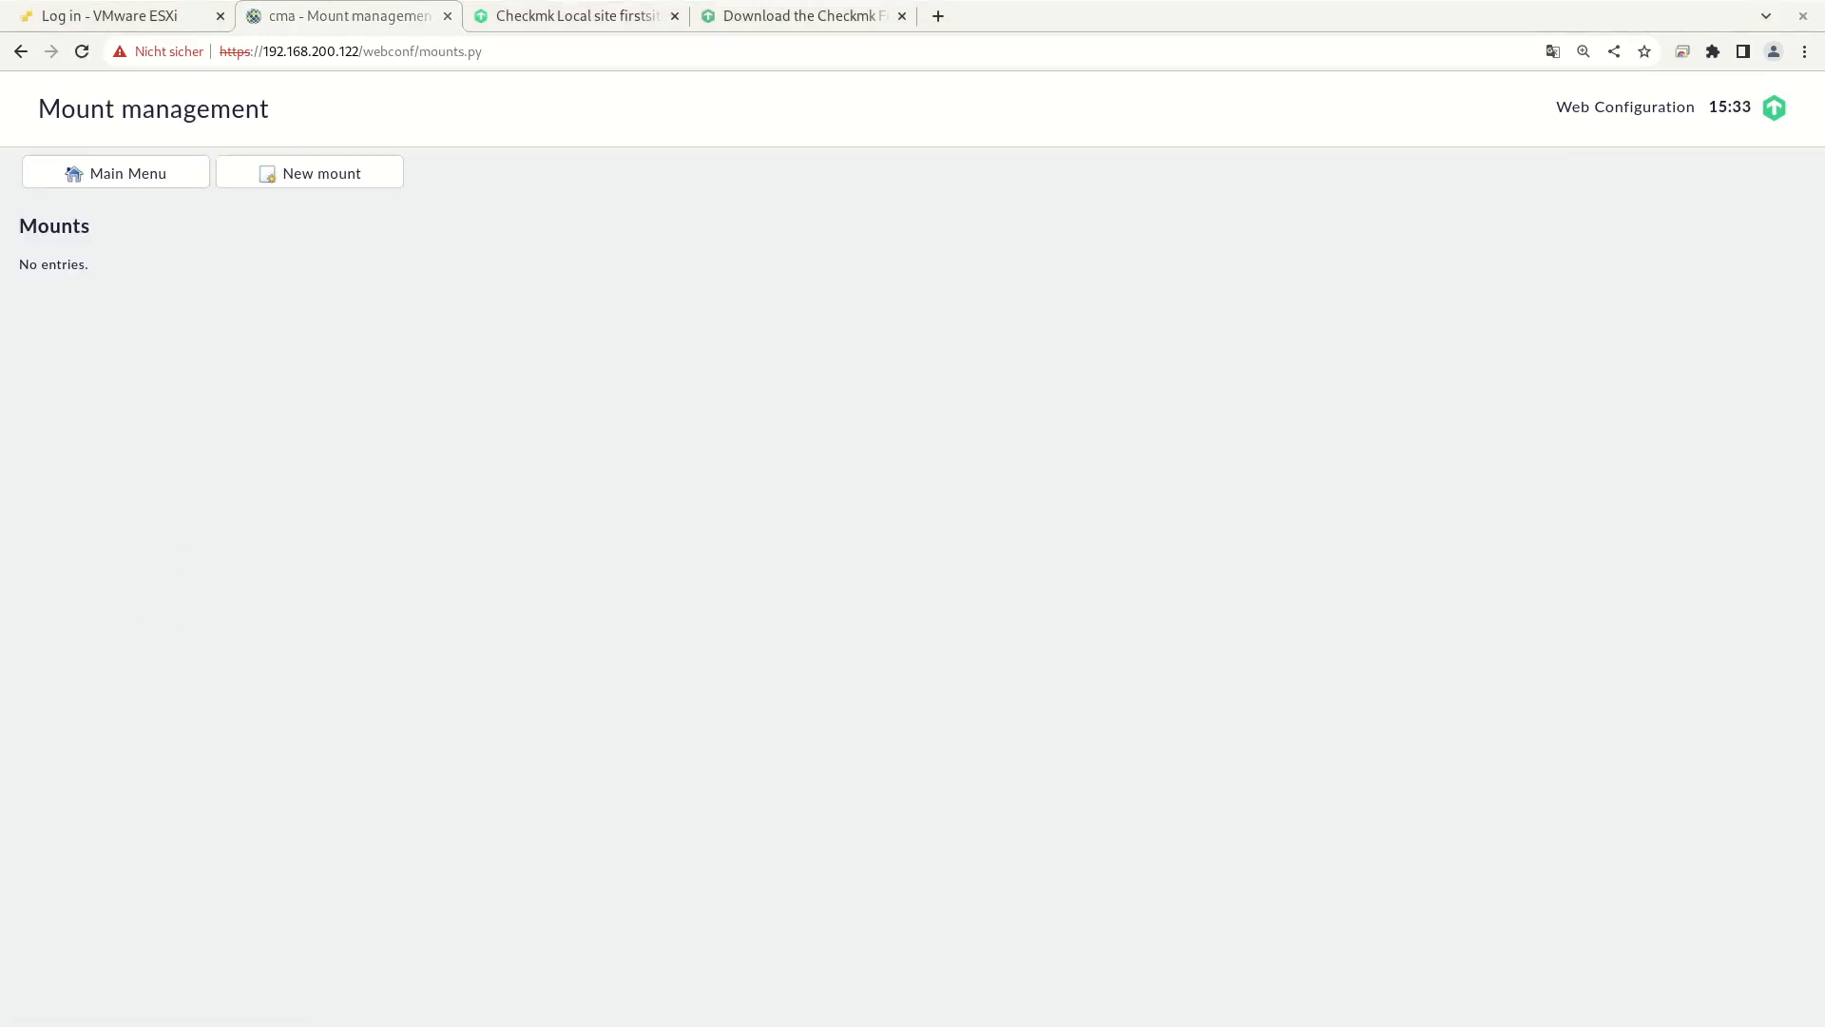
mouse_move(683, 477)
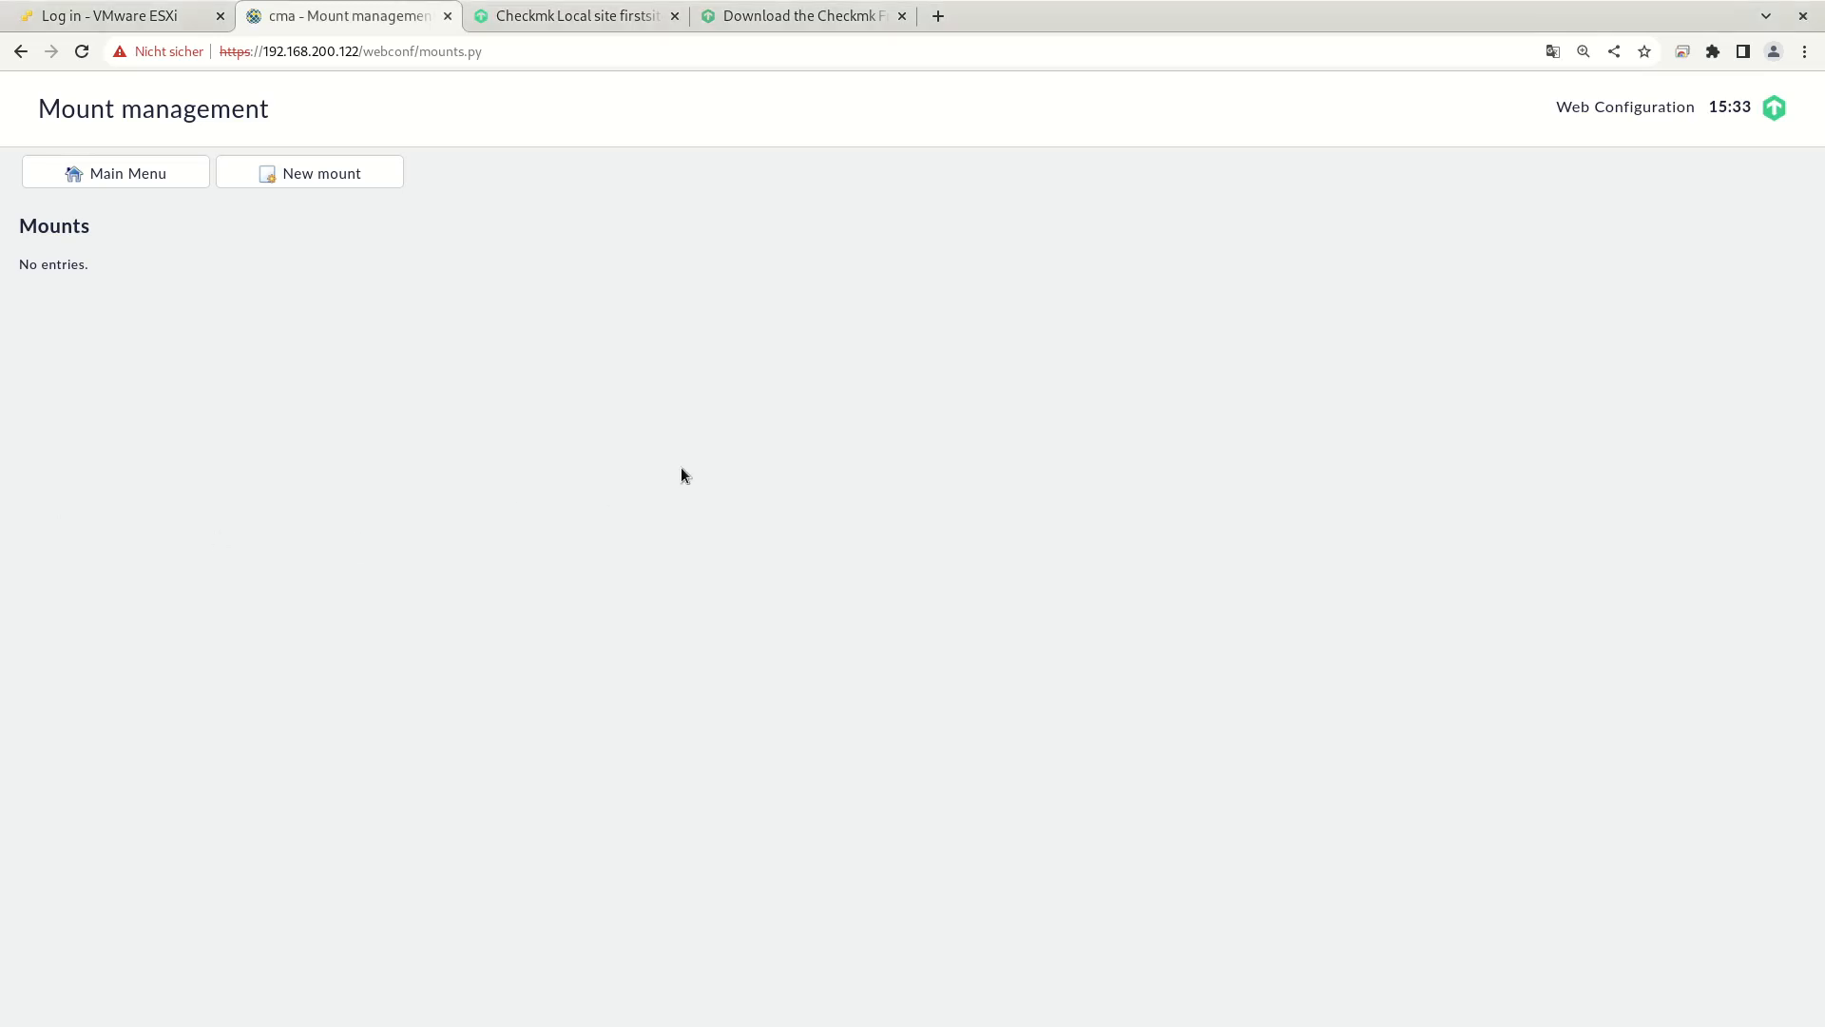
mouse_move(326, 382)
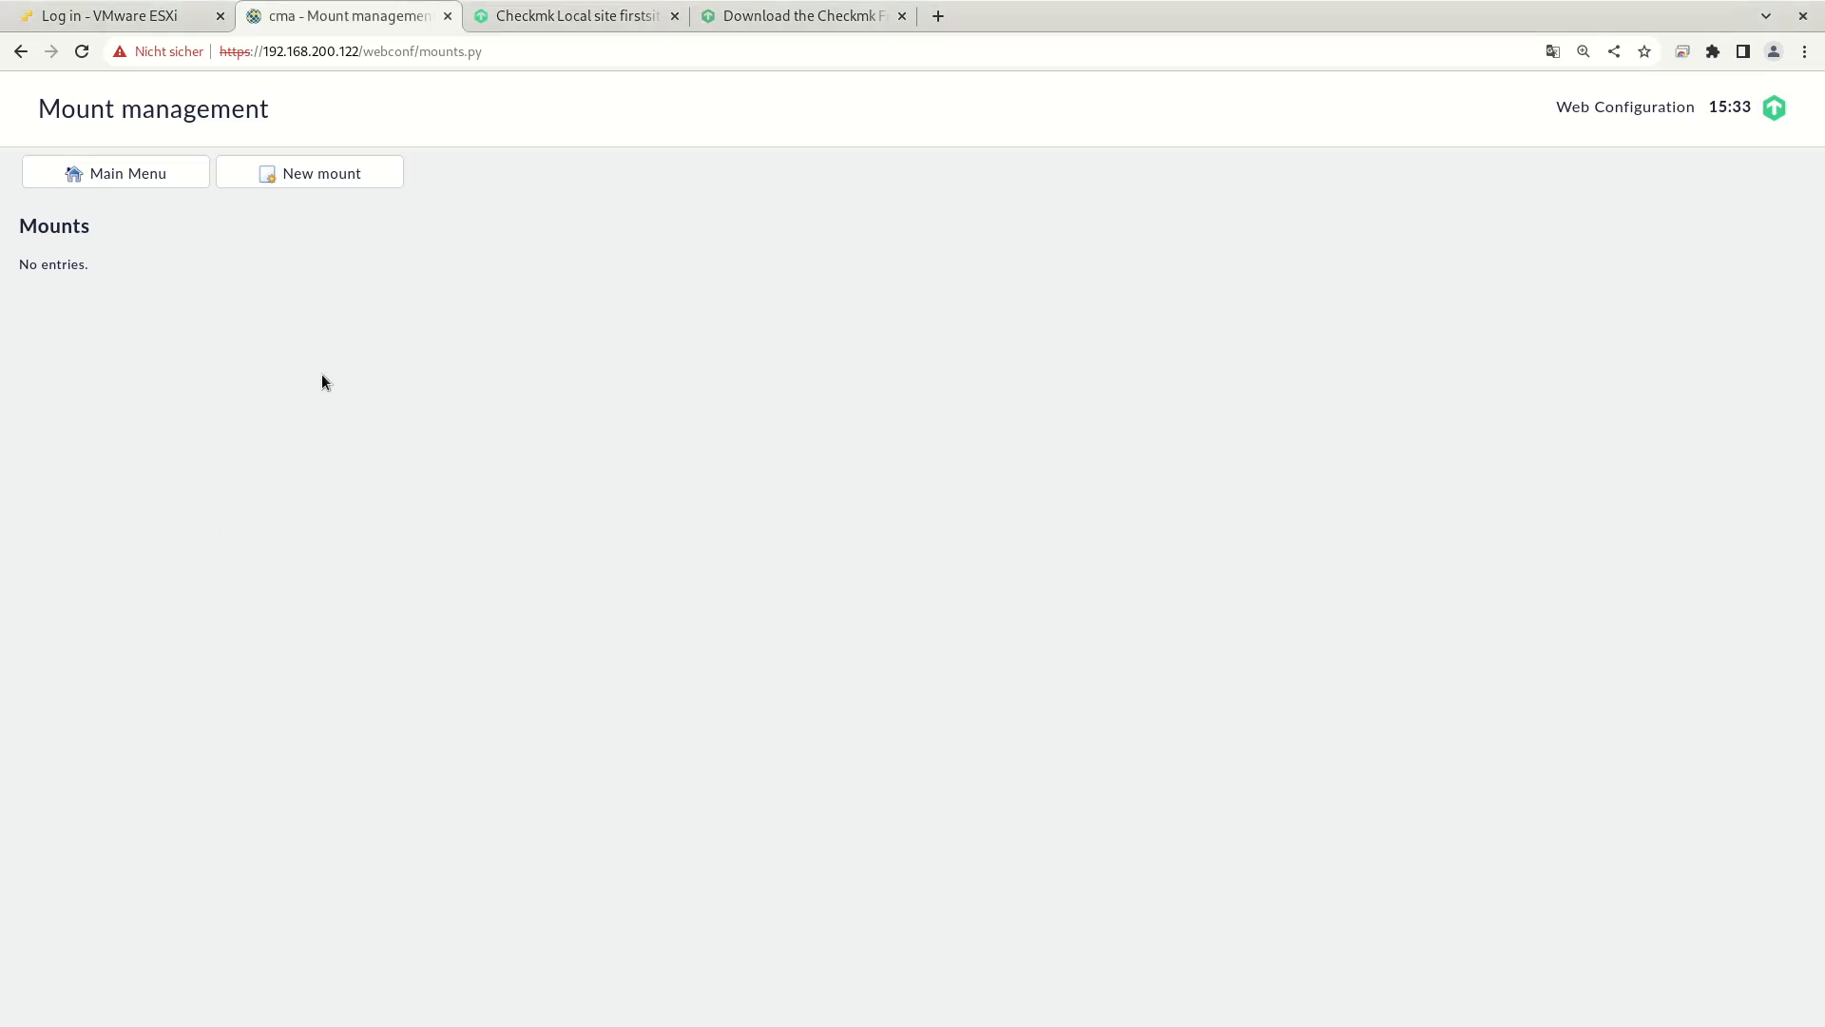
mouse_move(308, 172)
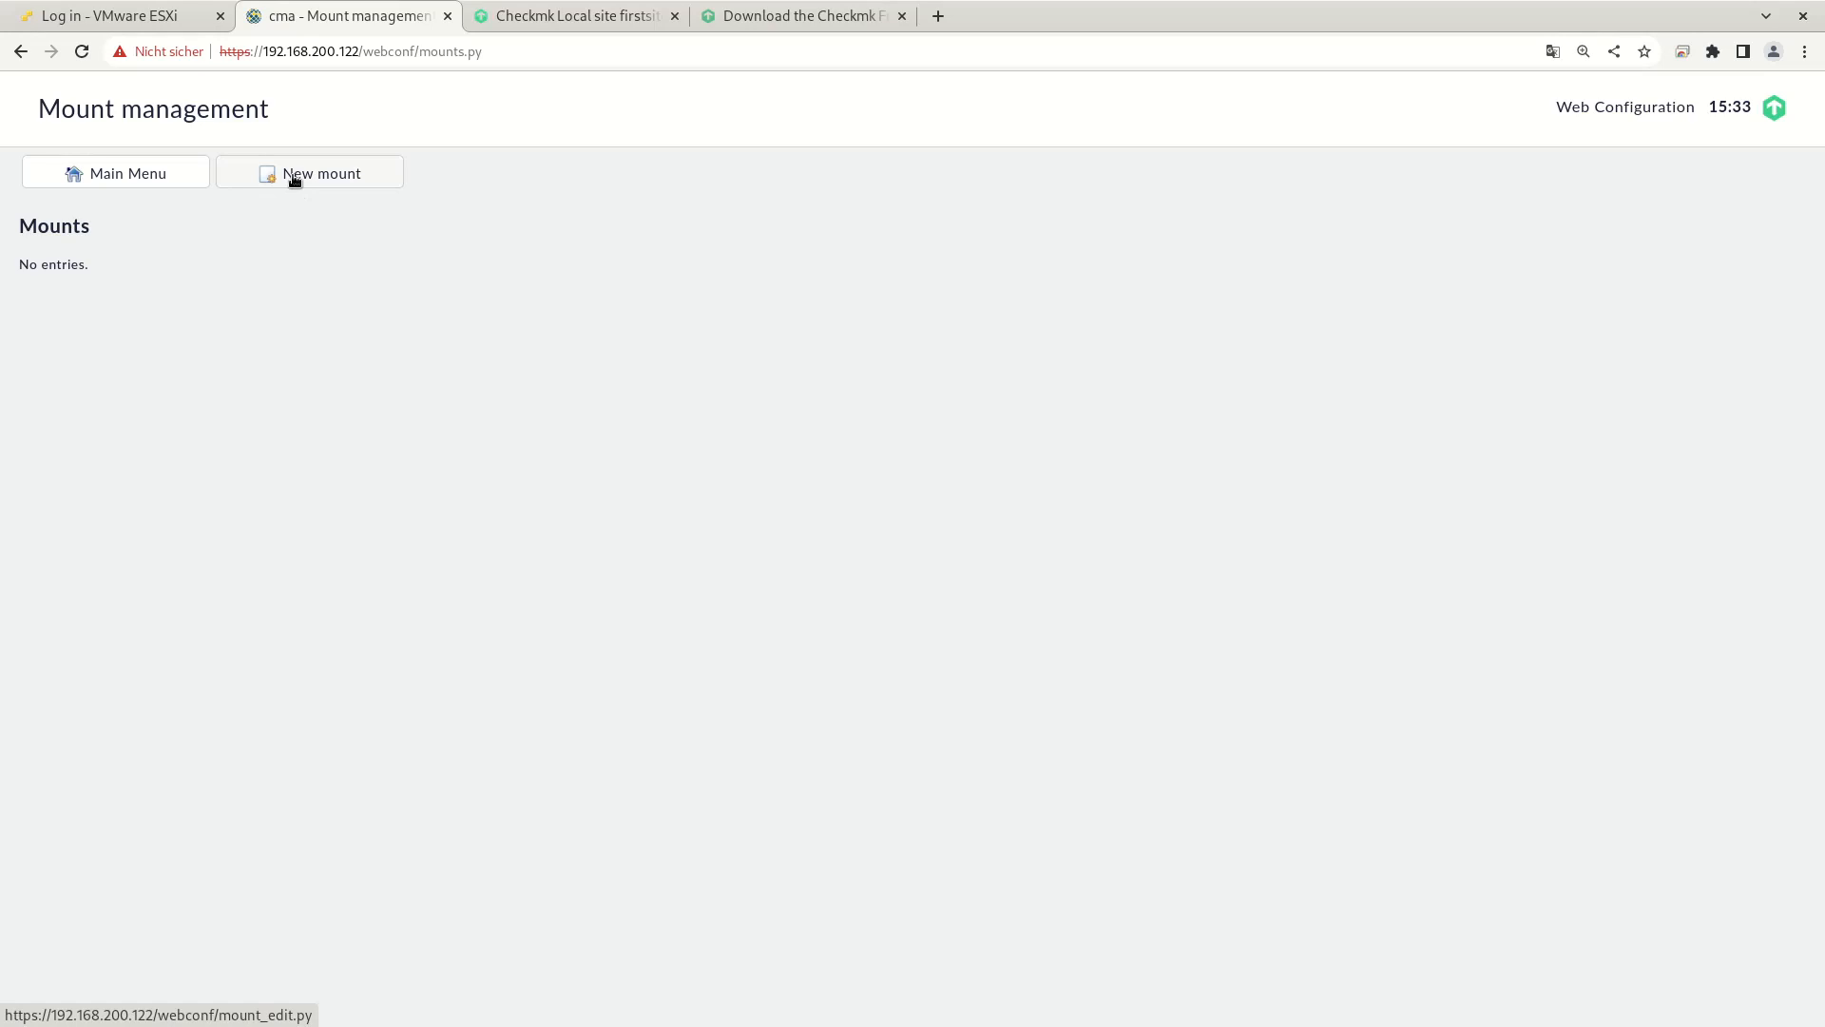
Step: Fill a new NFS (pre-v4) mount: ID 'server', host 192.168.0.1, exported path /srv/backup
left_click(310, 172)
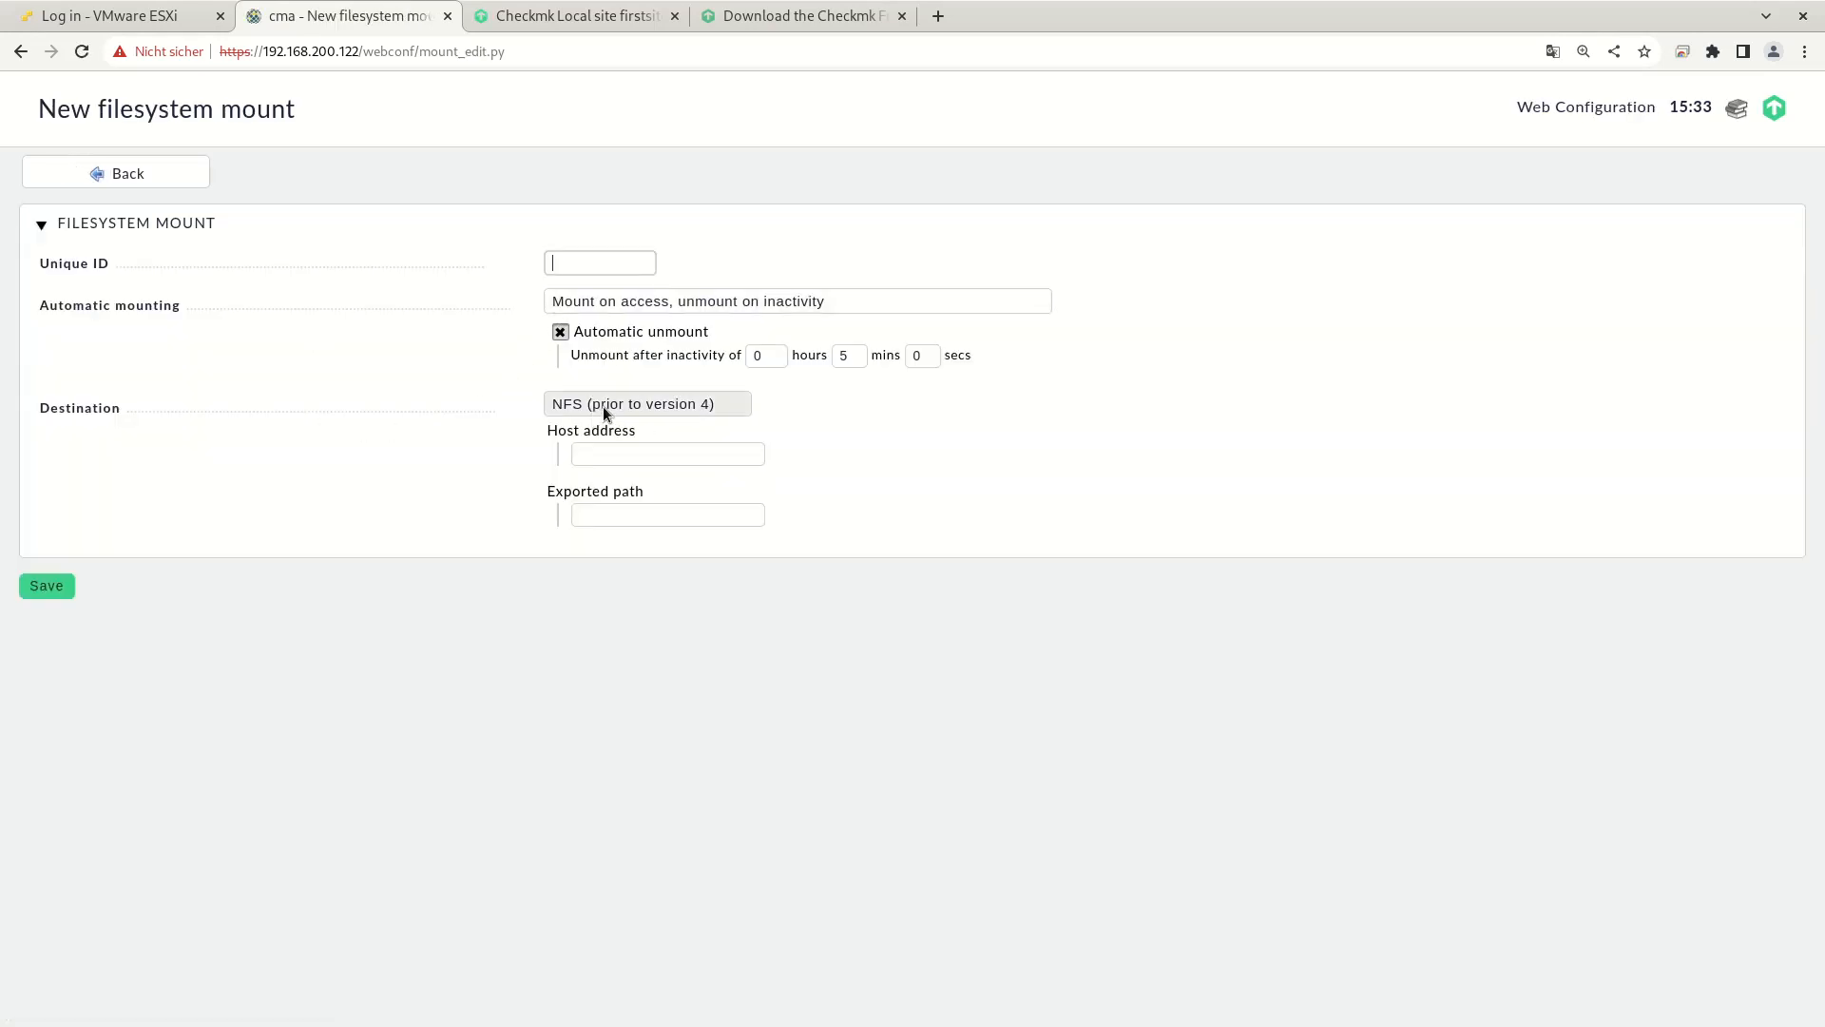
left_click(647, 403)
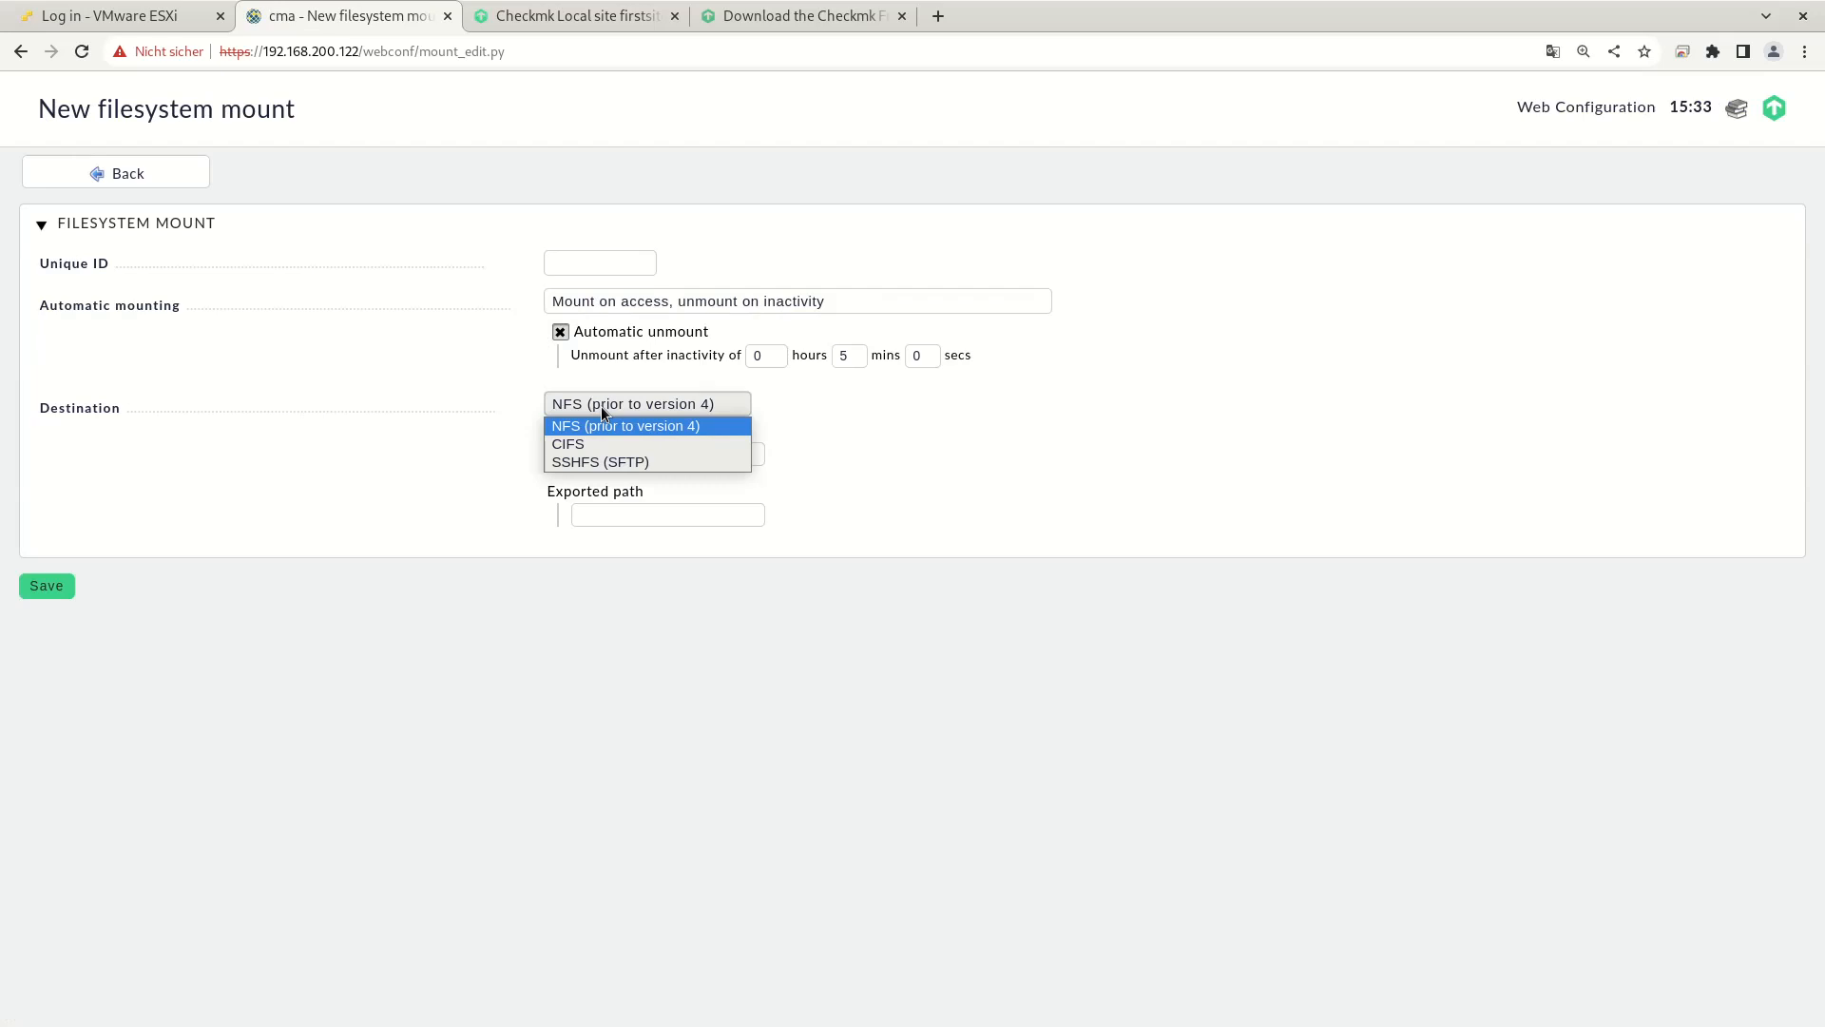
mouse_move(440, 392)
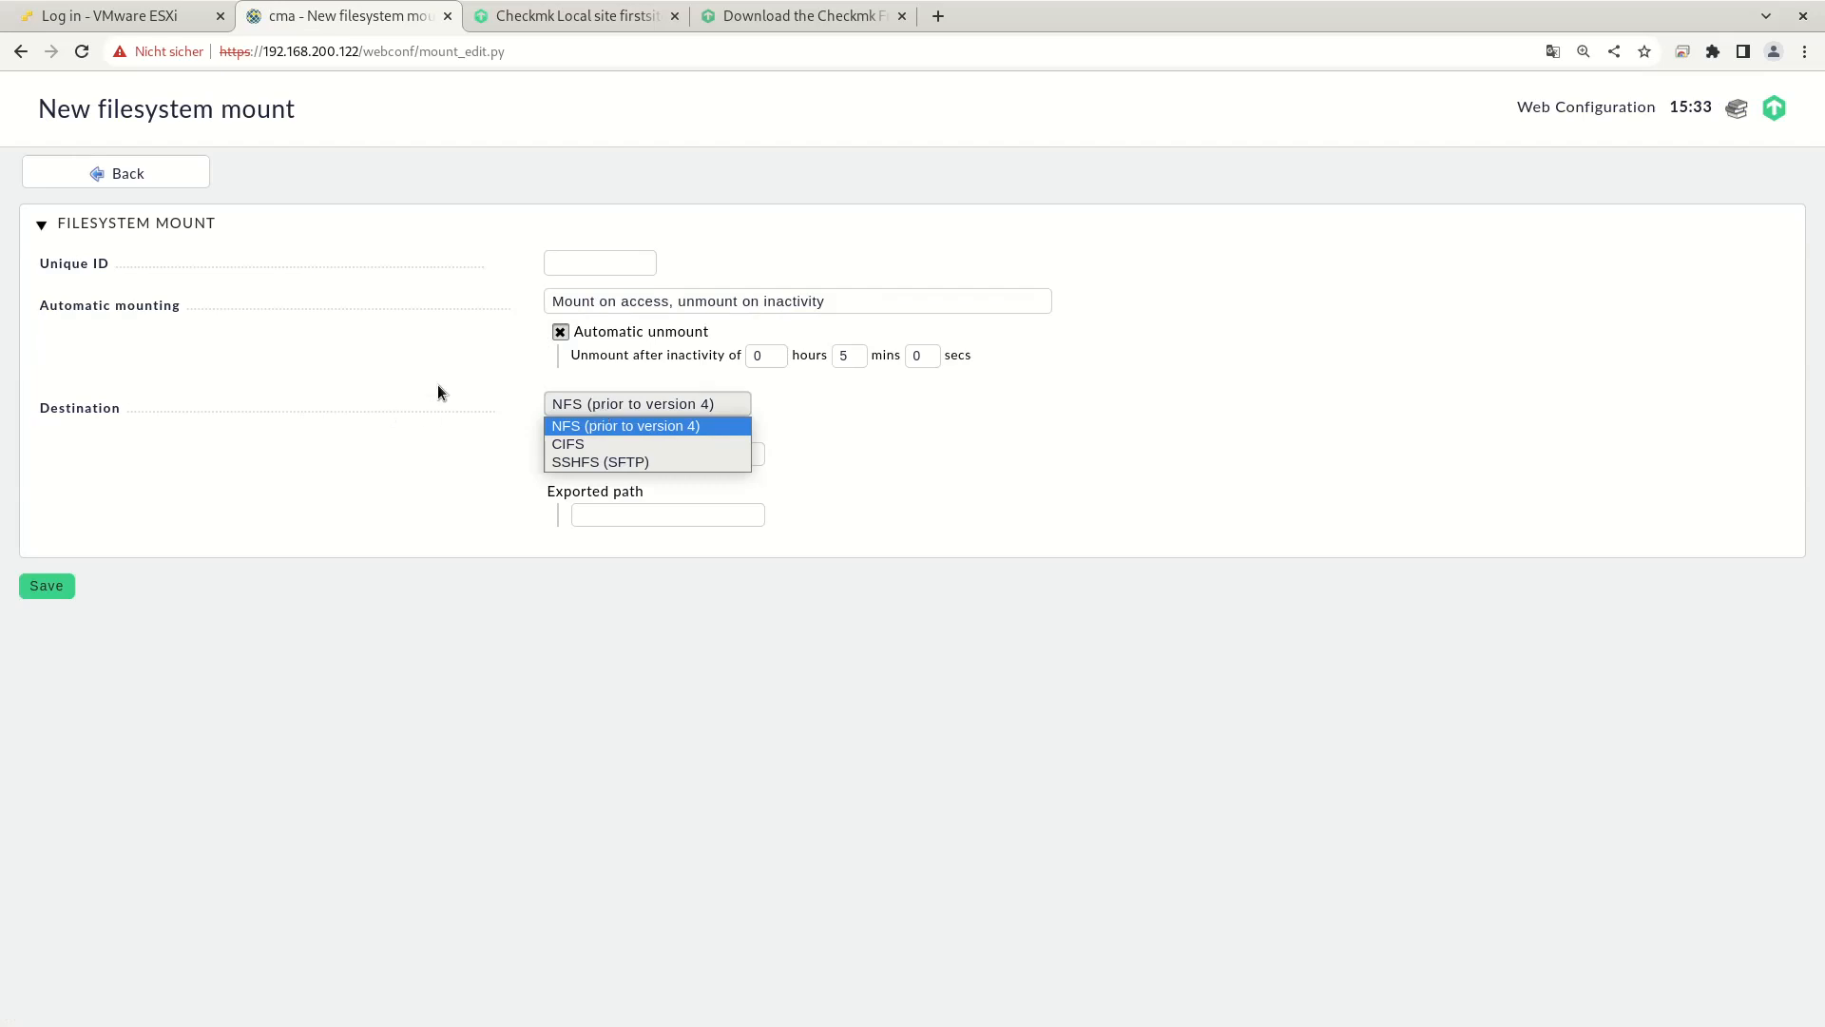
left_click(623, 426)
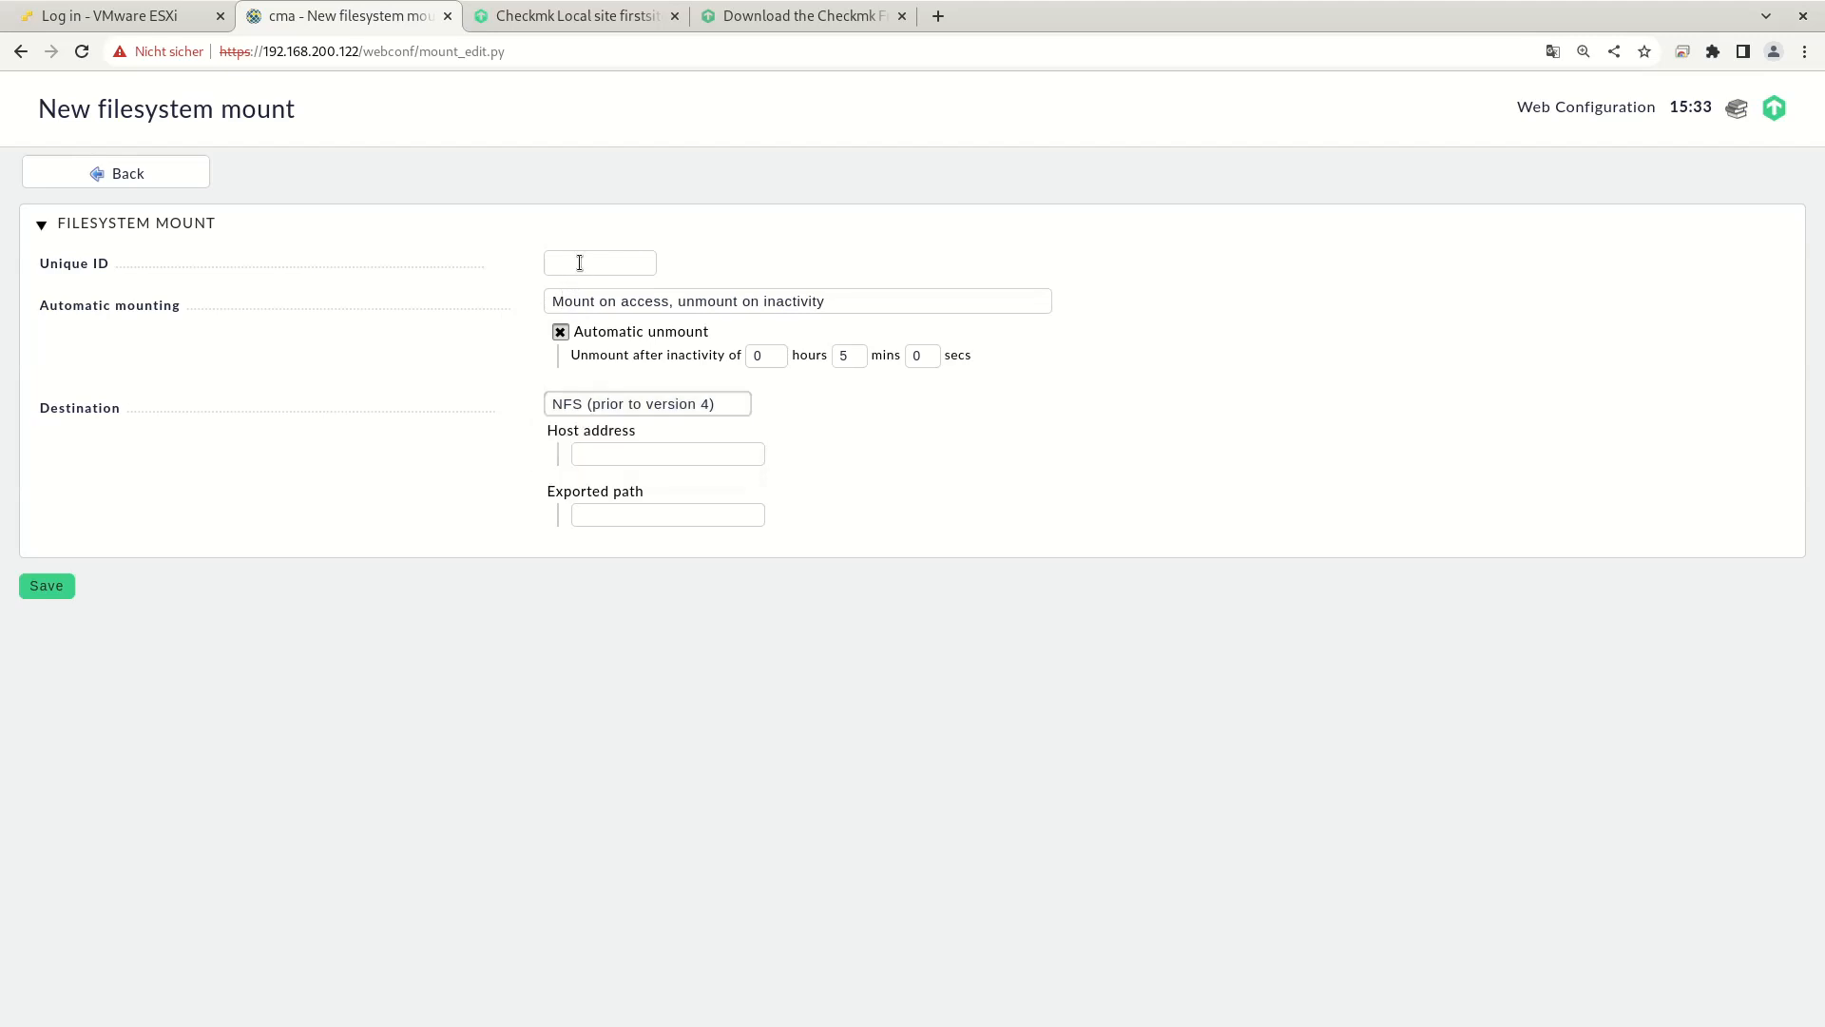
left_click(600, 262)
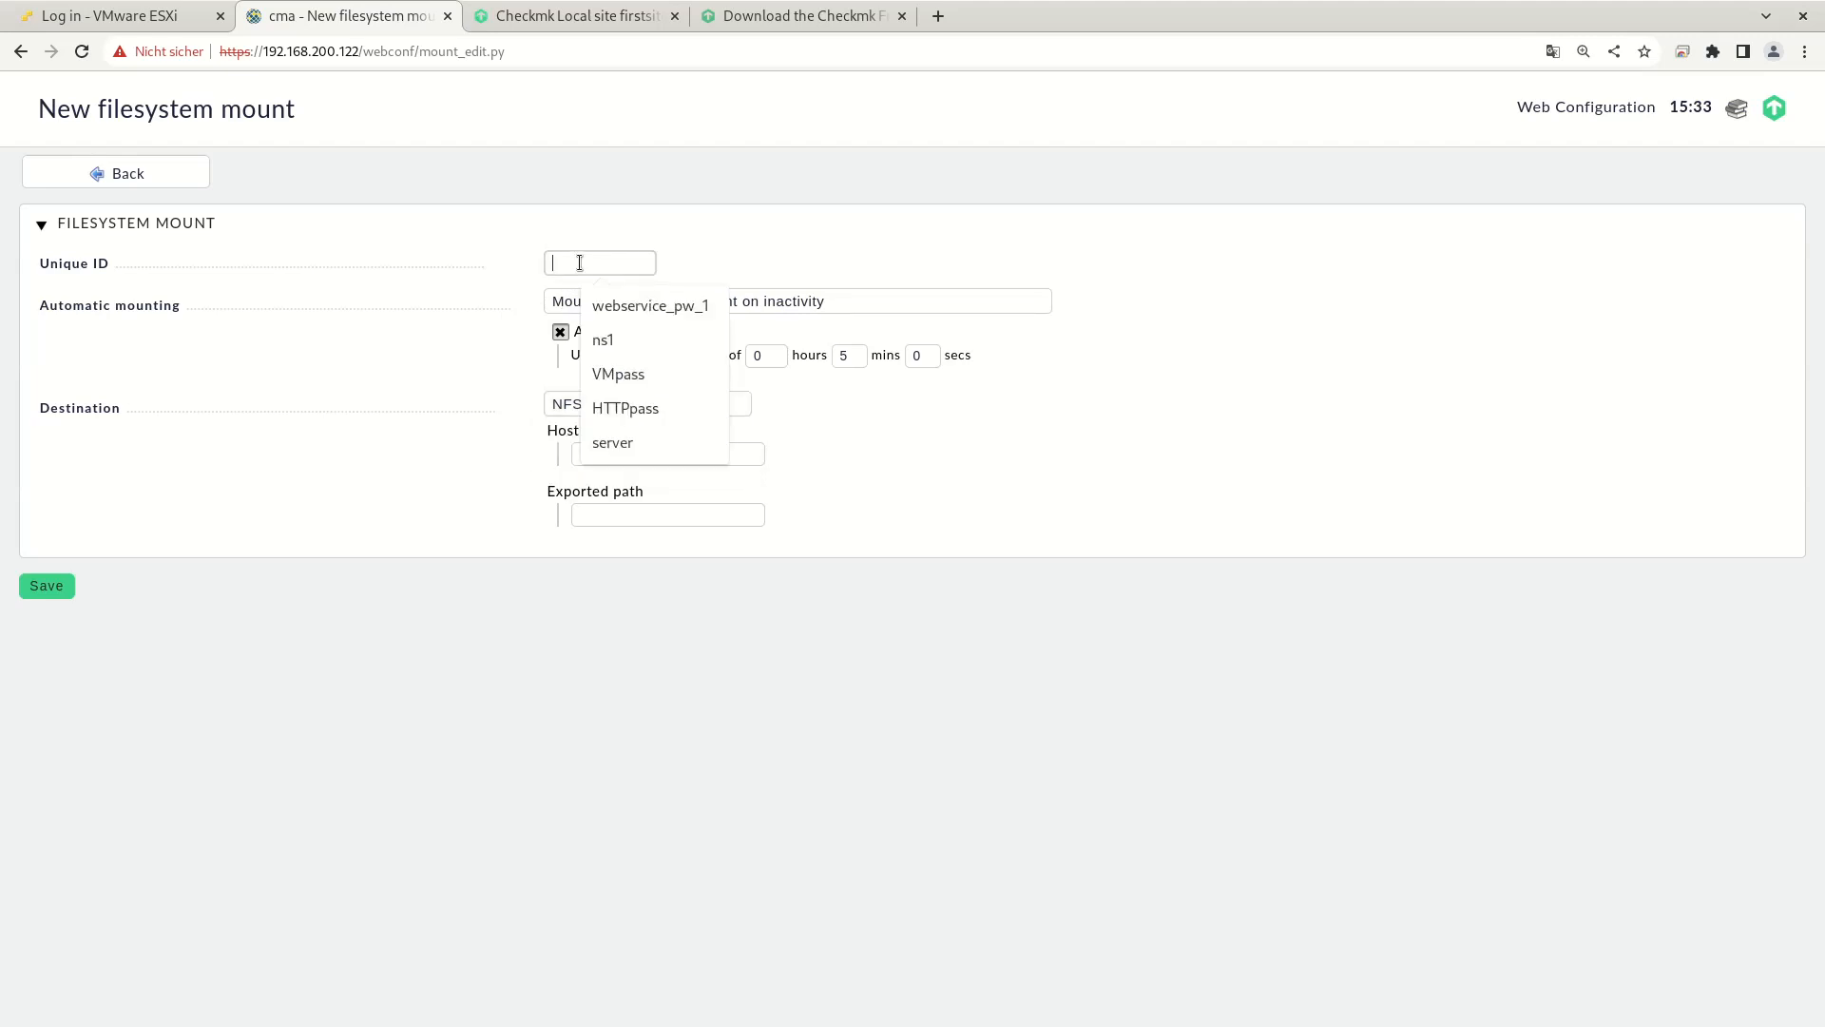
left_click(612, 442)
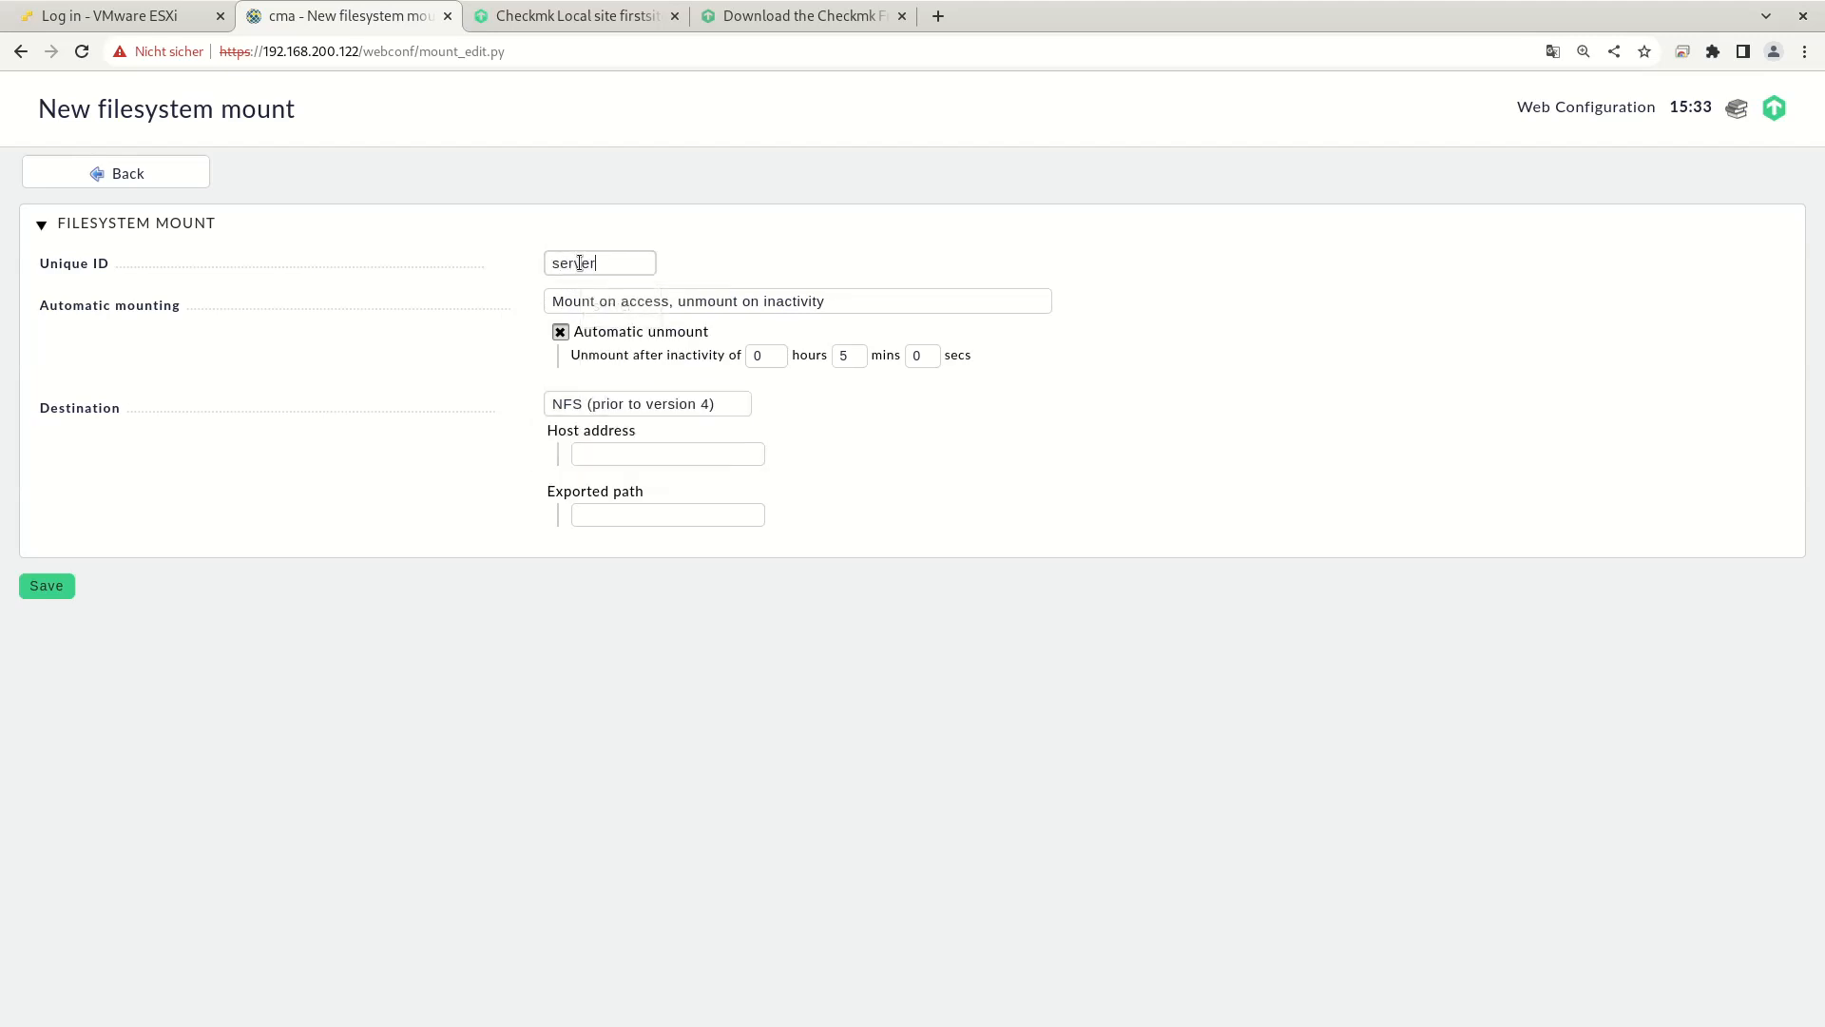
left_click(668, 453)
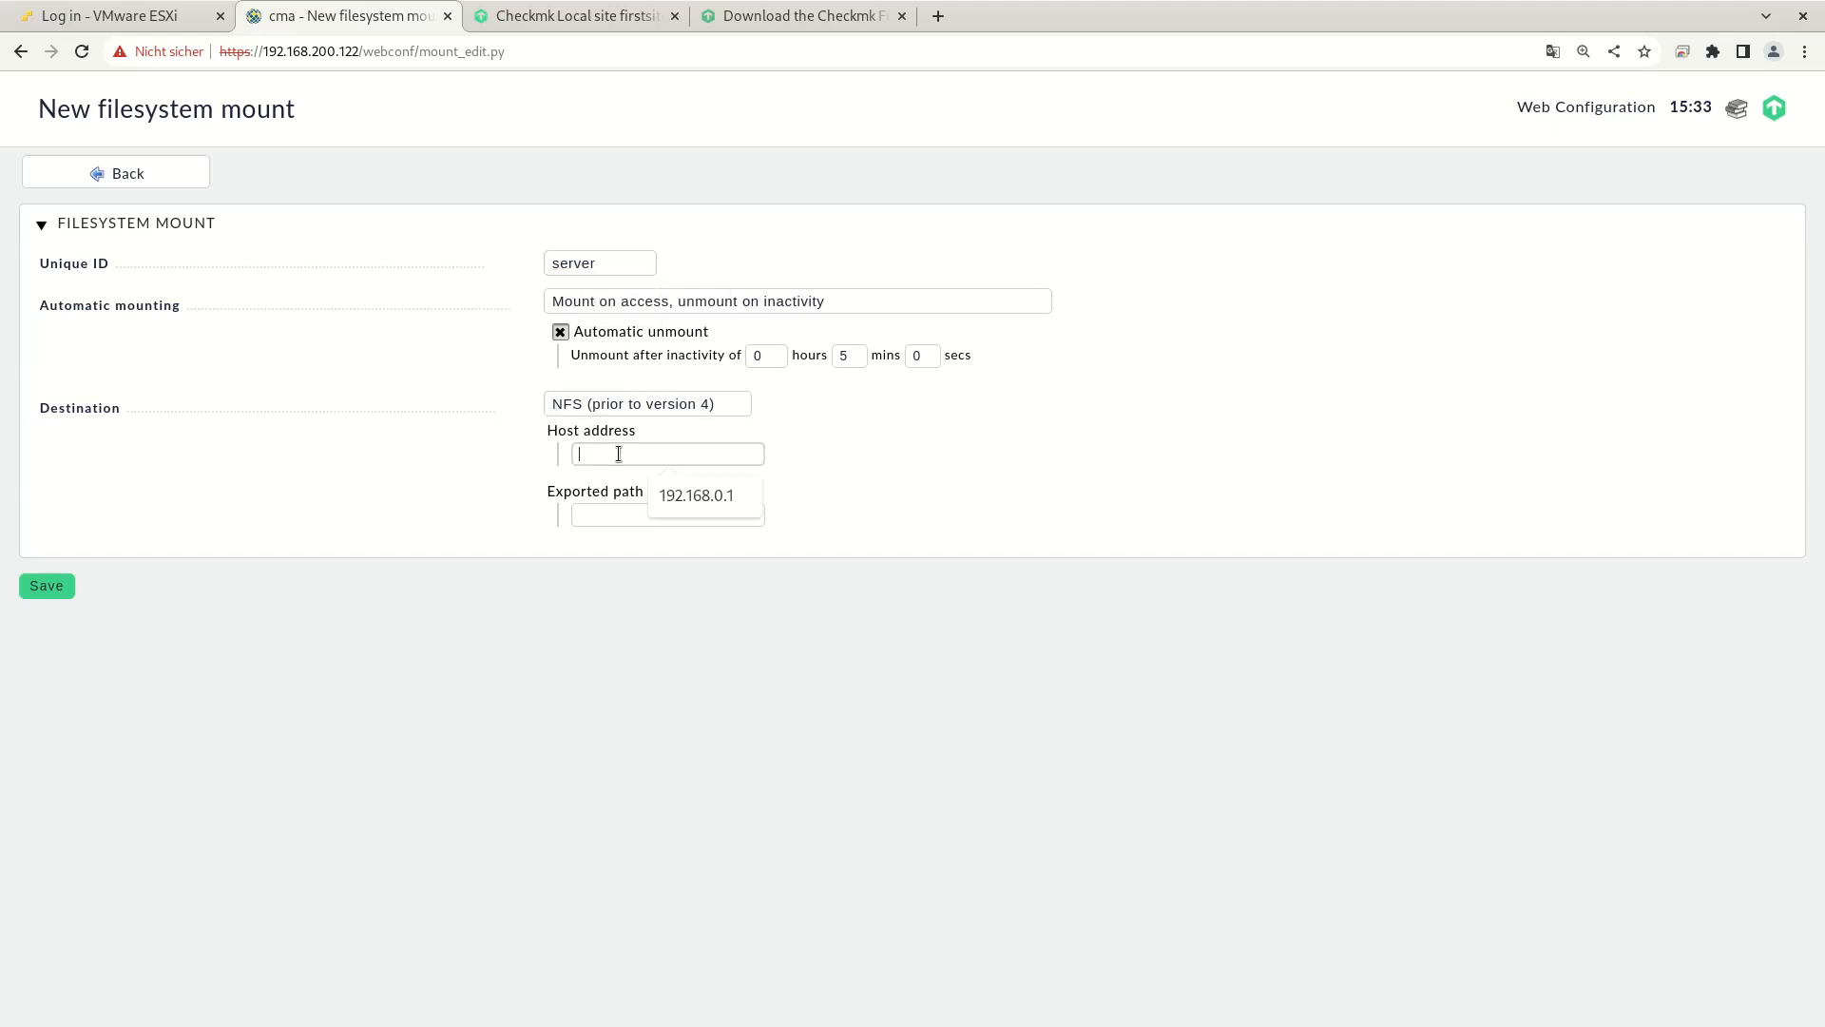
left_click(694, 494)
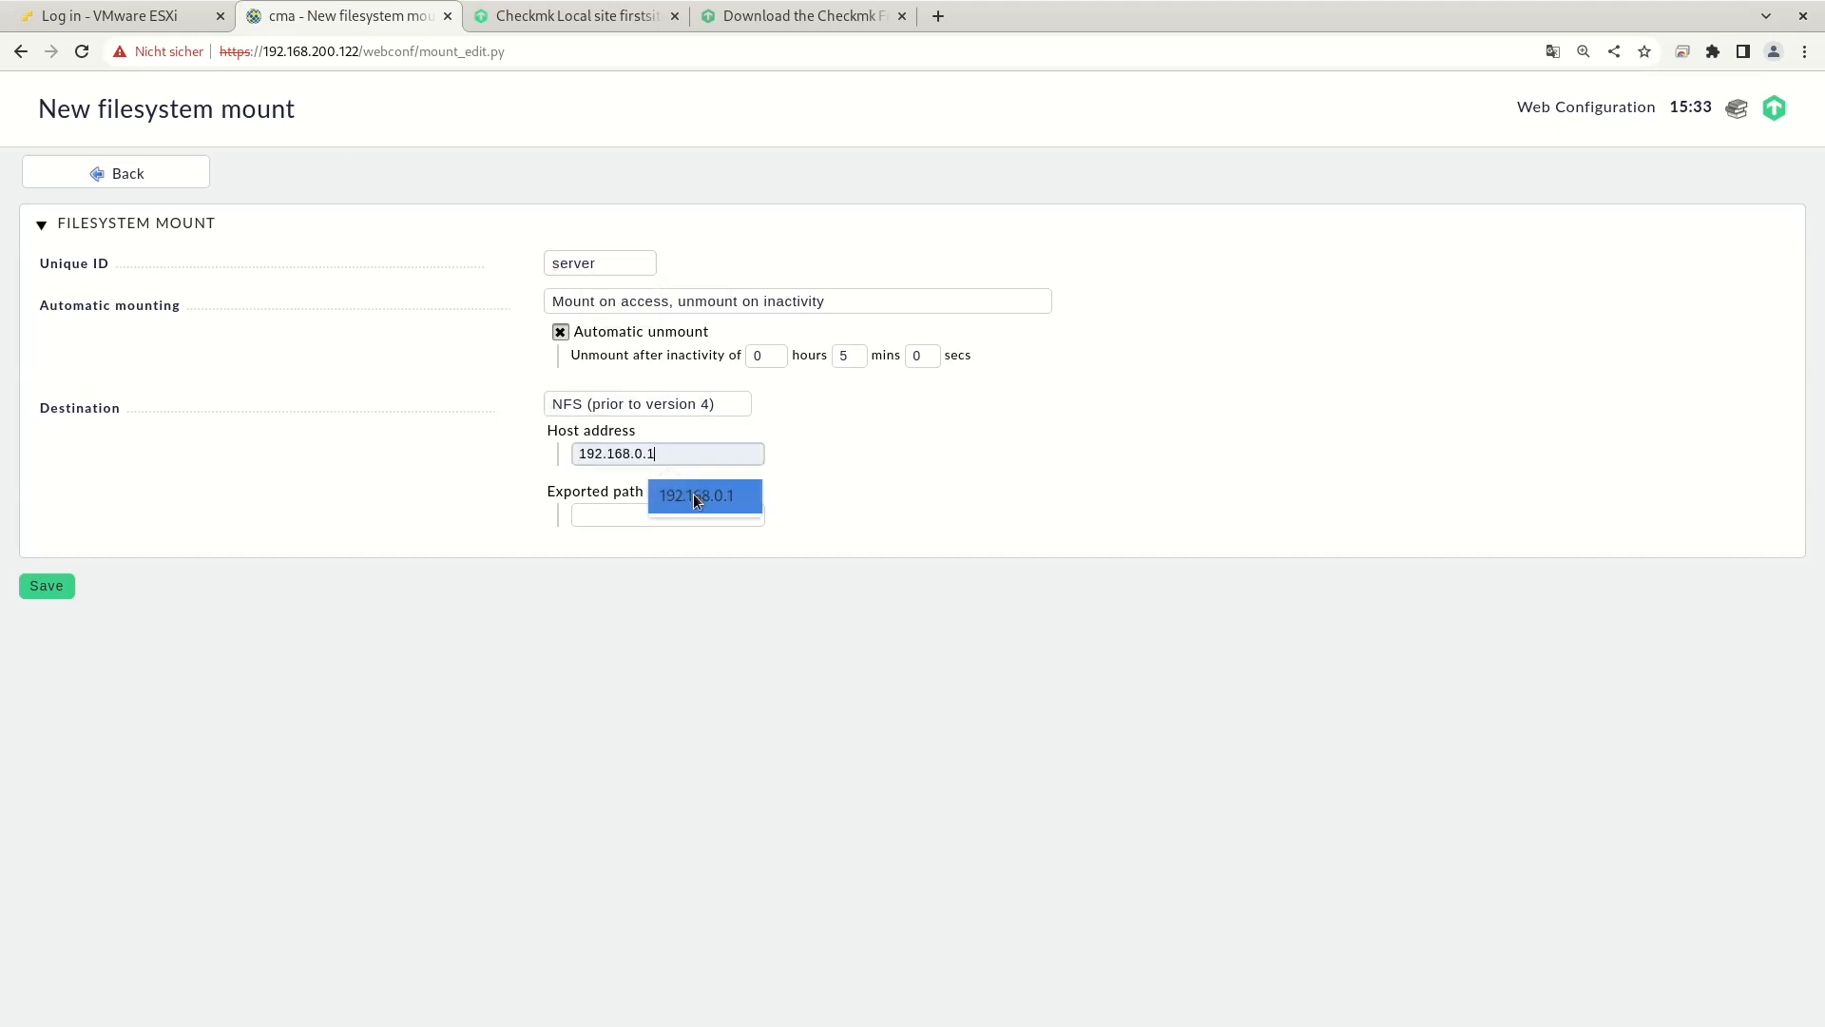
left_click(667, 513)
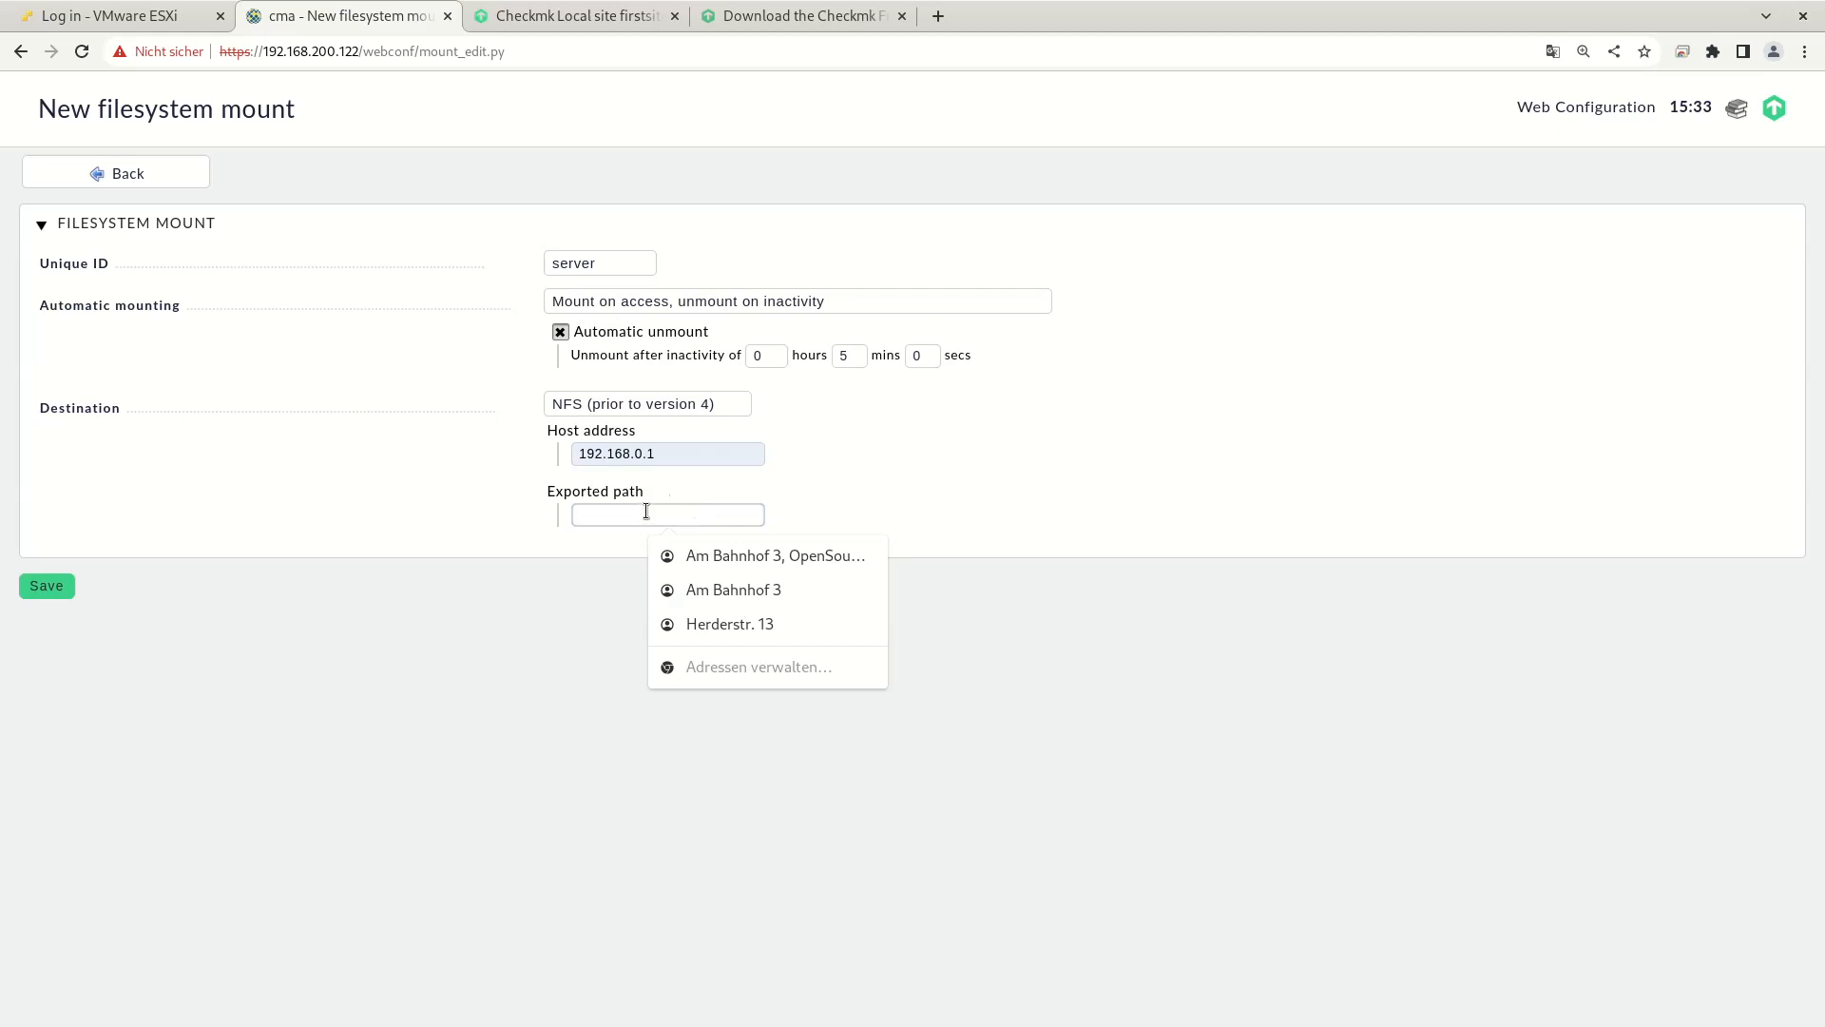
type("/srv")
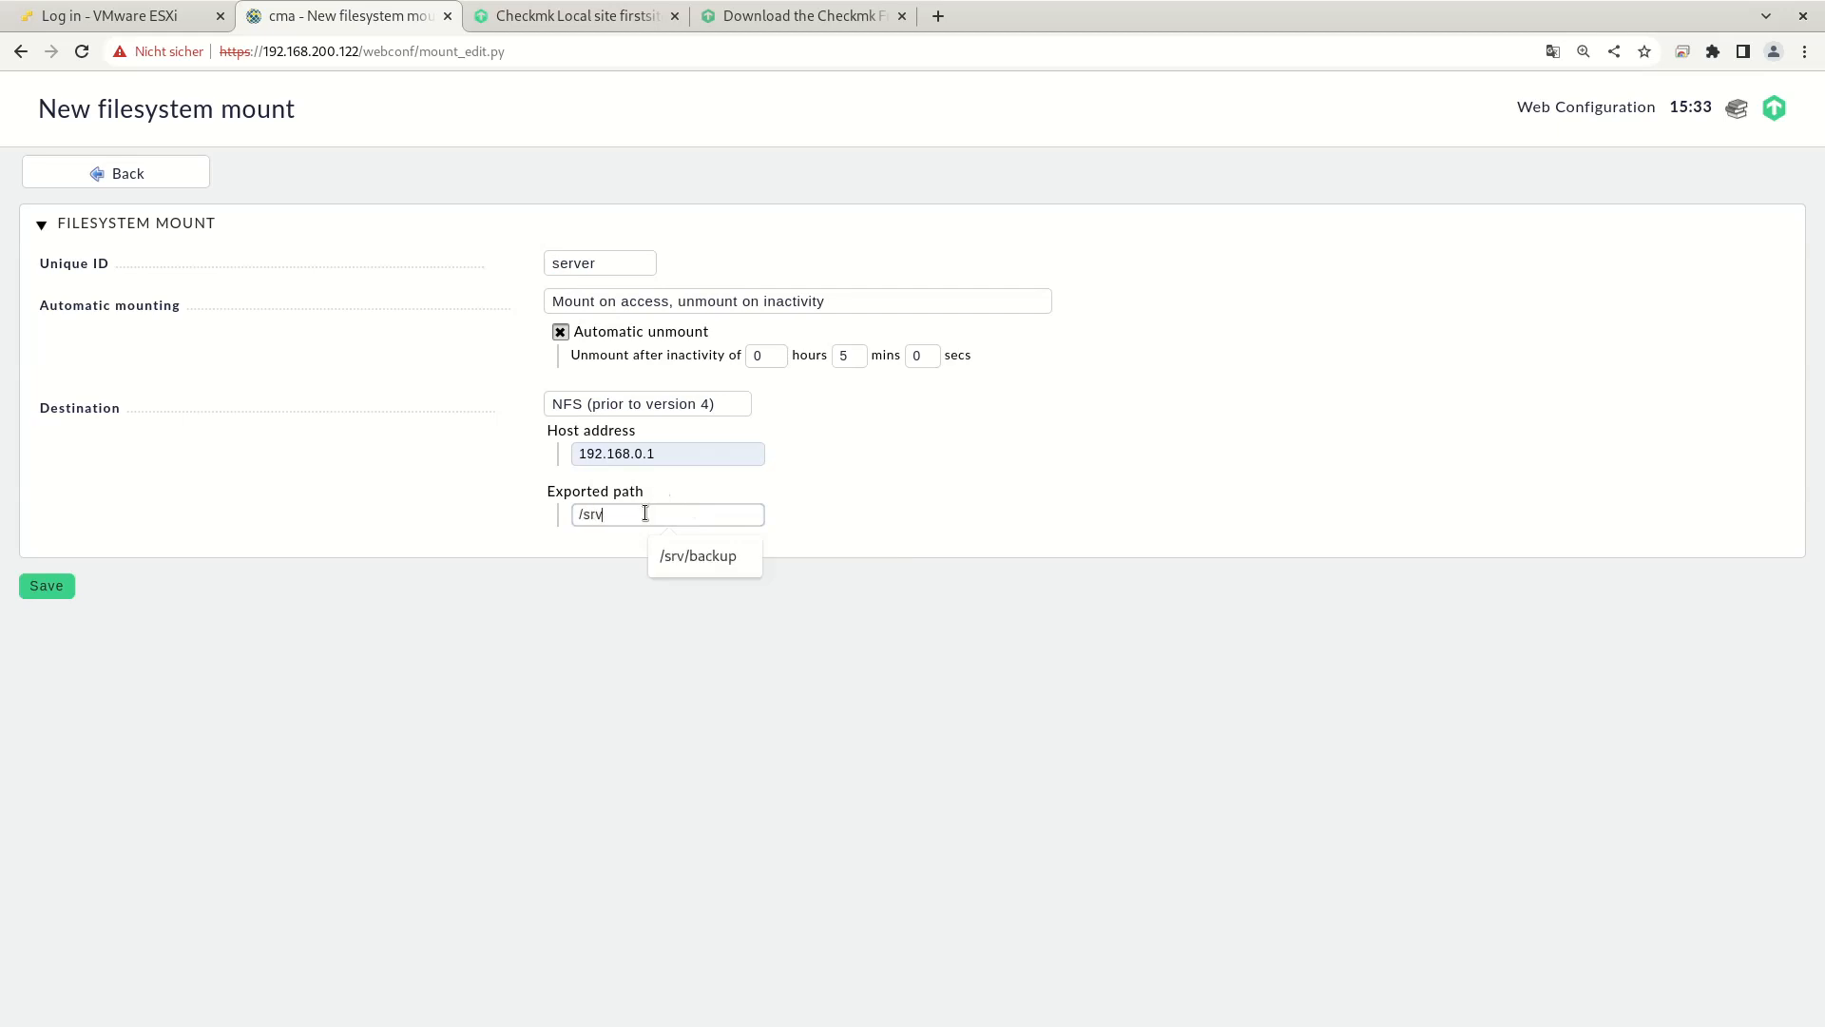
left_click(699, 555)
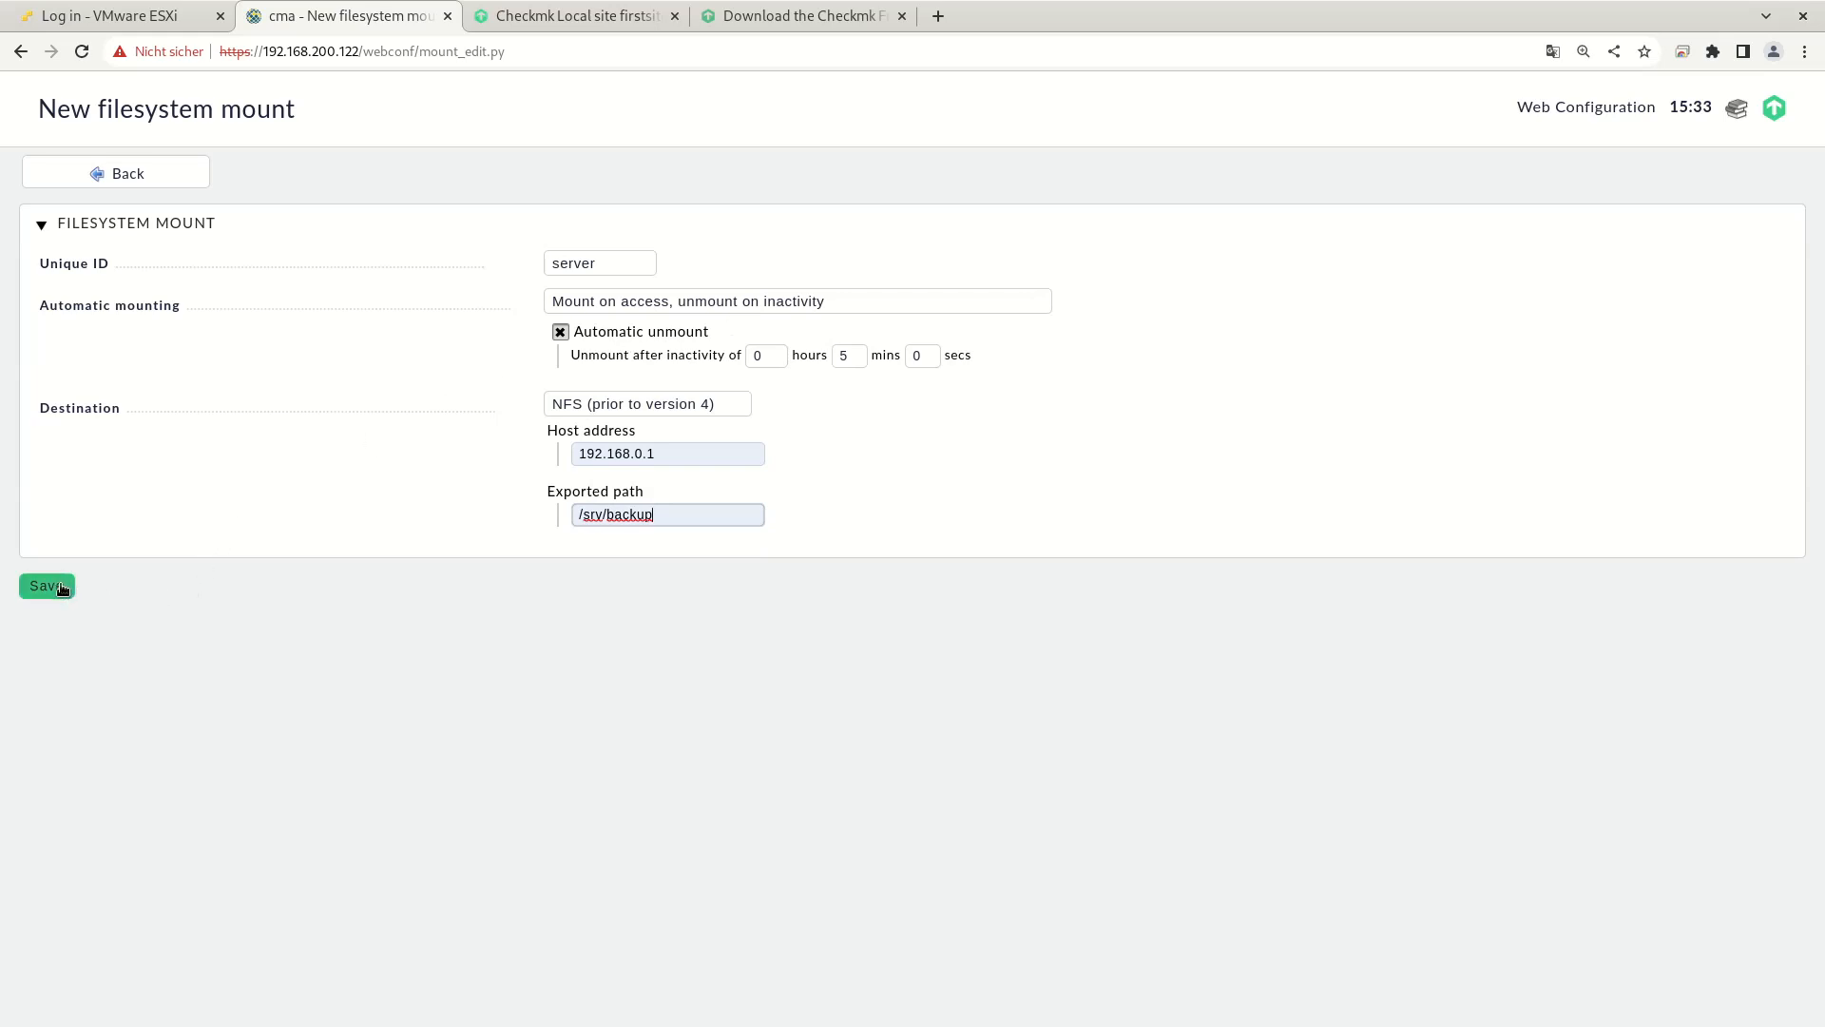
Step: Save the mount and select its /mnt/auto/server mountpoint path for copying
left_click(47, 586)
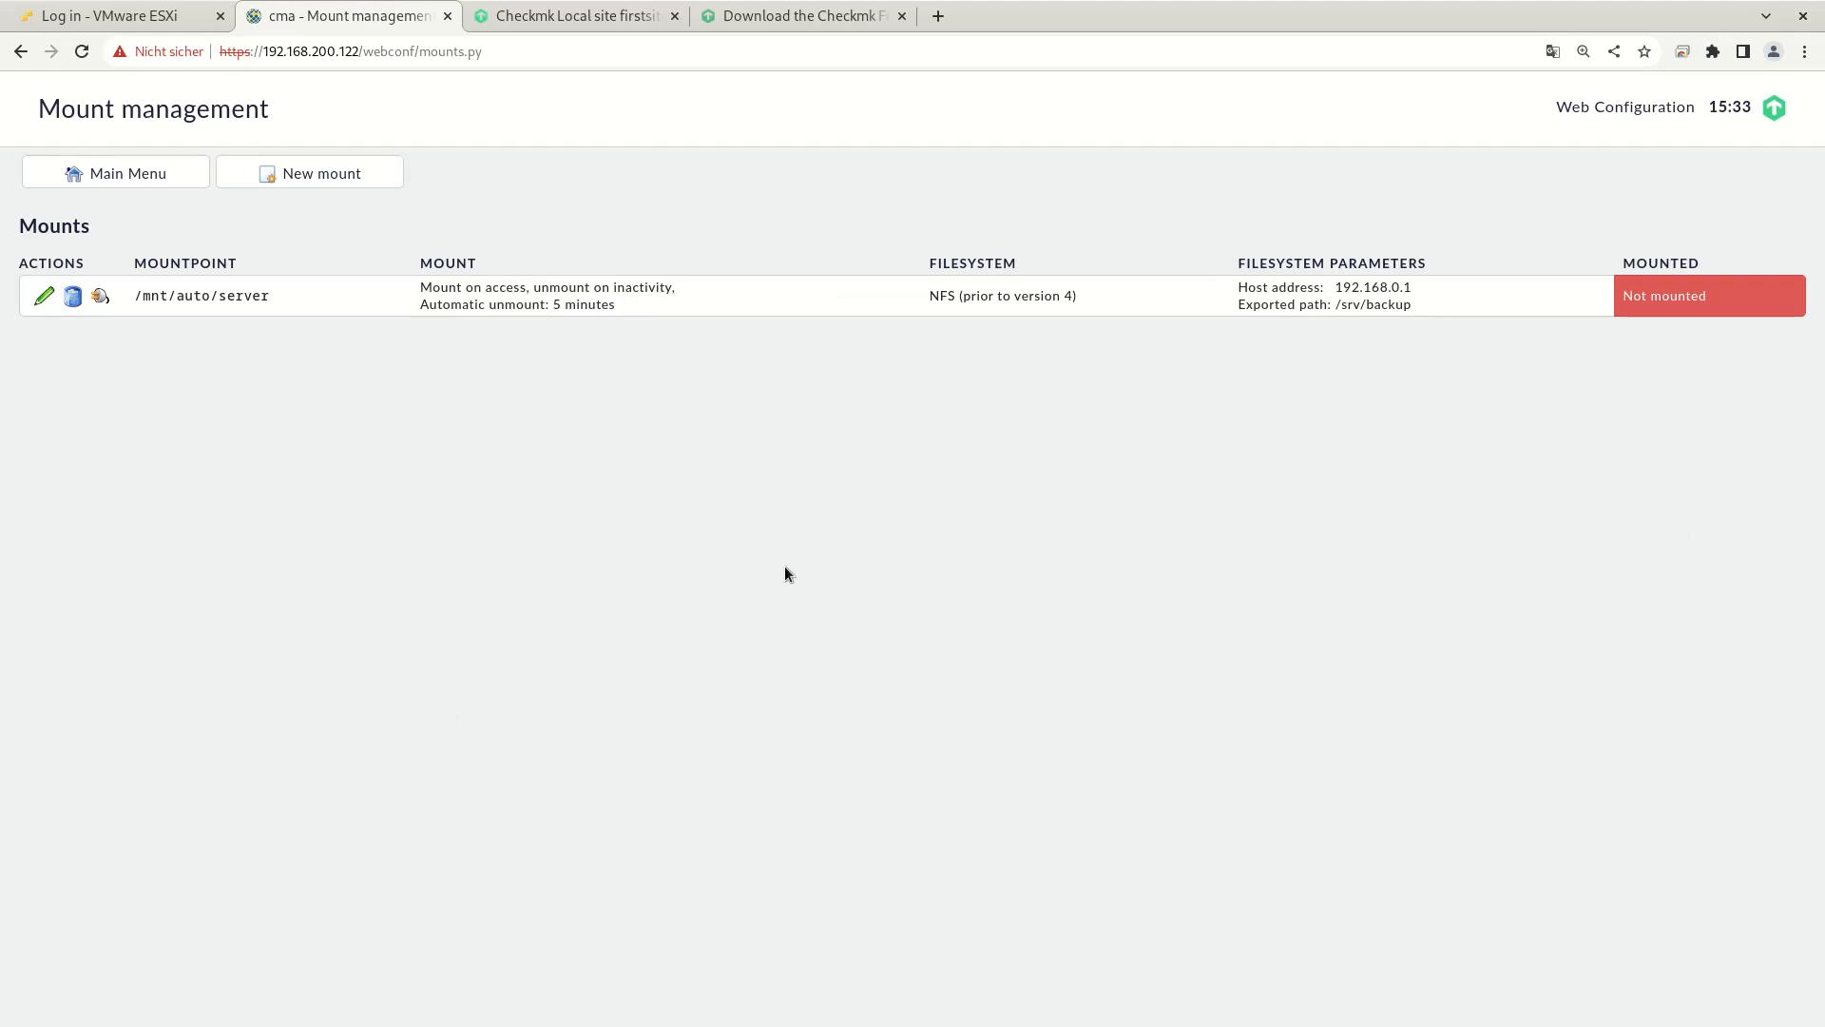
mouse_move(1457, 500)
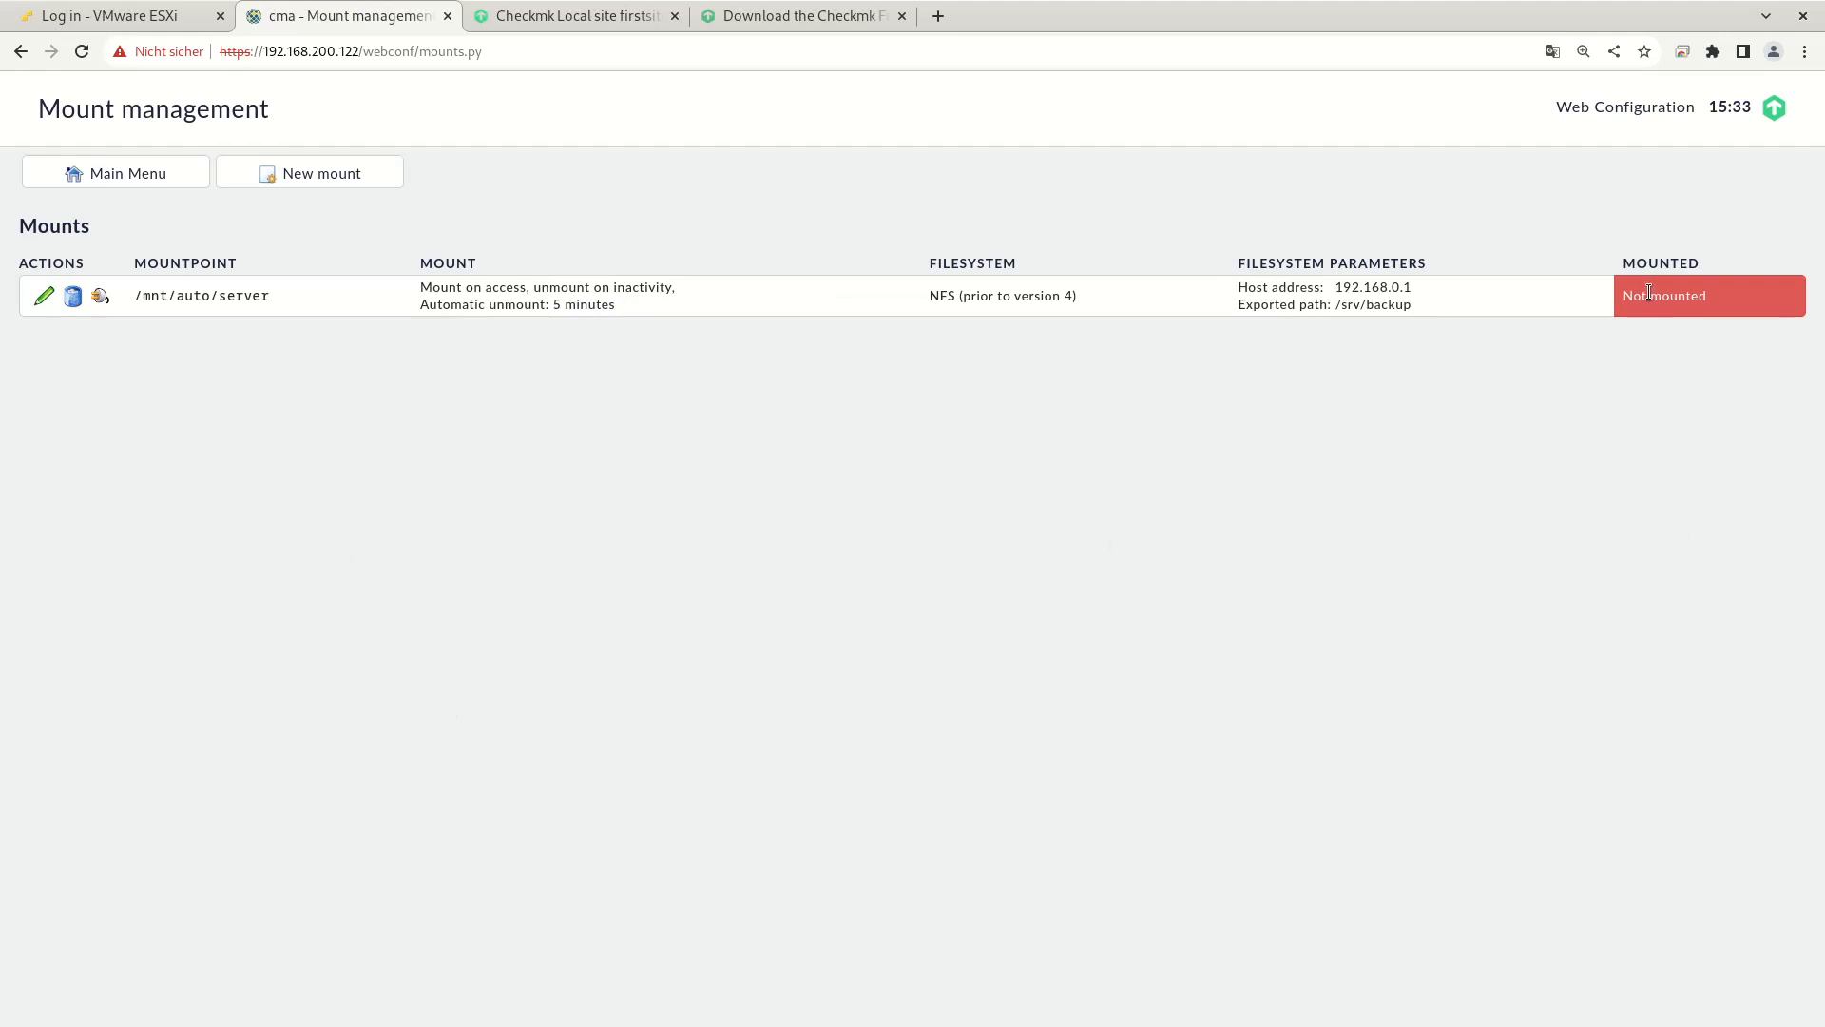
mouse_move(733, 398)
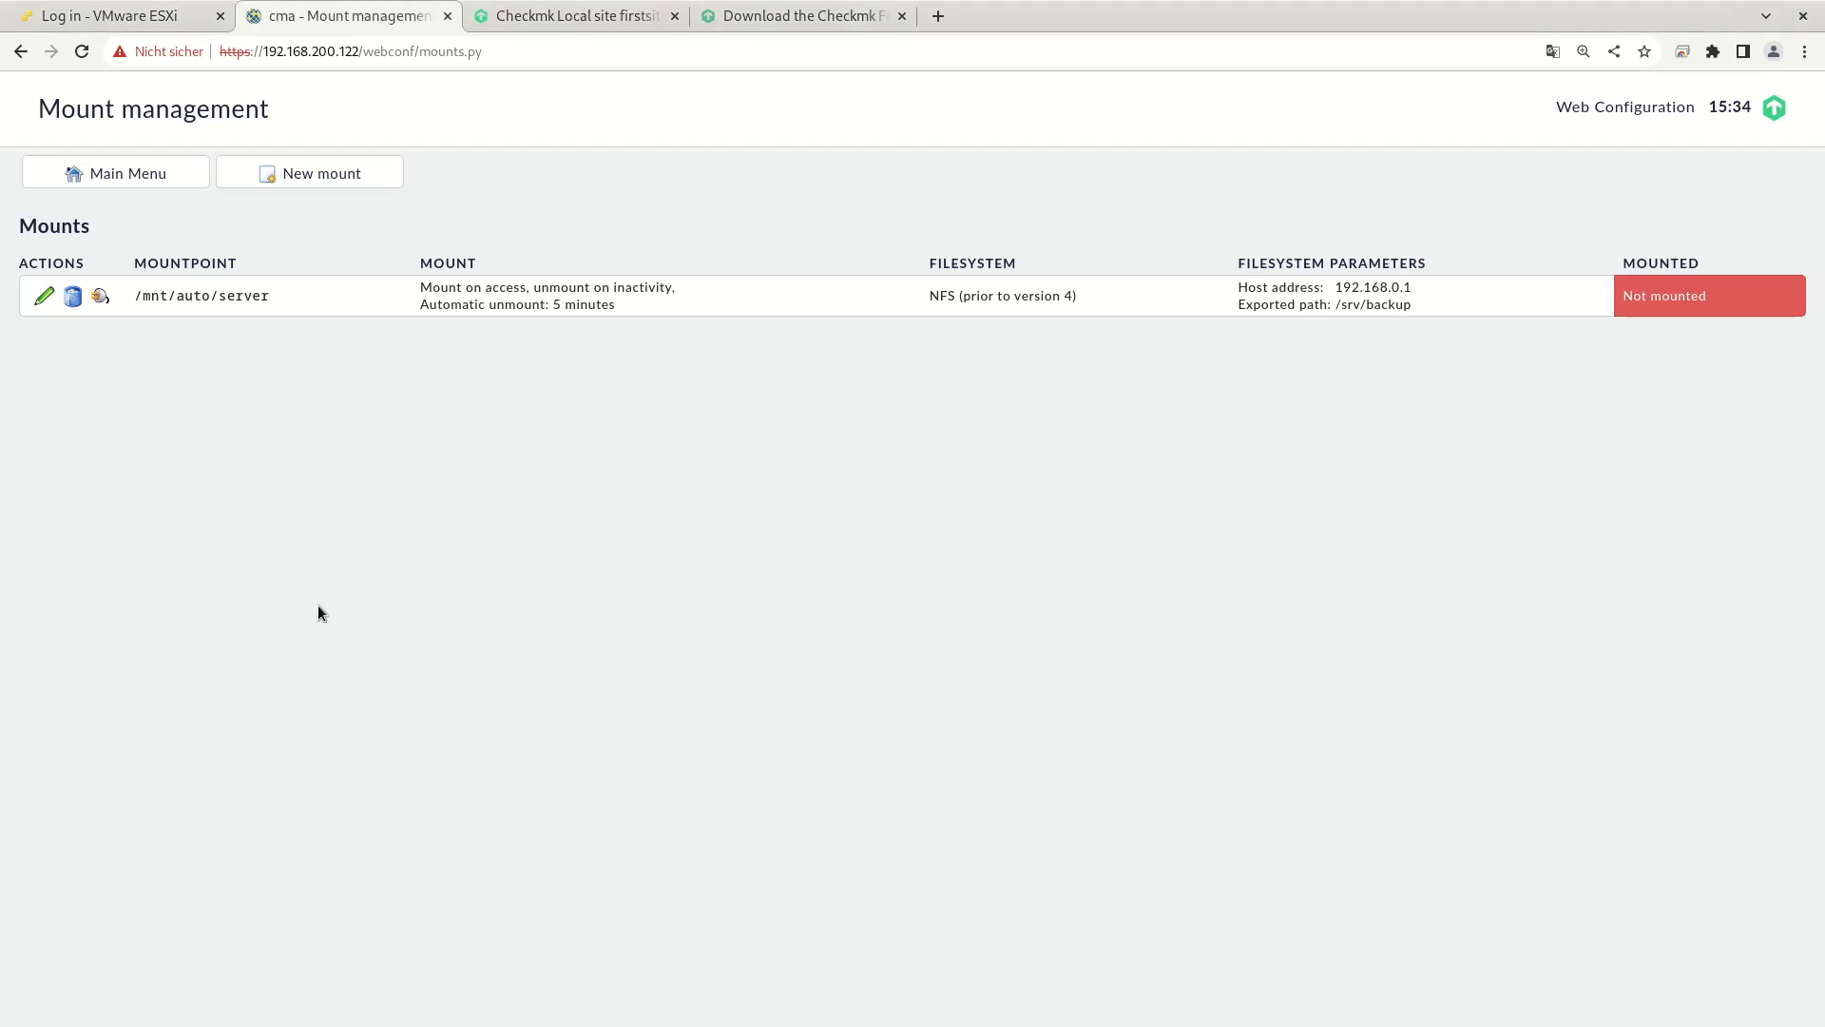
mouse_move(124, 302)
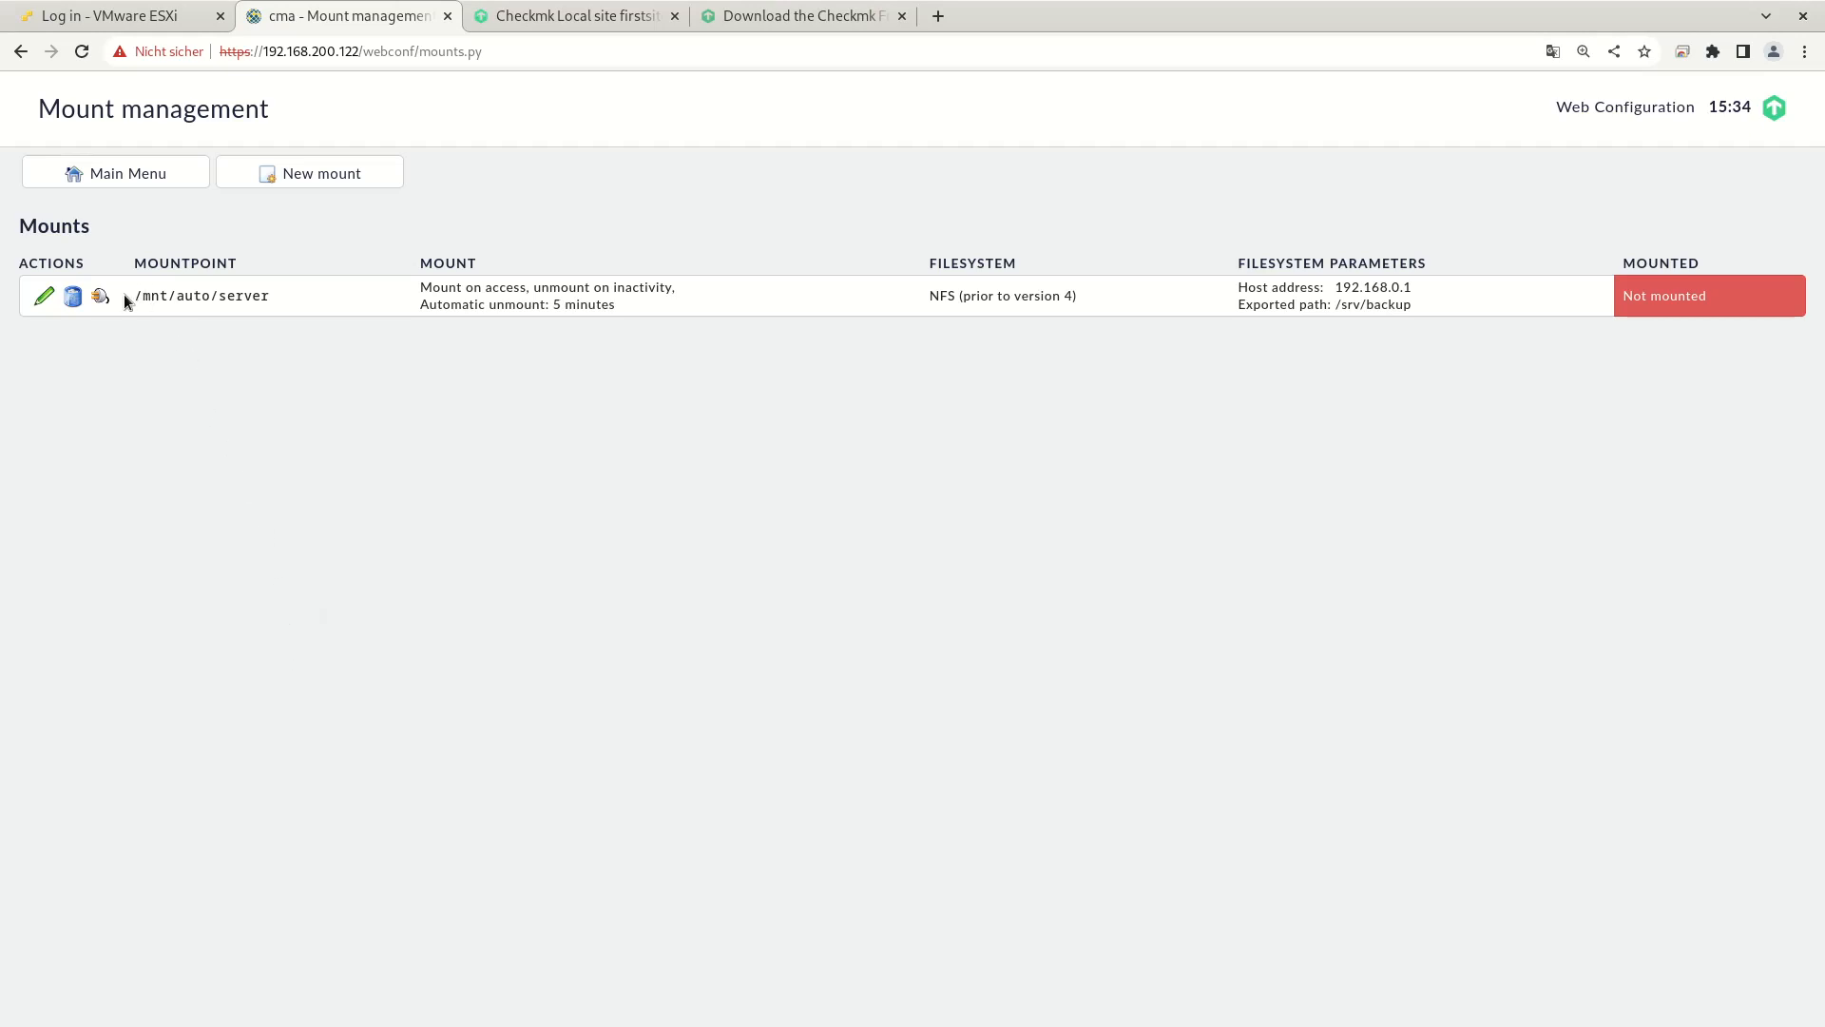
double_click(199, 294)
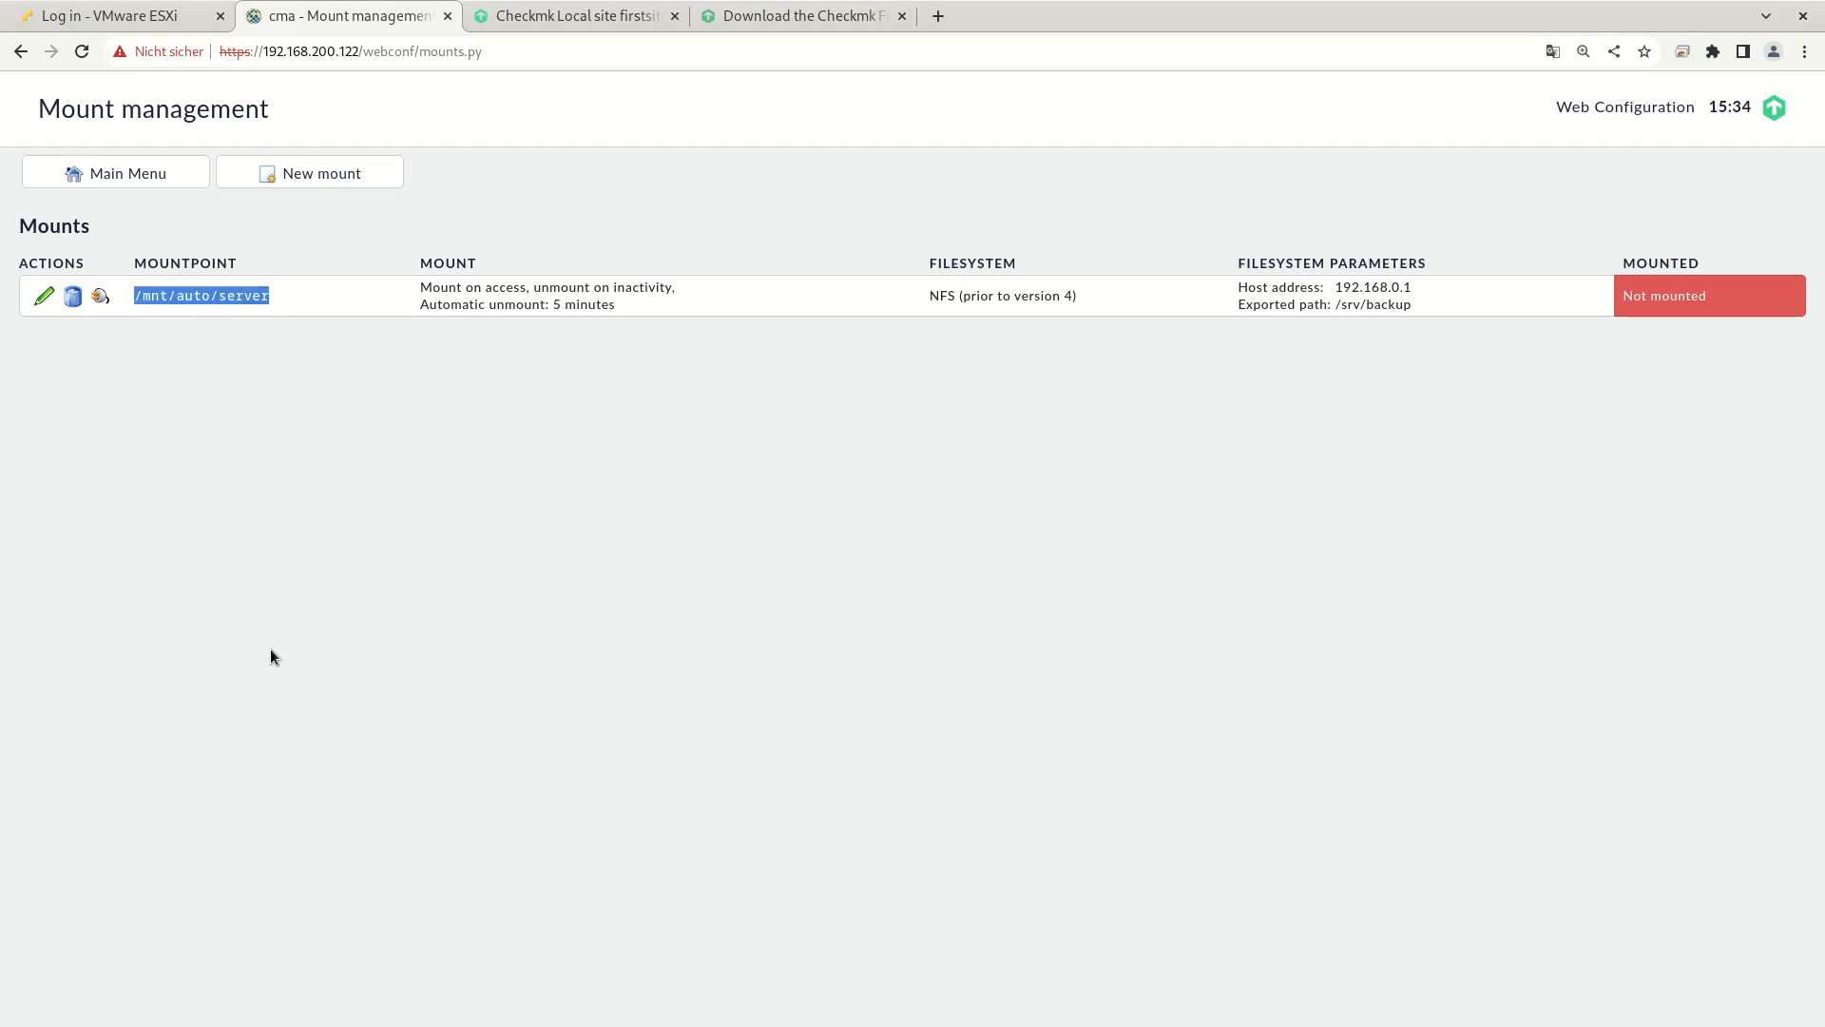
mouse_move(289, 545)
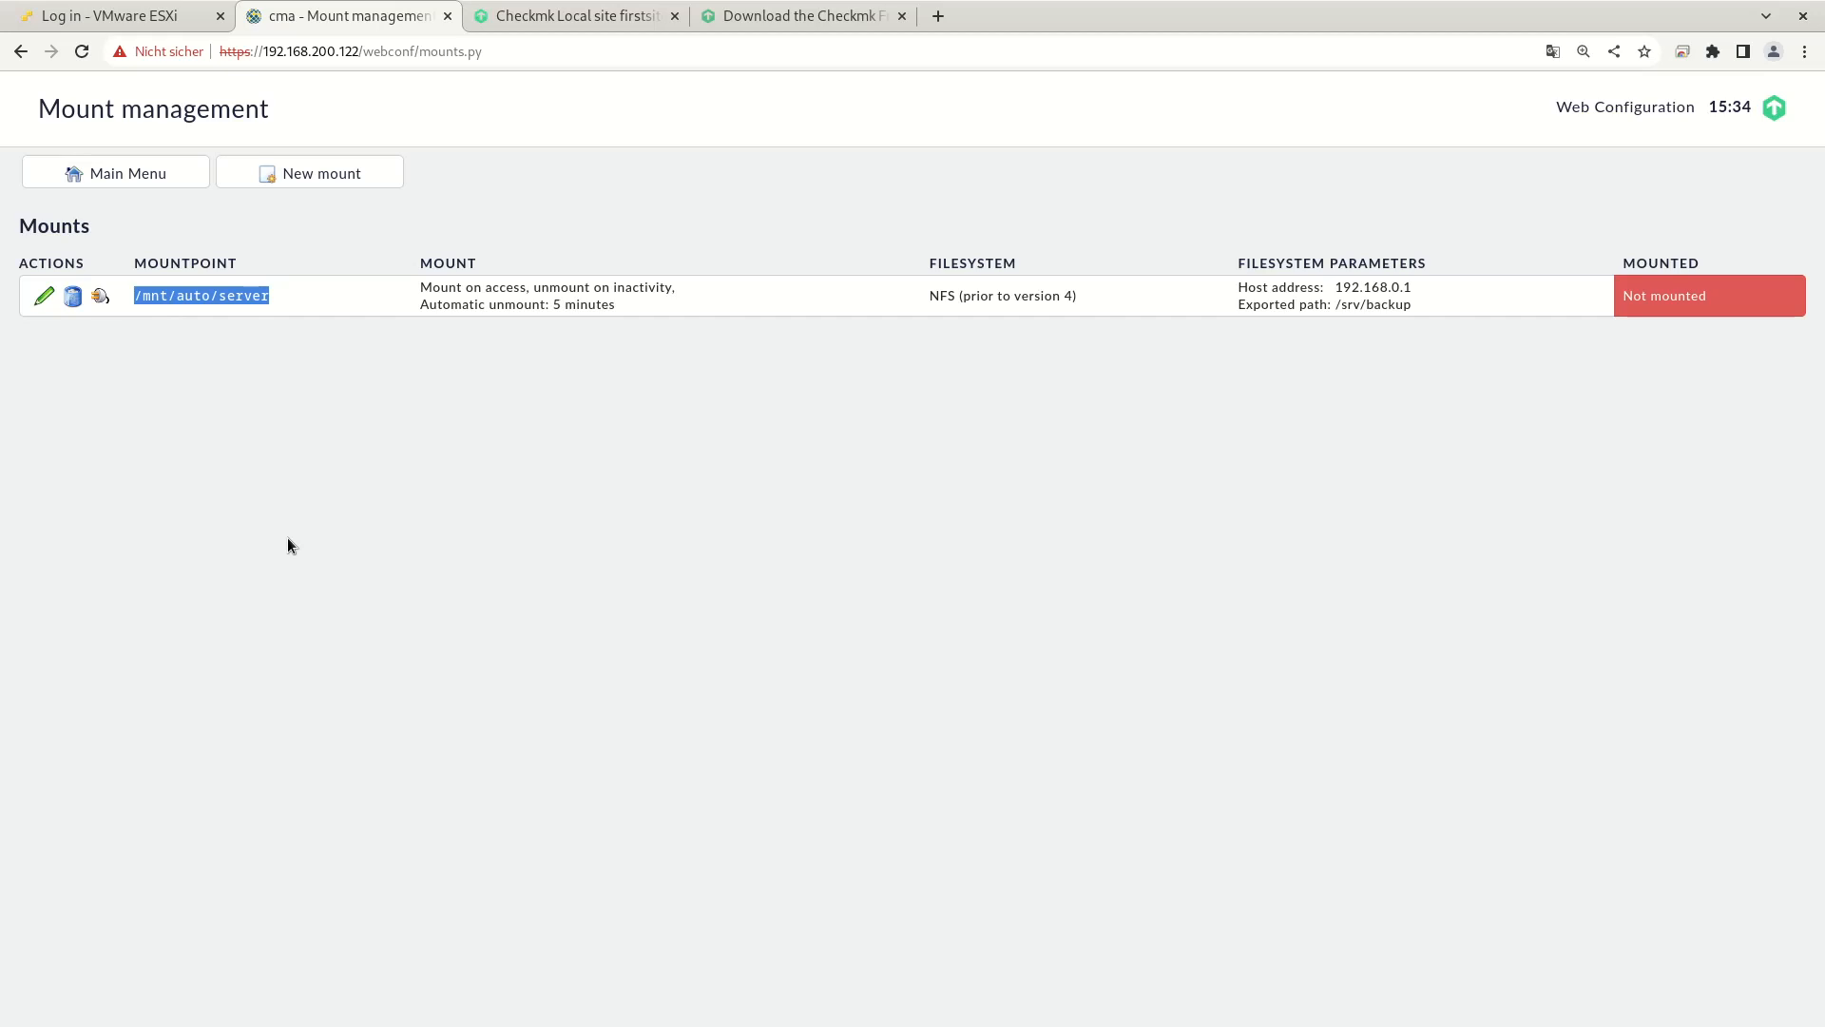
mouse_move(242, 234)
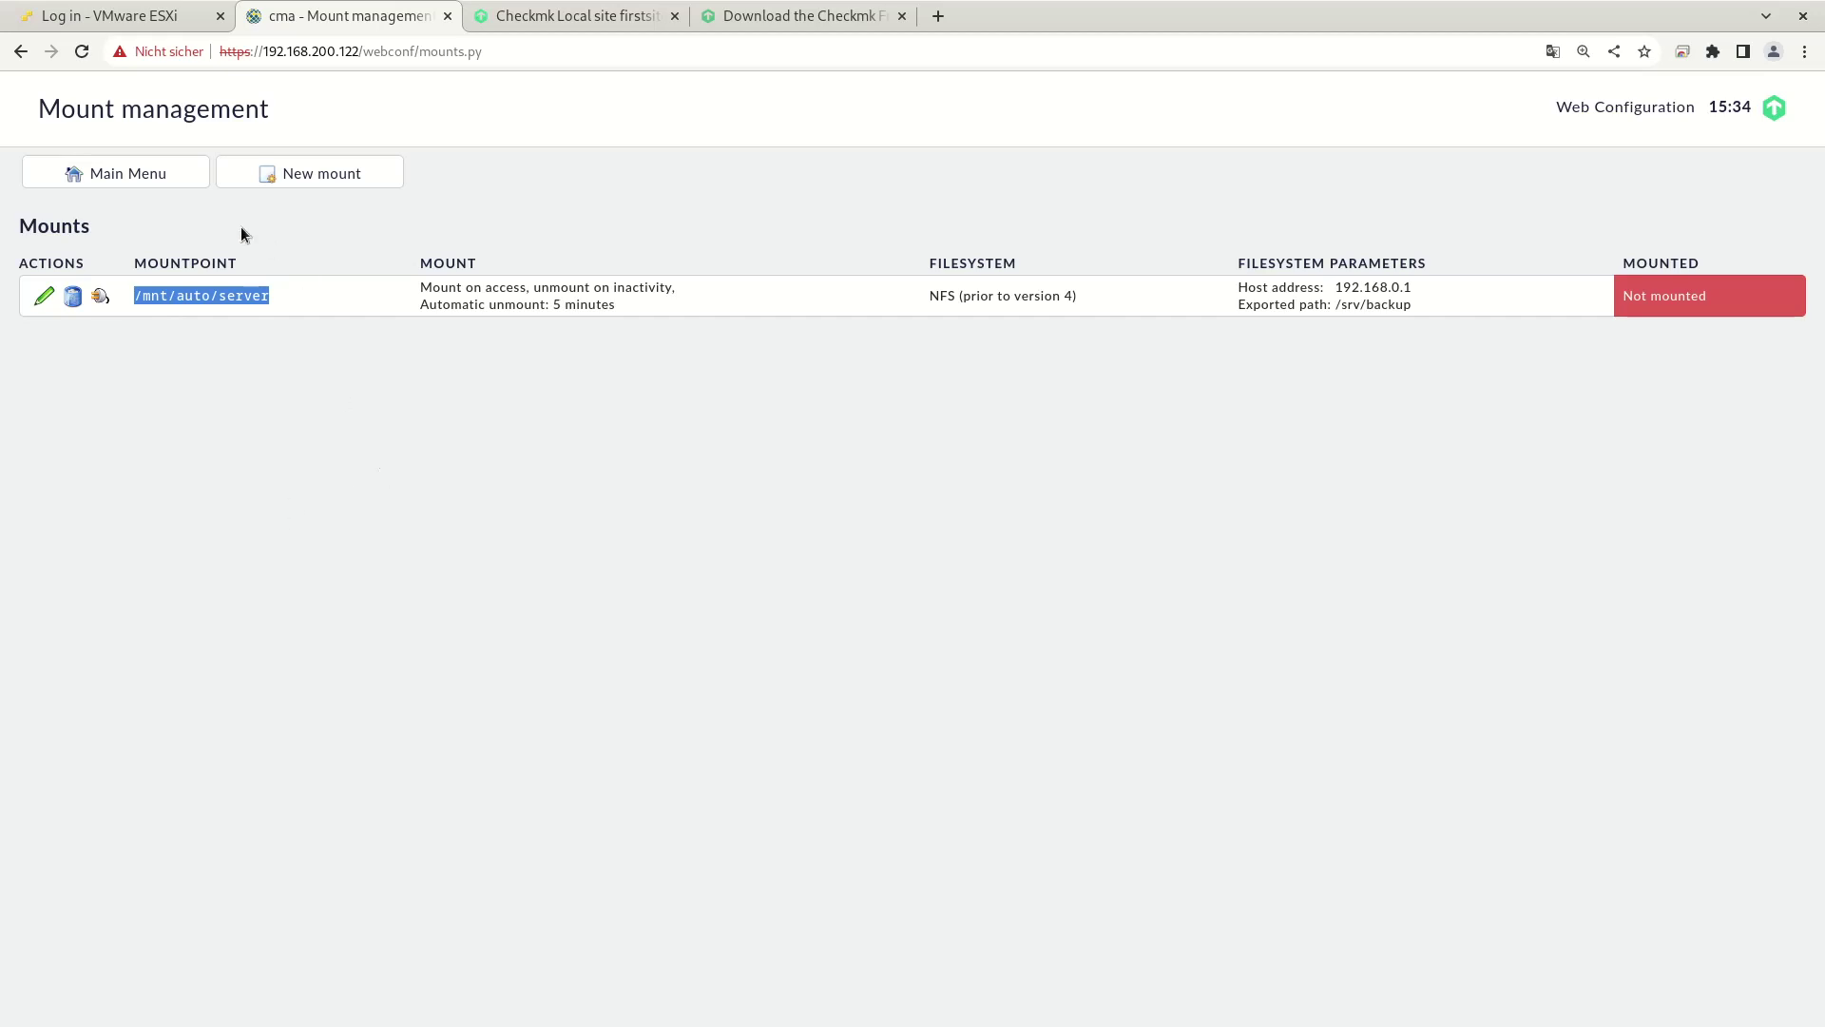
Step: In Device backup, fill a new target: ID 'server', title 'Server backup directory', path /mnt/auto/server
left_click(116, 172)
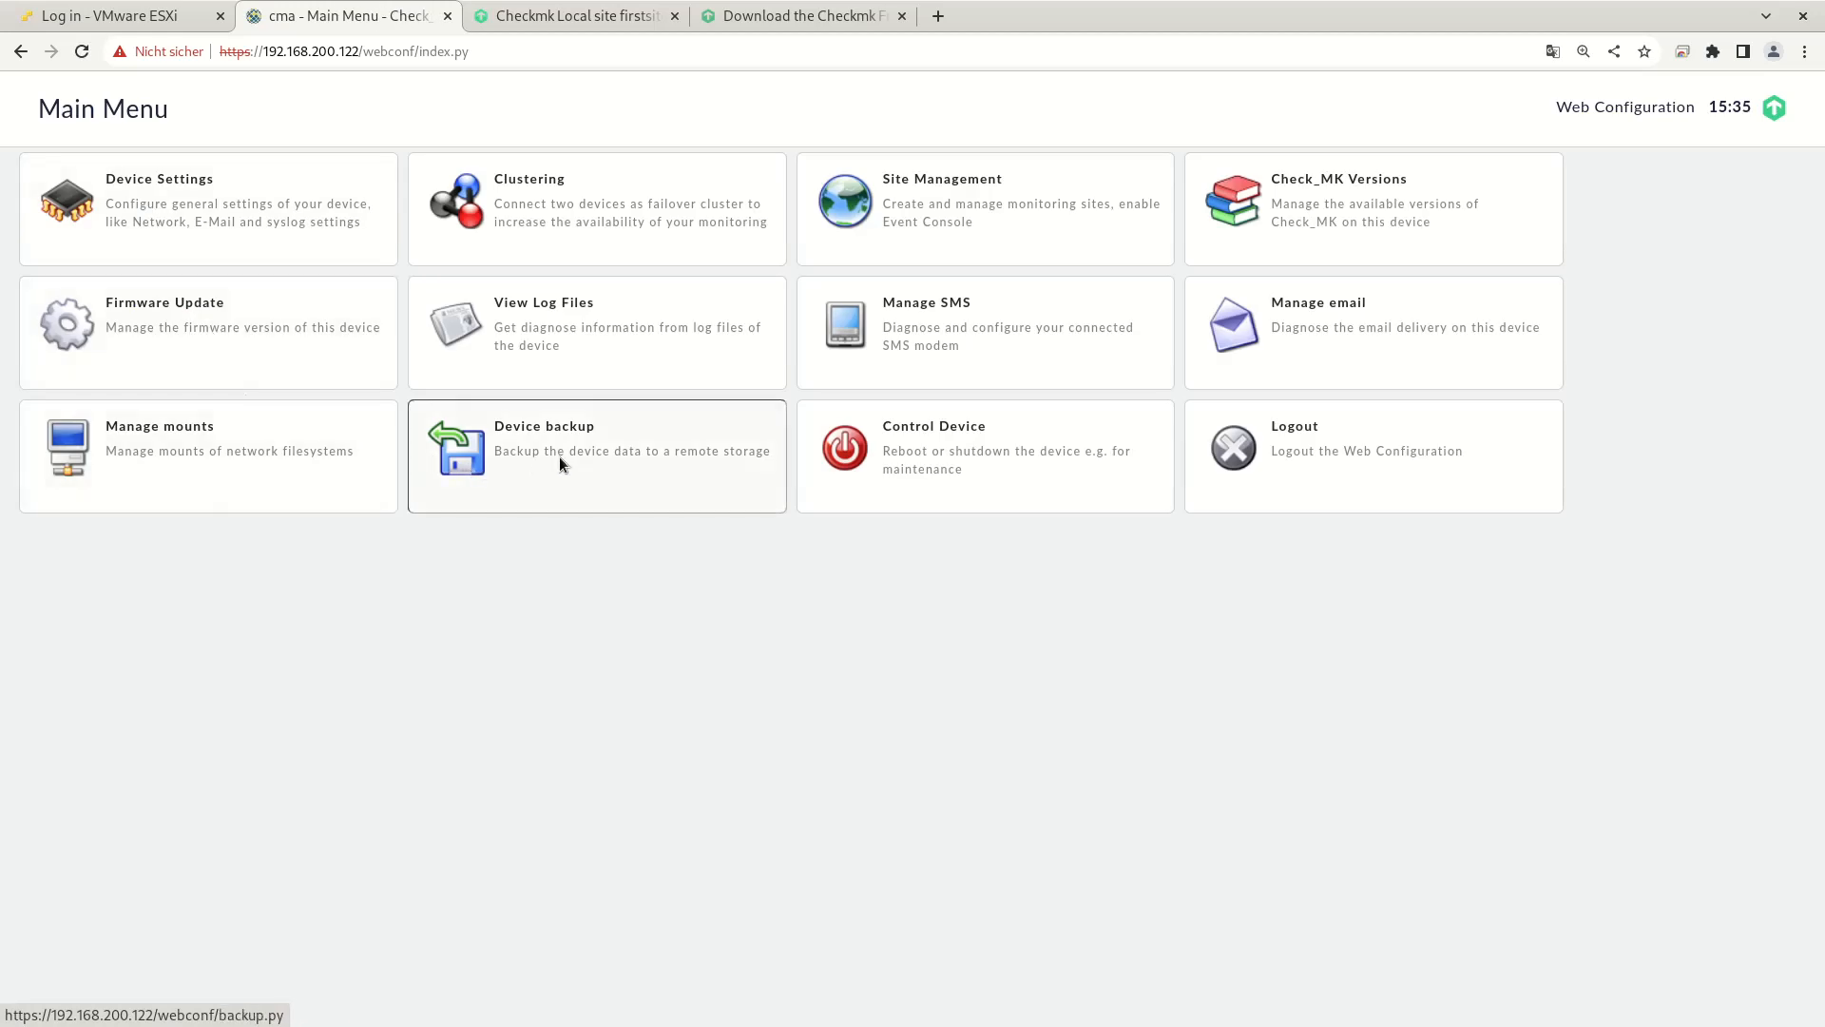
left_click(595, 455)
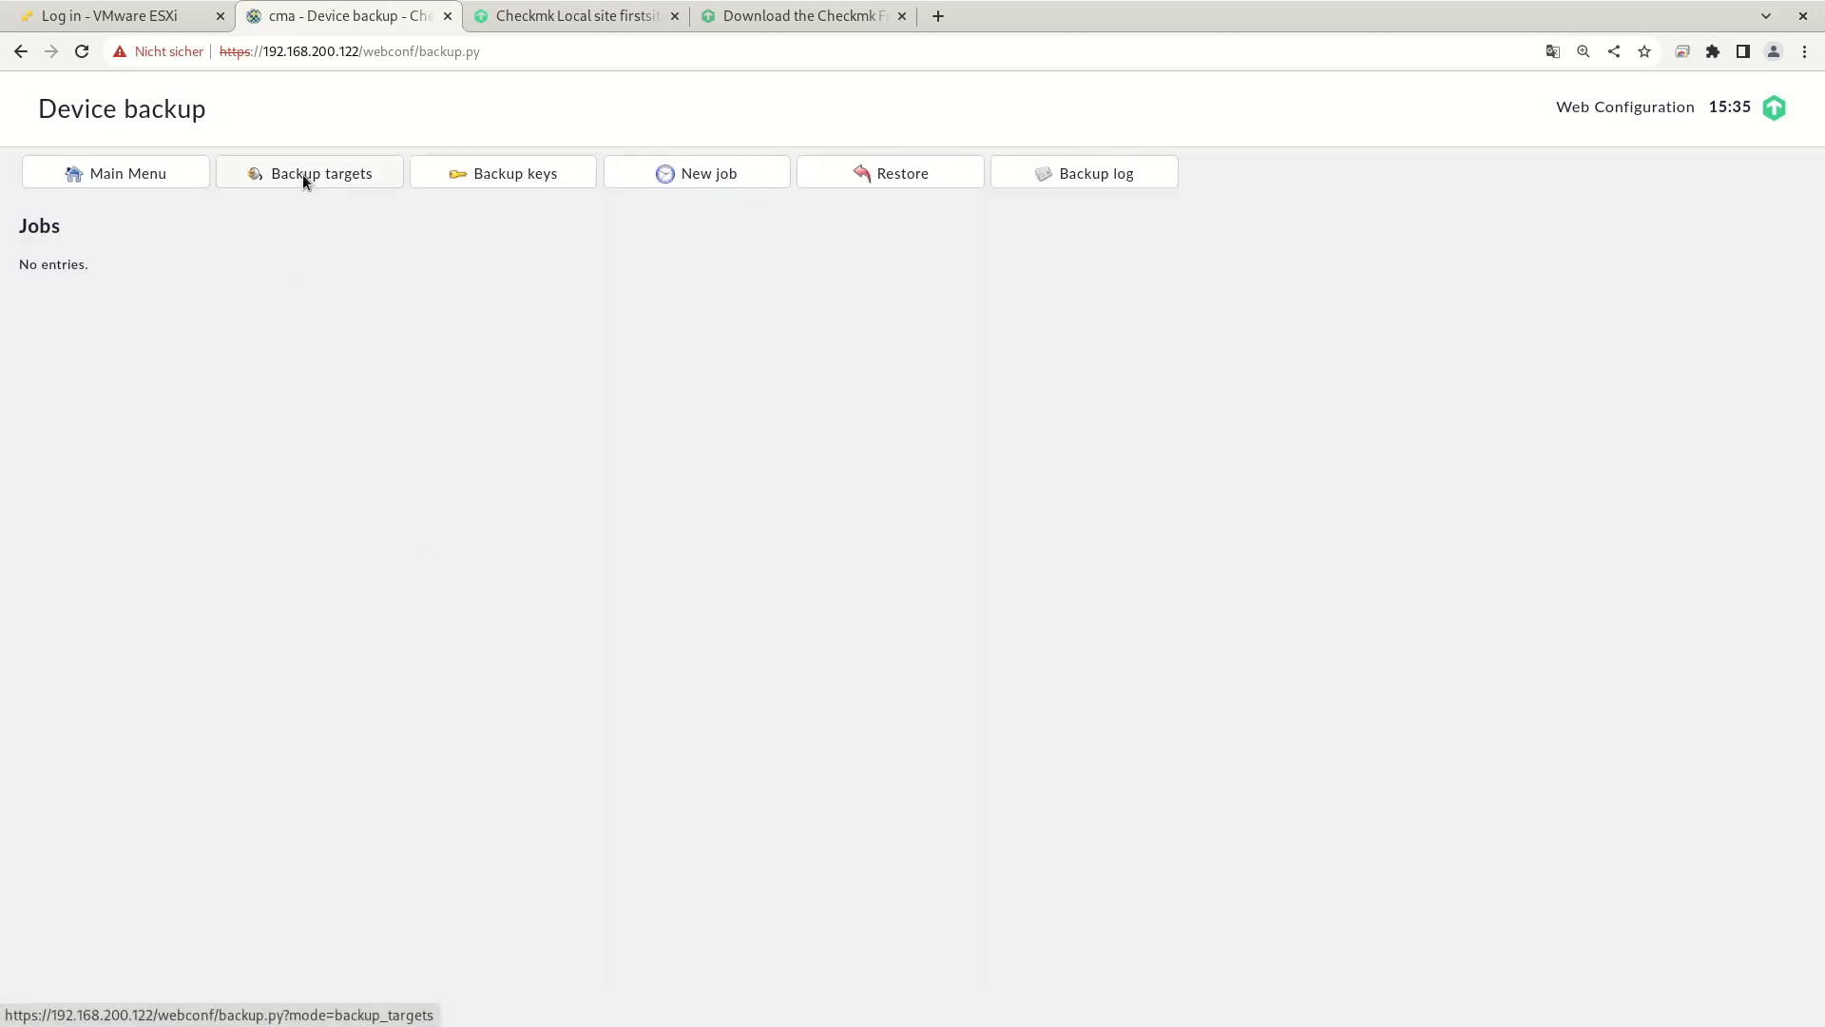
left_click(308, 172)
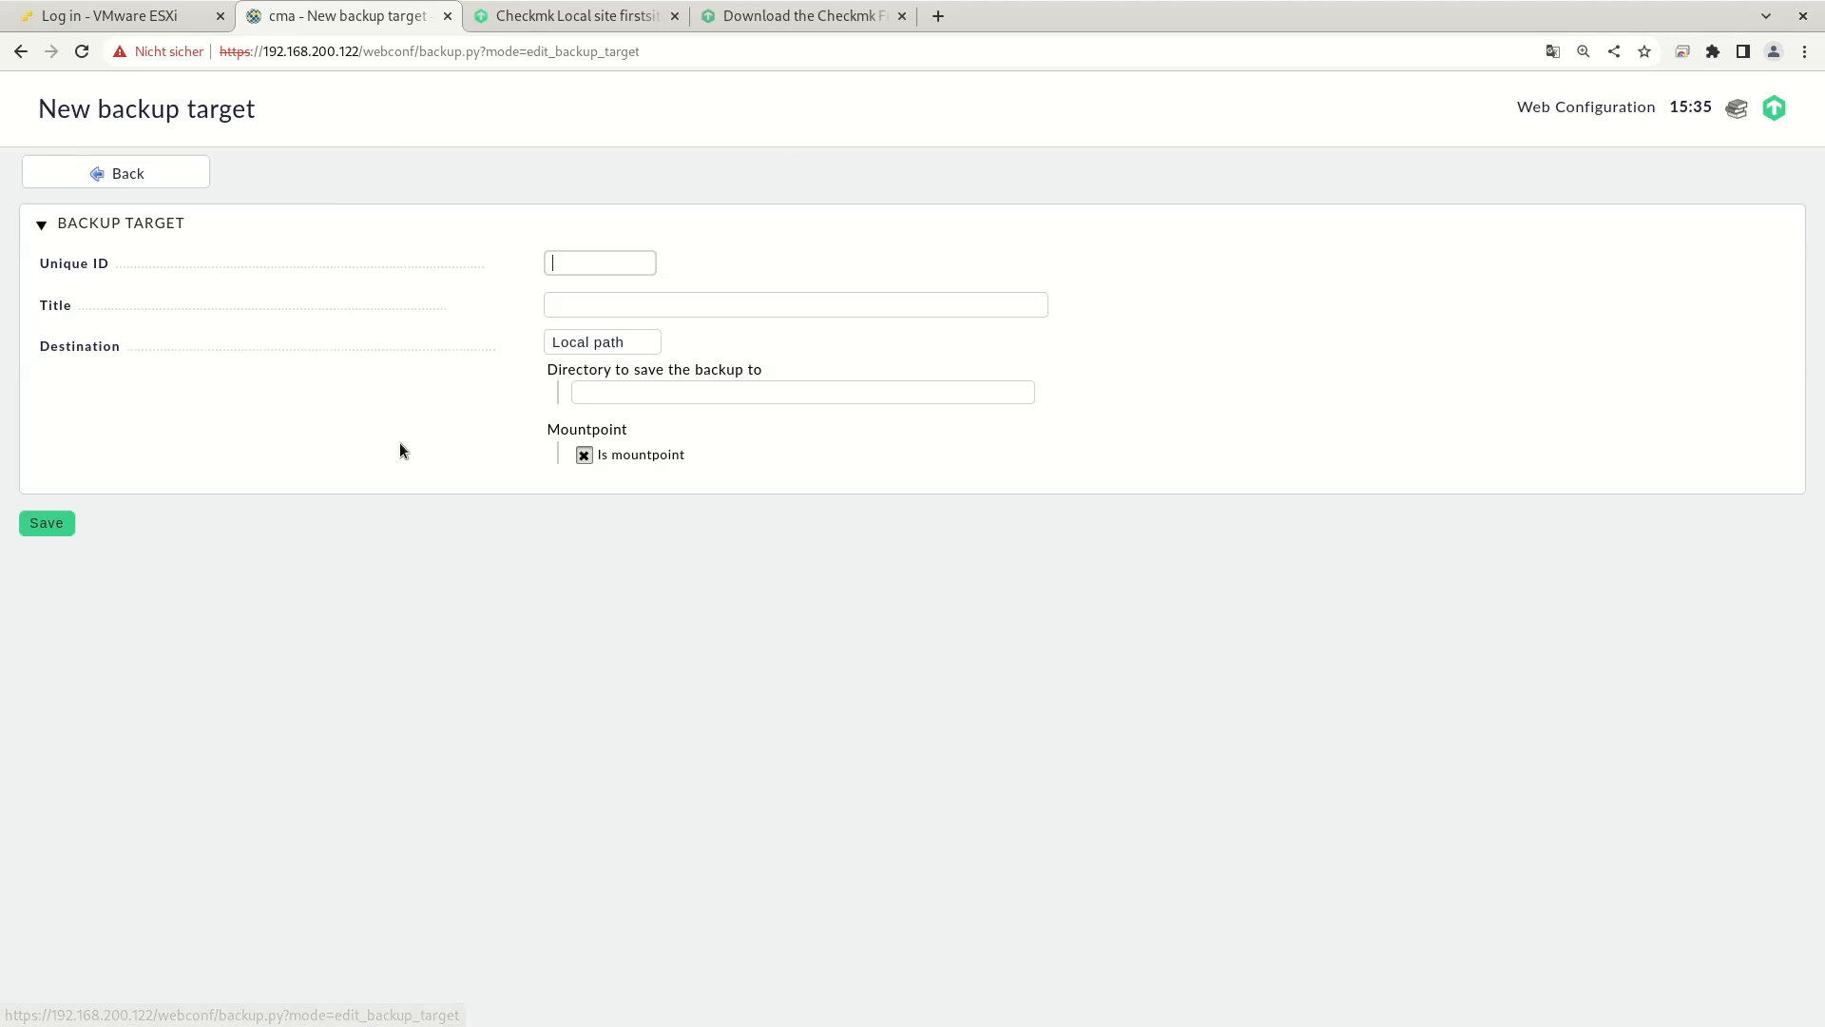
left_click(801, 391)
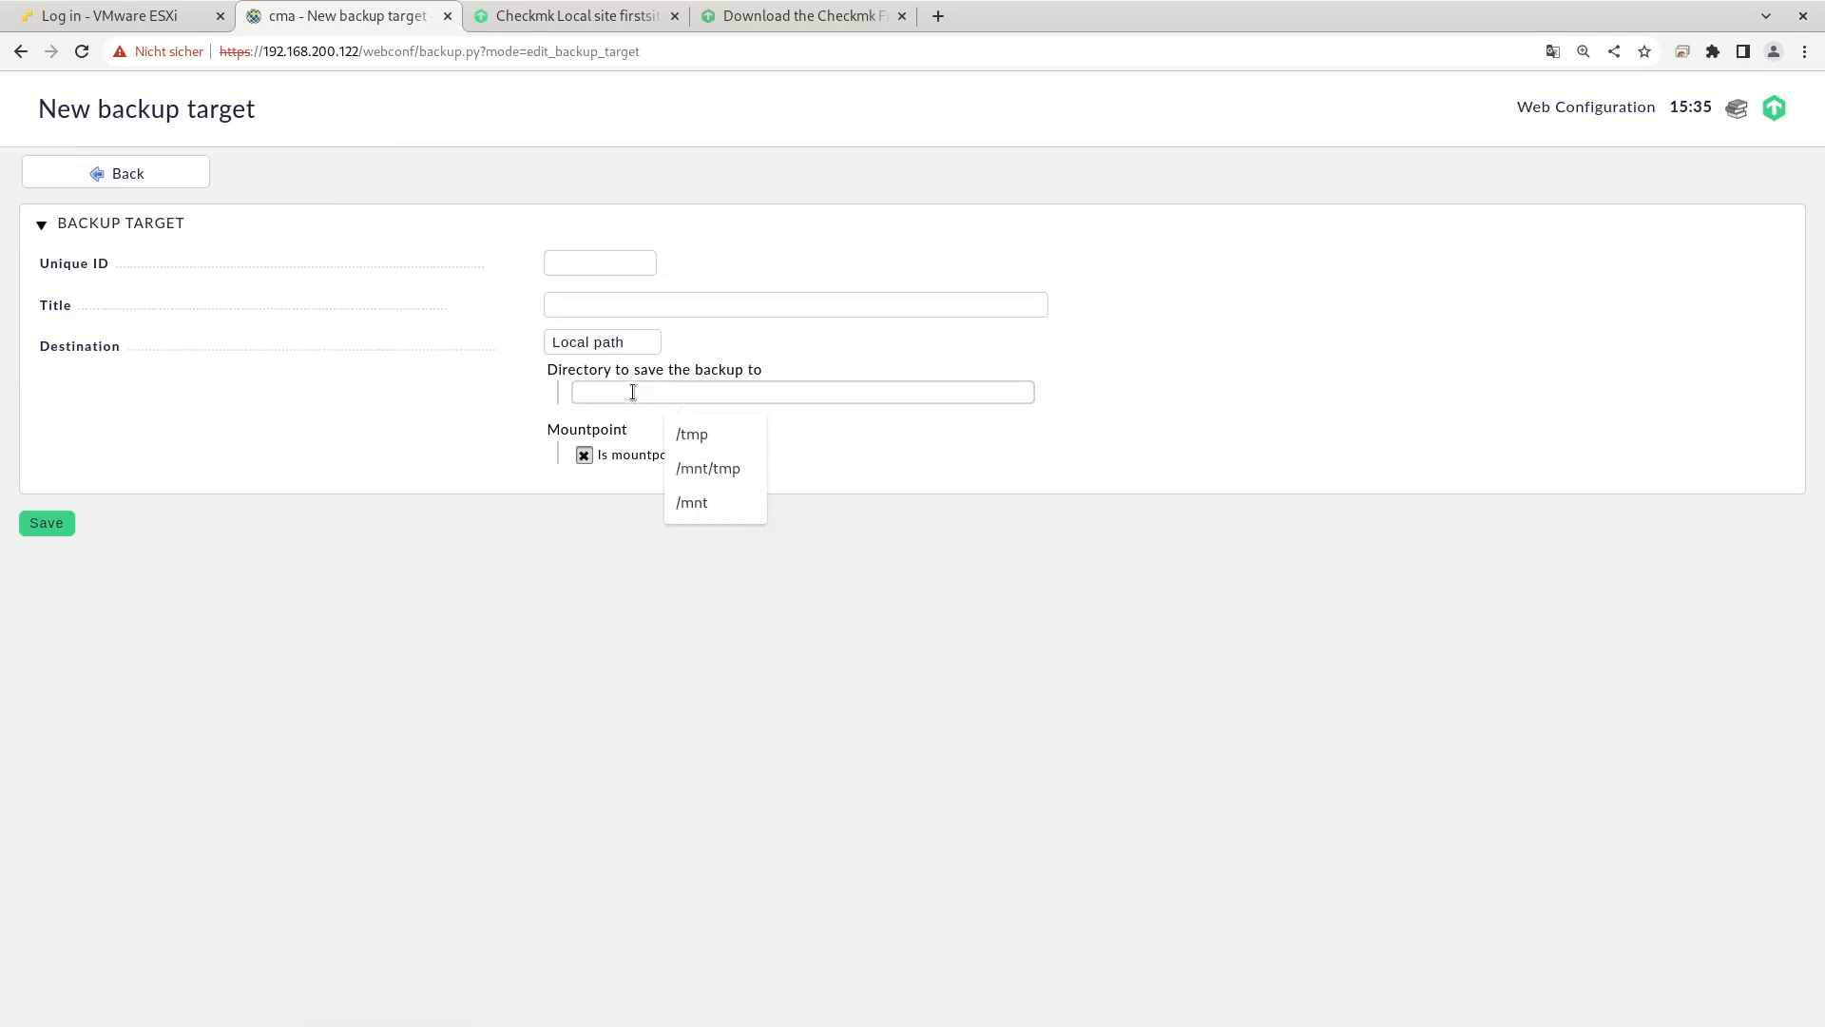
type("/mnt/auto/server")
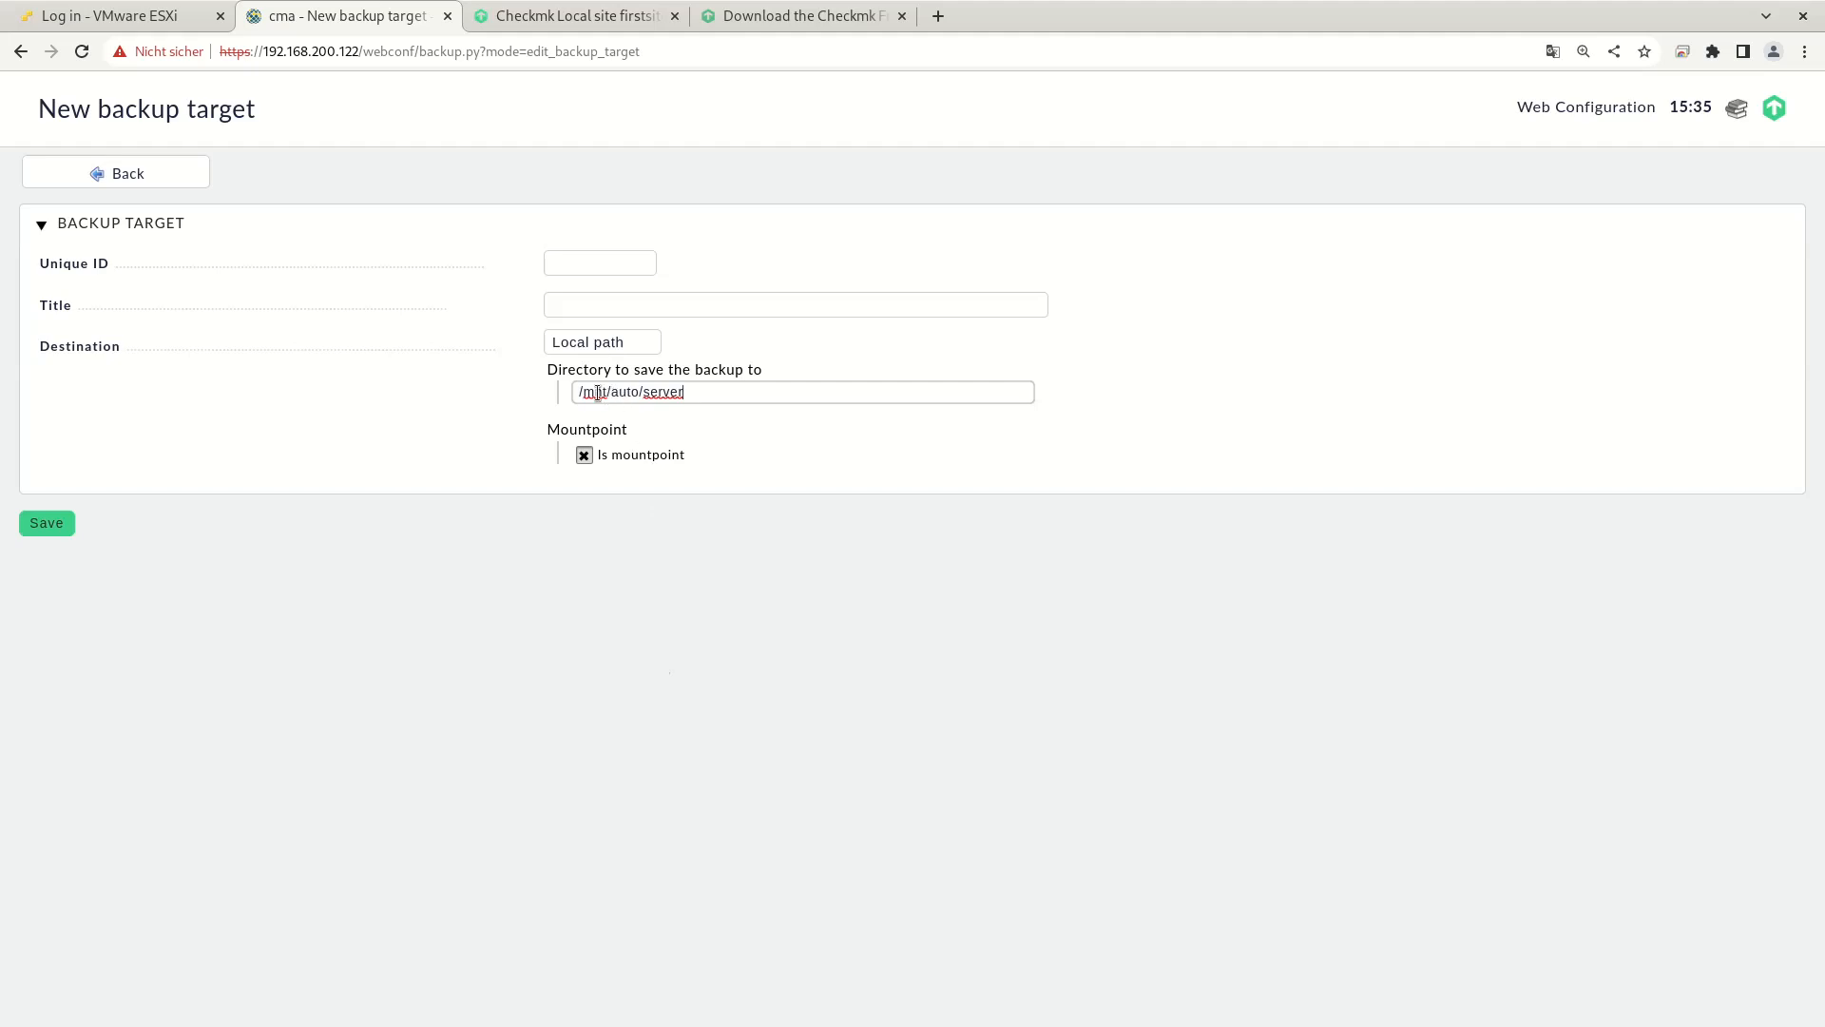
mouse_move(699, 597)
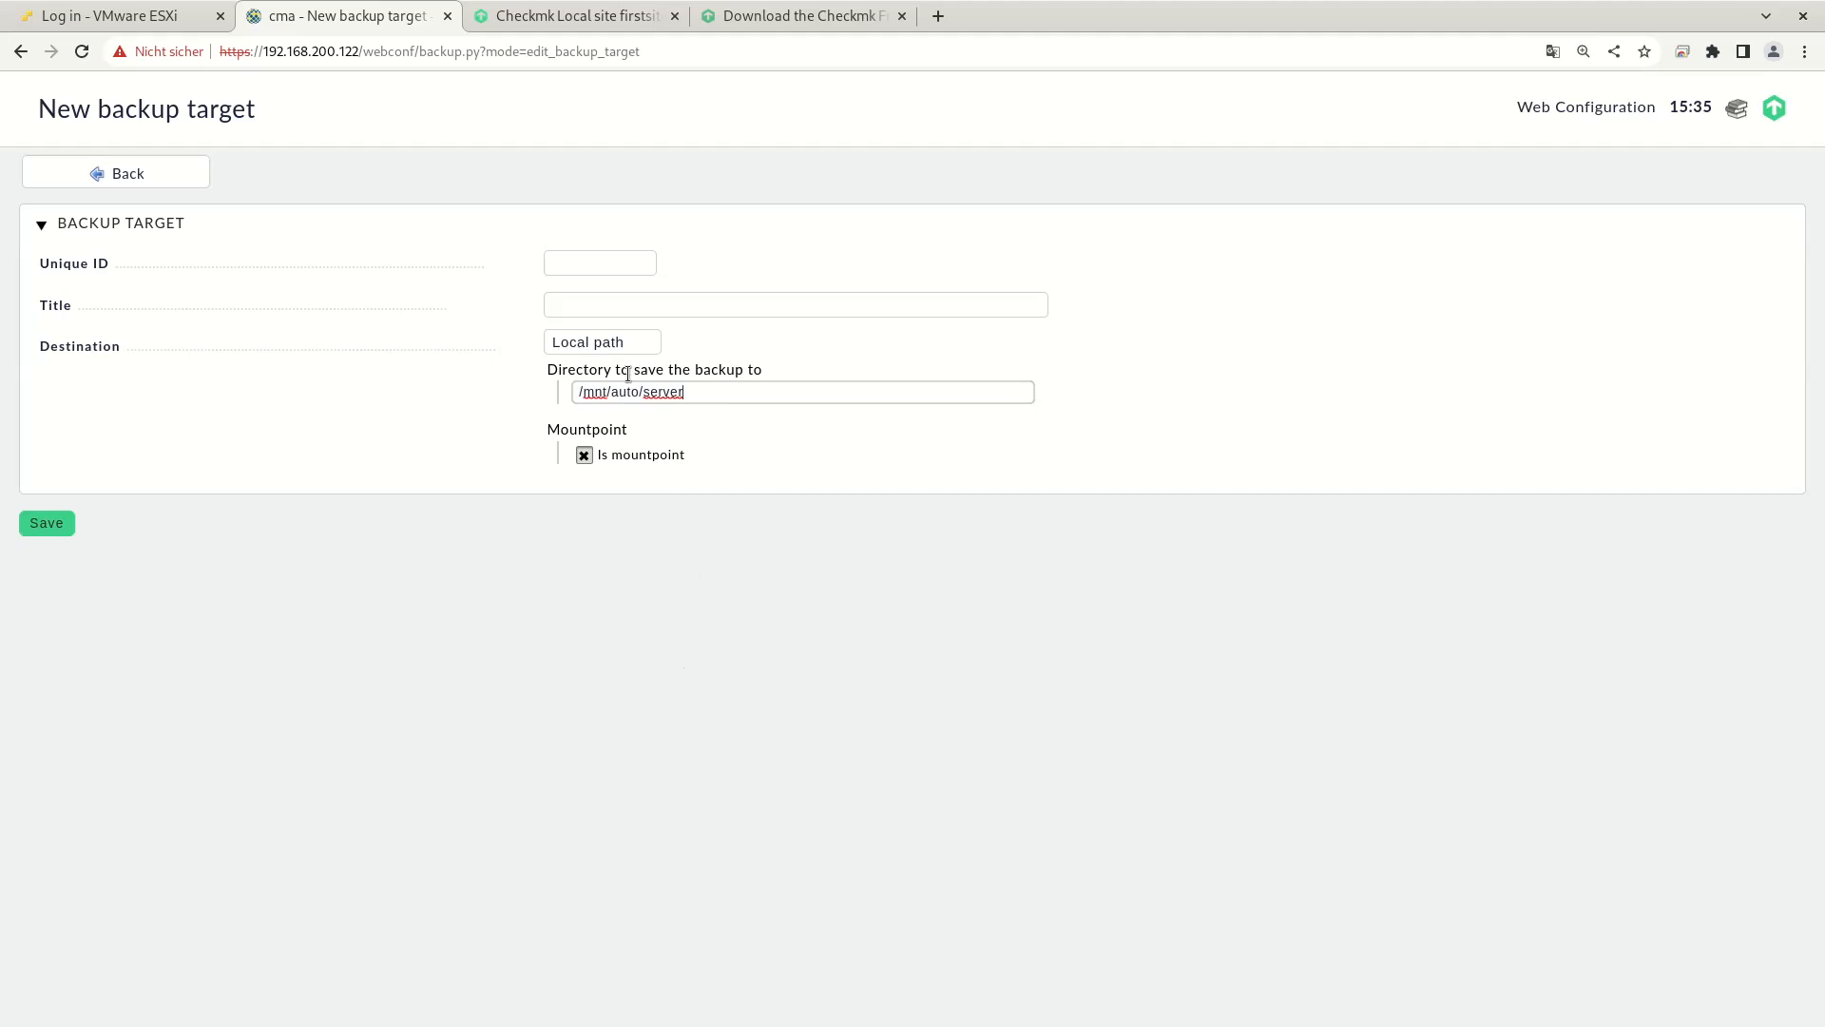
type("s")
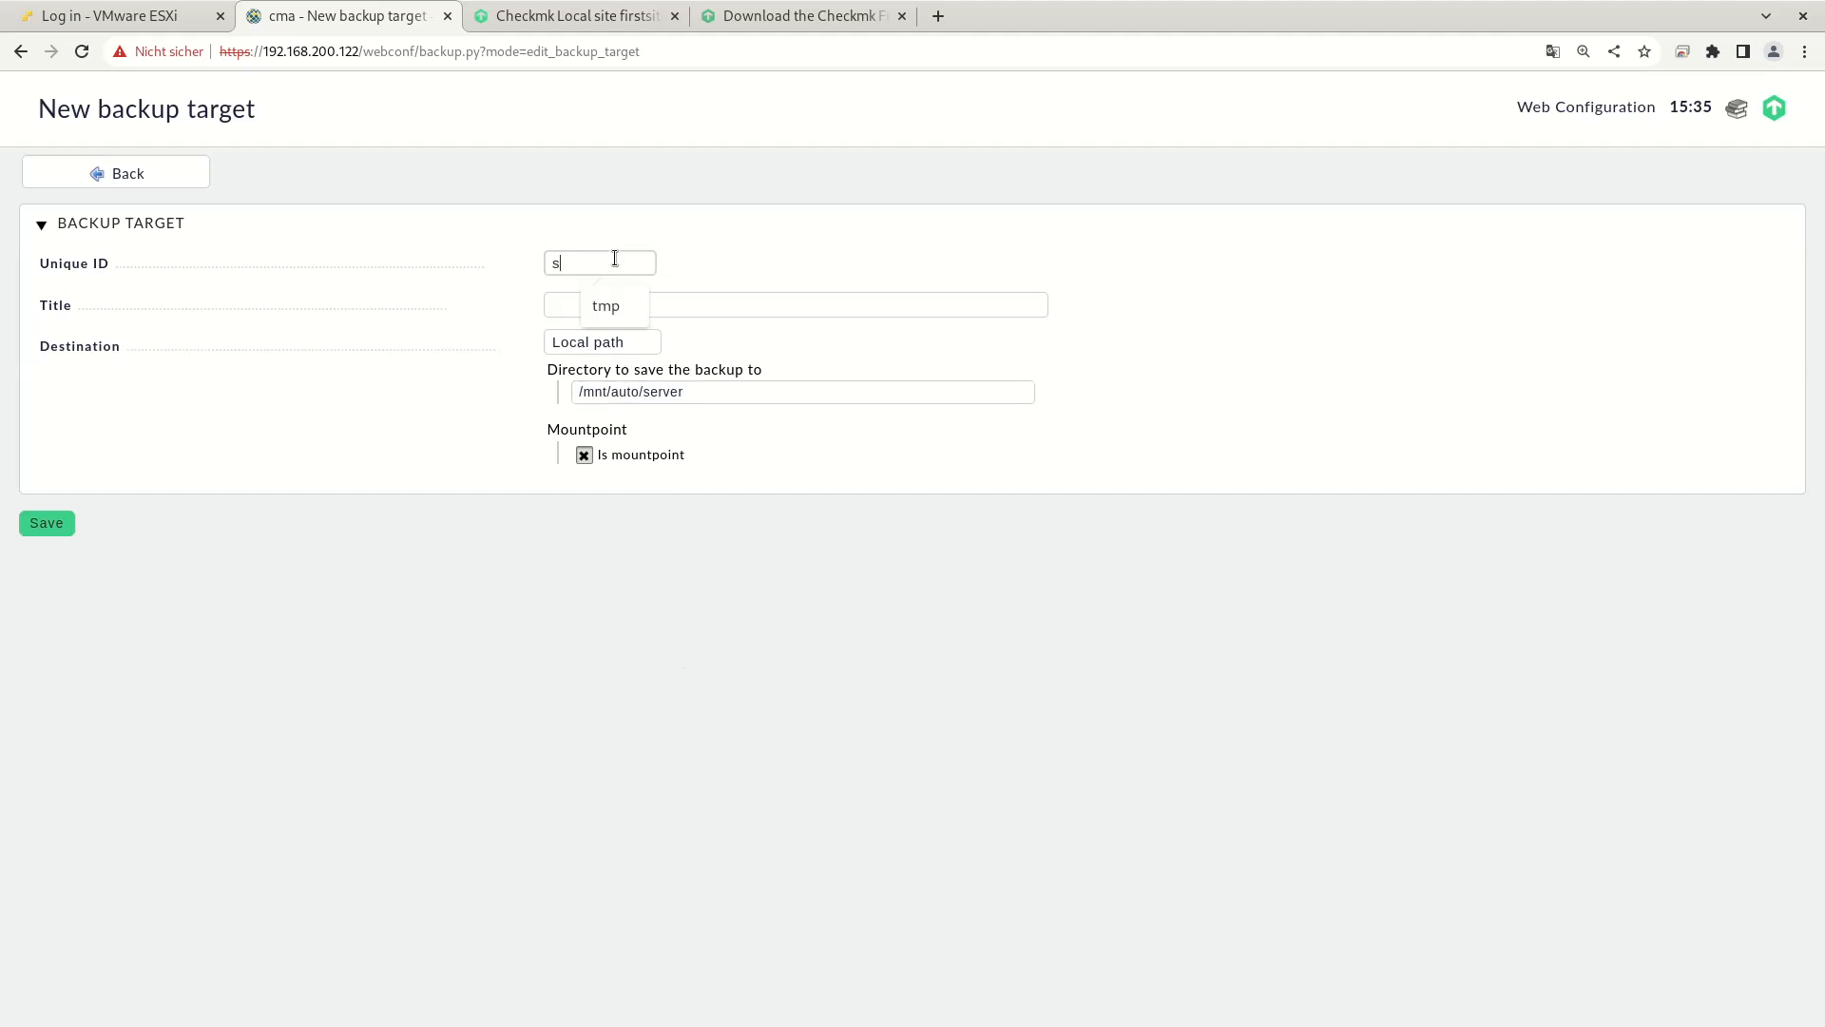
type("erver")
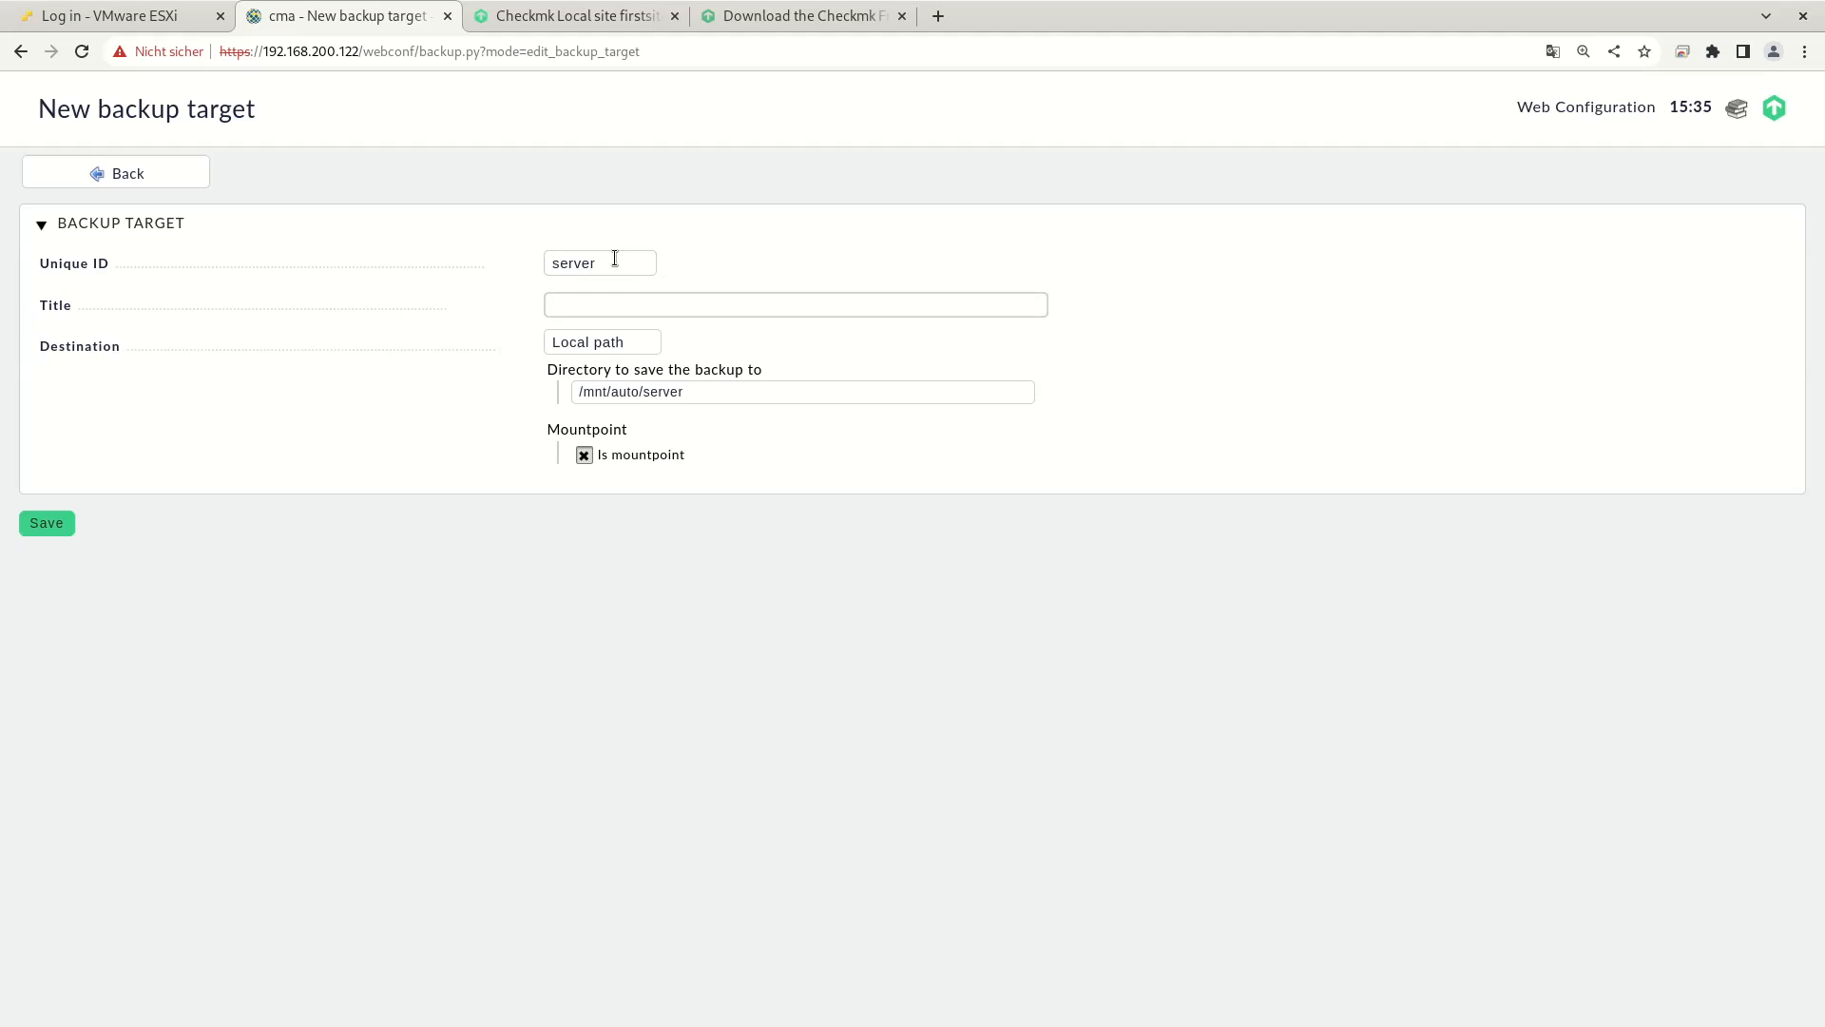
type("Server backup direcot")
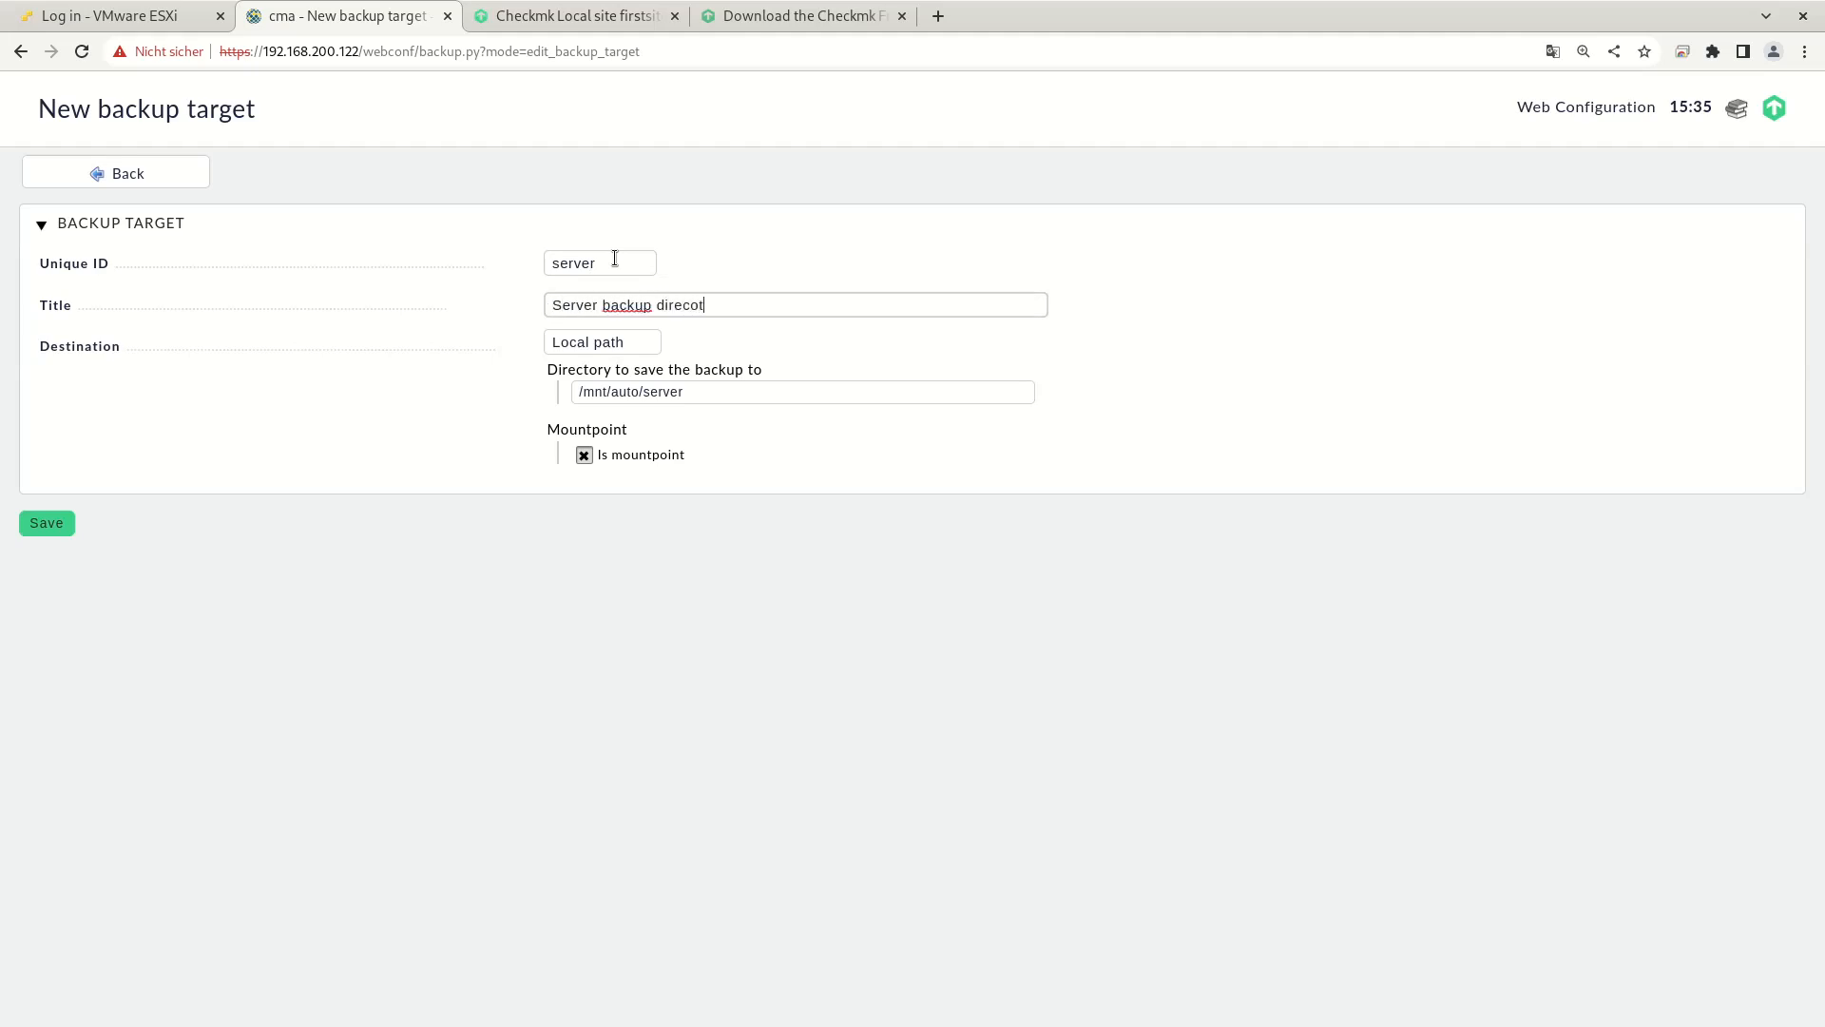
type("ry")
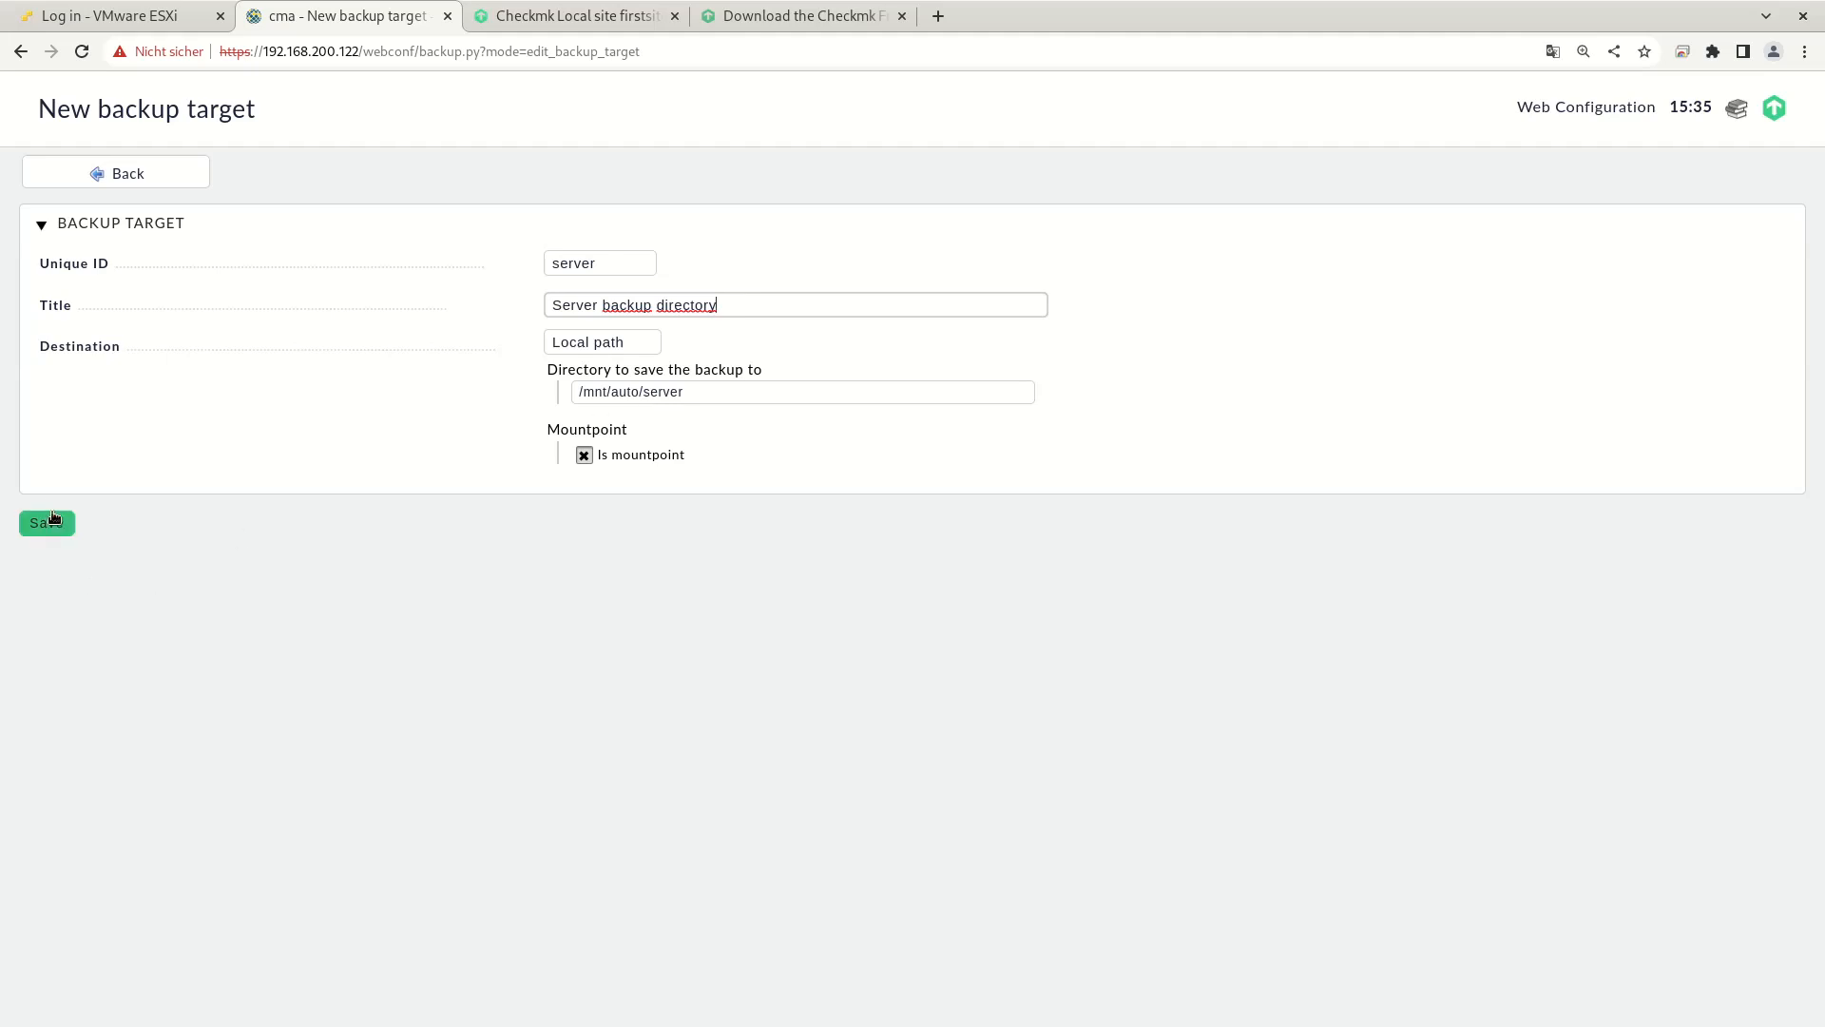
Step: Try saving the backup target, which is rejected because /mnt/auto/server isn't writable
left_click(46, 523)
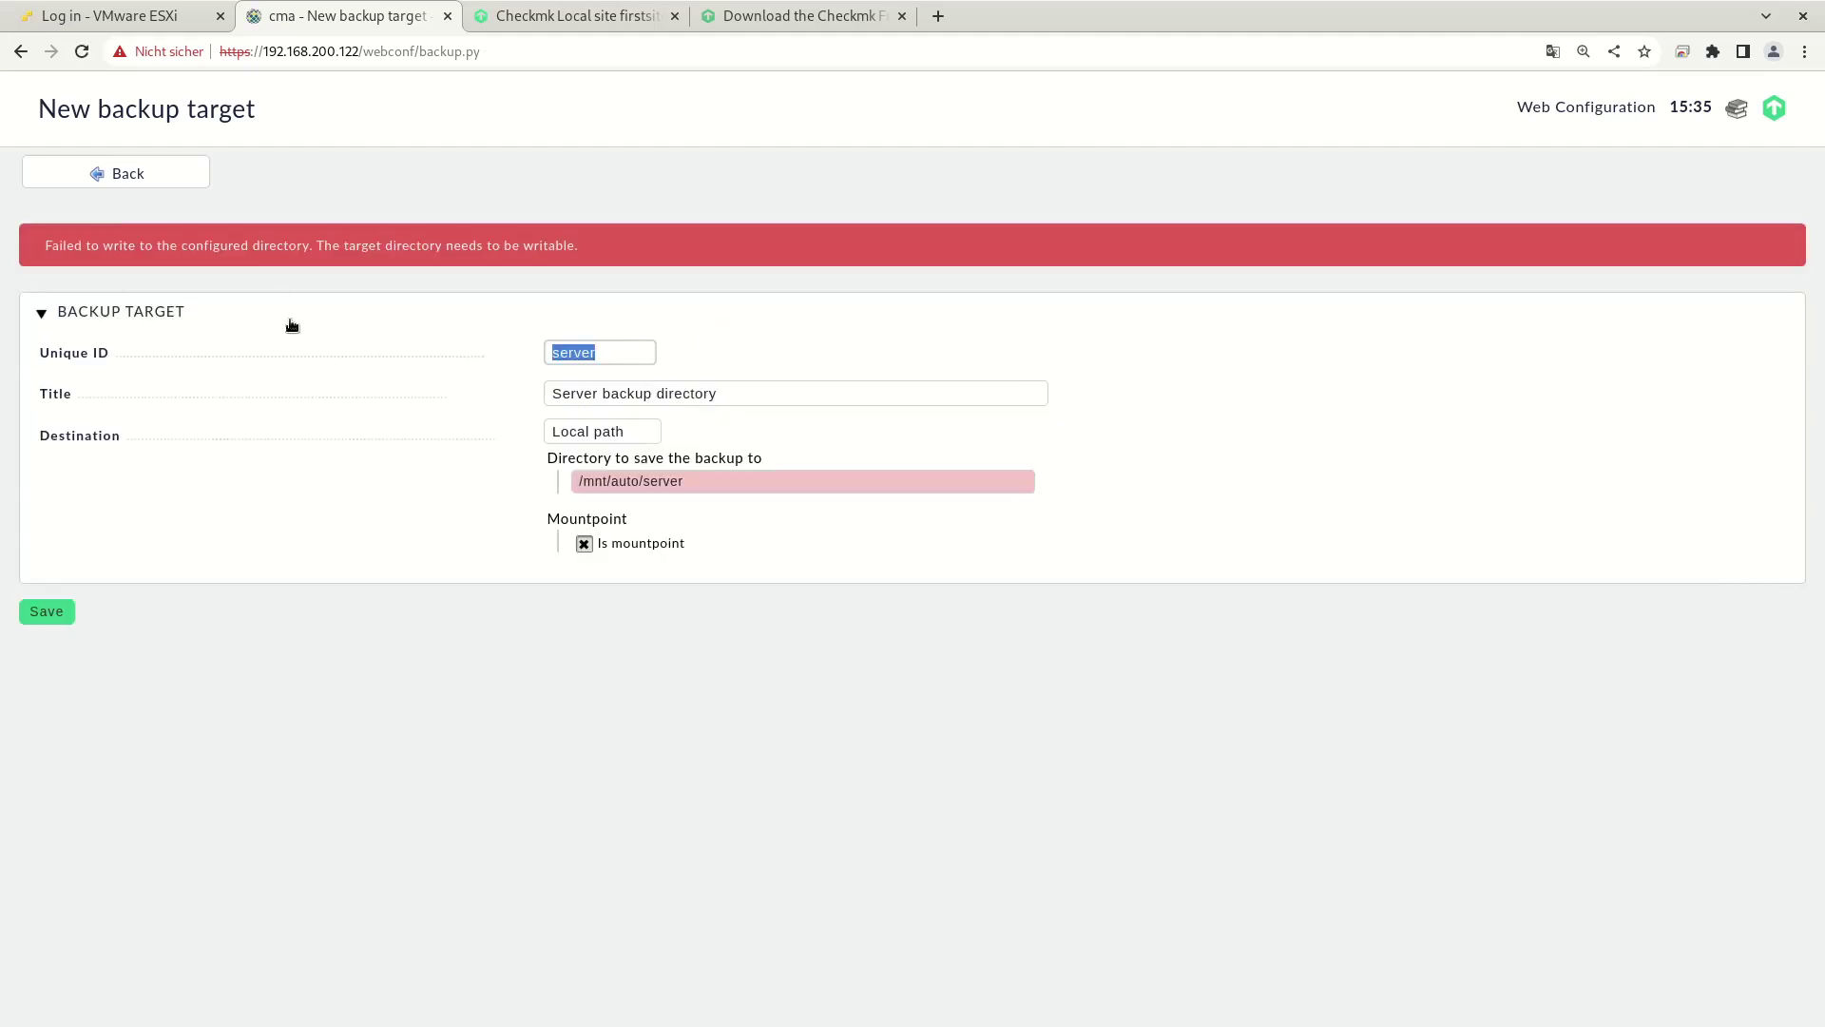
mouse_move(260, 264)
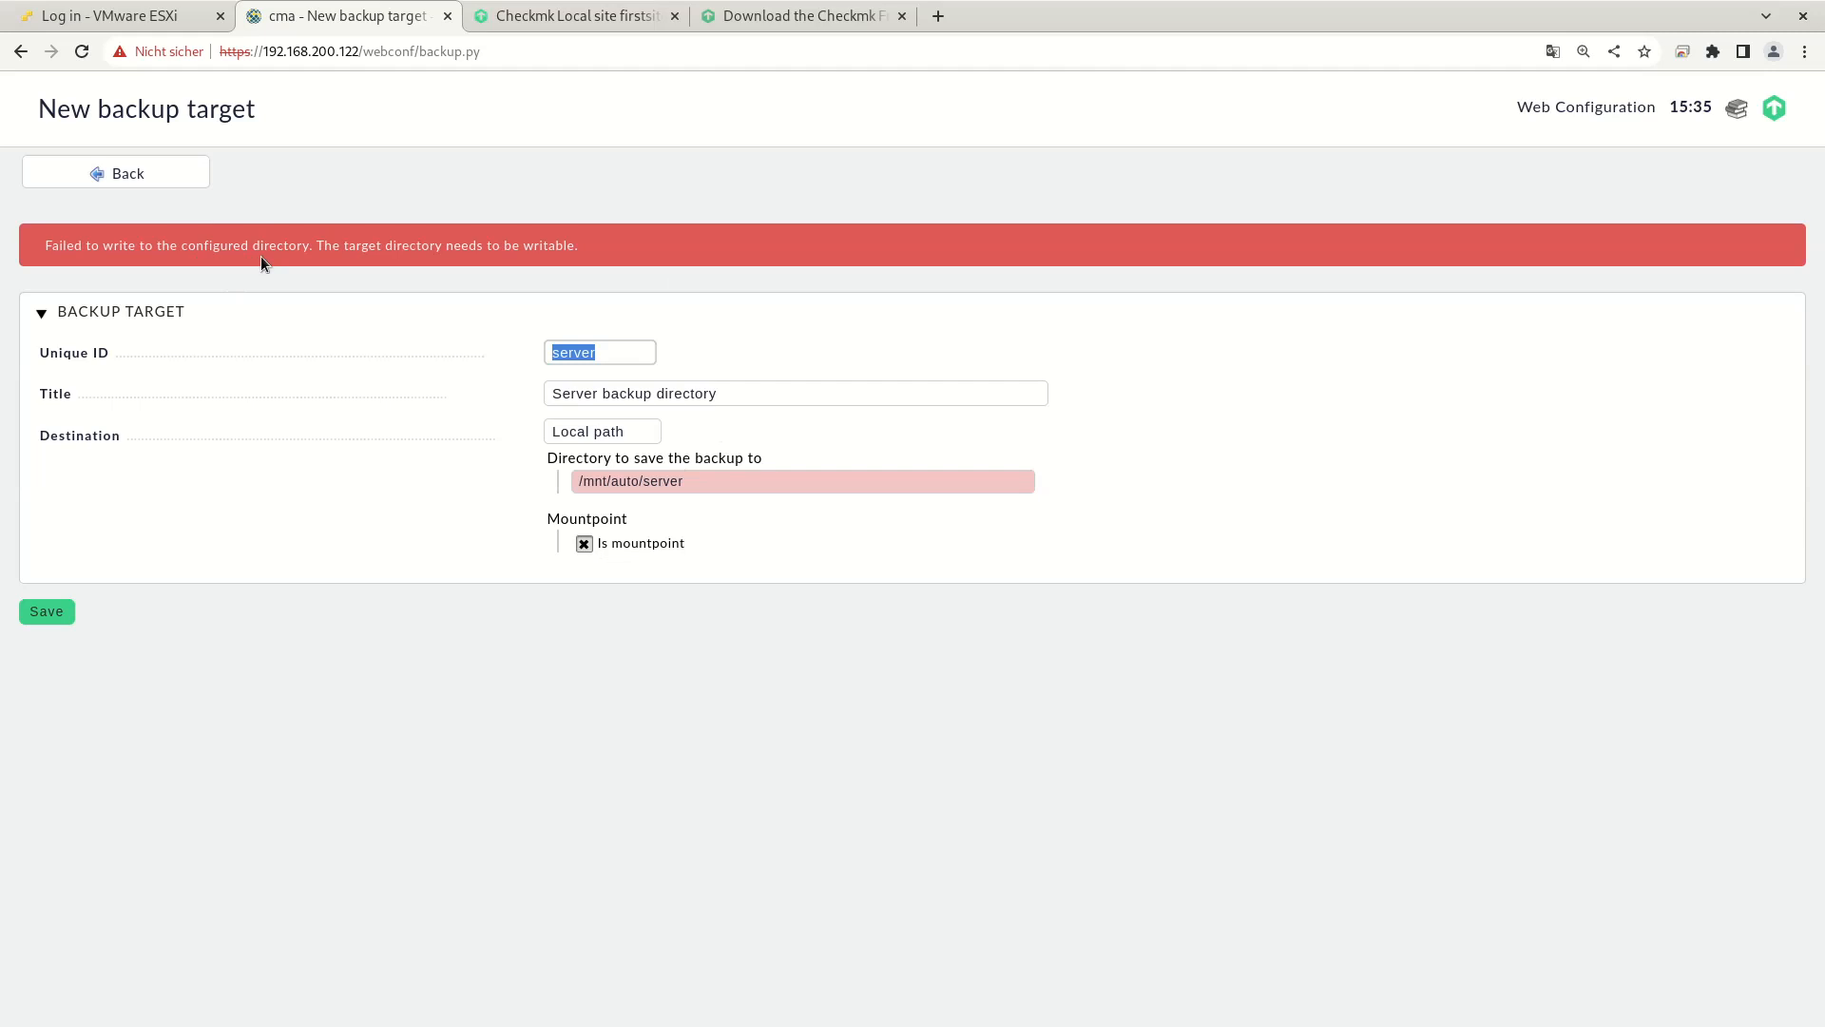
mouse_move(228, 258)
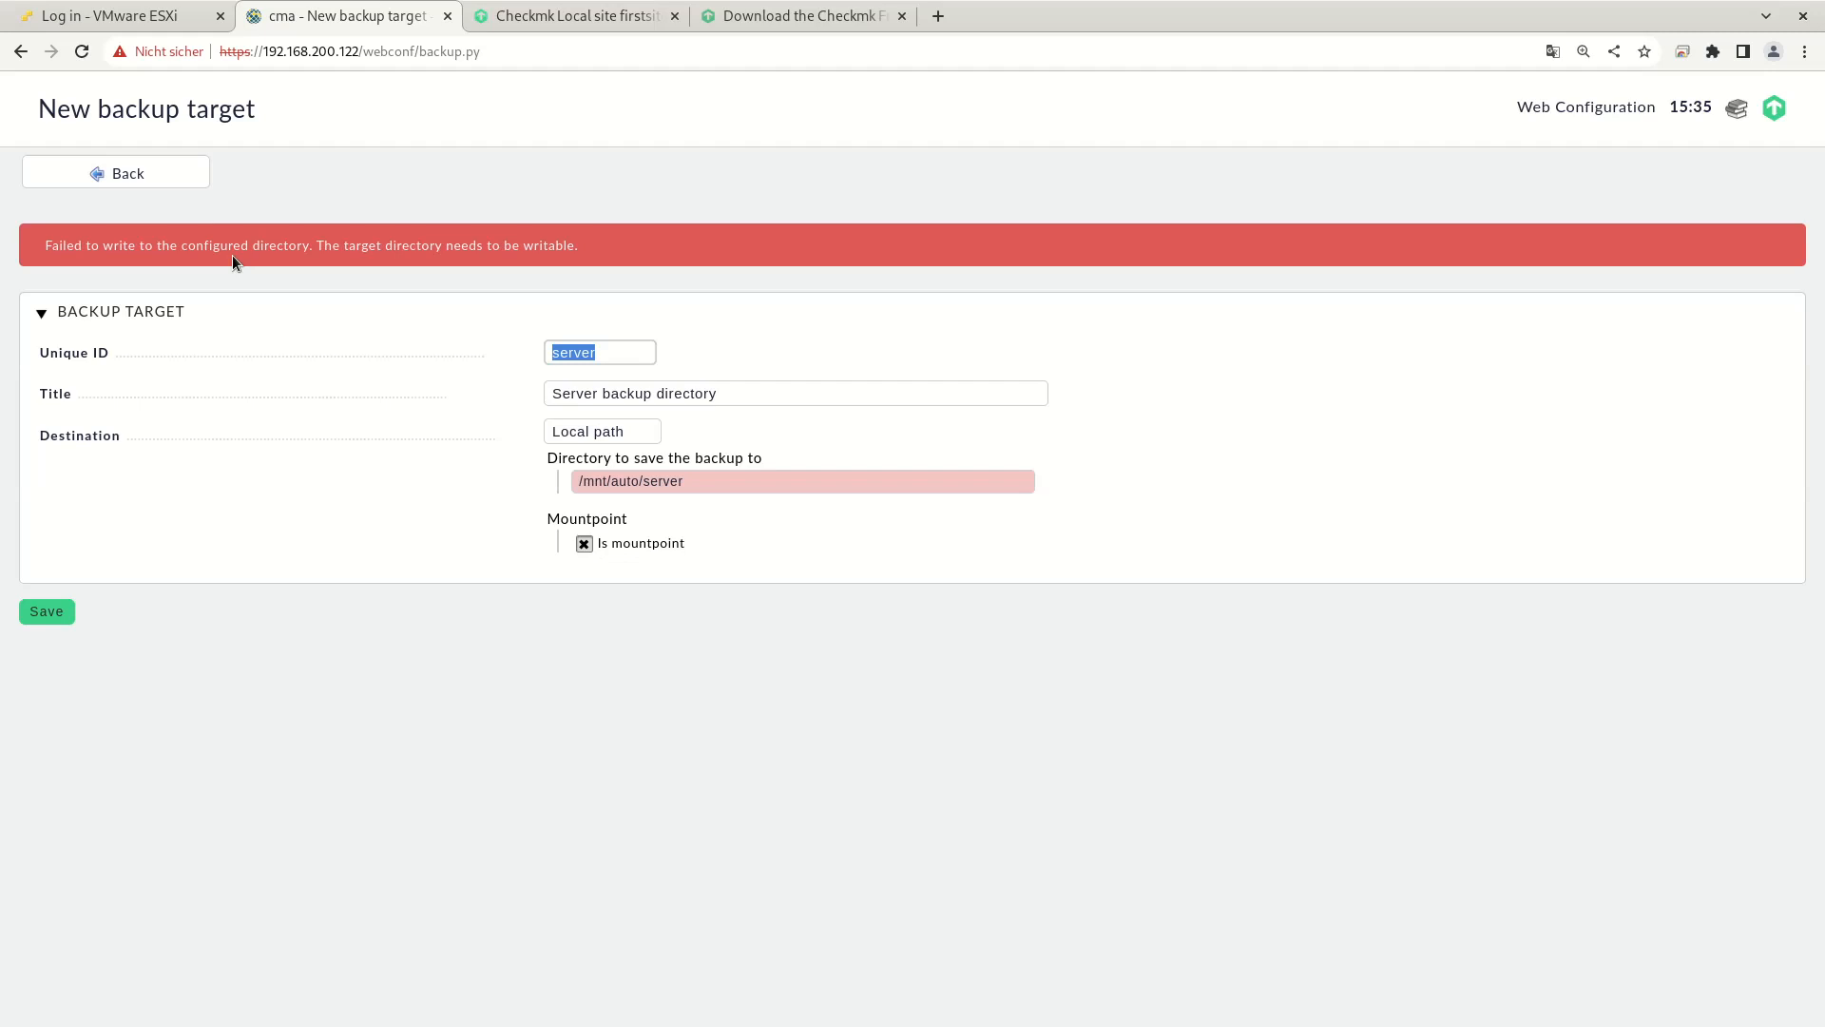
mouse_move(125, 509)
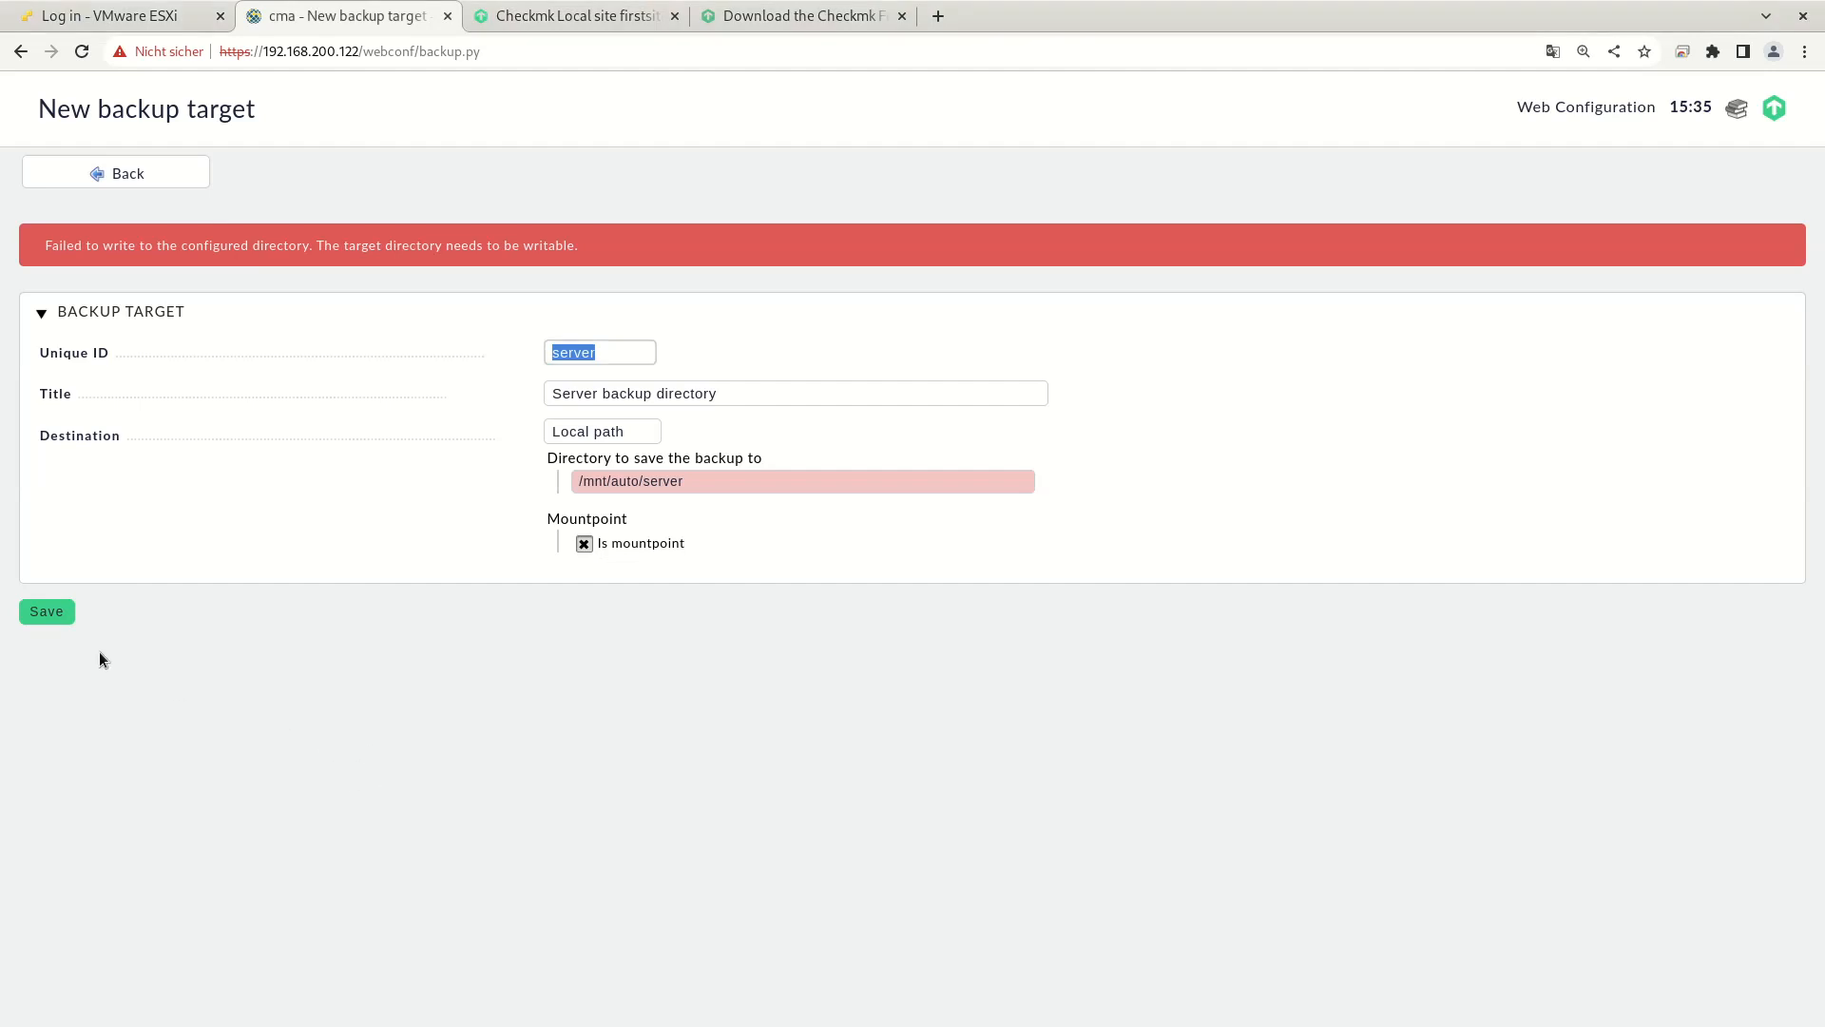
Step: Save the 'Server backup directory' target successfully and return to Device backup
left_click(46, 611)
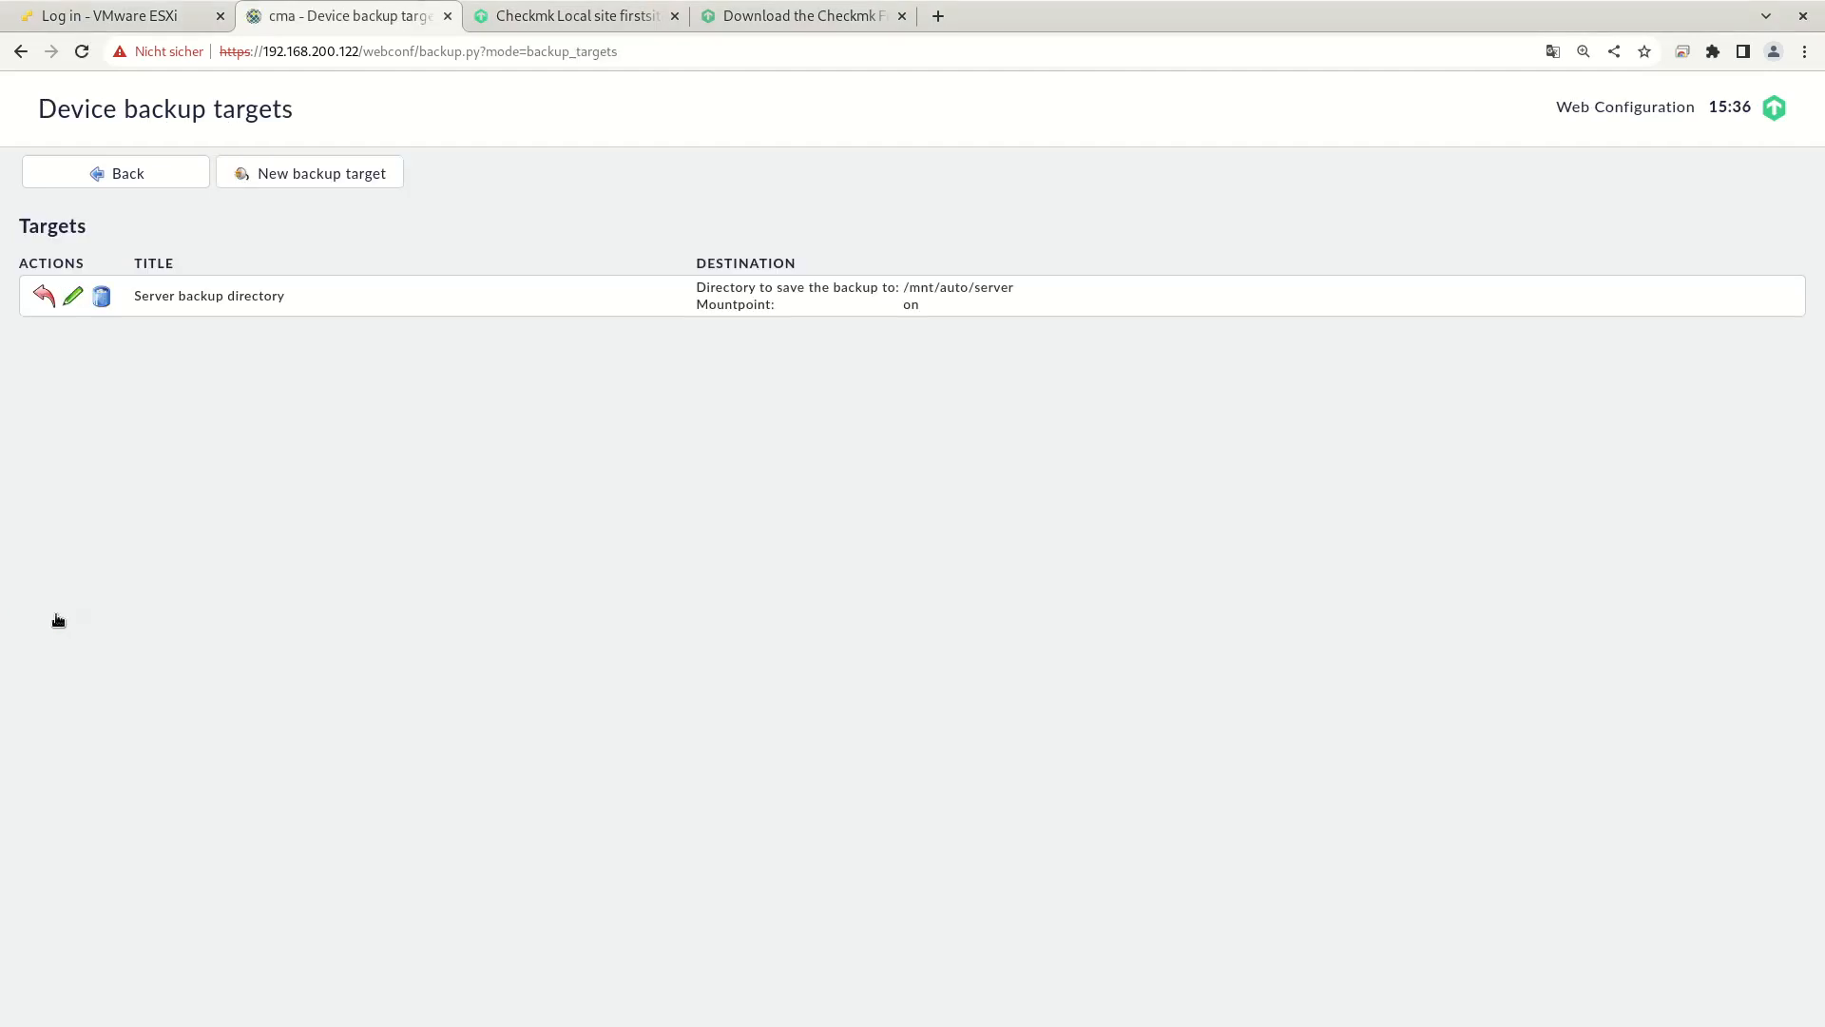
mouse_move(131, 306)
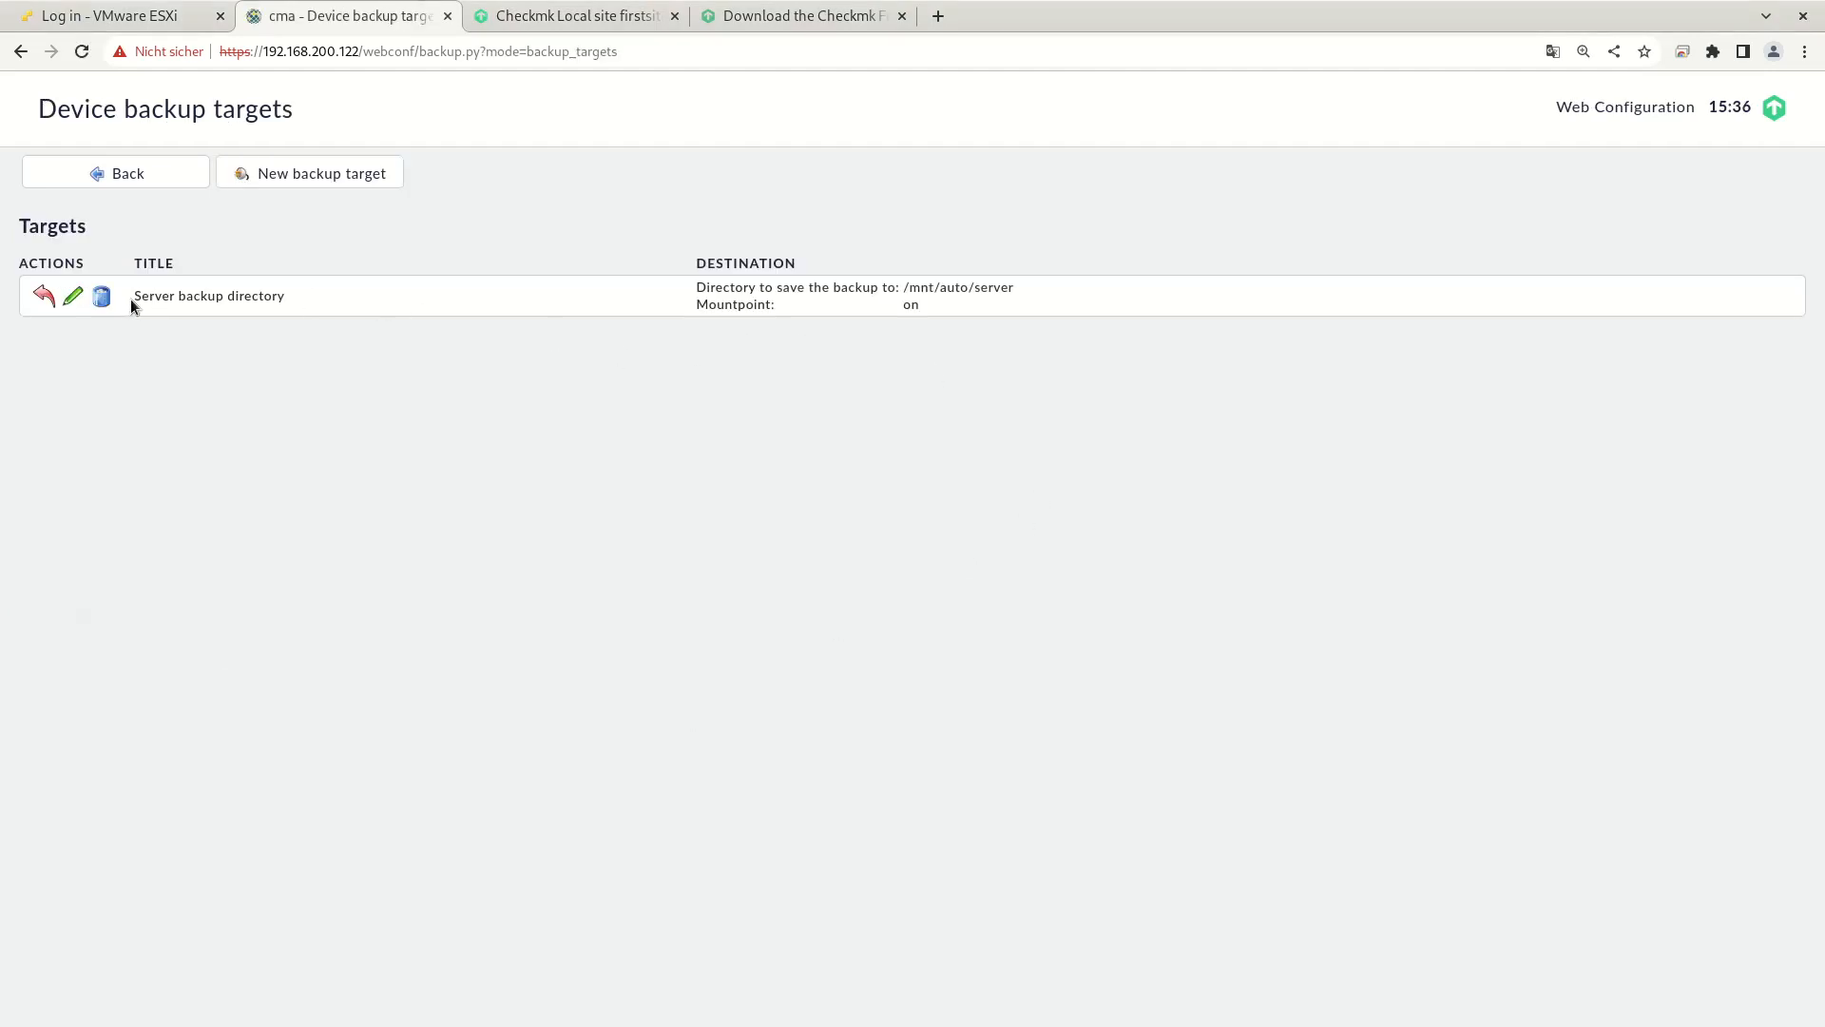
mouse_move(363, 333)
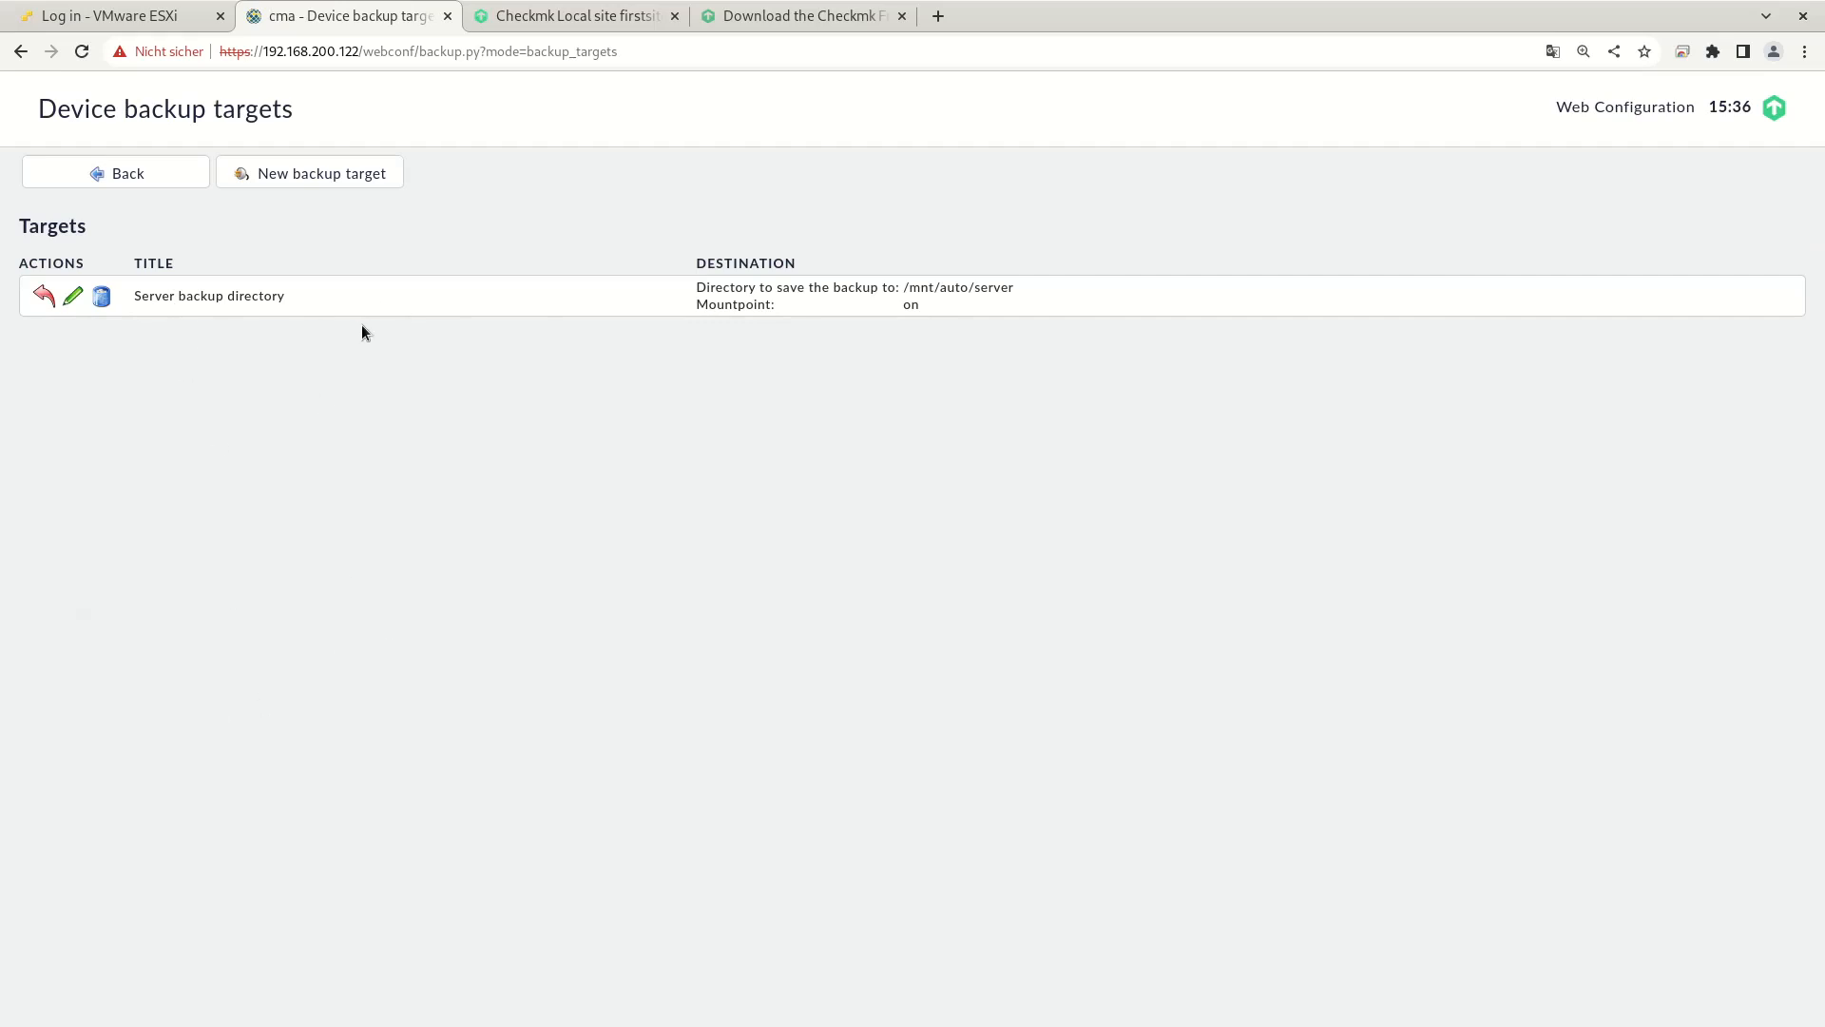
mouse_move(305, 430)
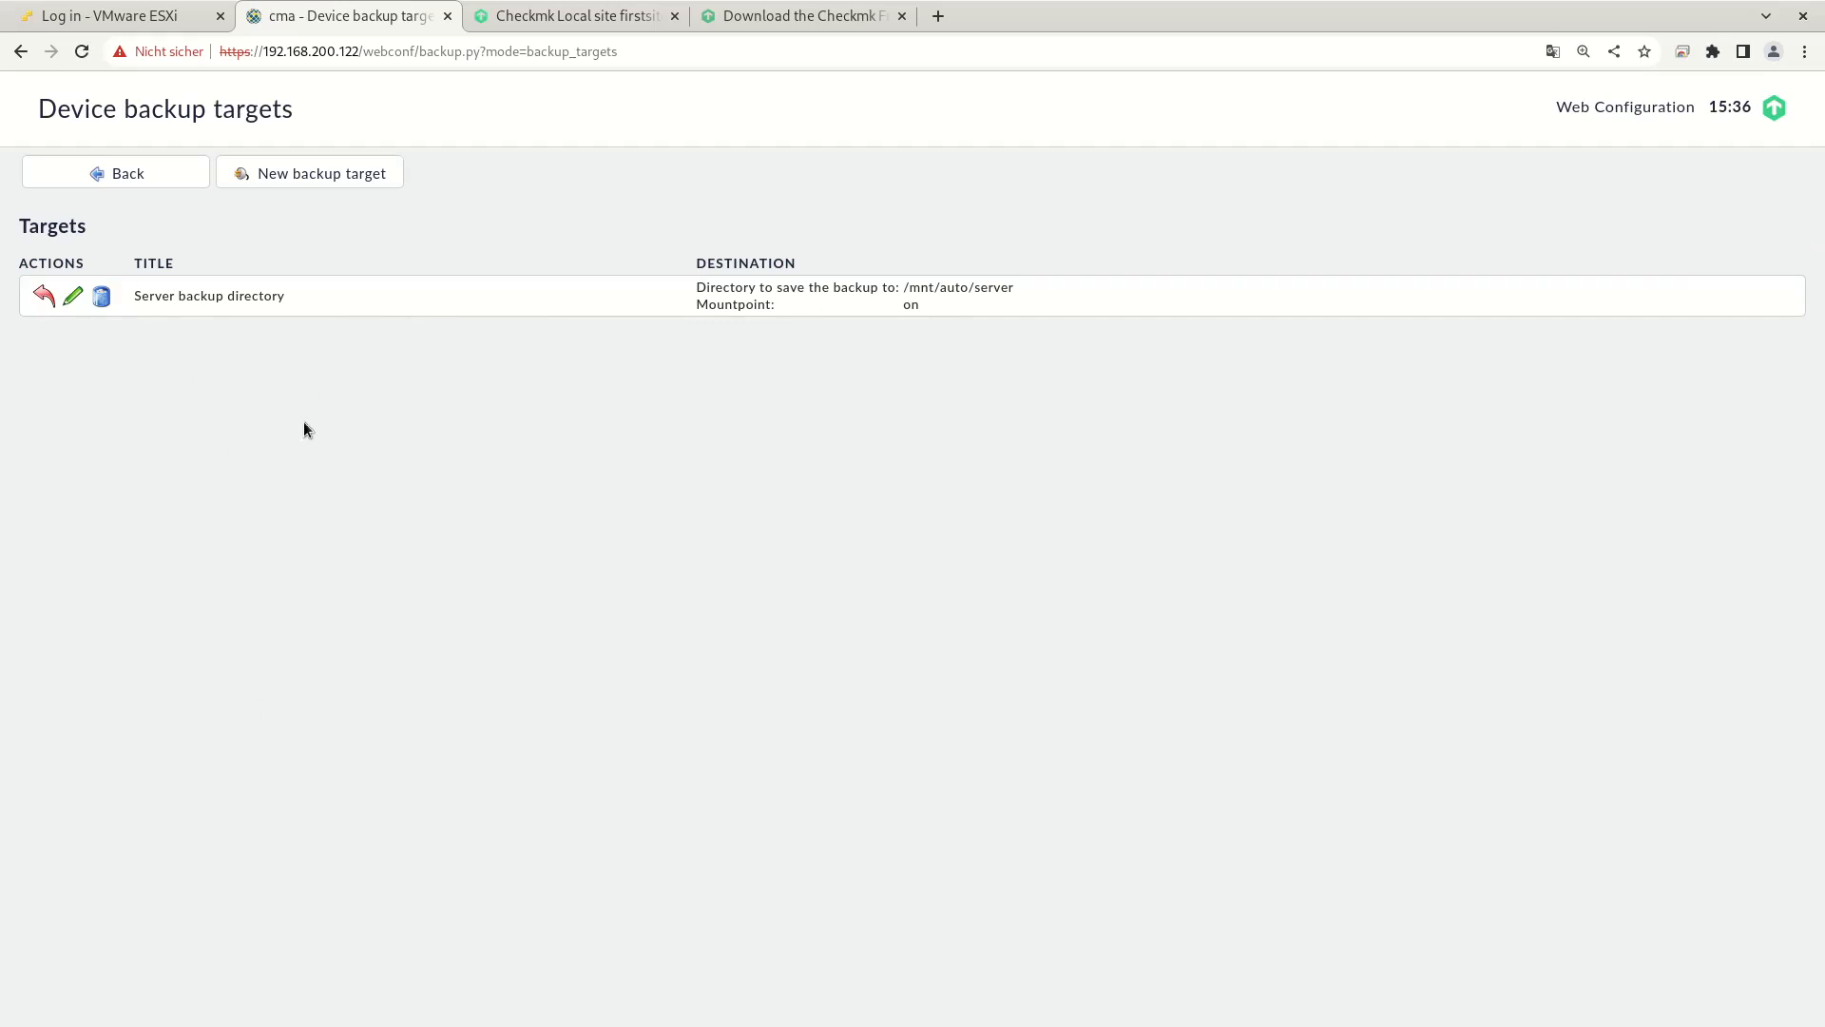
left_click(115, 172)
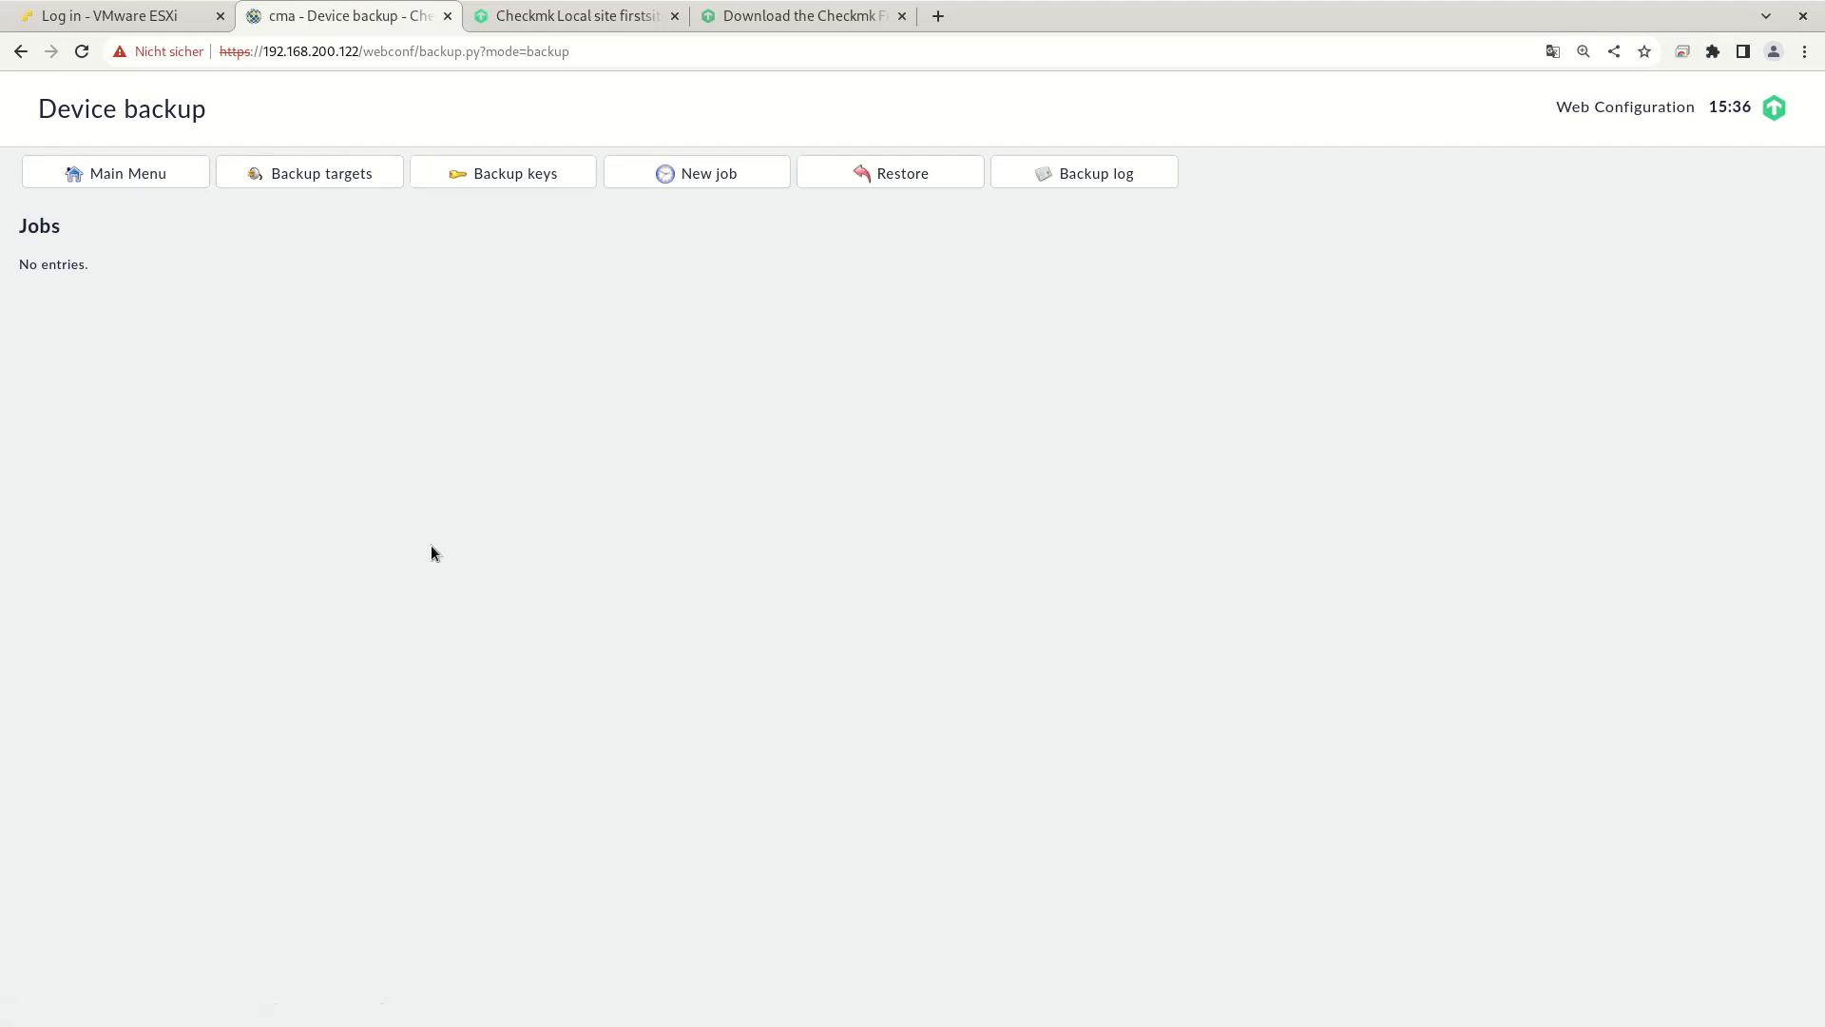
mouse_move(475, 429)
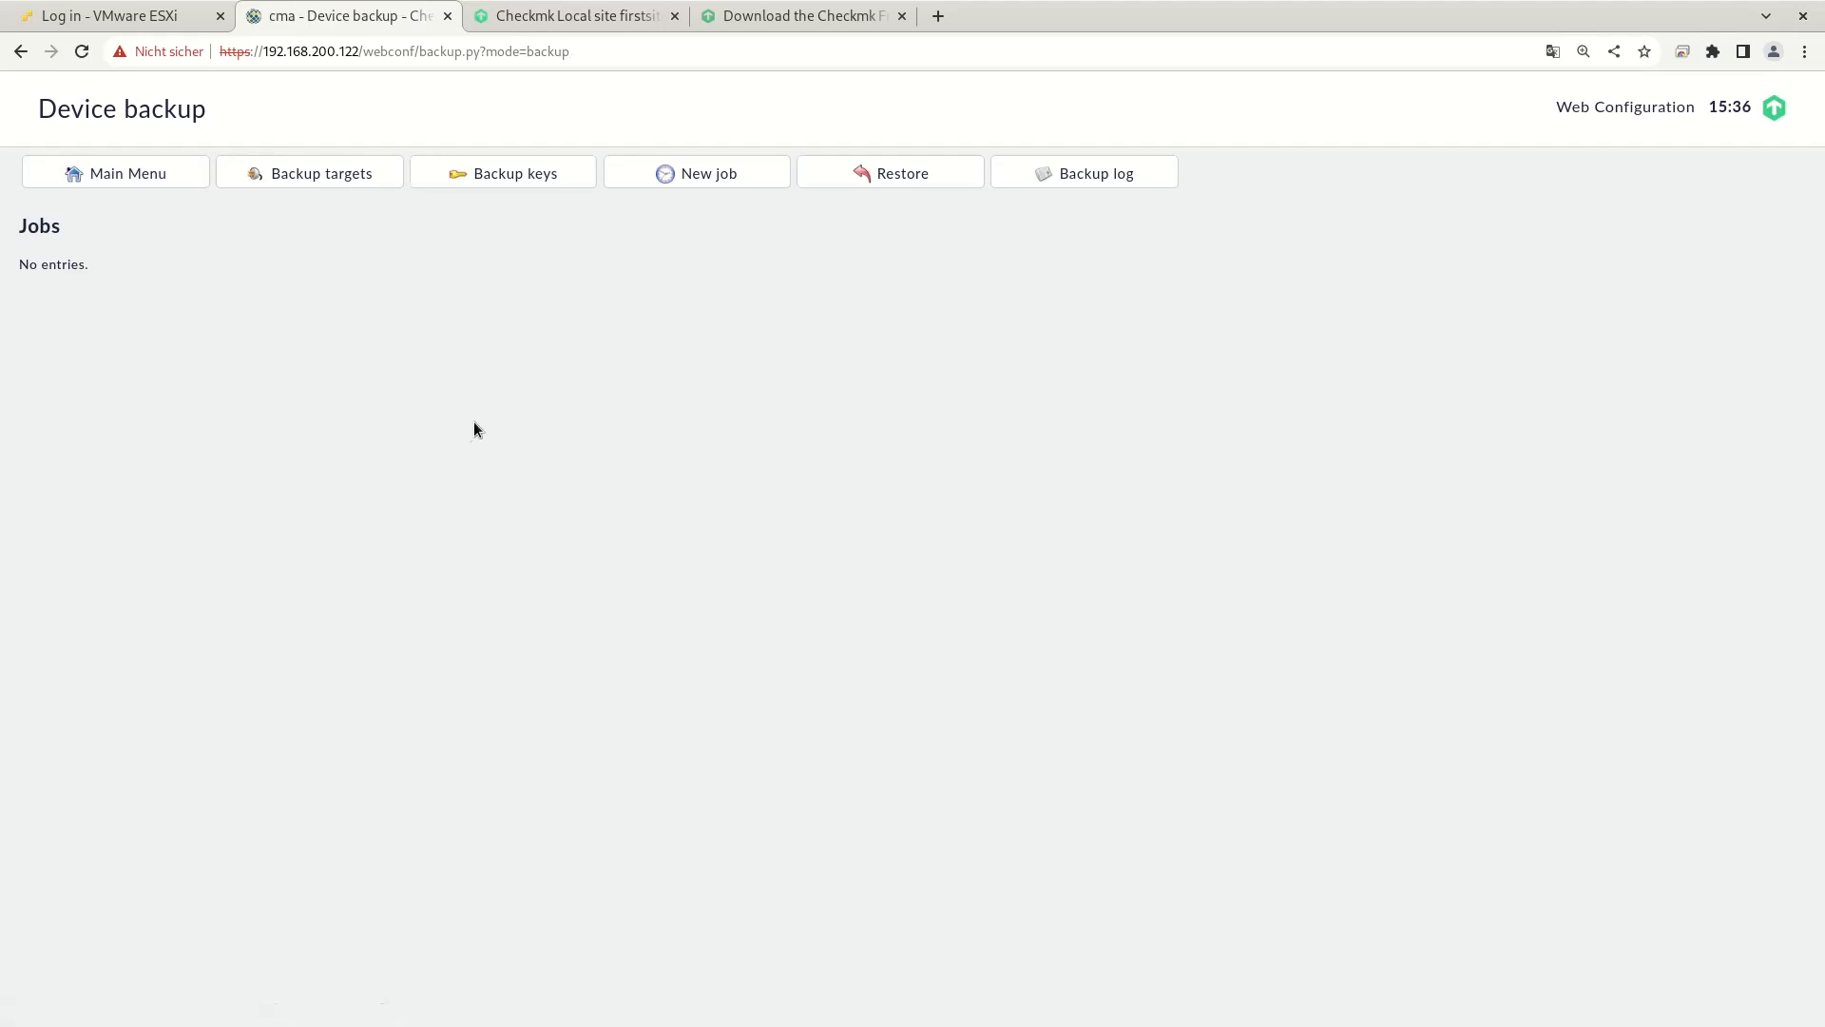
mouse_move(517, 214)
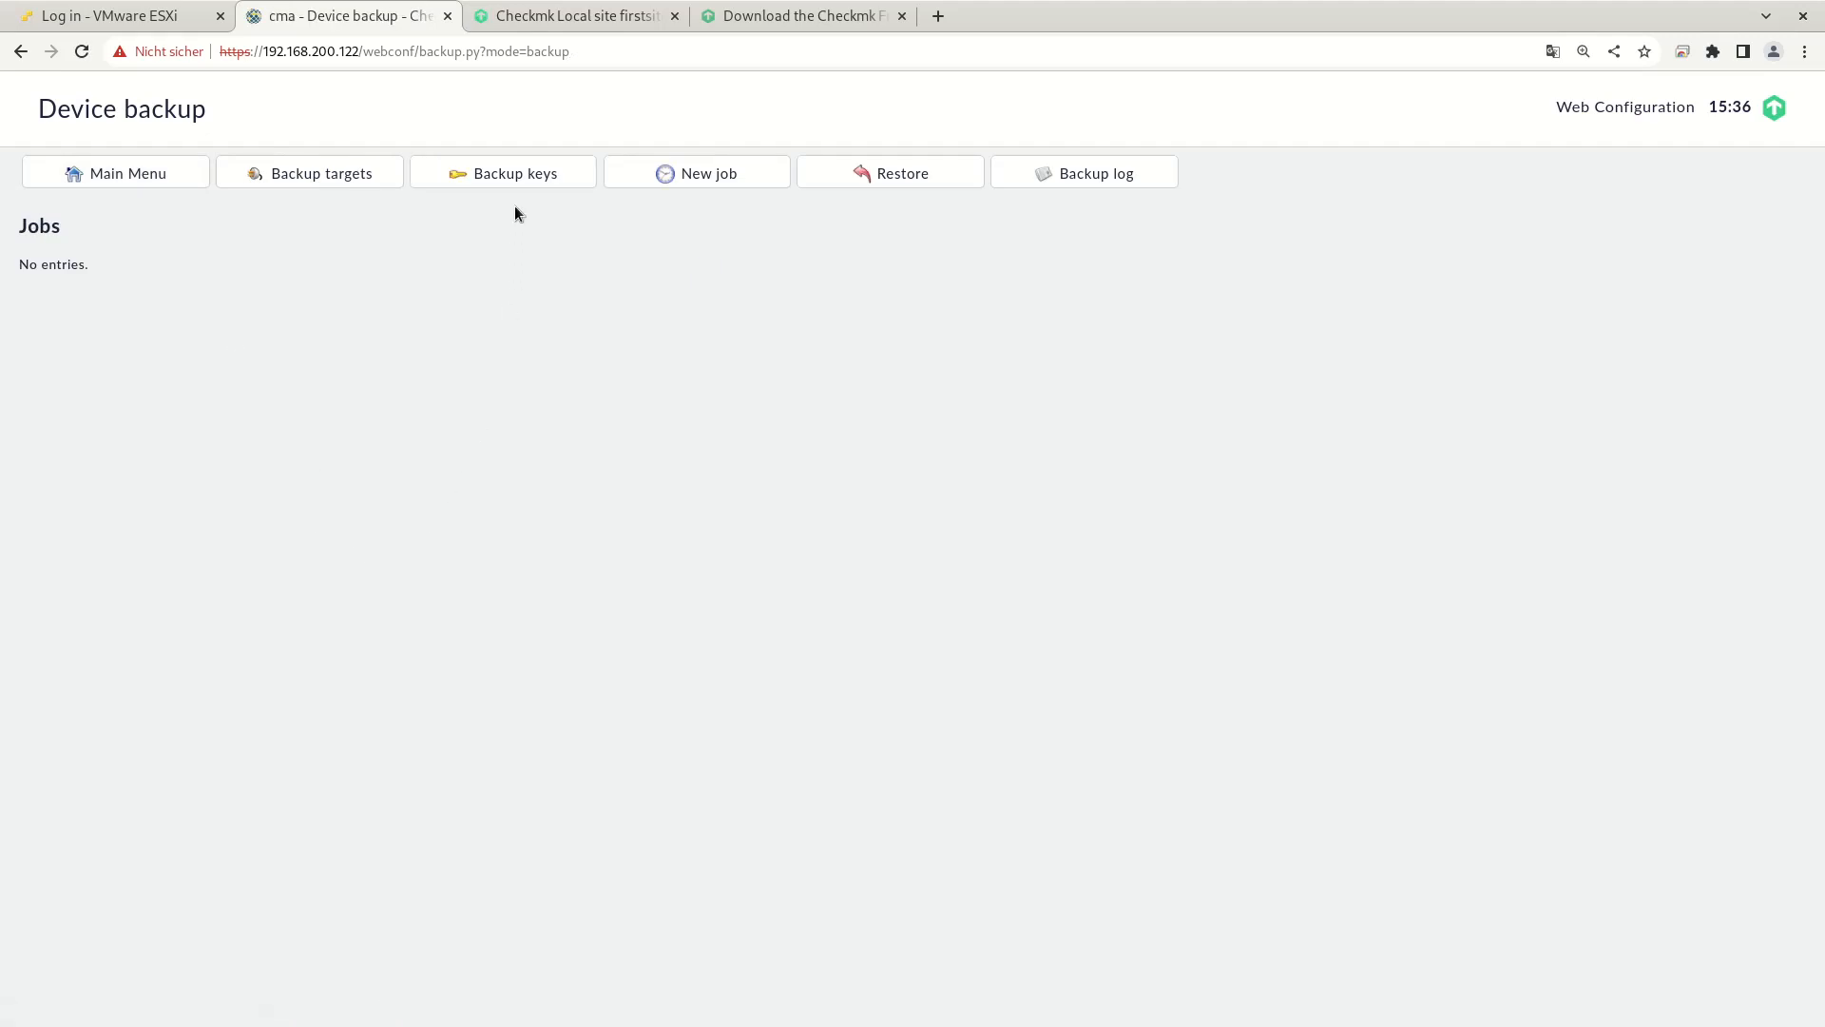
mouse_move(503, 187)
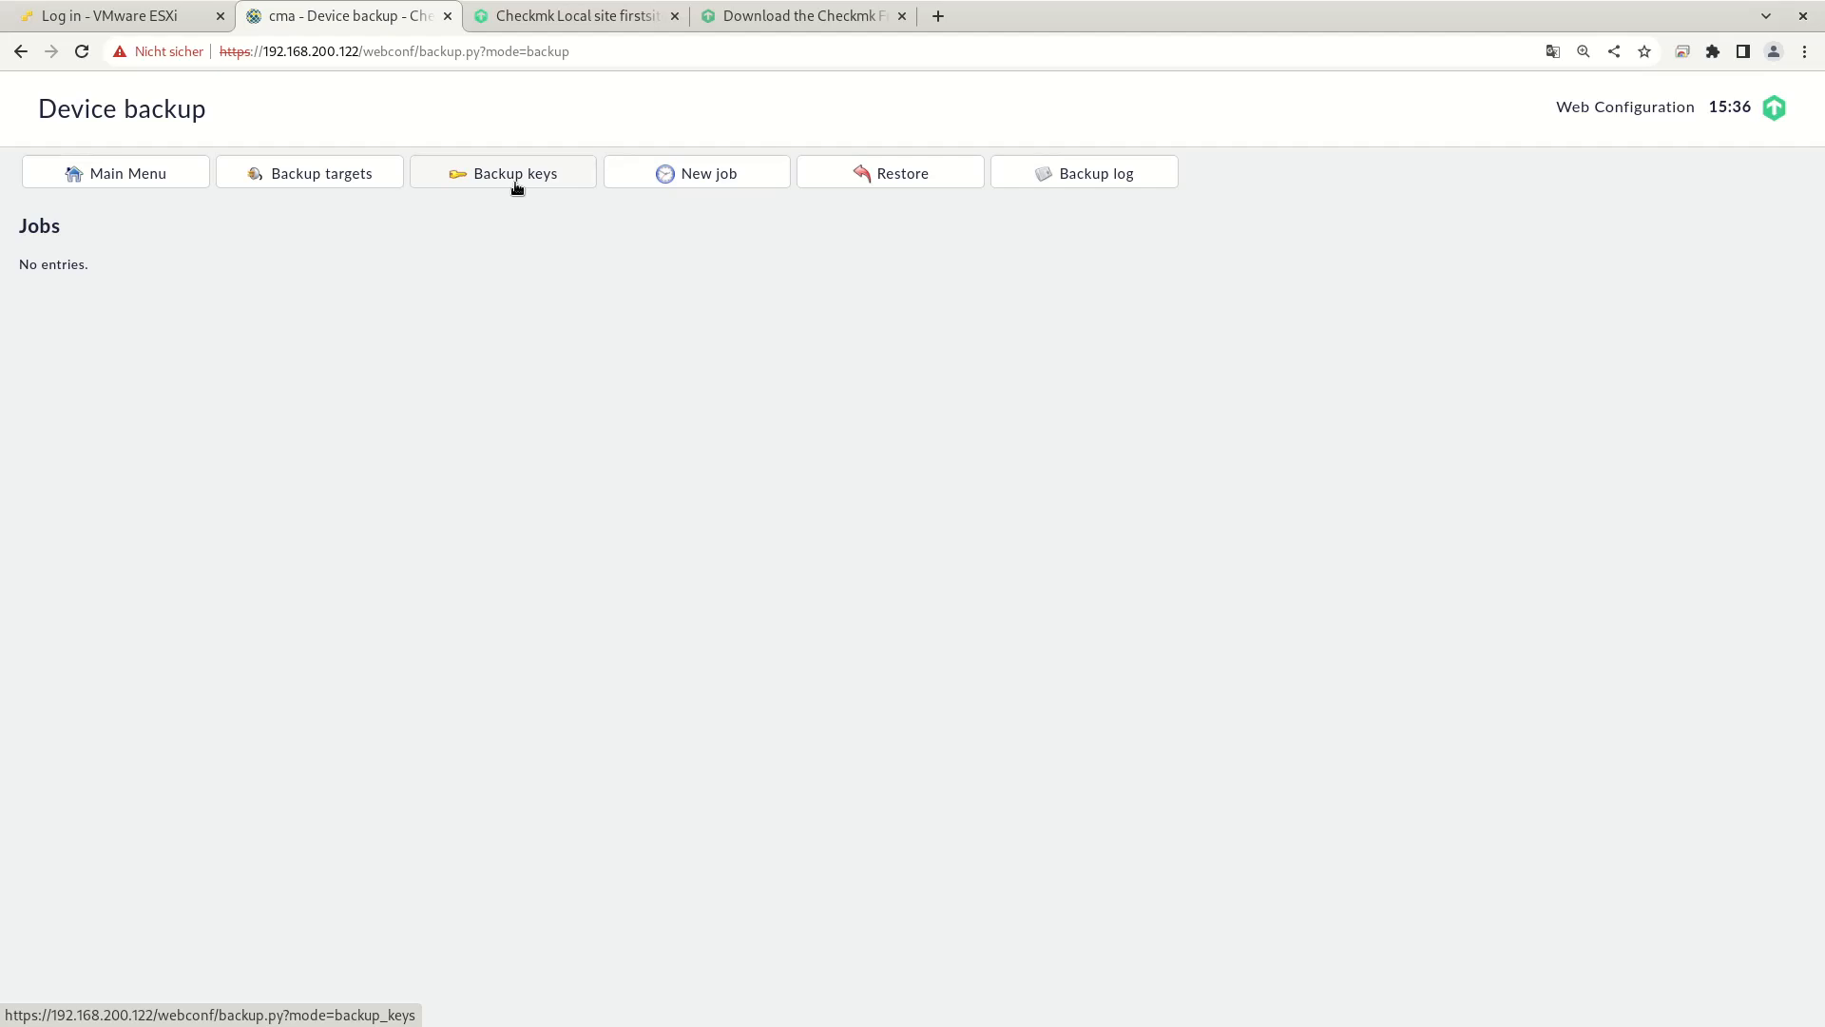
Step: In Backup keys, fill a new key described 'Backup key for the appliance' with a passphrase
left_click(503, 172)
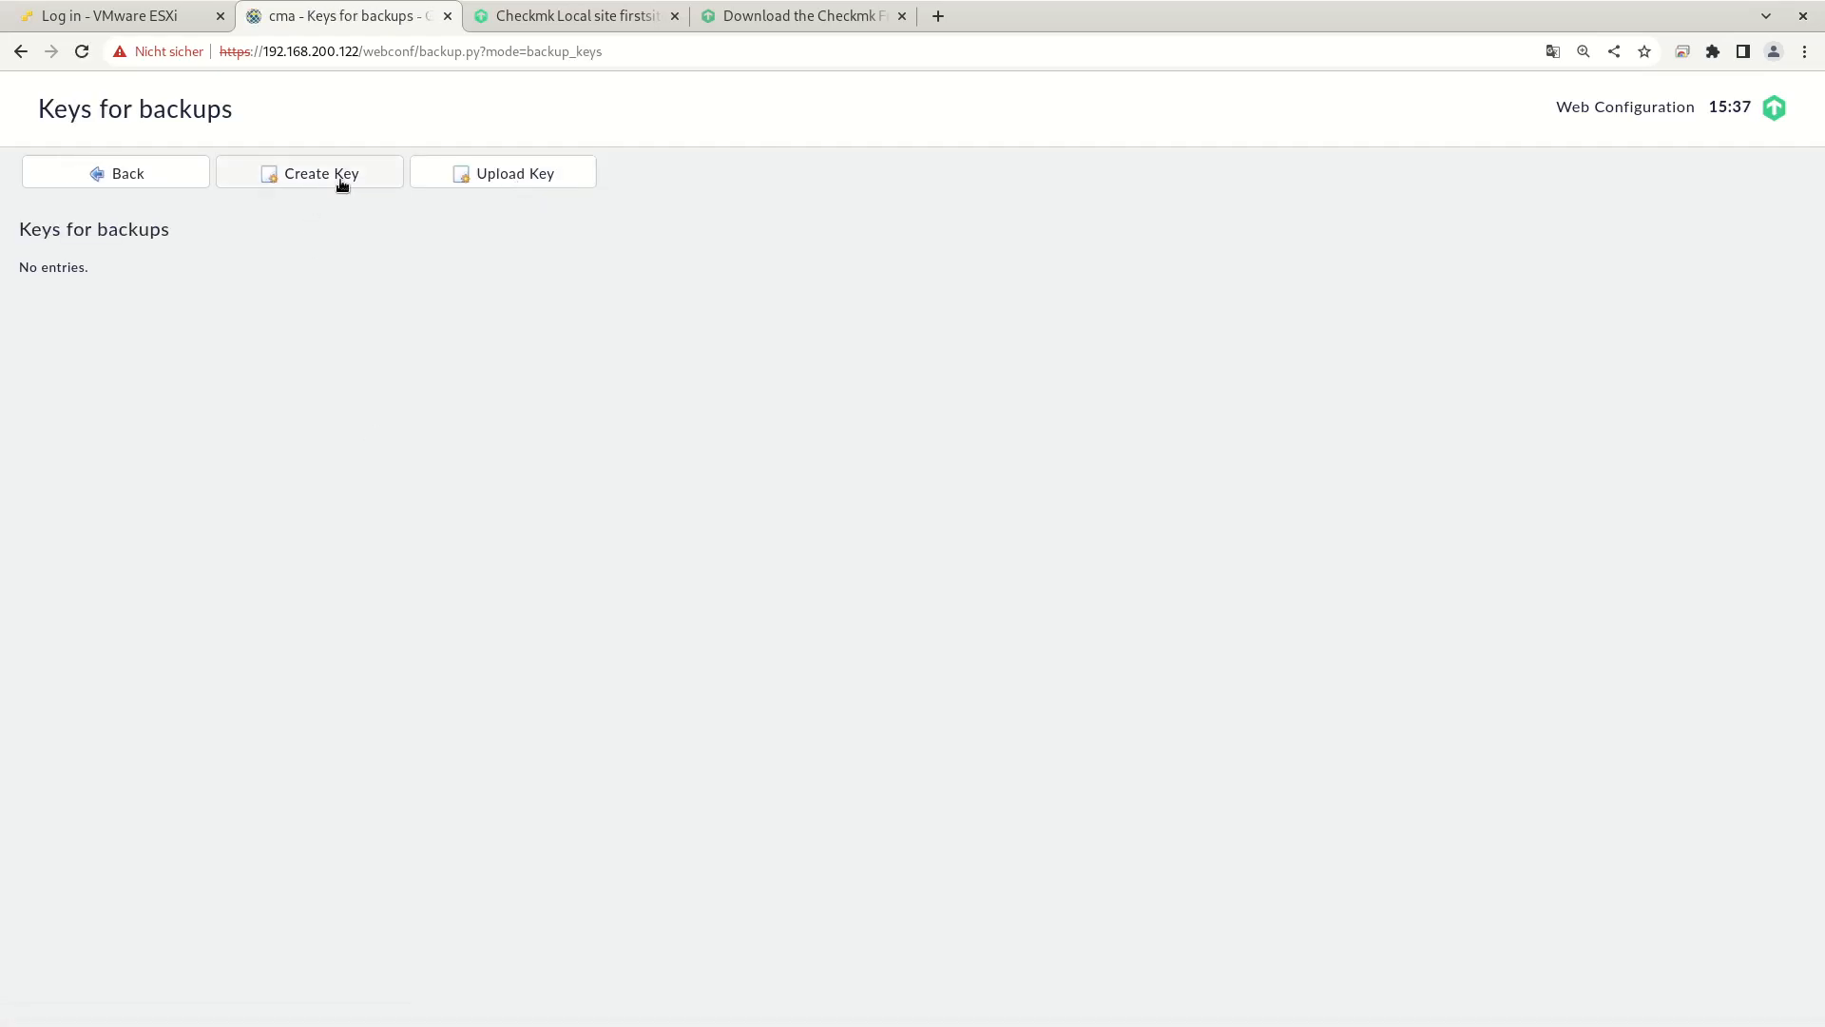
left_click(309, 172)
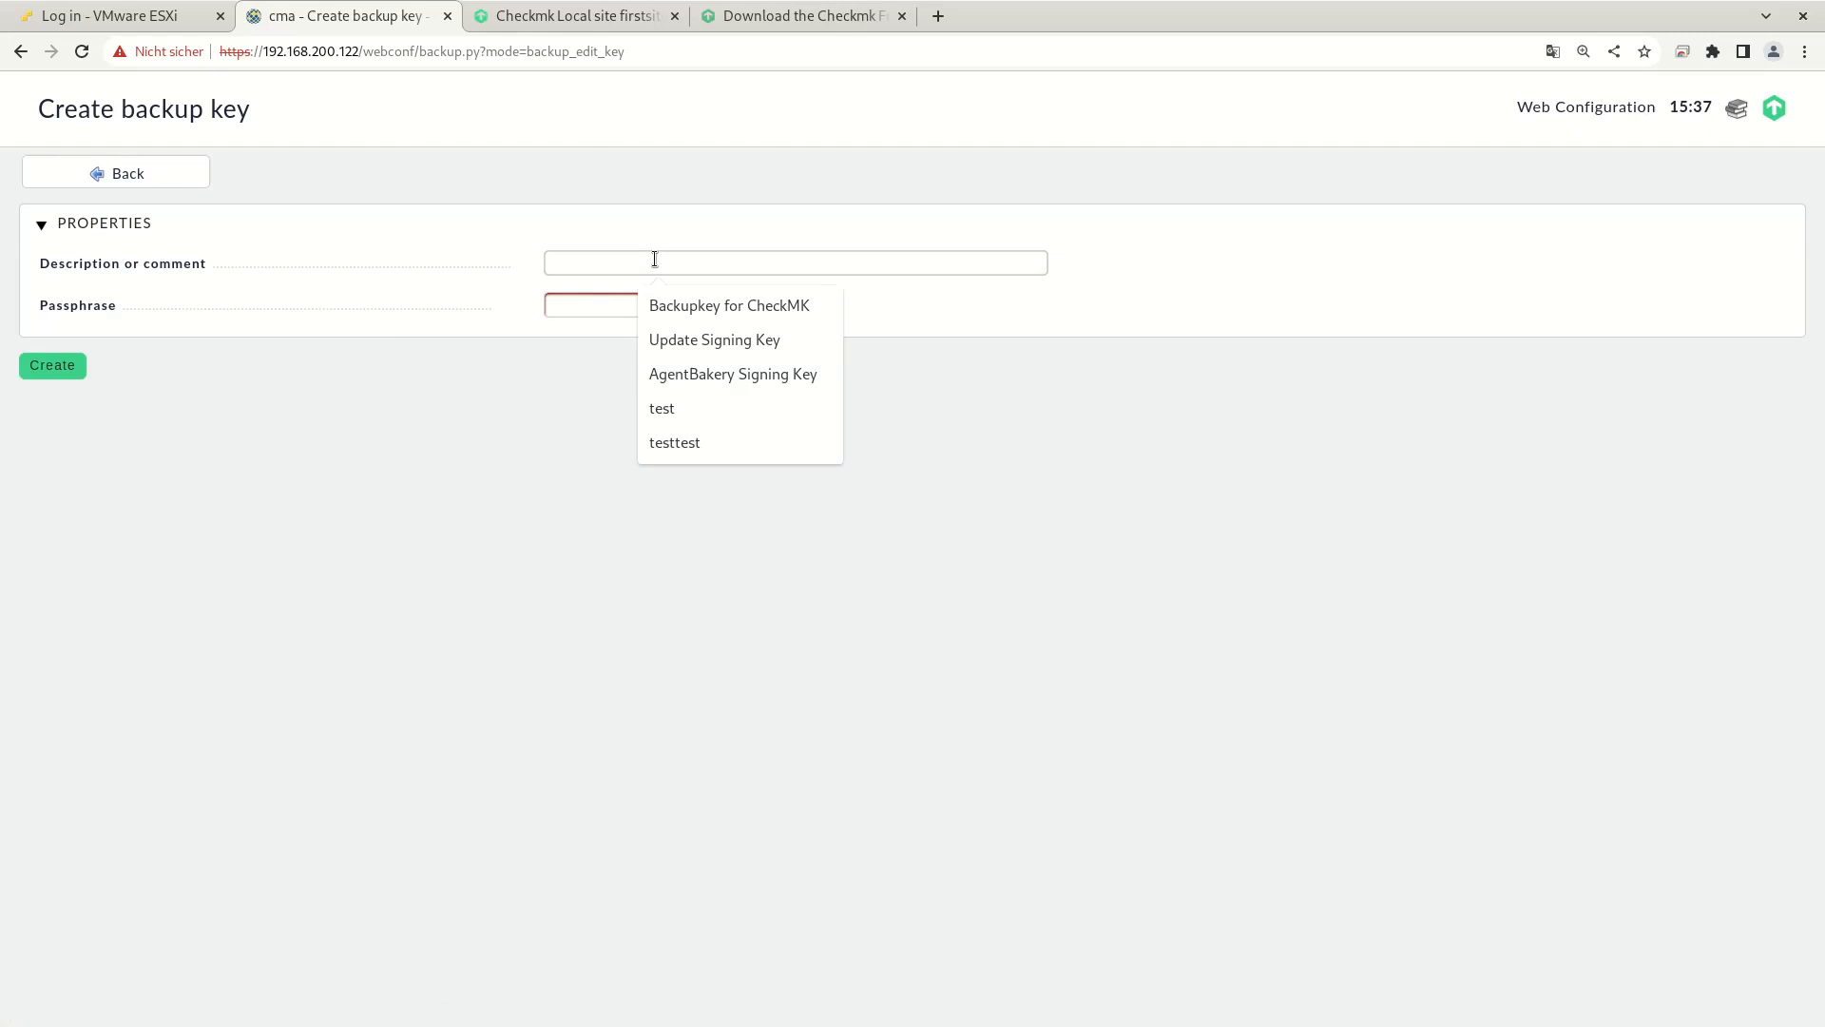
type("Backup")
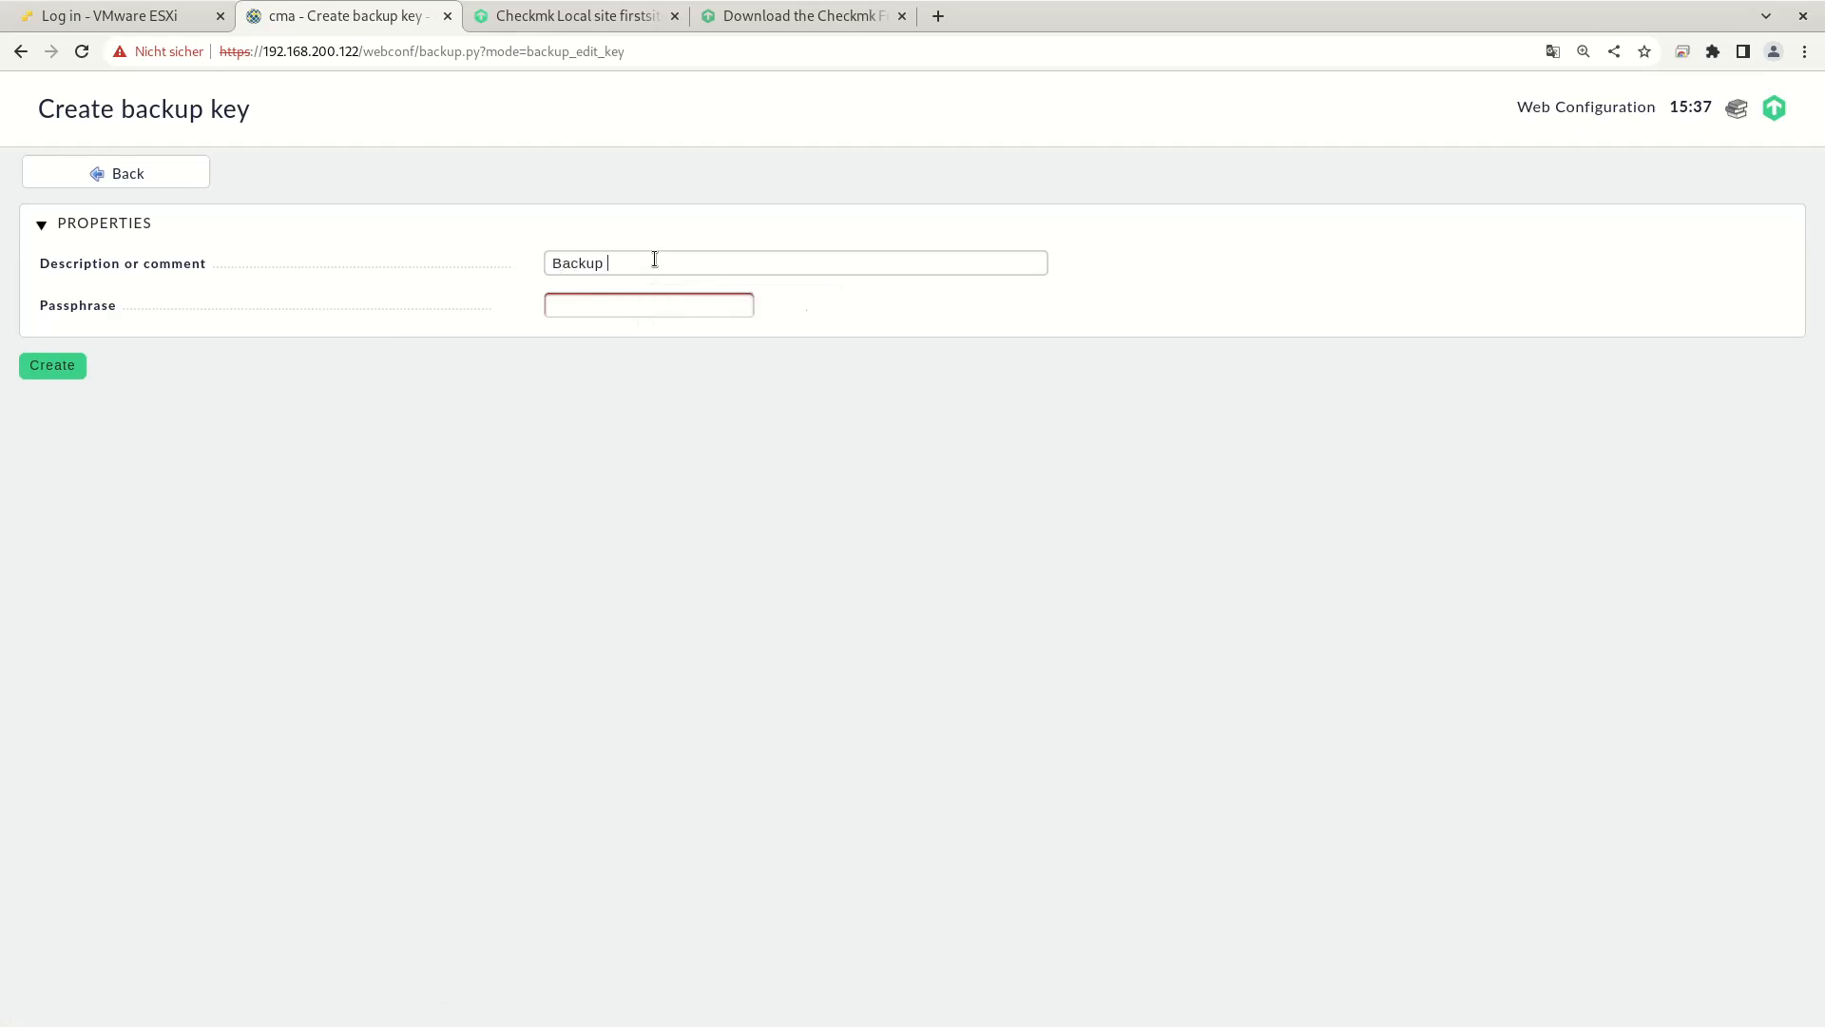
type("key for the appliance")
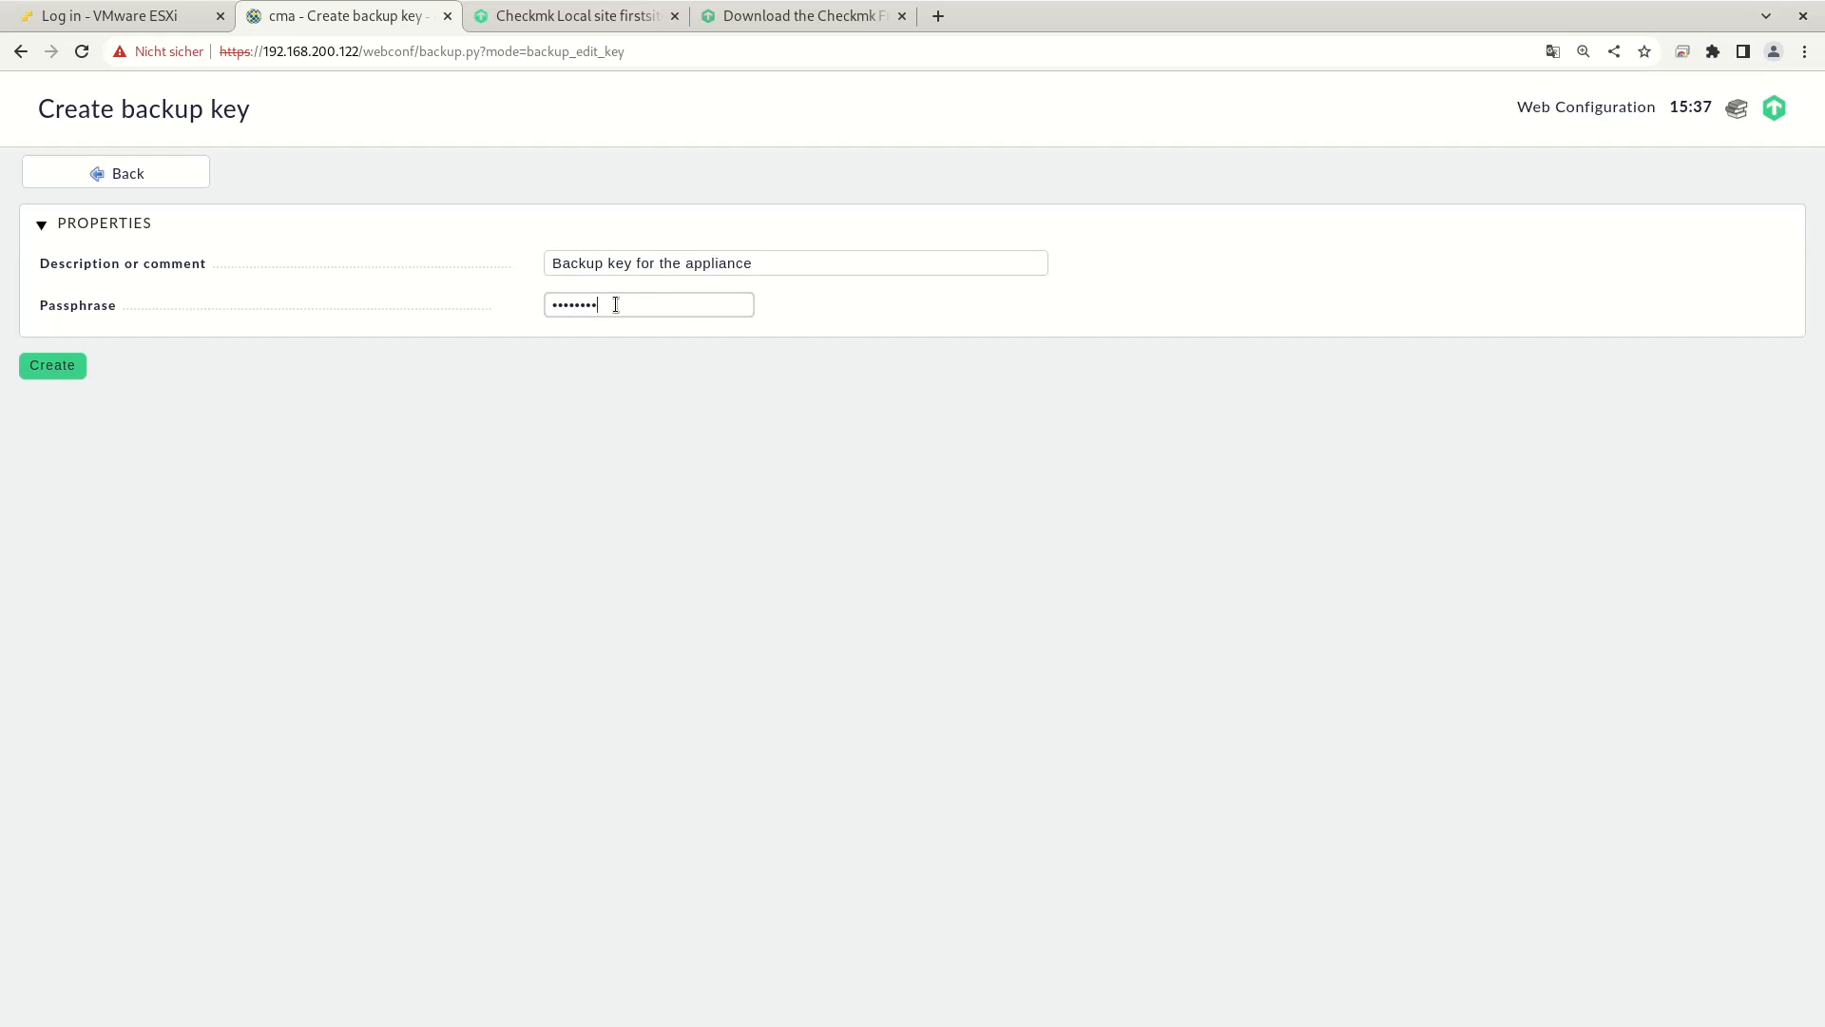
mouse_move(342, 444)
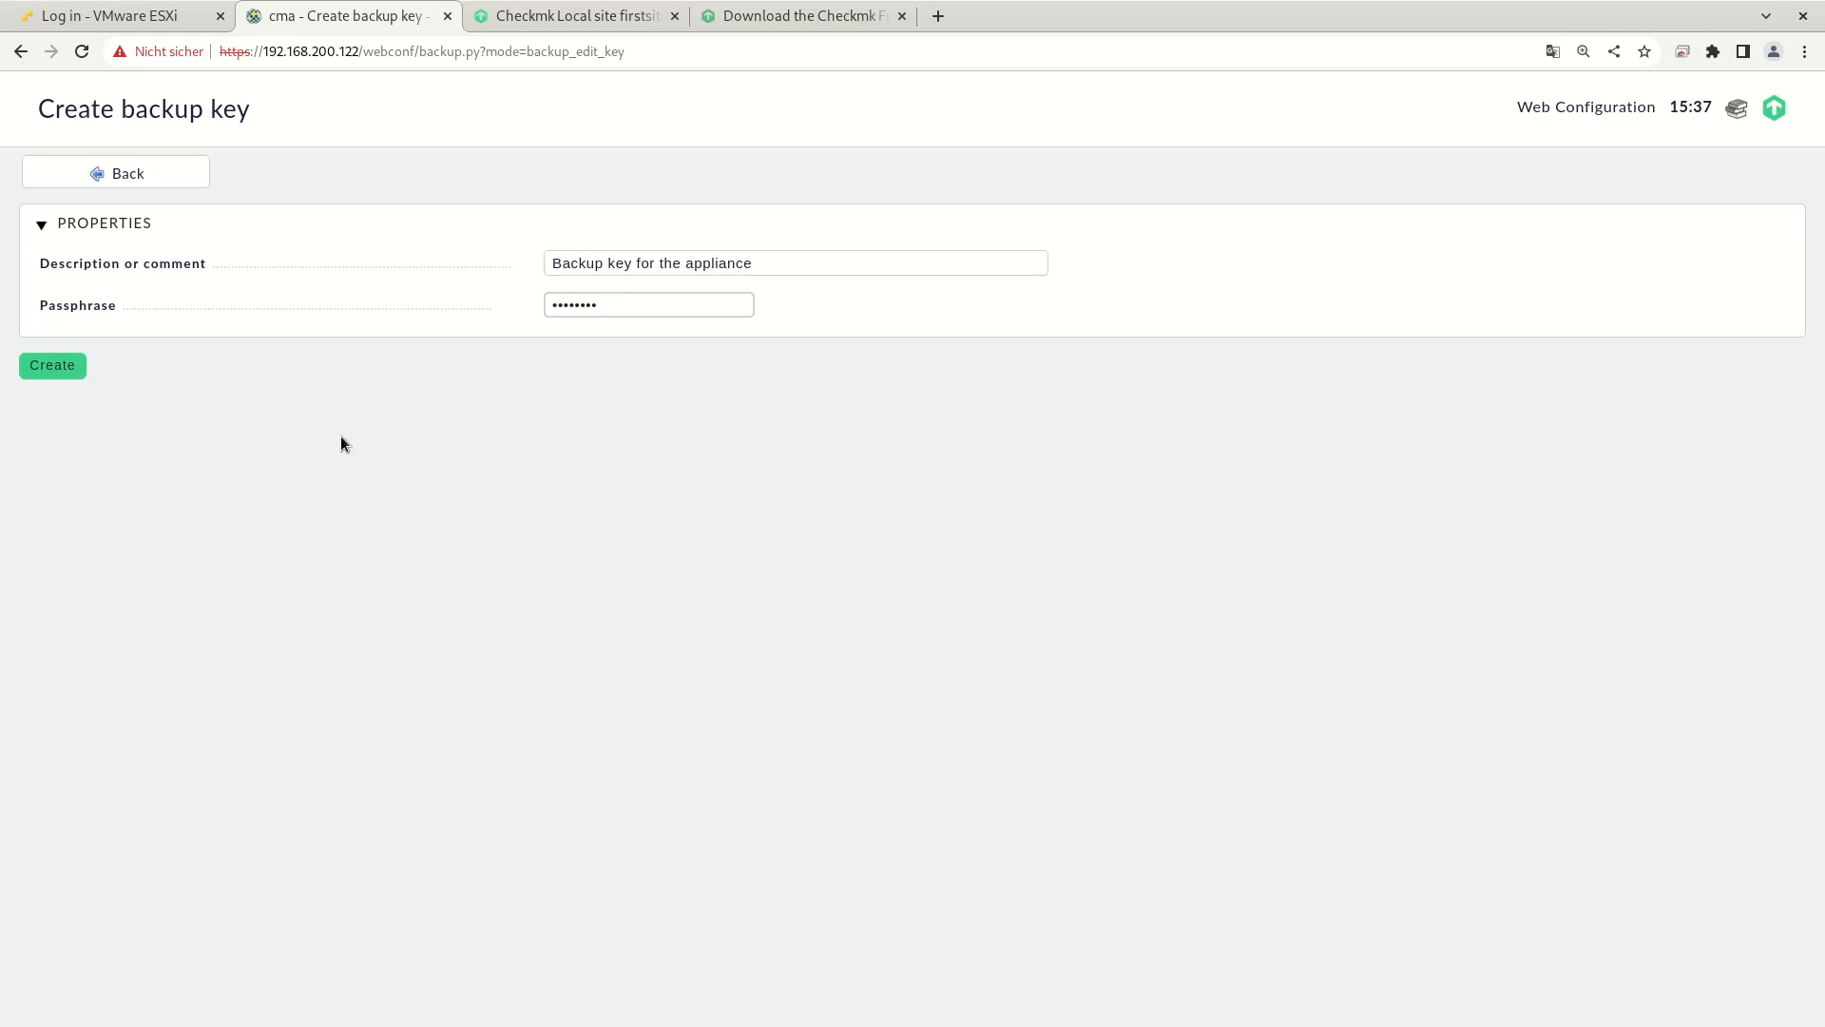
Step: Create the 'Backup key for the appliance' key, listed as not yet downloaded
left_click(51, 365)
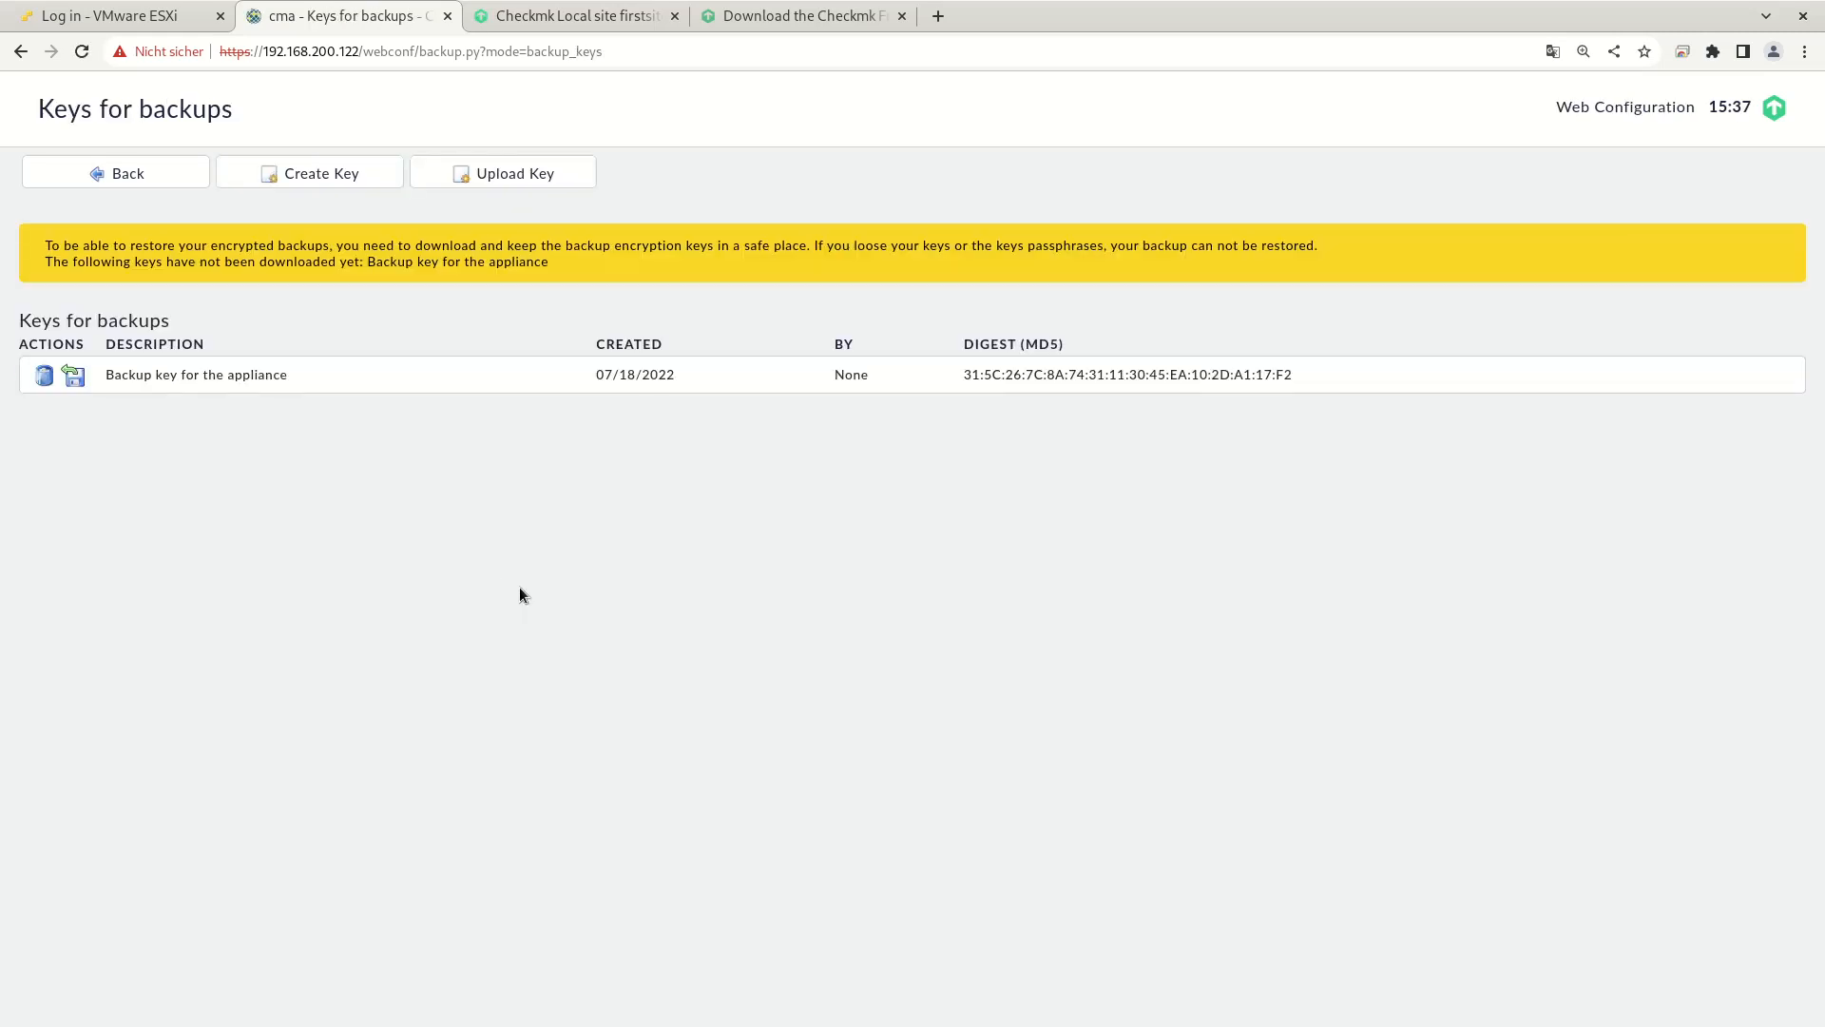
mouse_move(339, 448)
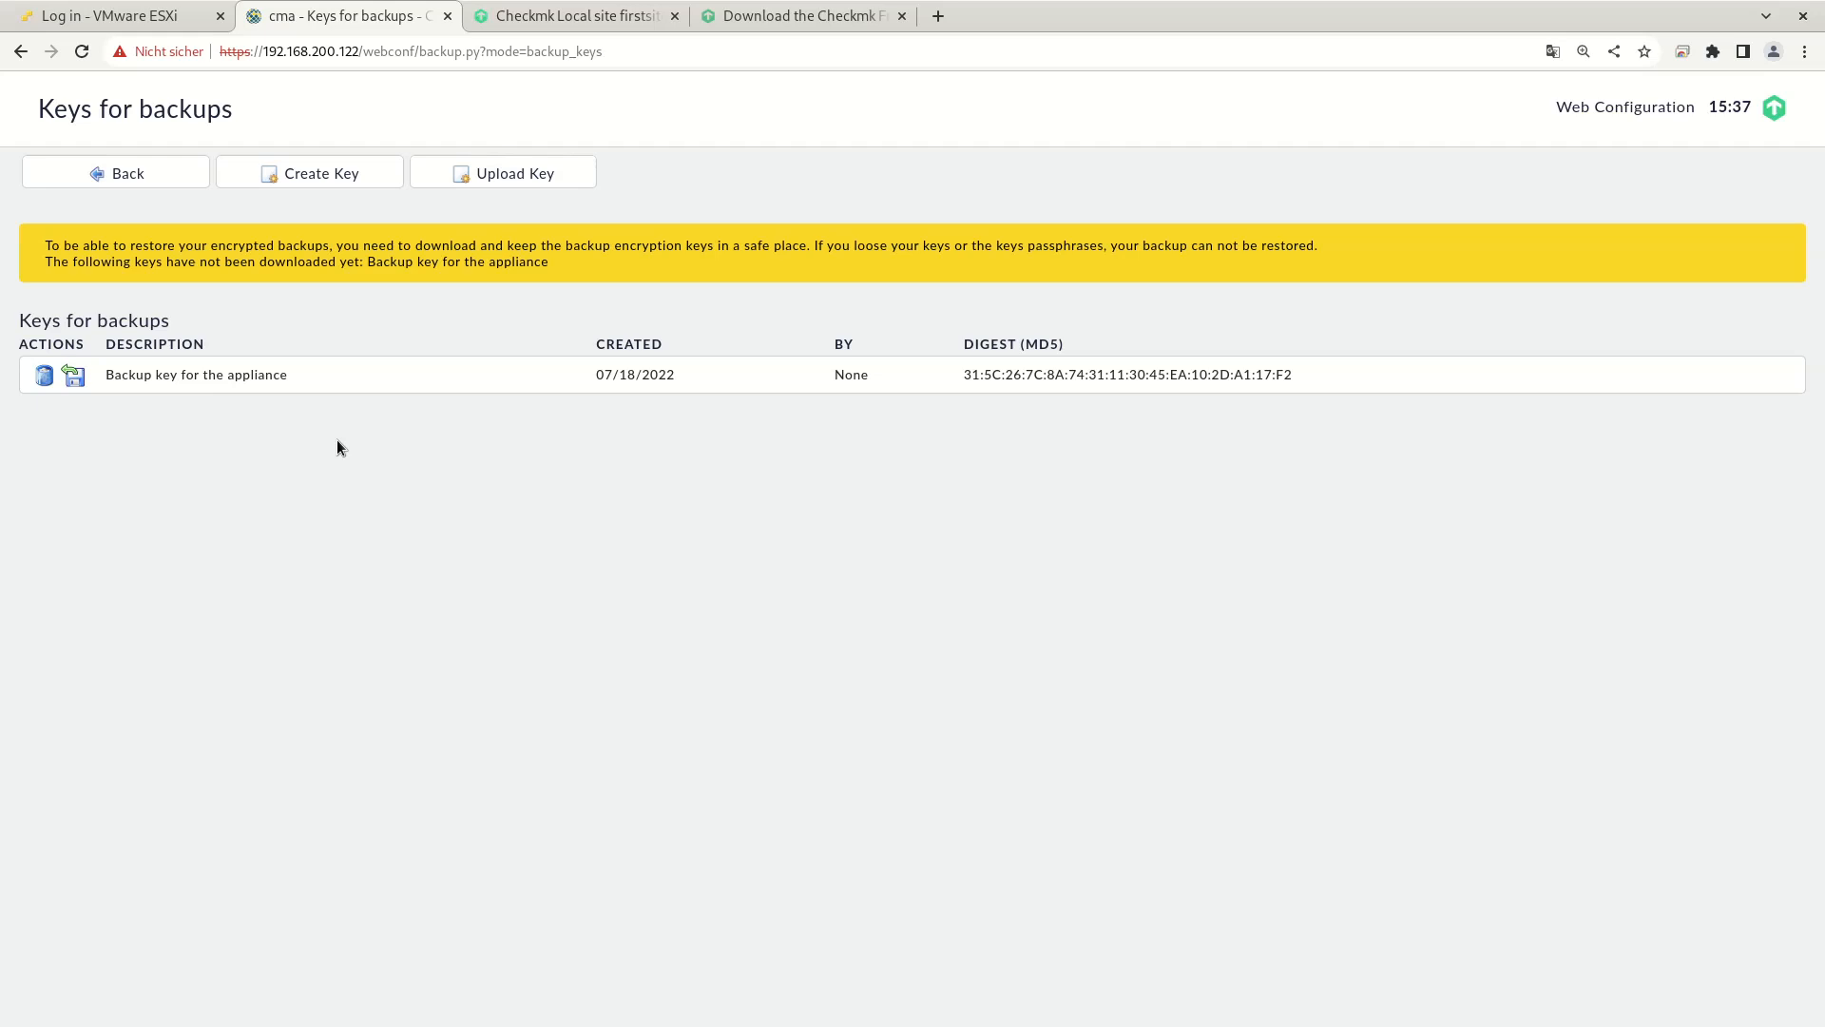
mouse_move(74, 377)
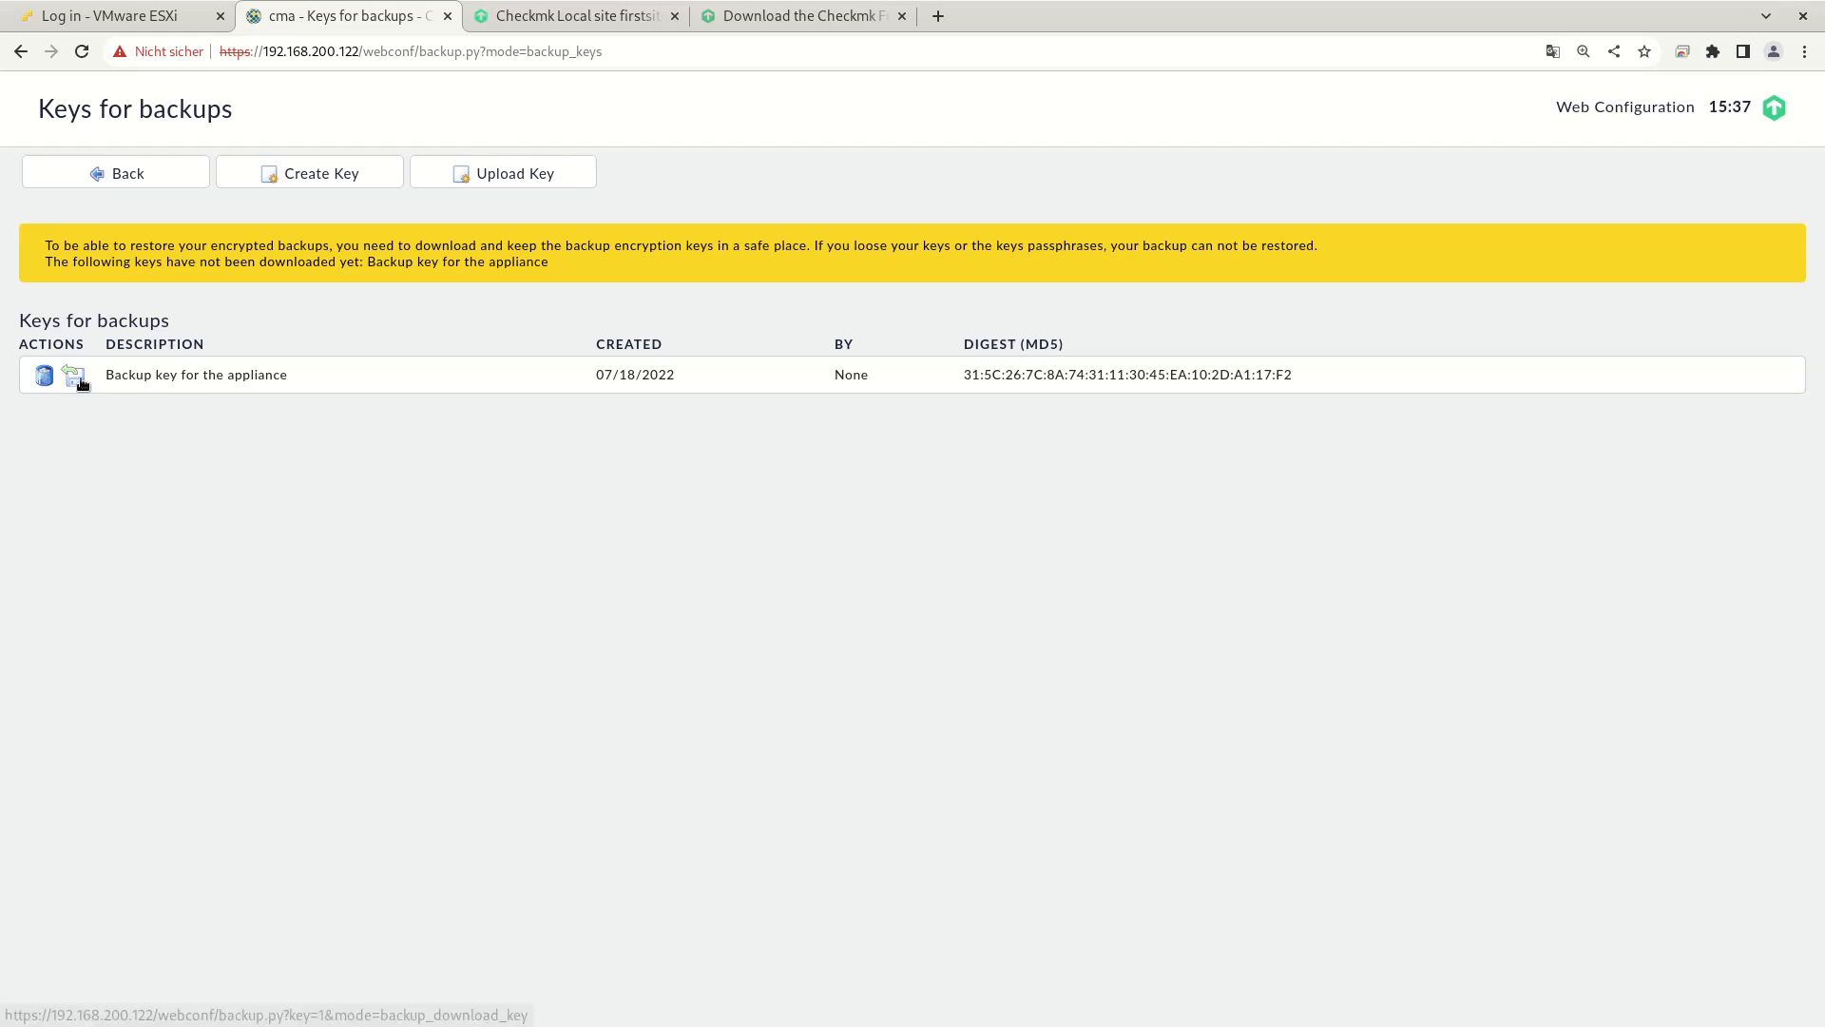
mouse_move(74, 374)
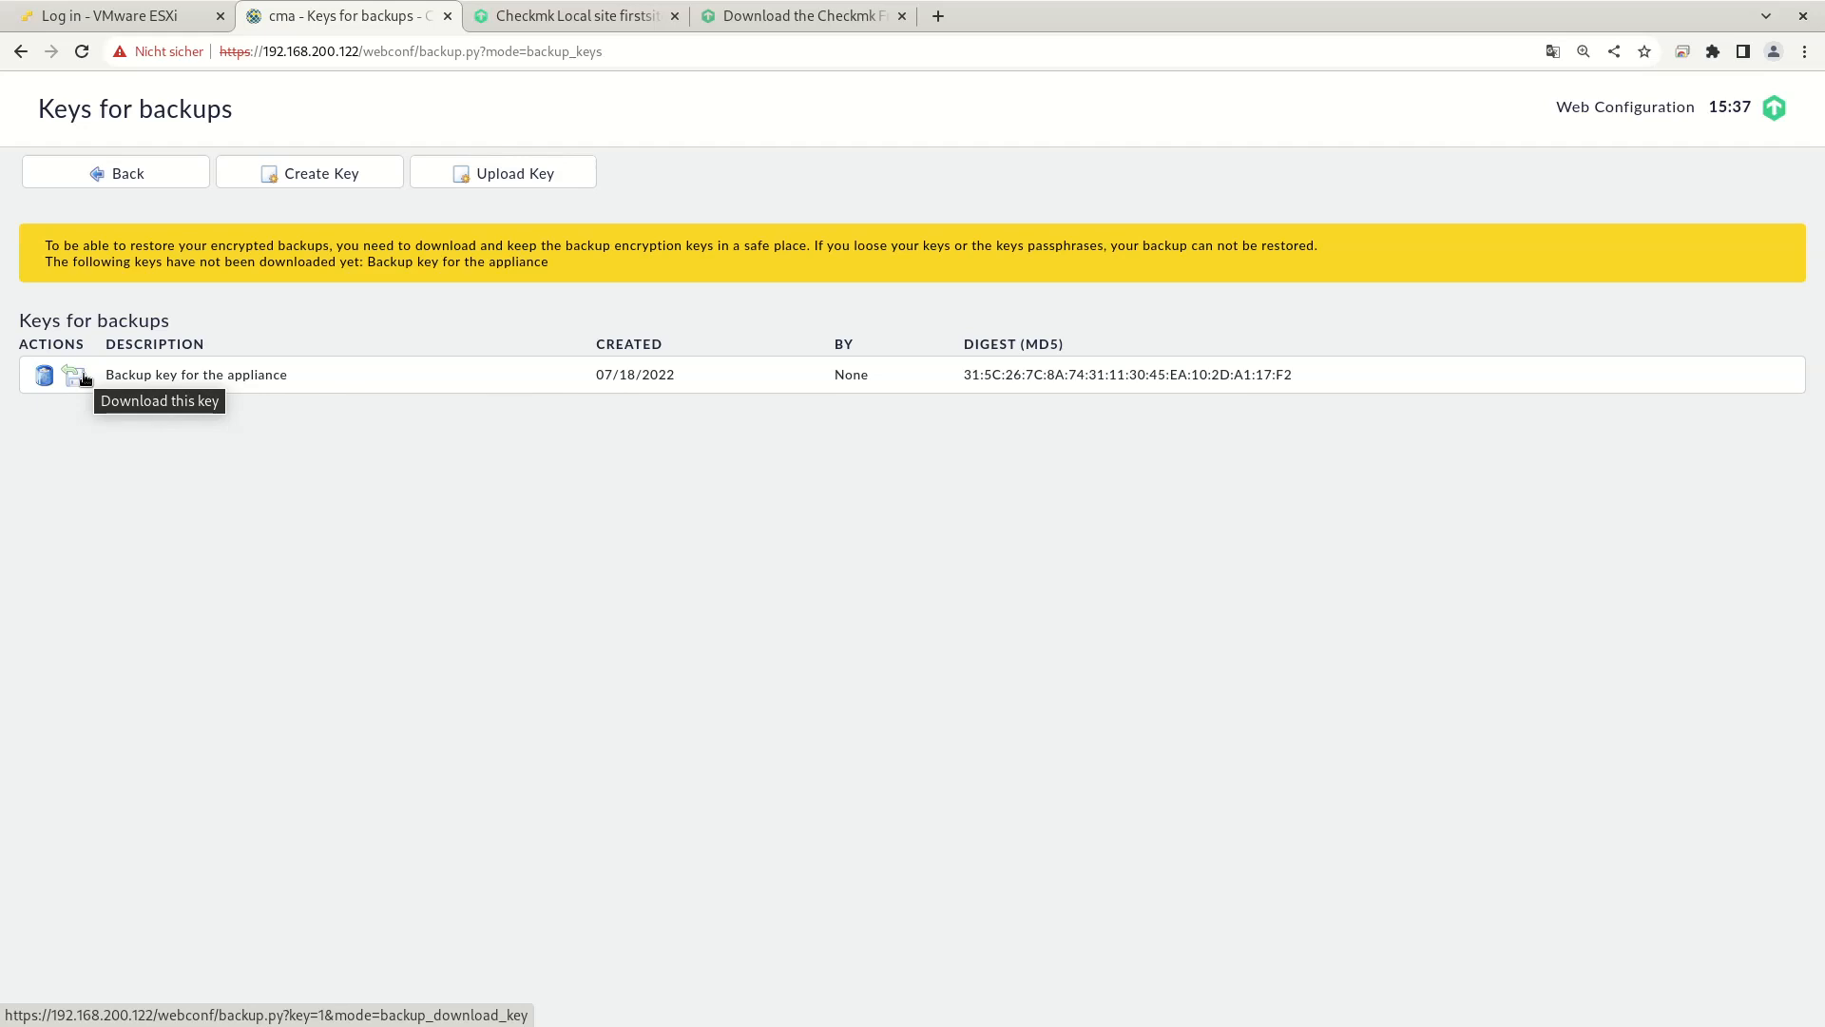
mouse_move(506, 187)
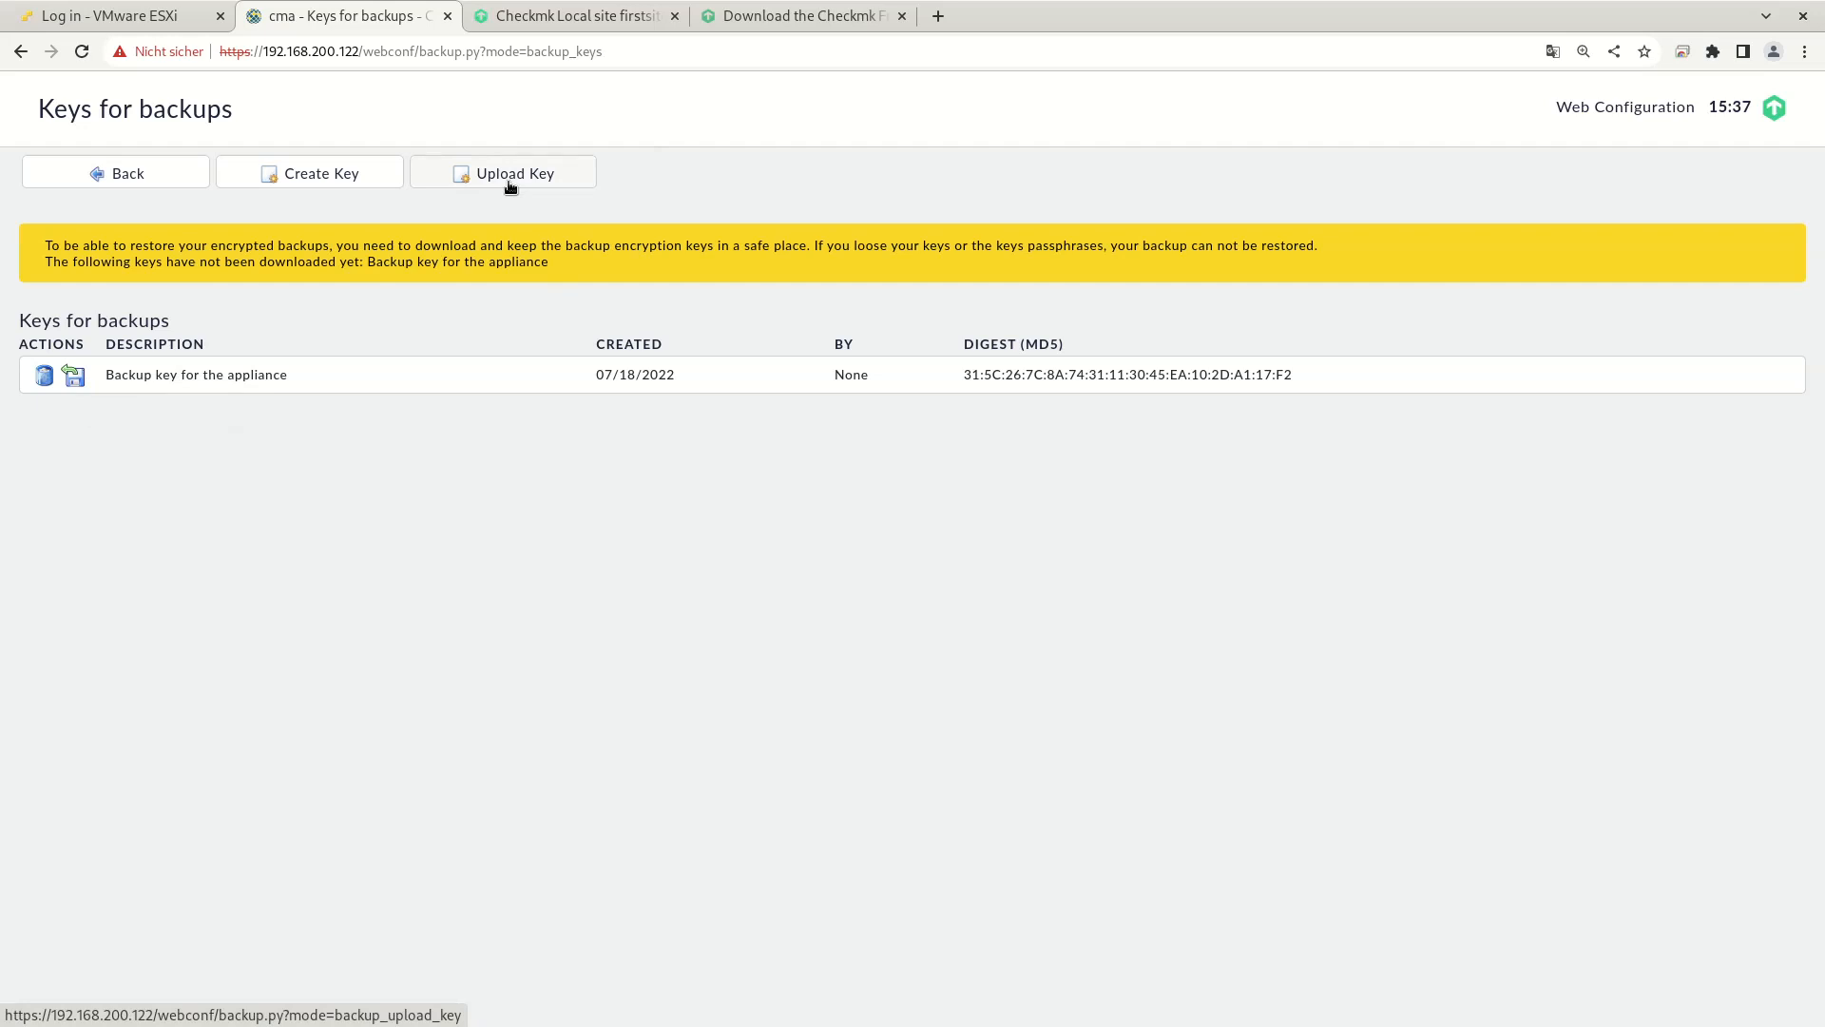
mouse_move(170, 465)
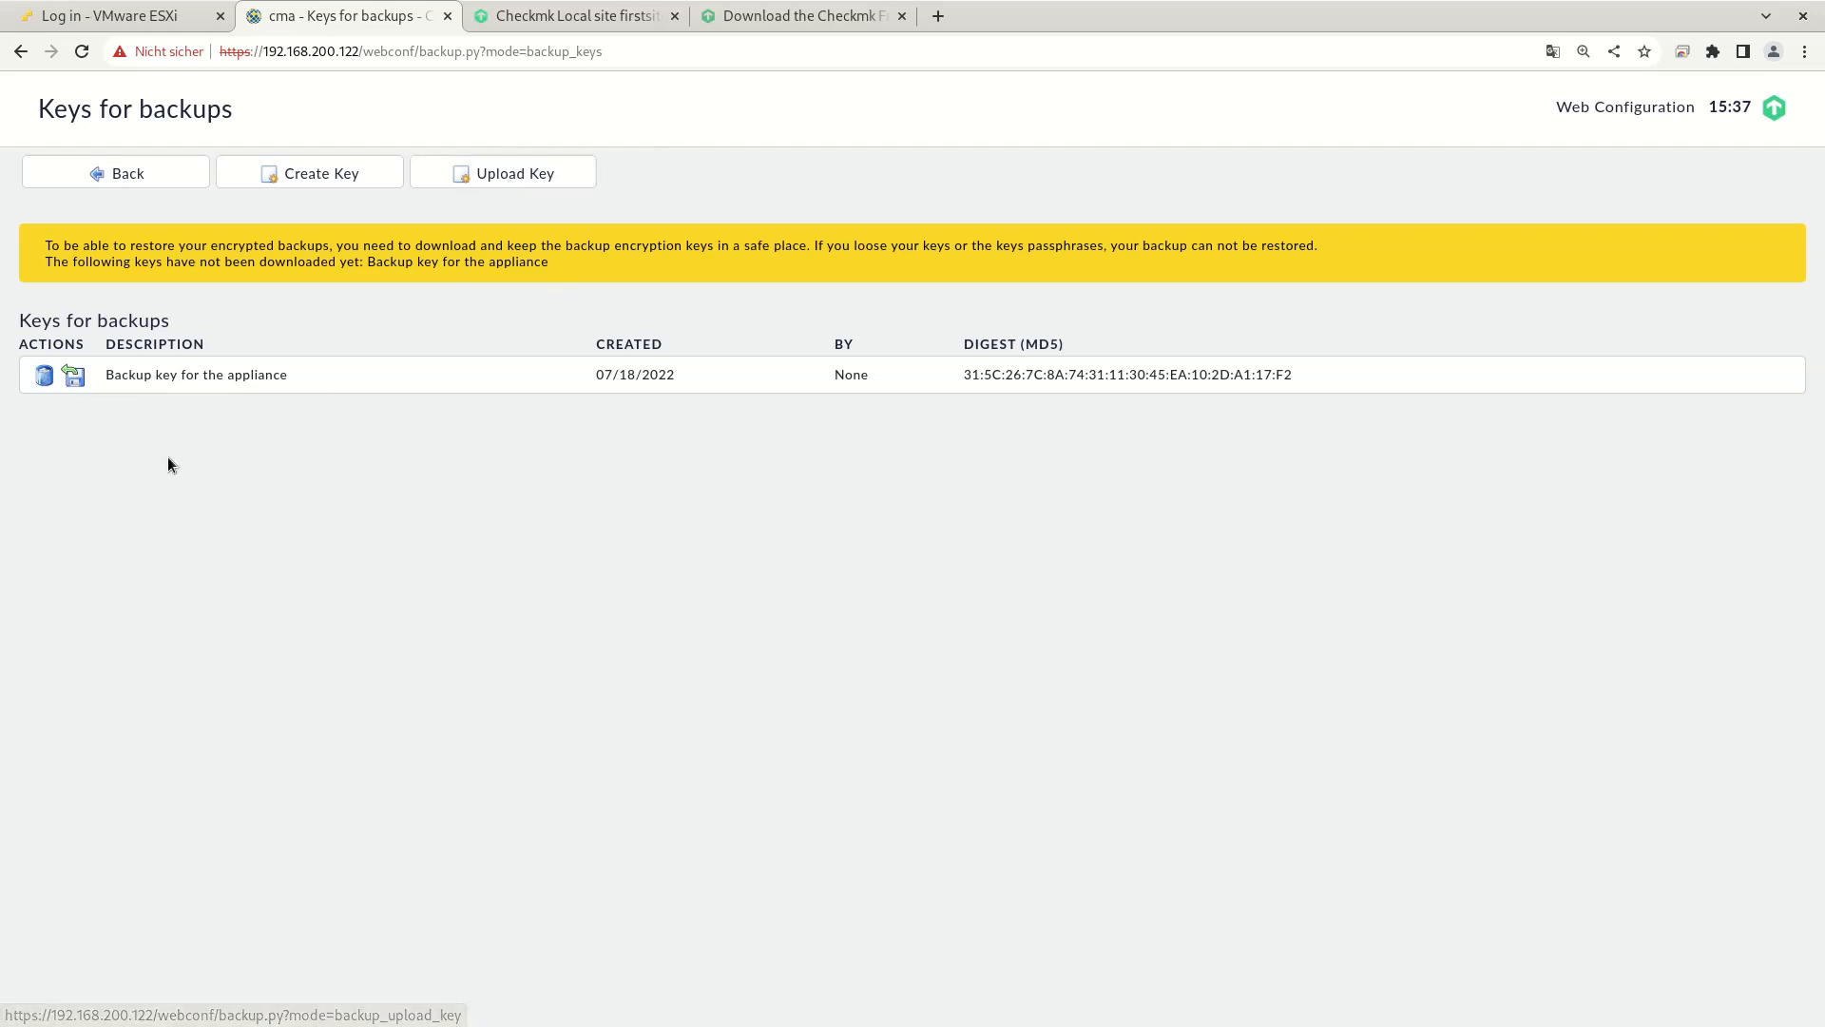
mouse_move(83, 462)
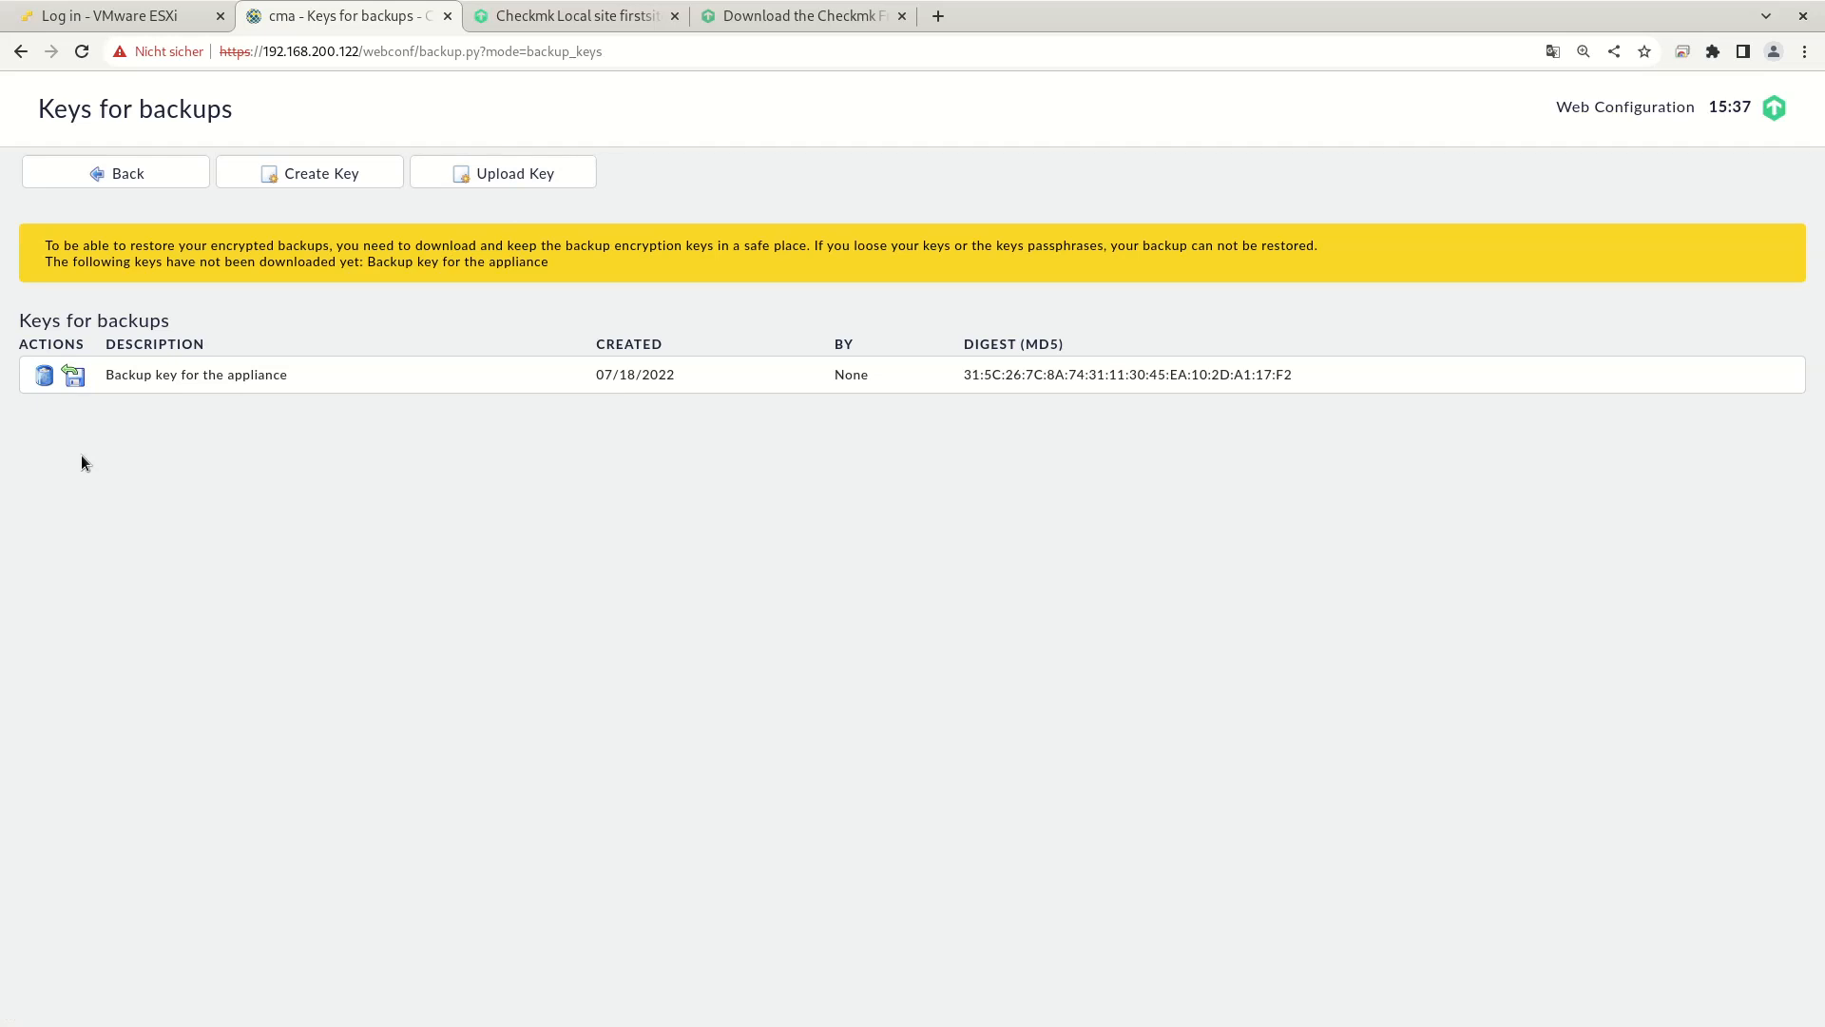
Step: Start a new backup job with ID 'weekly' titled 'Weekly Backup of the appliance'
left_click(115, 172)
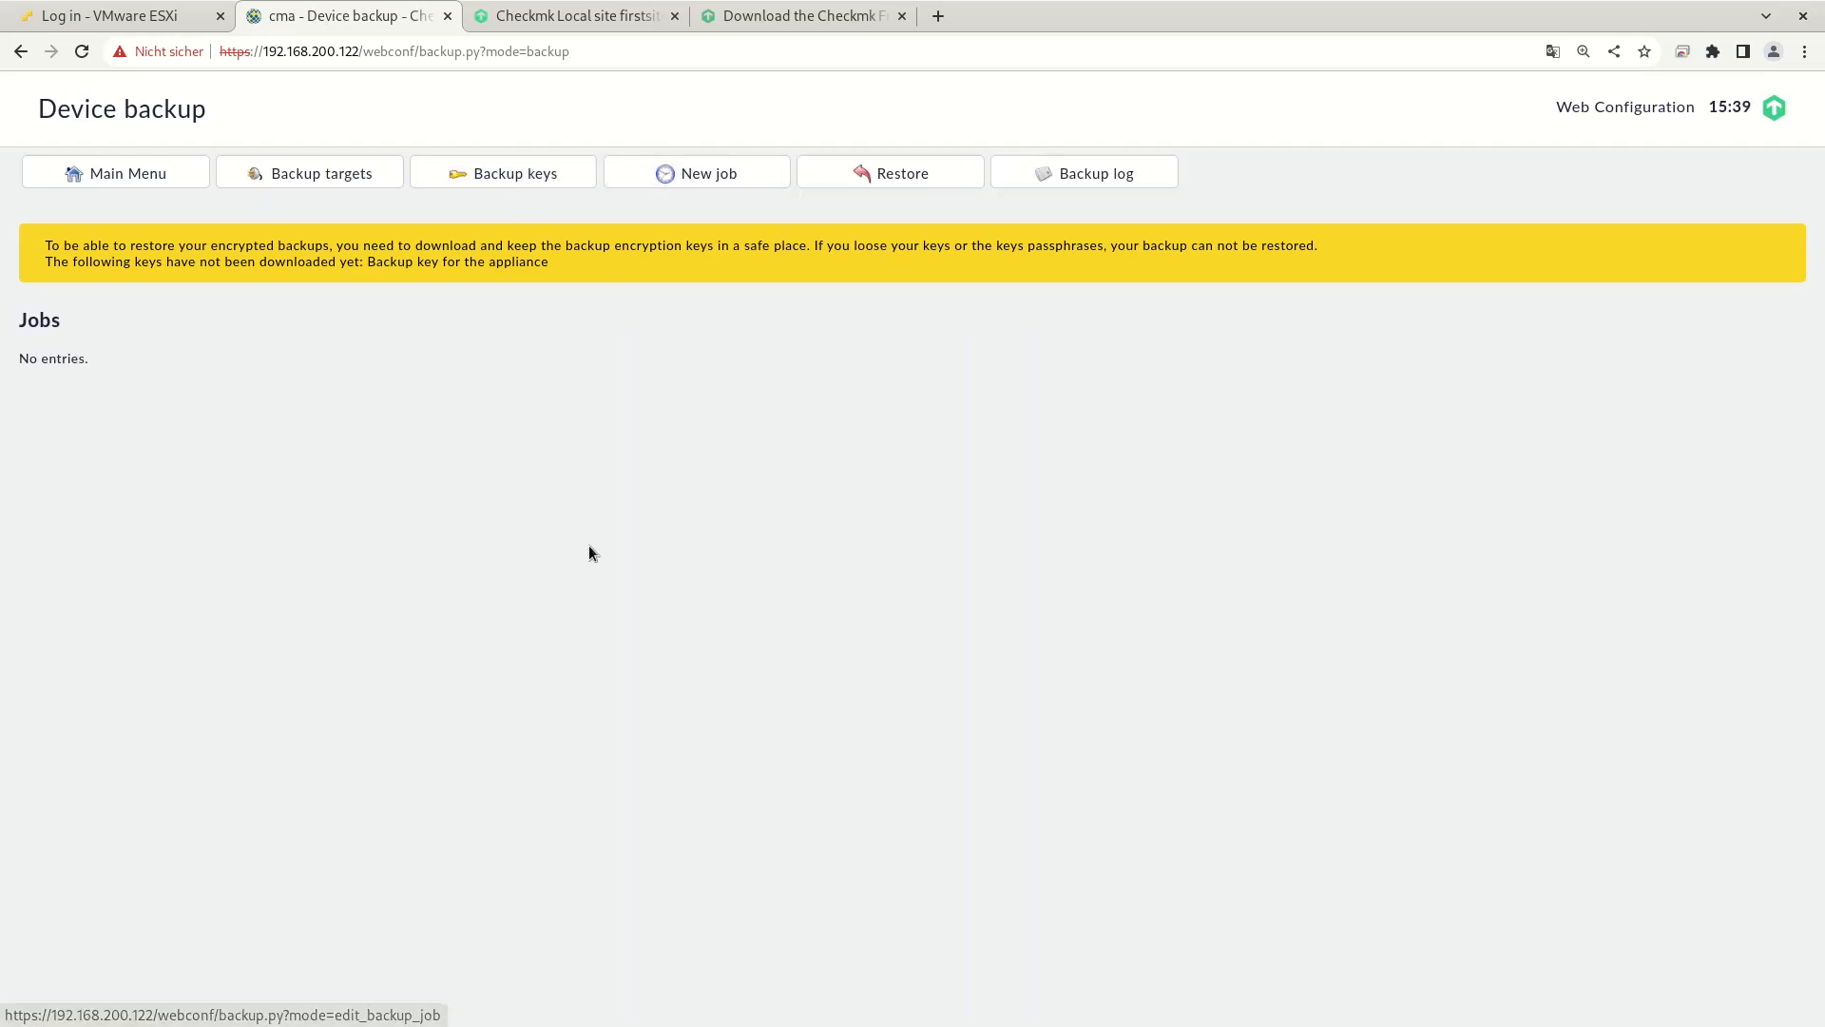
mouse_move(738, 206)
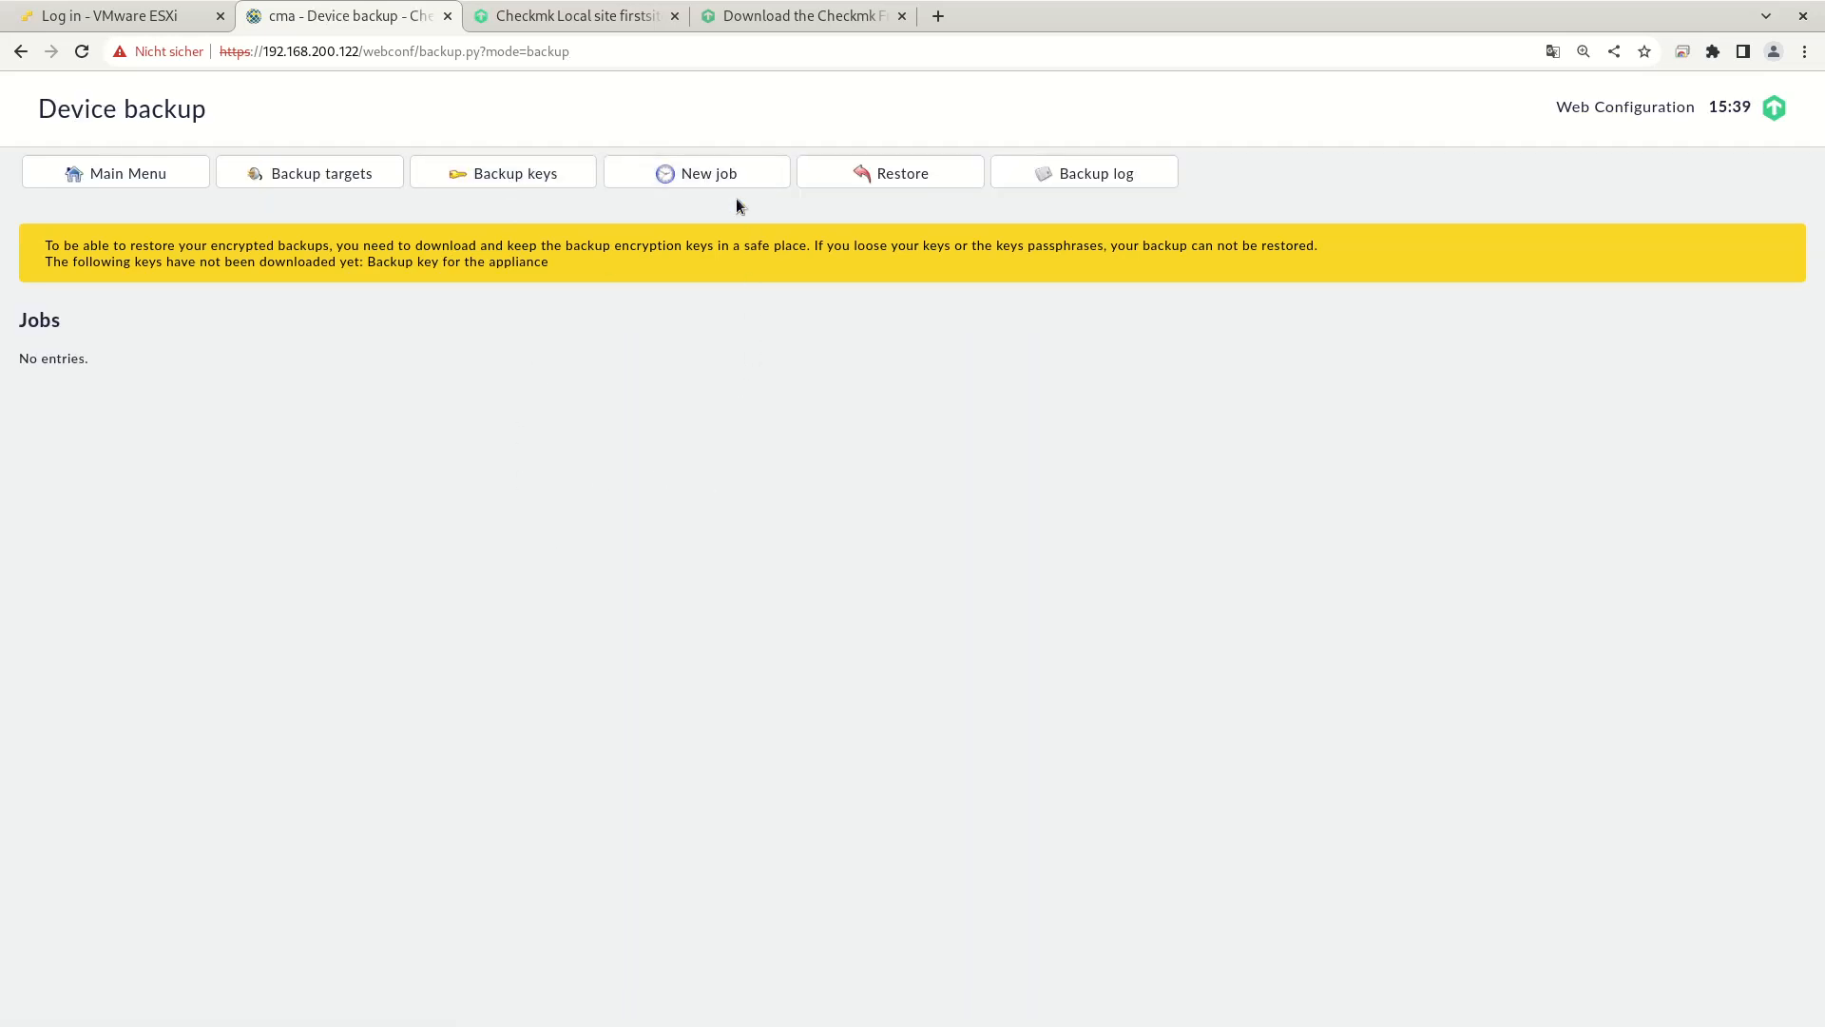
mouse_move(705, 173)
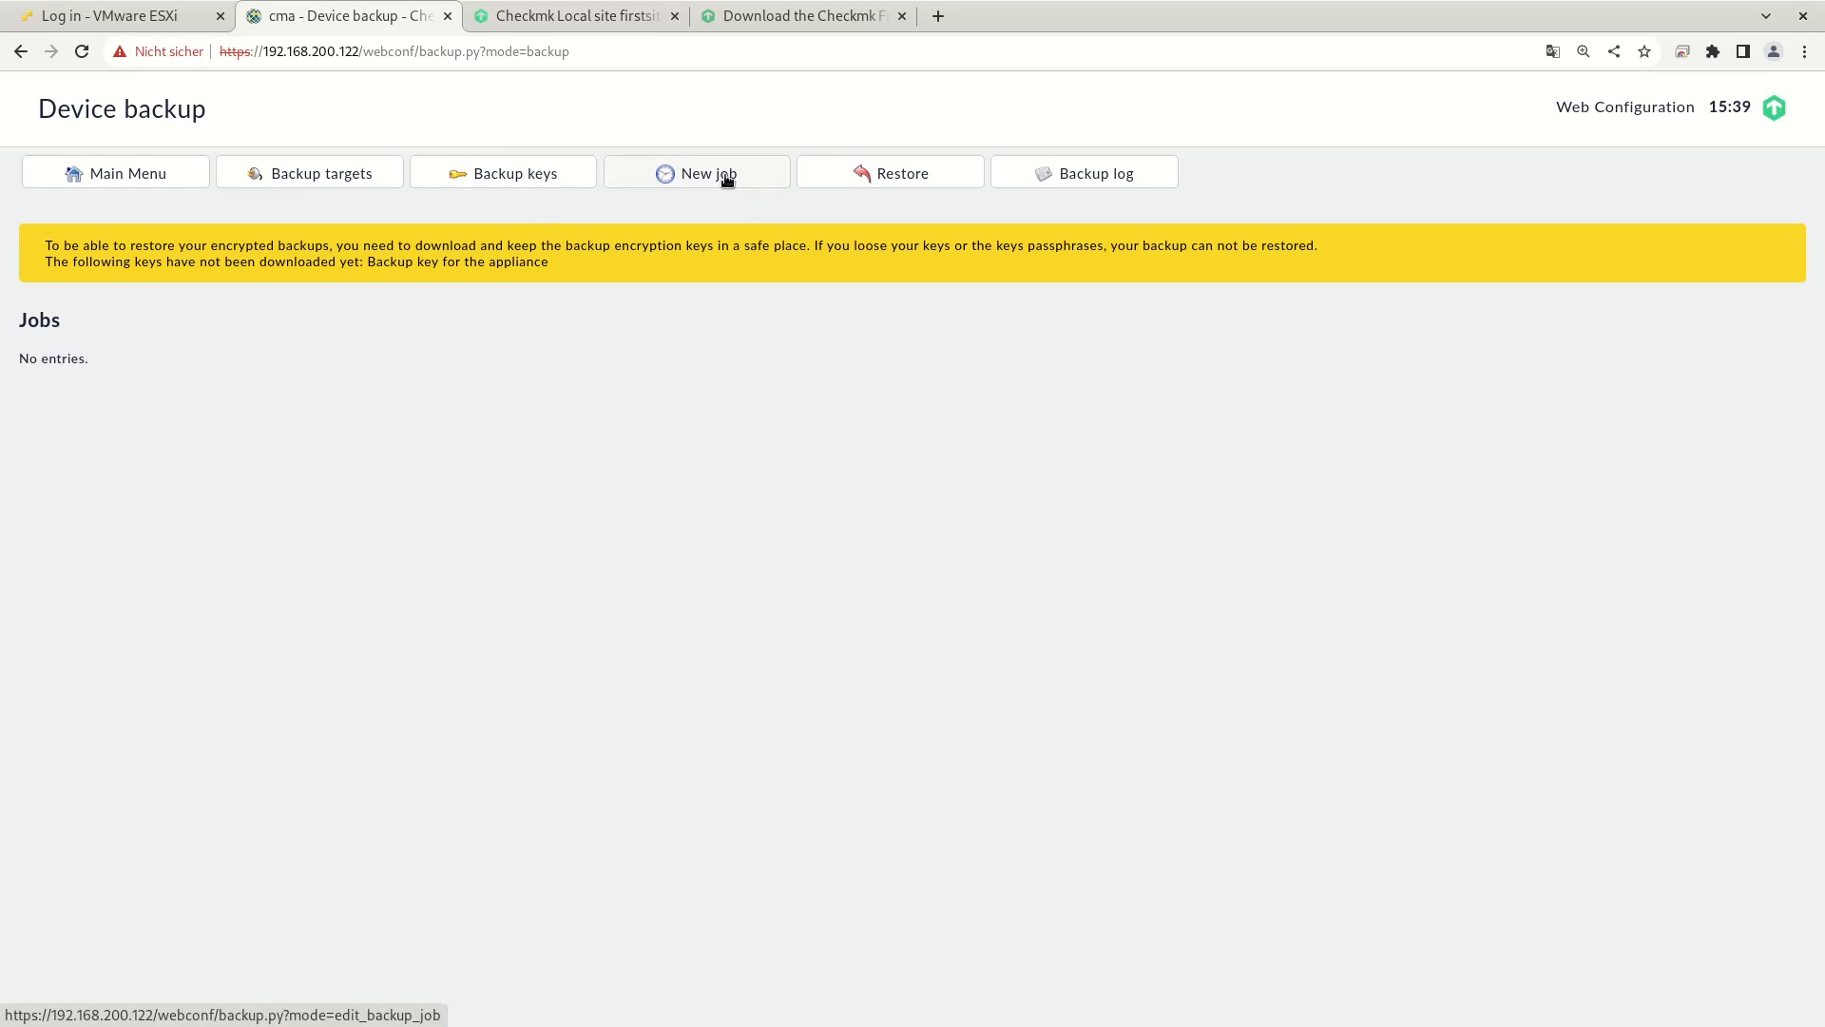
left_click(696, 172)
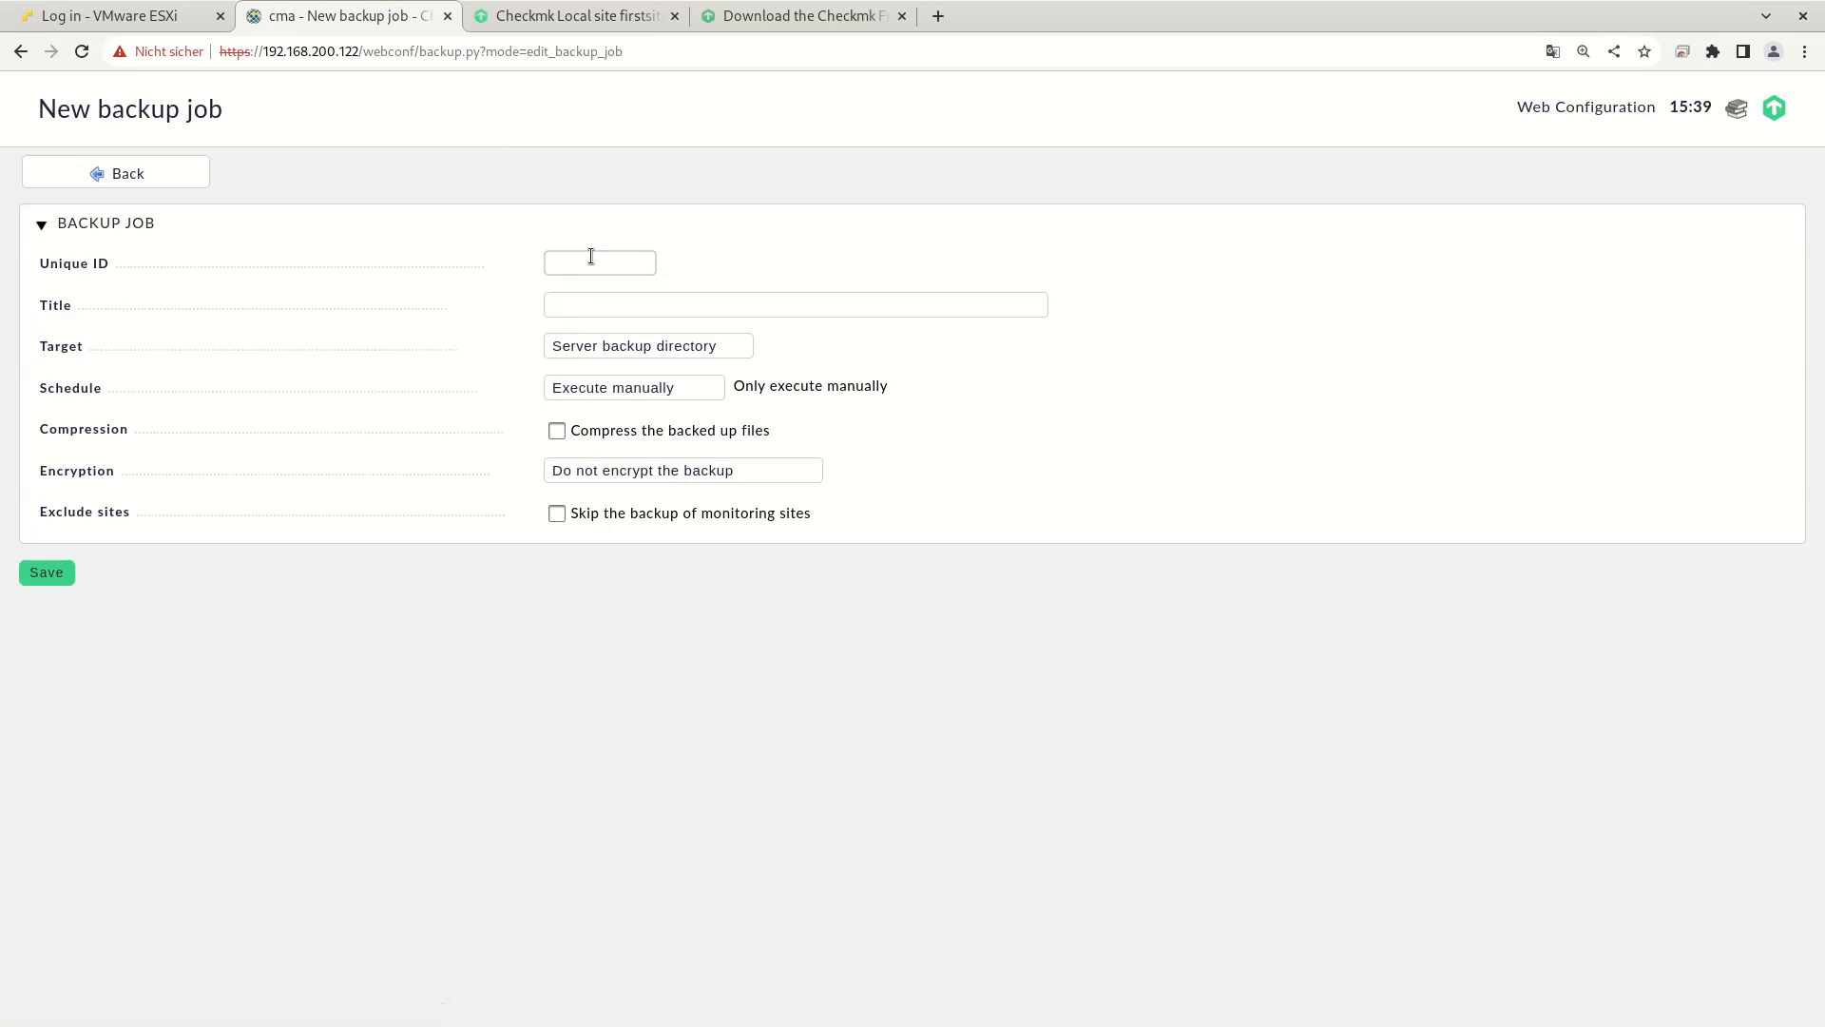
type("weekly")
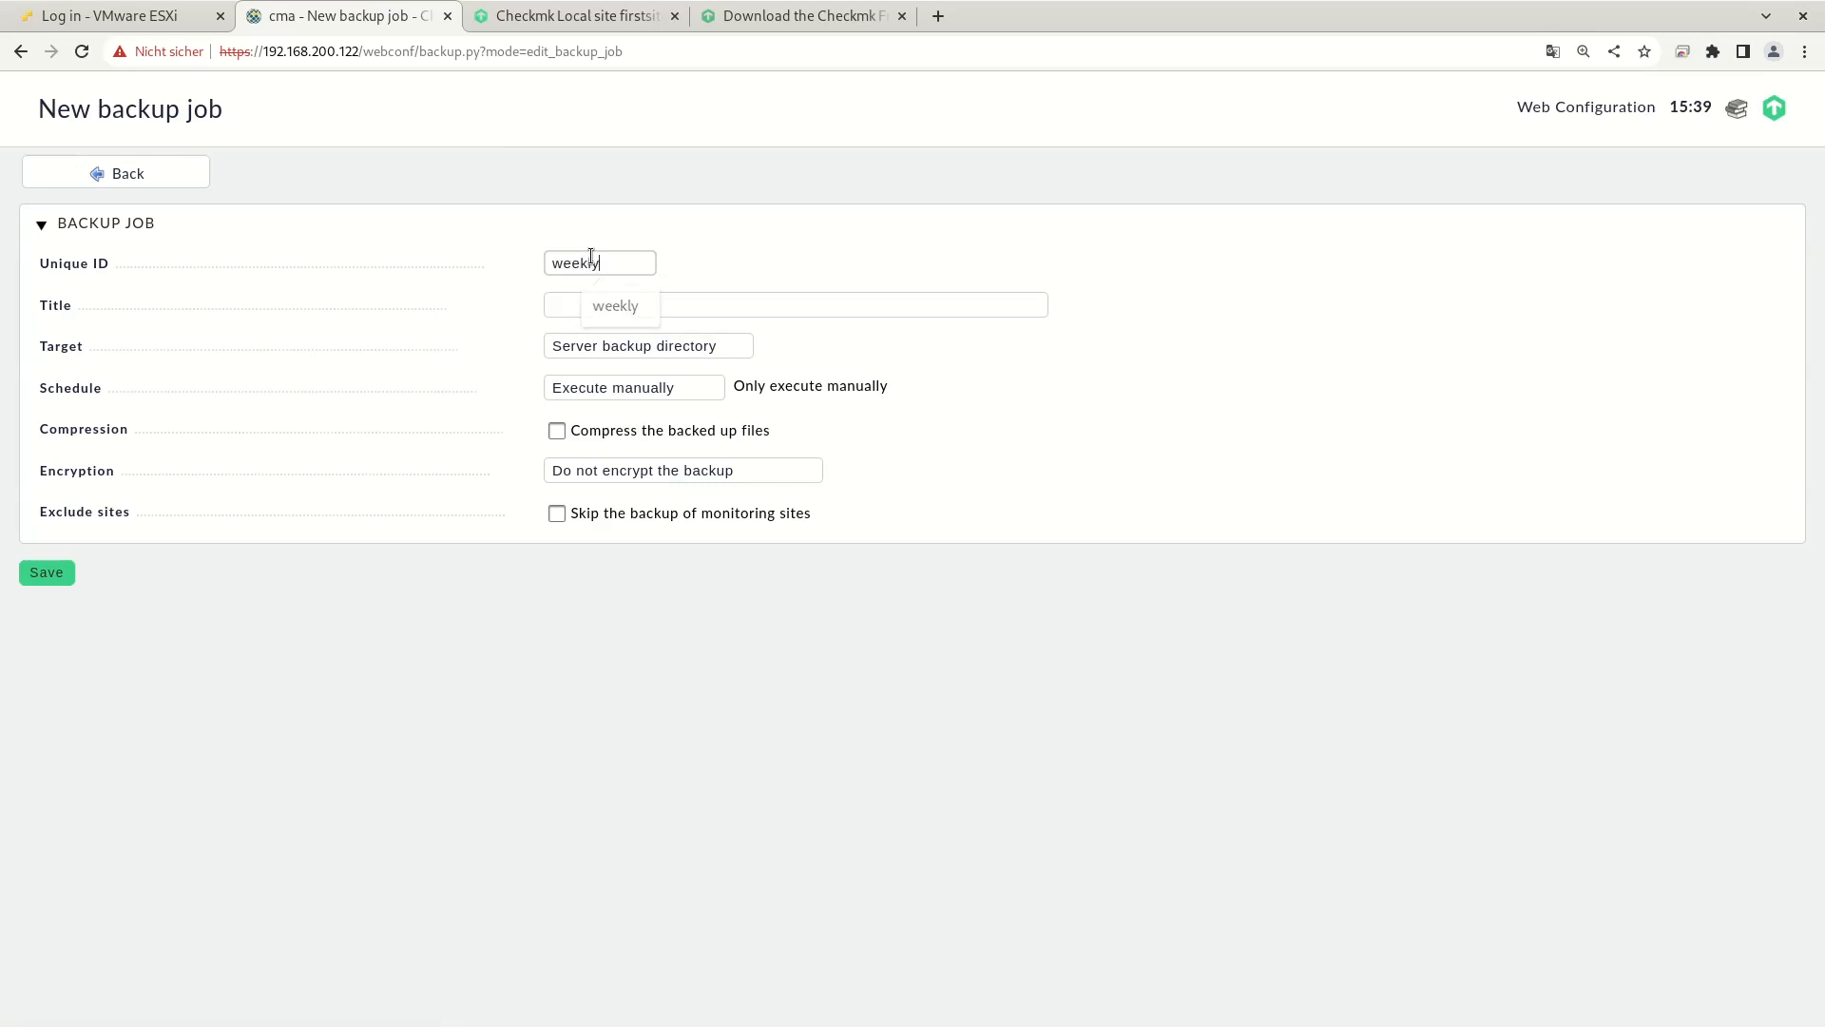
type("Weekly Backup o")
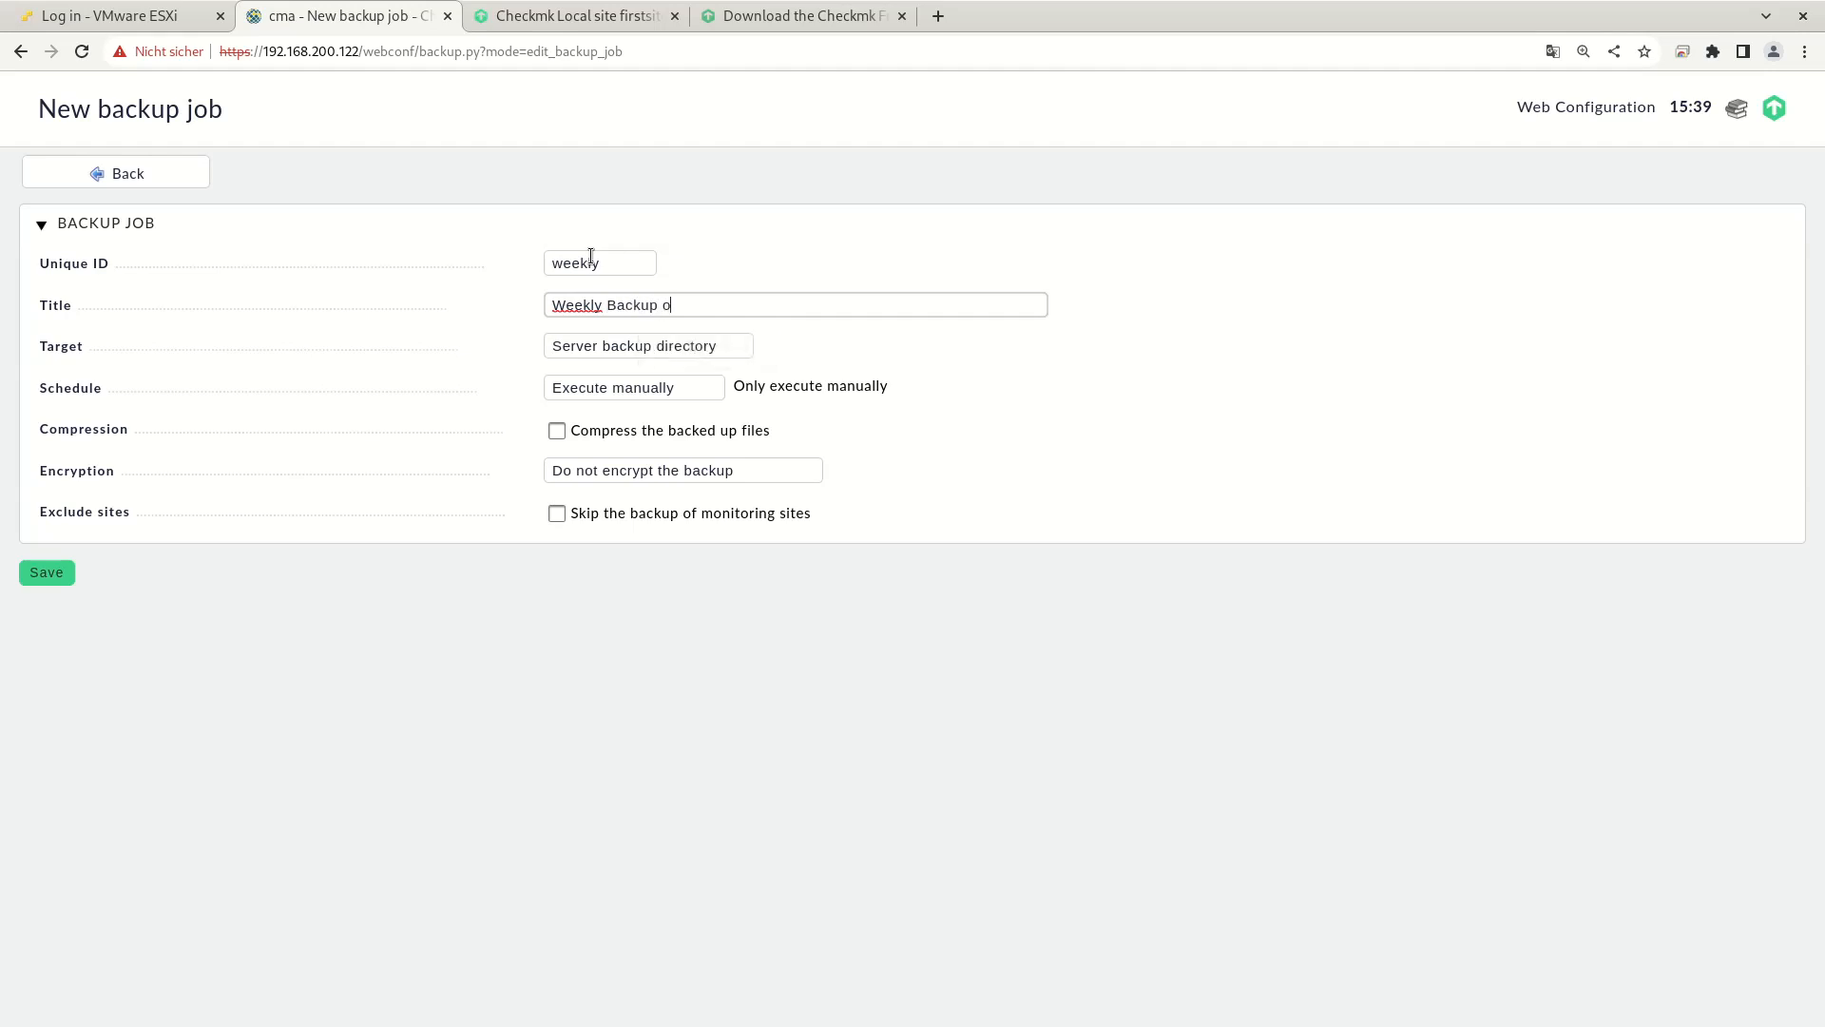
type("f the ap")
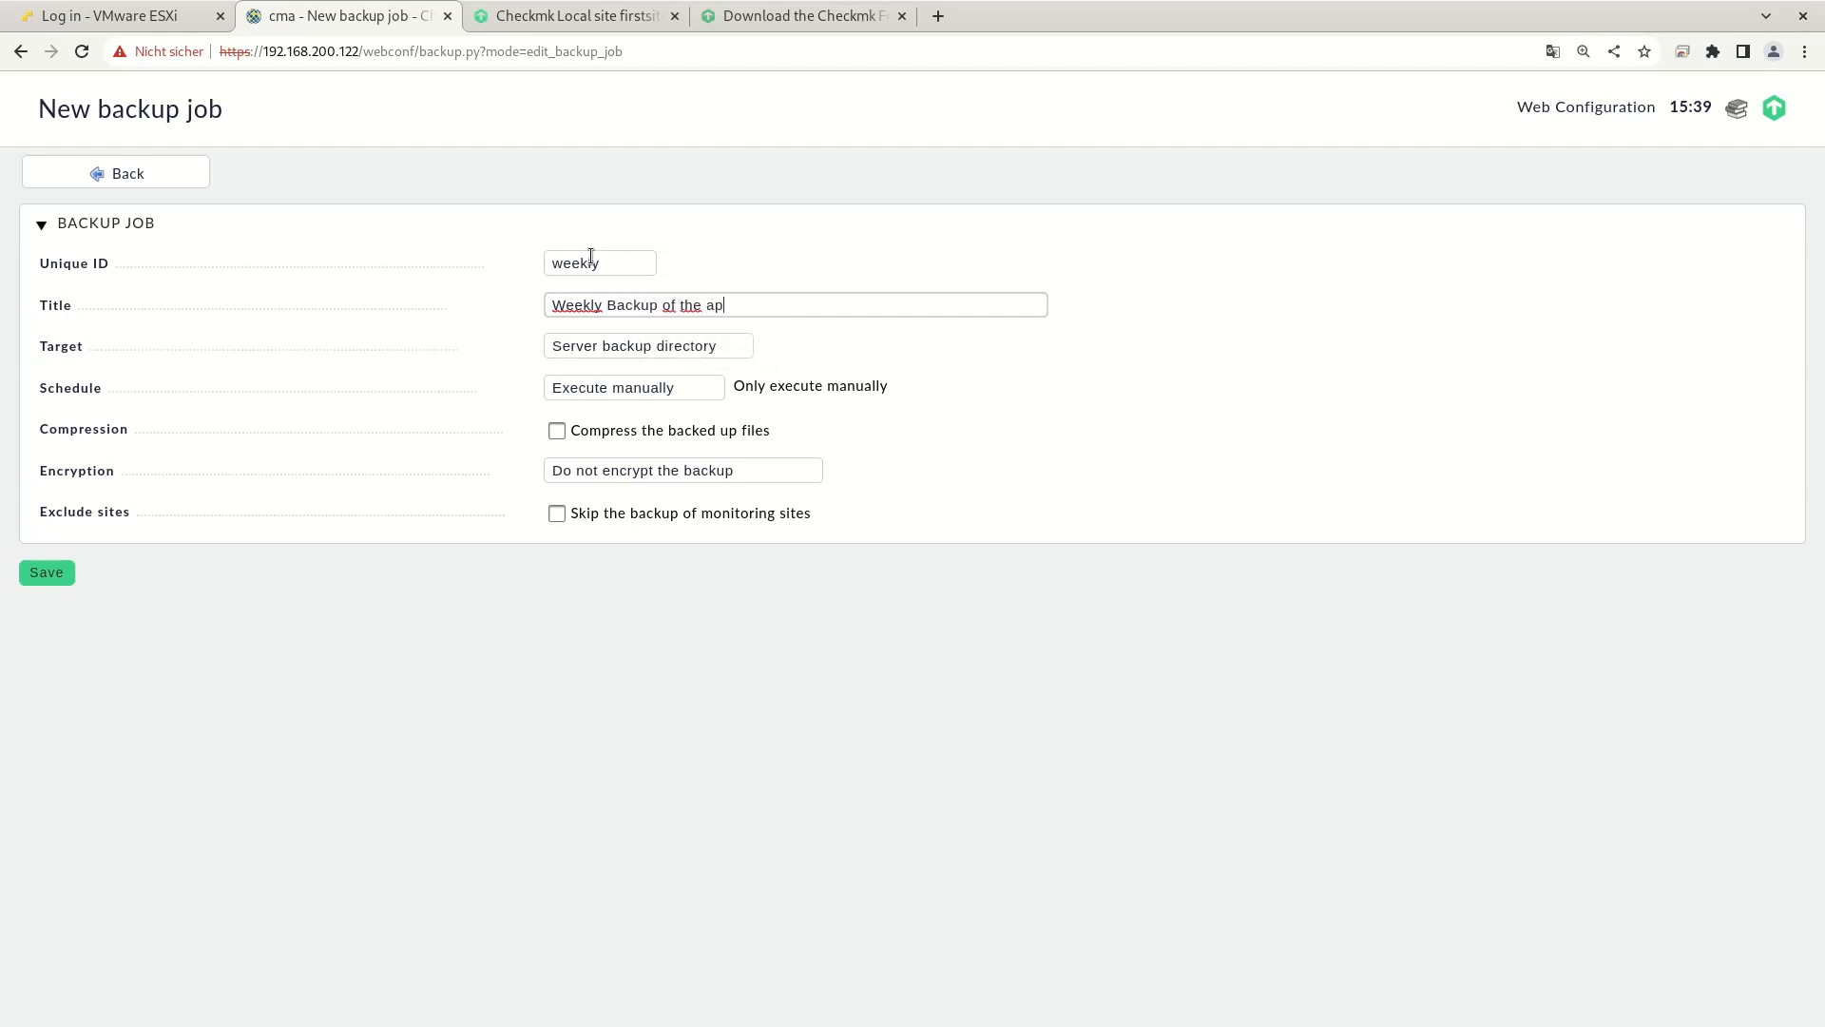
type("pliance")
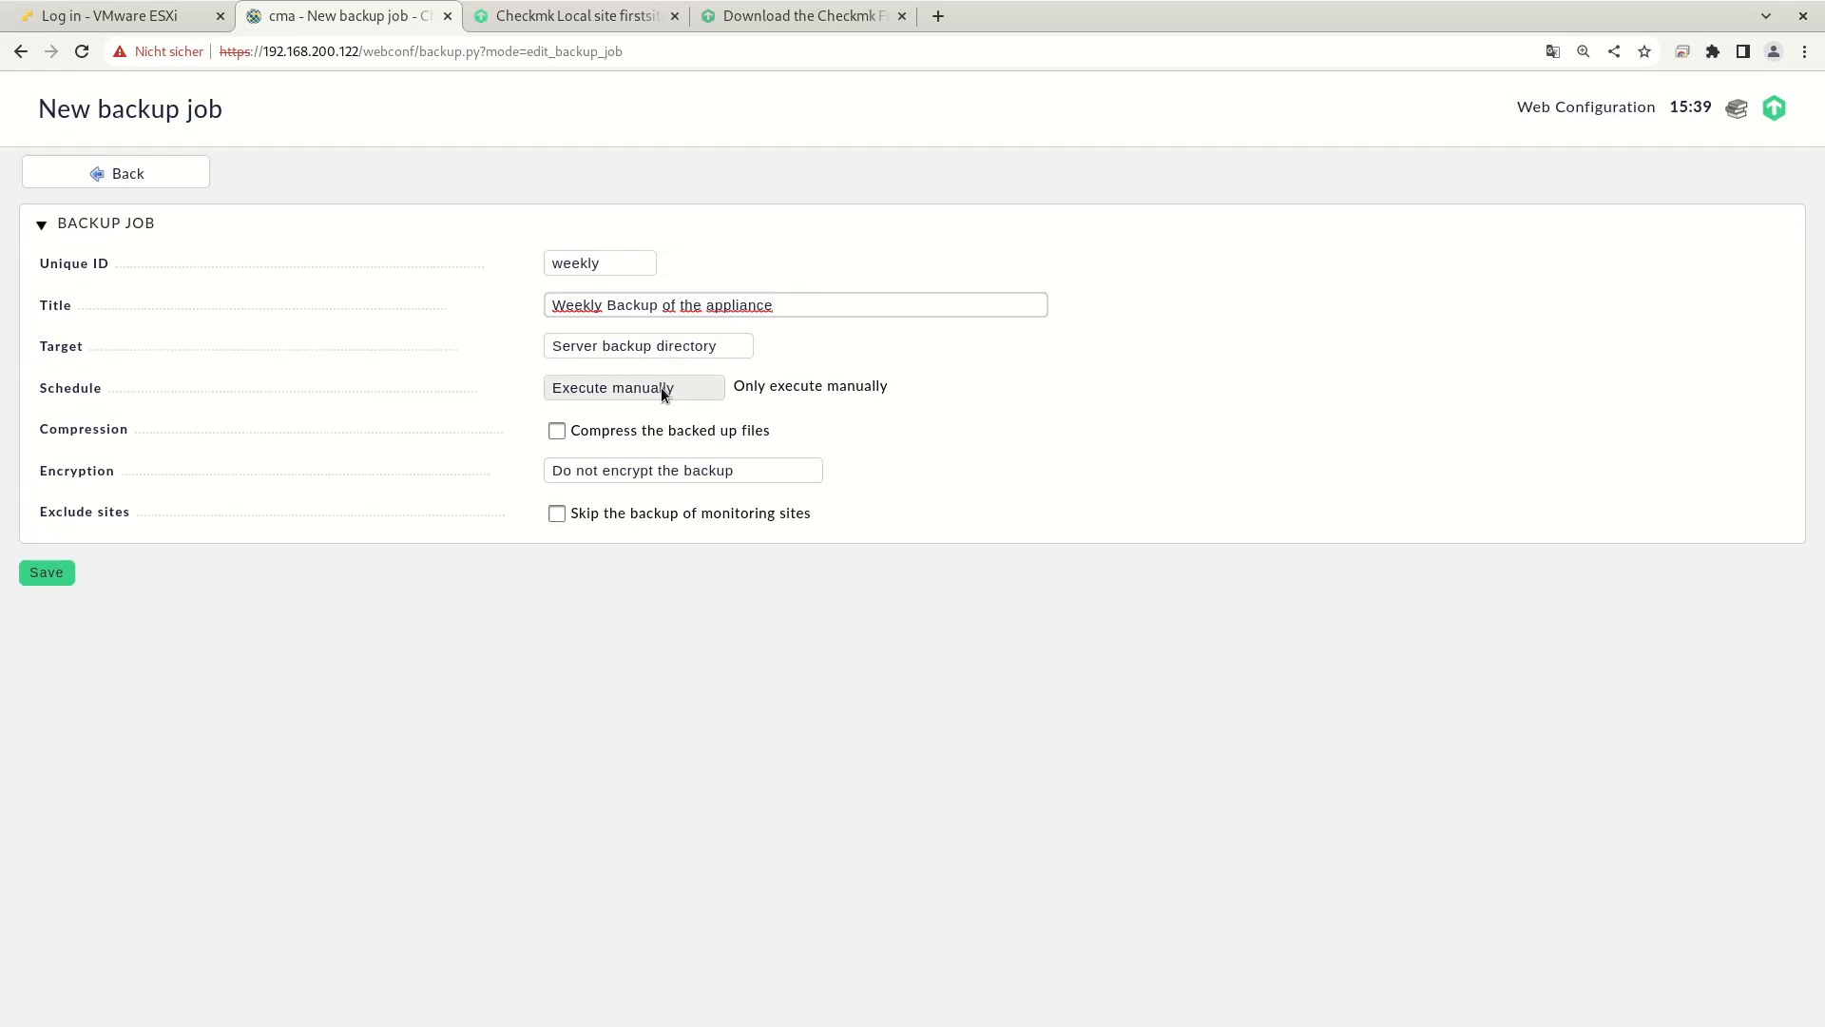
Step: Schedule the job every Monday, with compression and encryption using the appliance key
left_click(634, 385)
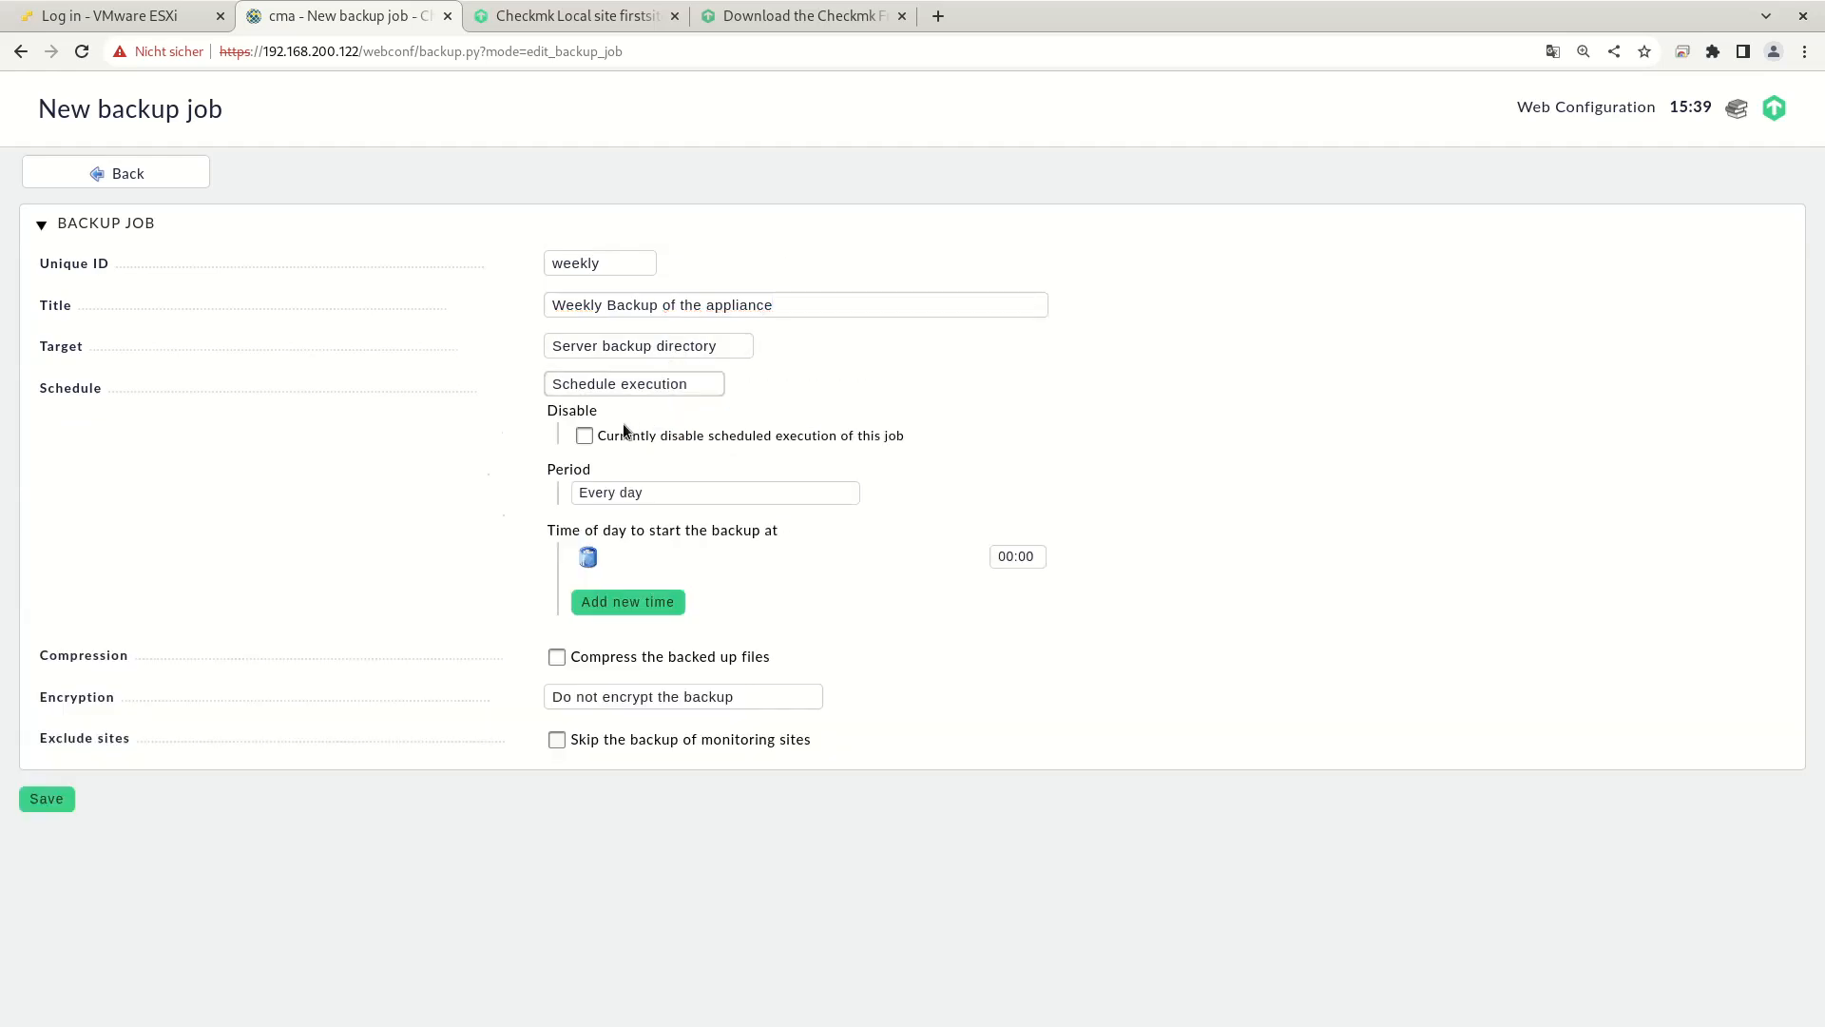
left_click(714, 491)
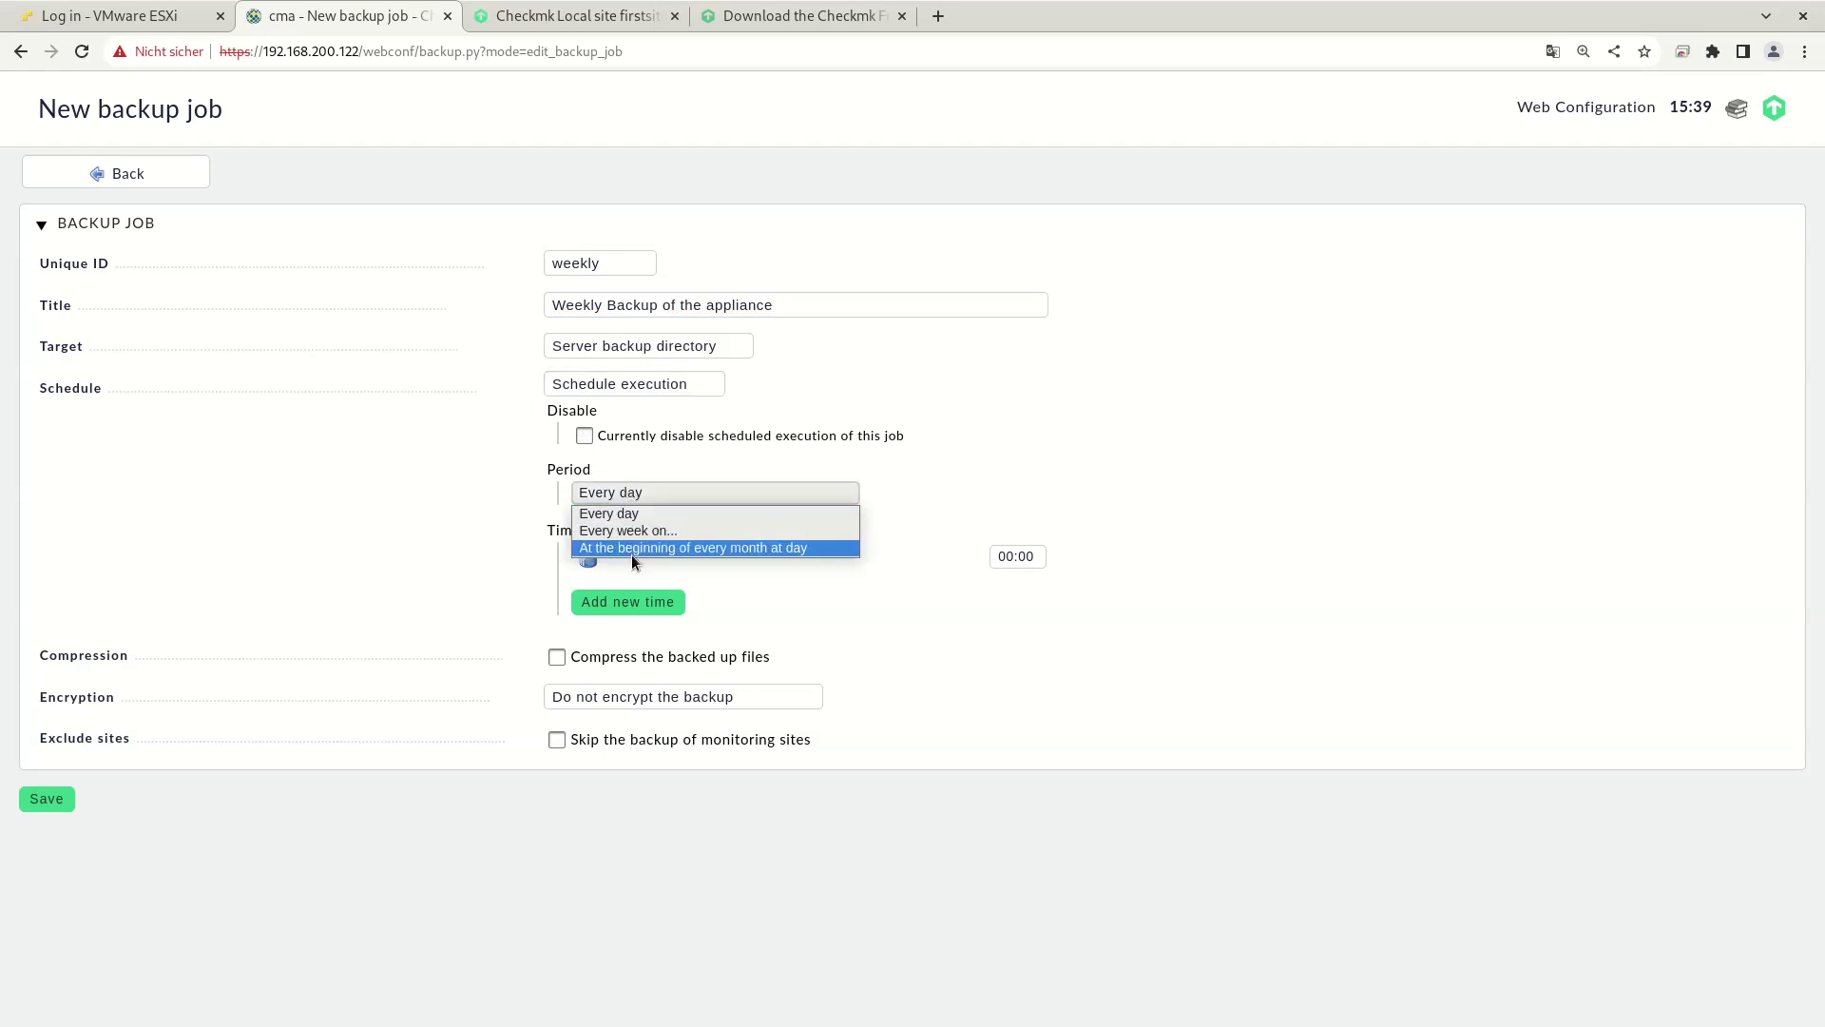
left_click(627, 529)
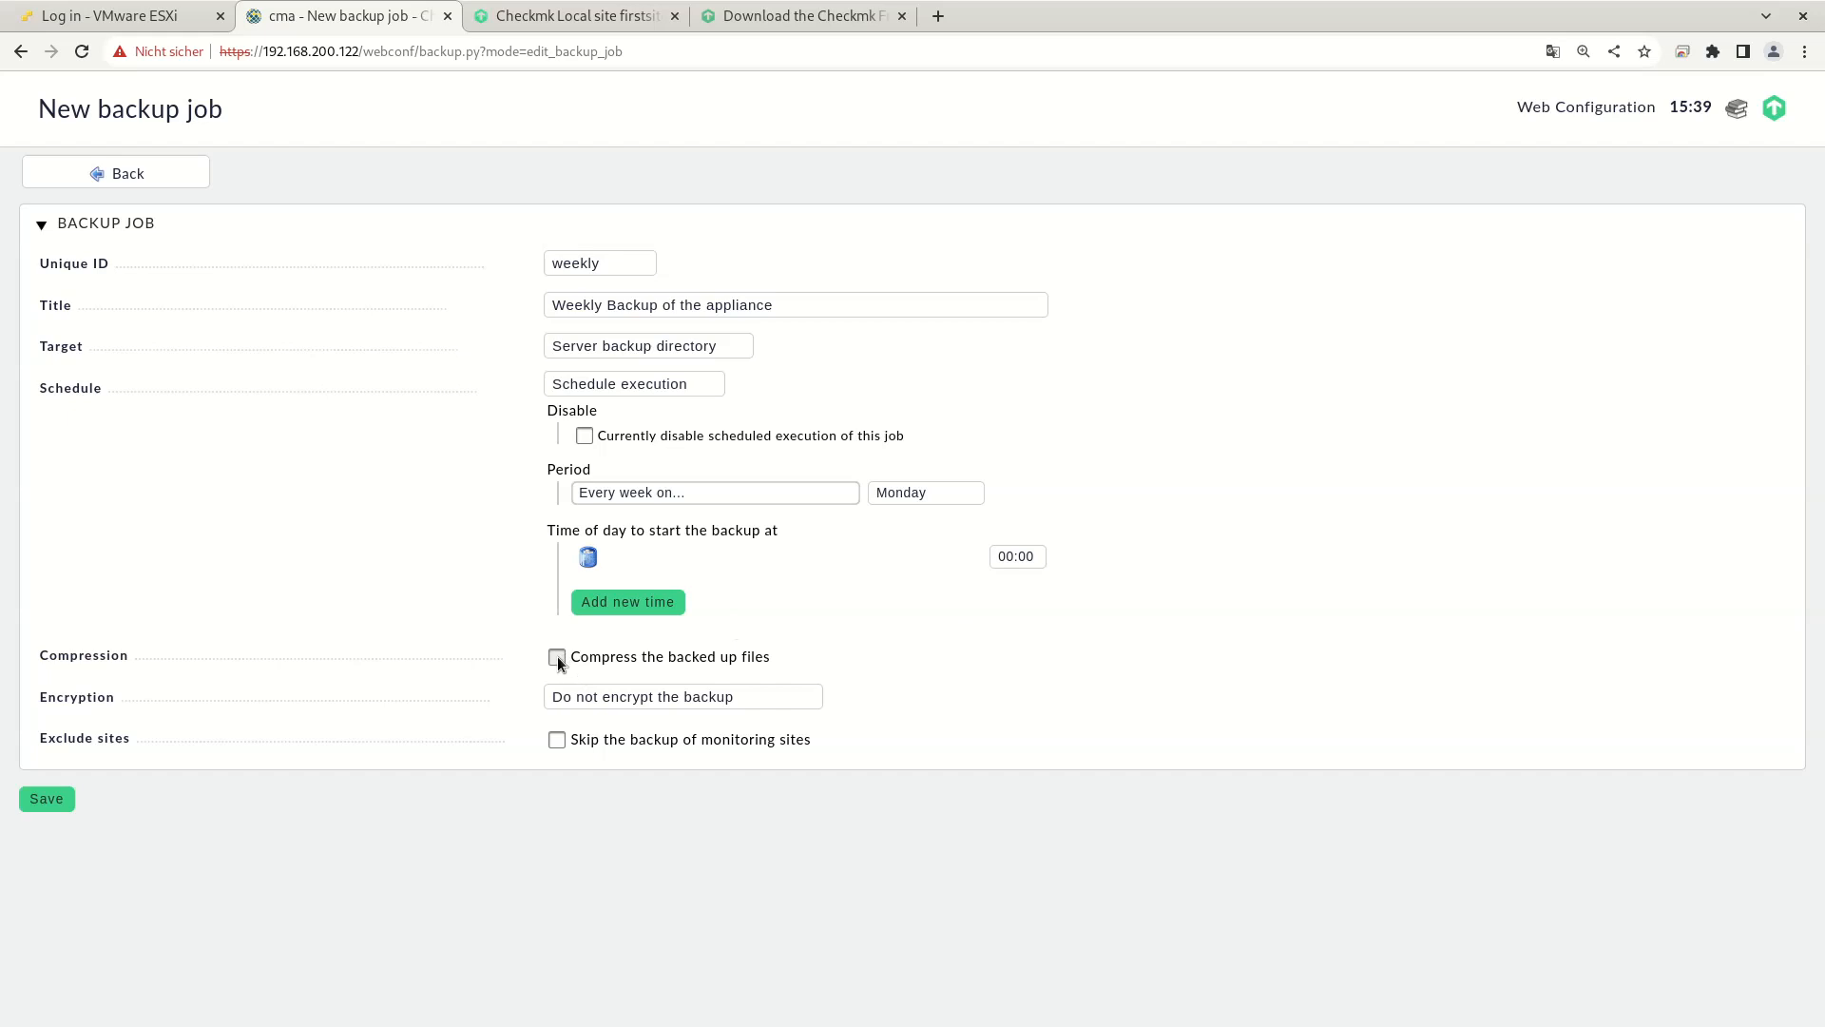
left_click(558, 657)
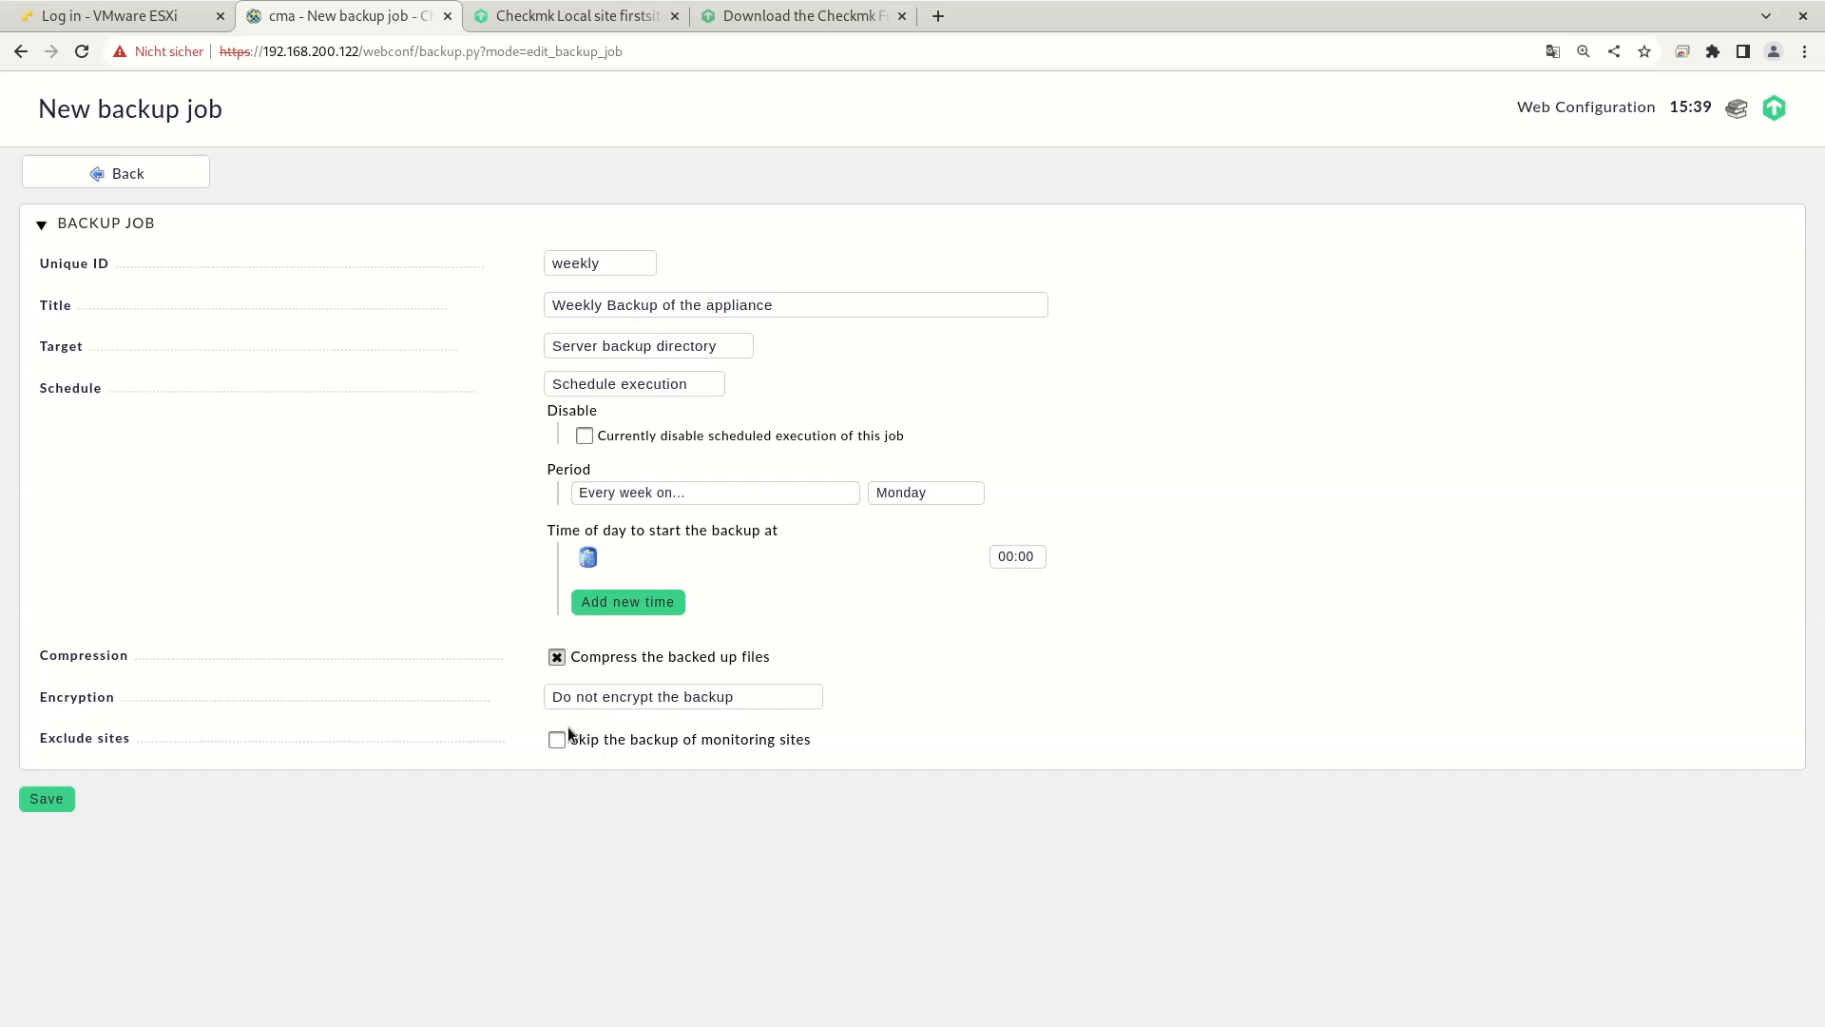
left_click(683, 696)
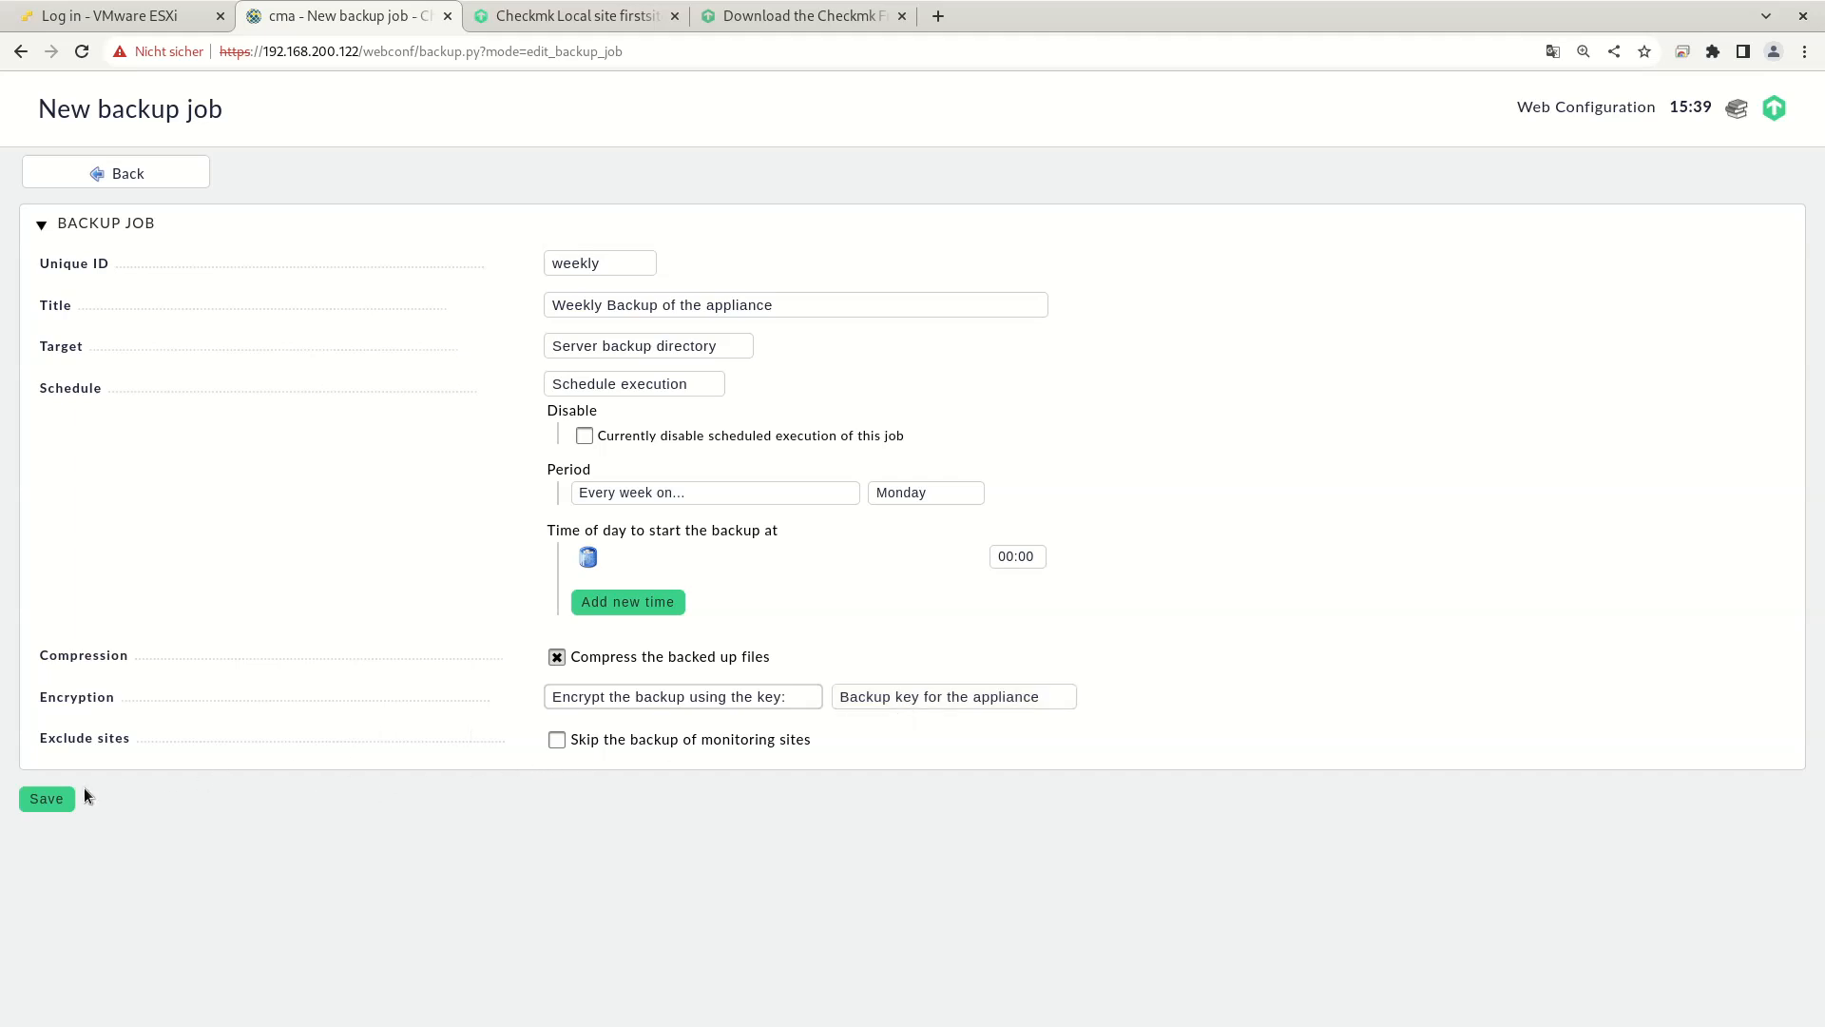
Step: Save the weekly job, start it manually, and reload to see it running
left_click(46, 799)
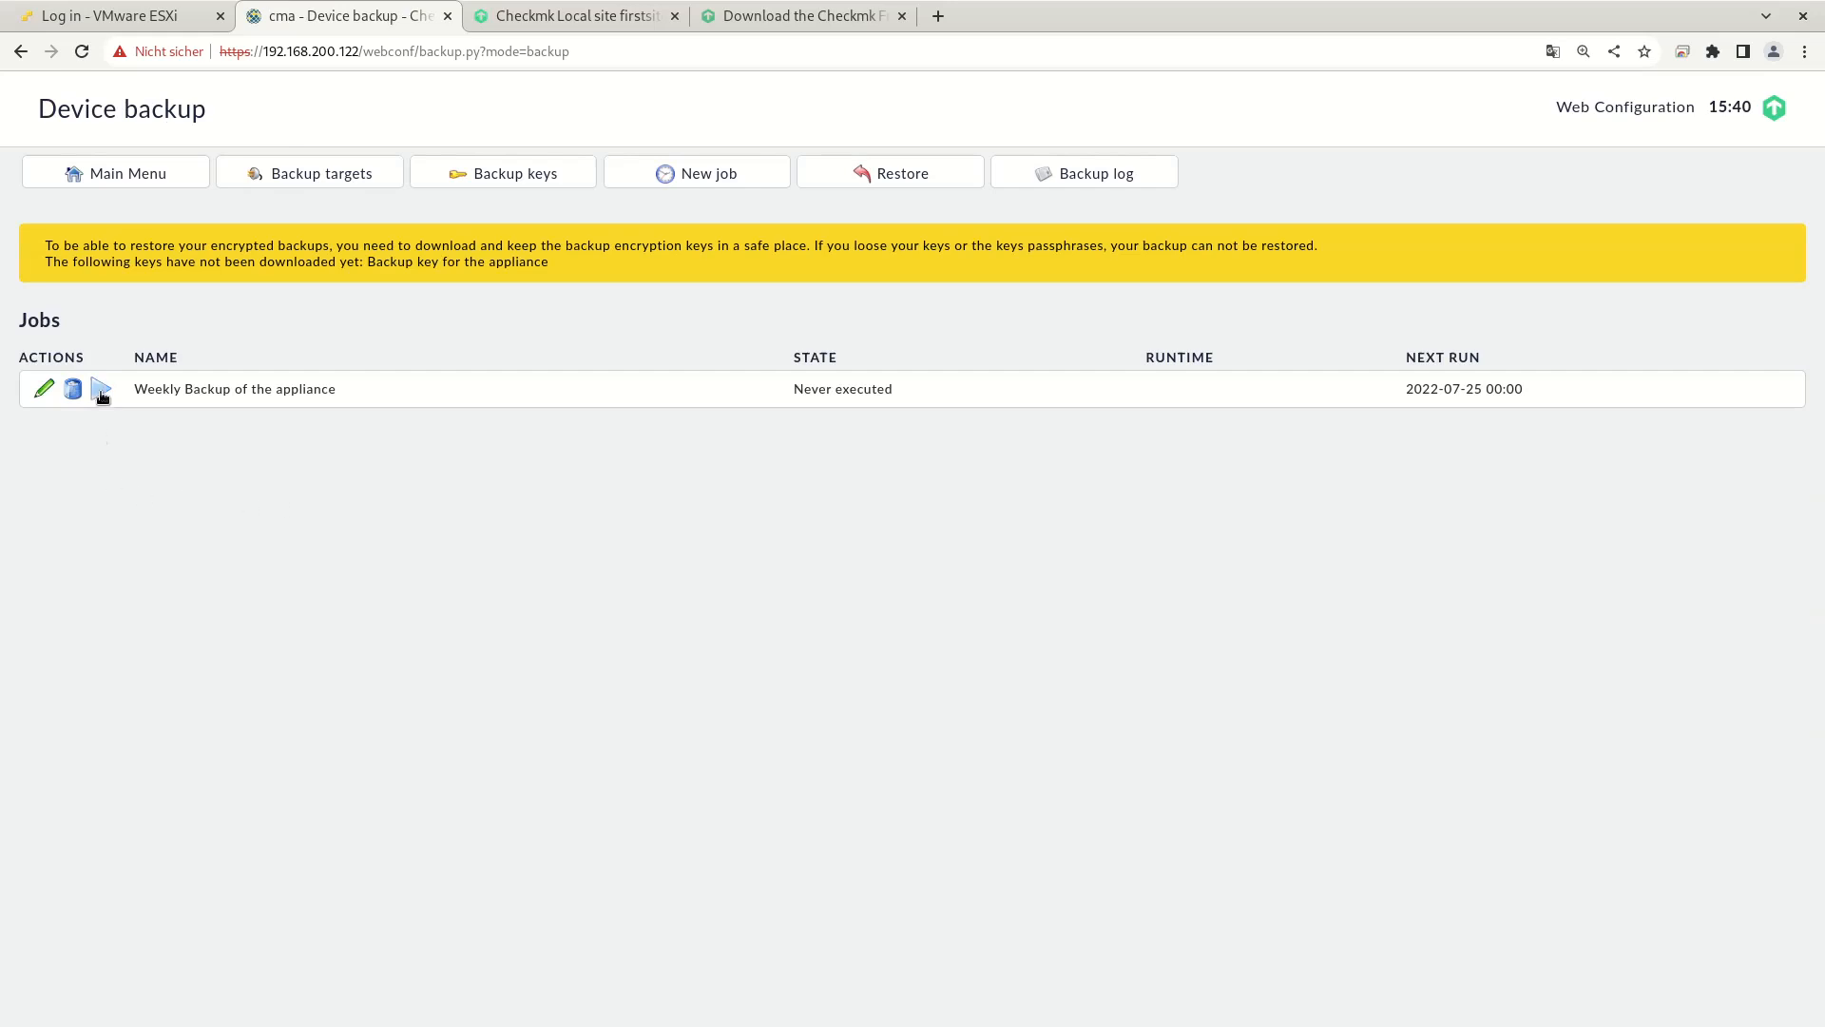
mouse_move(100, 389)
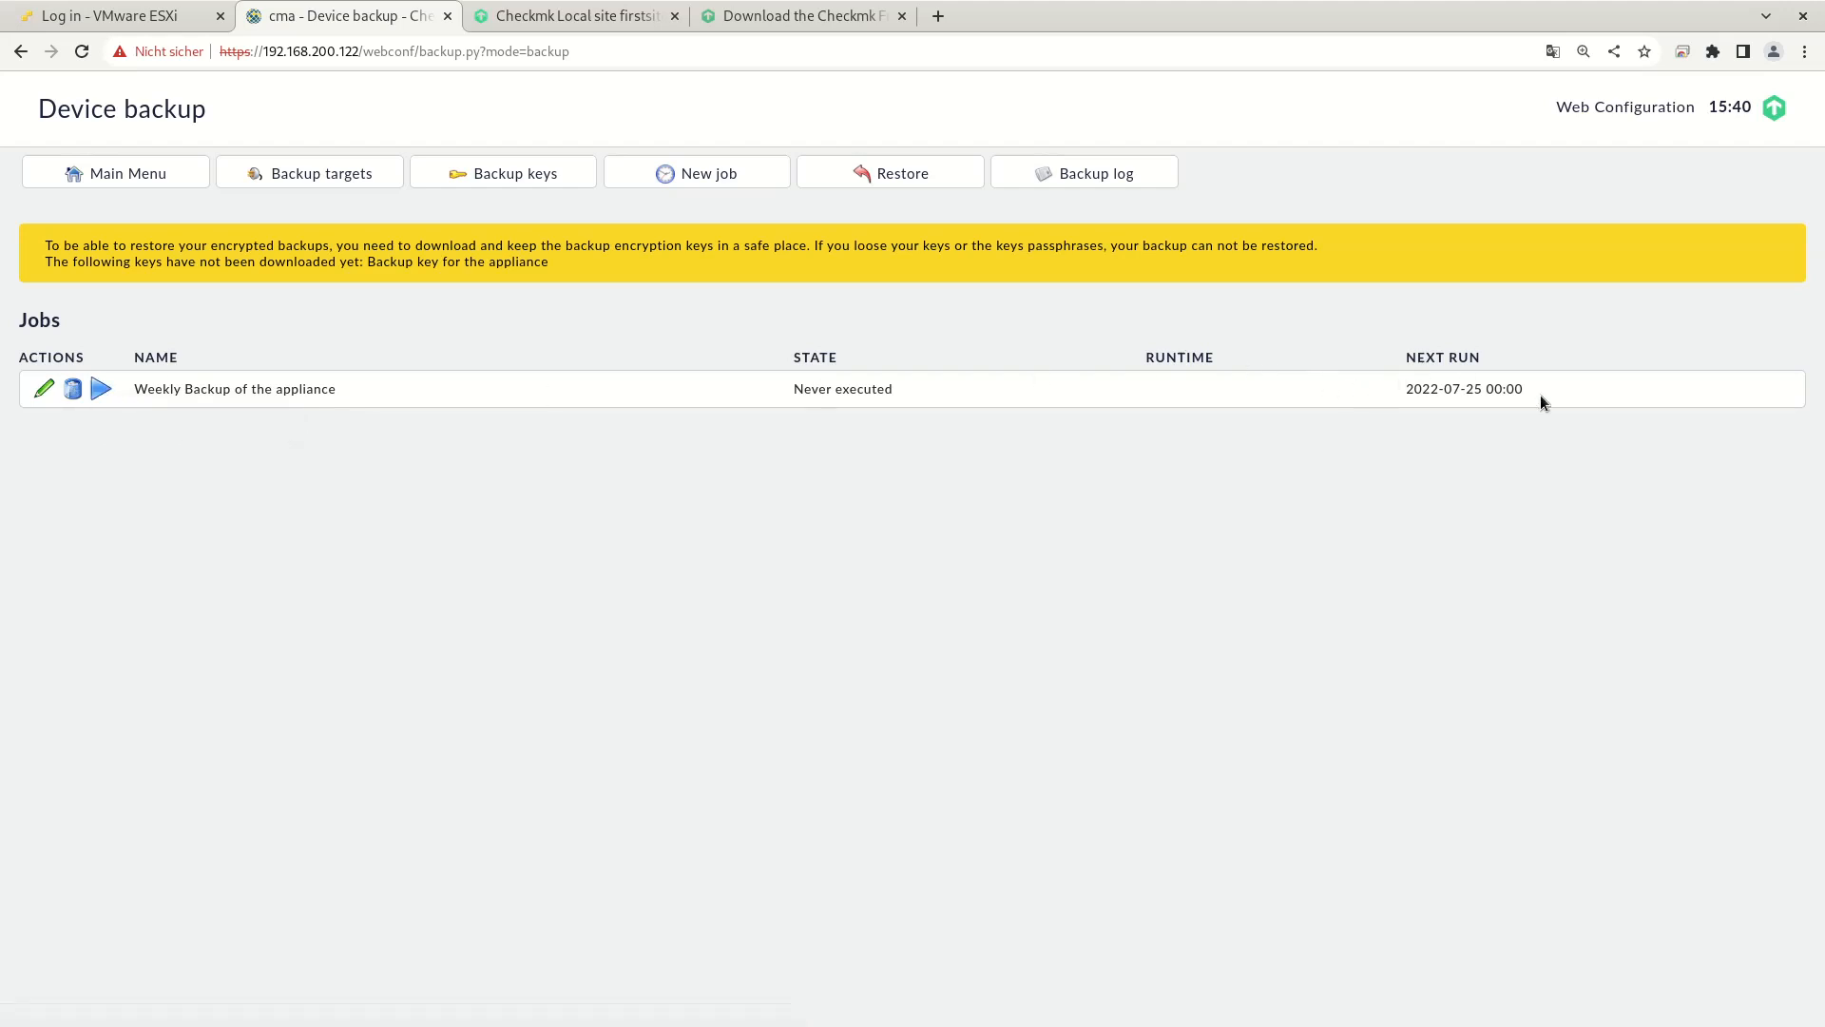
mouse_move(102, 388)
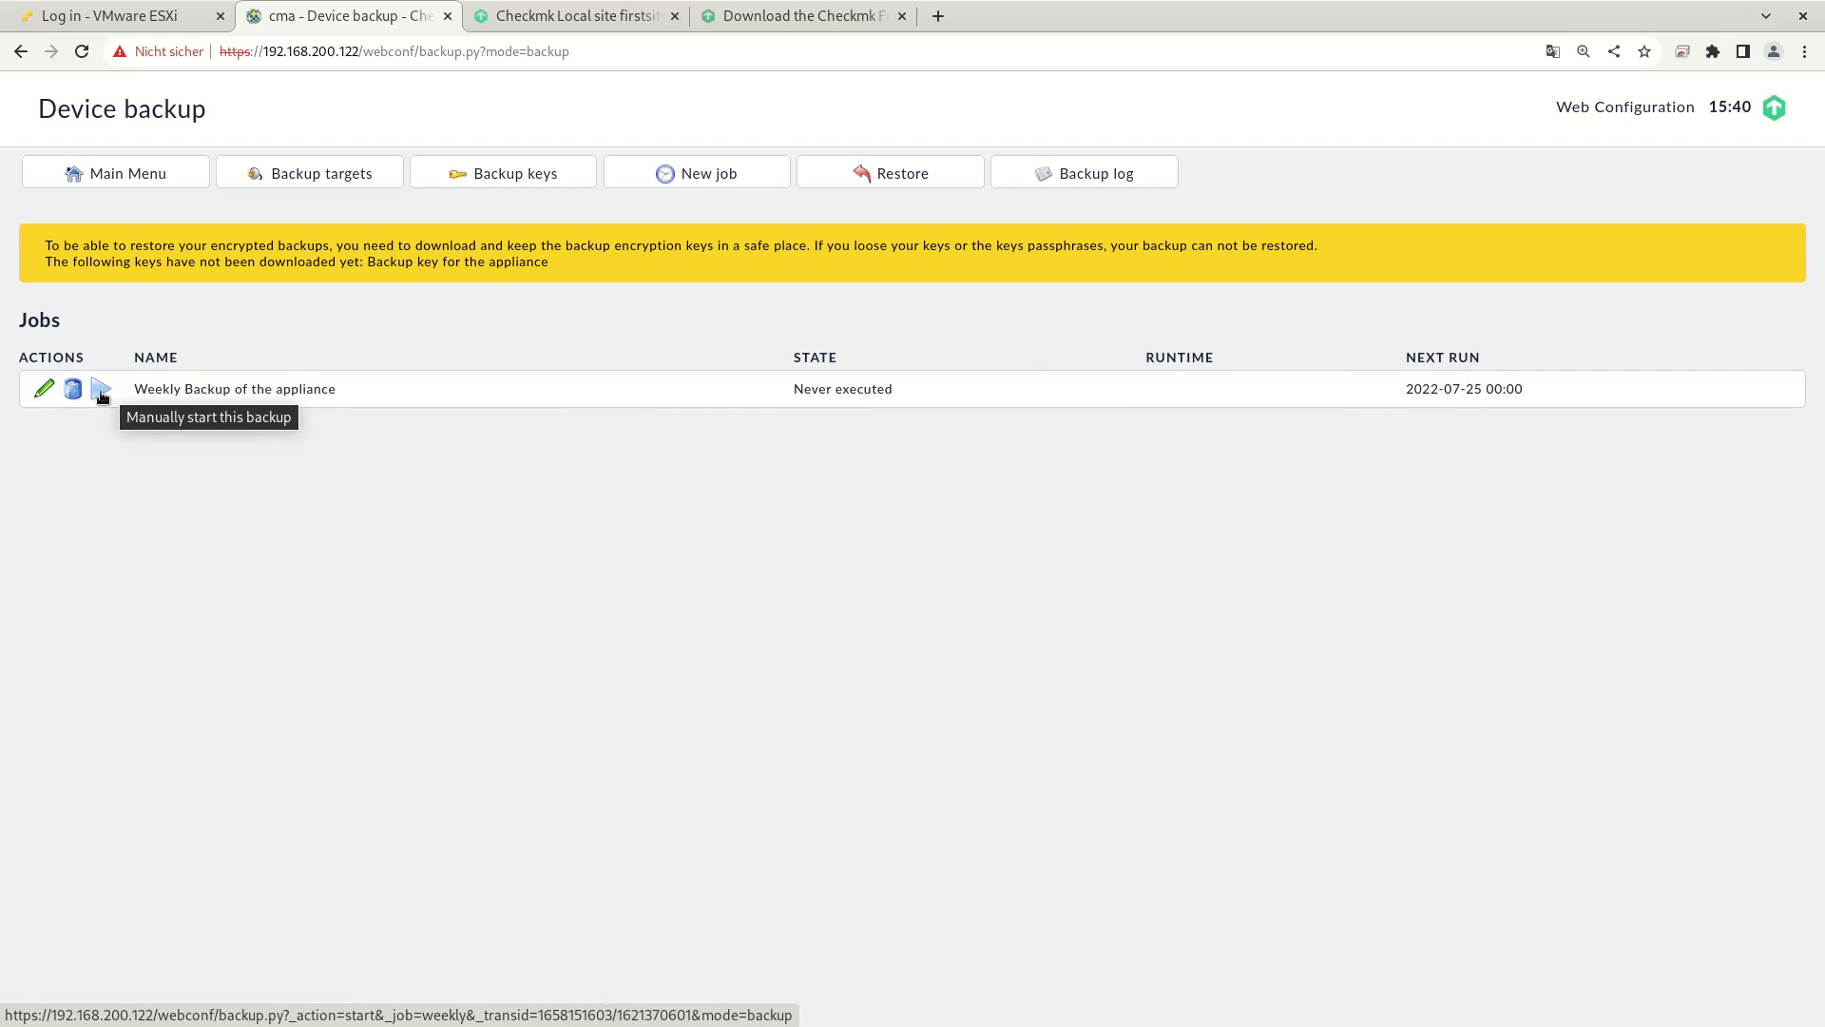
left_click(101, 388)
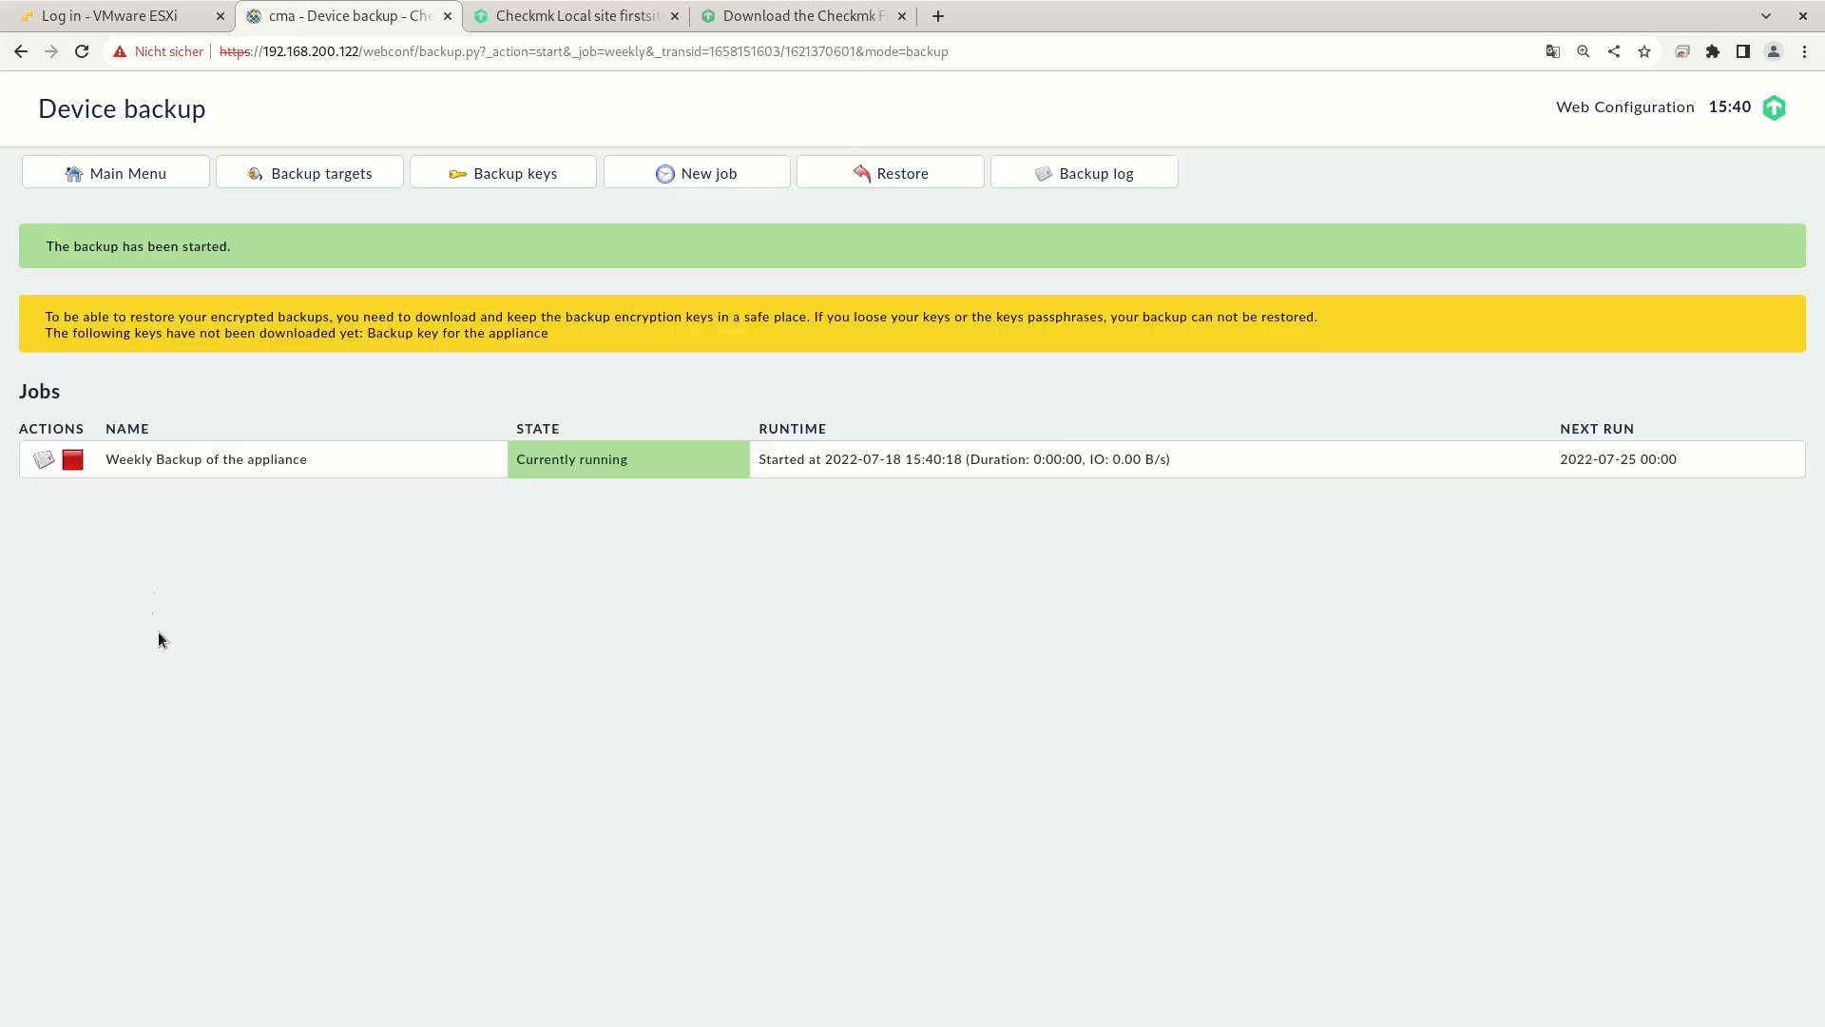
mouse_move(581, 473)
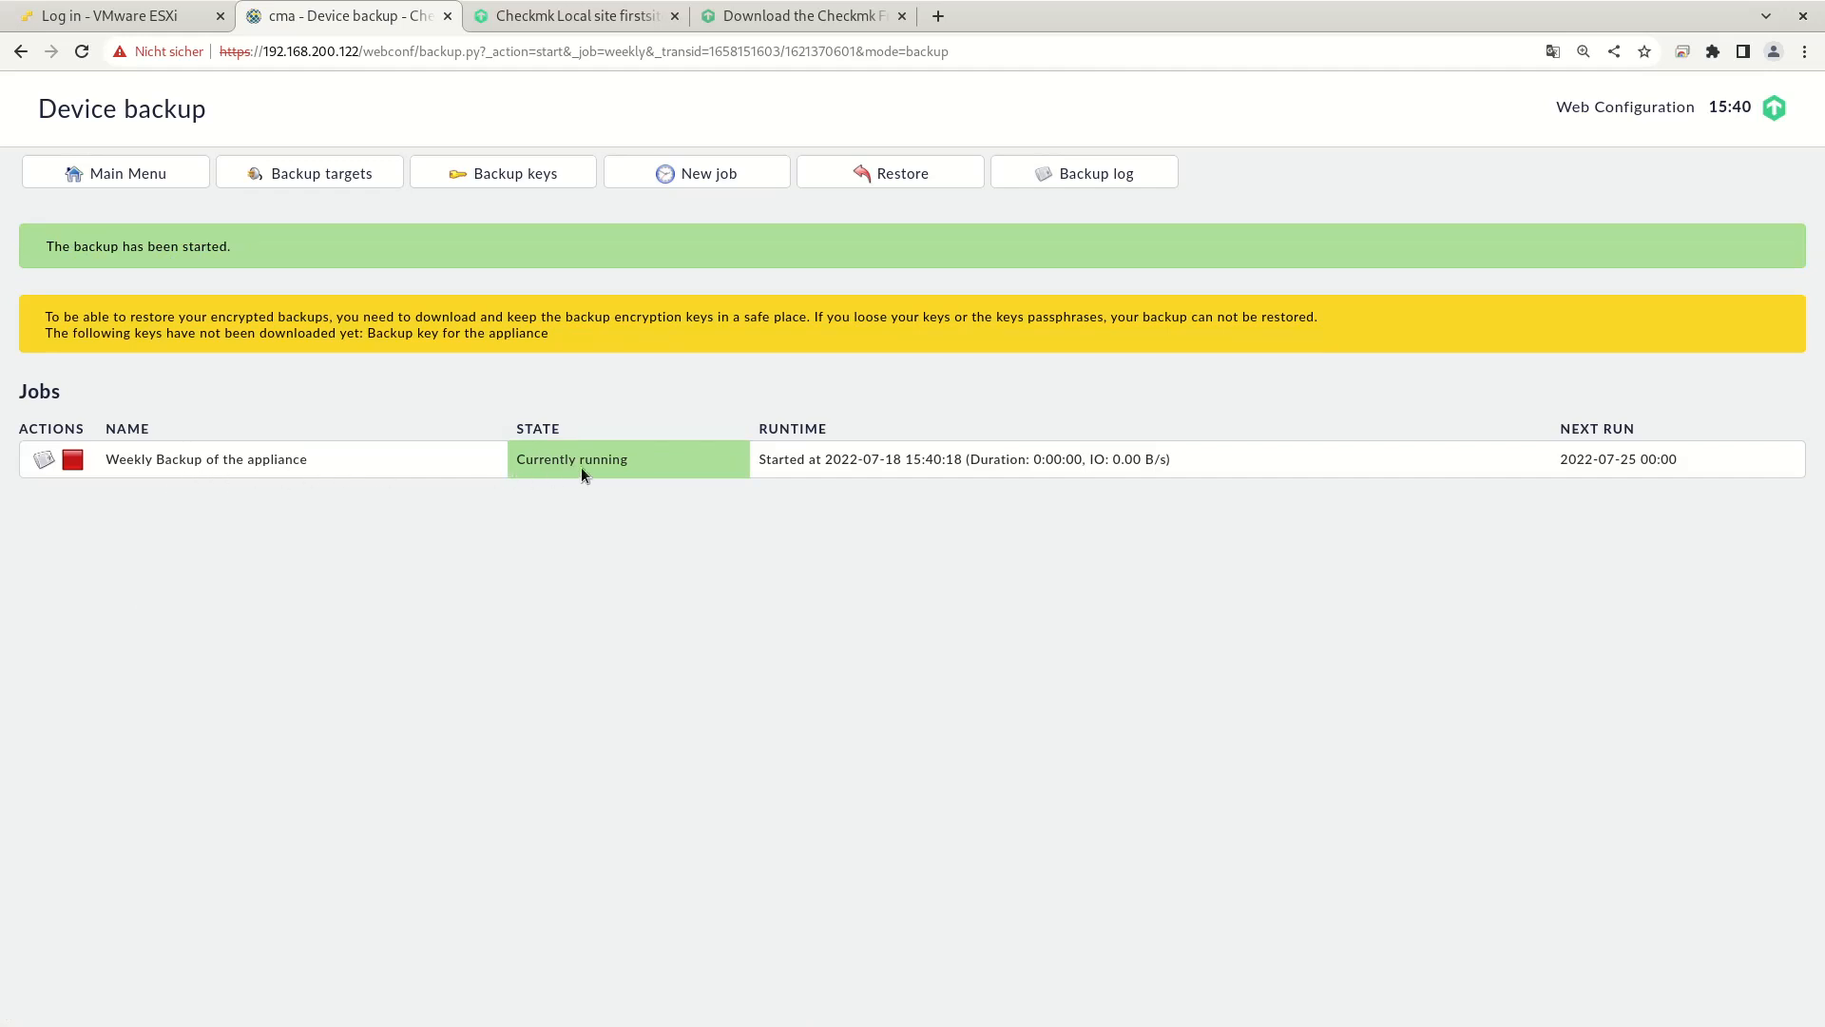
mouse_move(566, 478)
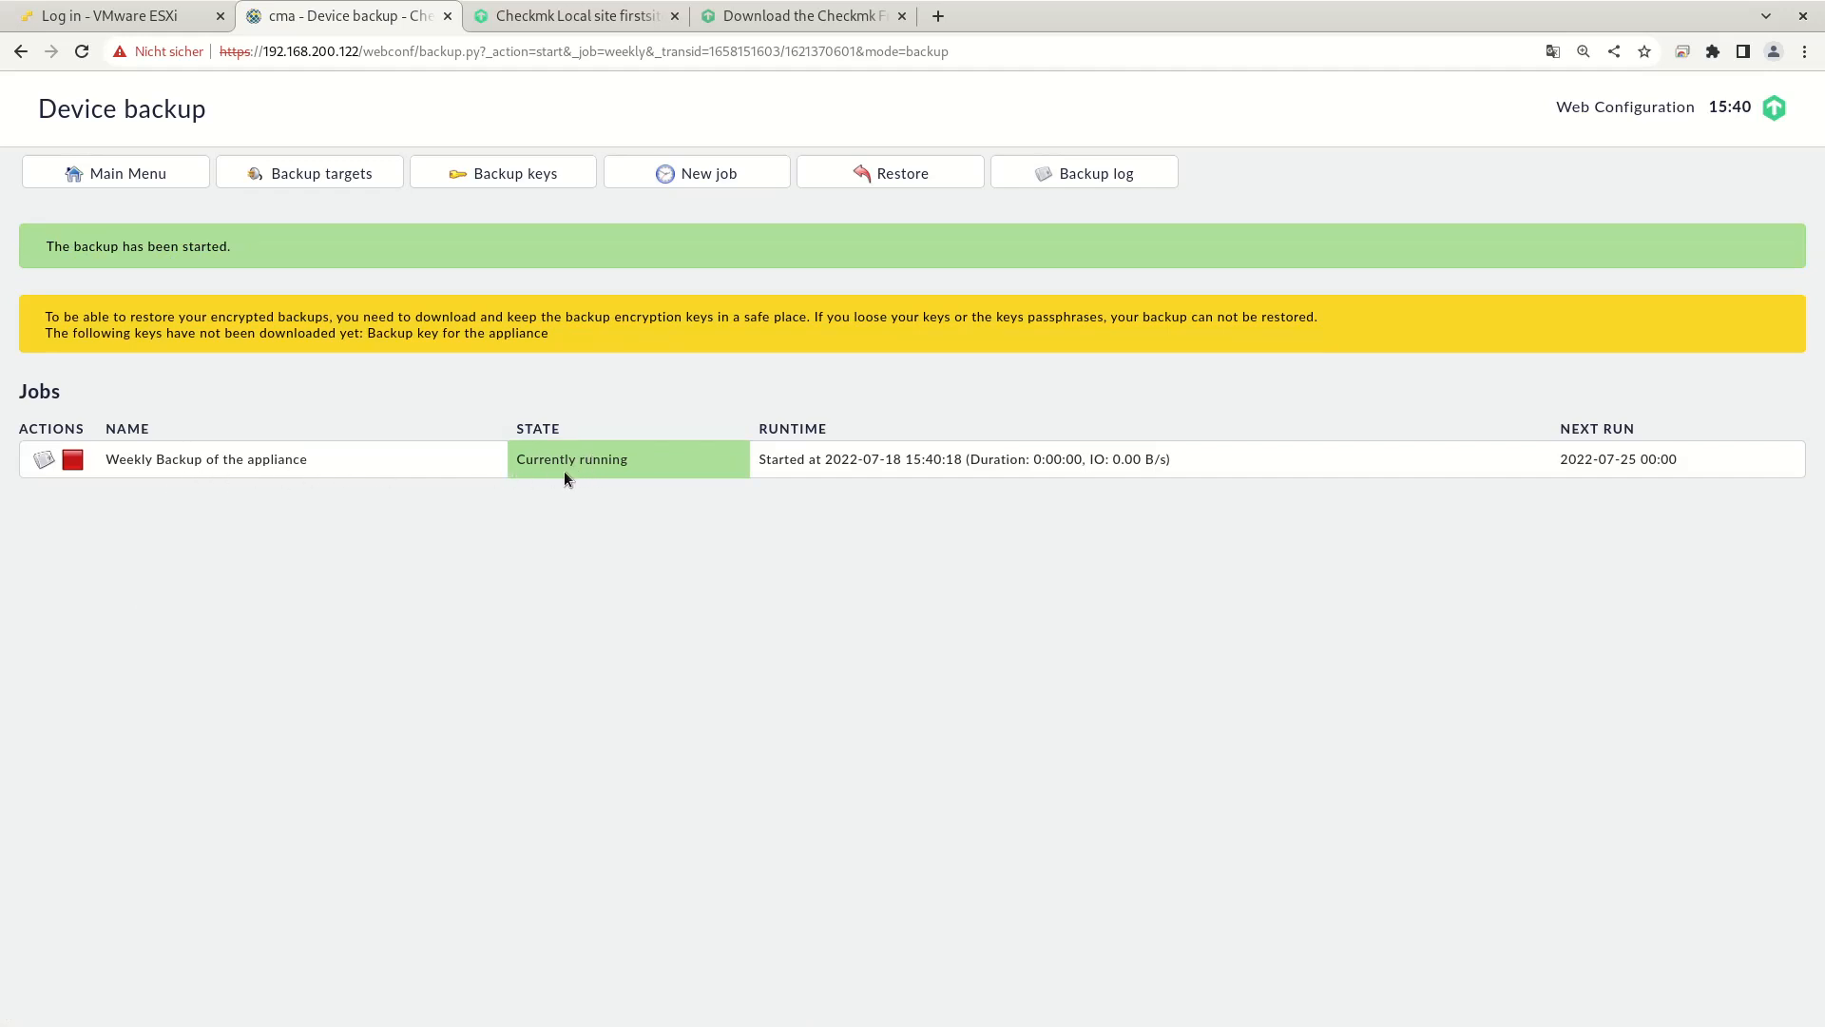
mouse_move(412, 449)
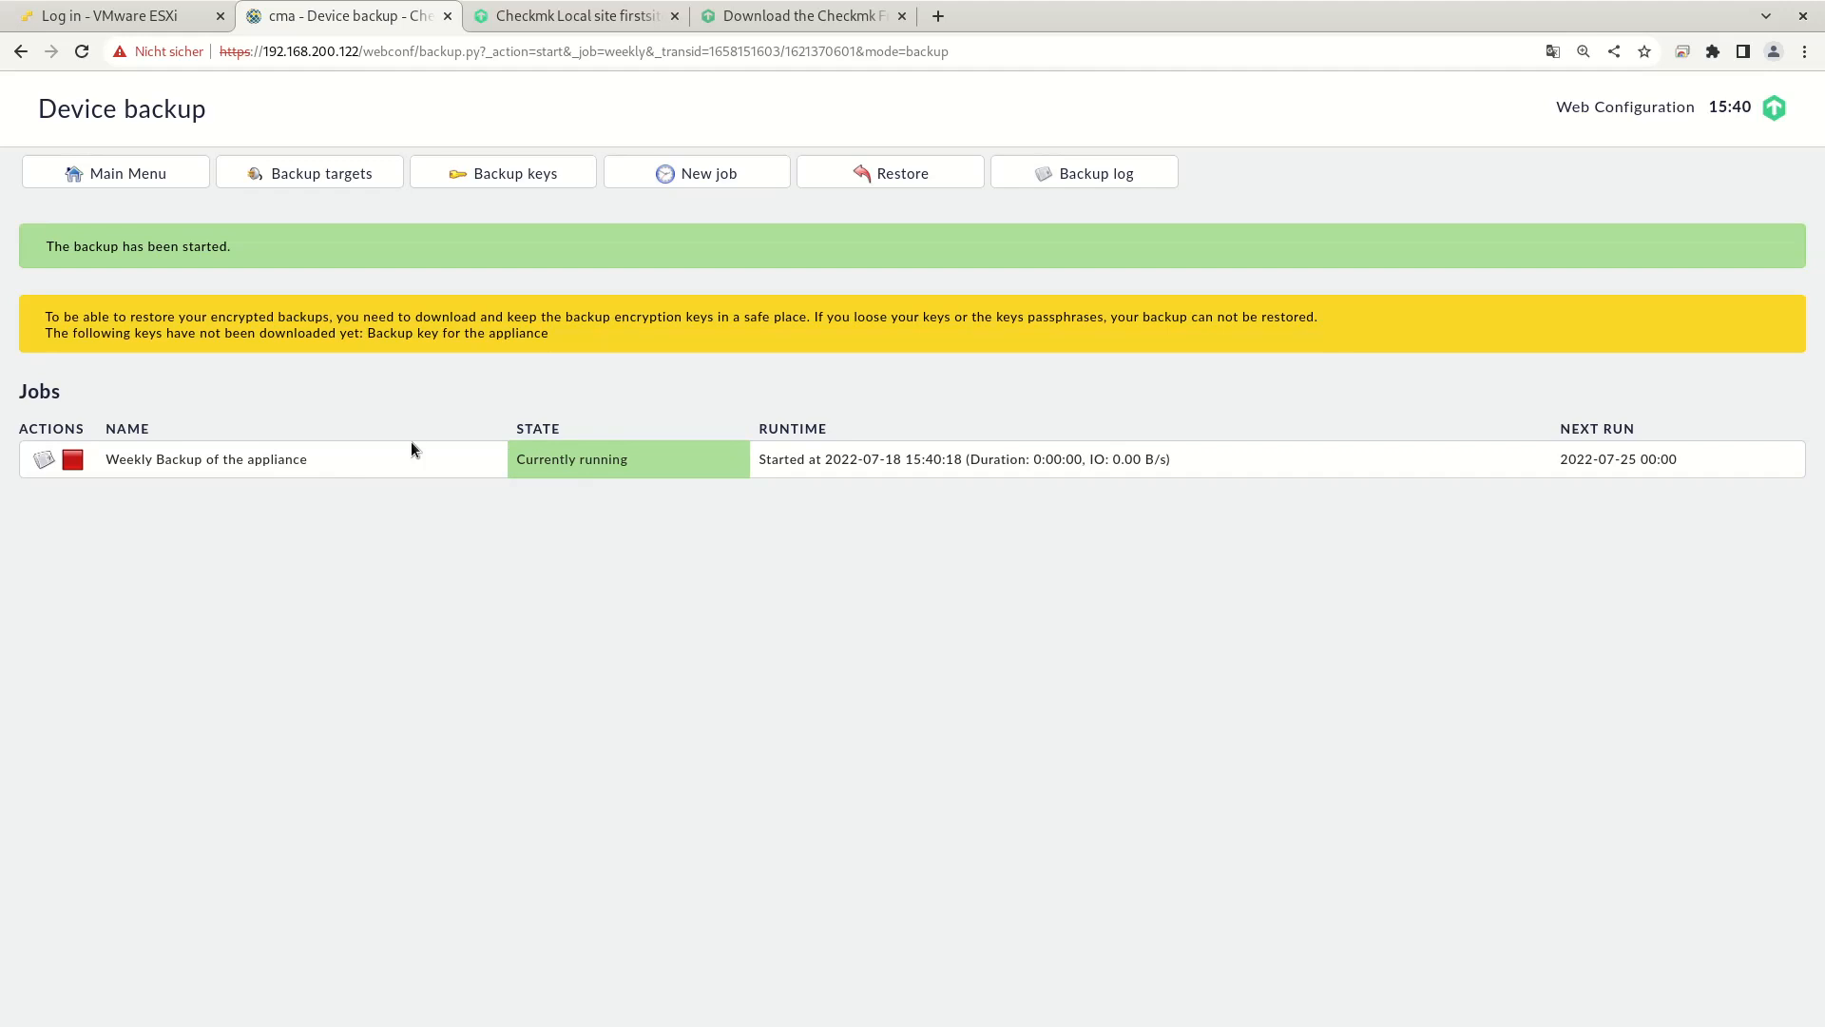
mouse_move(138, 177)
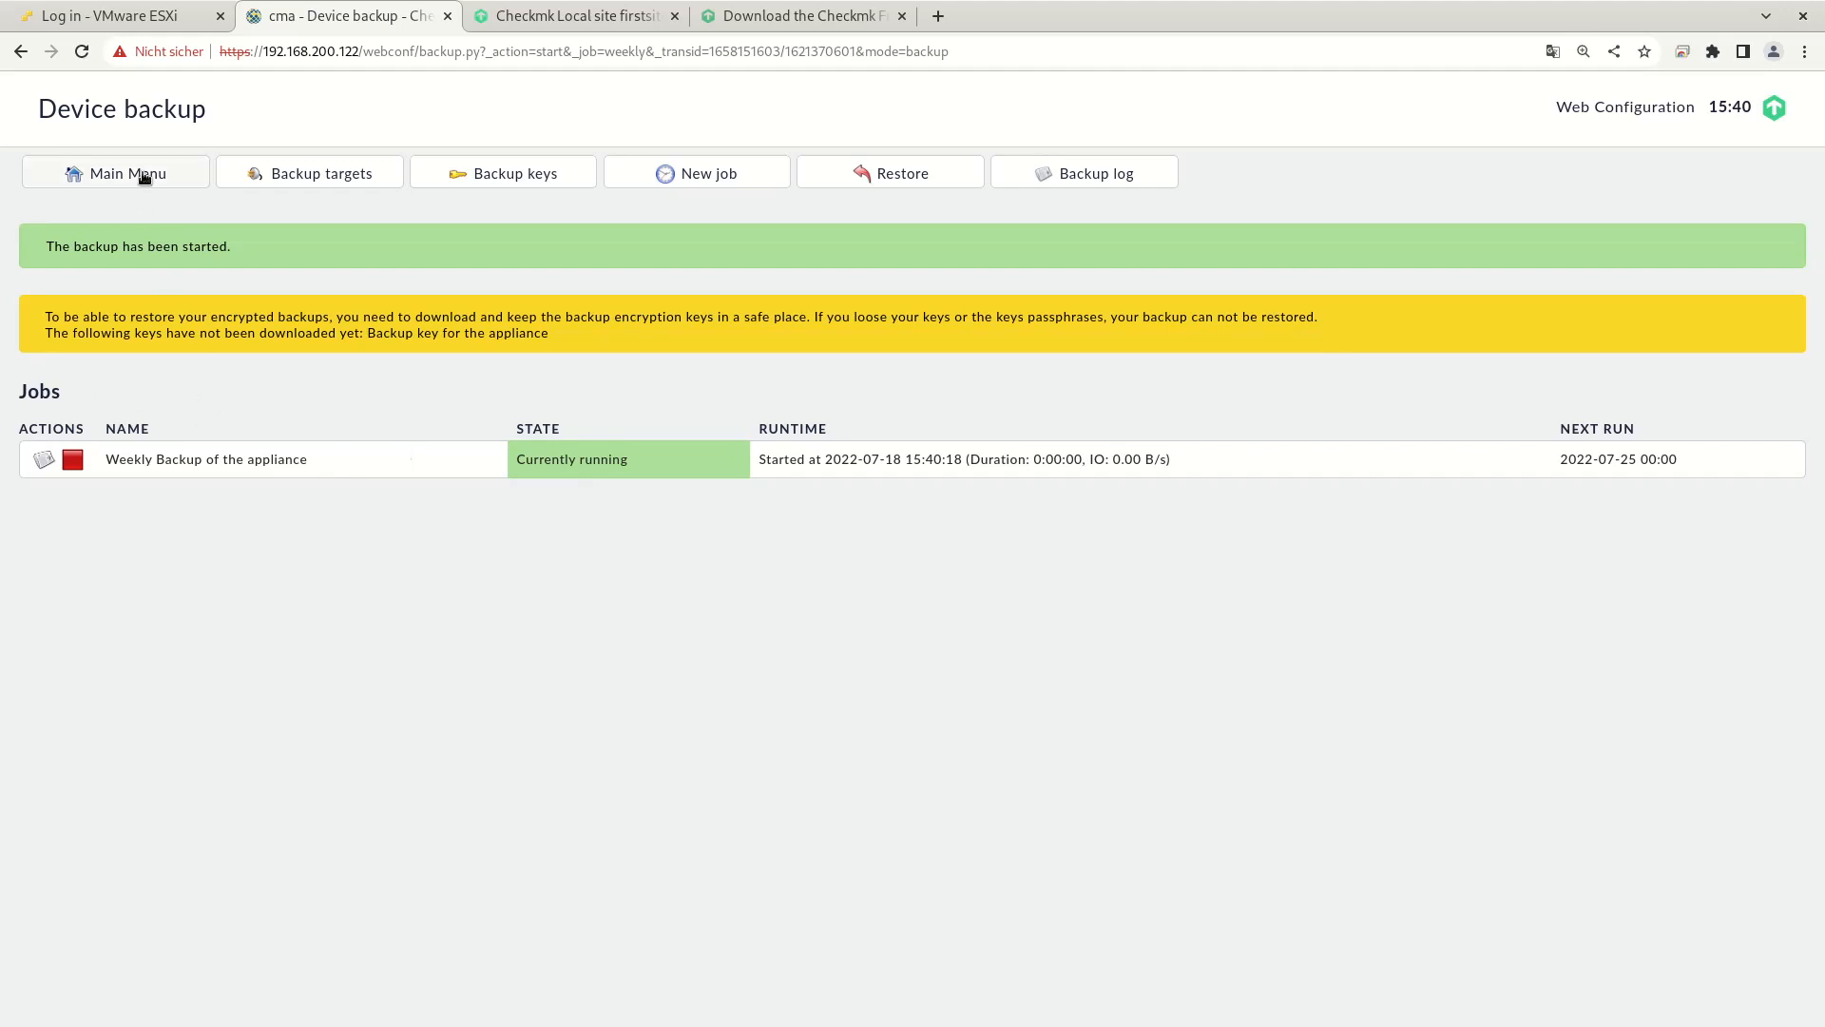
mouse_move(80, 52)
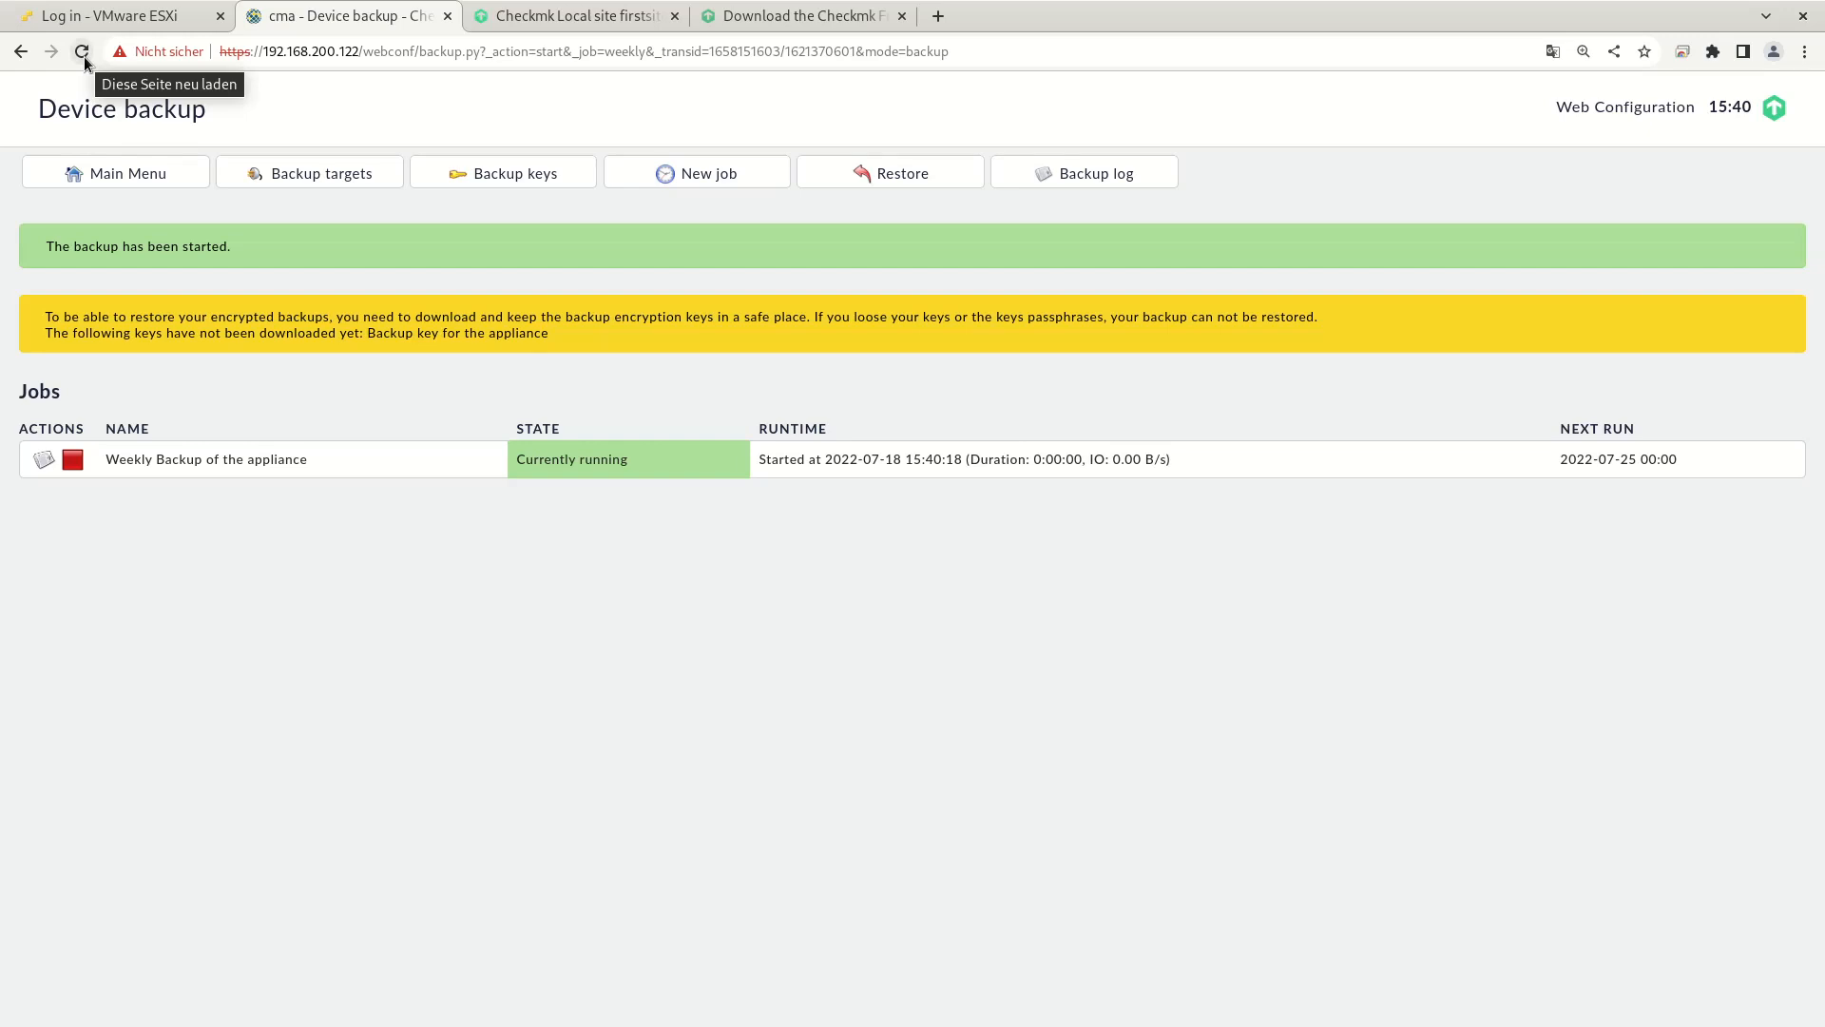
left_click(81, 51)
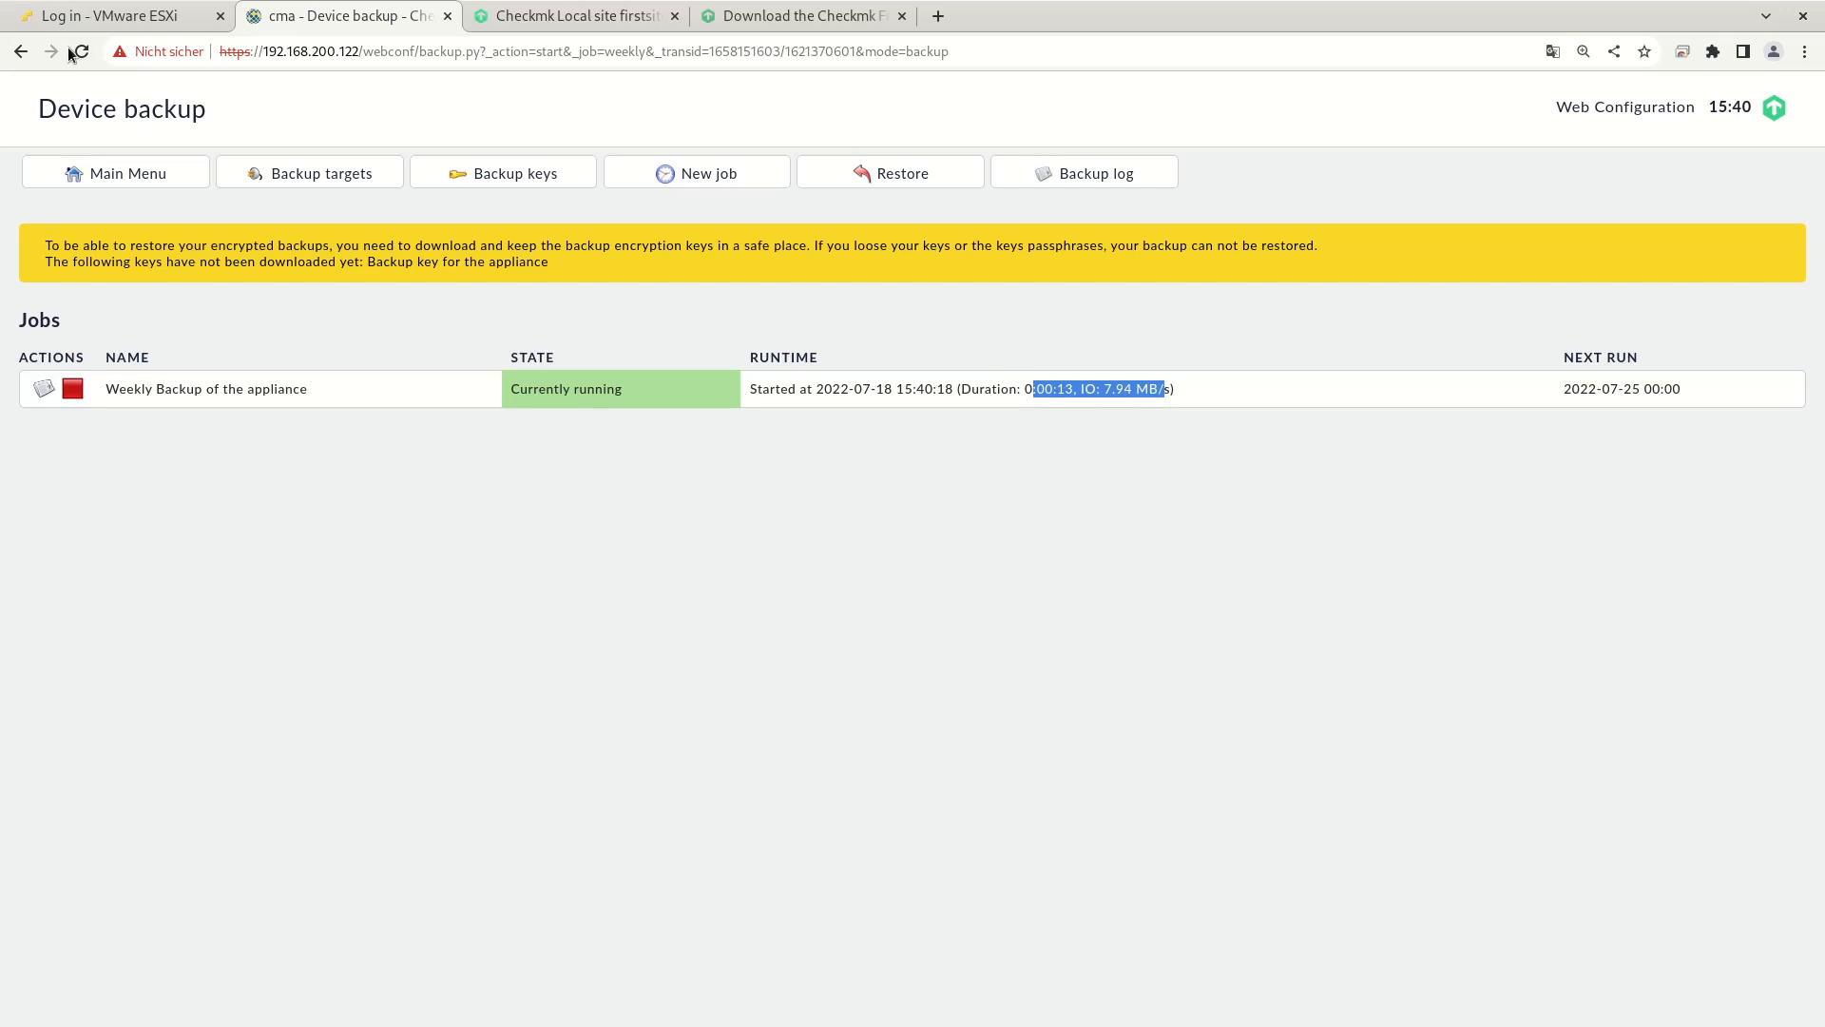
Step: Reload the Device backup page until the weekly backup shows Finished at 308.64 MB
left_click(79, 50)
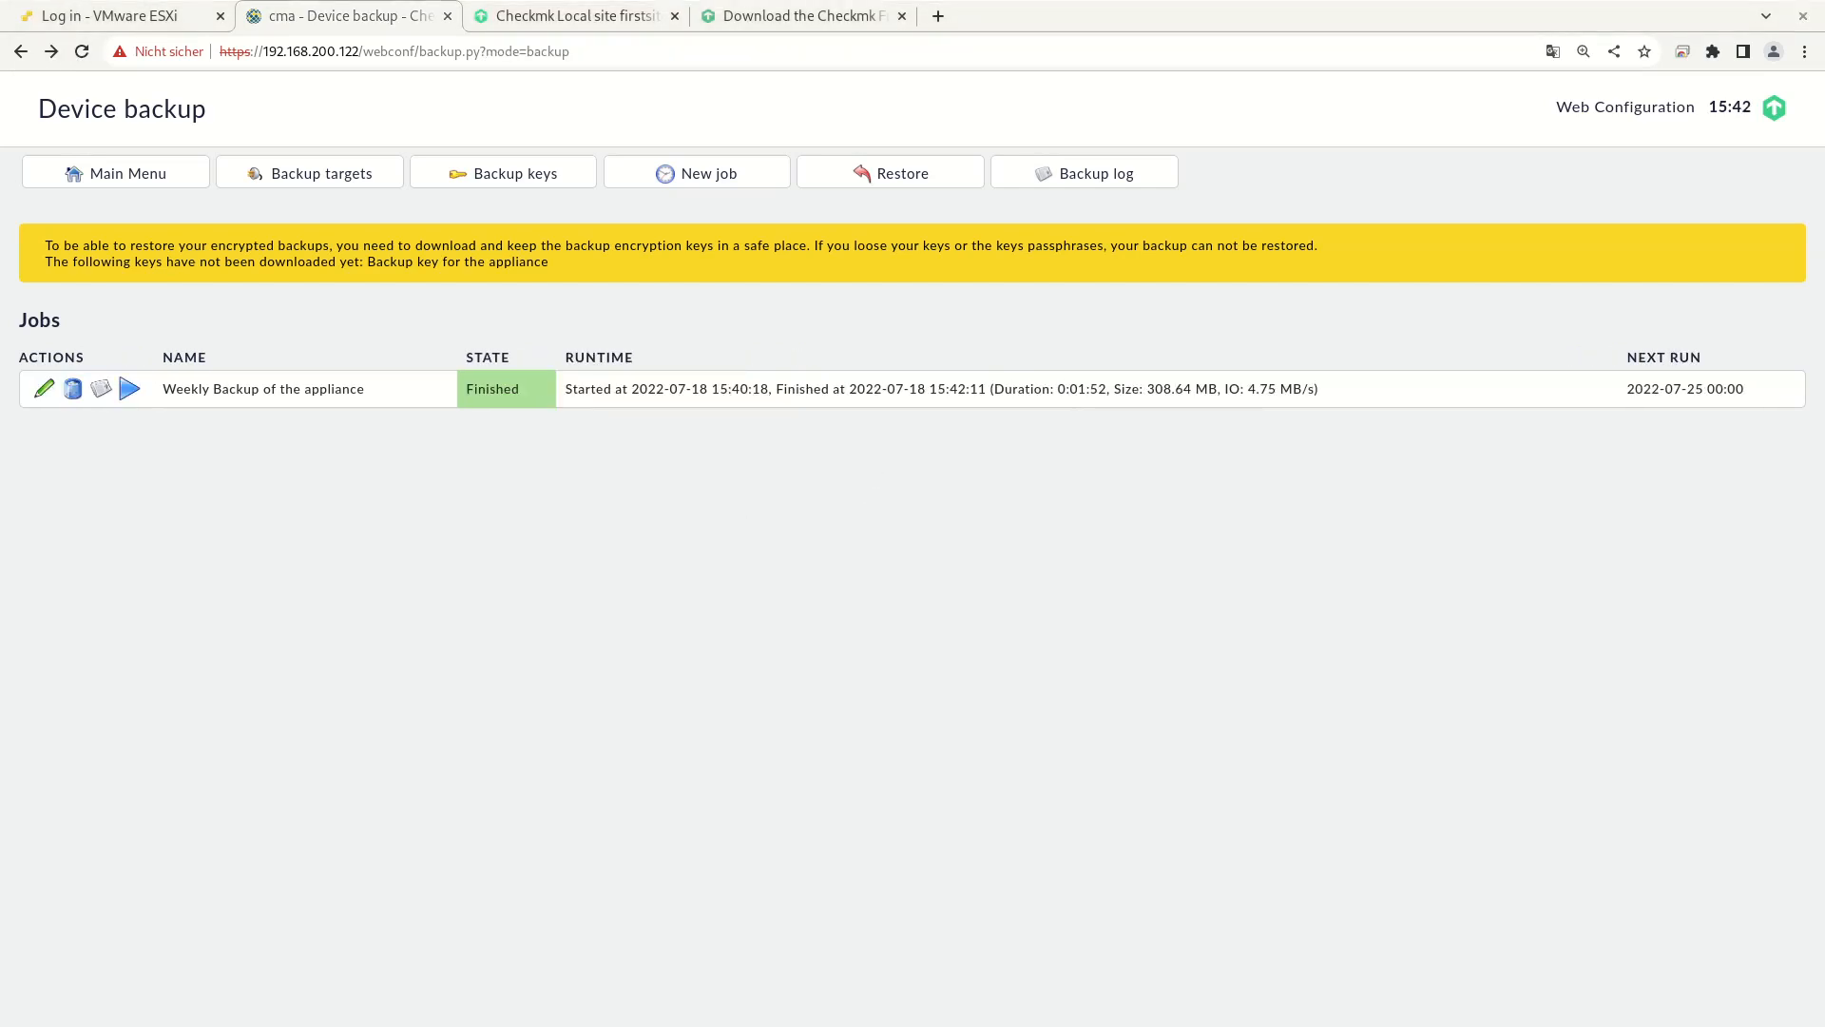
mouse_move(1065, 394)
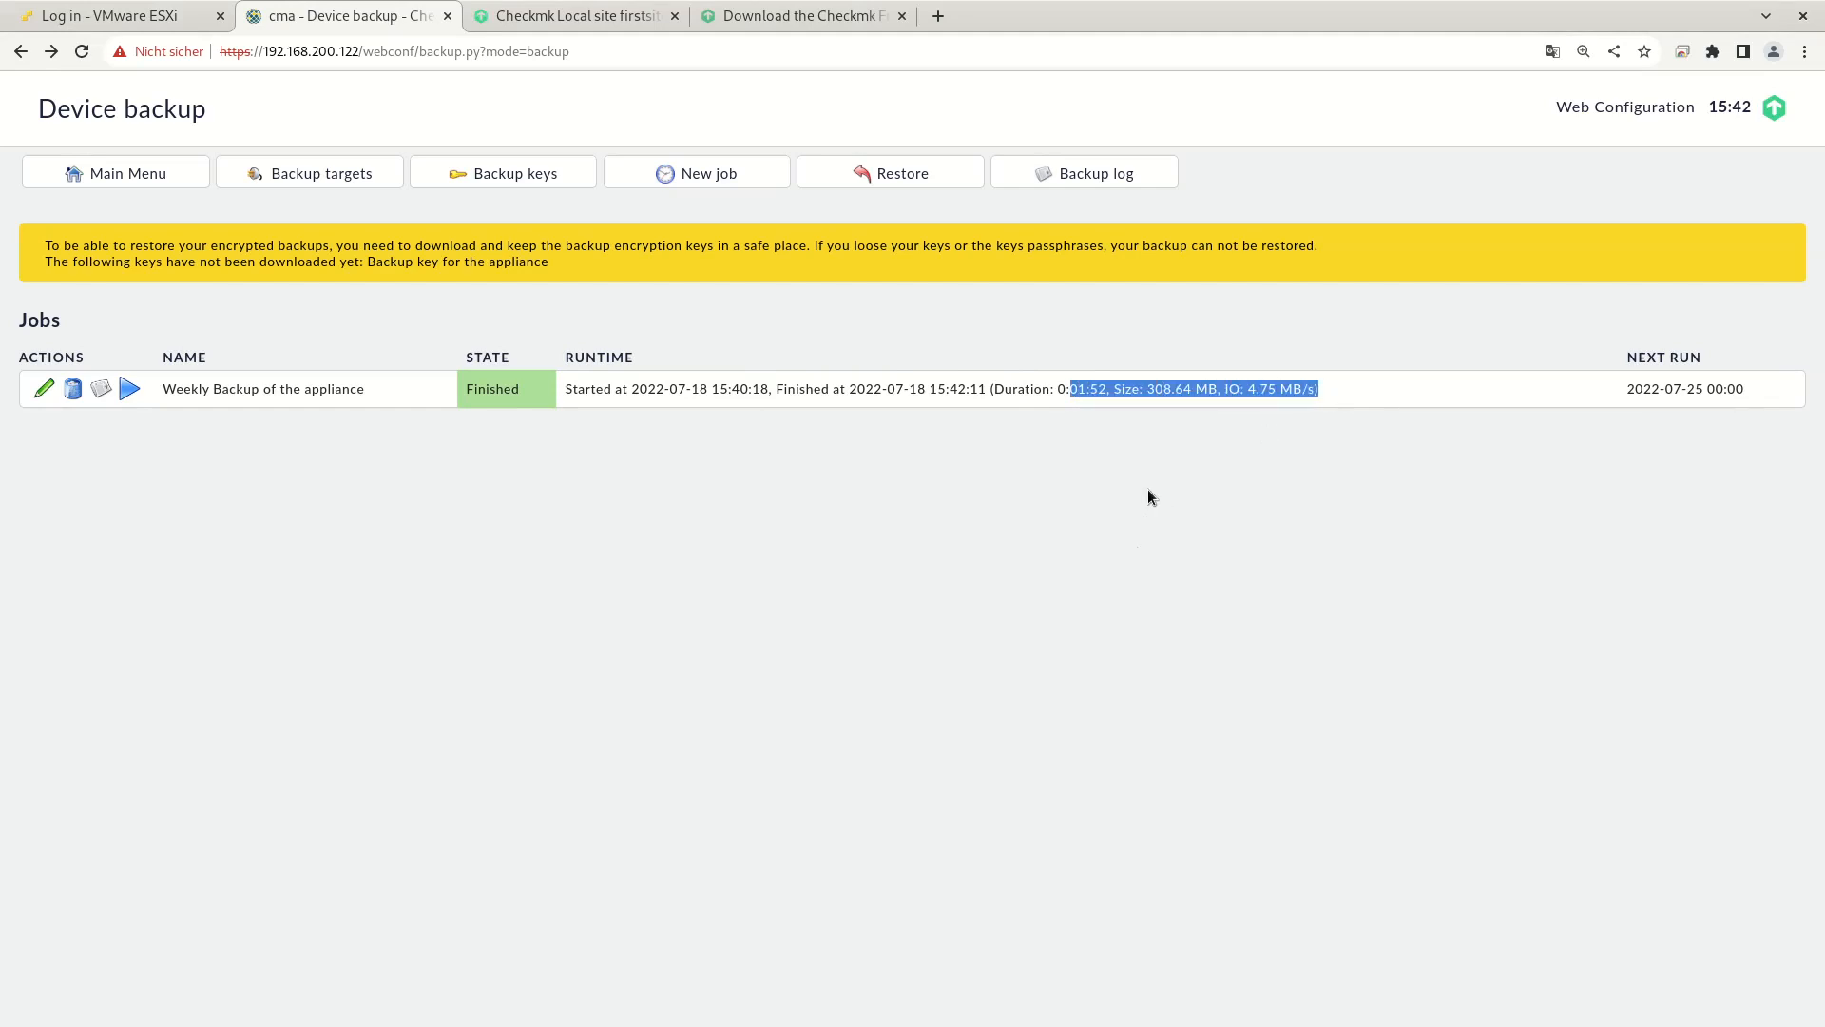
mouse_move(1260, 405)
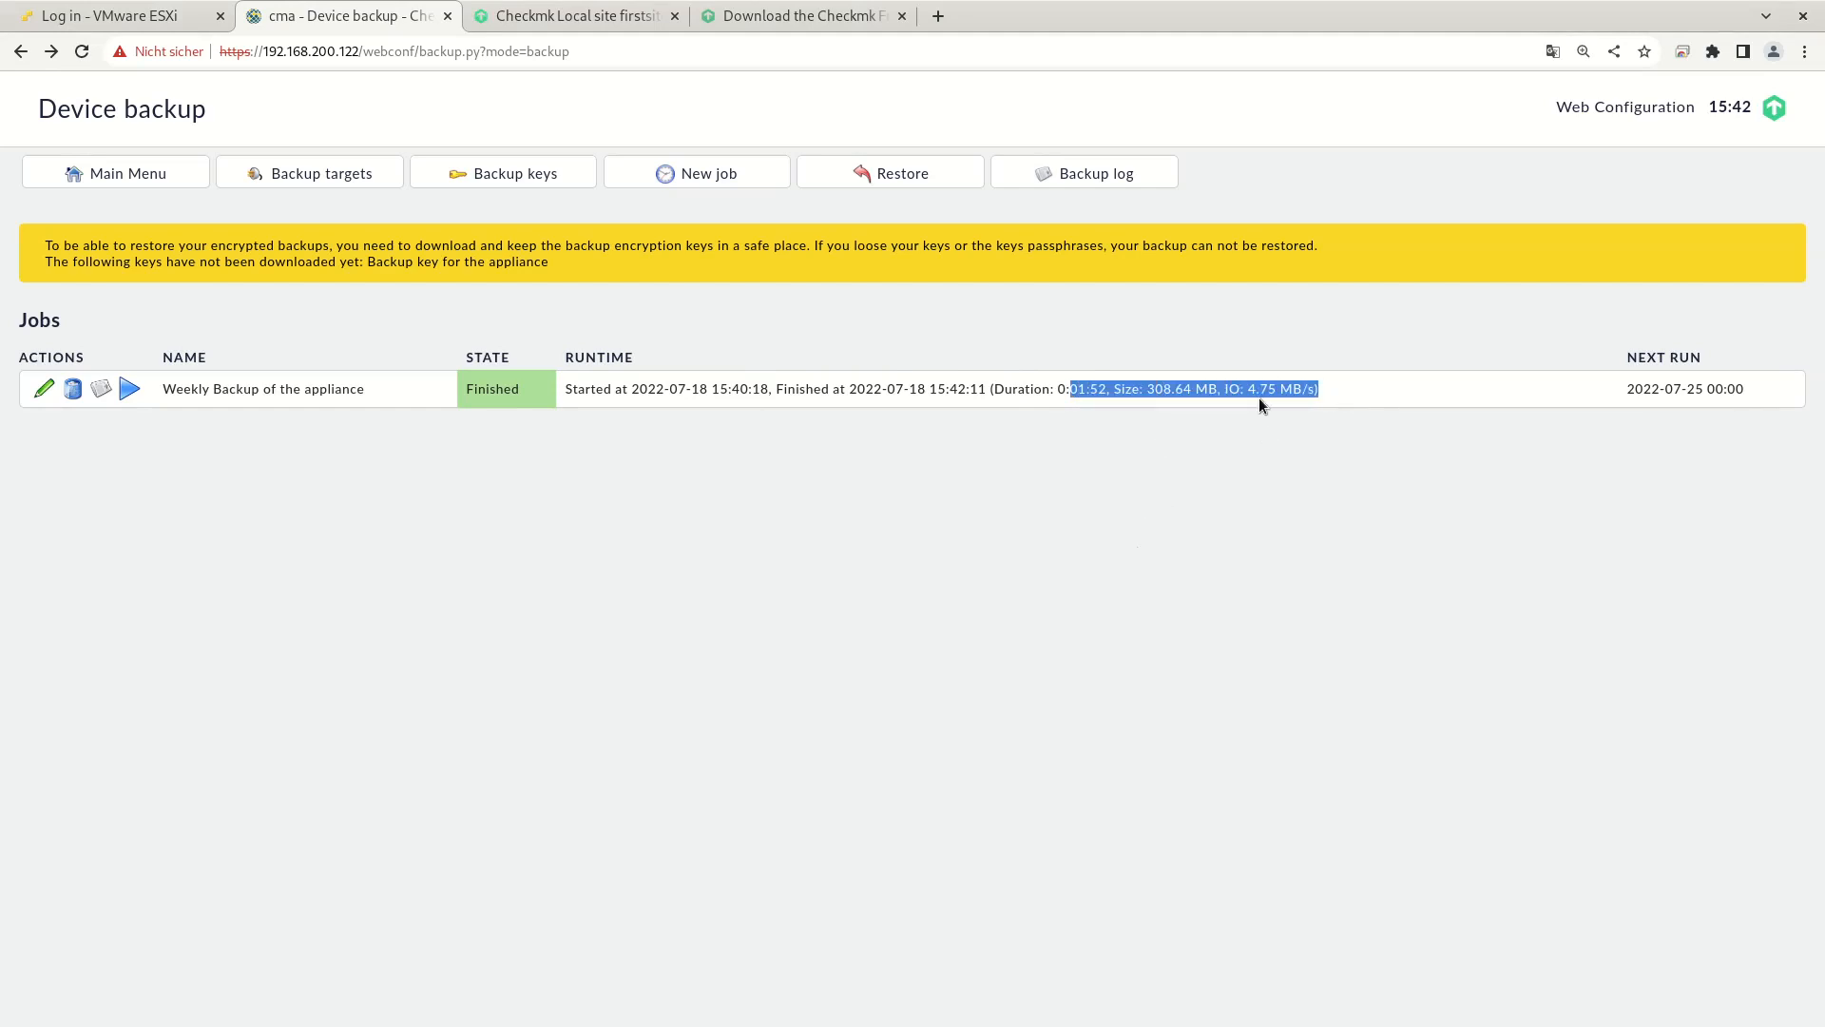
mouse_move(515, 581)
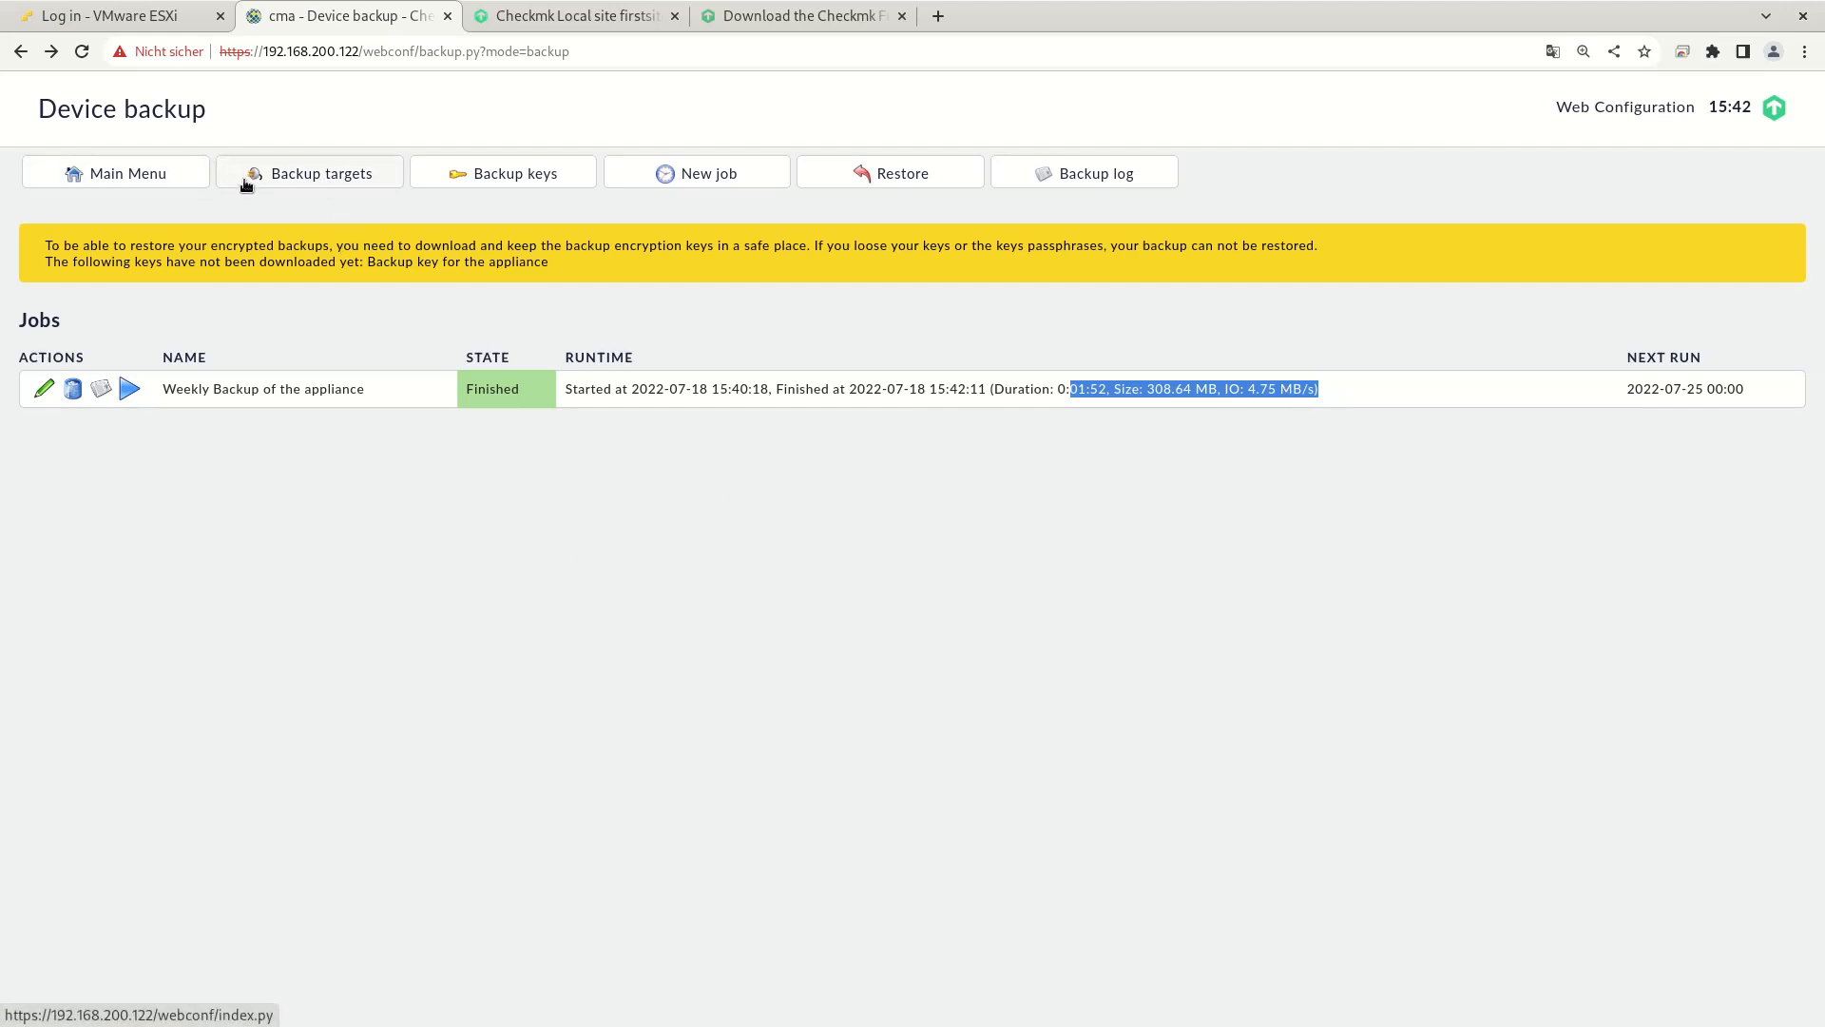
left_click(115, 172)
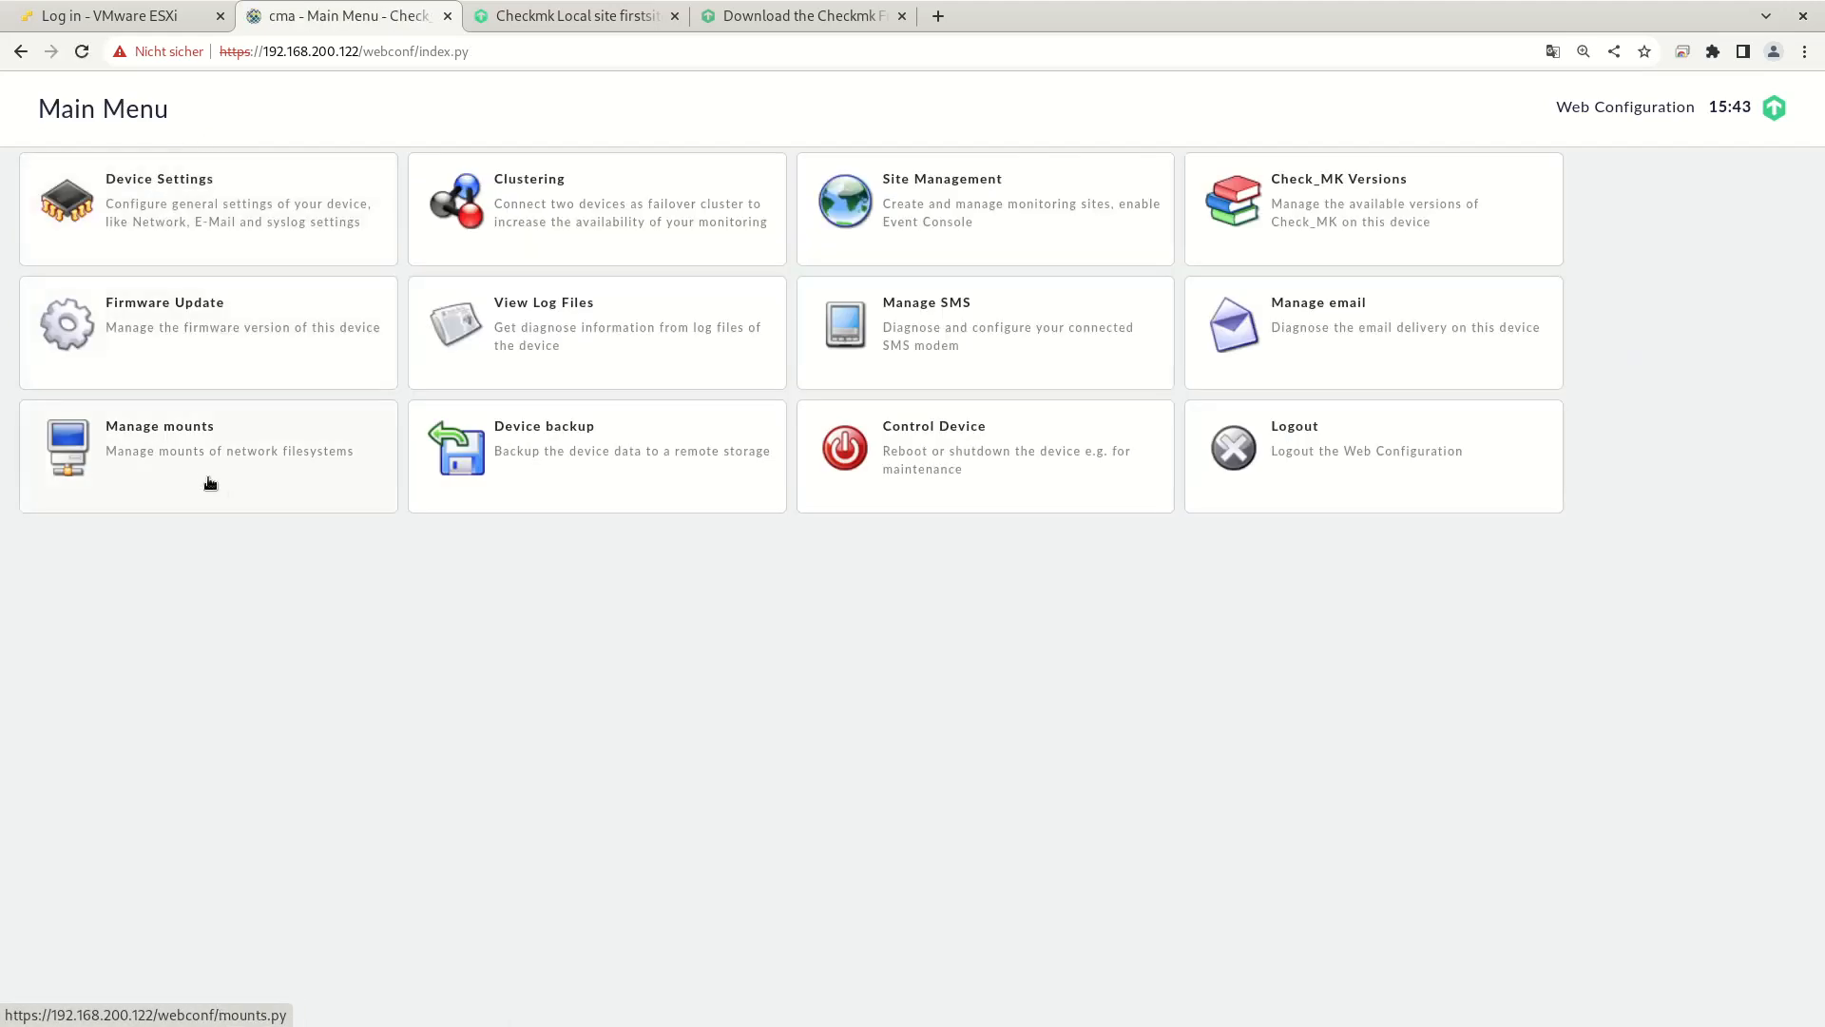
left_click(160, 425)
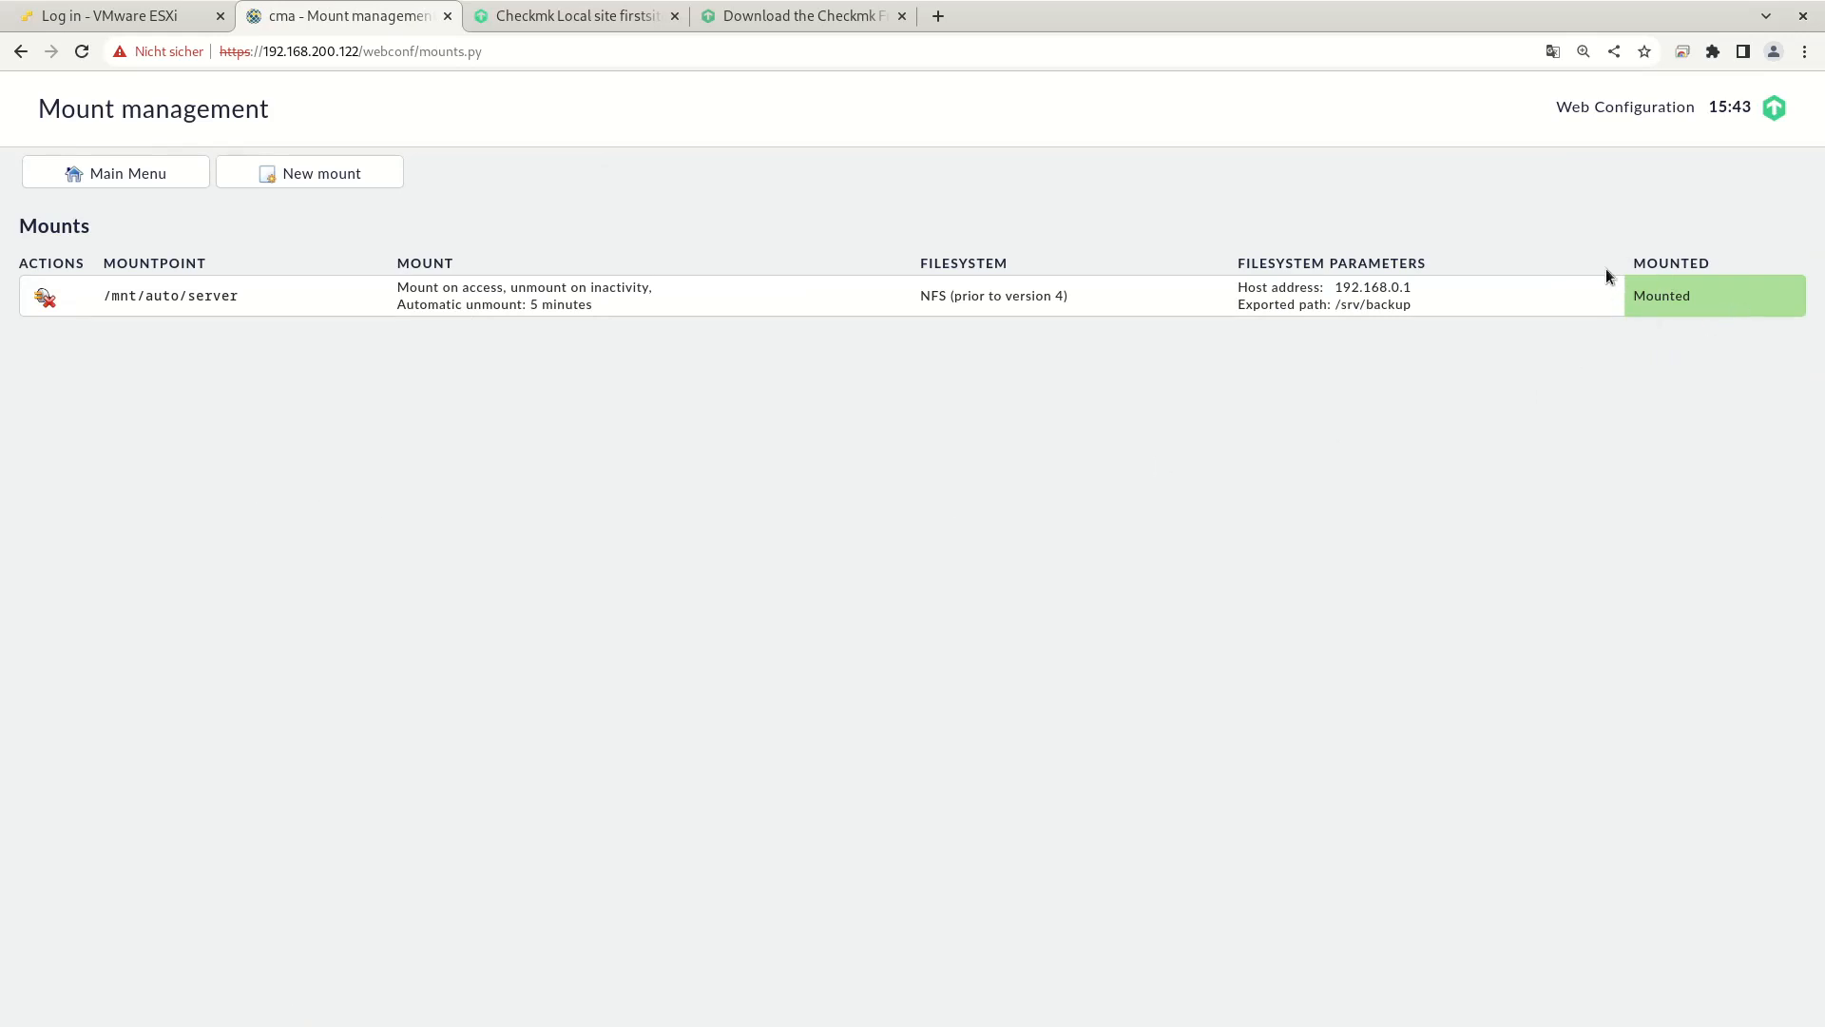
mouse_move(1666, 300)
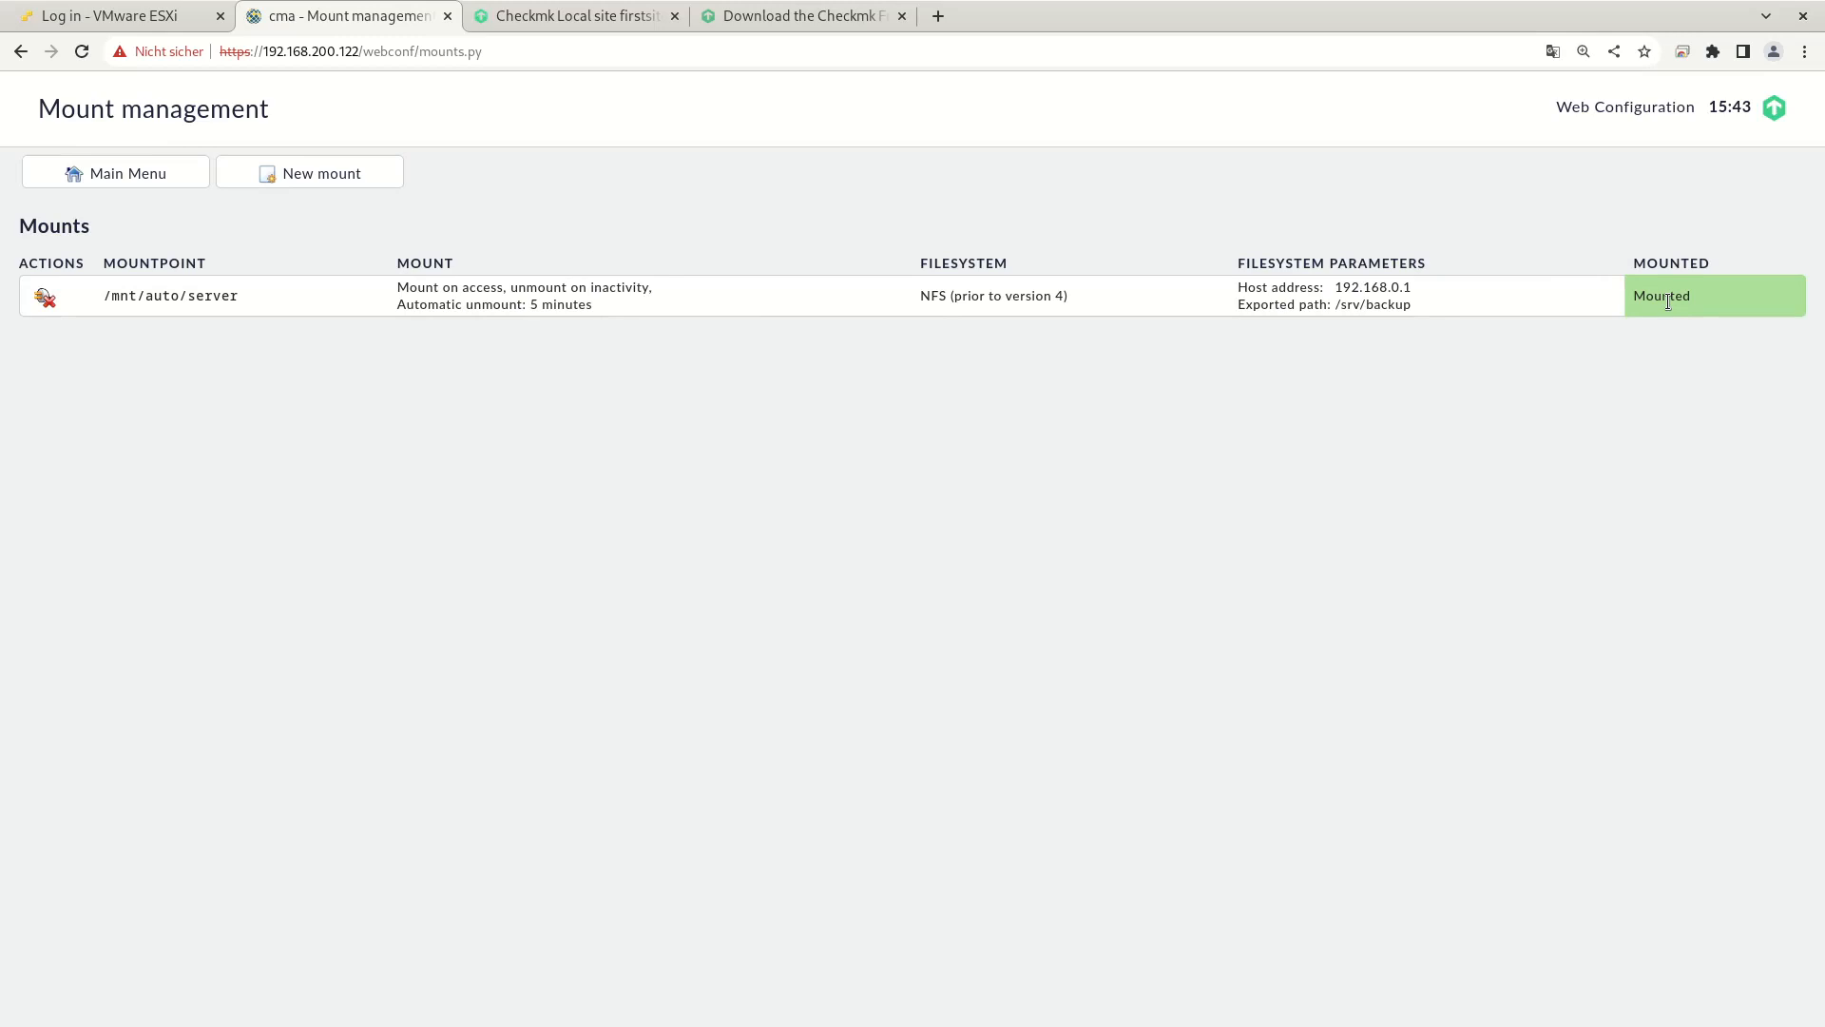
mouse_move(648, 342)
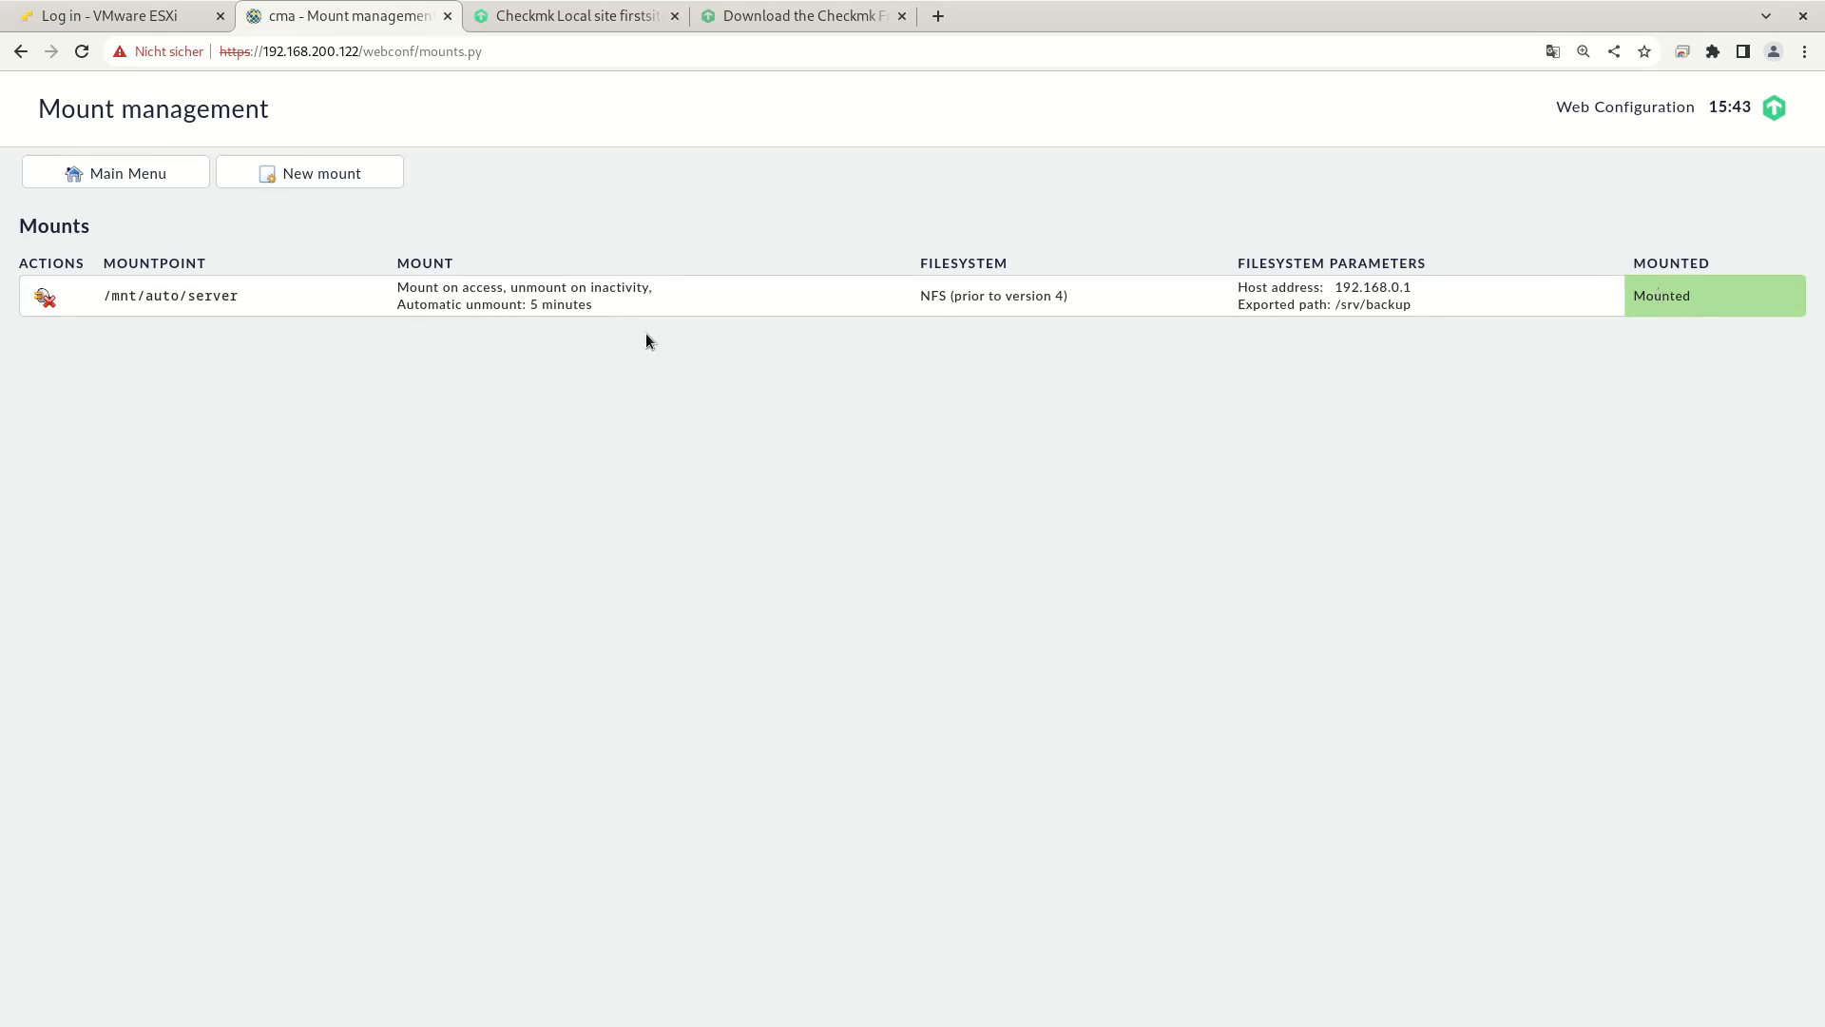
mouse_move(567, 299)
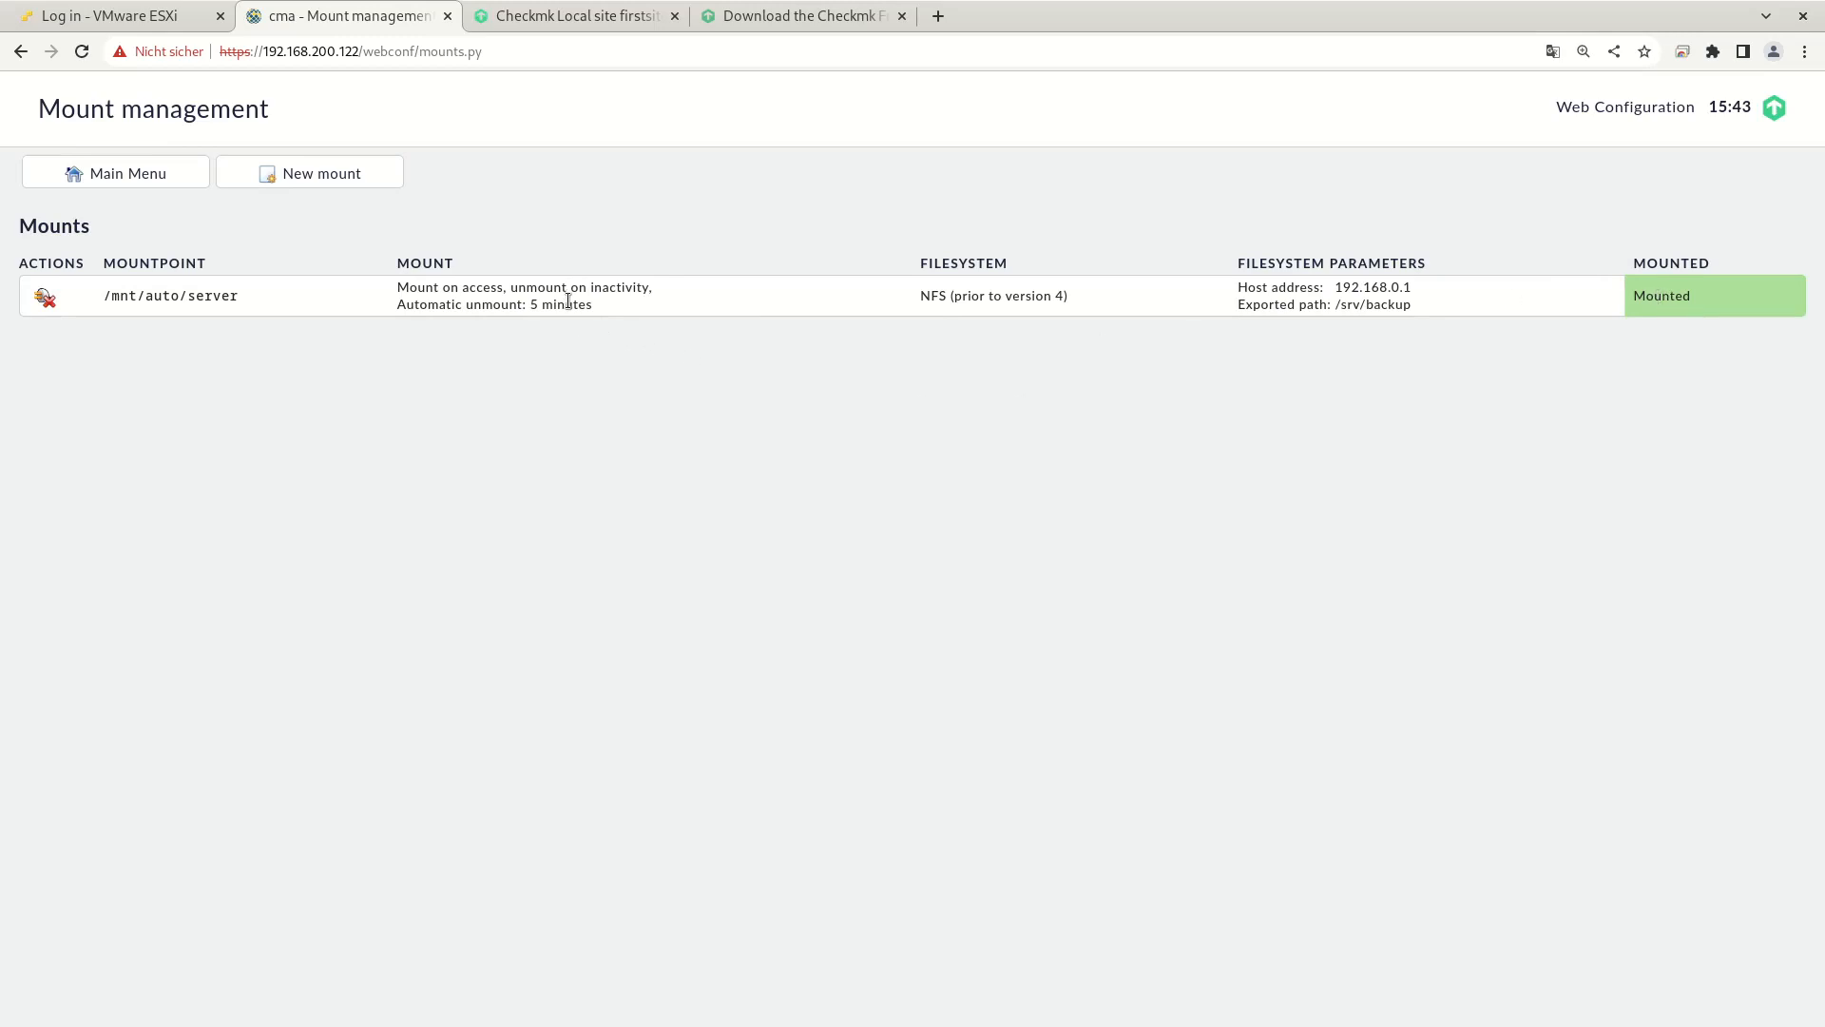
mouse_move(171, 182)
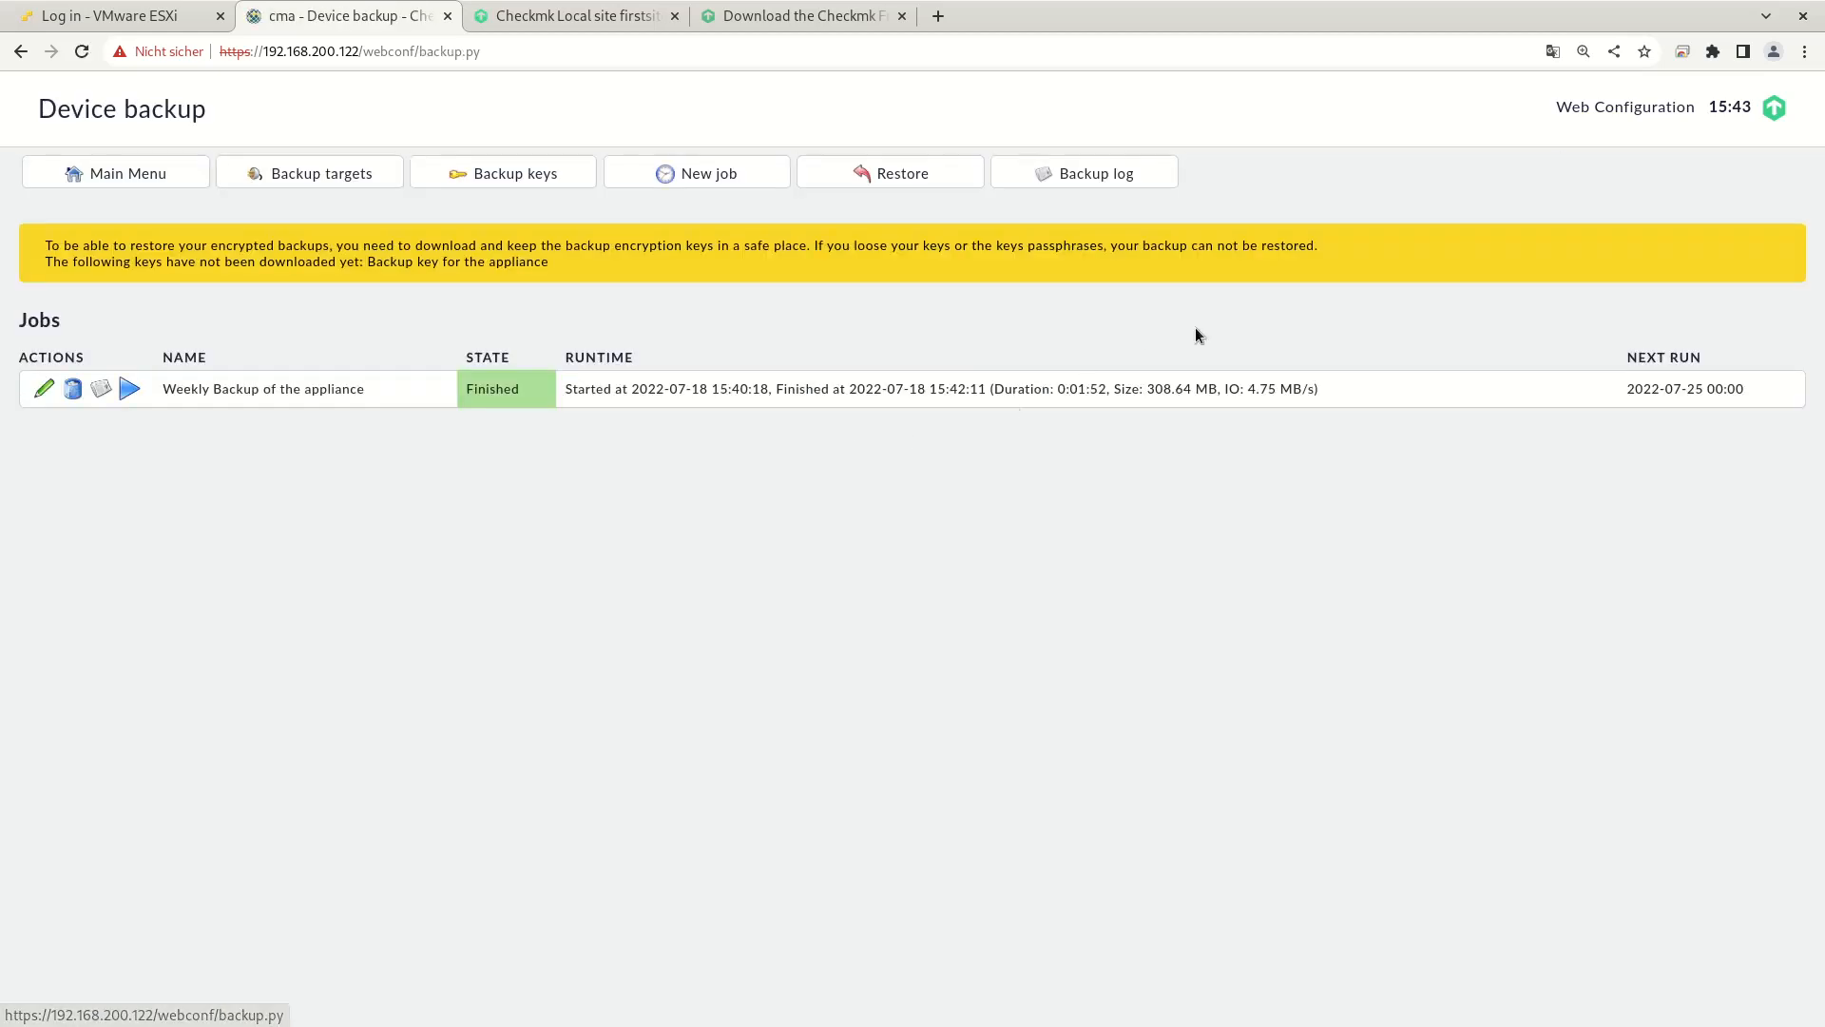
Step: Start restoring Check_MK_Appliance-cma-weekly-complete from the server backup directory
left_click(889, 172)
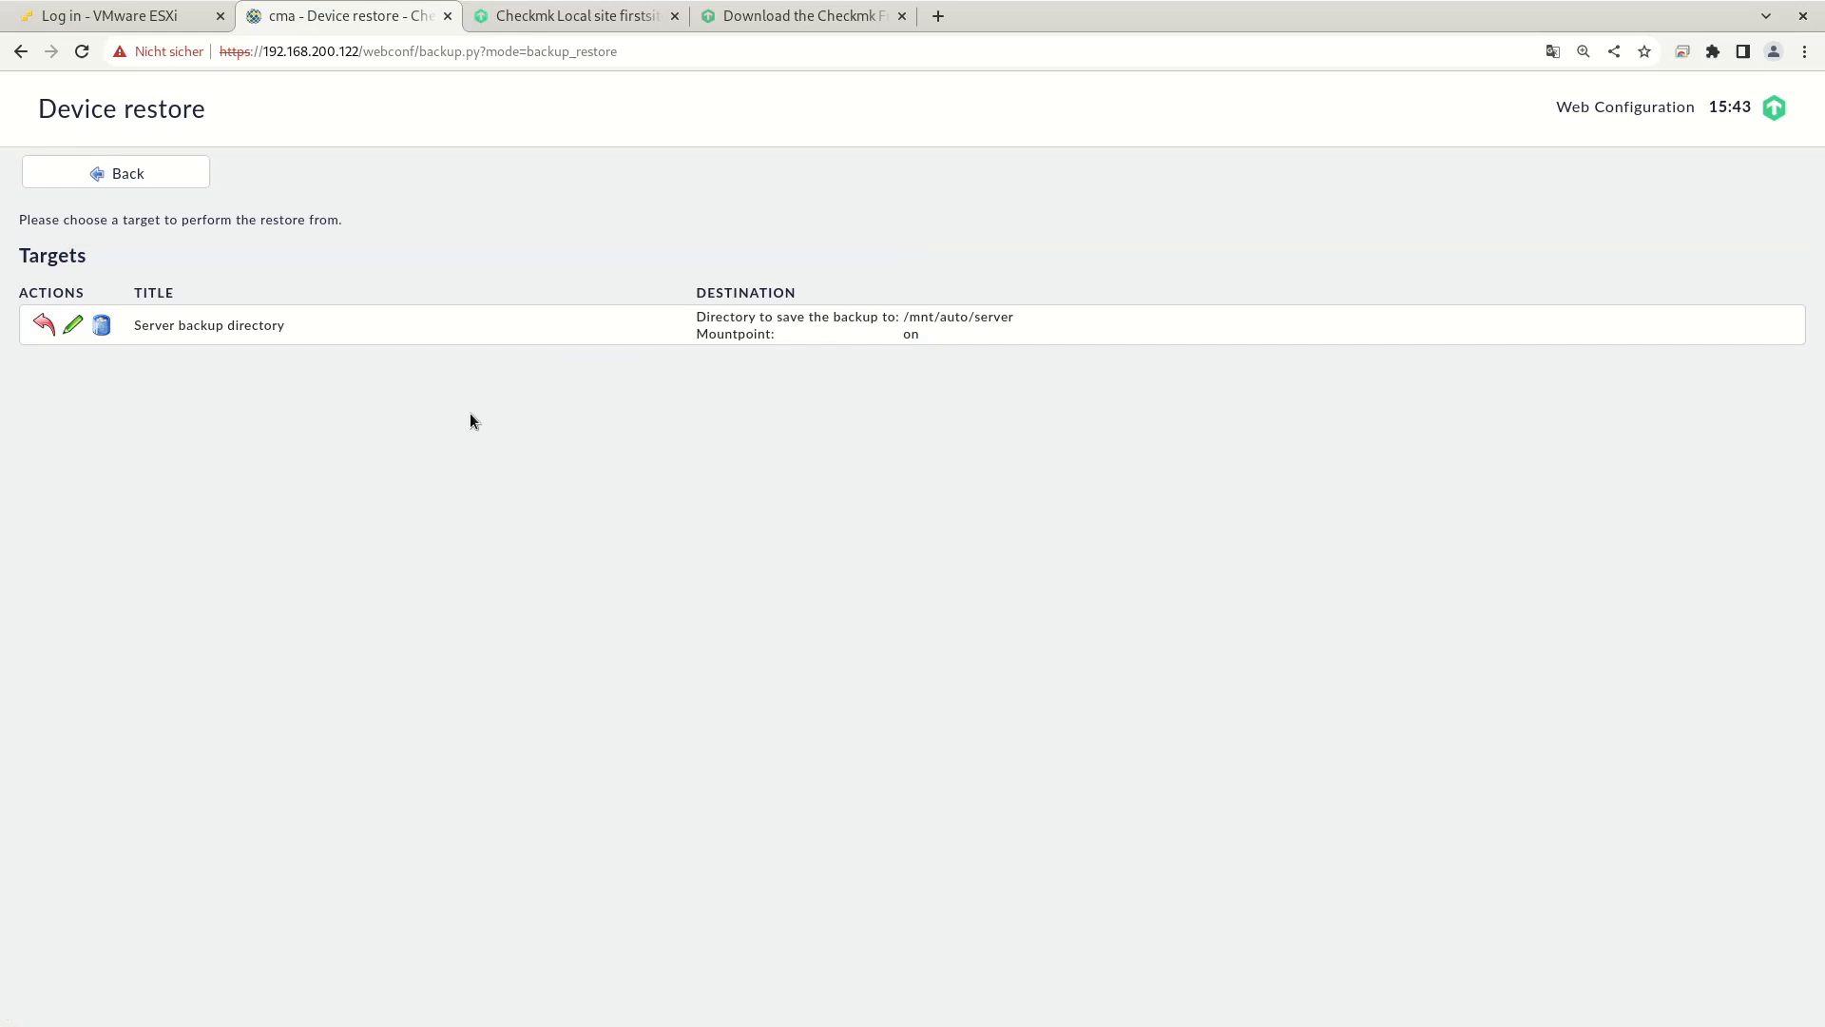
mouse_move(256, 341)
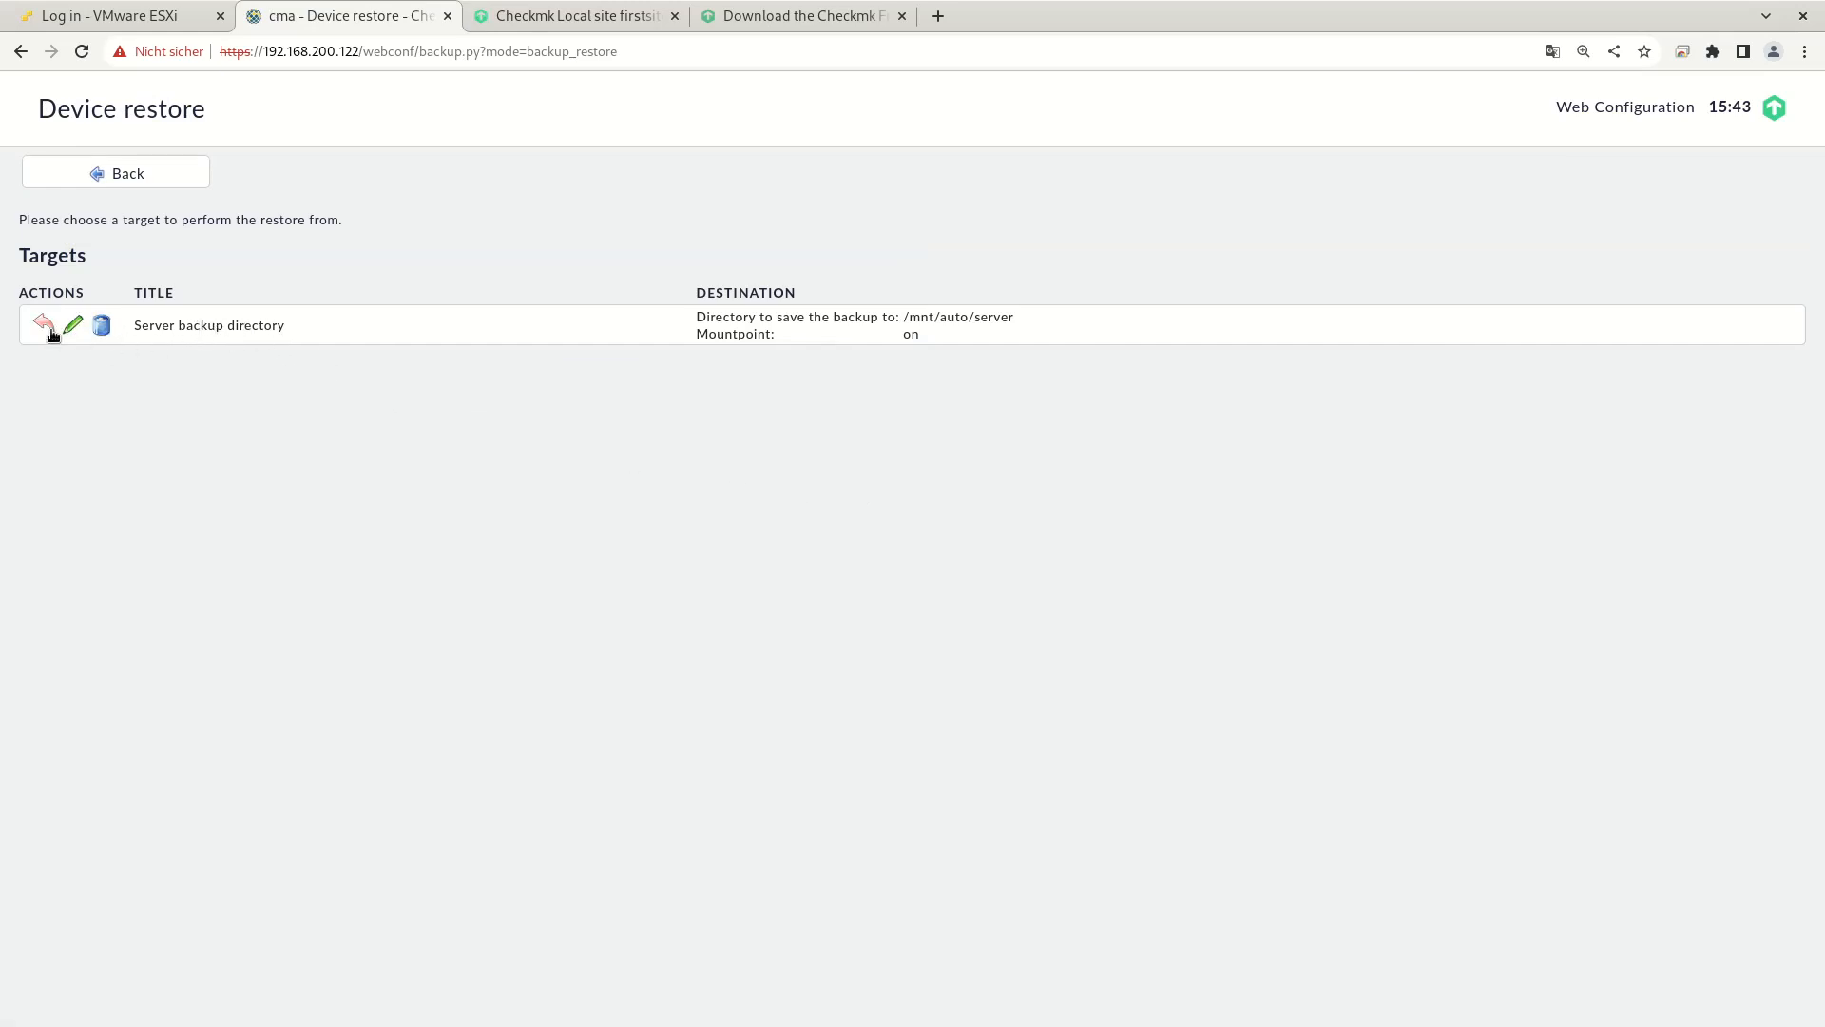
left_click(45, 325)
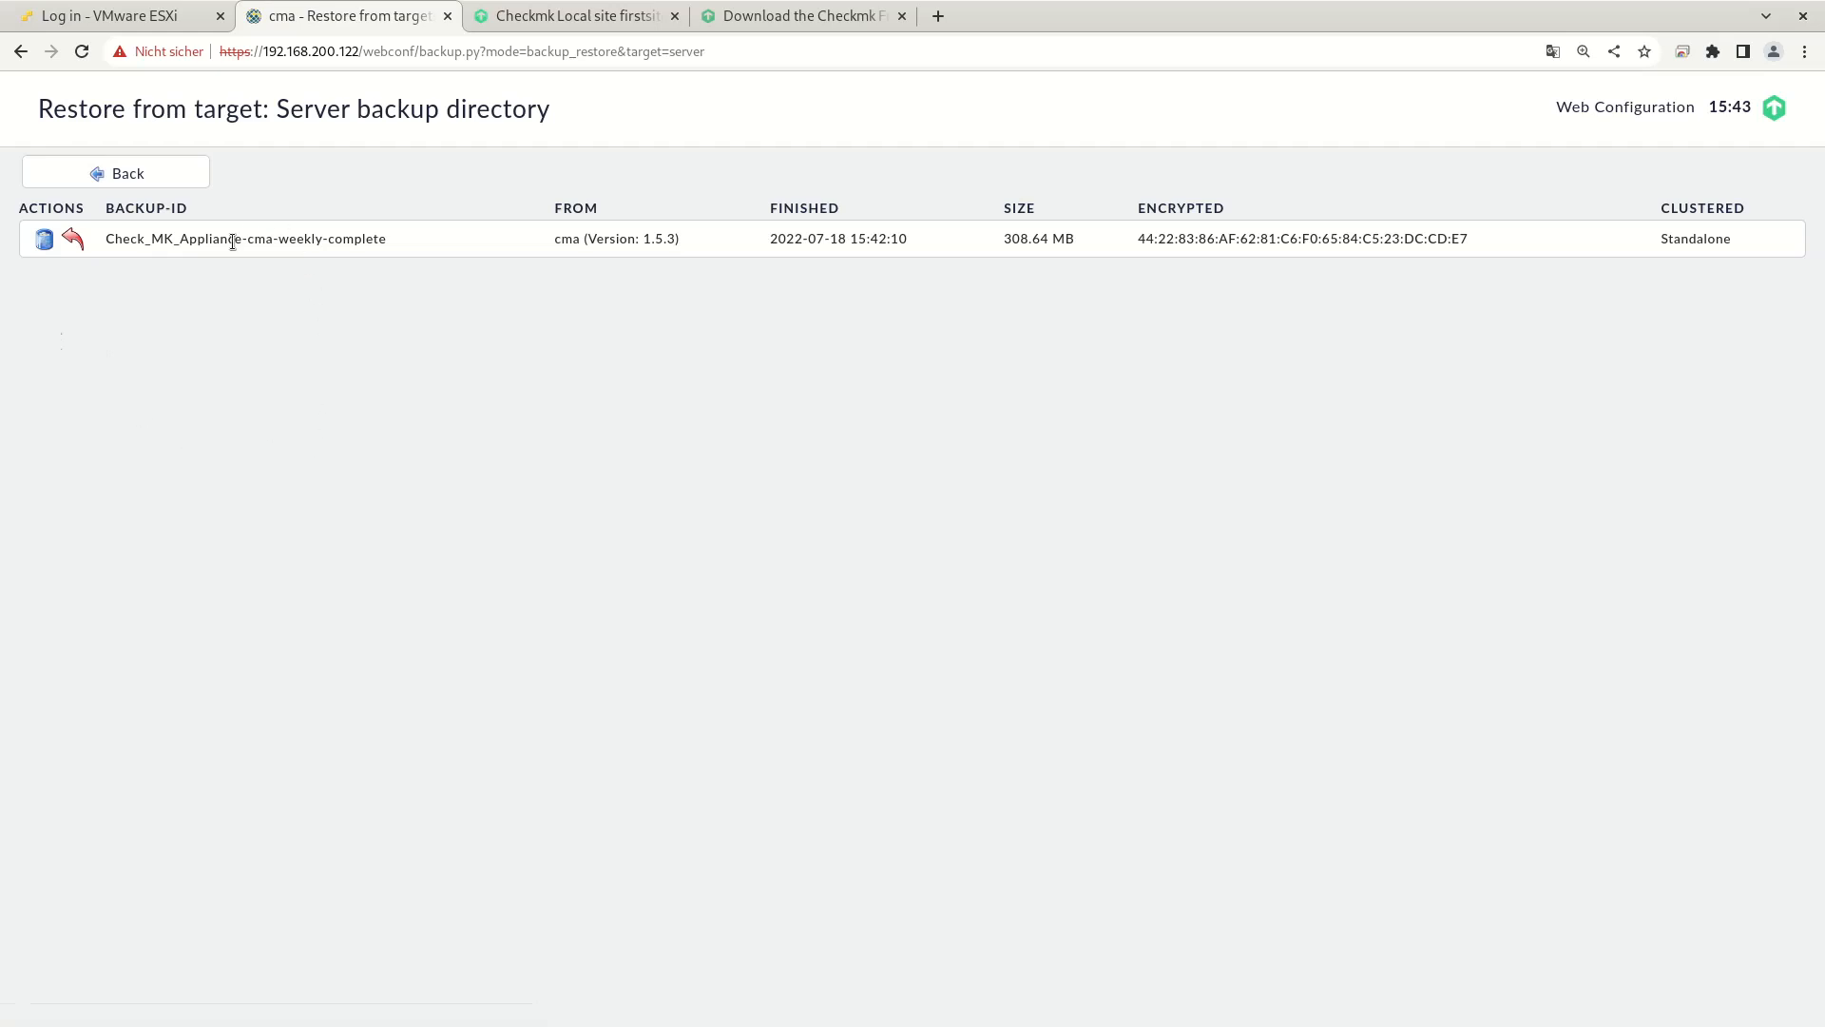
mouse_move(756, 248)
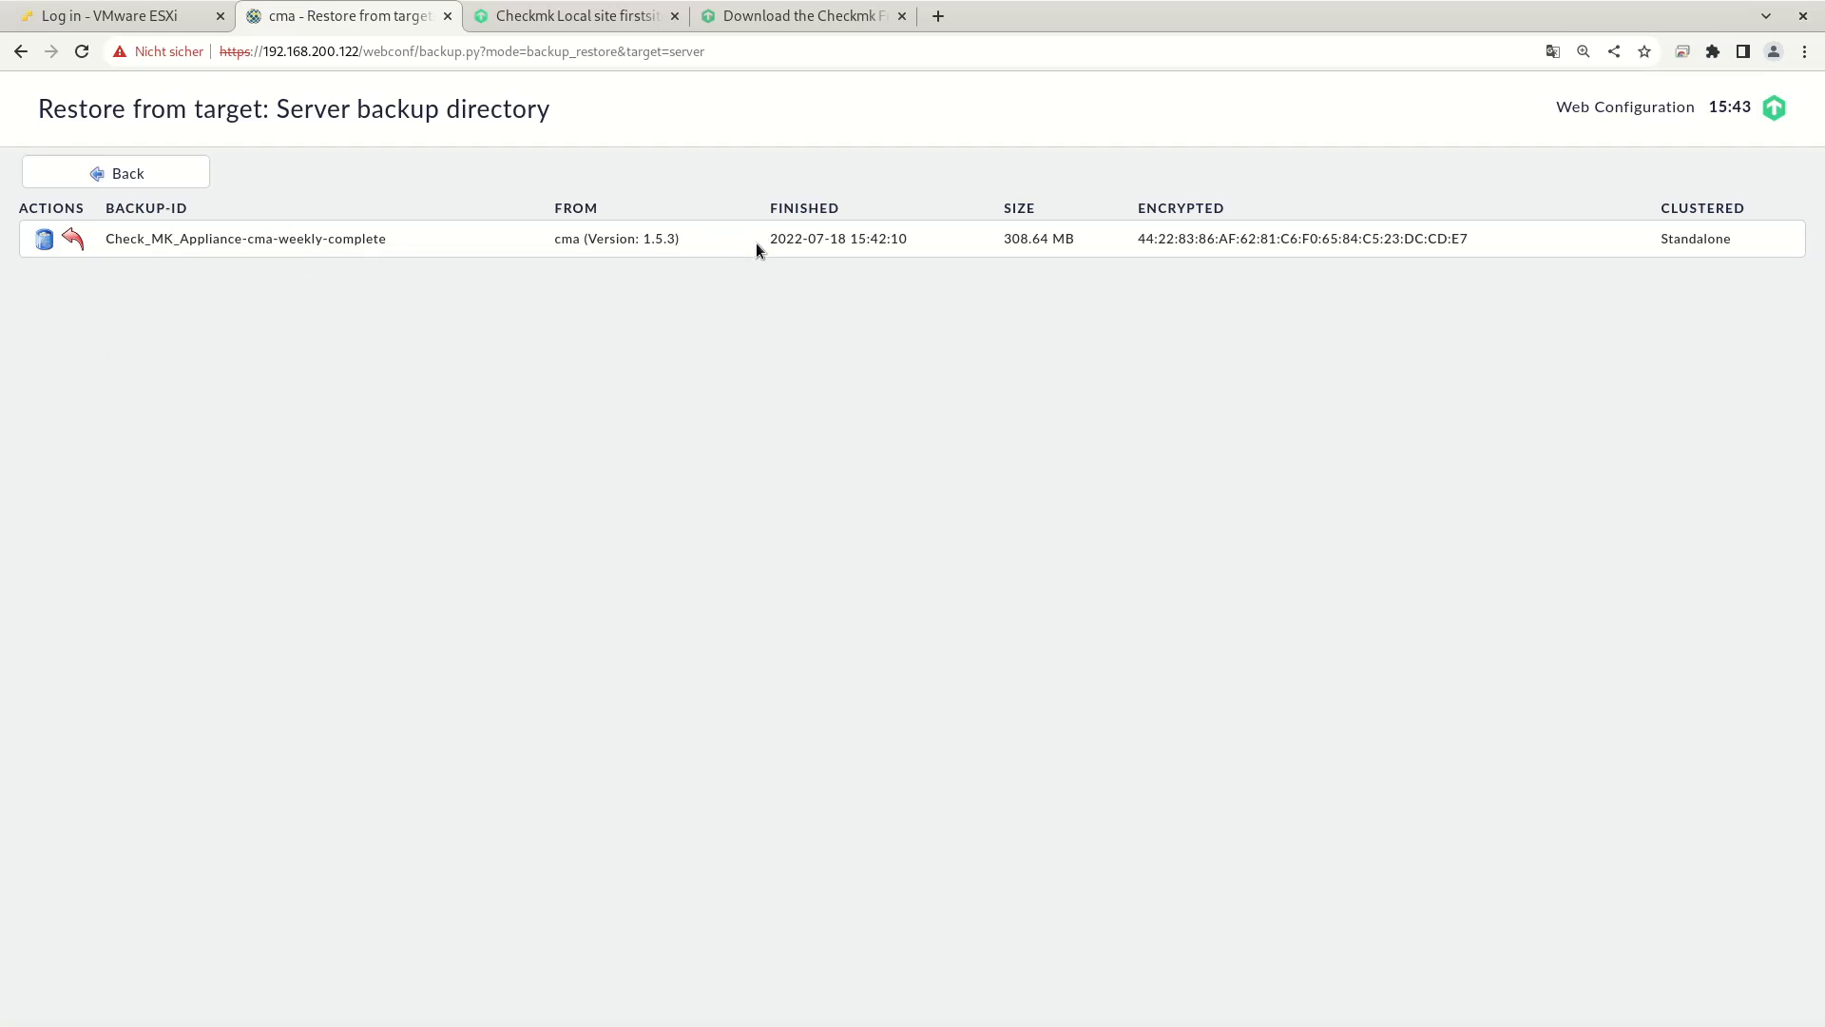
mouse_move(453, 248)
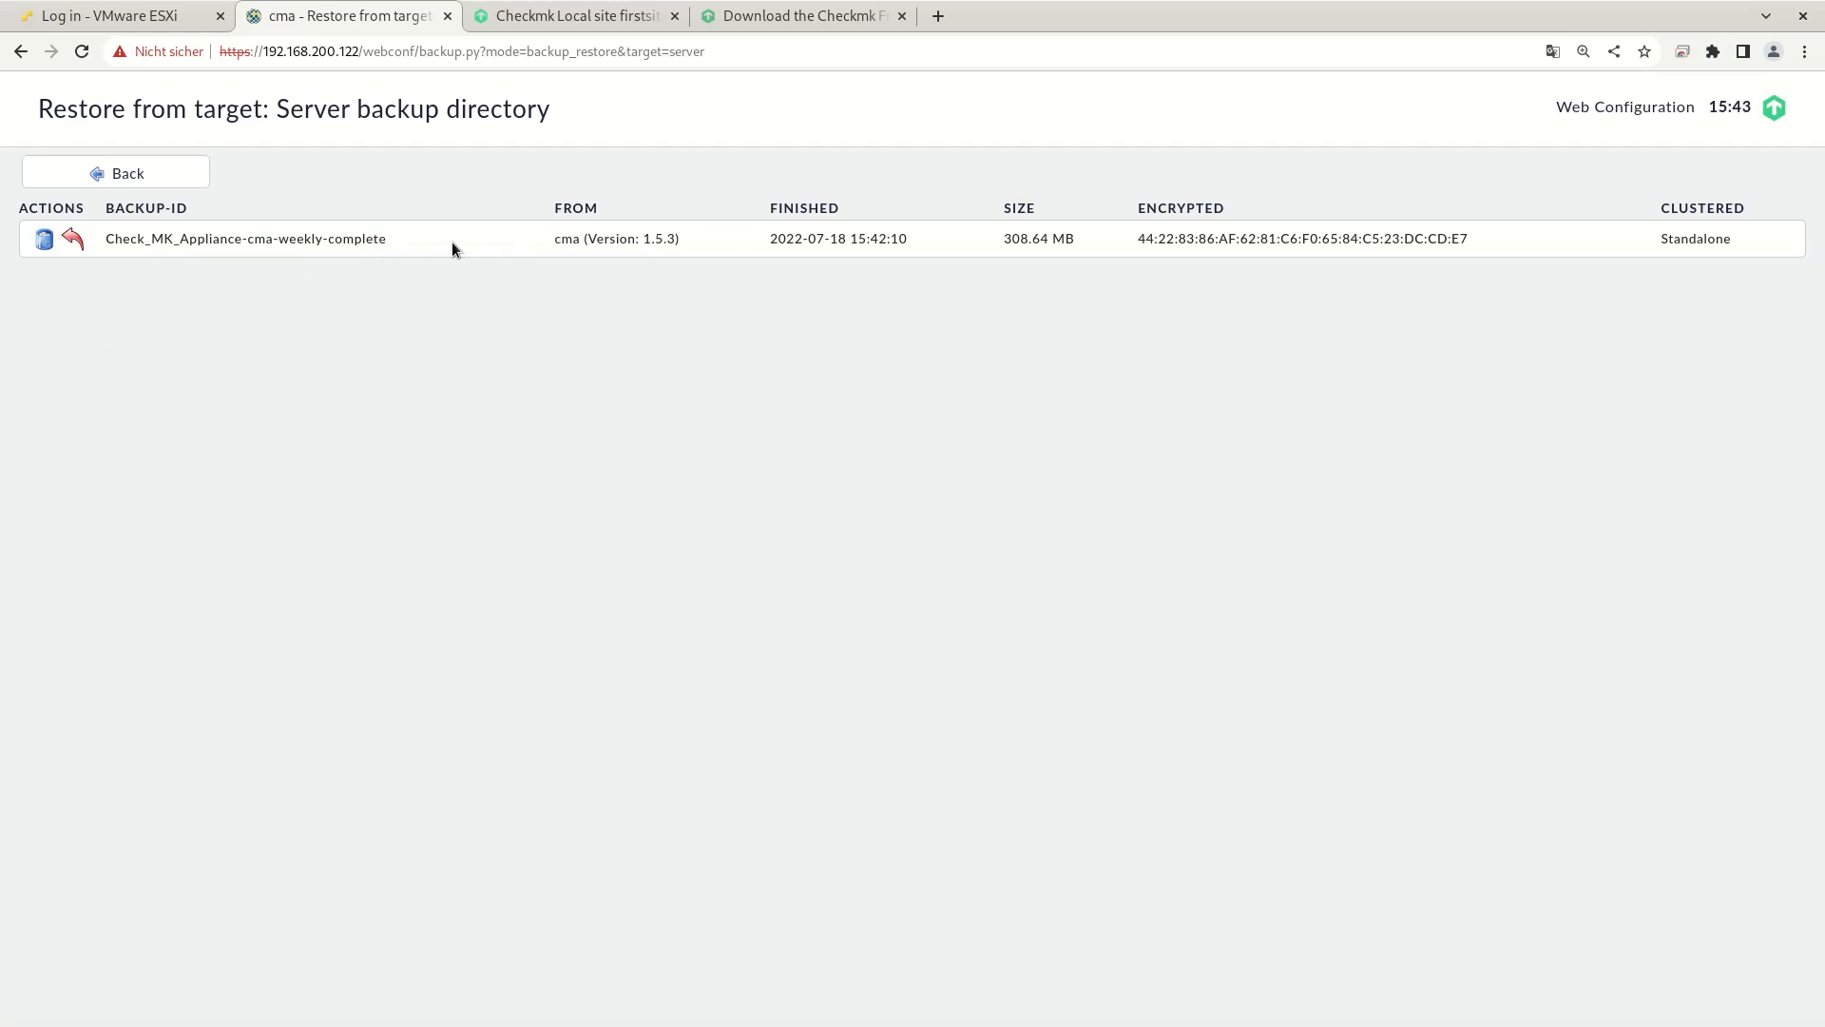
mouse_move(202, 238)
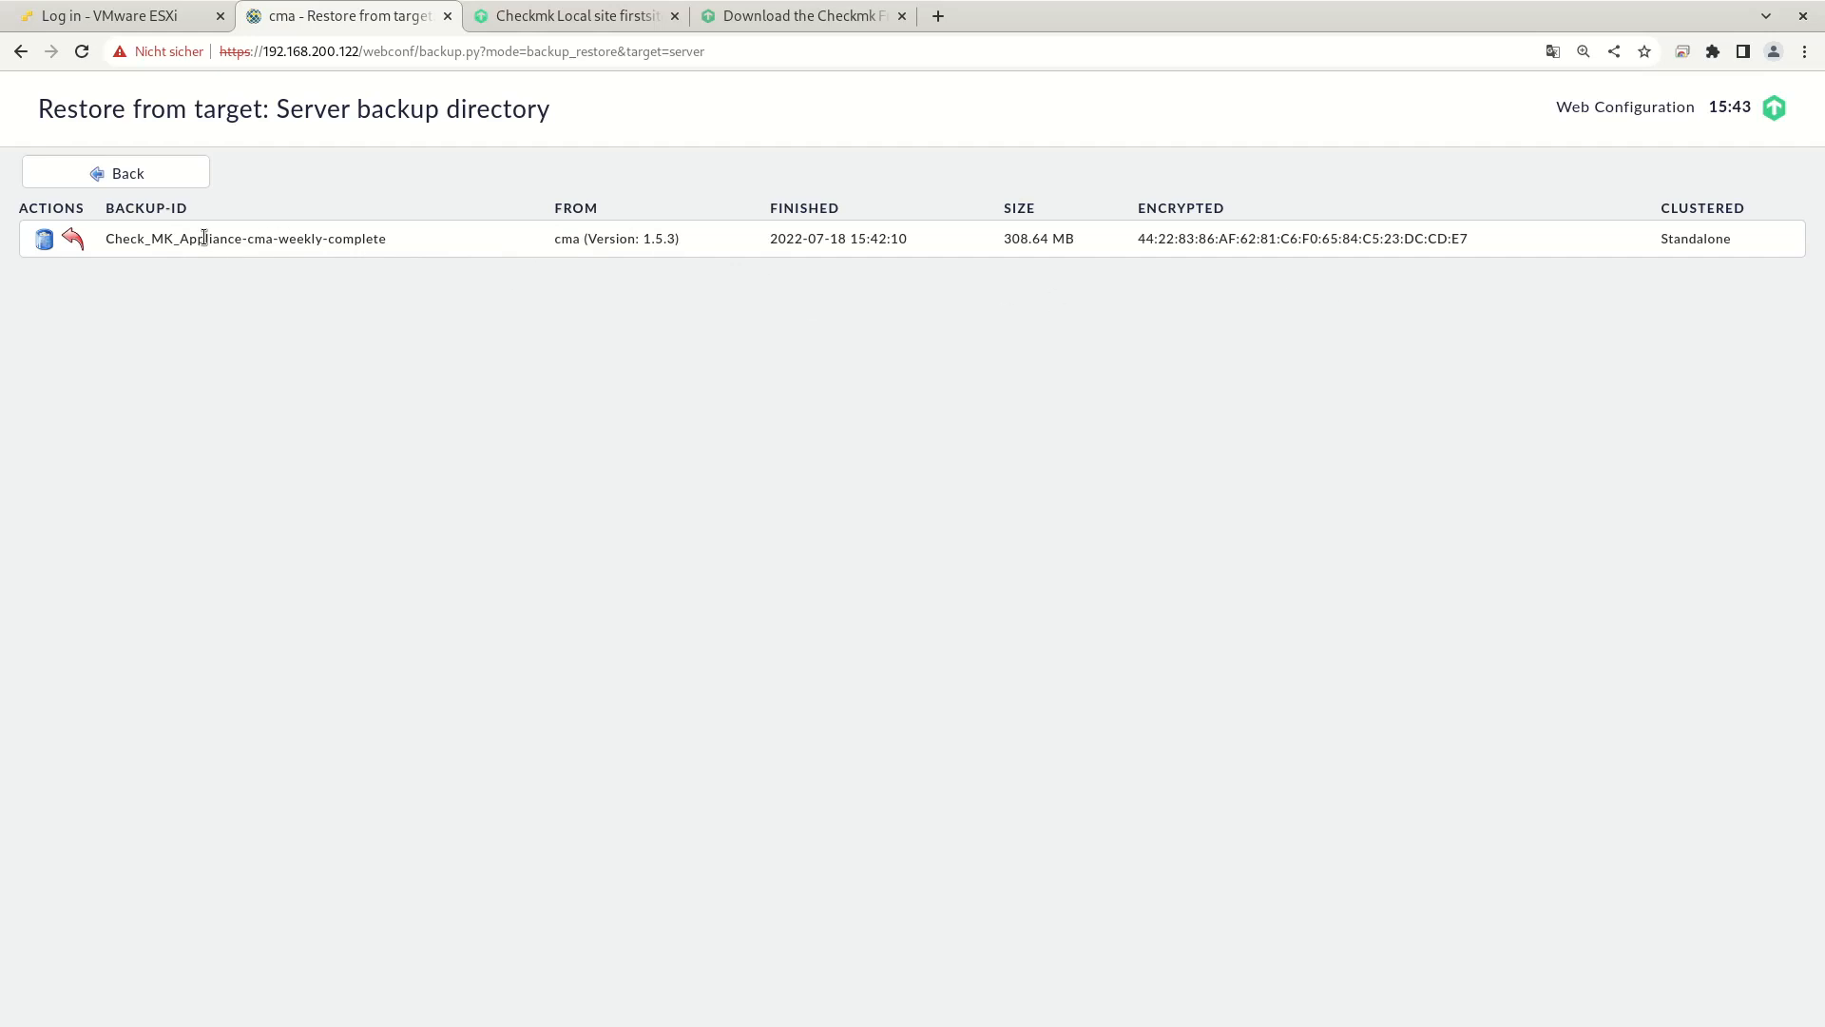
left_click(42, 238)
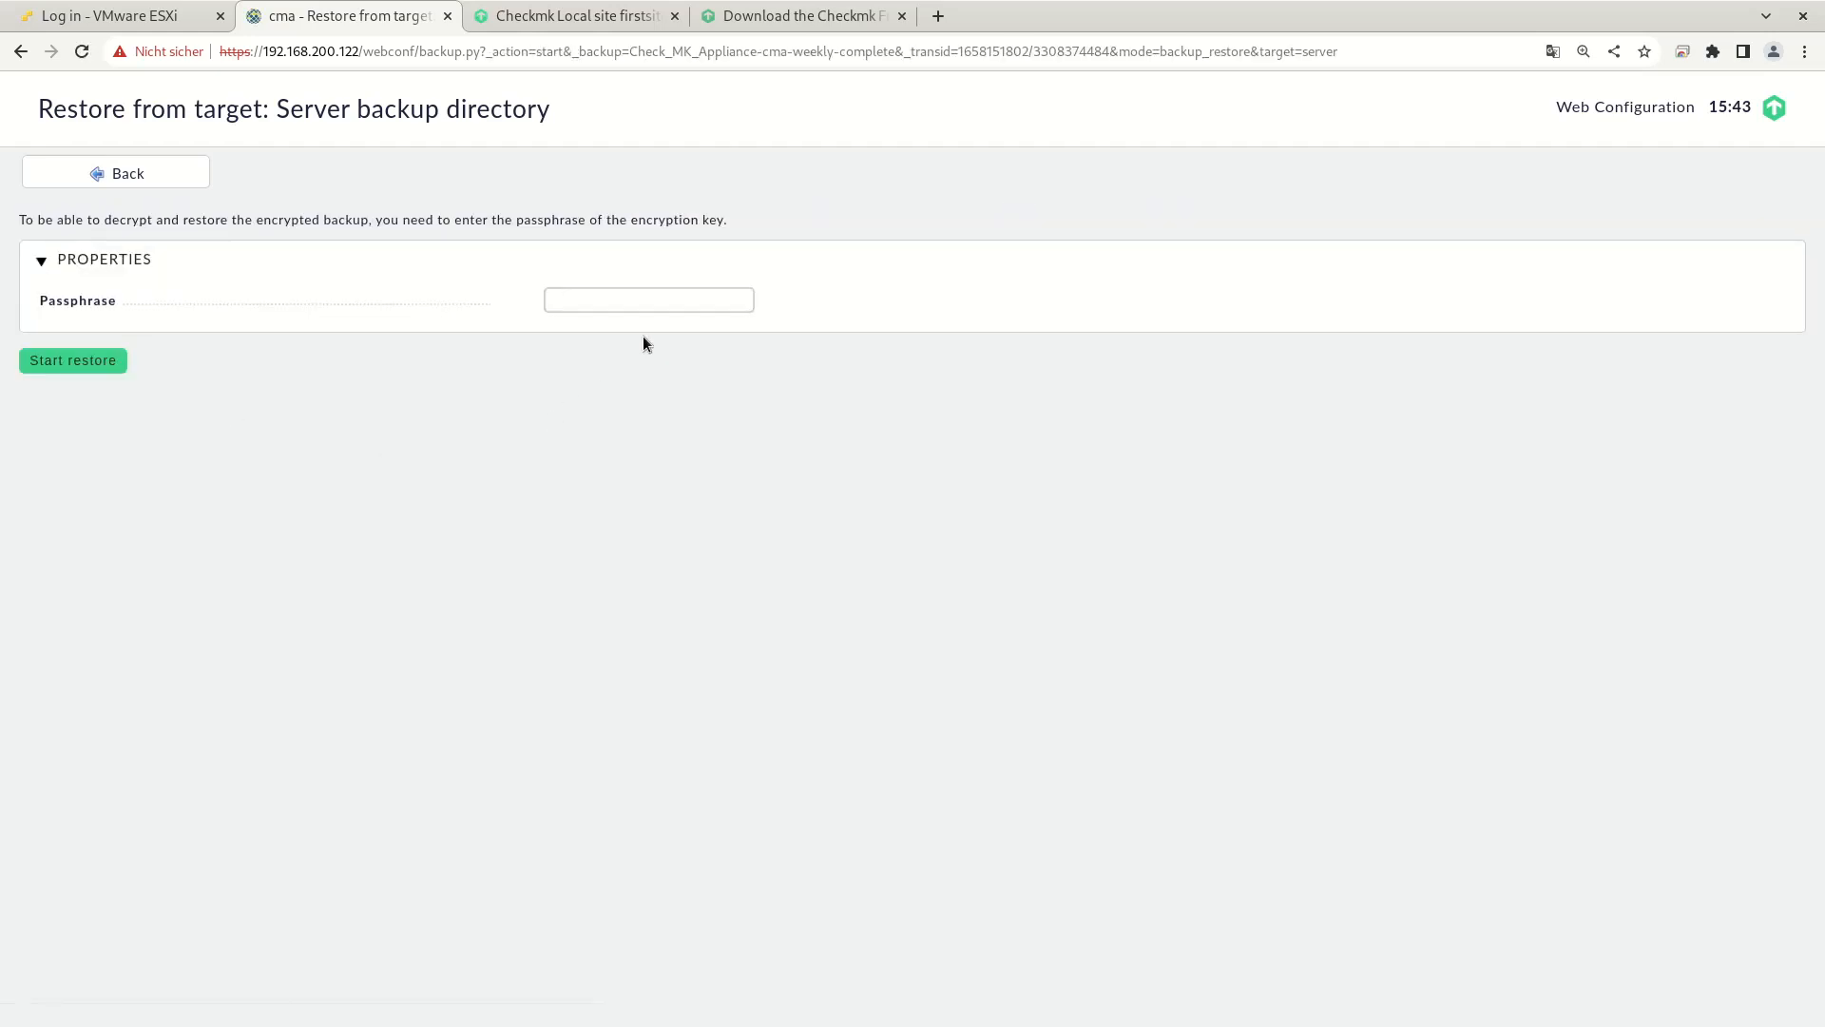
Step: Click into the Passphrase field for decrypting the weekly complete backup
left_click(648, 300)
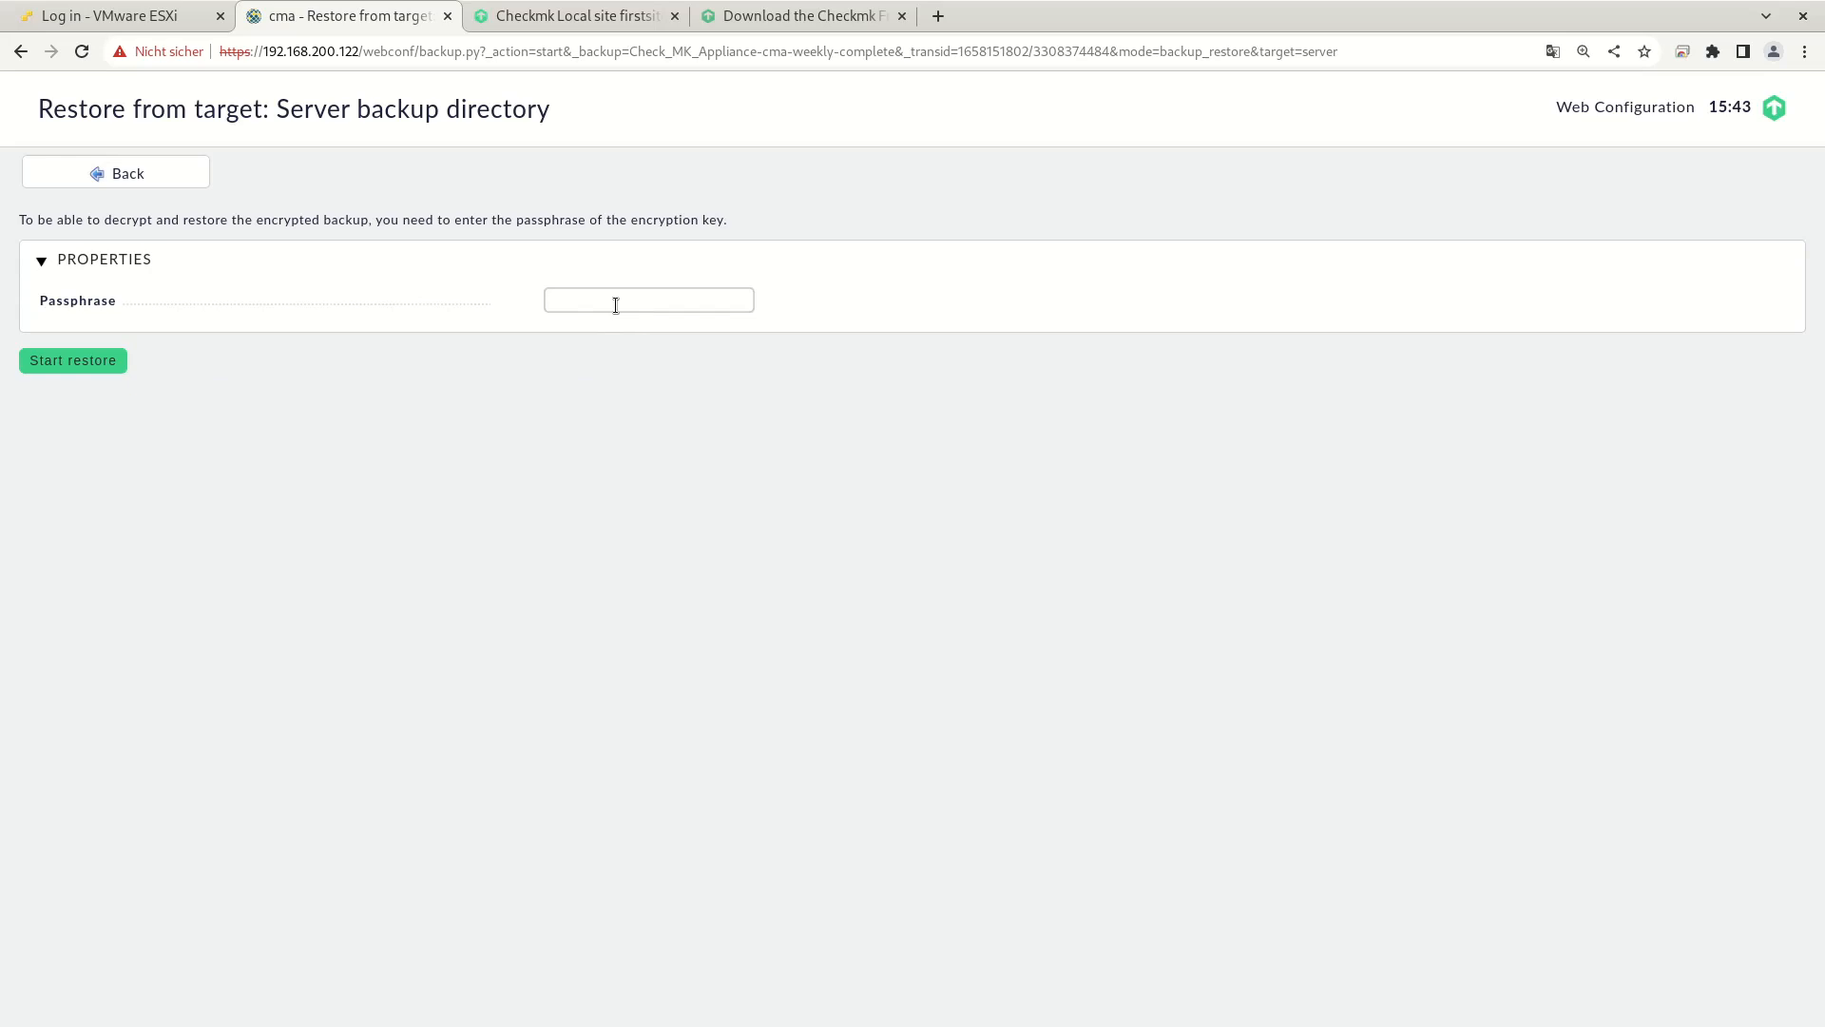
left_click(648, 300)
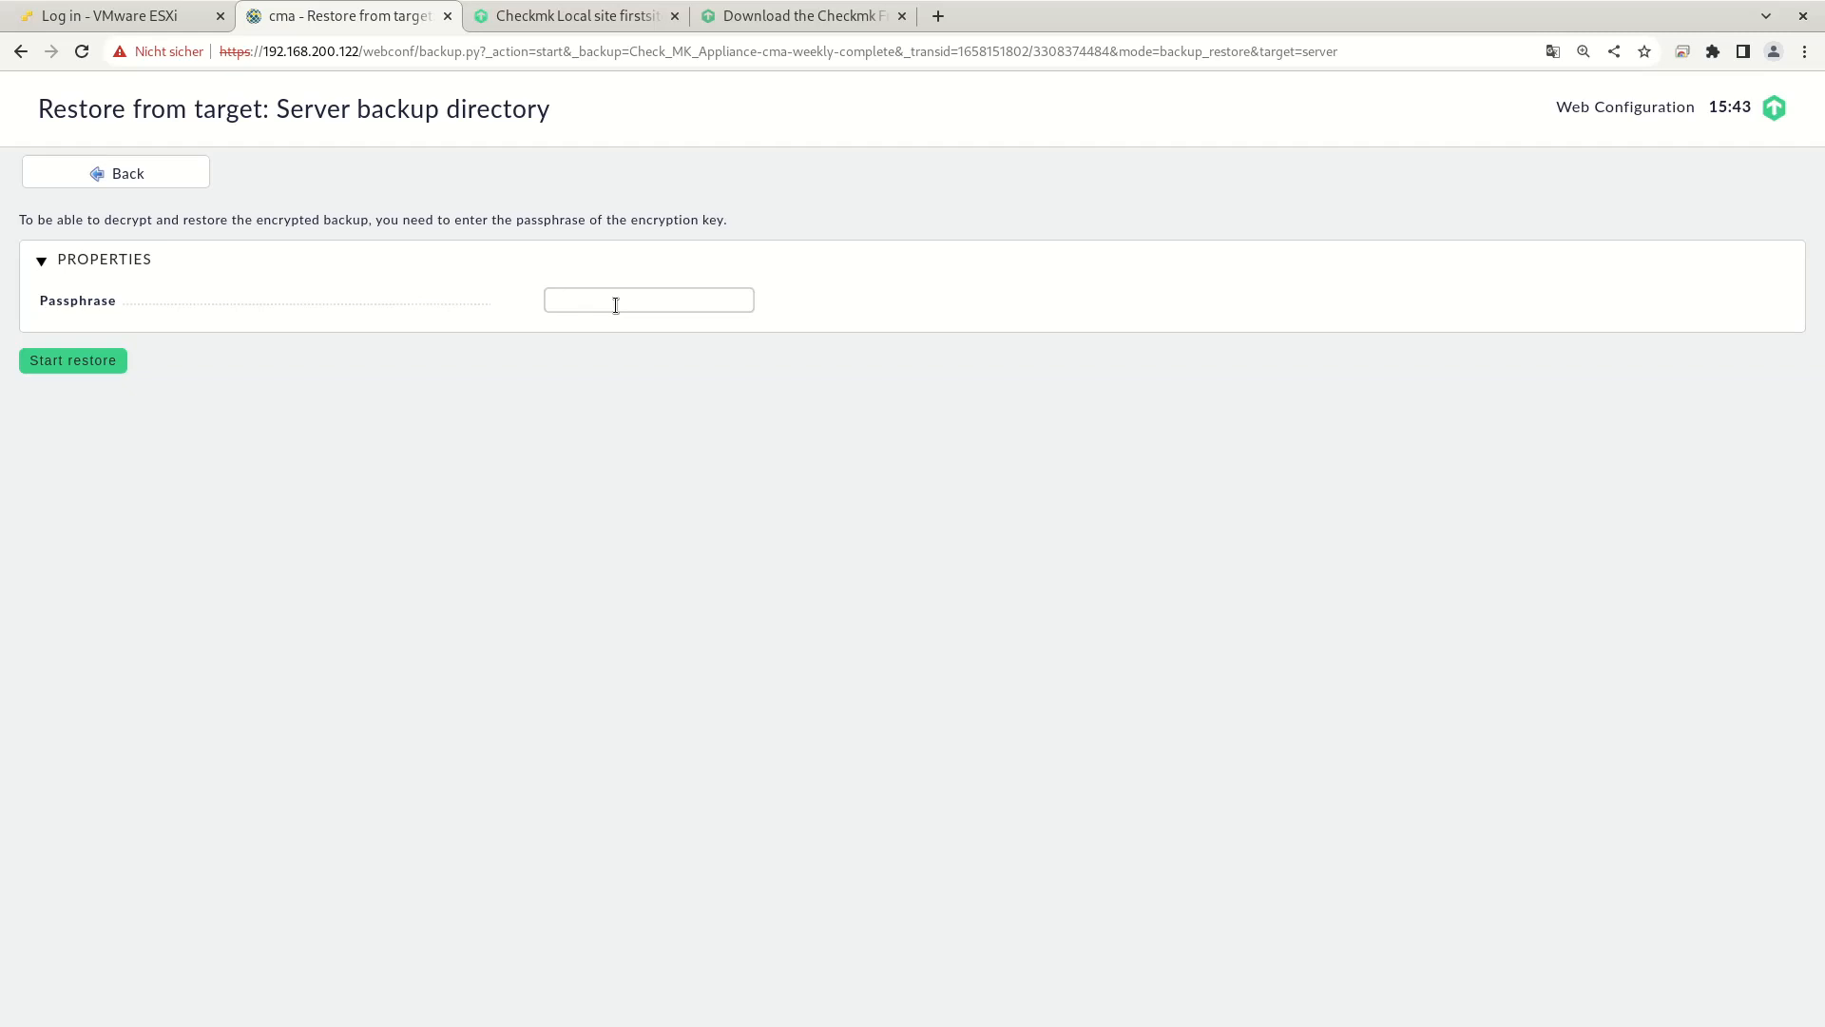
left_click(648, 300)
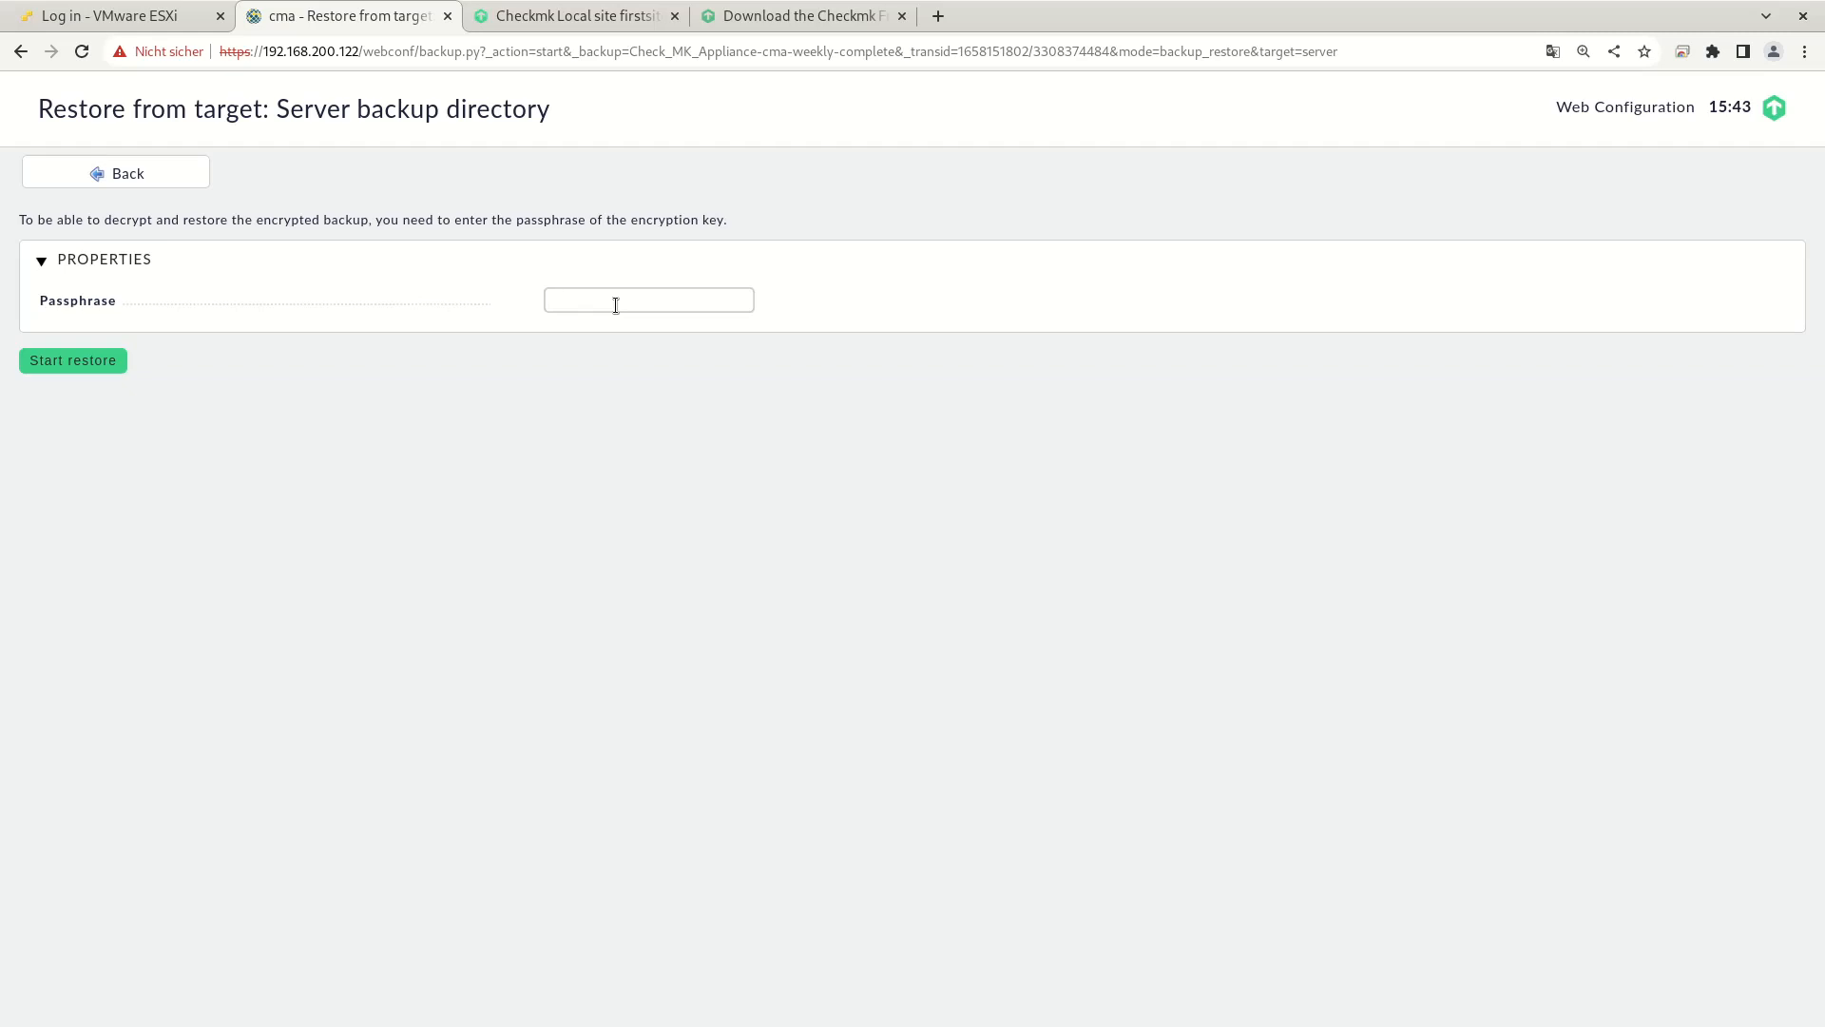
left_click(648, 301)
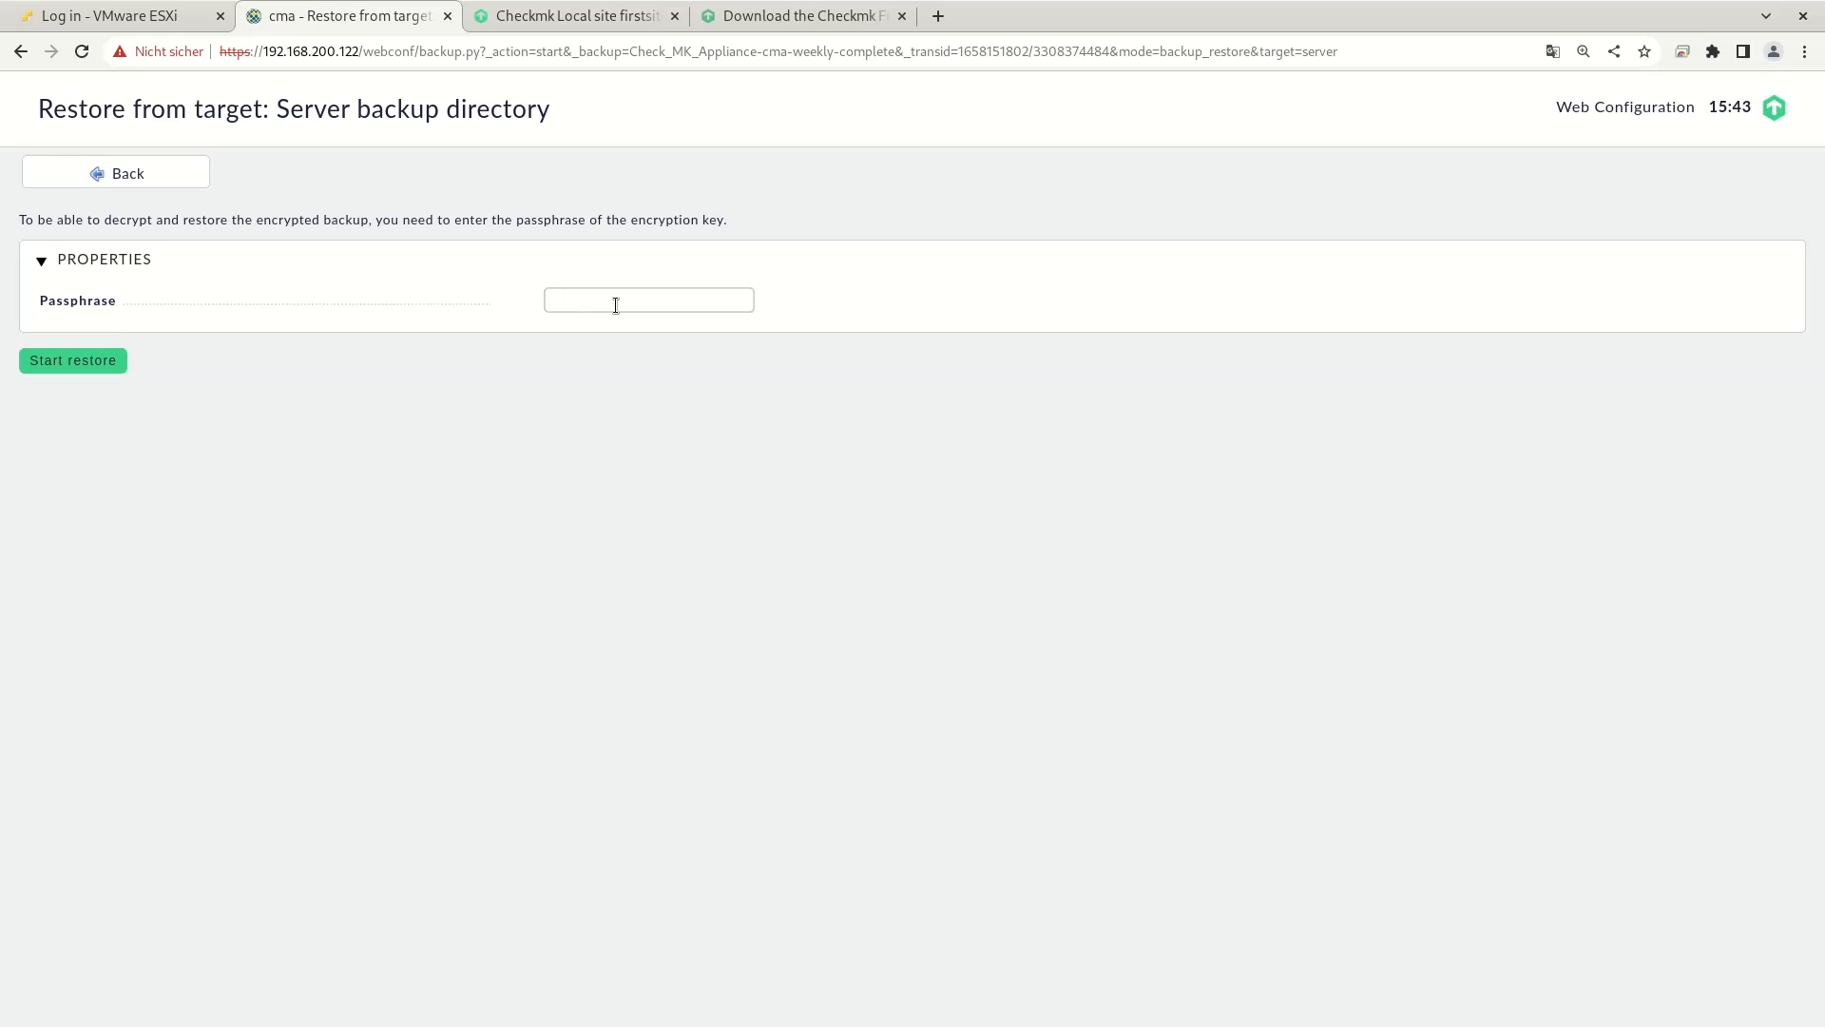
left_click(648, 300)
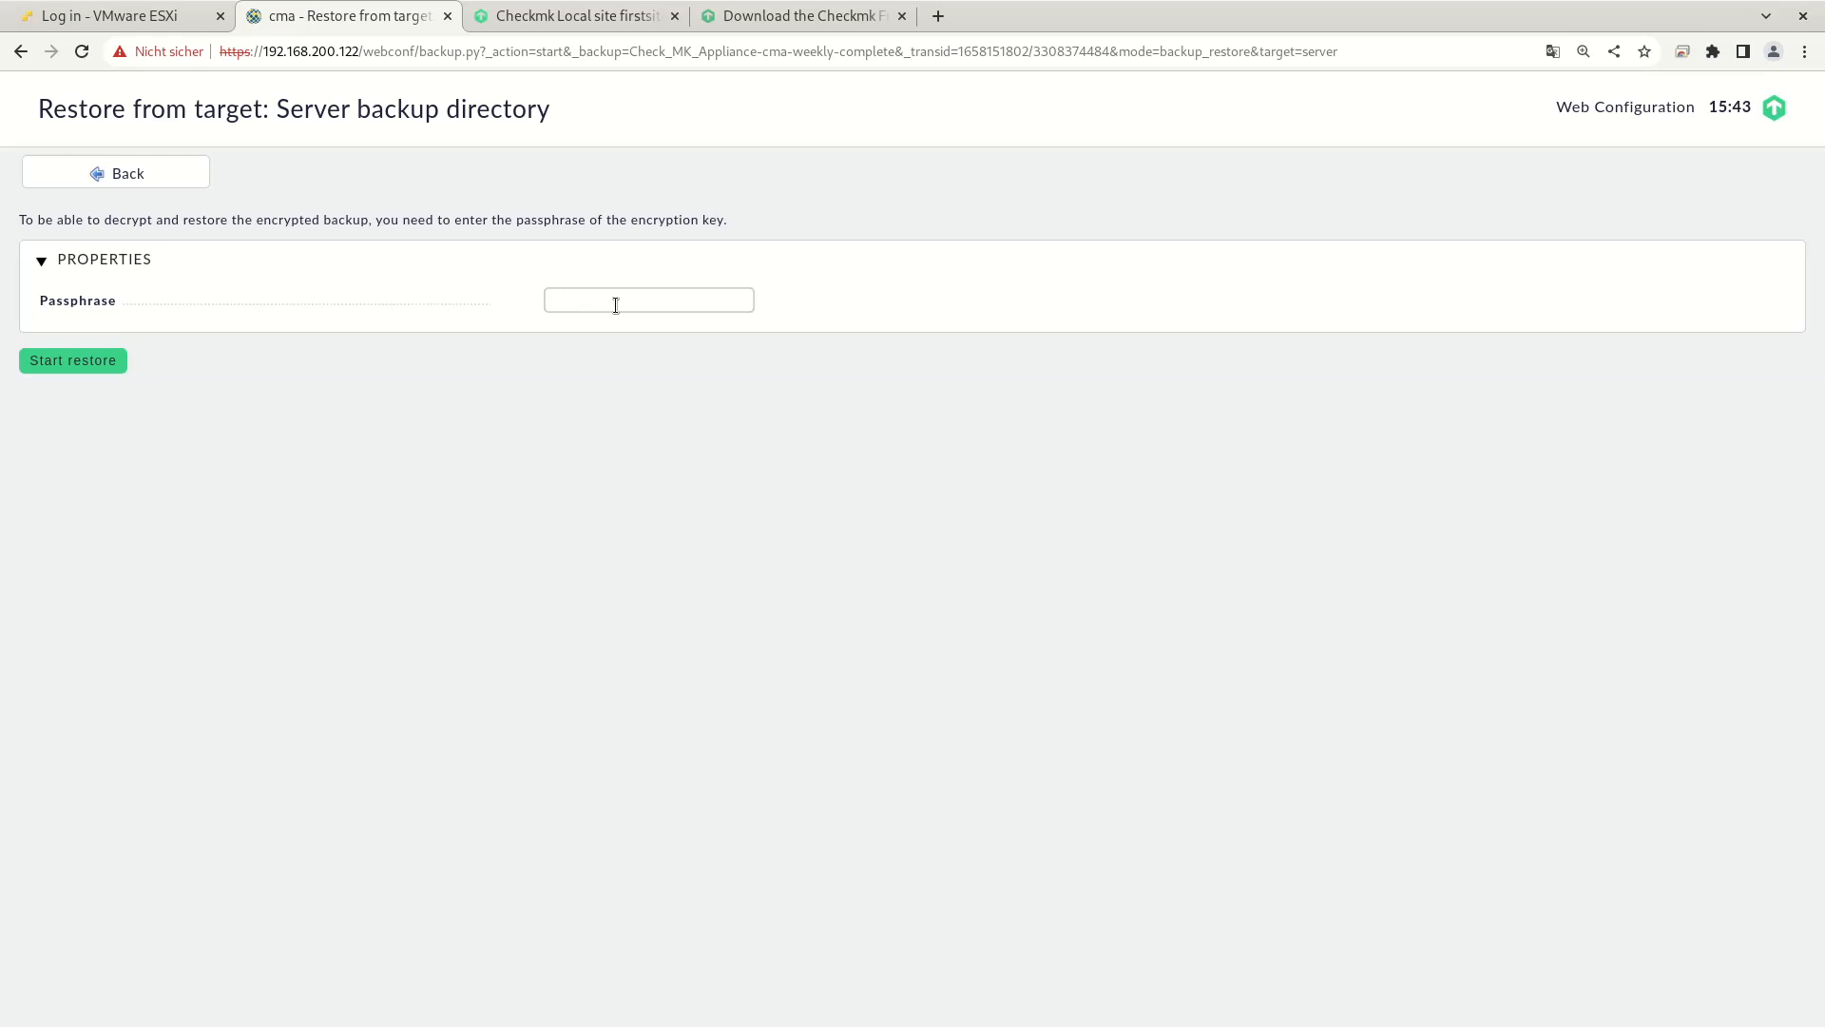
left_click(648, 301)
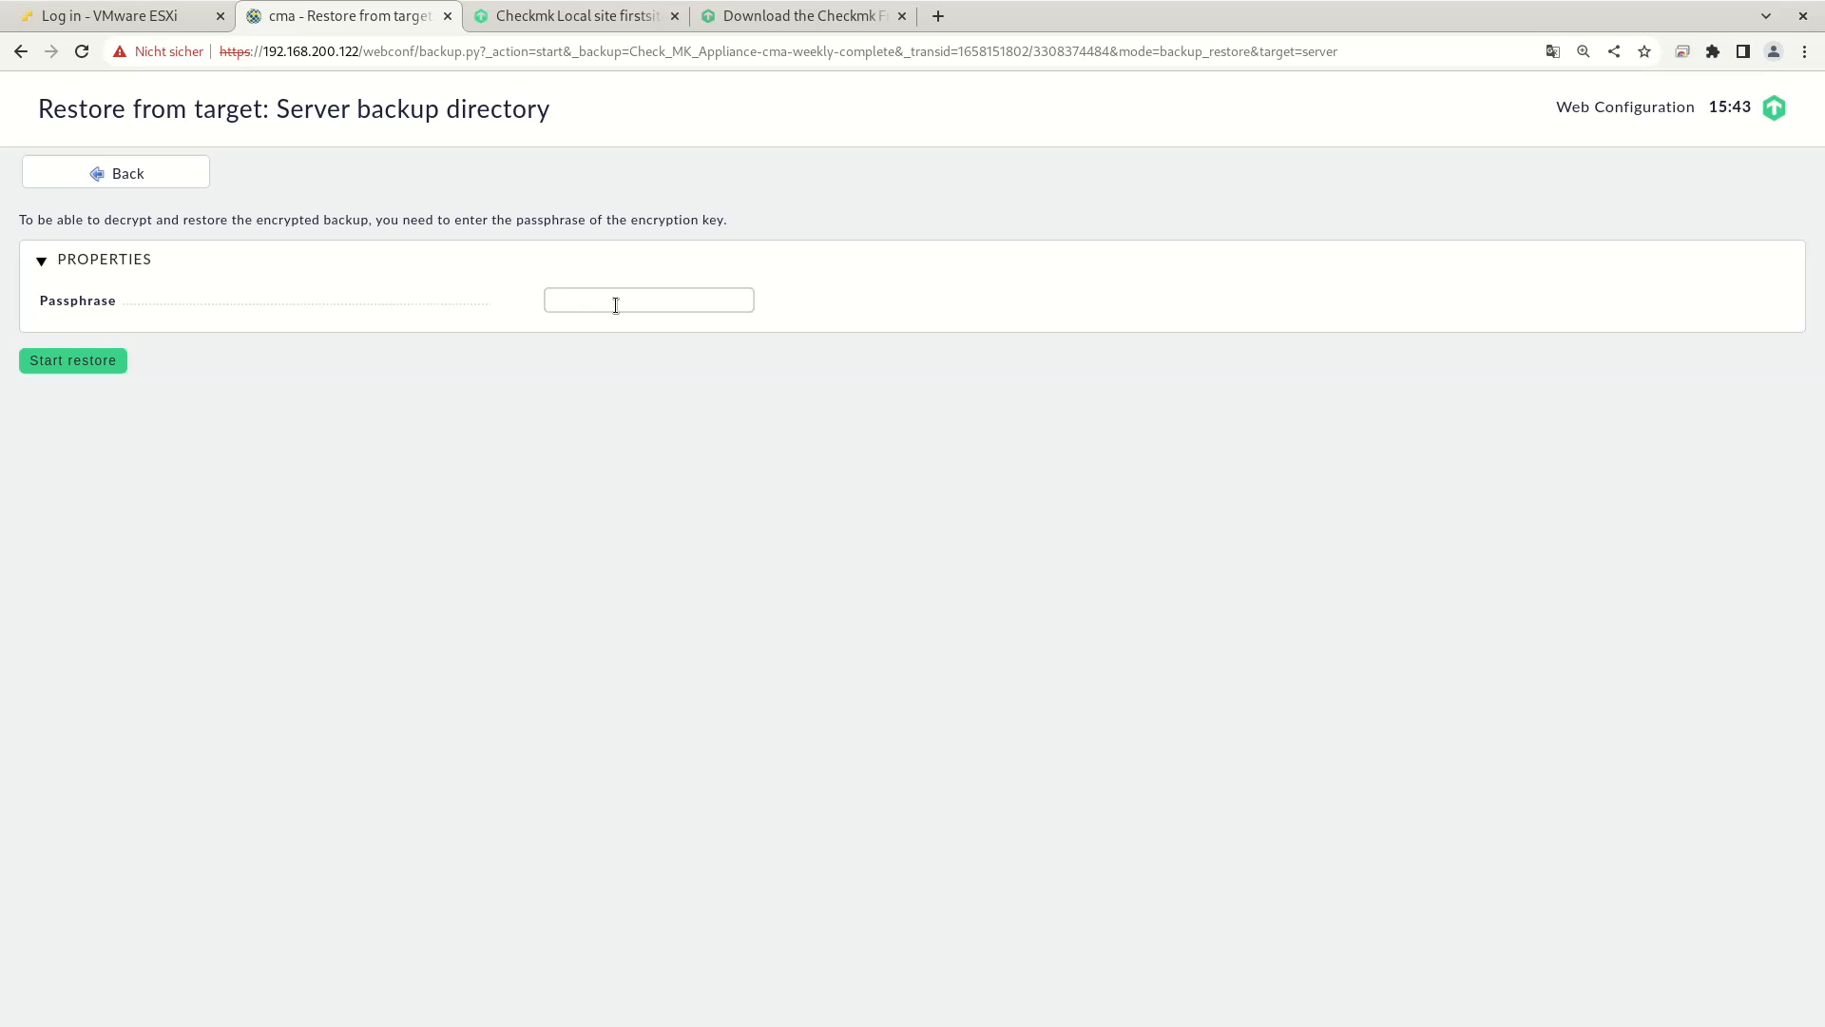
left_click(649, 301)
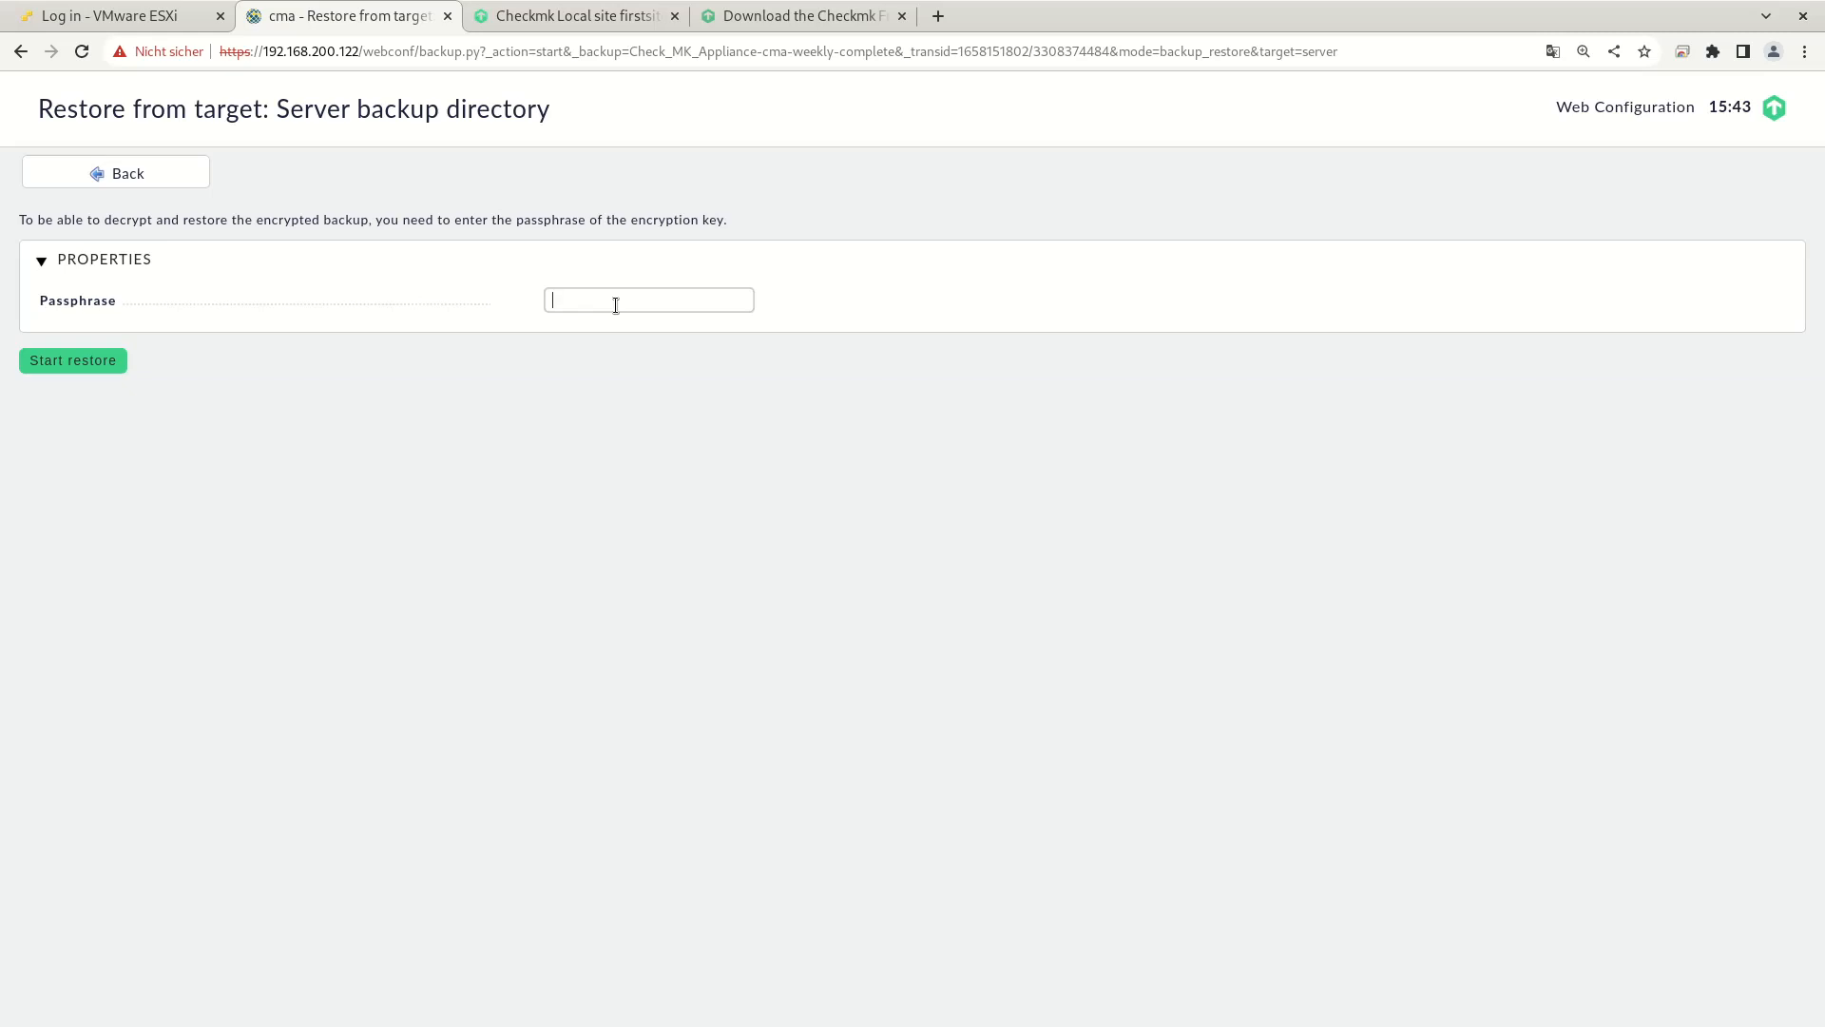
left_click(801, 16)
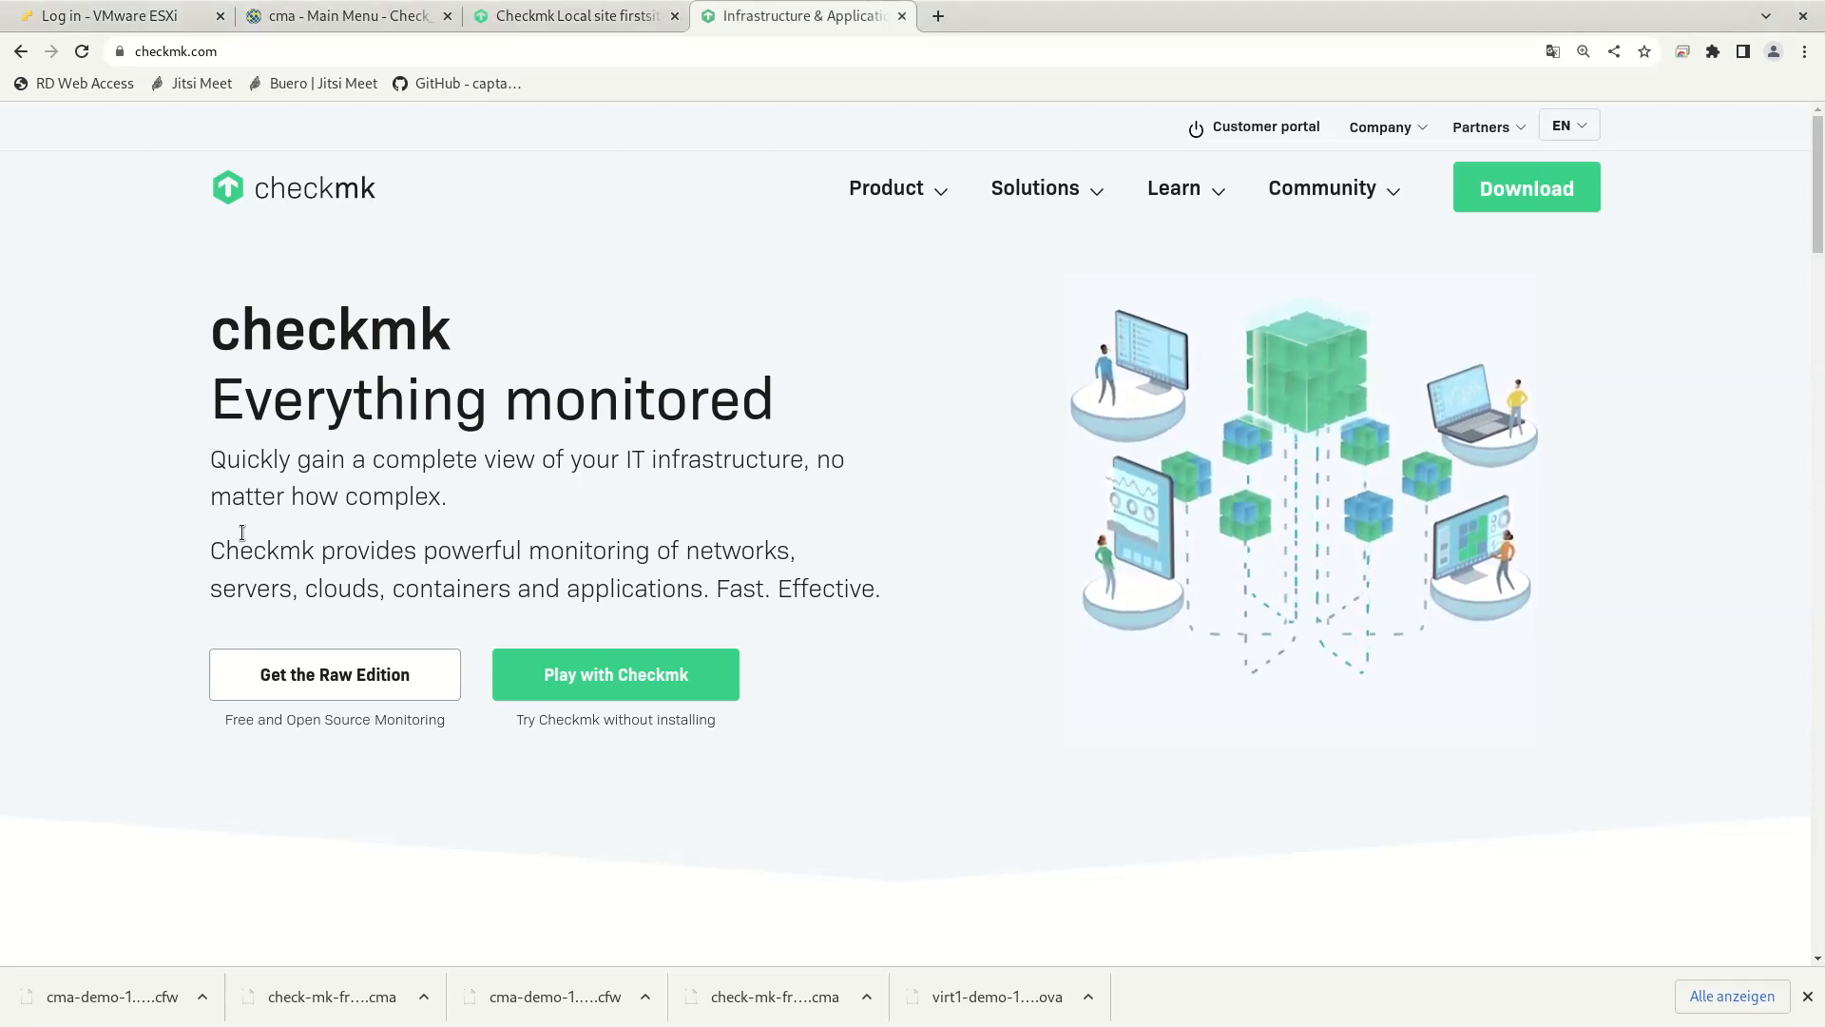
mouse_move(1474, 244)
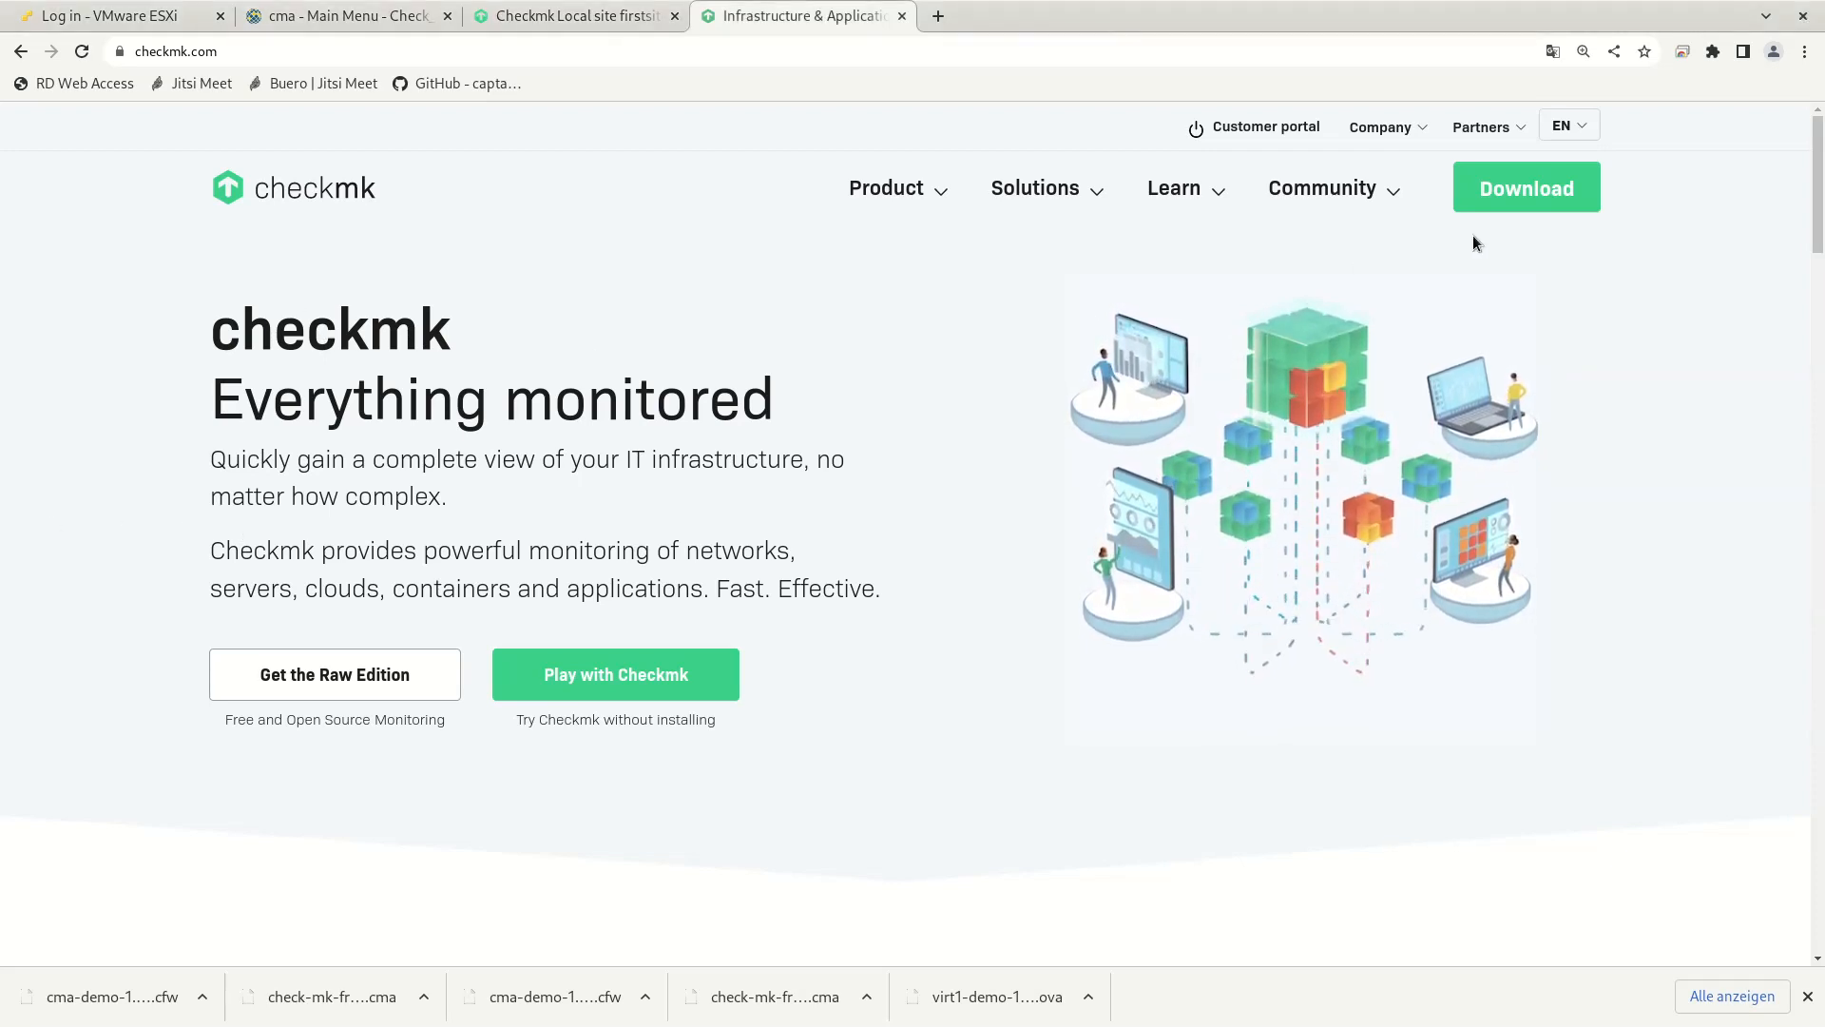
Step: Download the 1.5.3 firmware update CFW file from checkmk.com's Checkmk Appliance downloads
left_click(1526, 187)
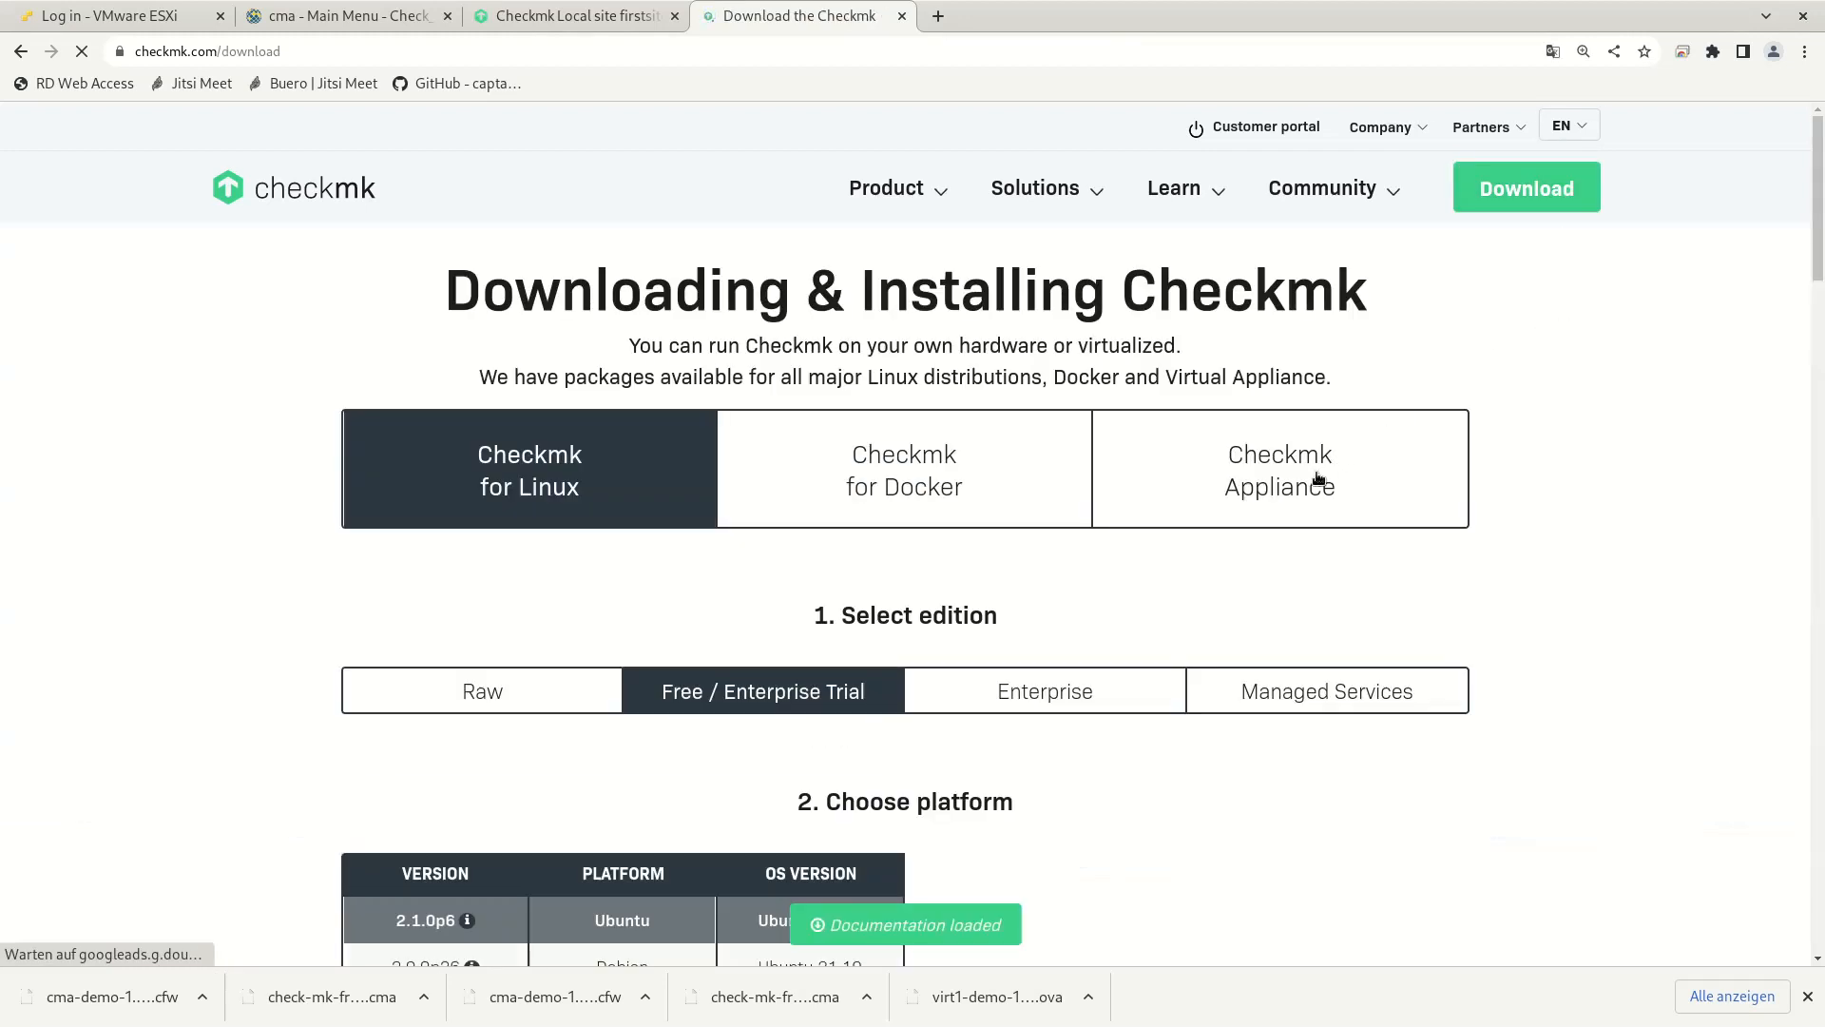
left_click(1277, 468)
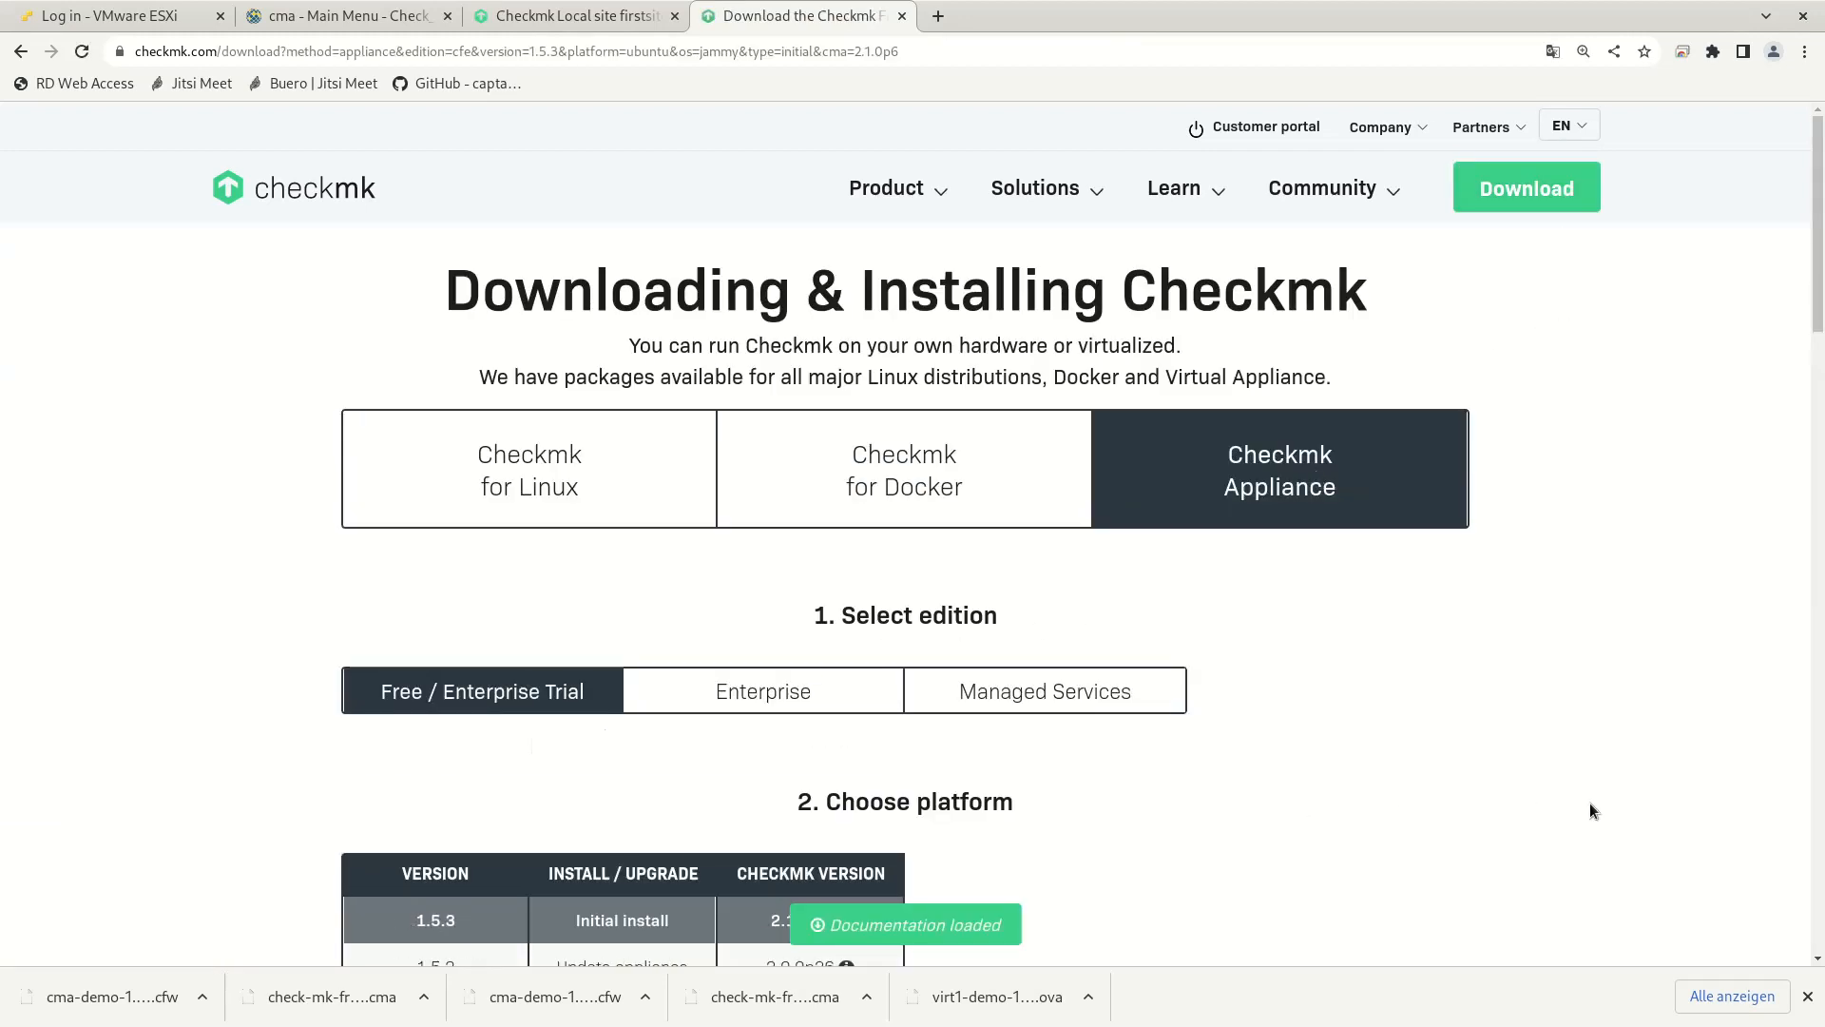
scroll("down", 3)
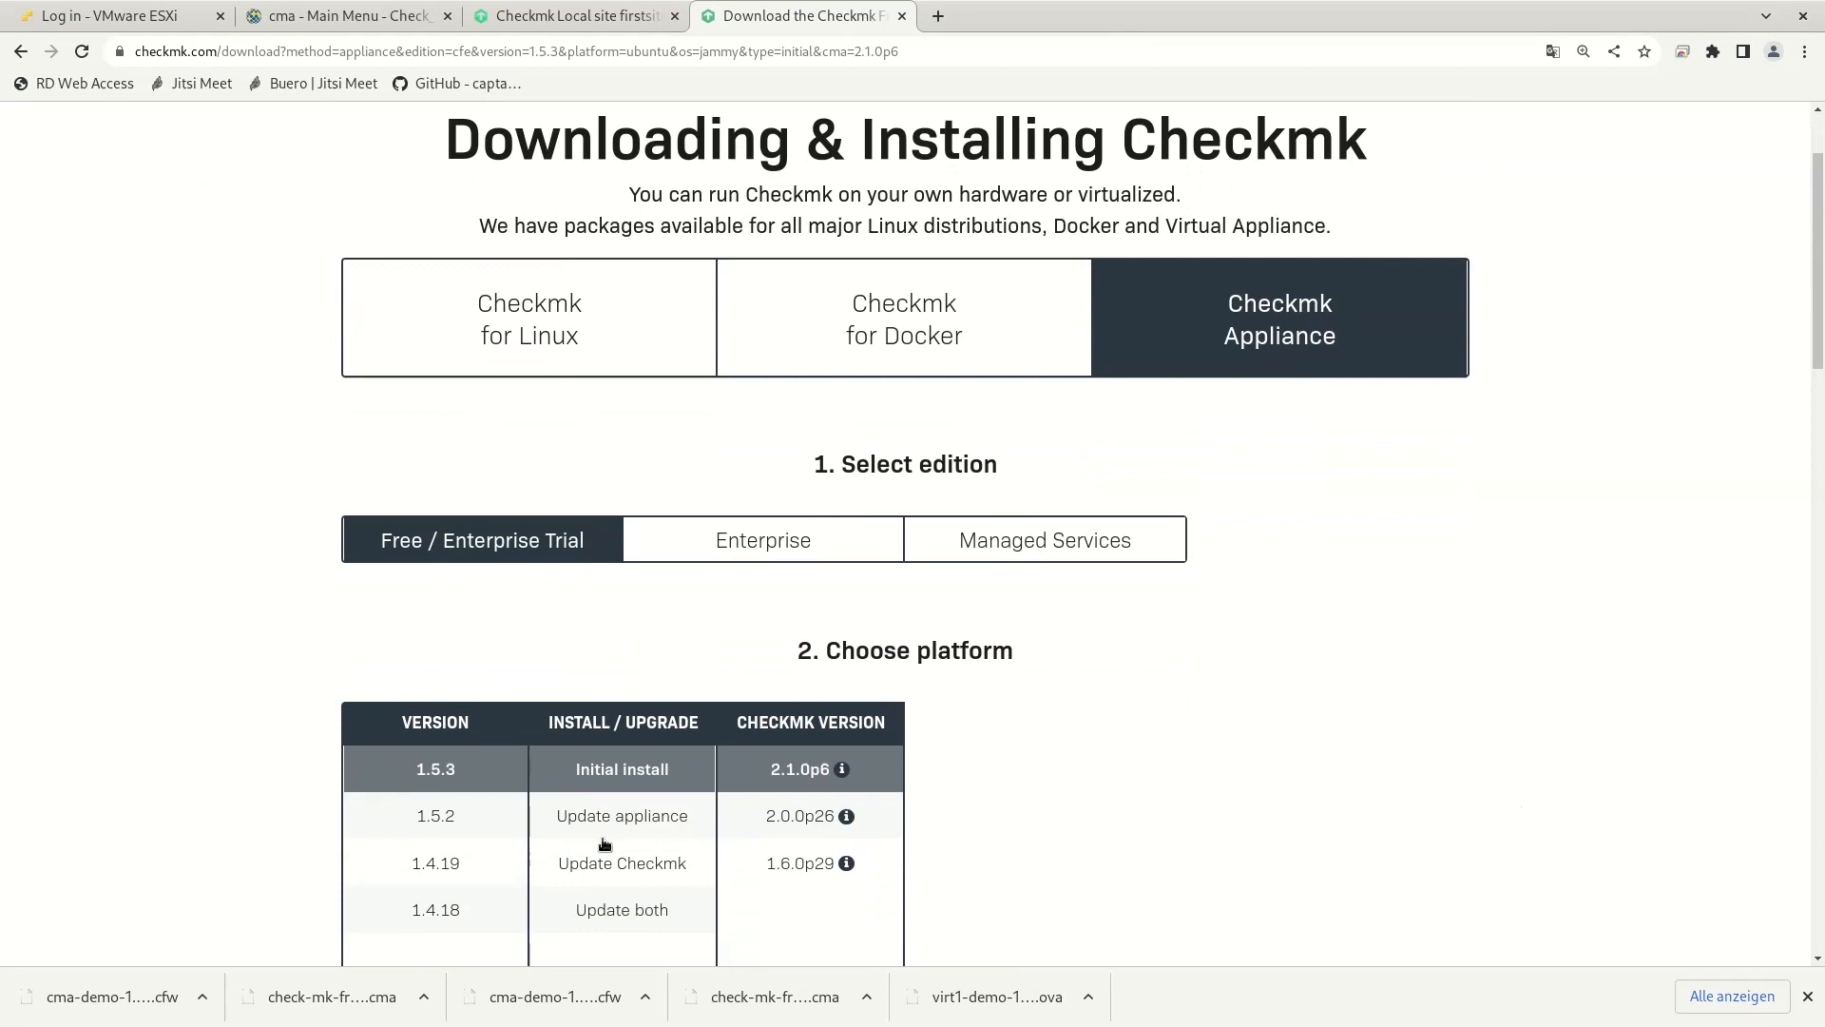
left_click(621, 815)
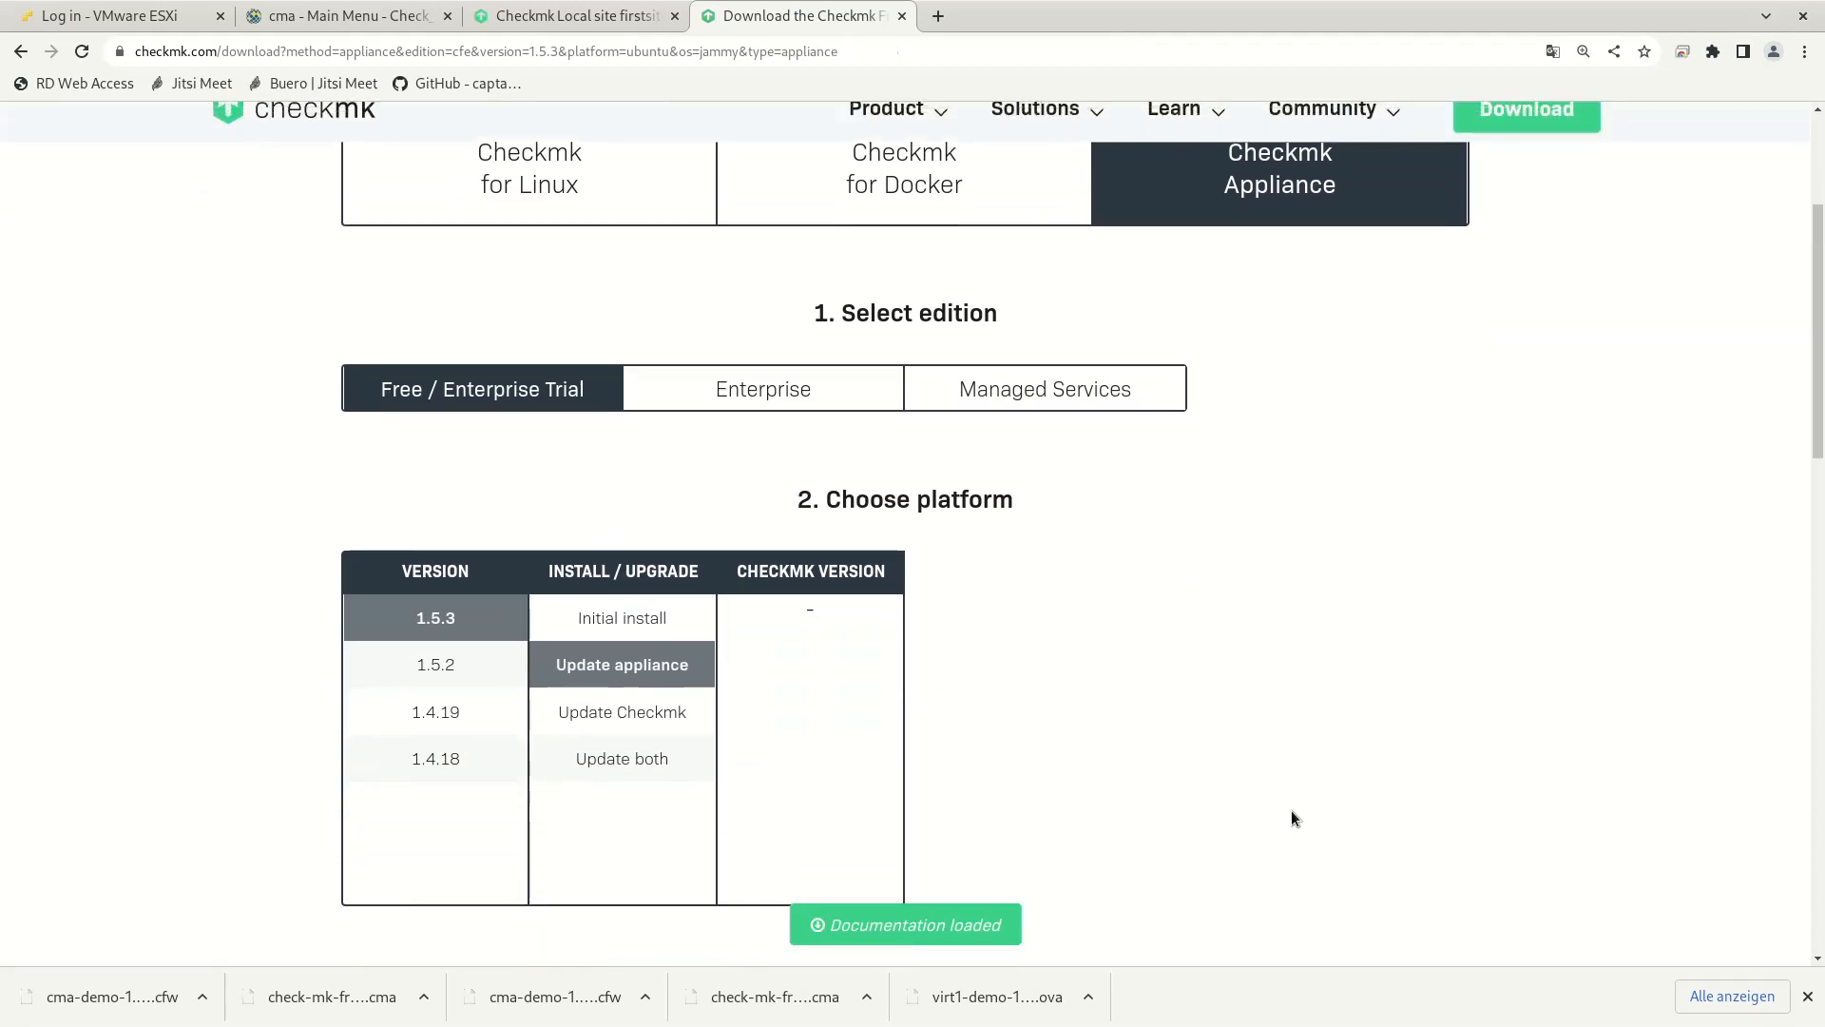
scroll("down", 3)
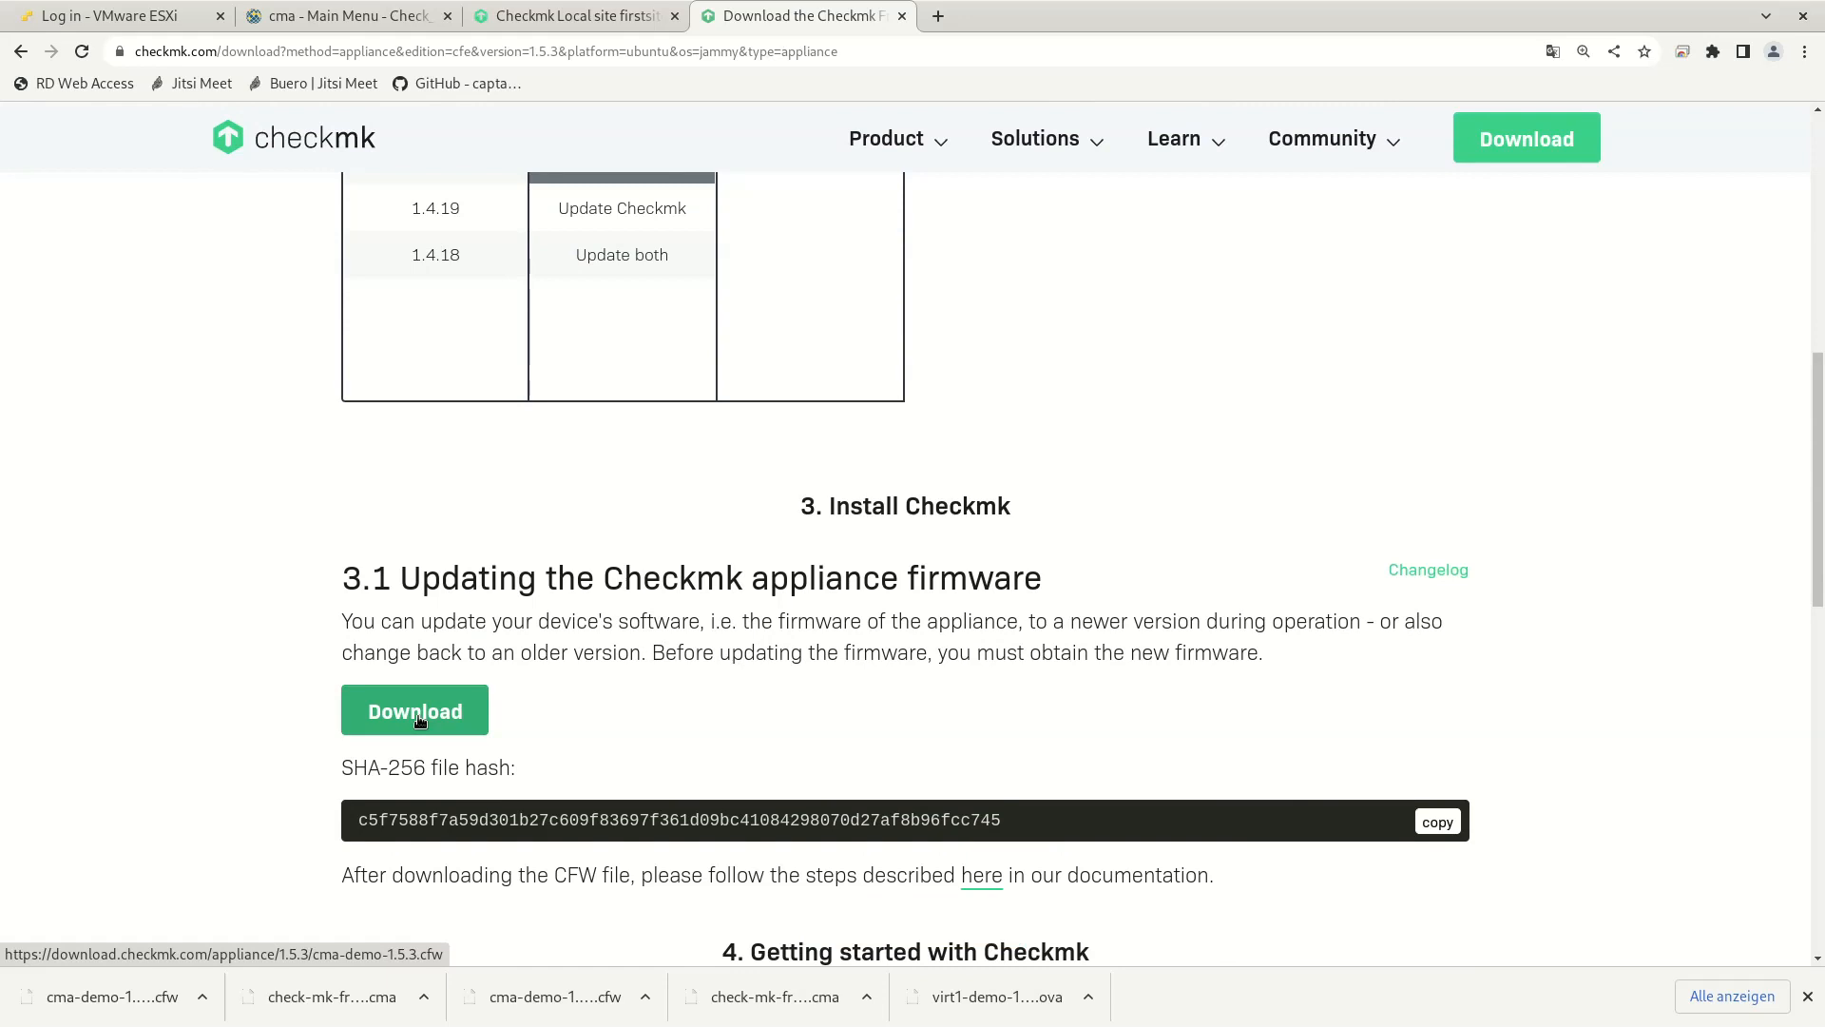
left_click(415, 710)
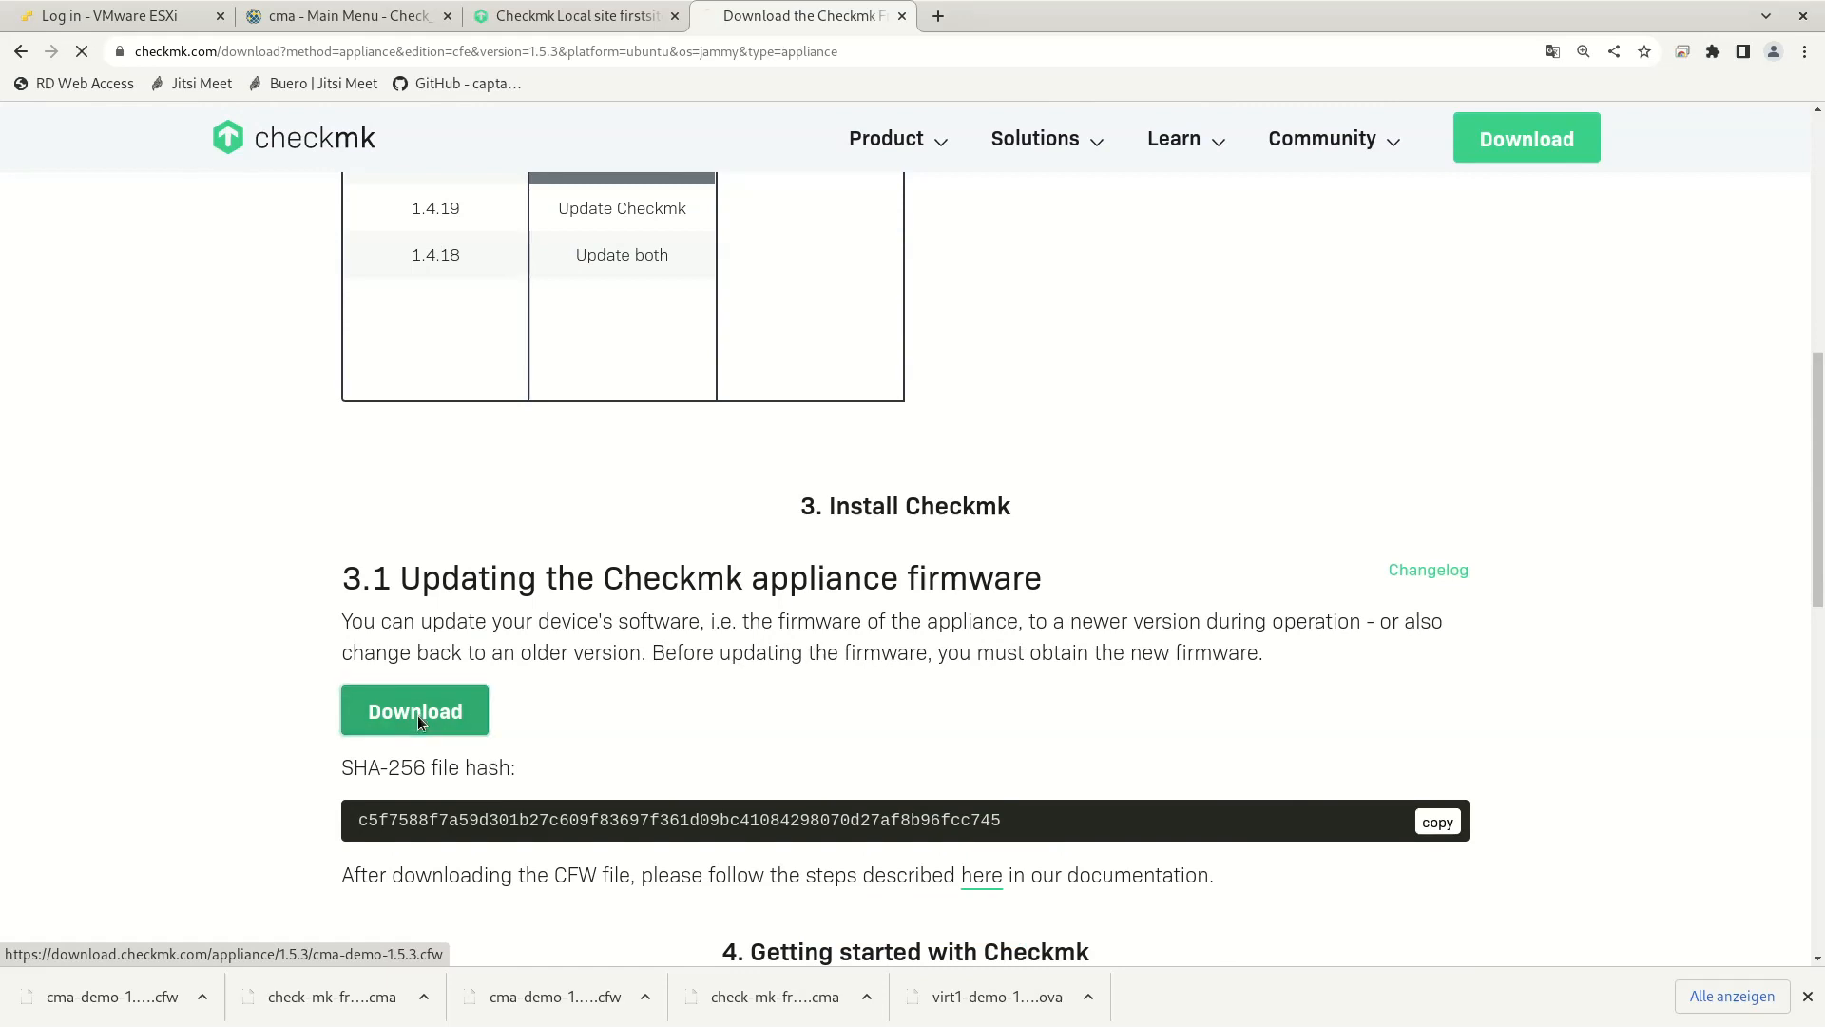
left_click(415, 710)
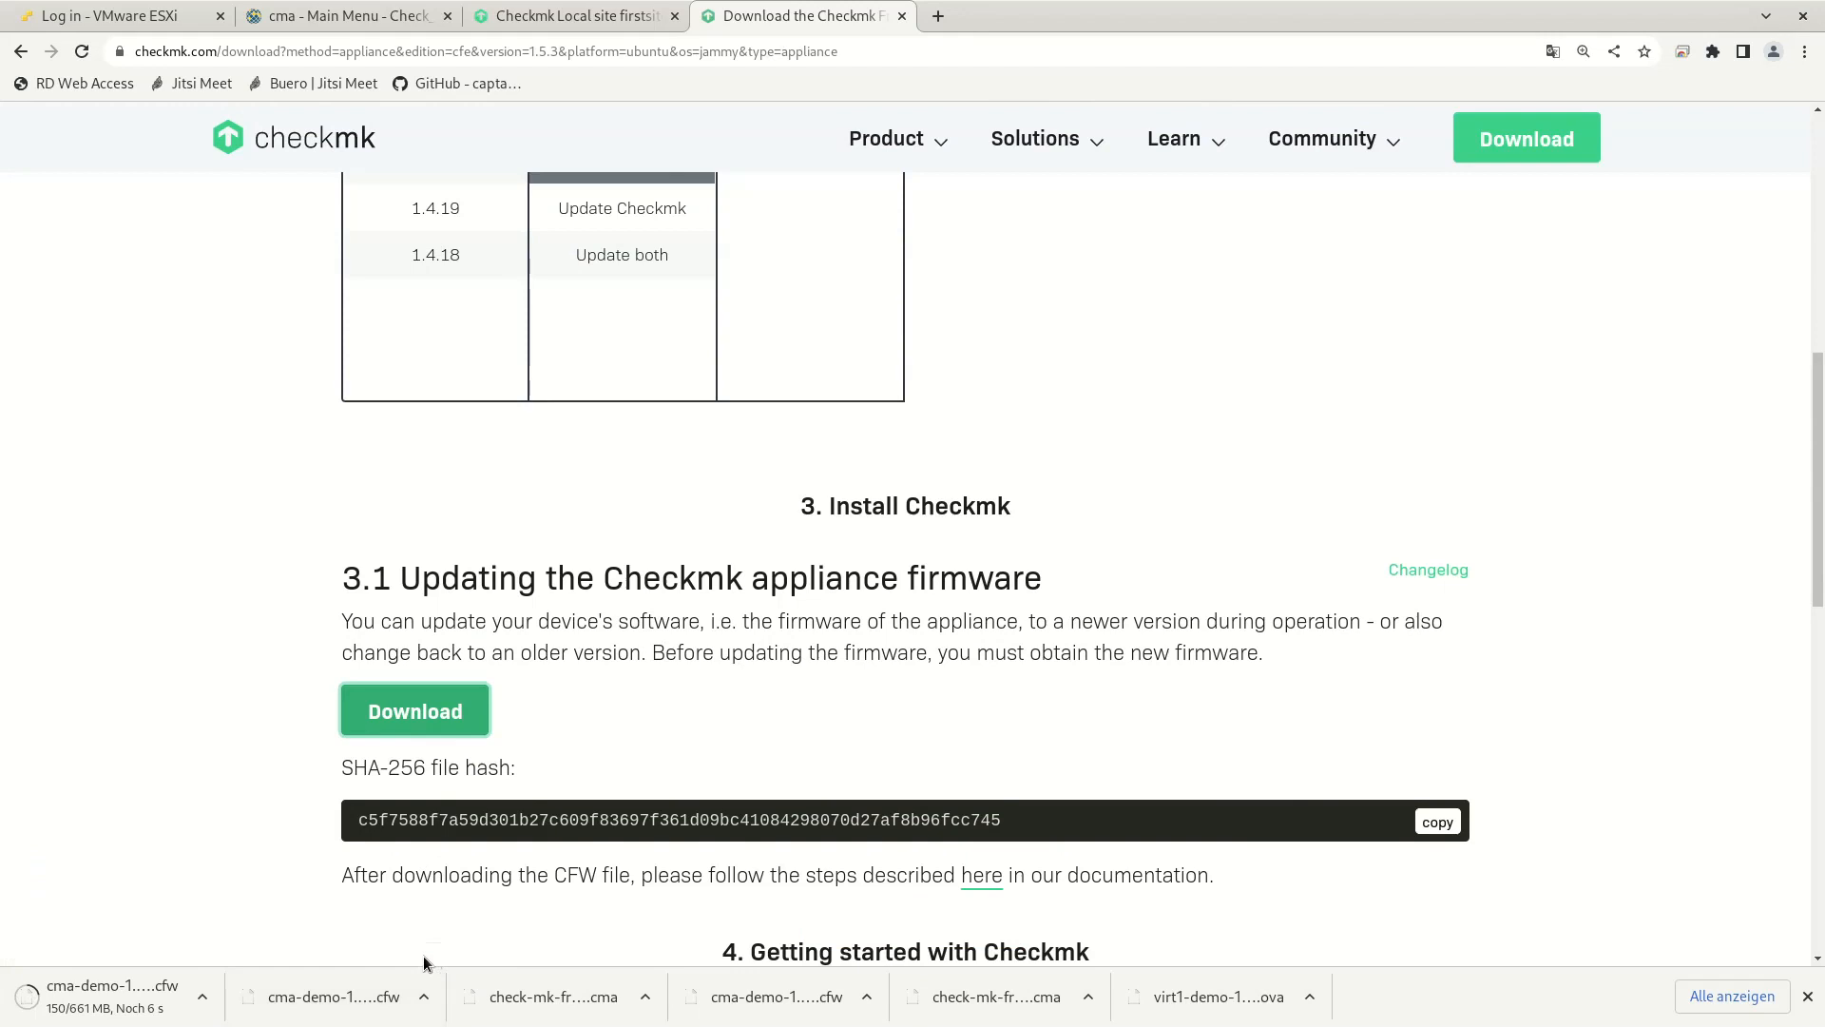
left_click(349, 15)
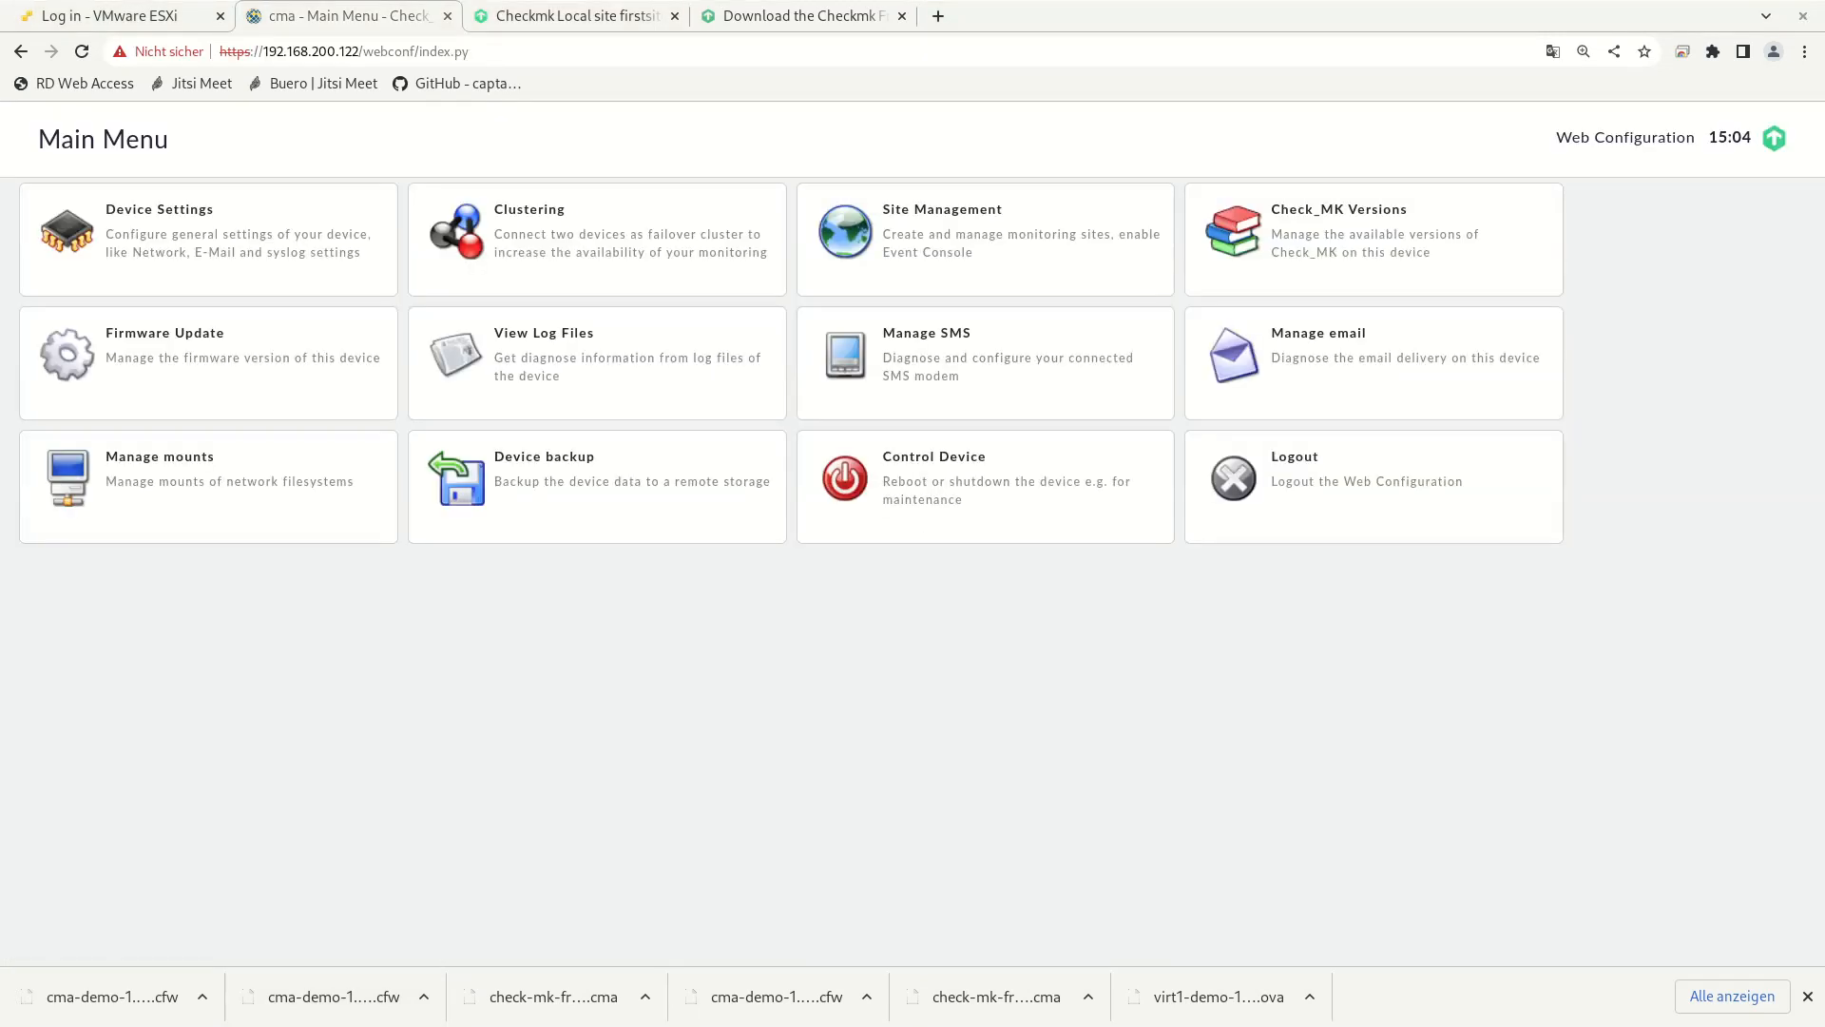
mouse_move(736, 363)
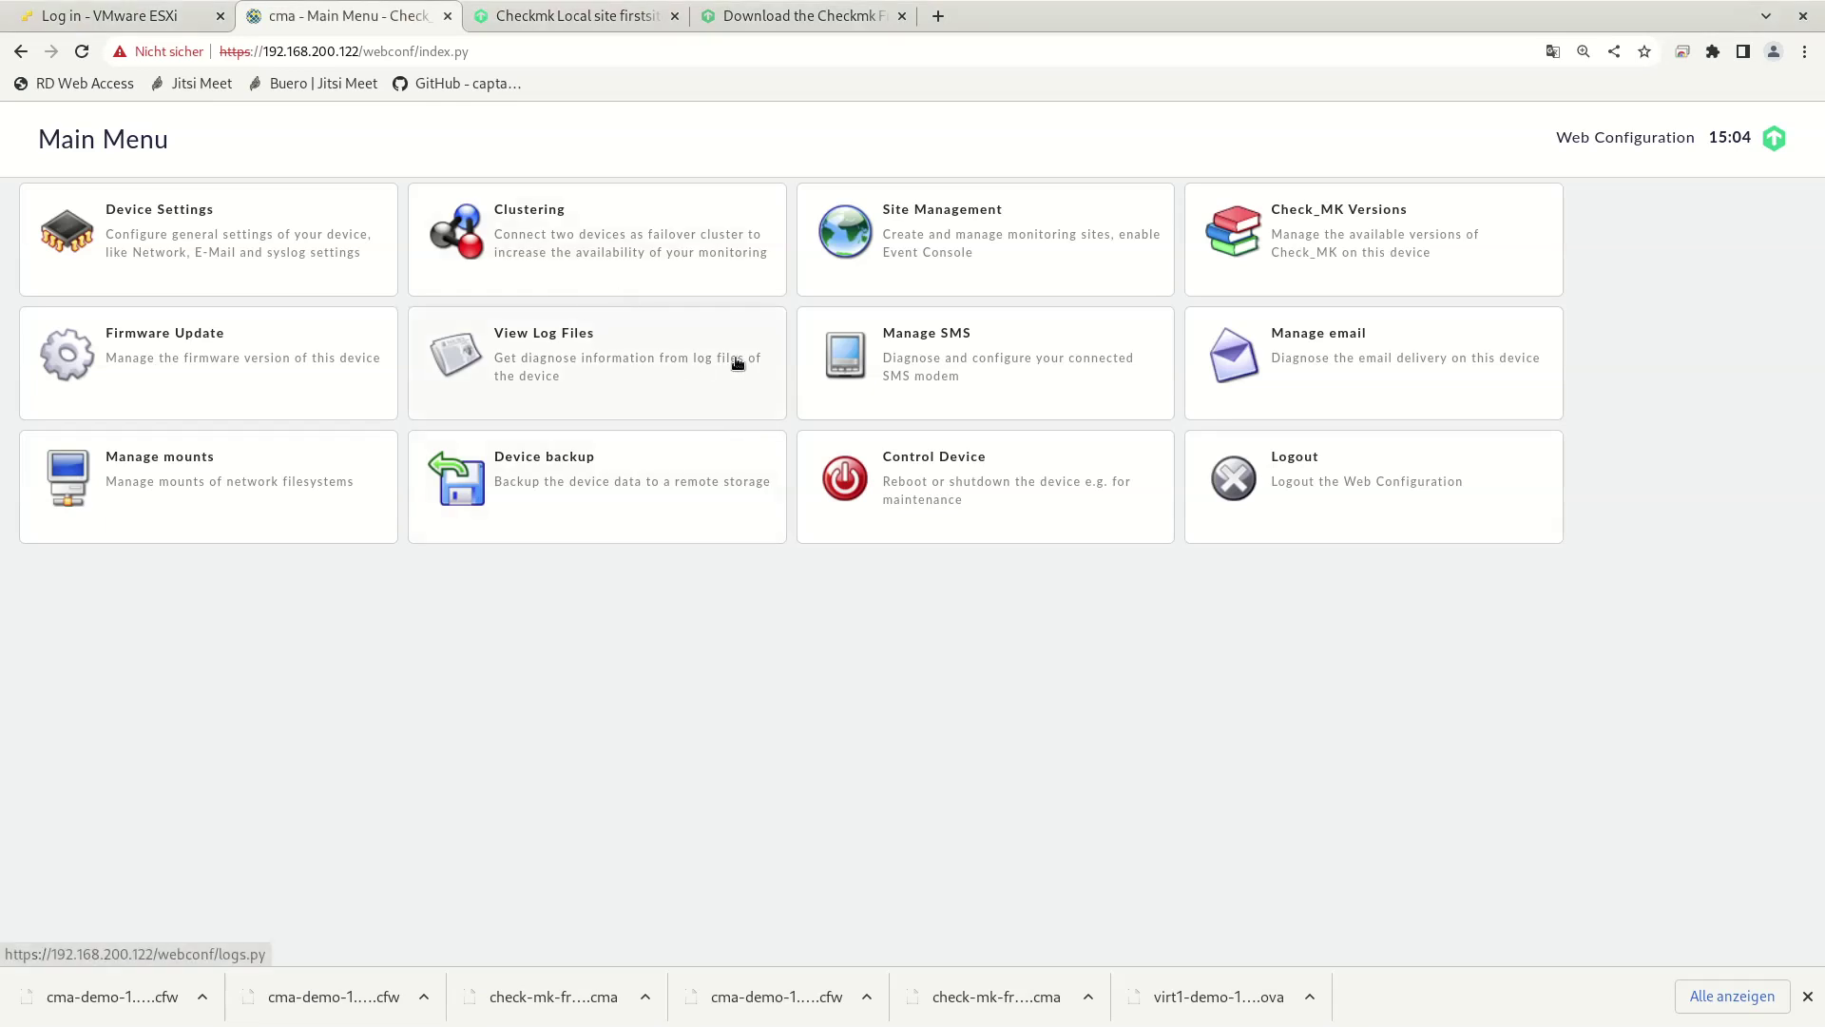
mouse_move(979, 243)
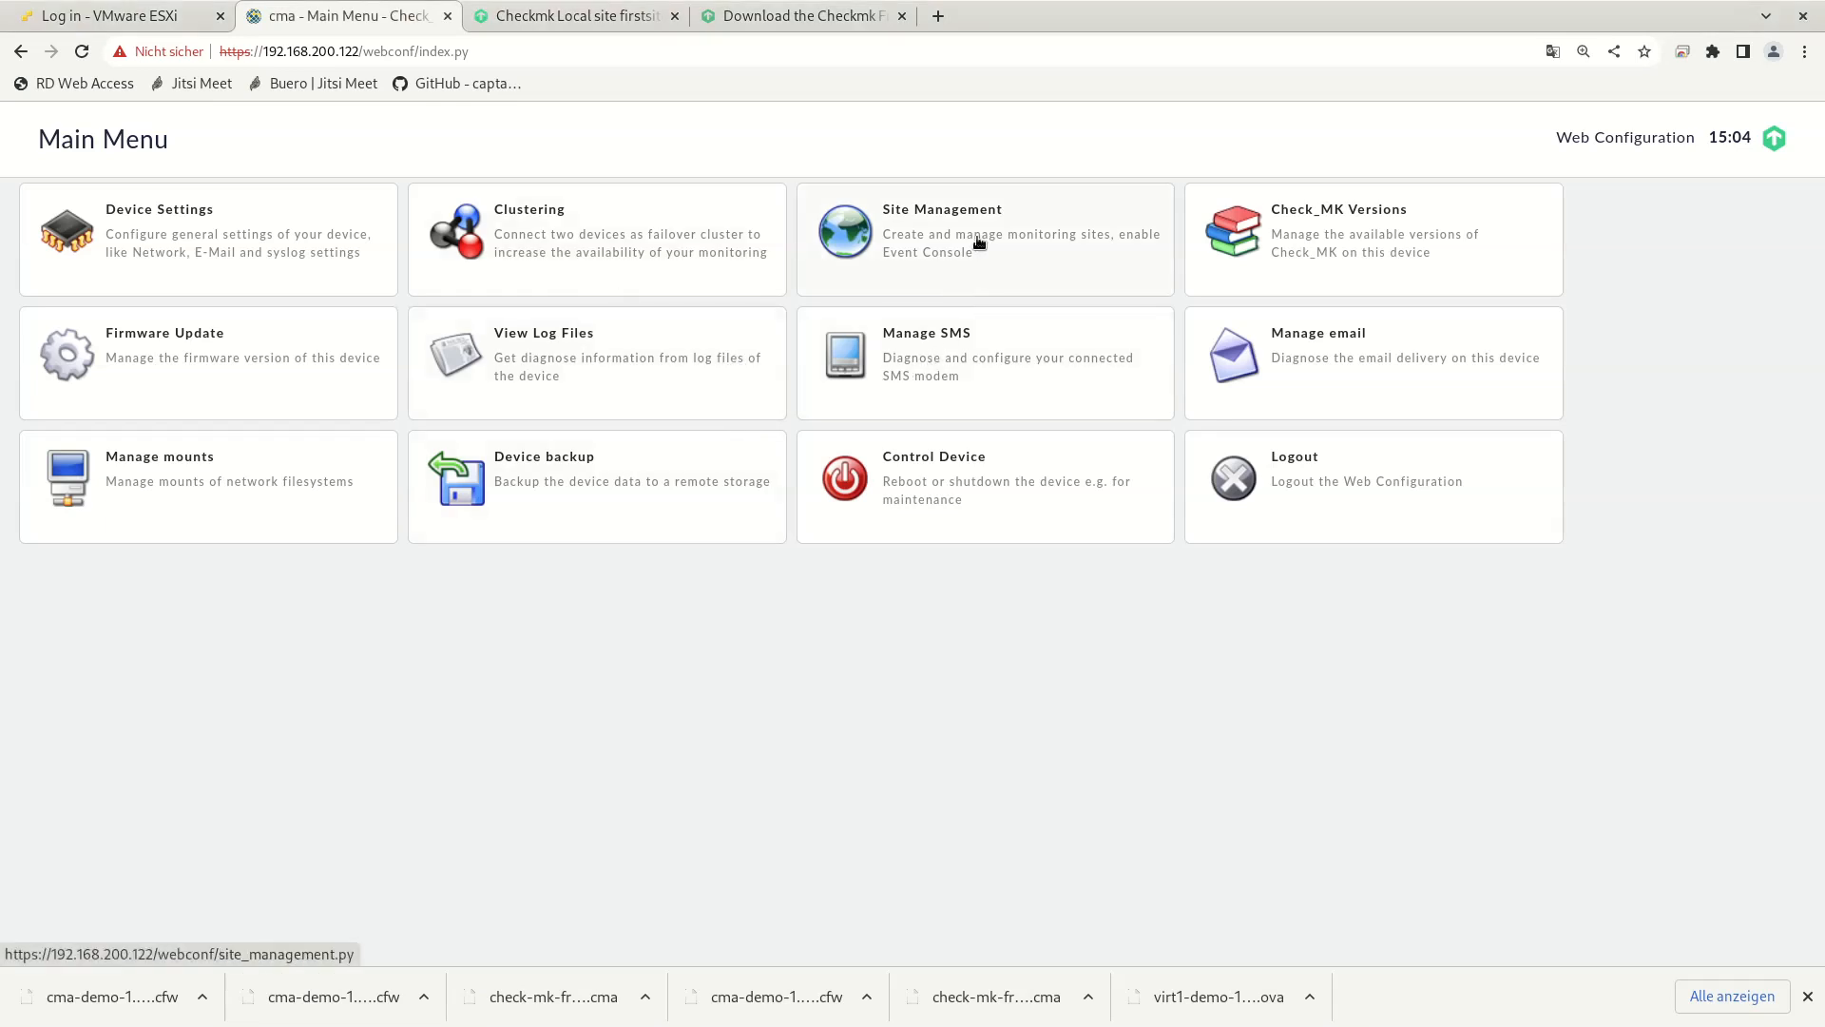
Step: Stop firstsite in Site Management, leaving autostart off, and go back to Main Menu
left_click(940, 209)
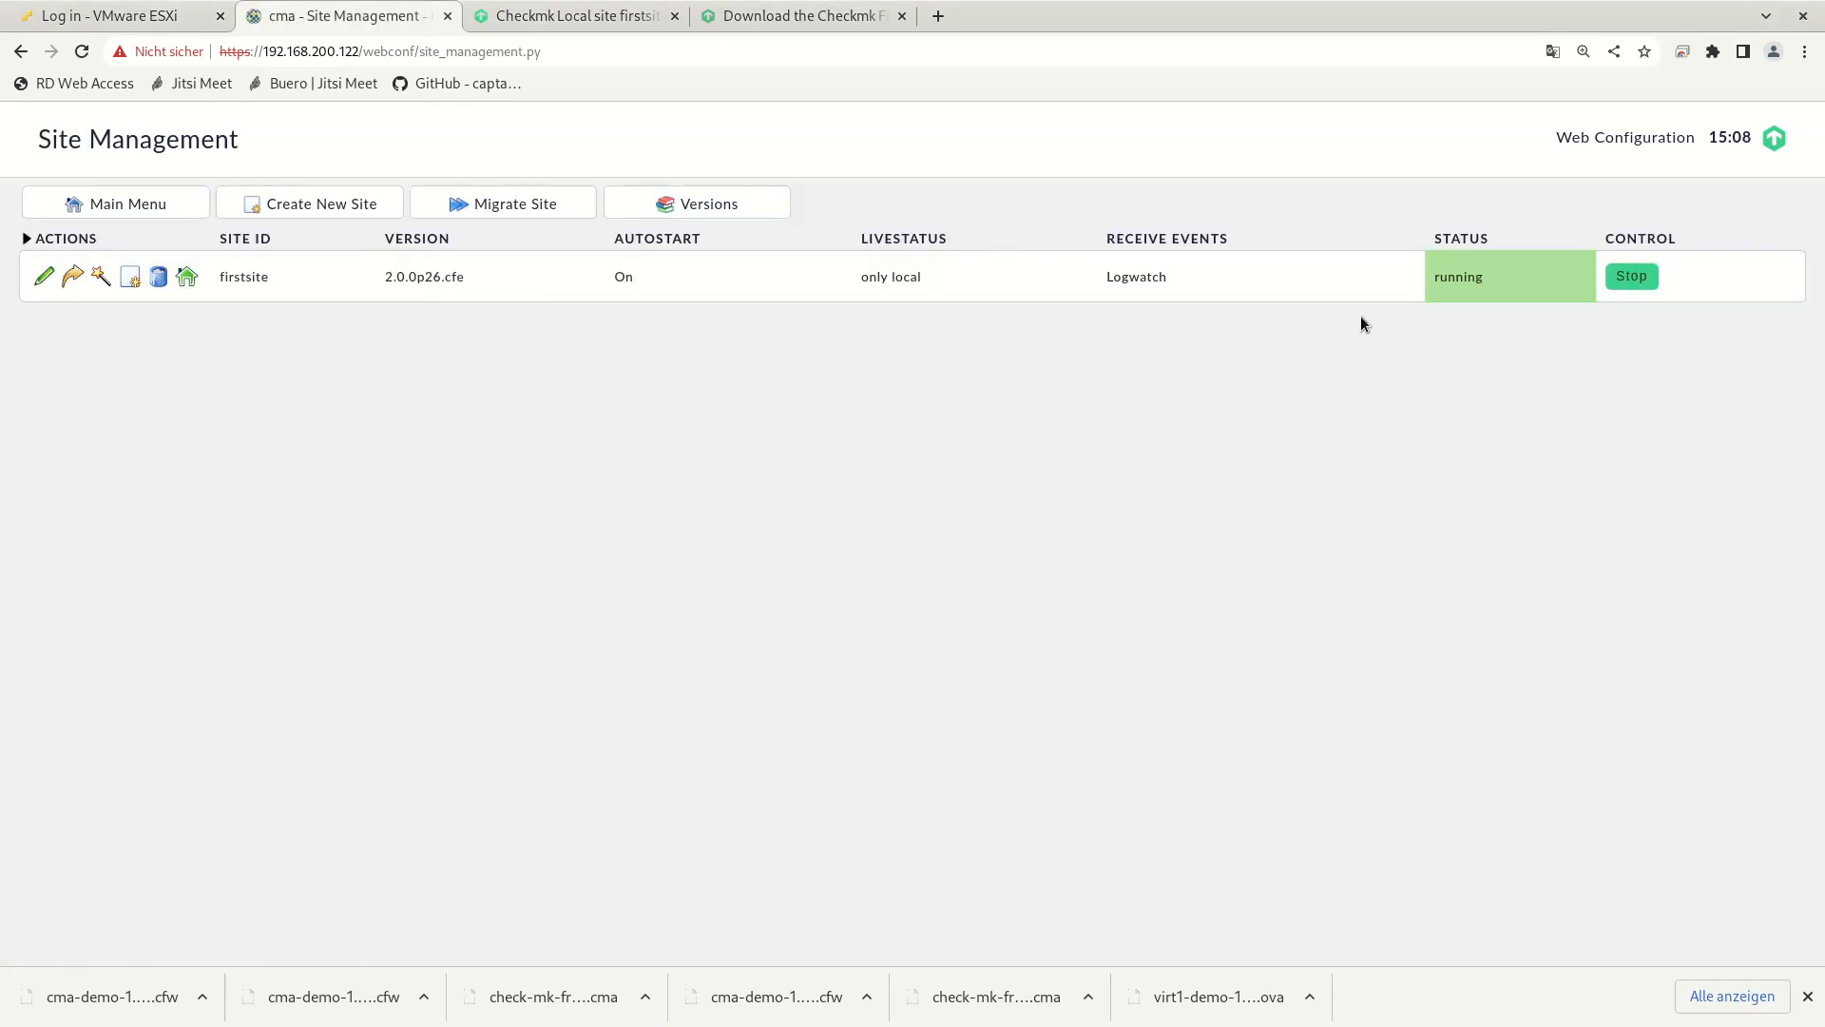
mouse_move(1145, 294)
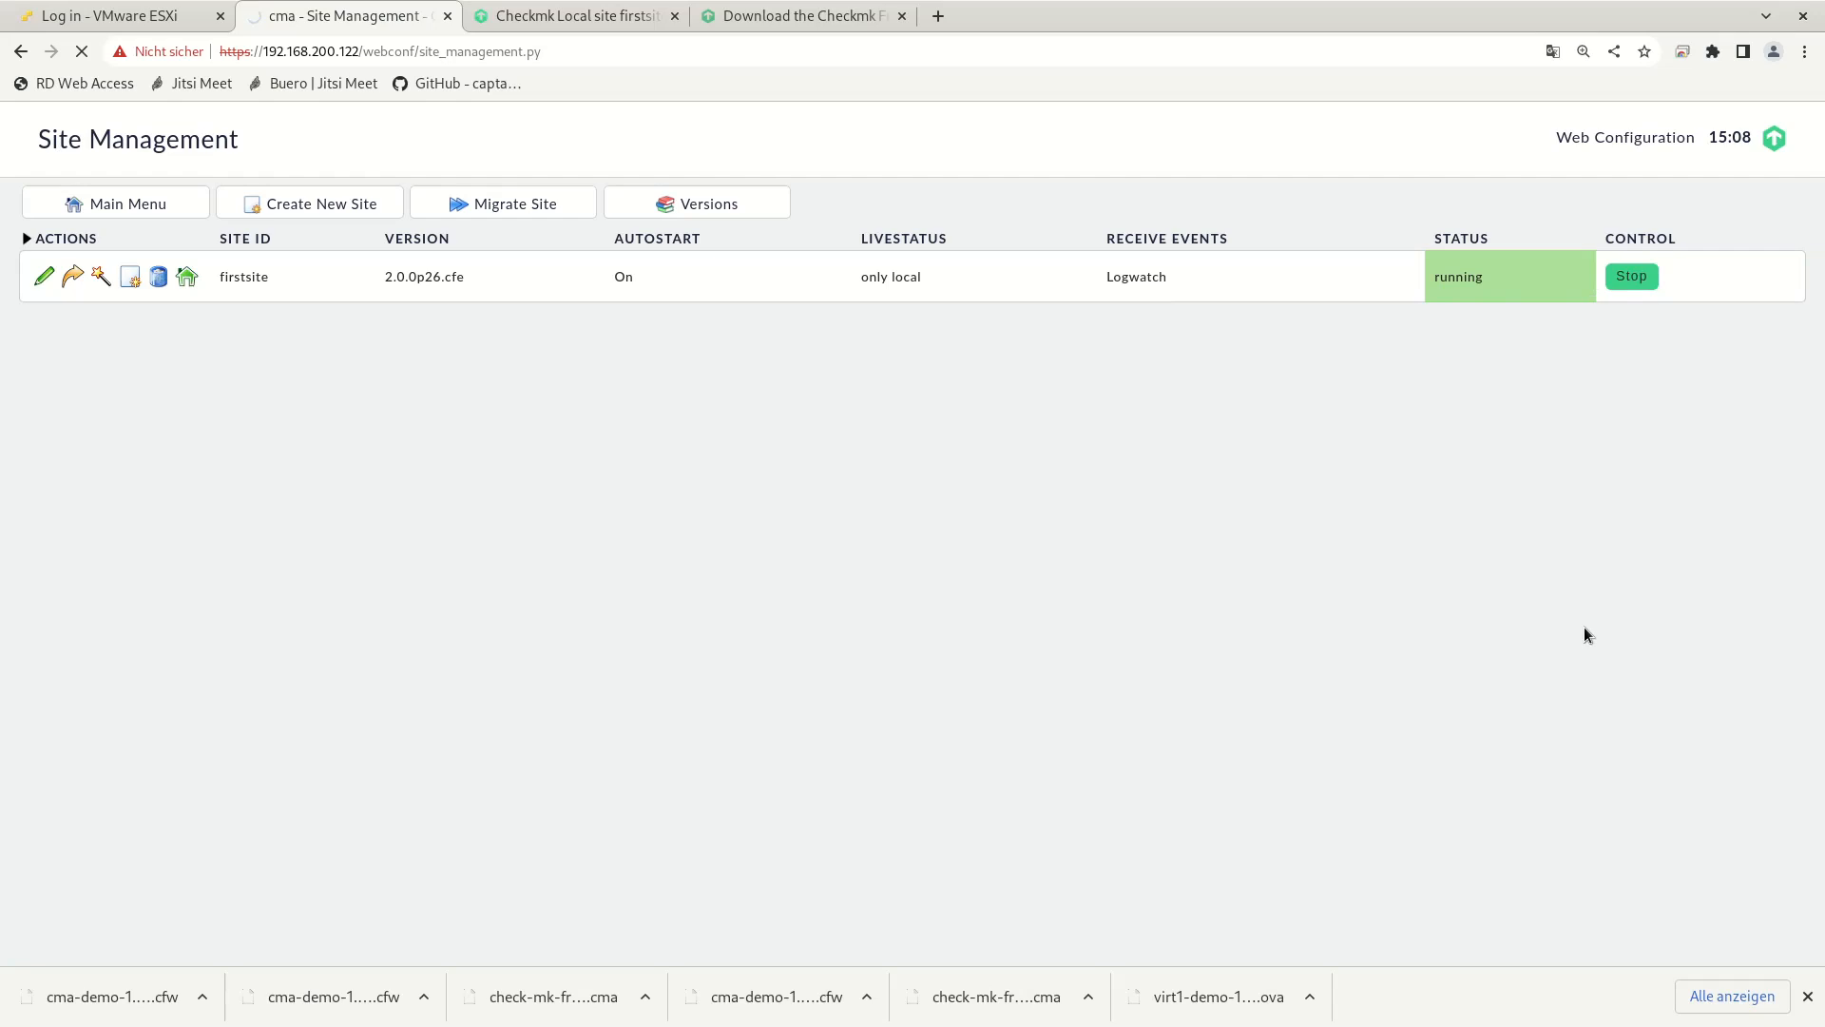
mouse_move(530, 530)
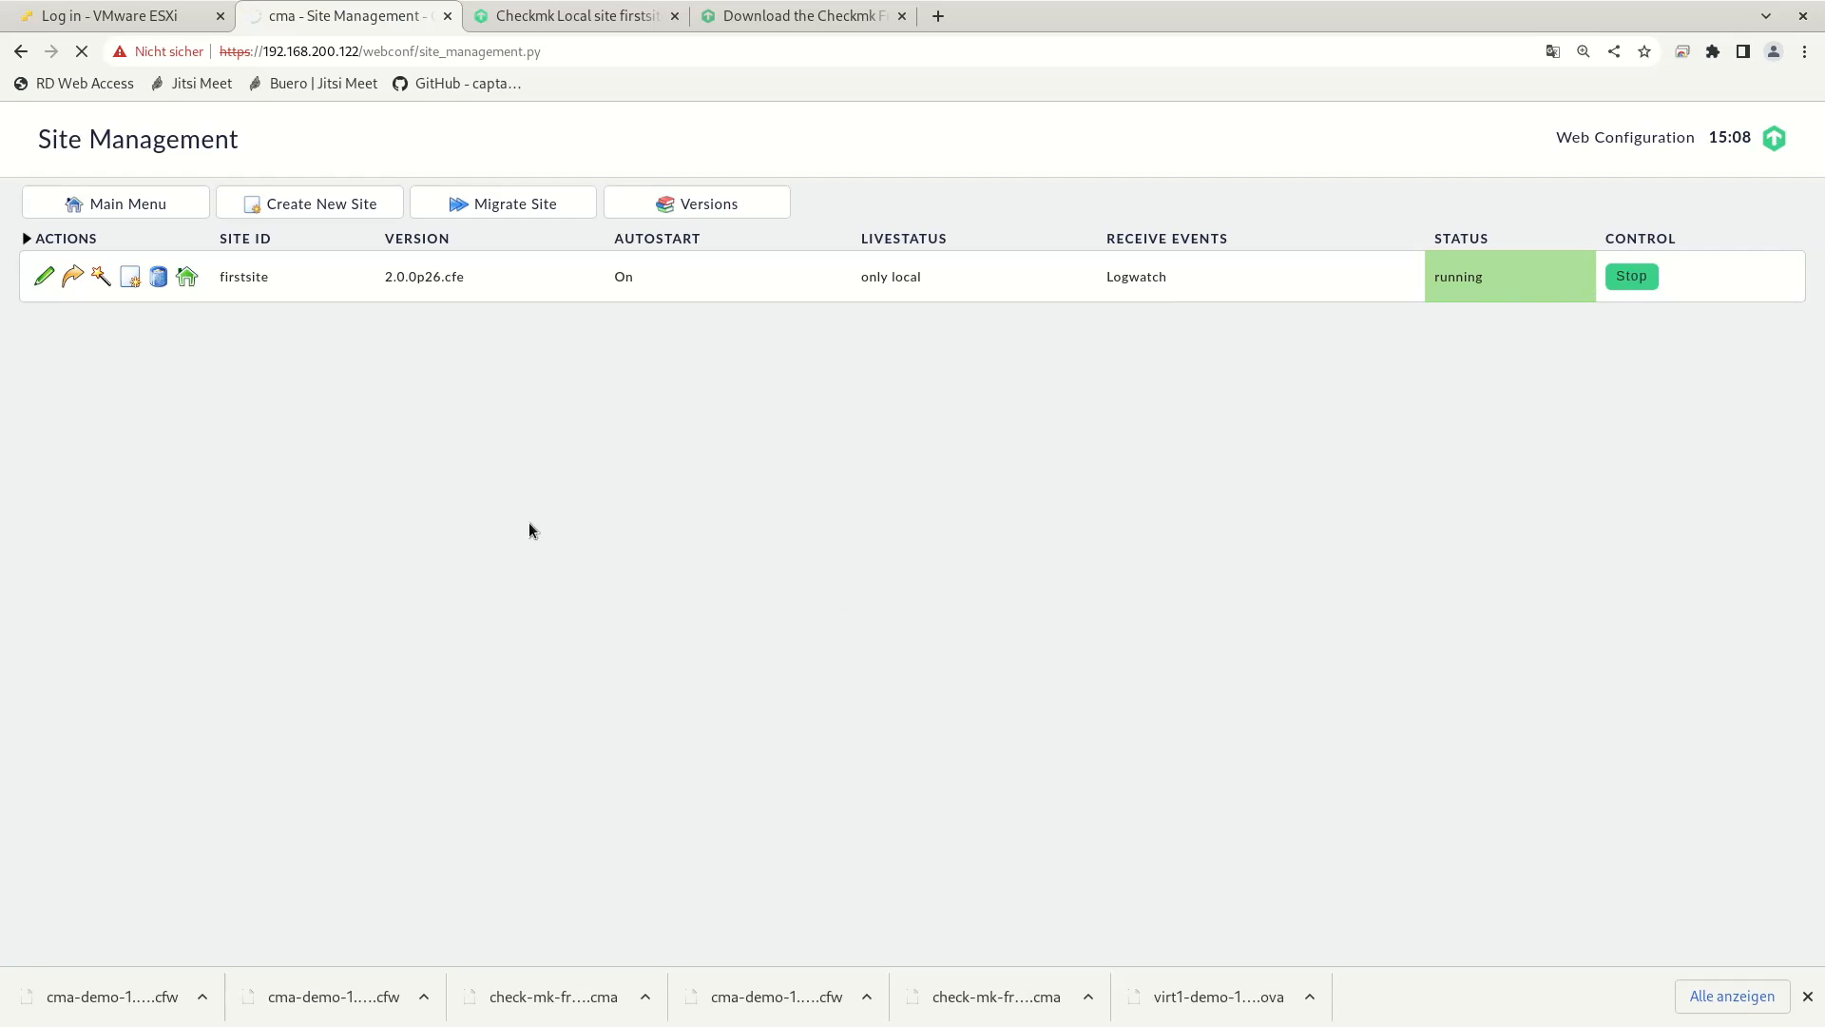
left_click(1629, 276)
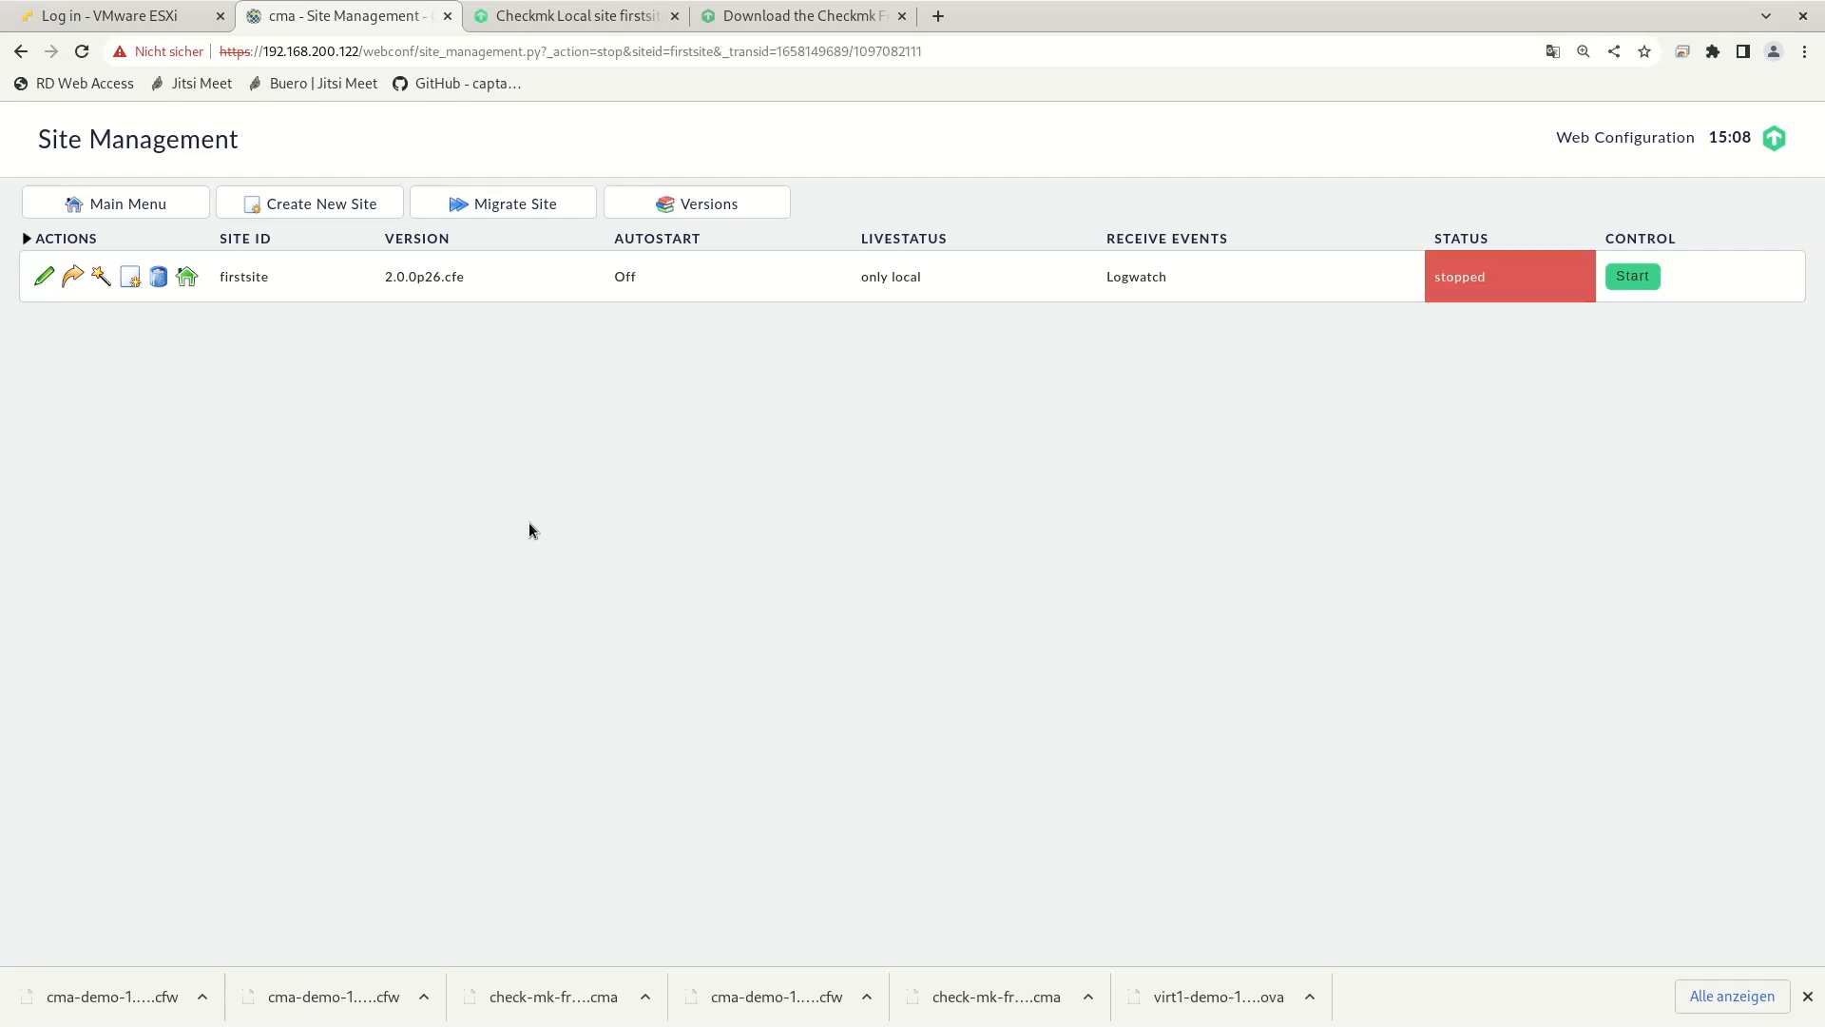
mouse_move(268, 238)
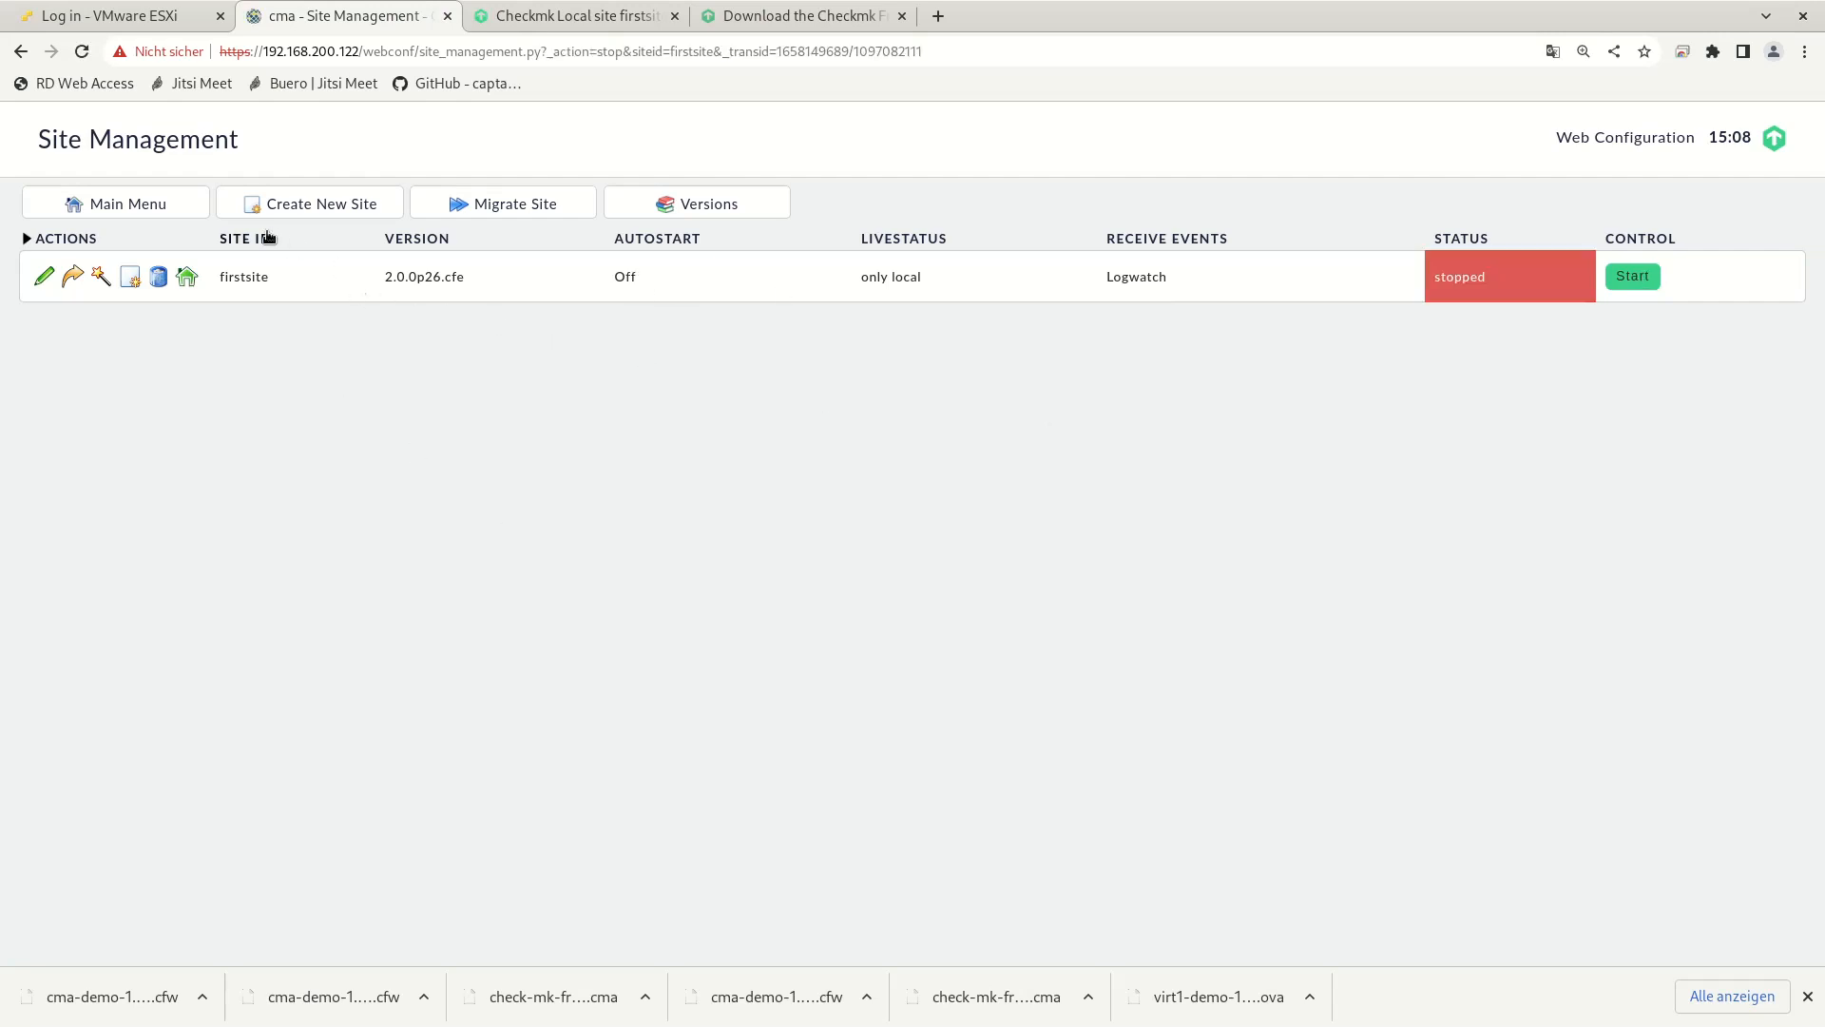
left_click(115, 202)
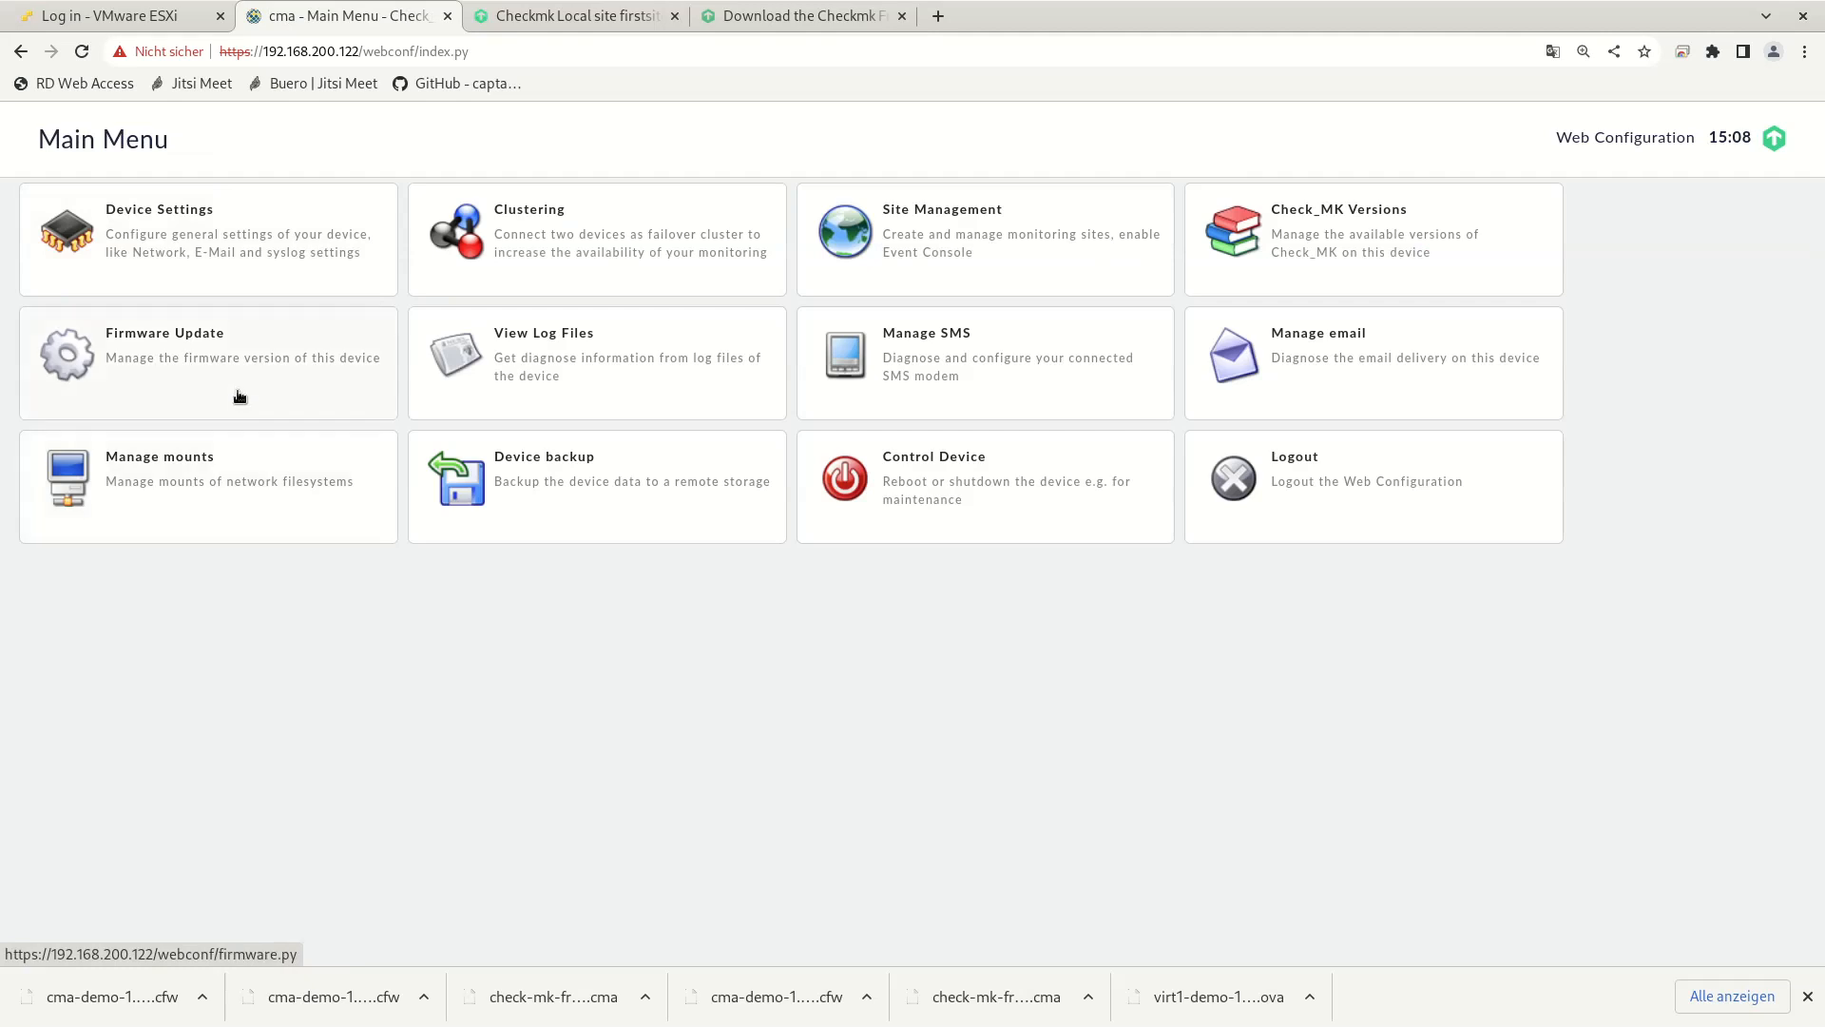
Step: Upload & Install cma-demo-1.5.3.cfw and confirm the 1.5.2 to 1.5.3 update with Yes!
left_click(207, 362)
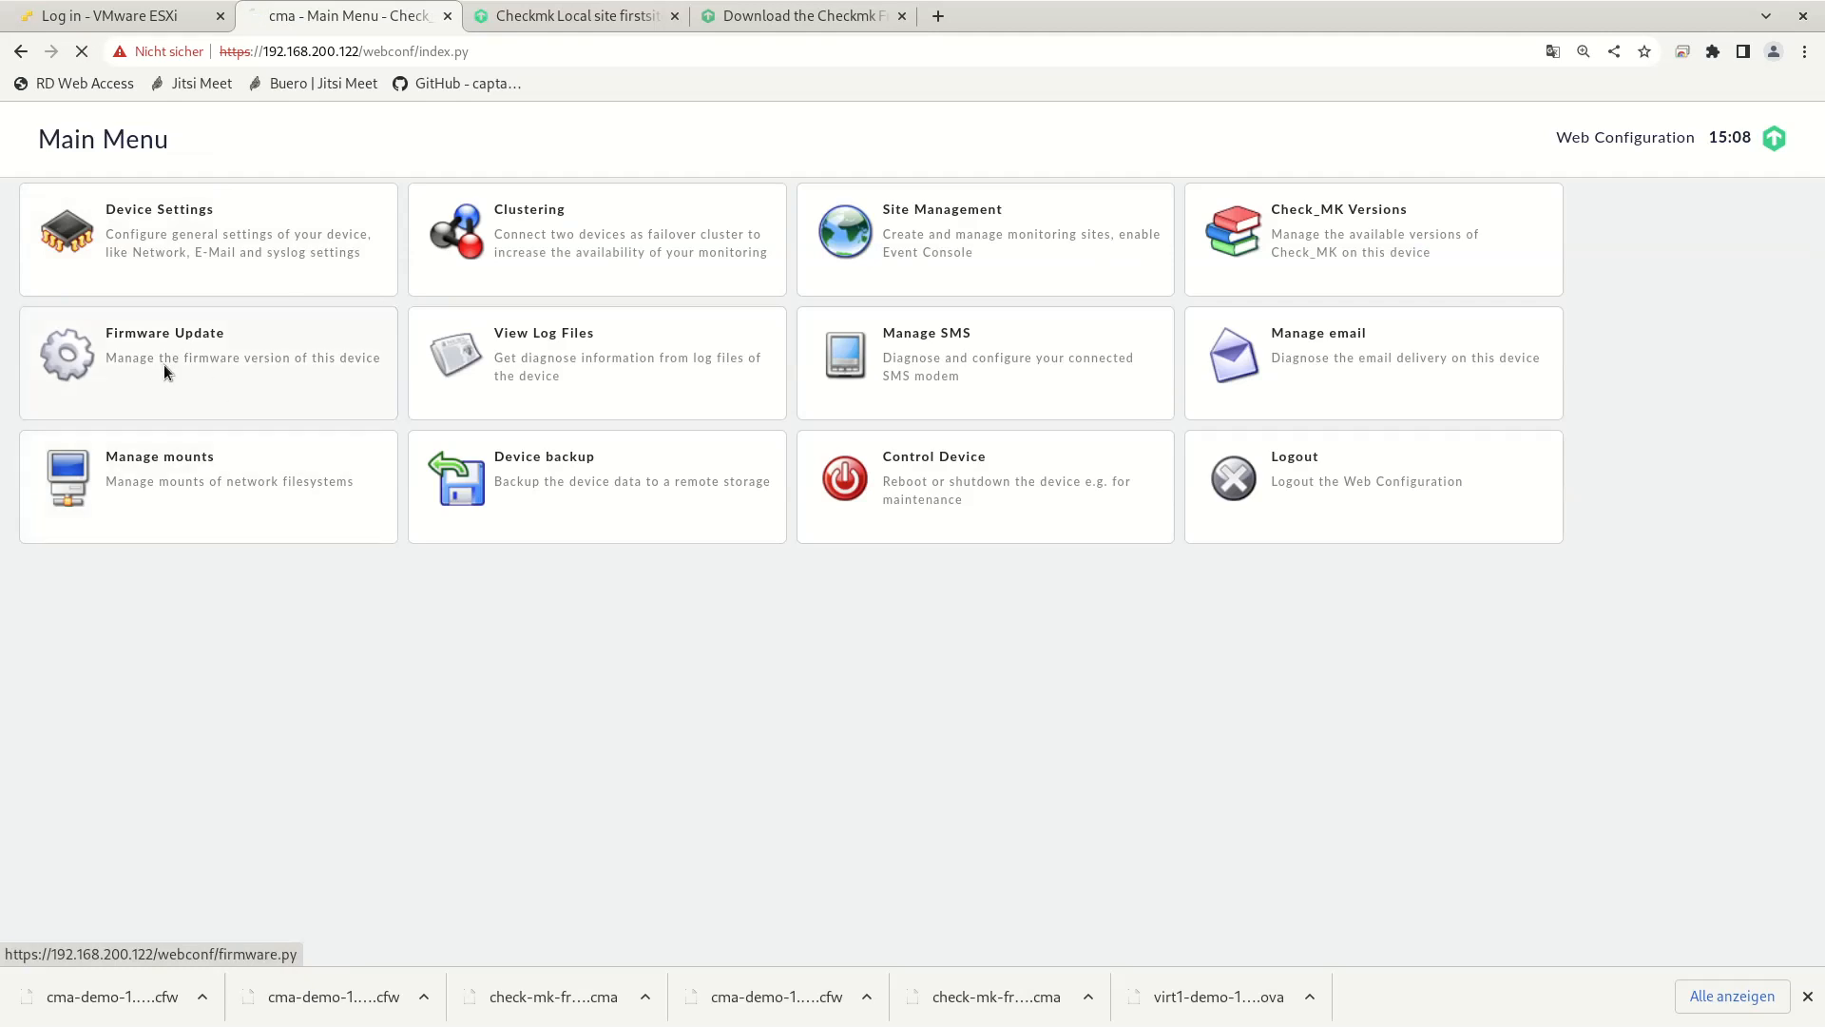
left_click(165, 333)
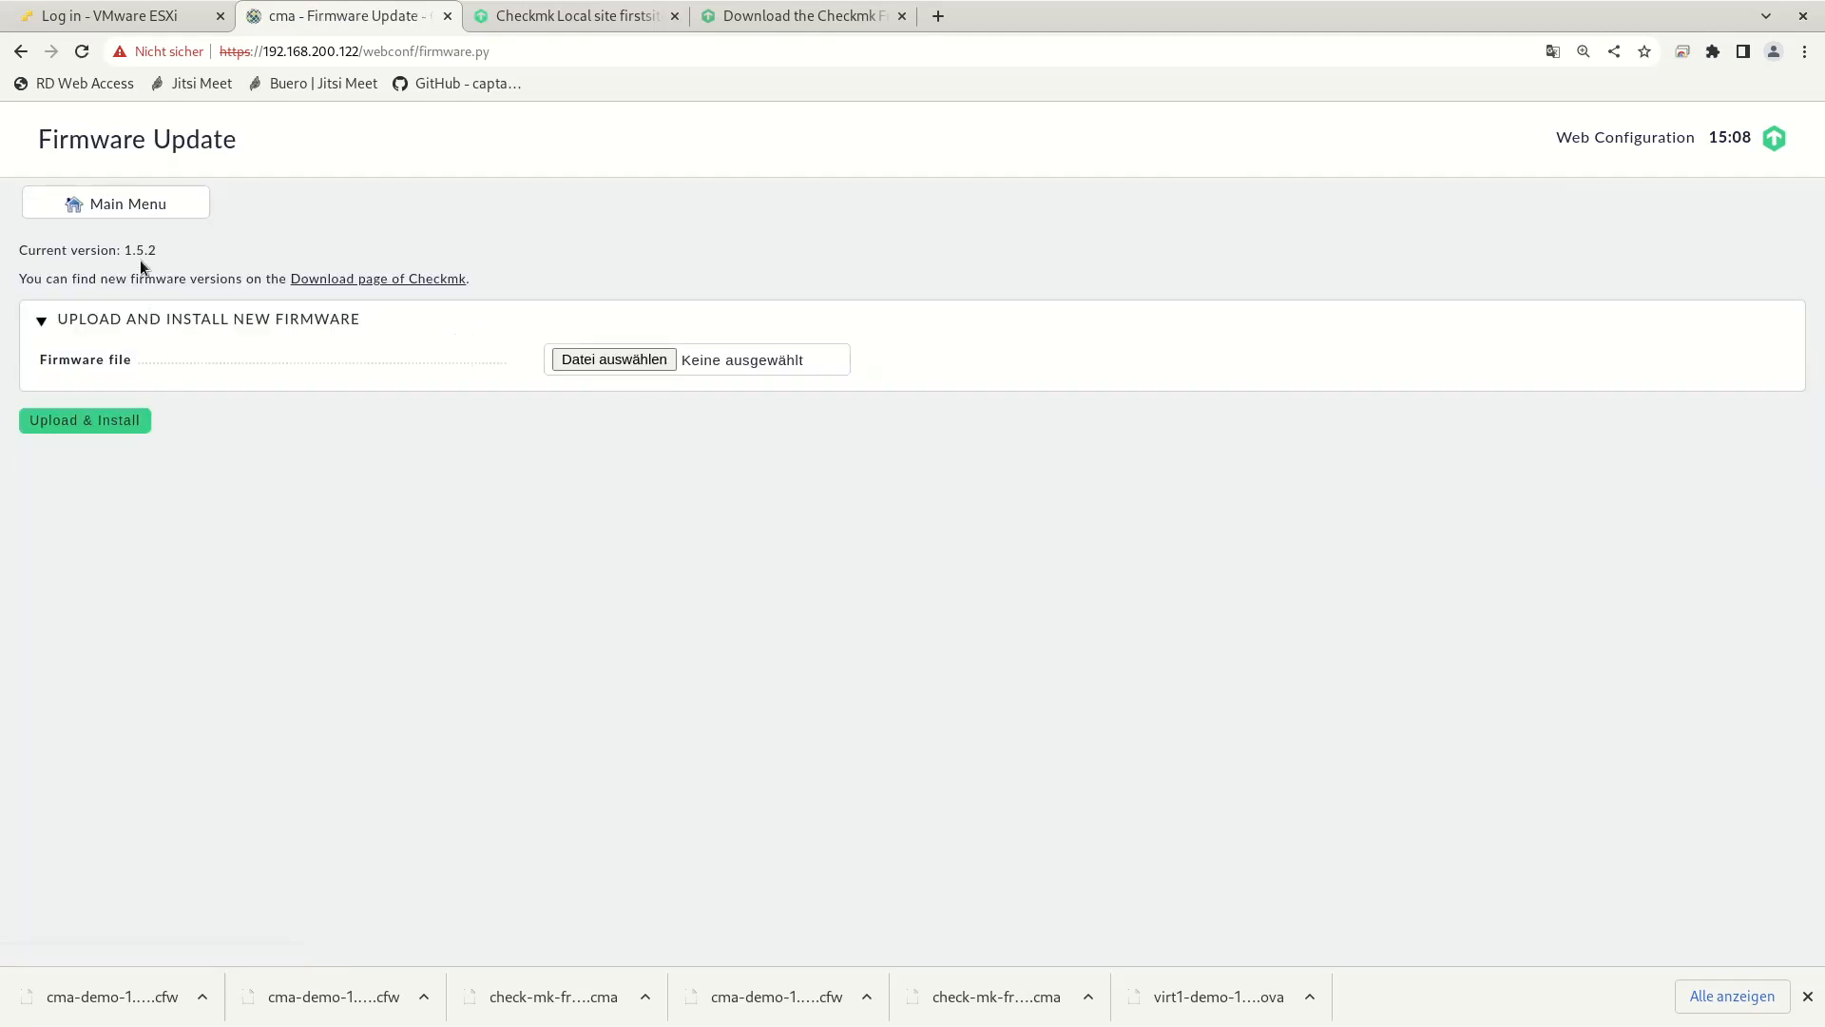
double_click(137, 249)
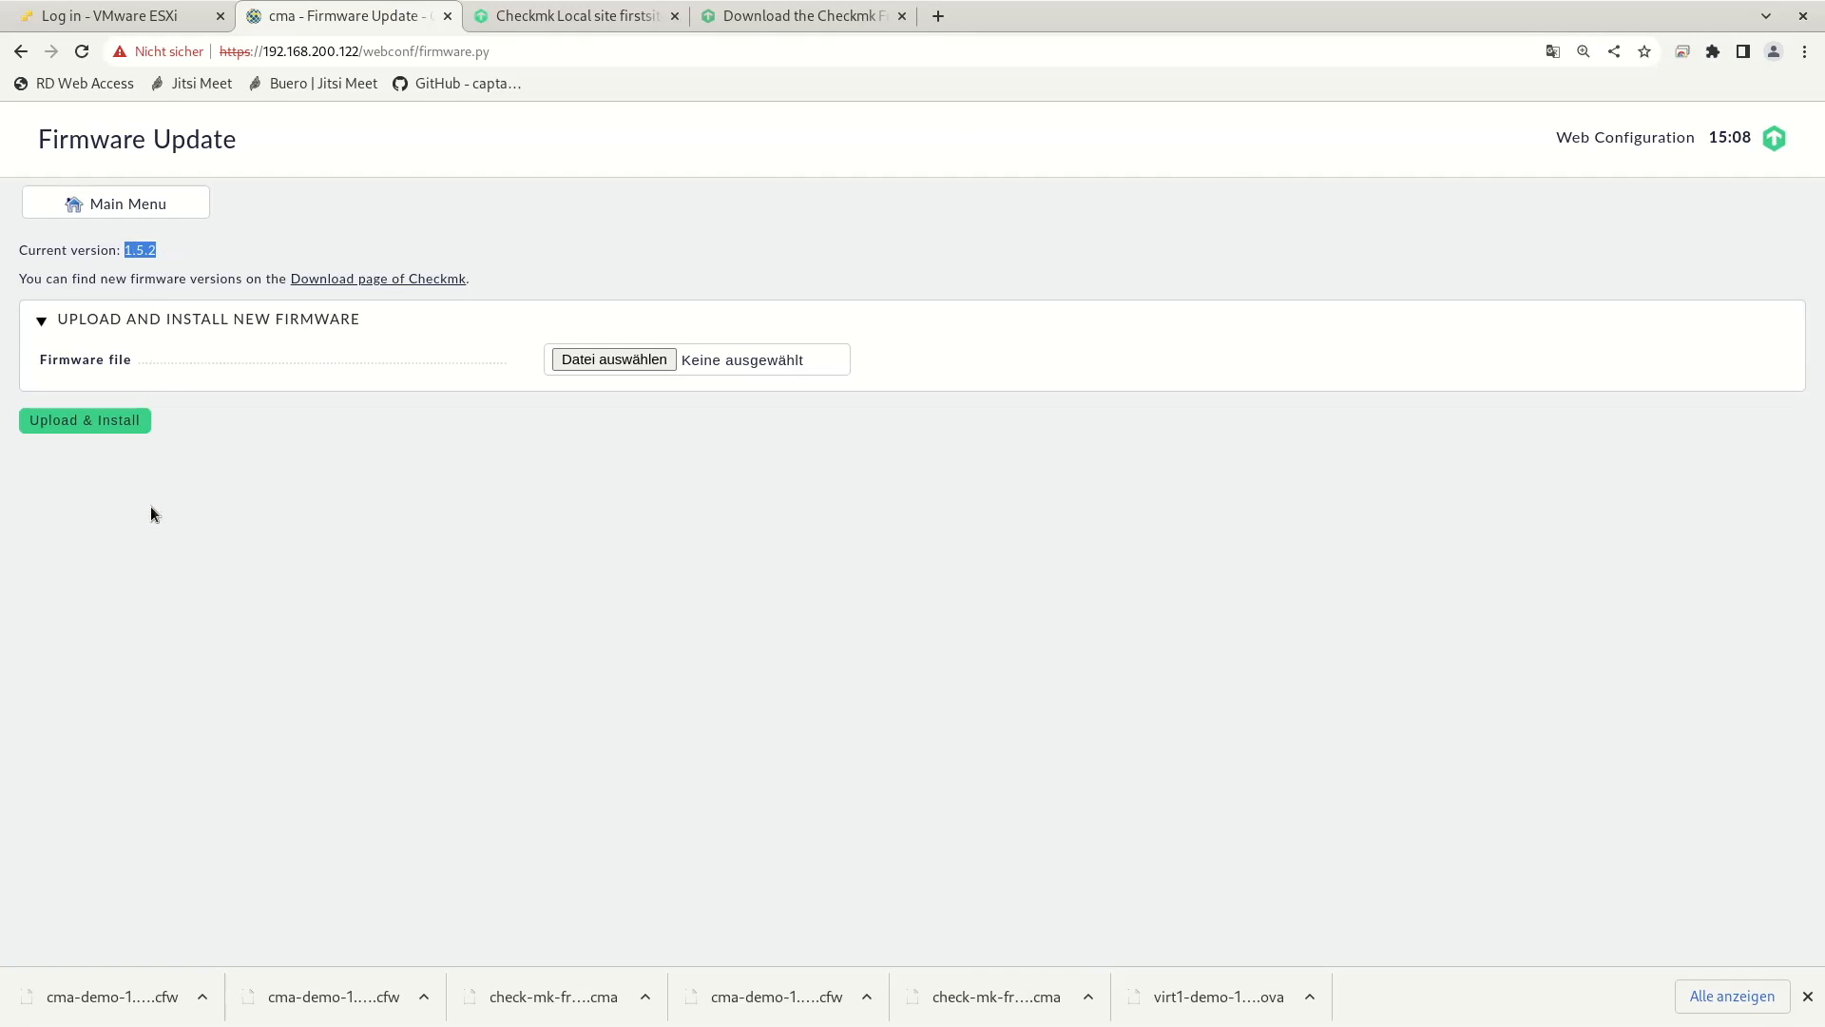
mouse_move(117, 441)
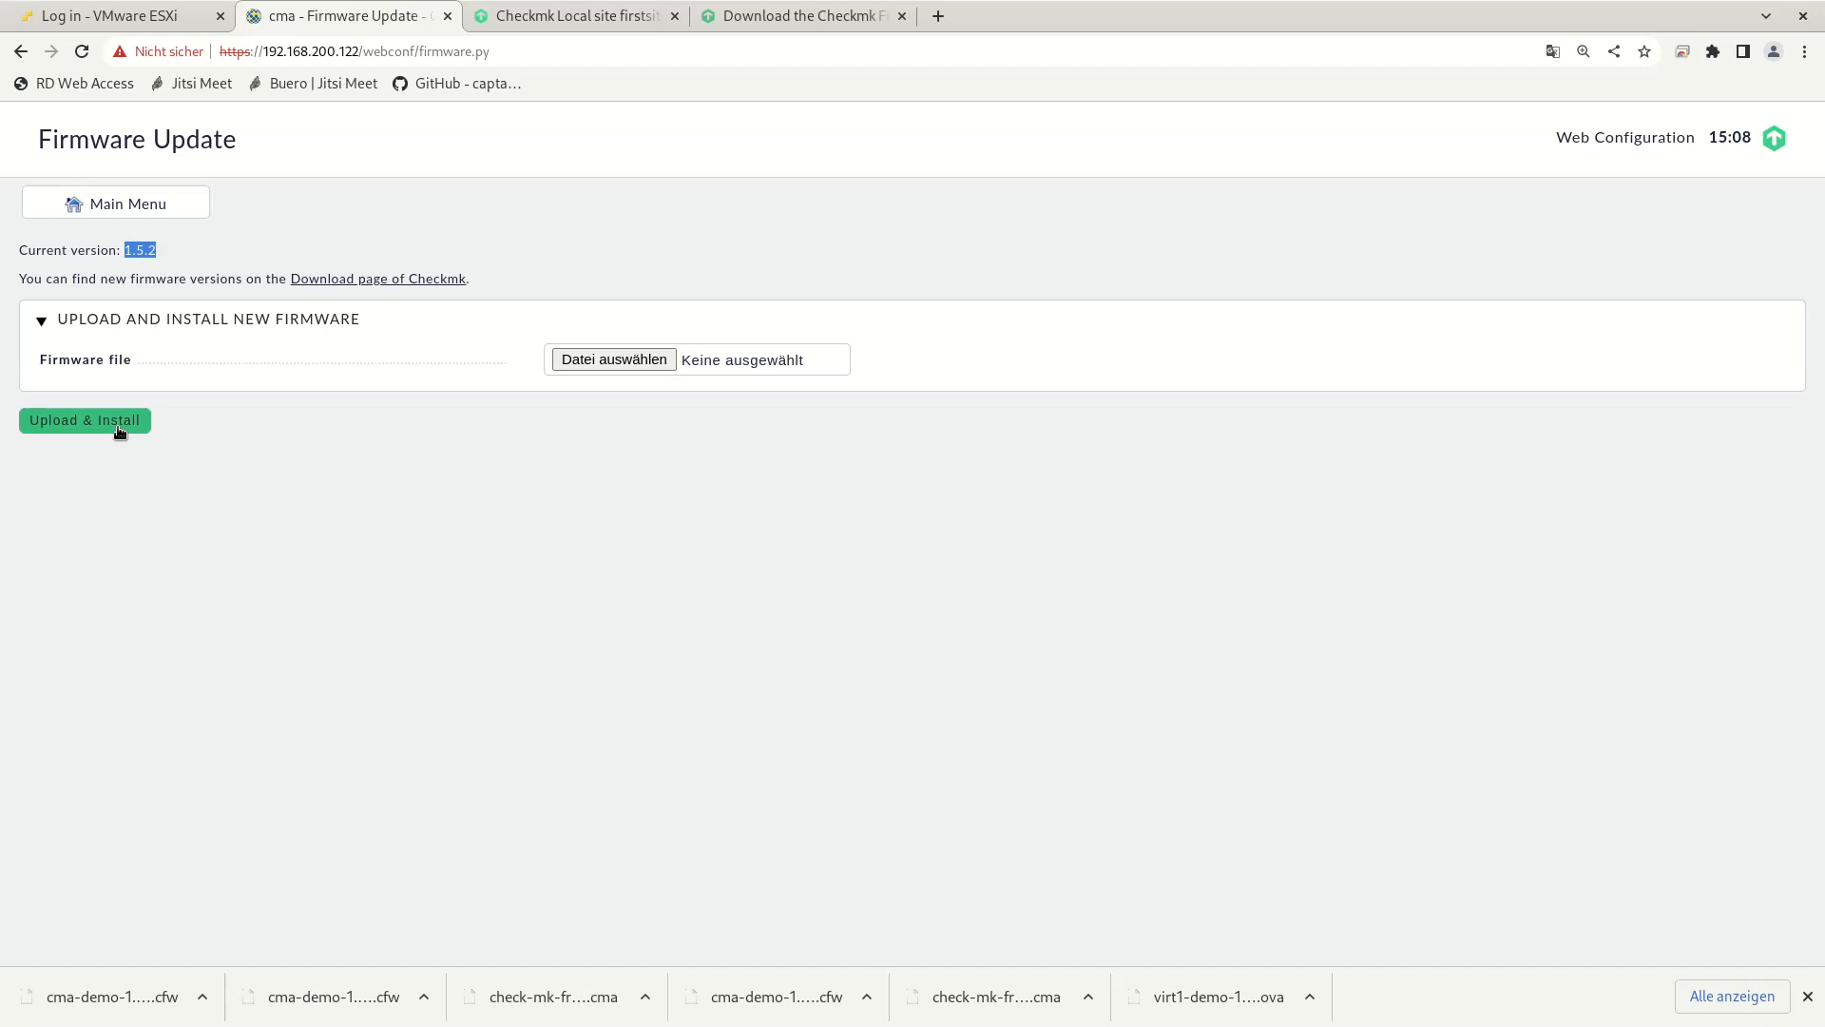
mouse_move(613, 367)
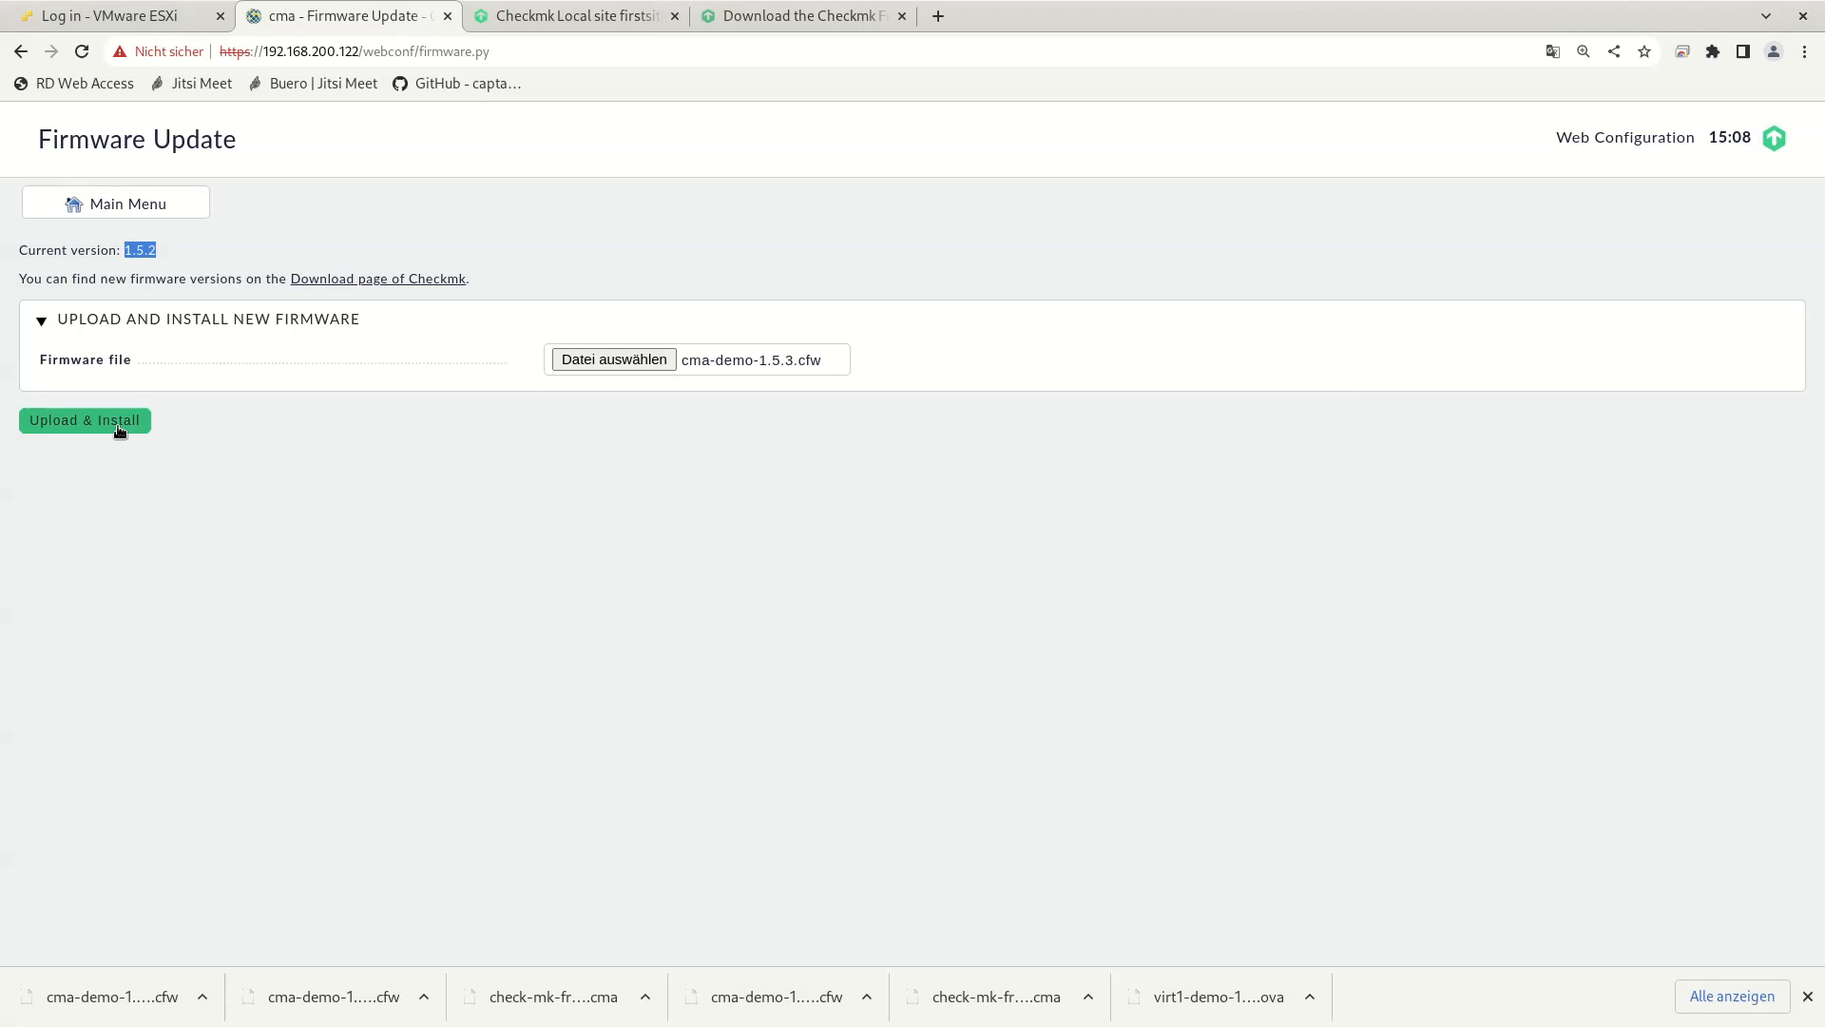
left_click(83, 420)
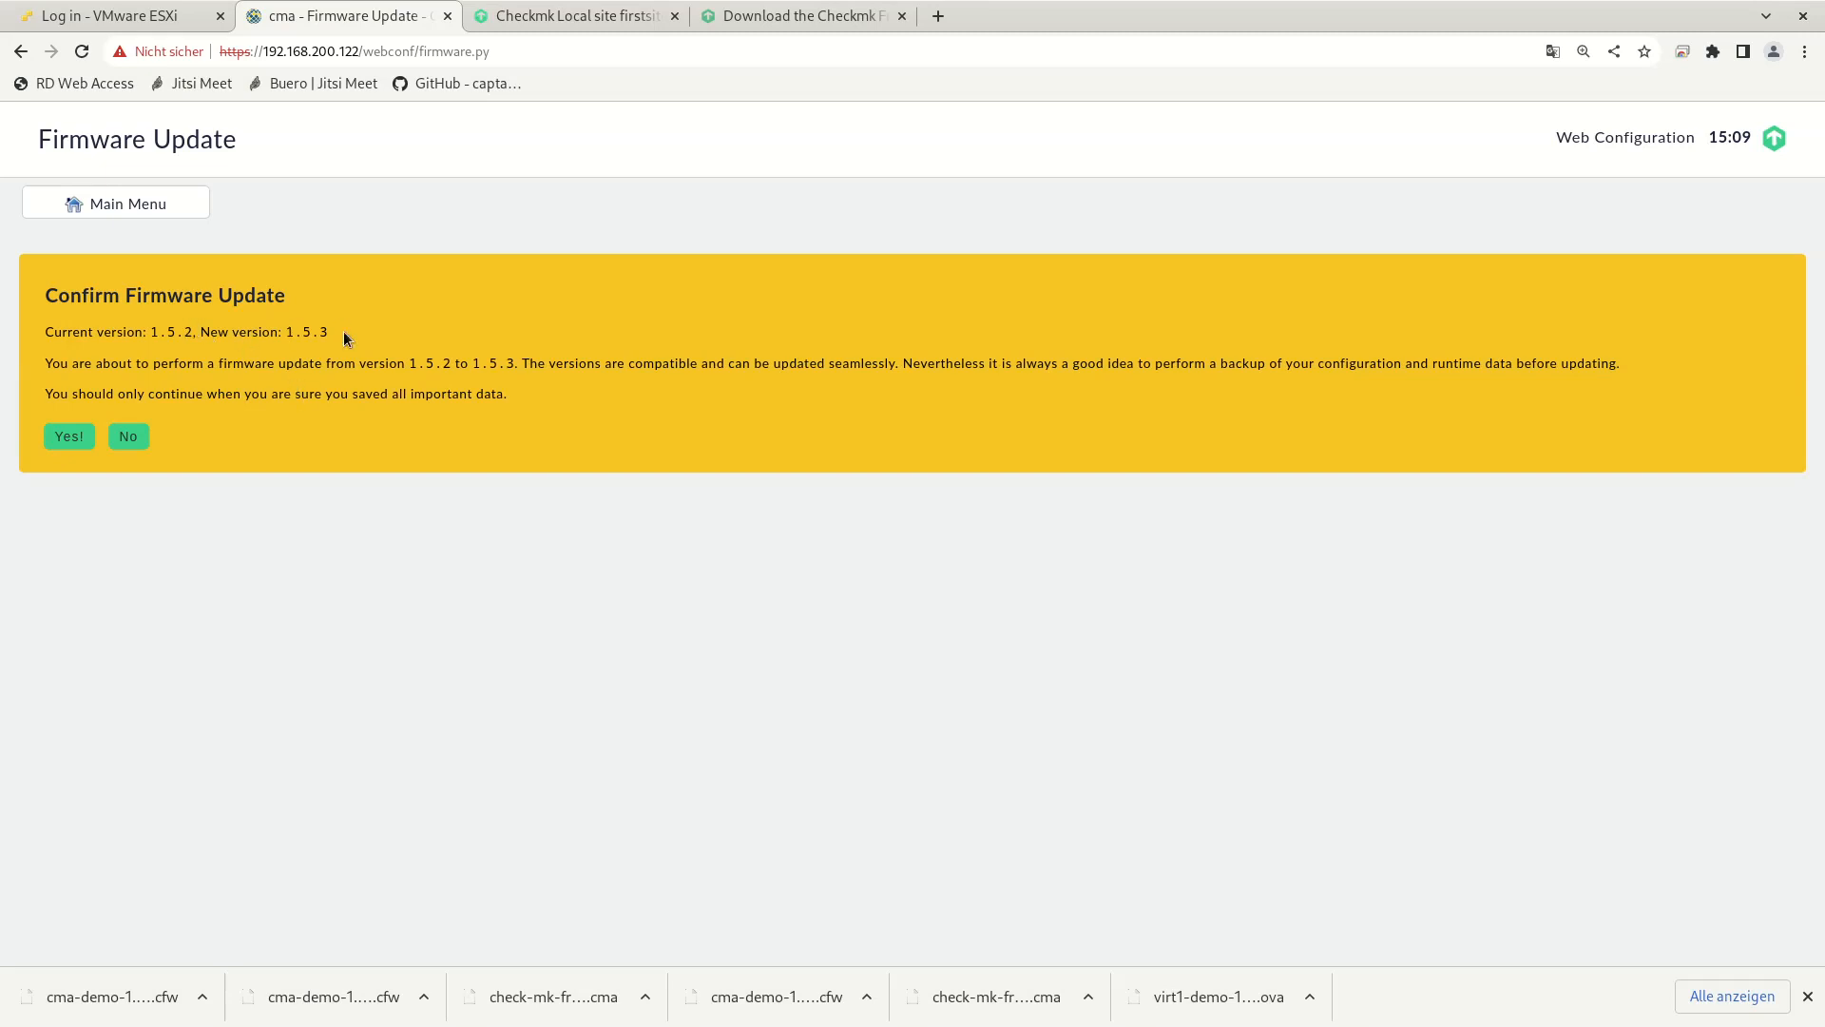
mouse_move(338, 348)
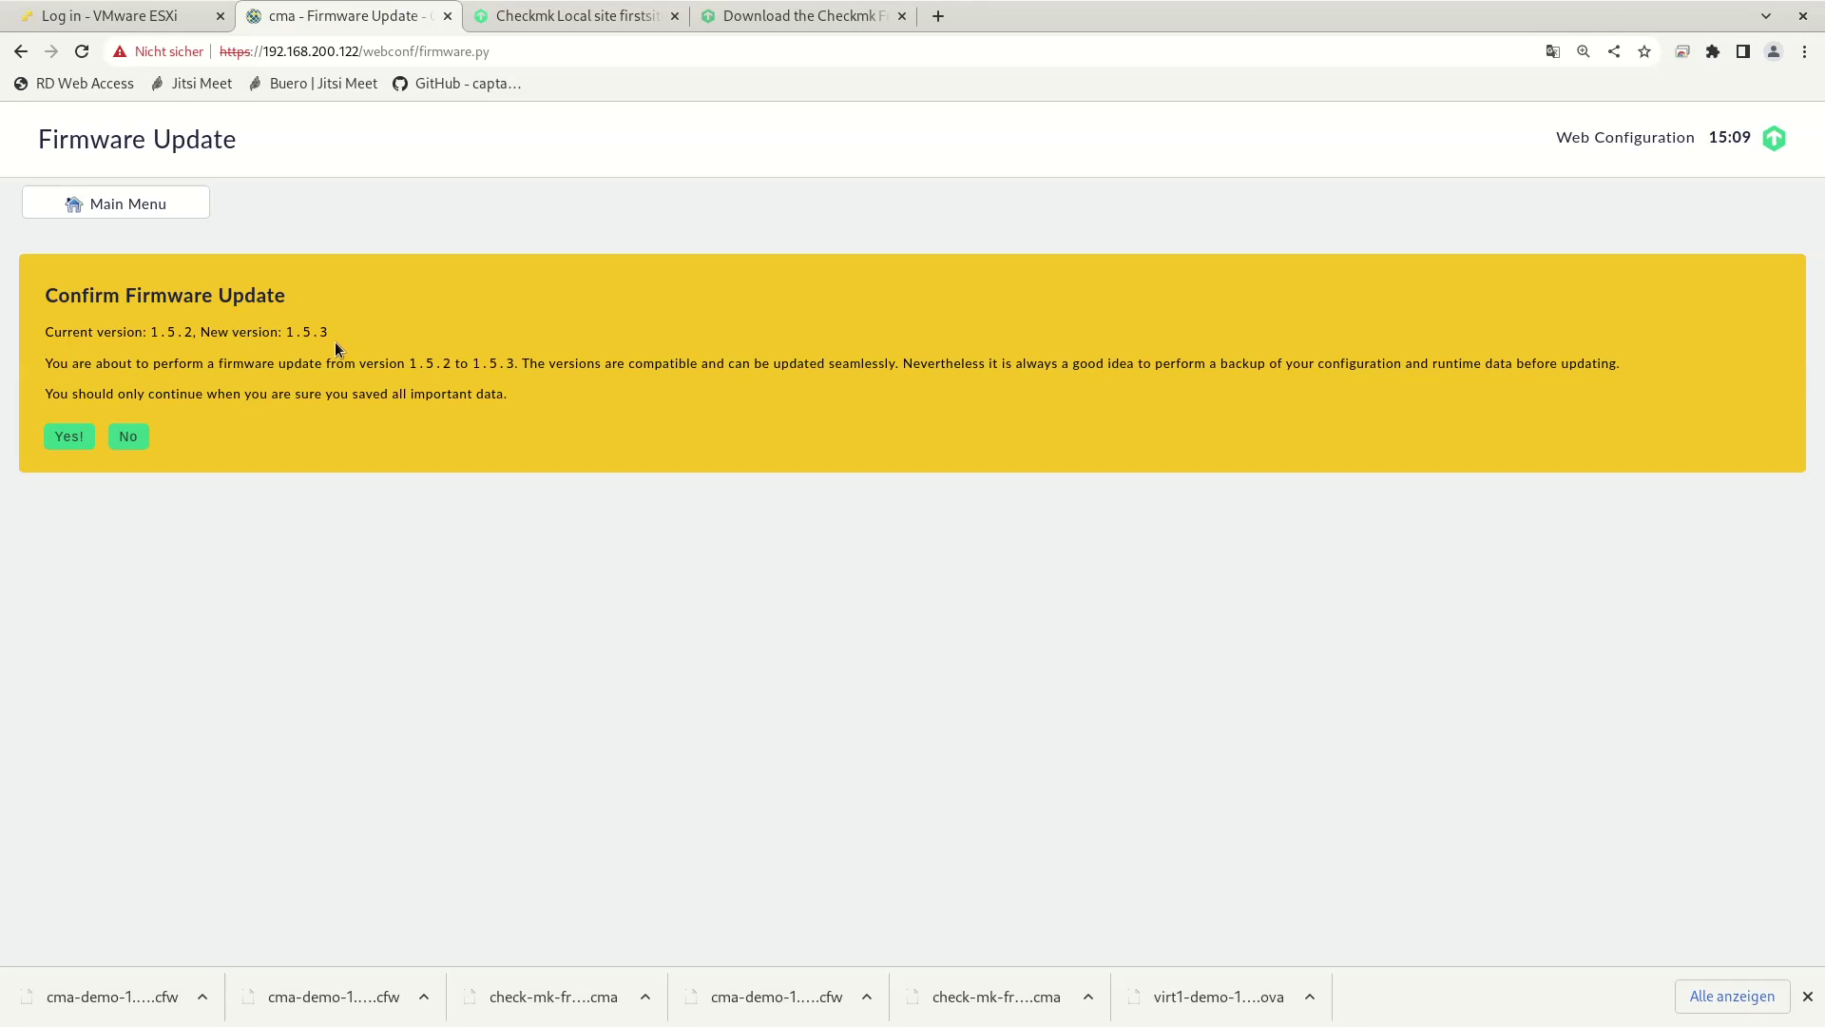
mouse_move(87, 457)
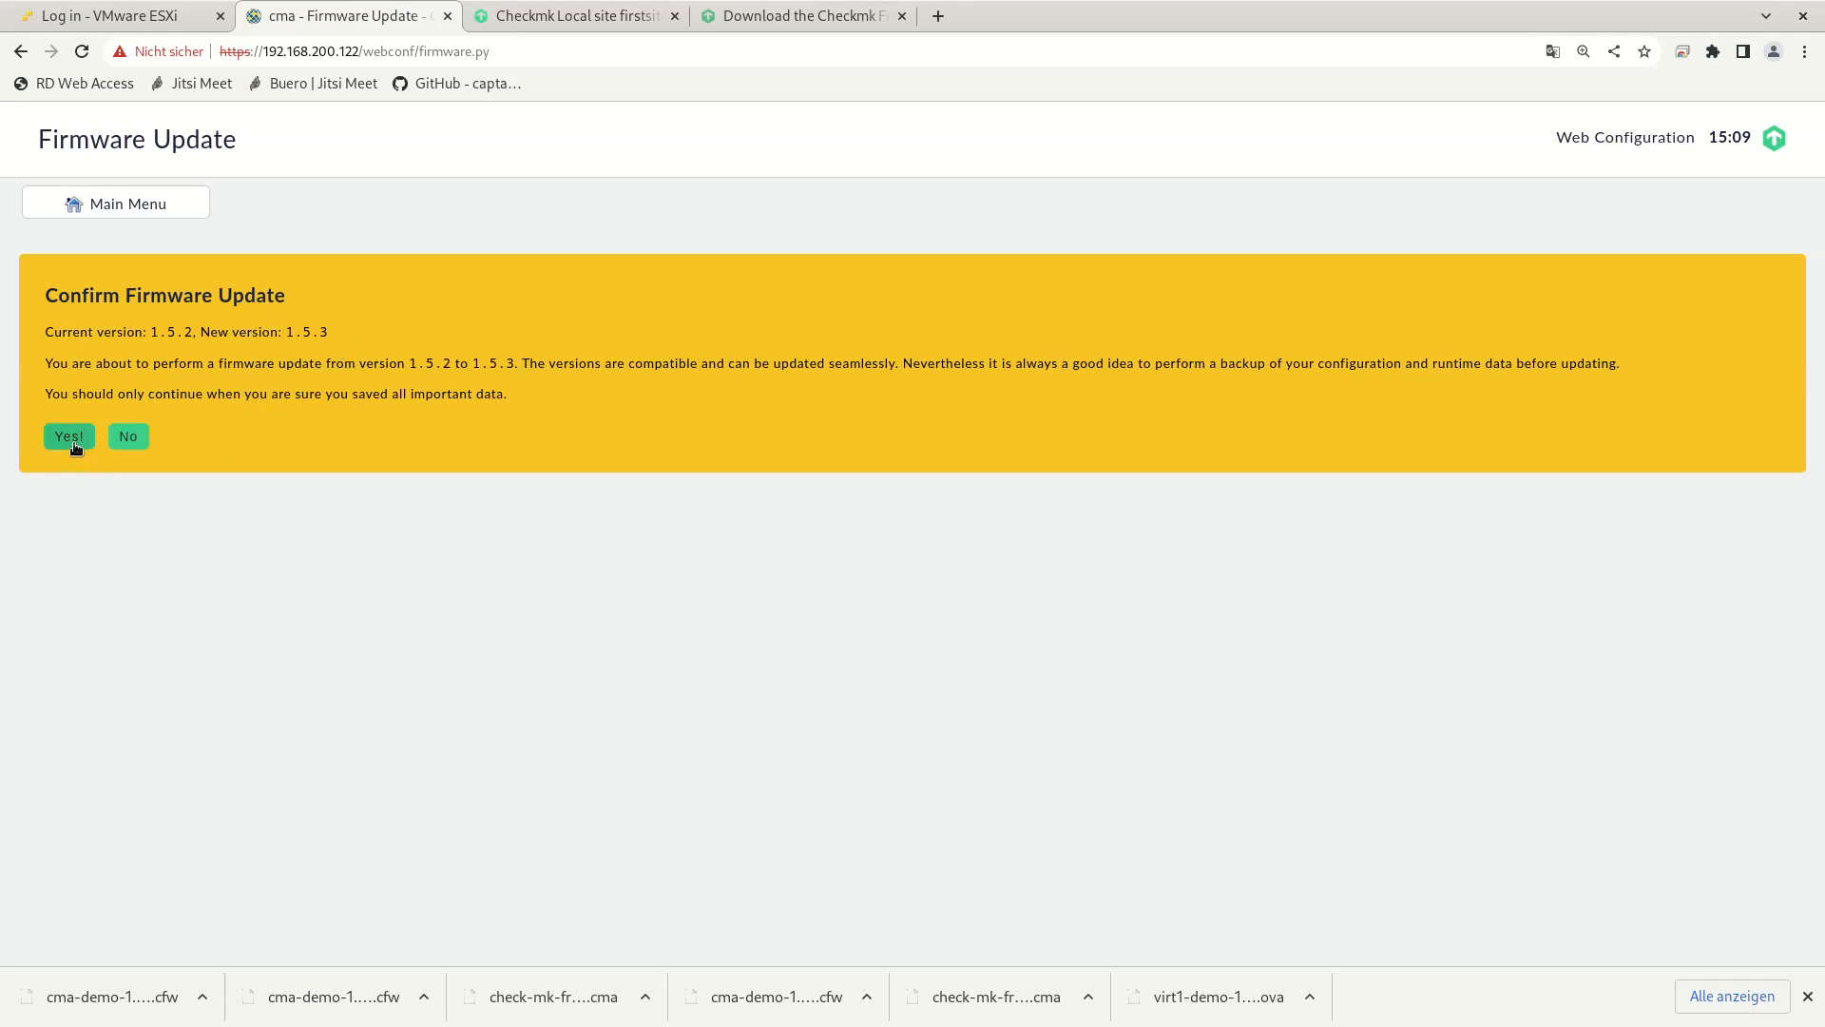
left_click(66, 435)
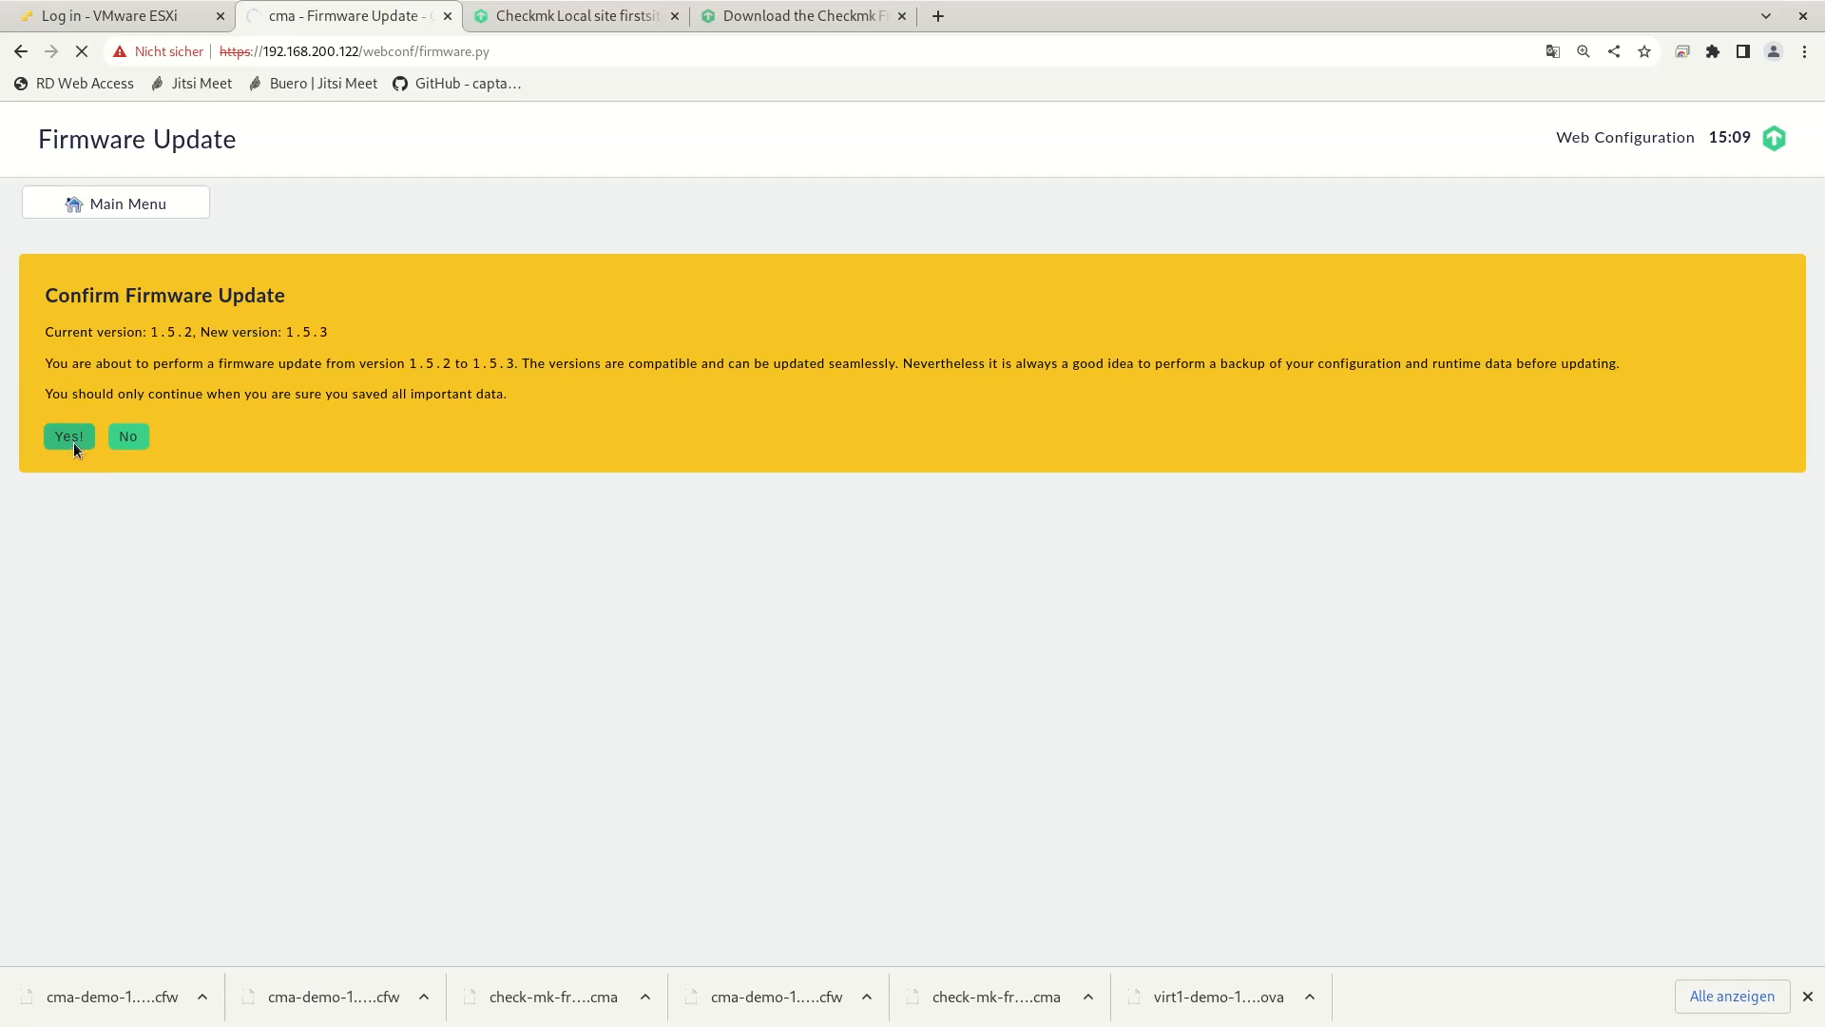
left_click(67, 436)
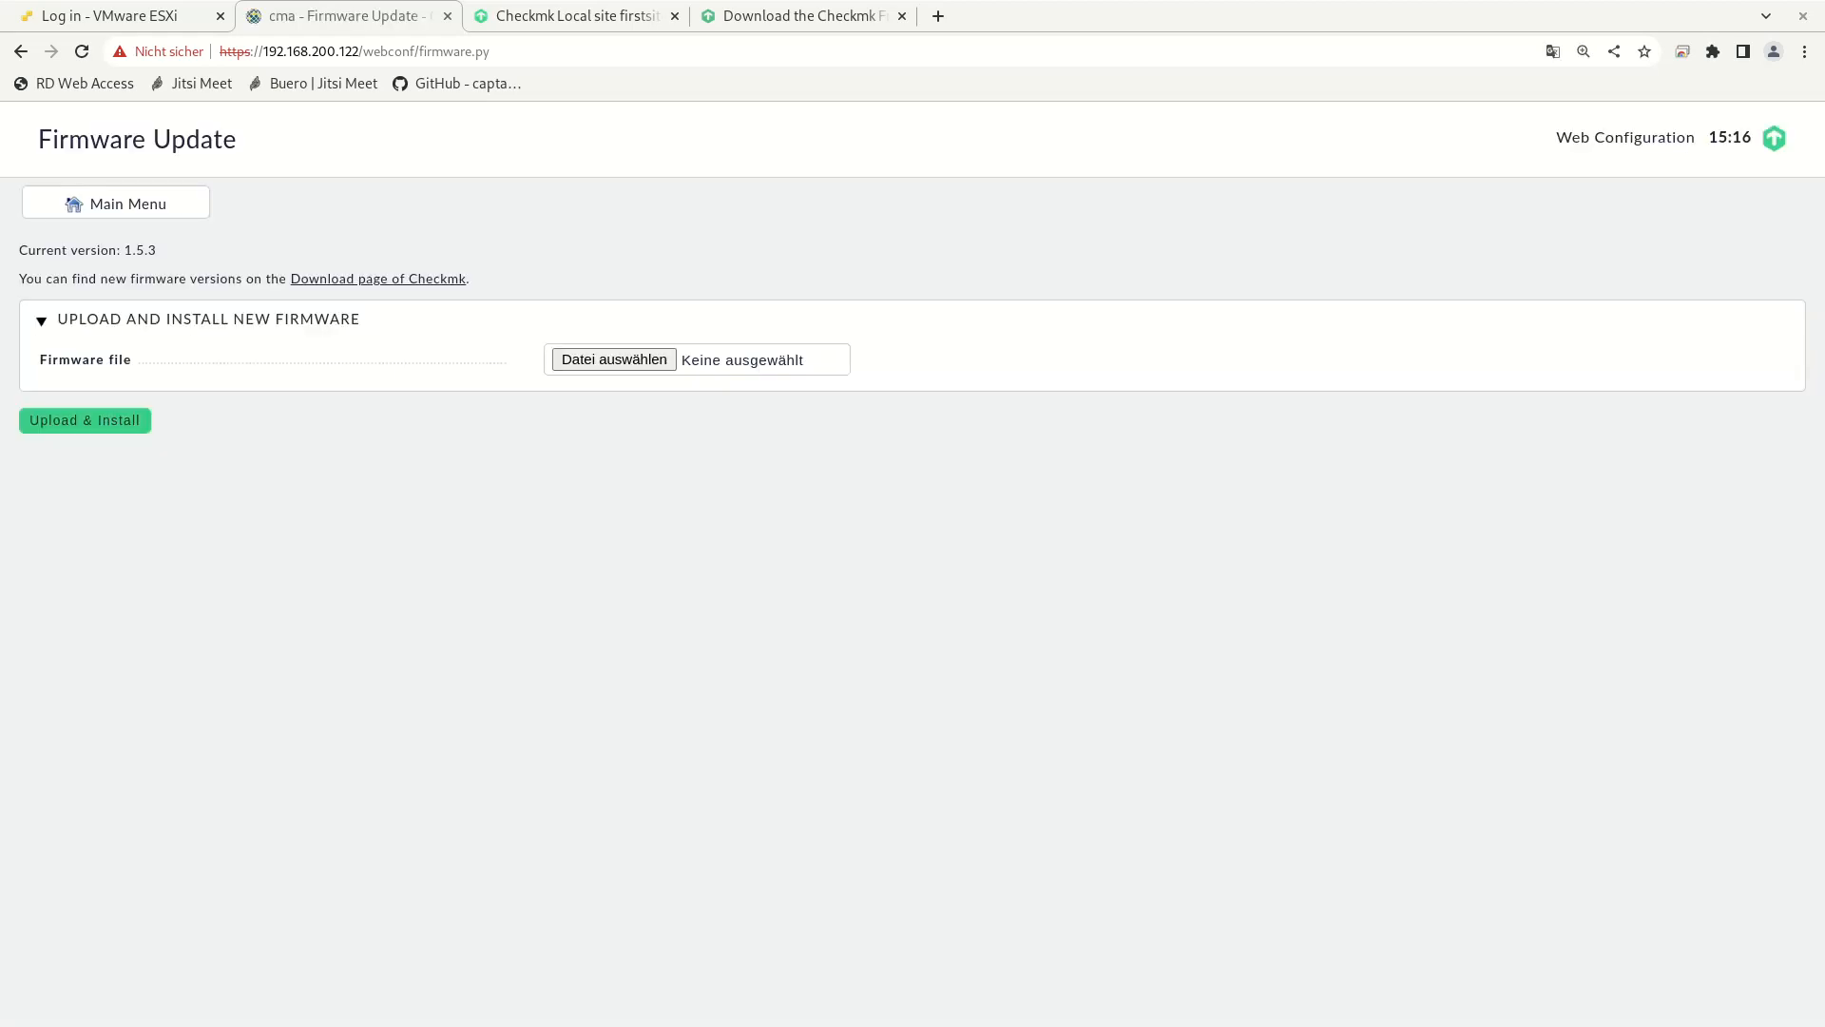
mouse_move(1257, 316)
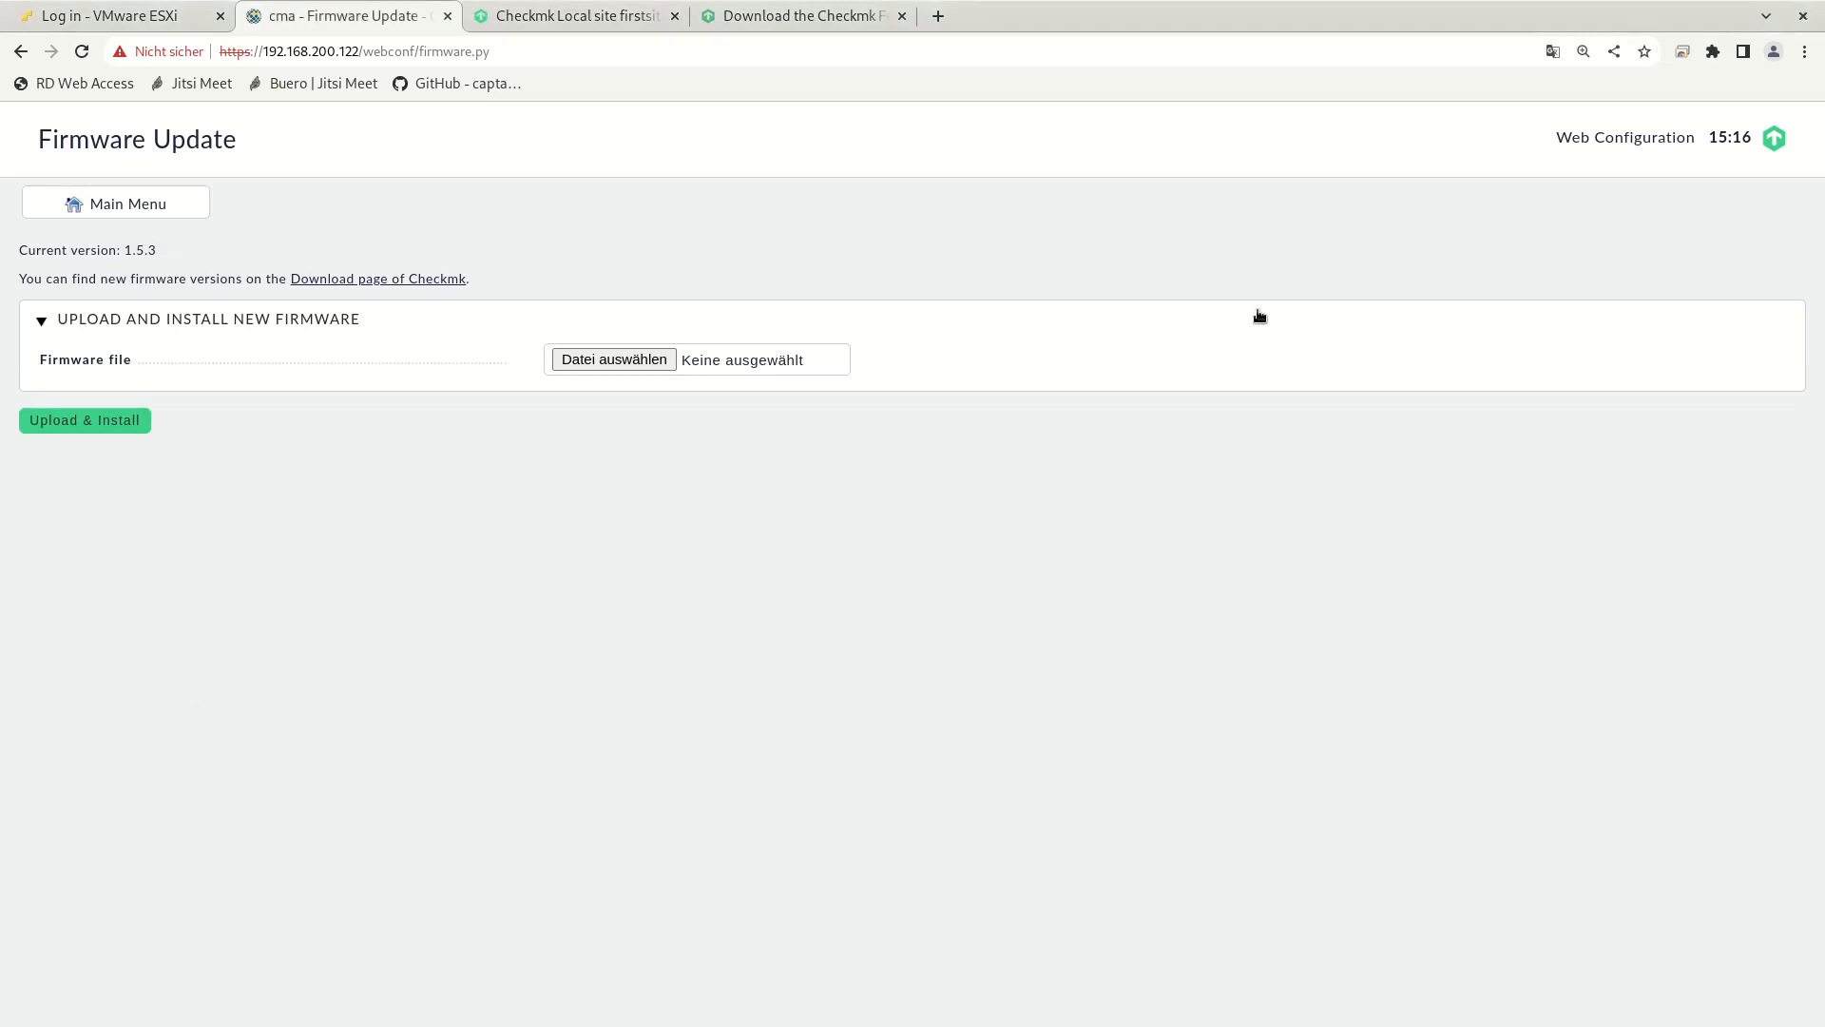
mouse_move(130, 257)
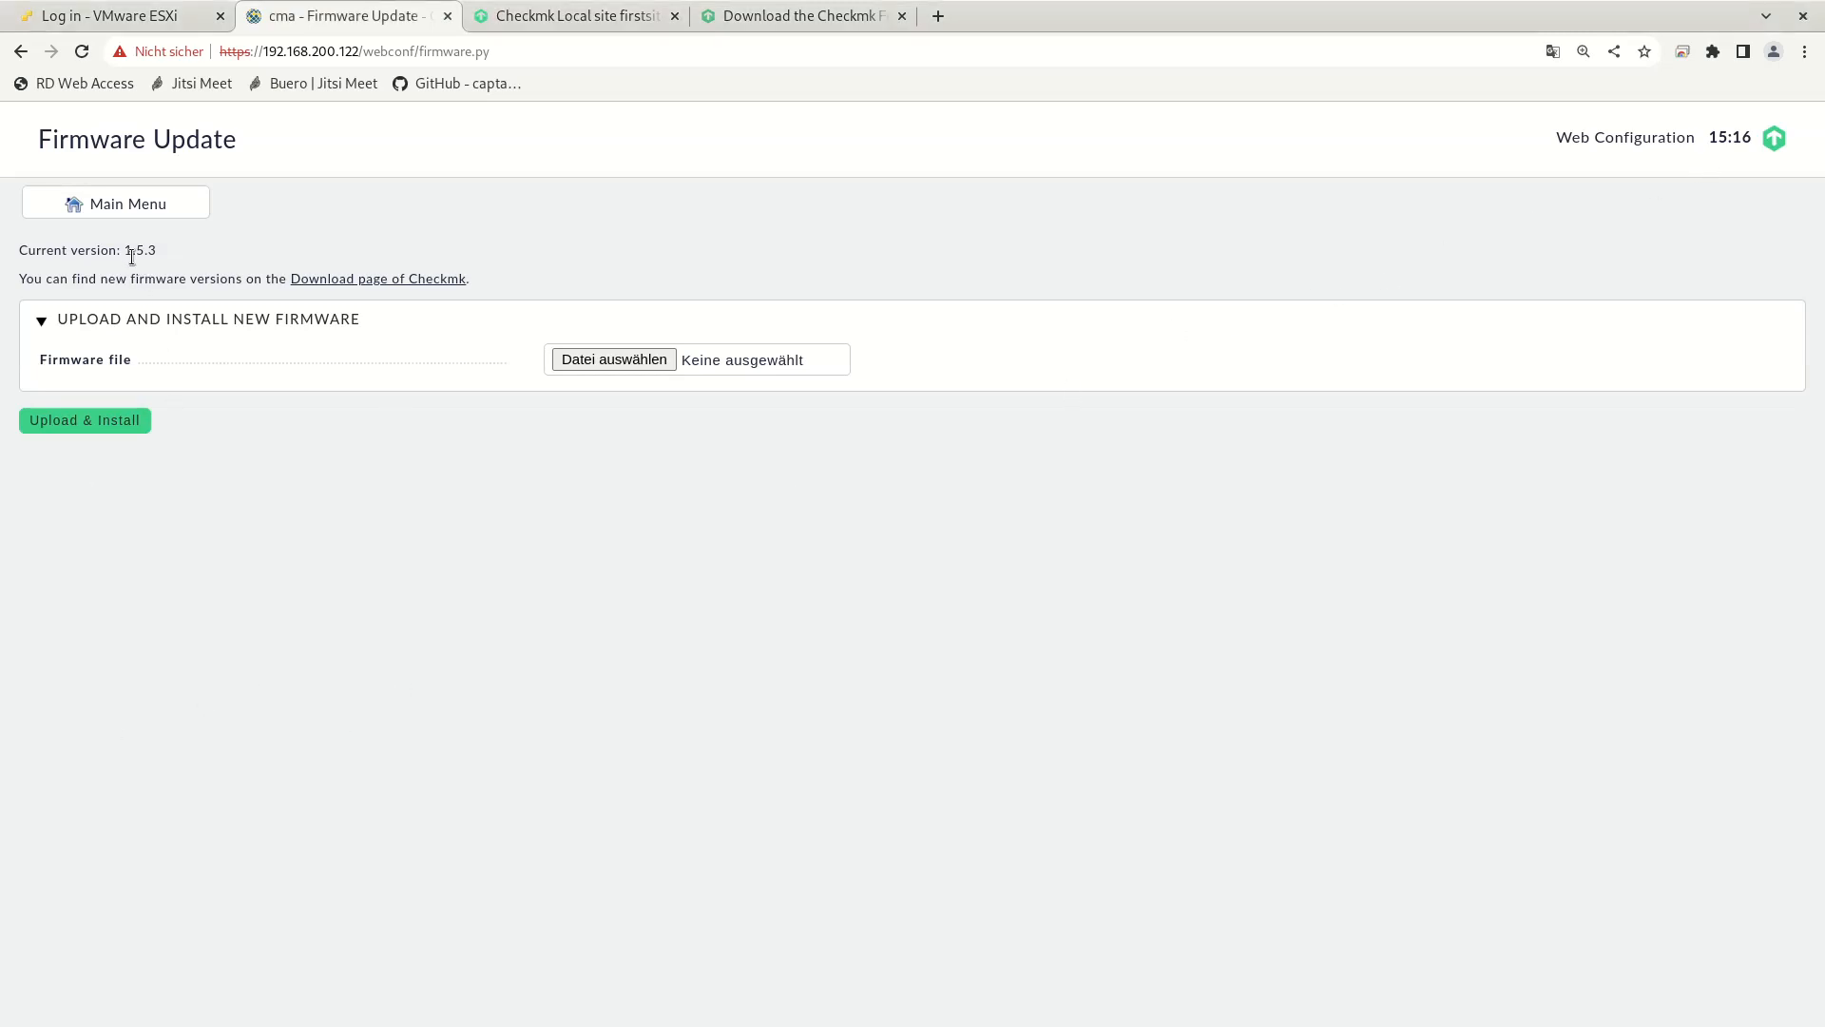
Step: Check that Current version shows 1.5.3, then return to the Main Menu
double_click(133, 250)
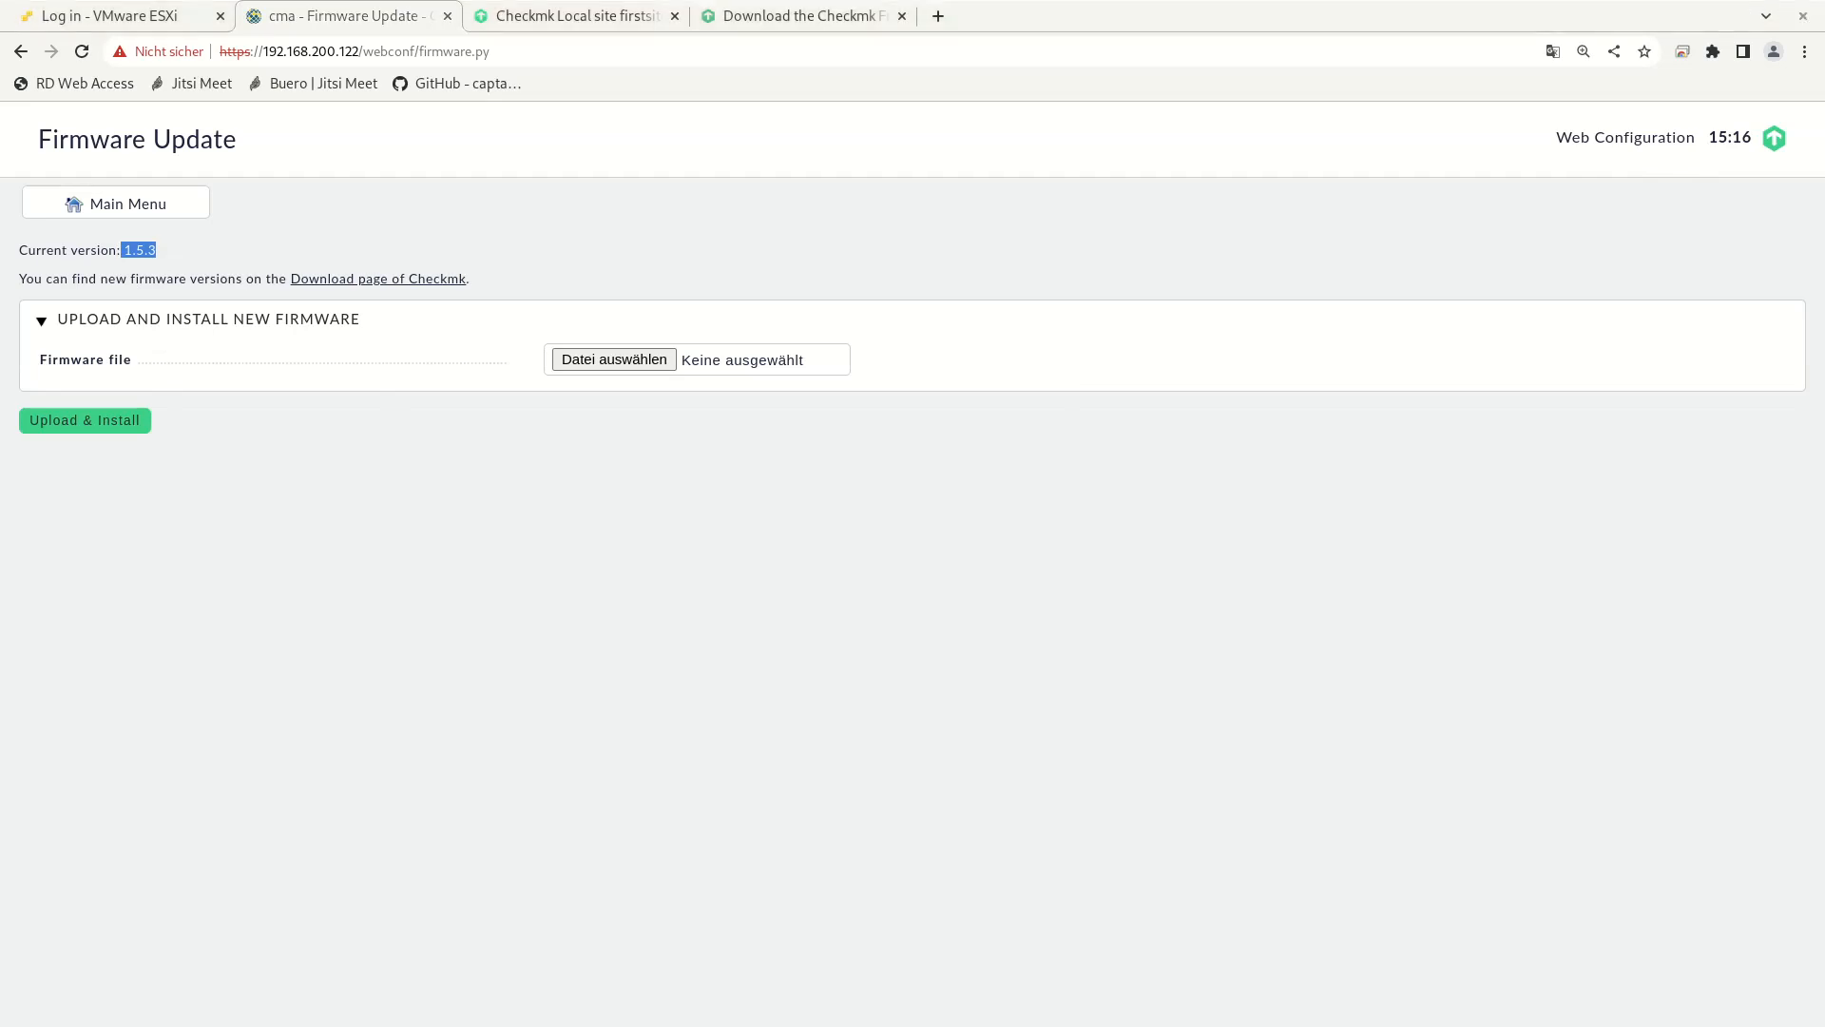
left_click(115, 201)
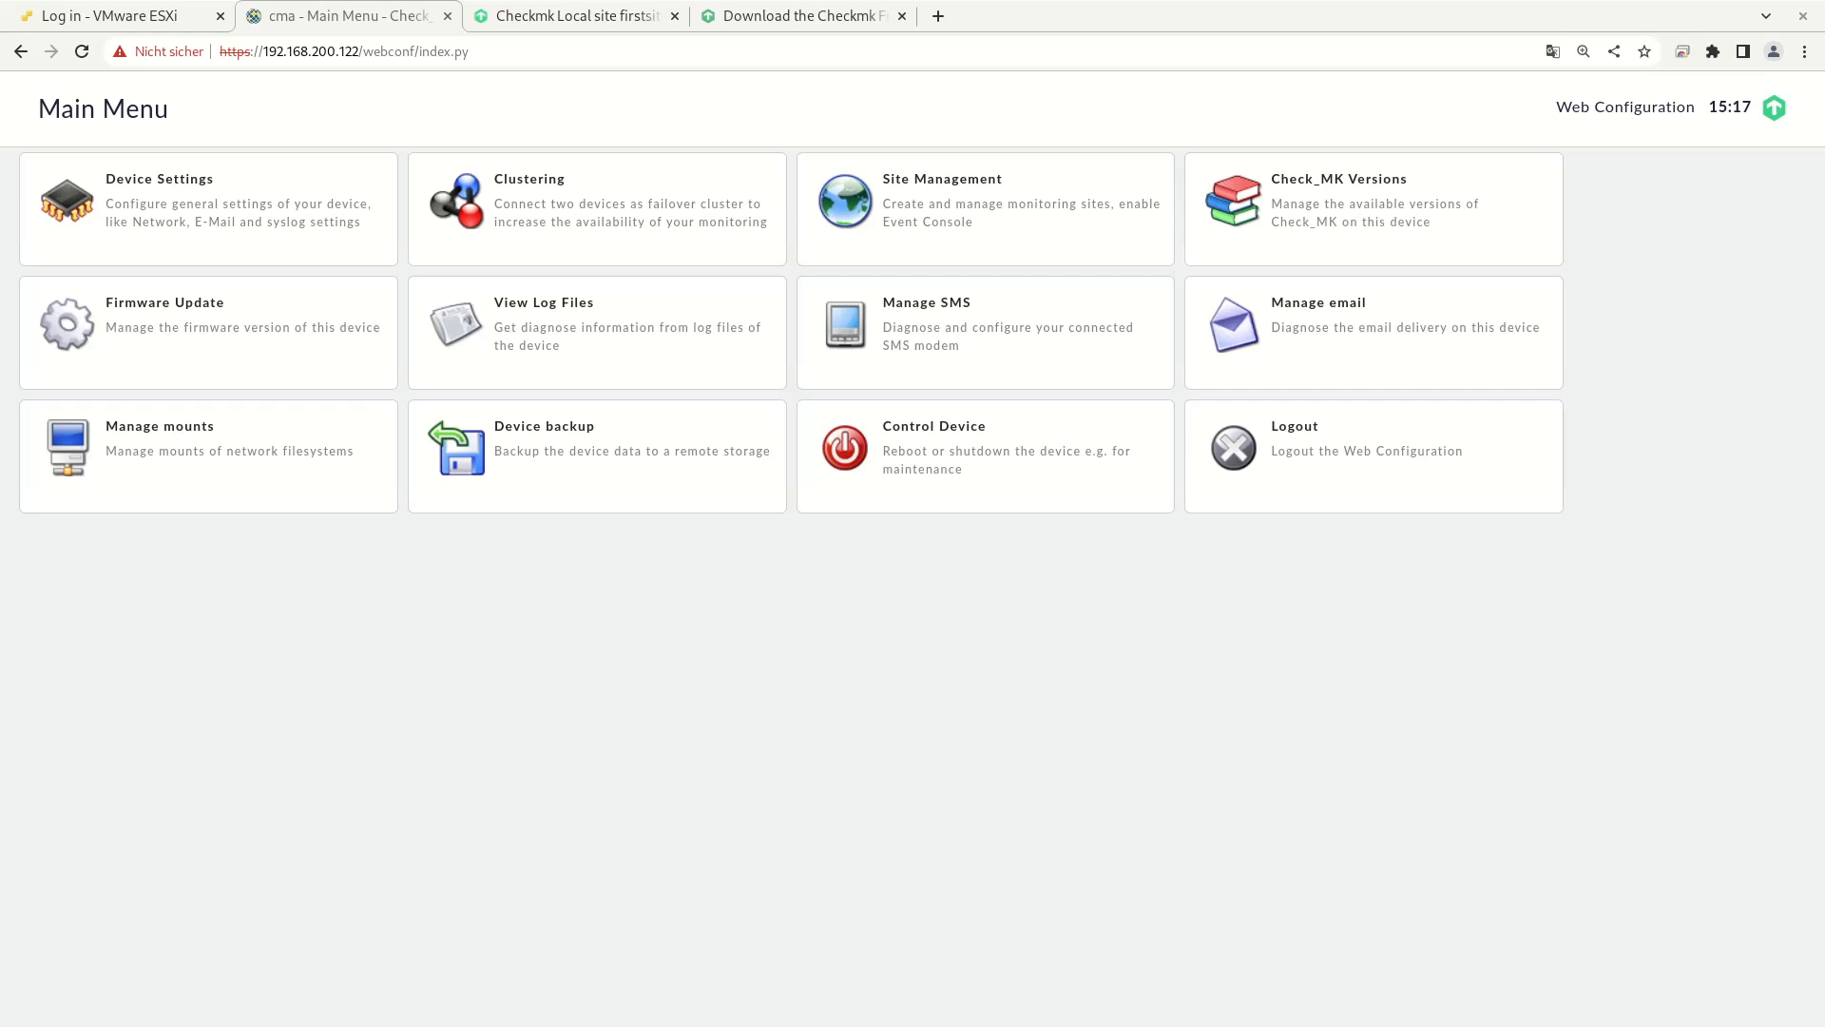
mouse_move(560, 672)
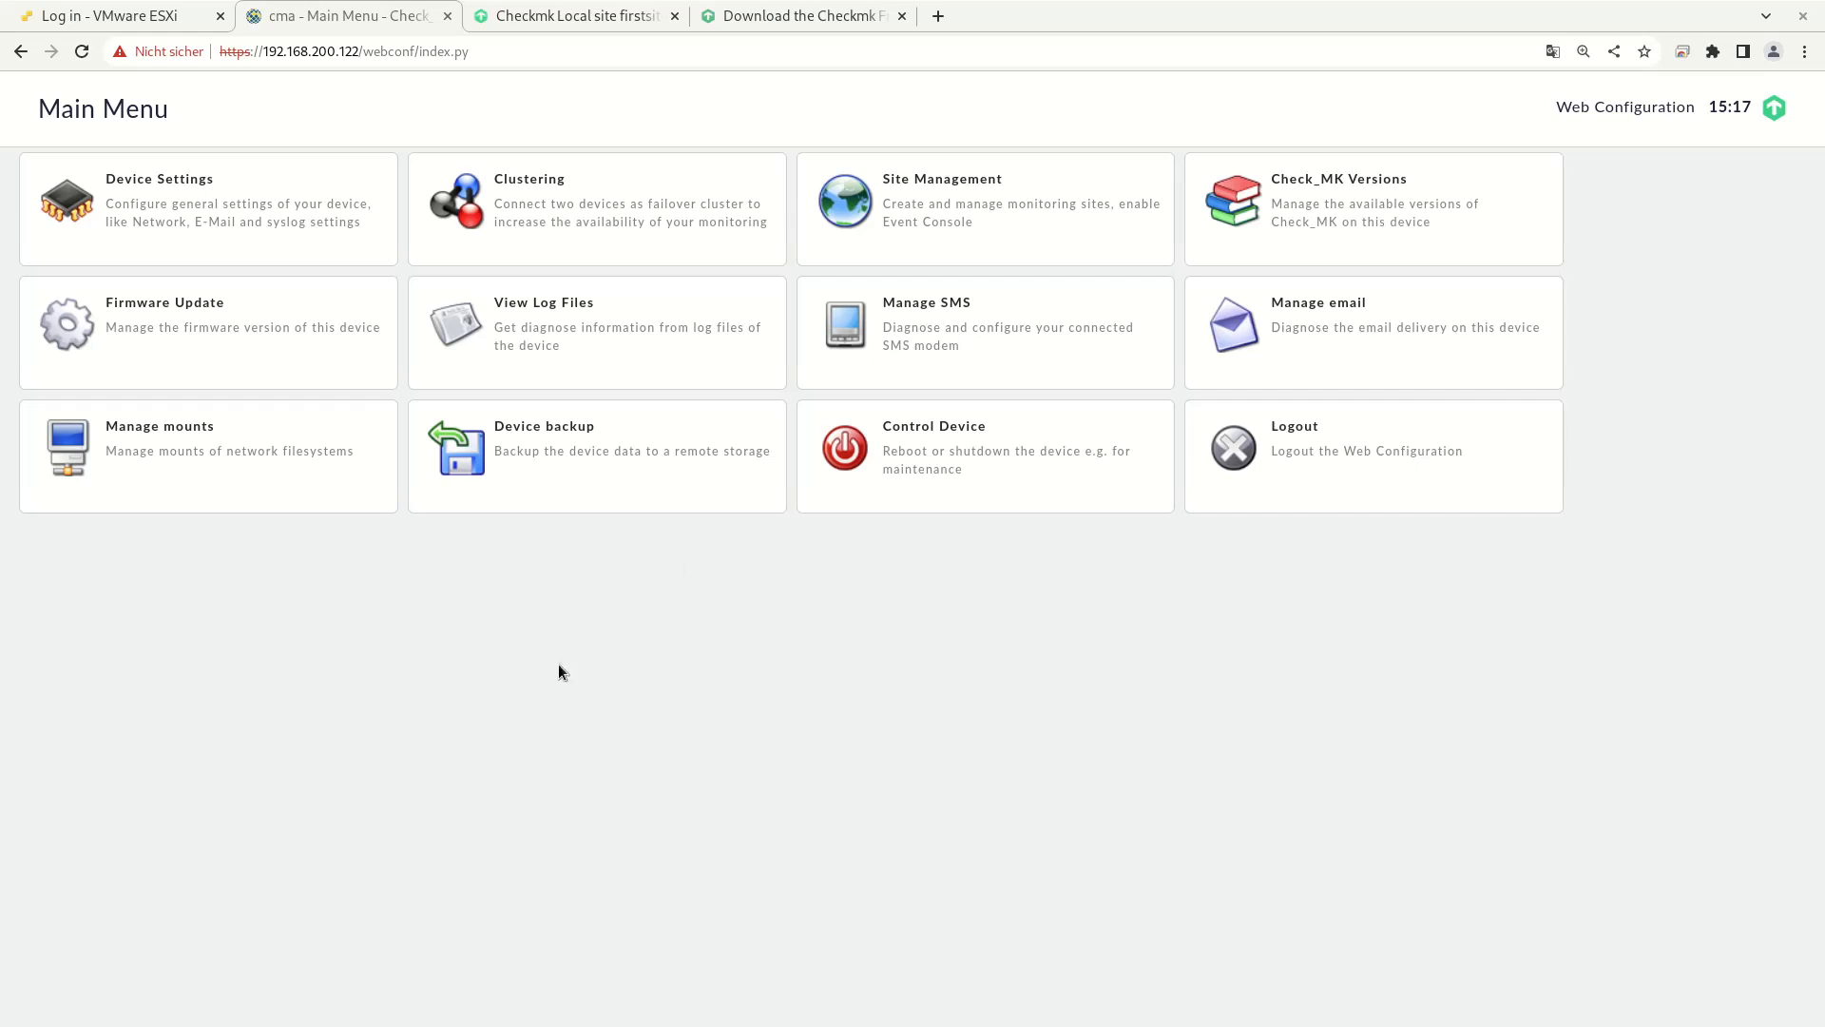
mouse_move(1353, 211)
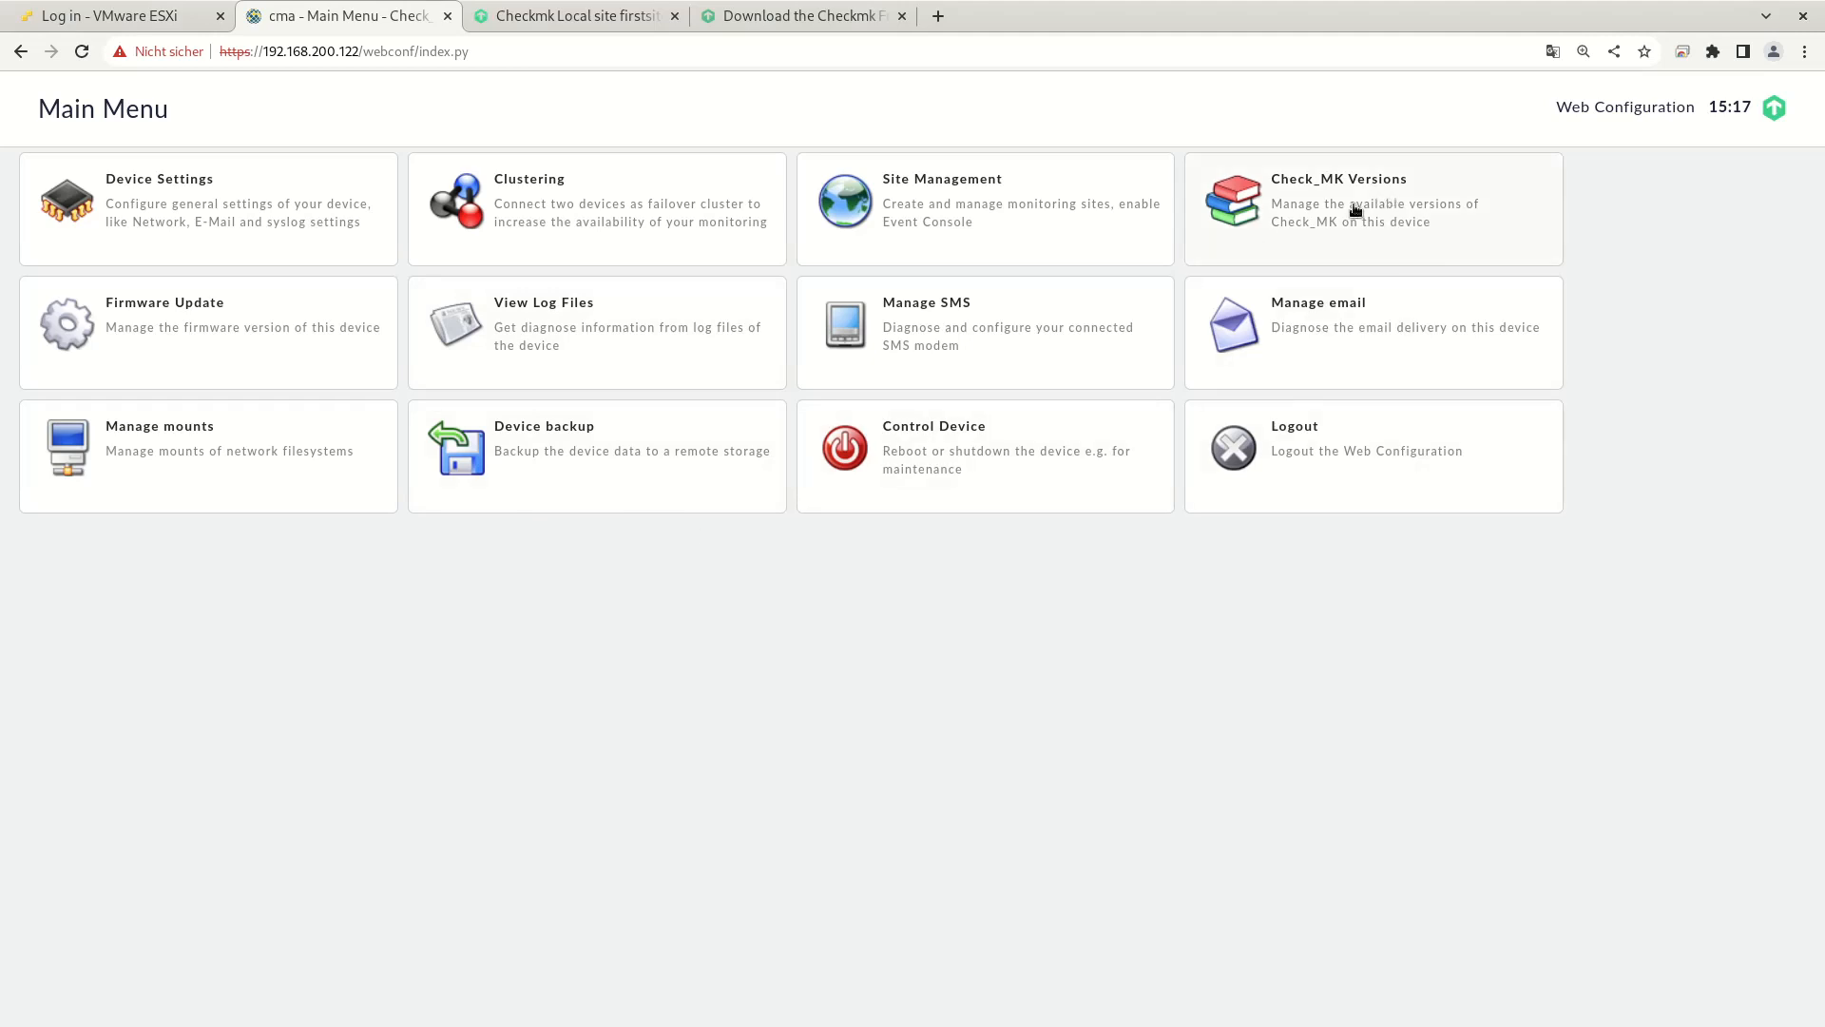
Step: Open Check_MK Versions, listing only 2.0.0p26.cfe in use by firstsite
left_click(1338, 198)
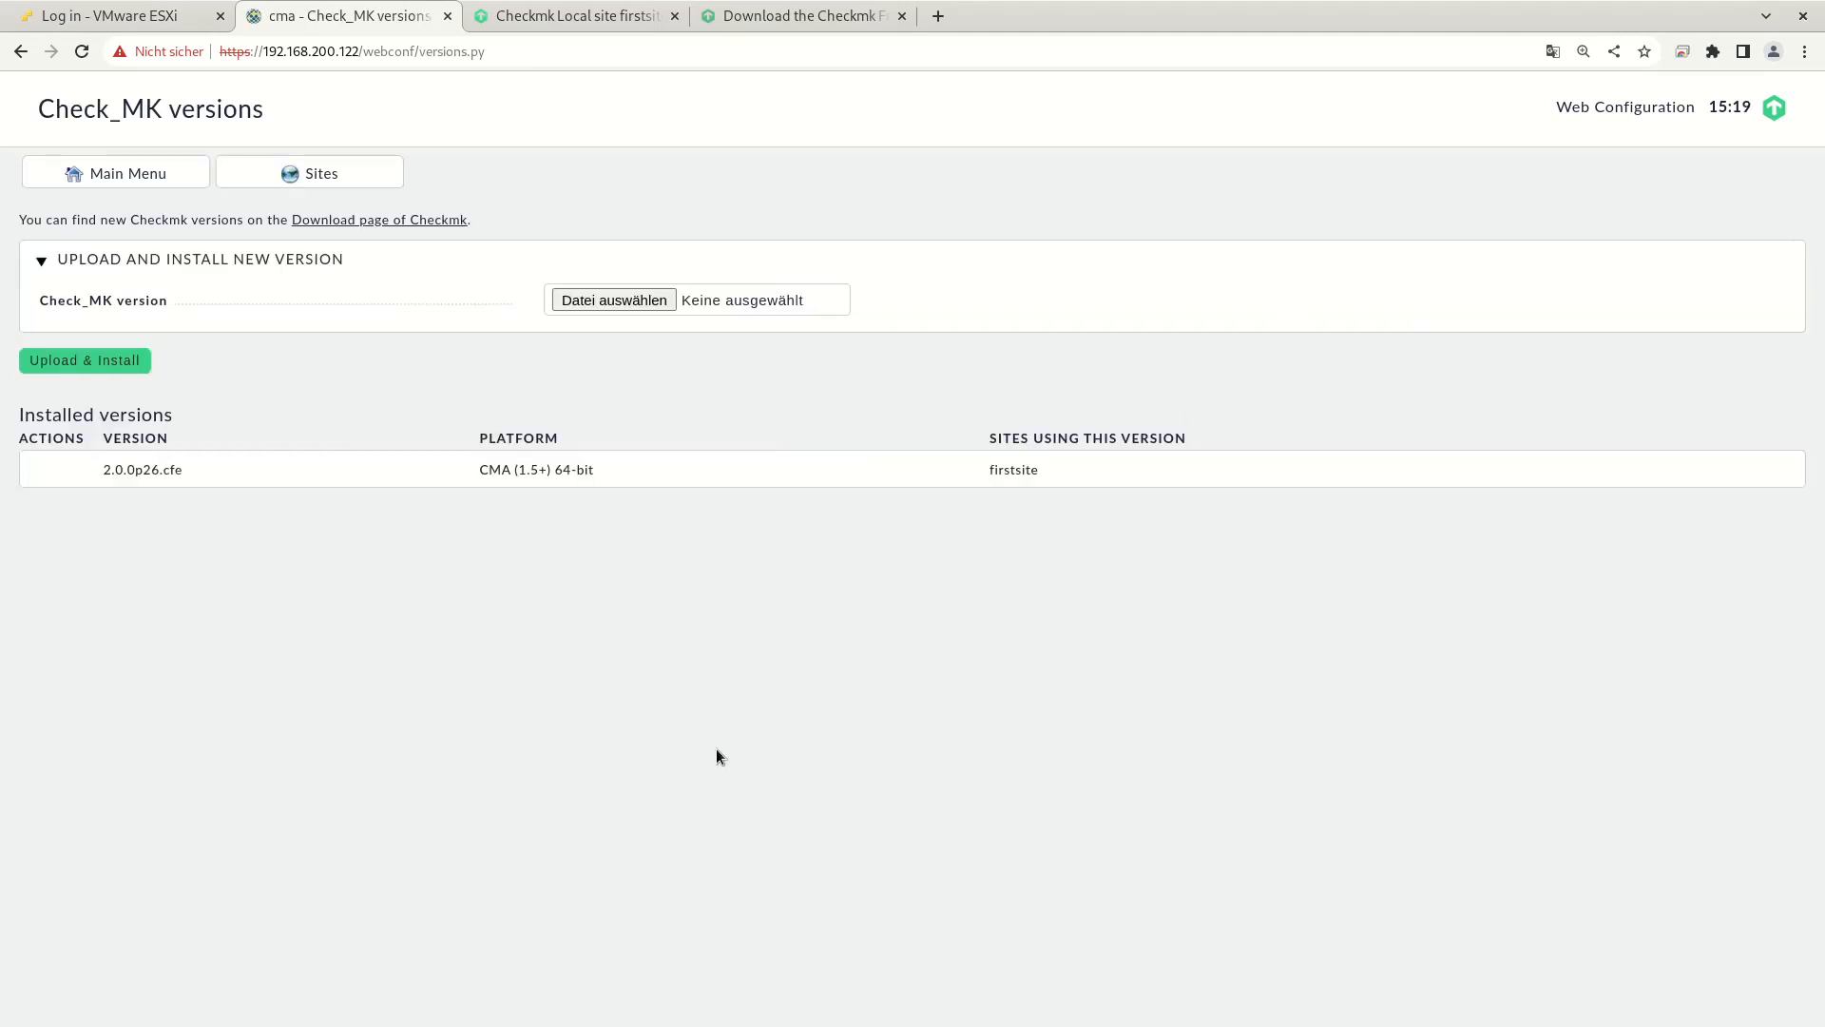
mouse_move(103, 477)
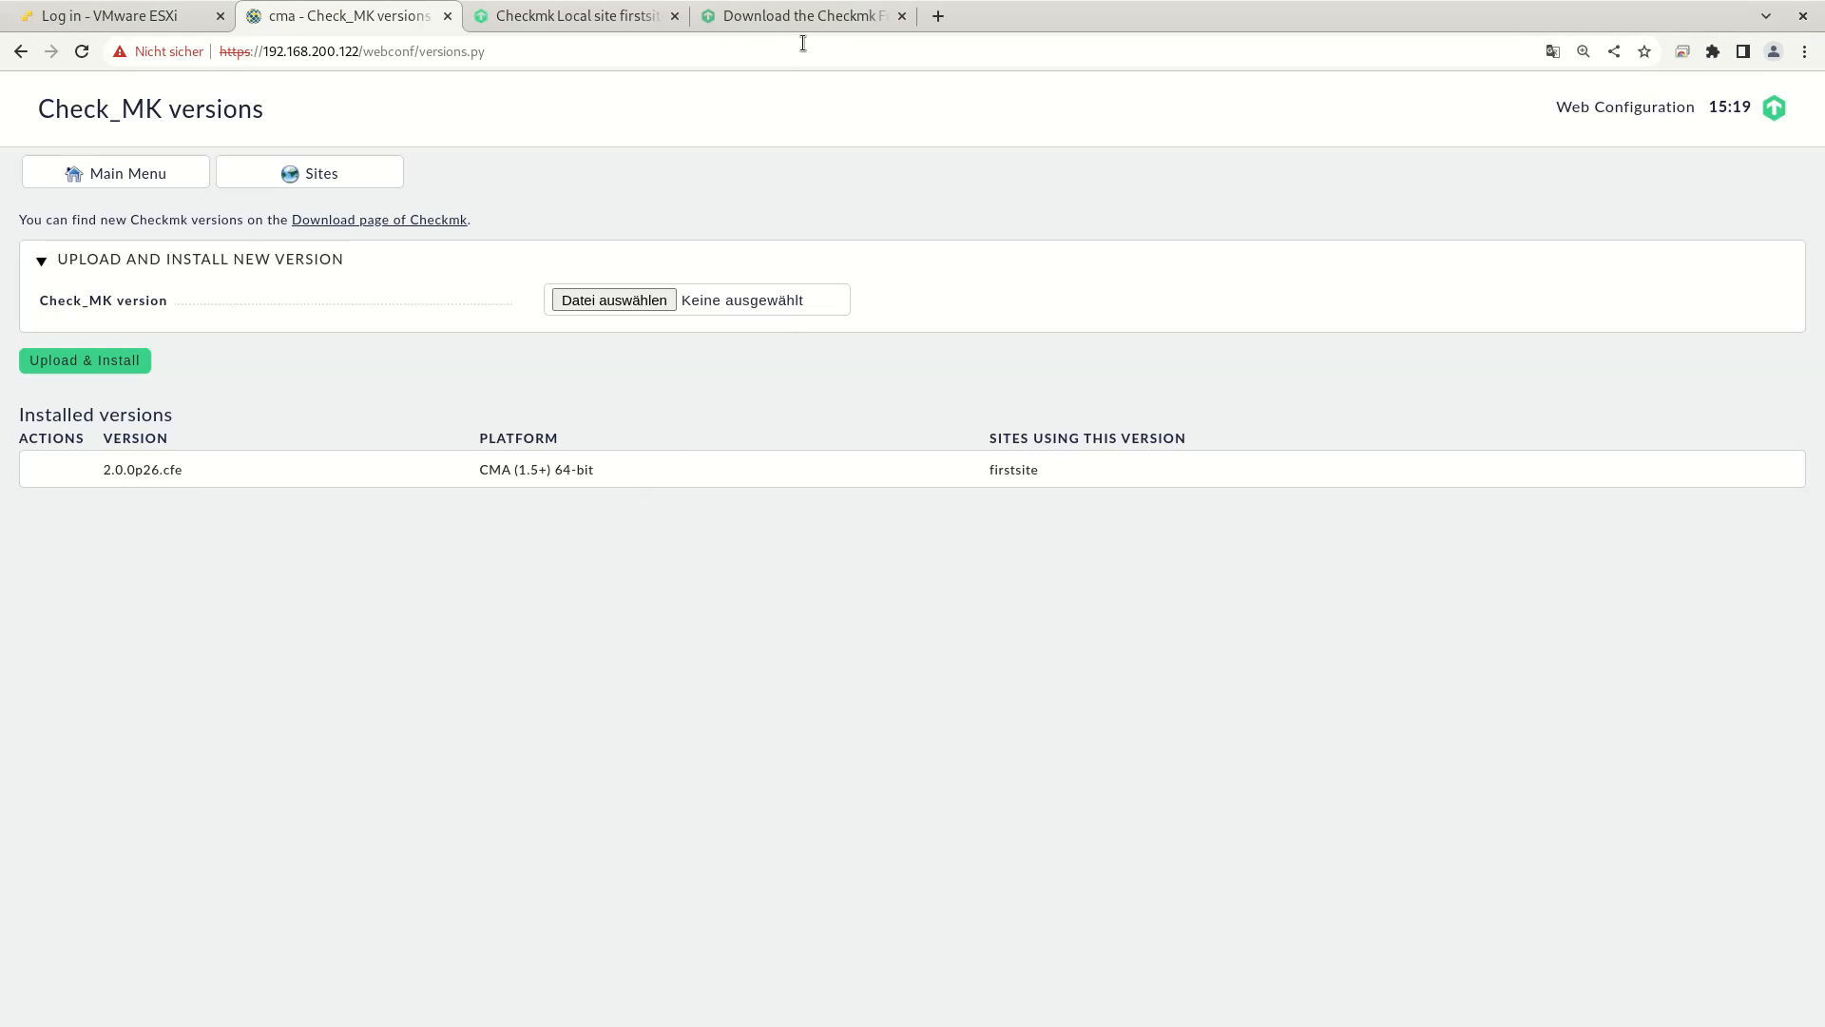
Step: Download the check-mk-free-2.1.0p6 Checkmk update package for appliance firmware 1.5.3
left_click(799, 15)
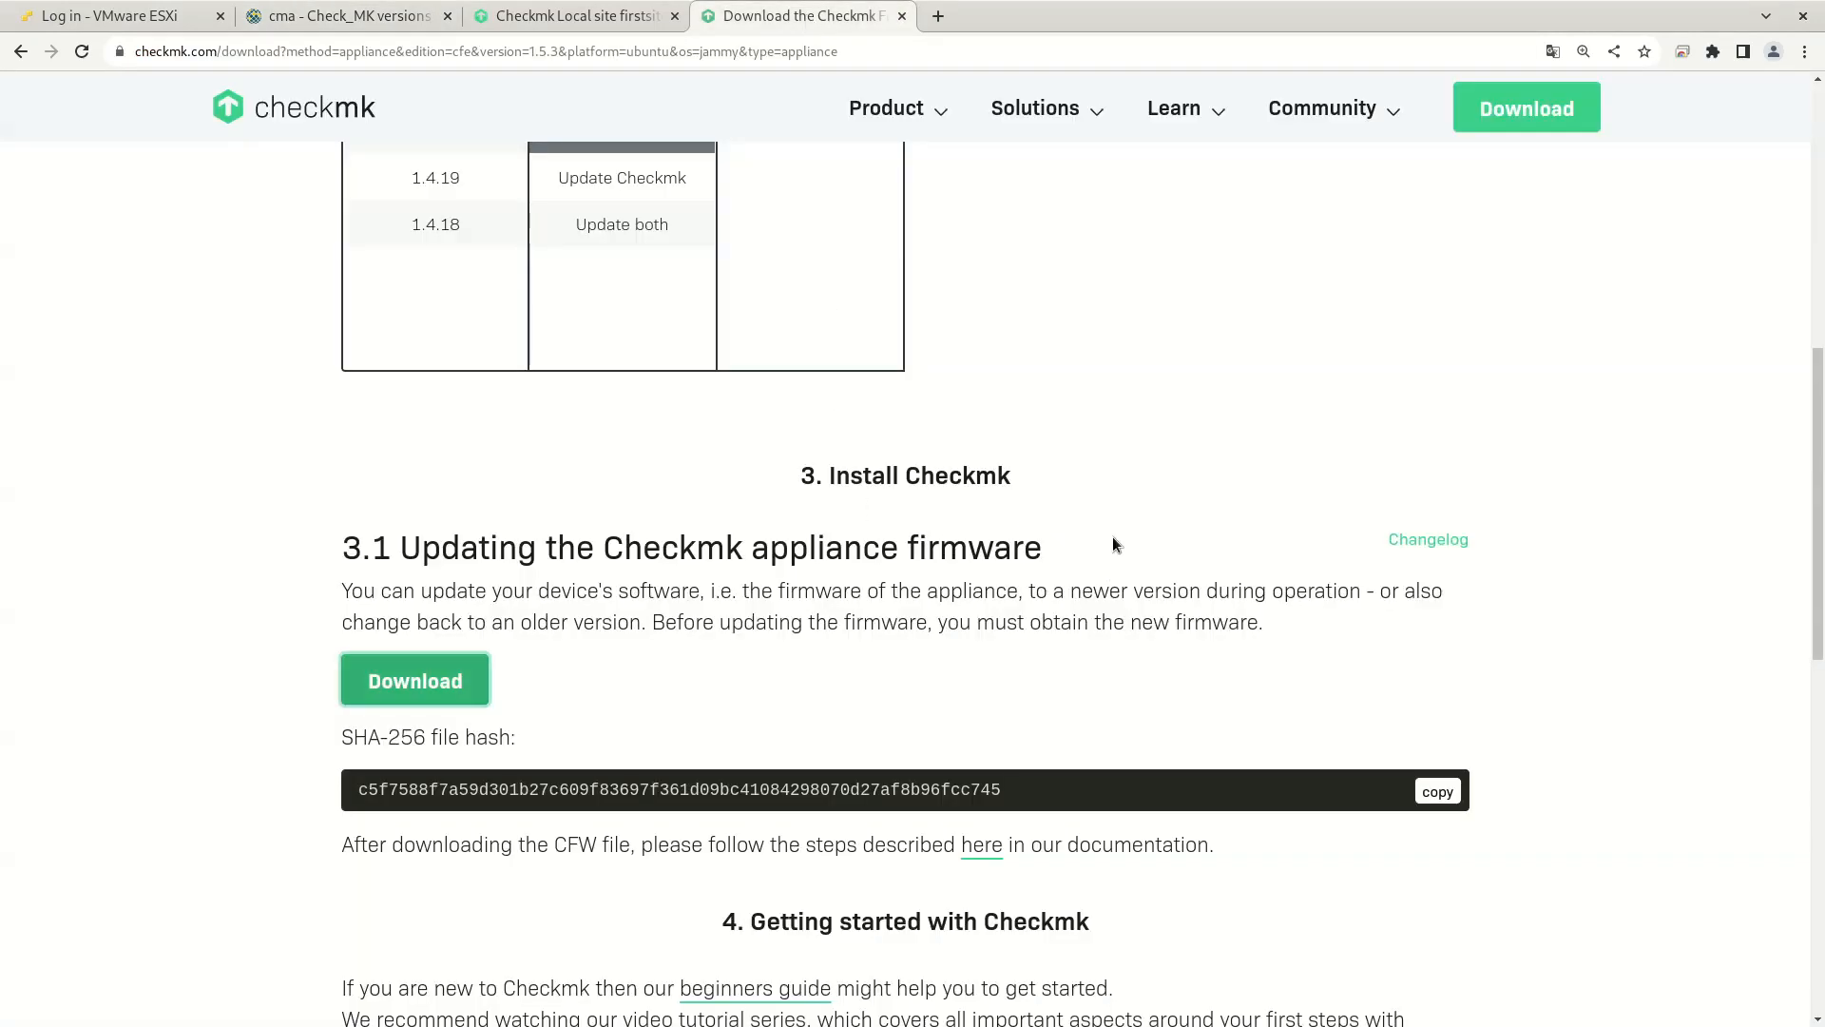
scroll("up", 3)
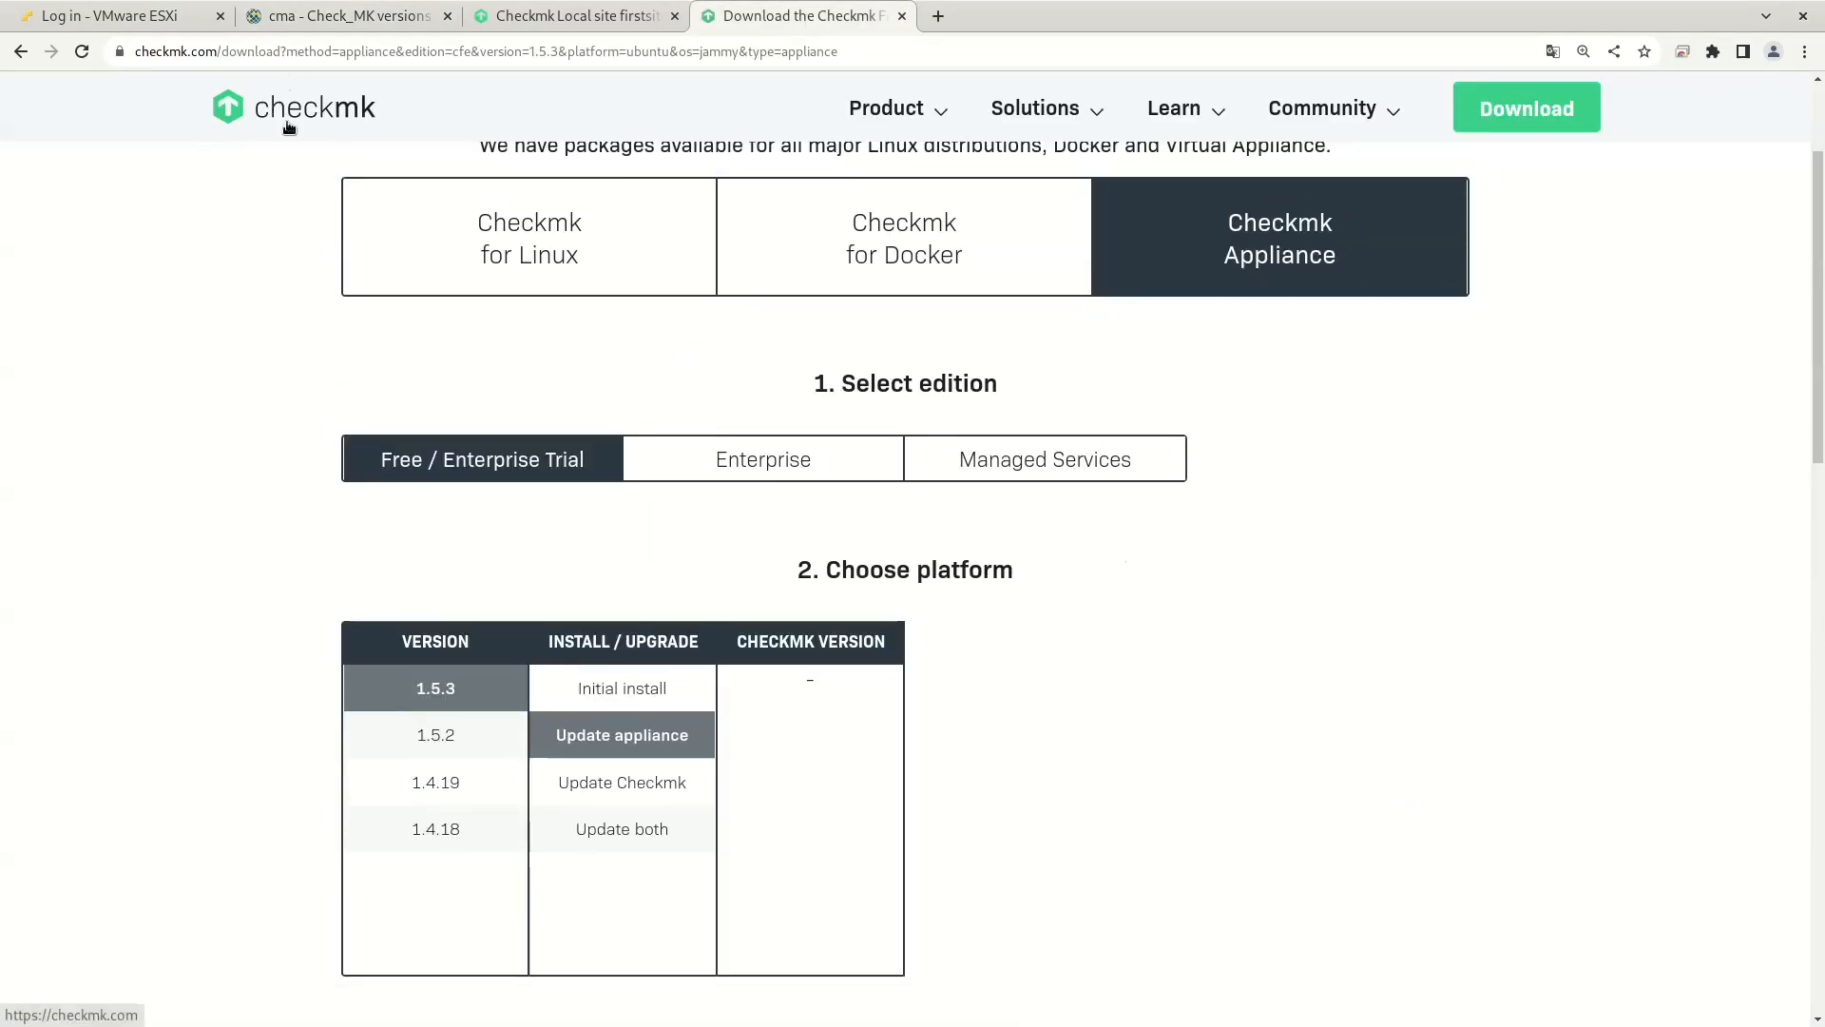
left_click(291, 107)
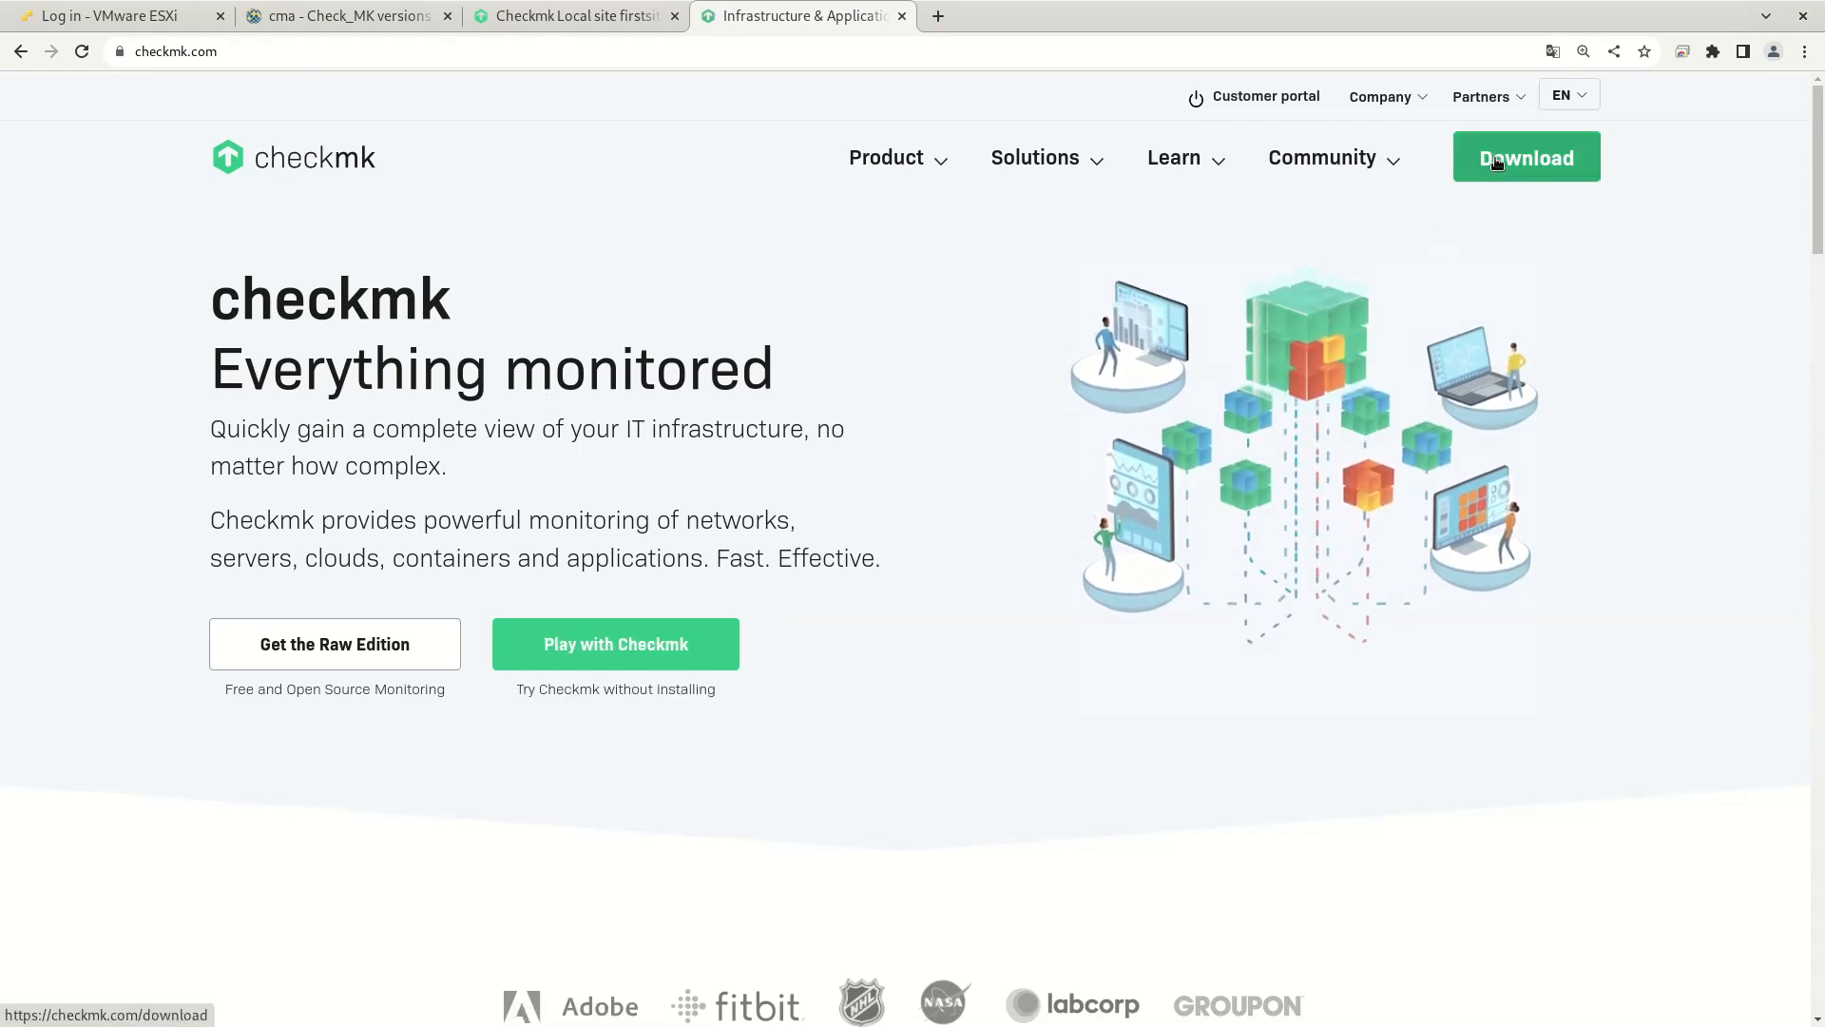
left_click(1526, 157)
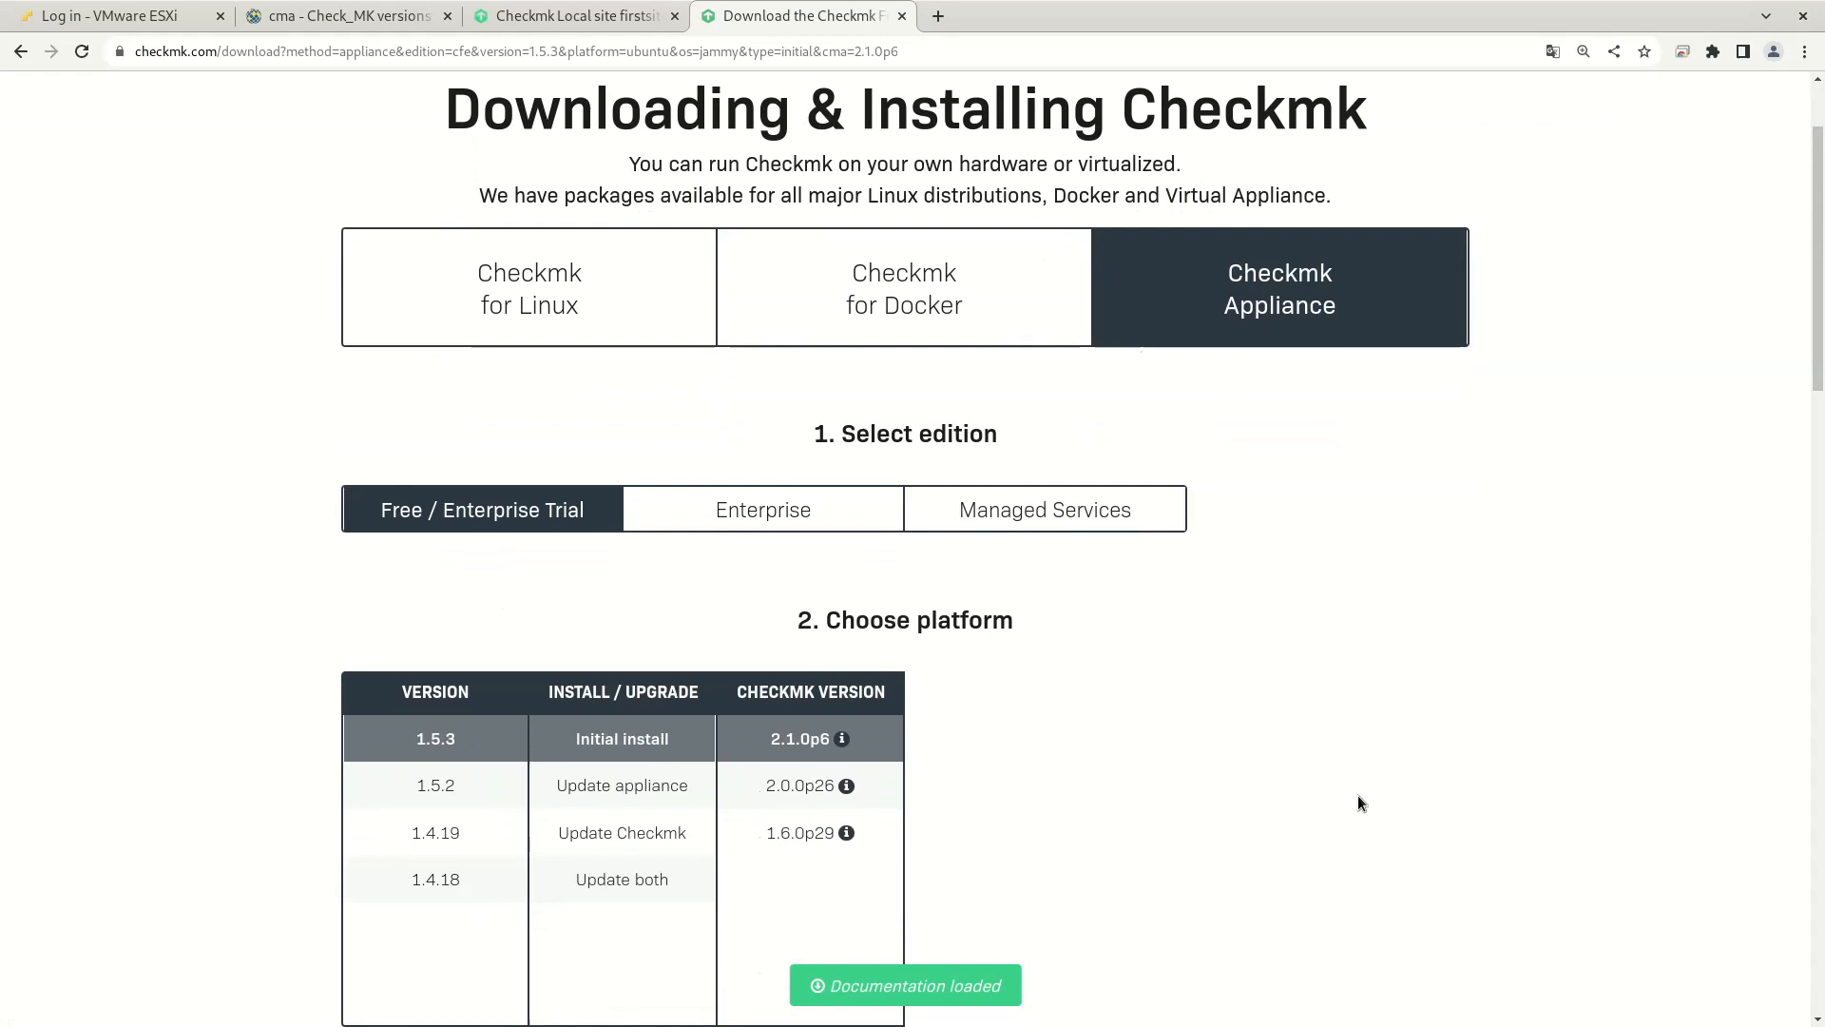
scroll("down", 3)
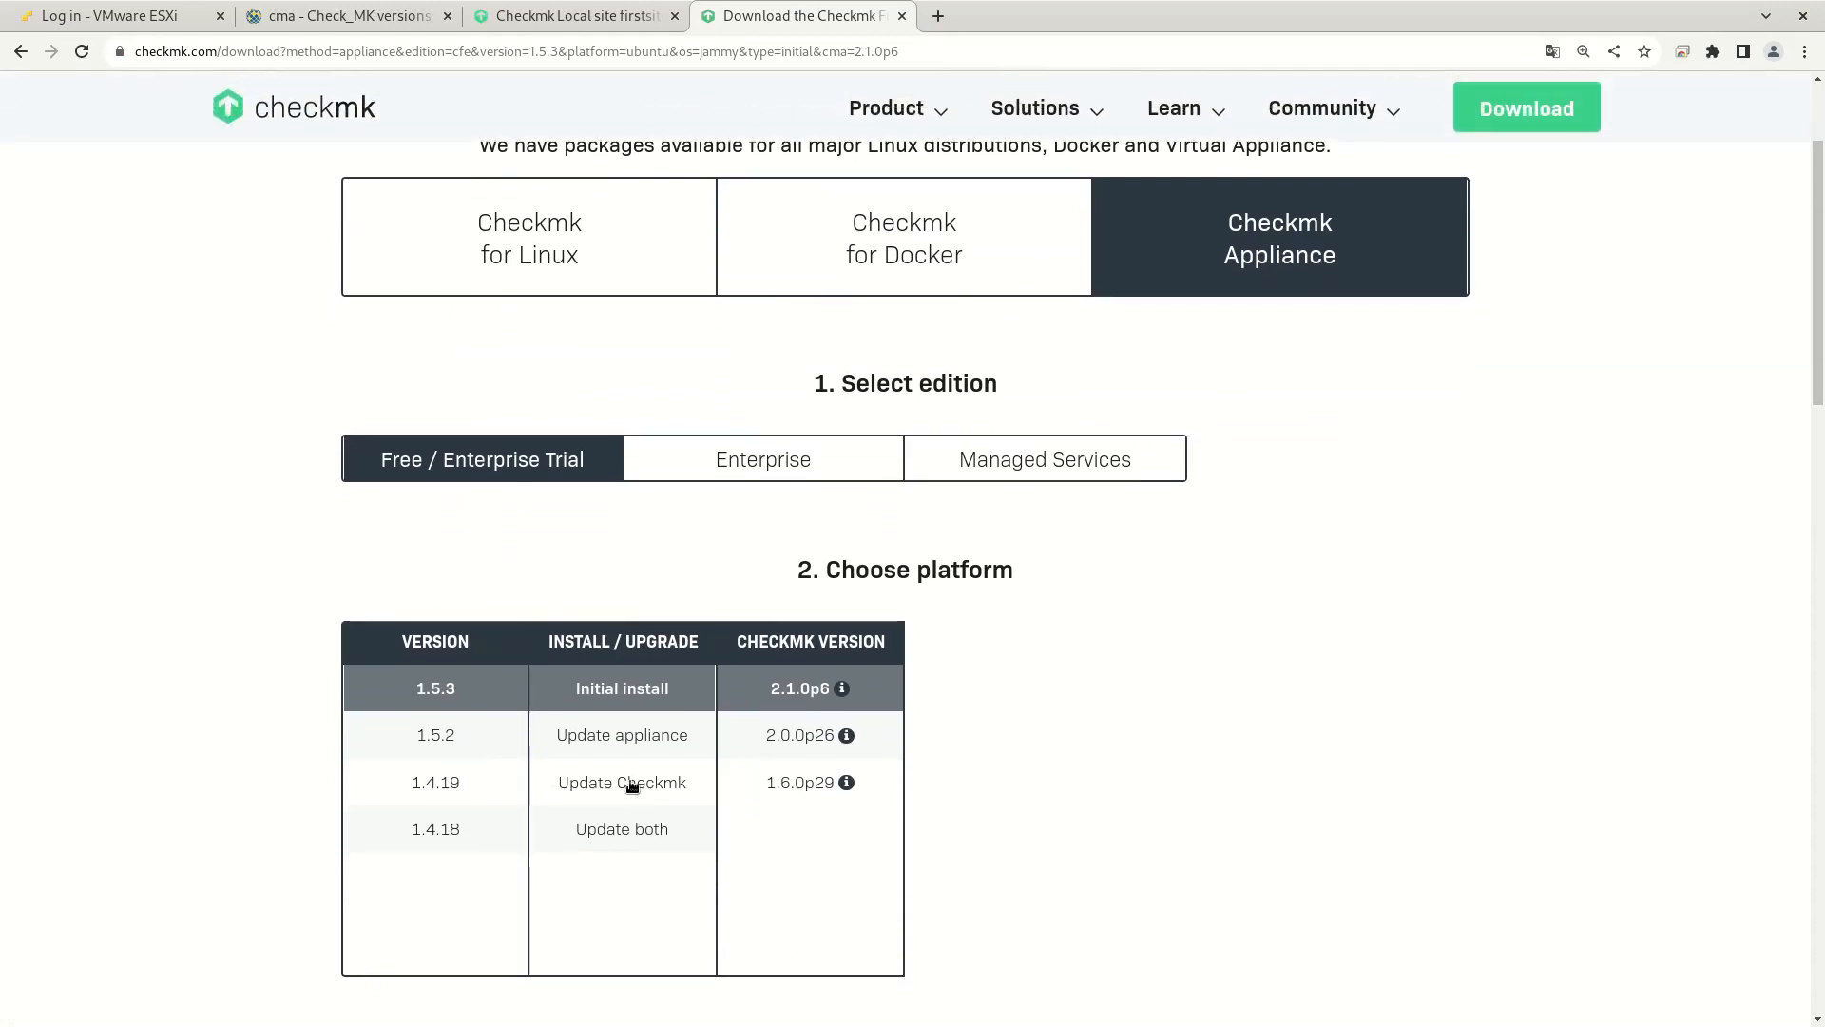
left_click(622, 782)
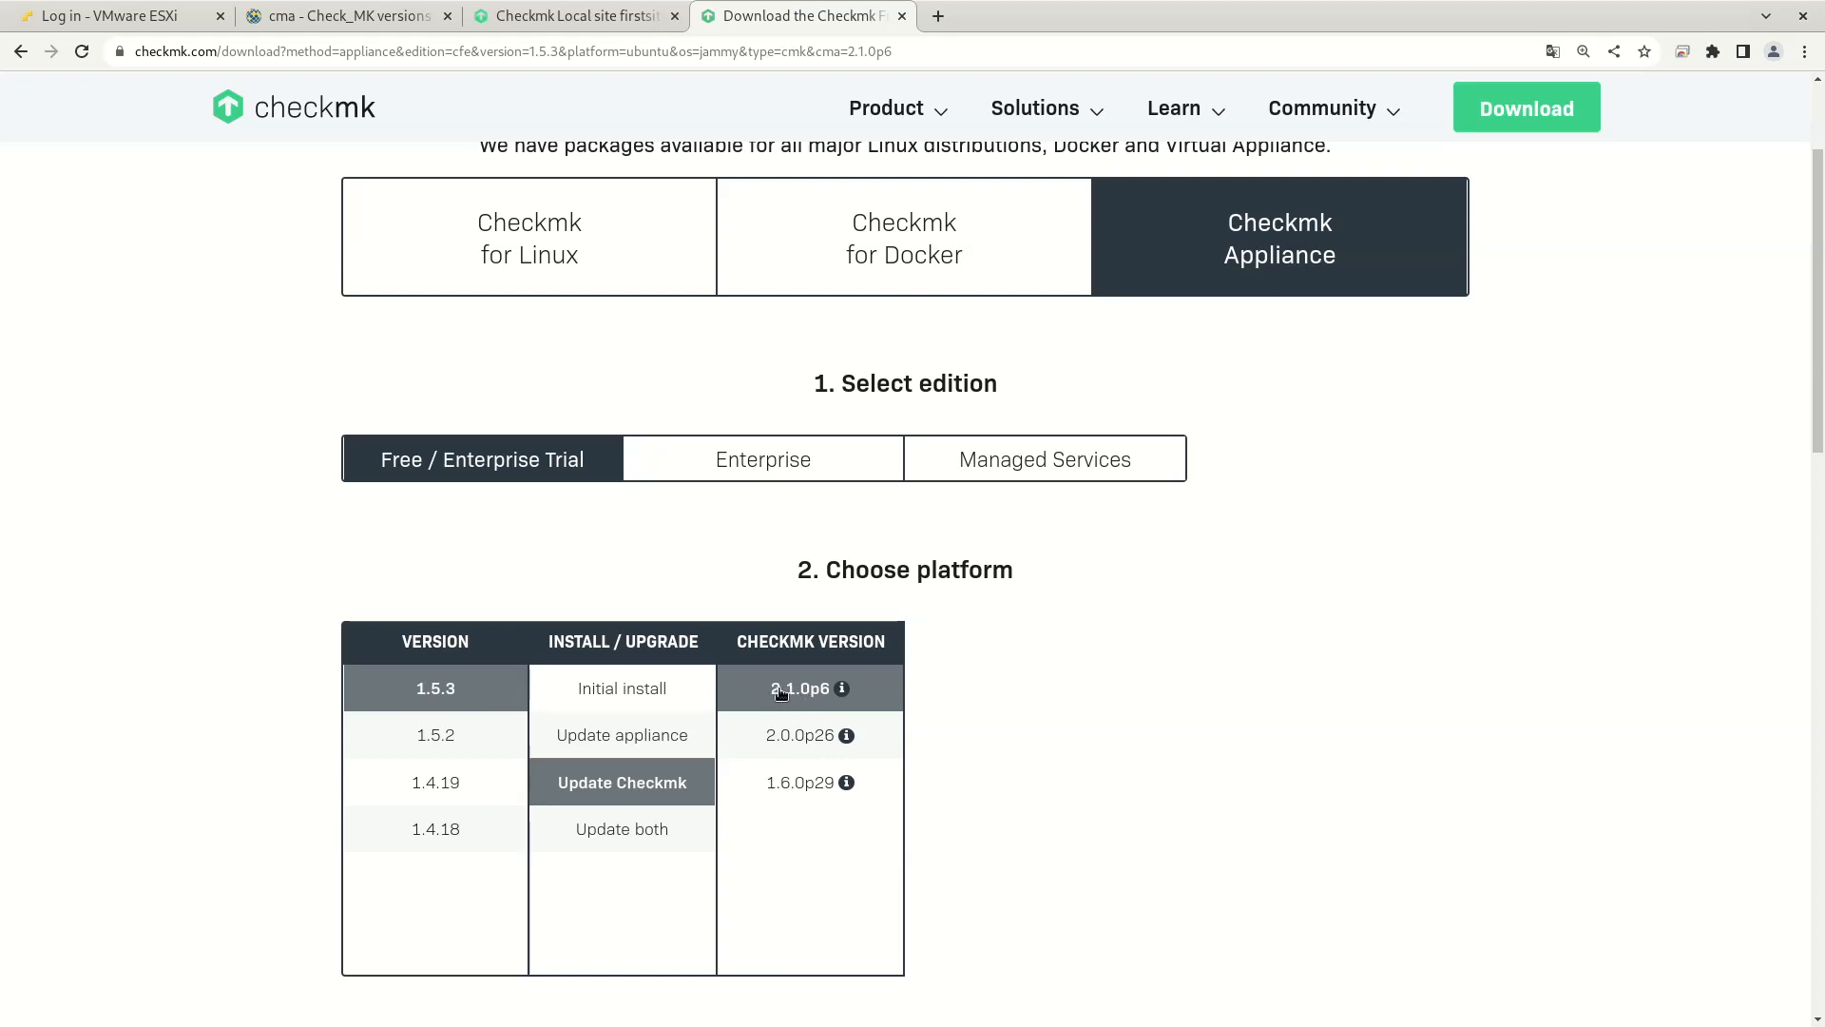
scroll("down", 3)
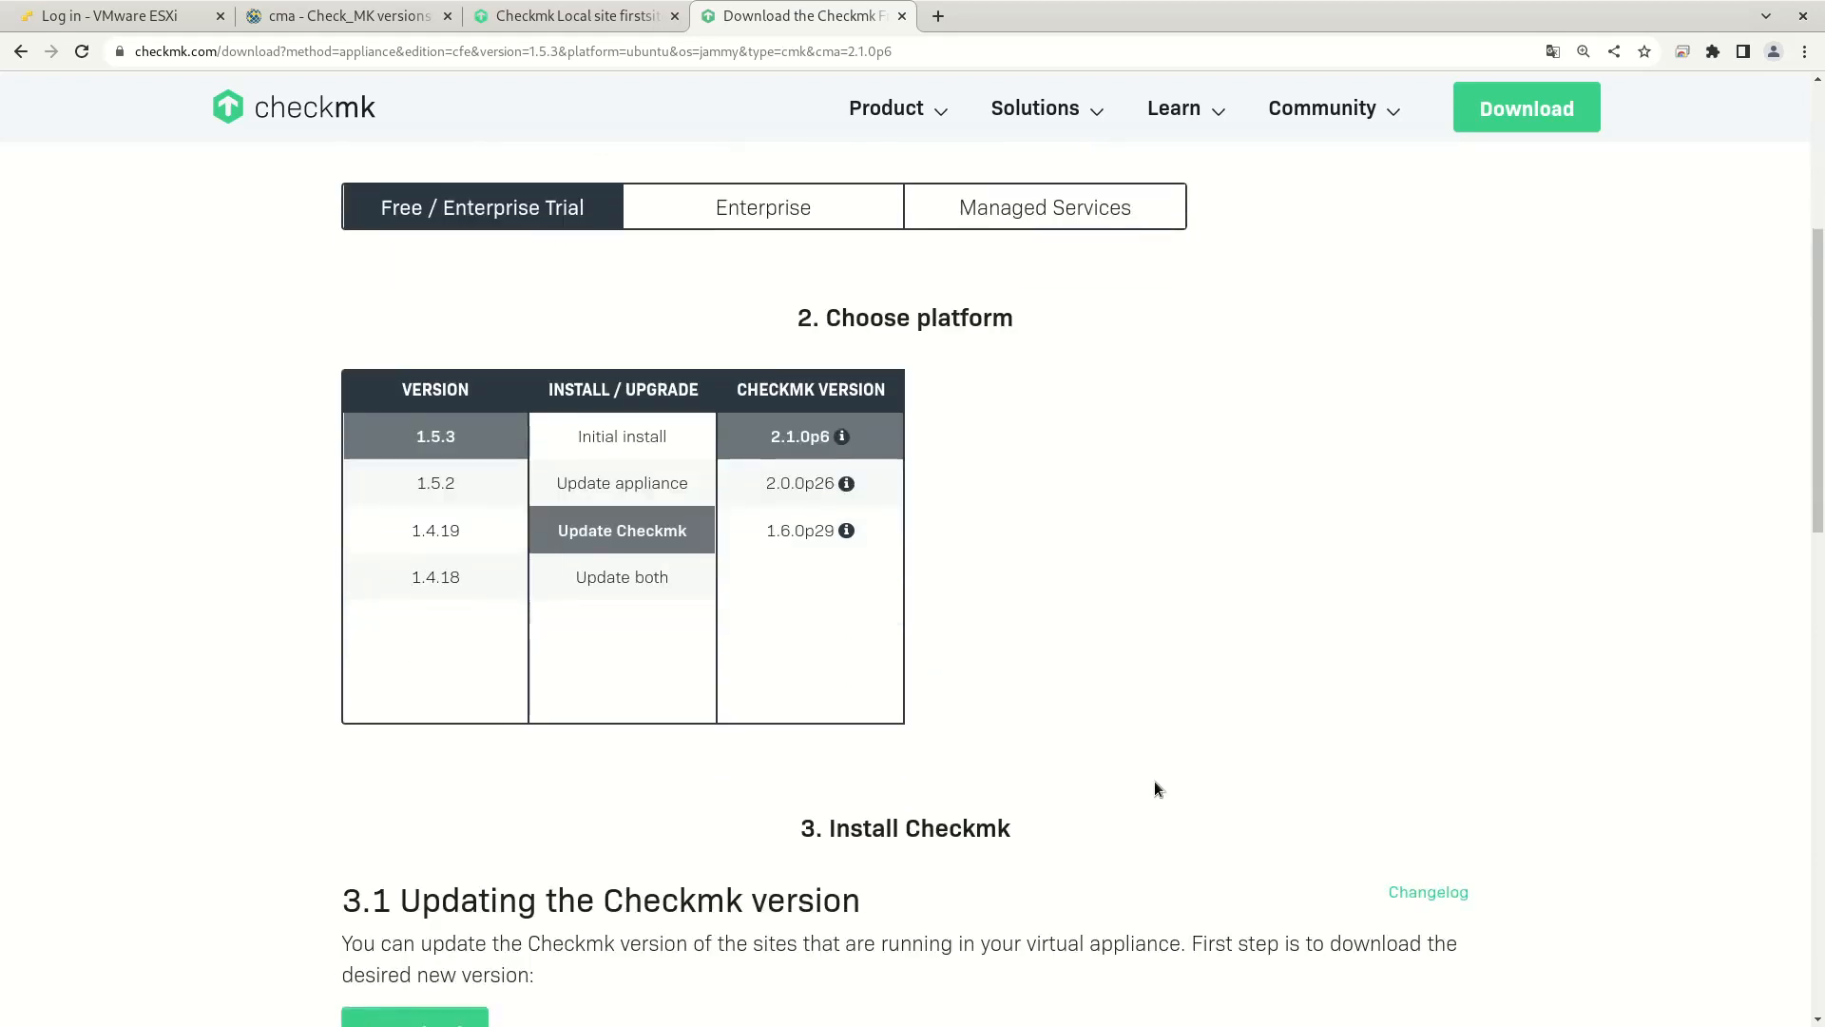
scroll("down", 3)
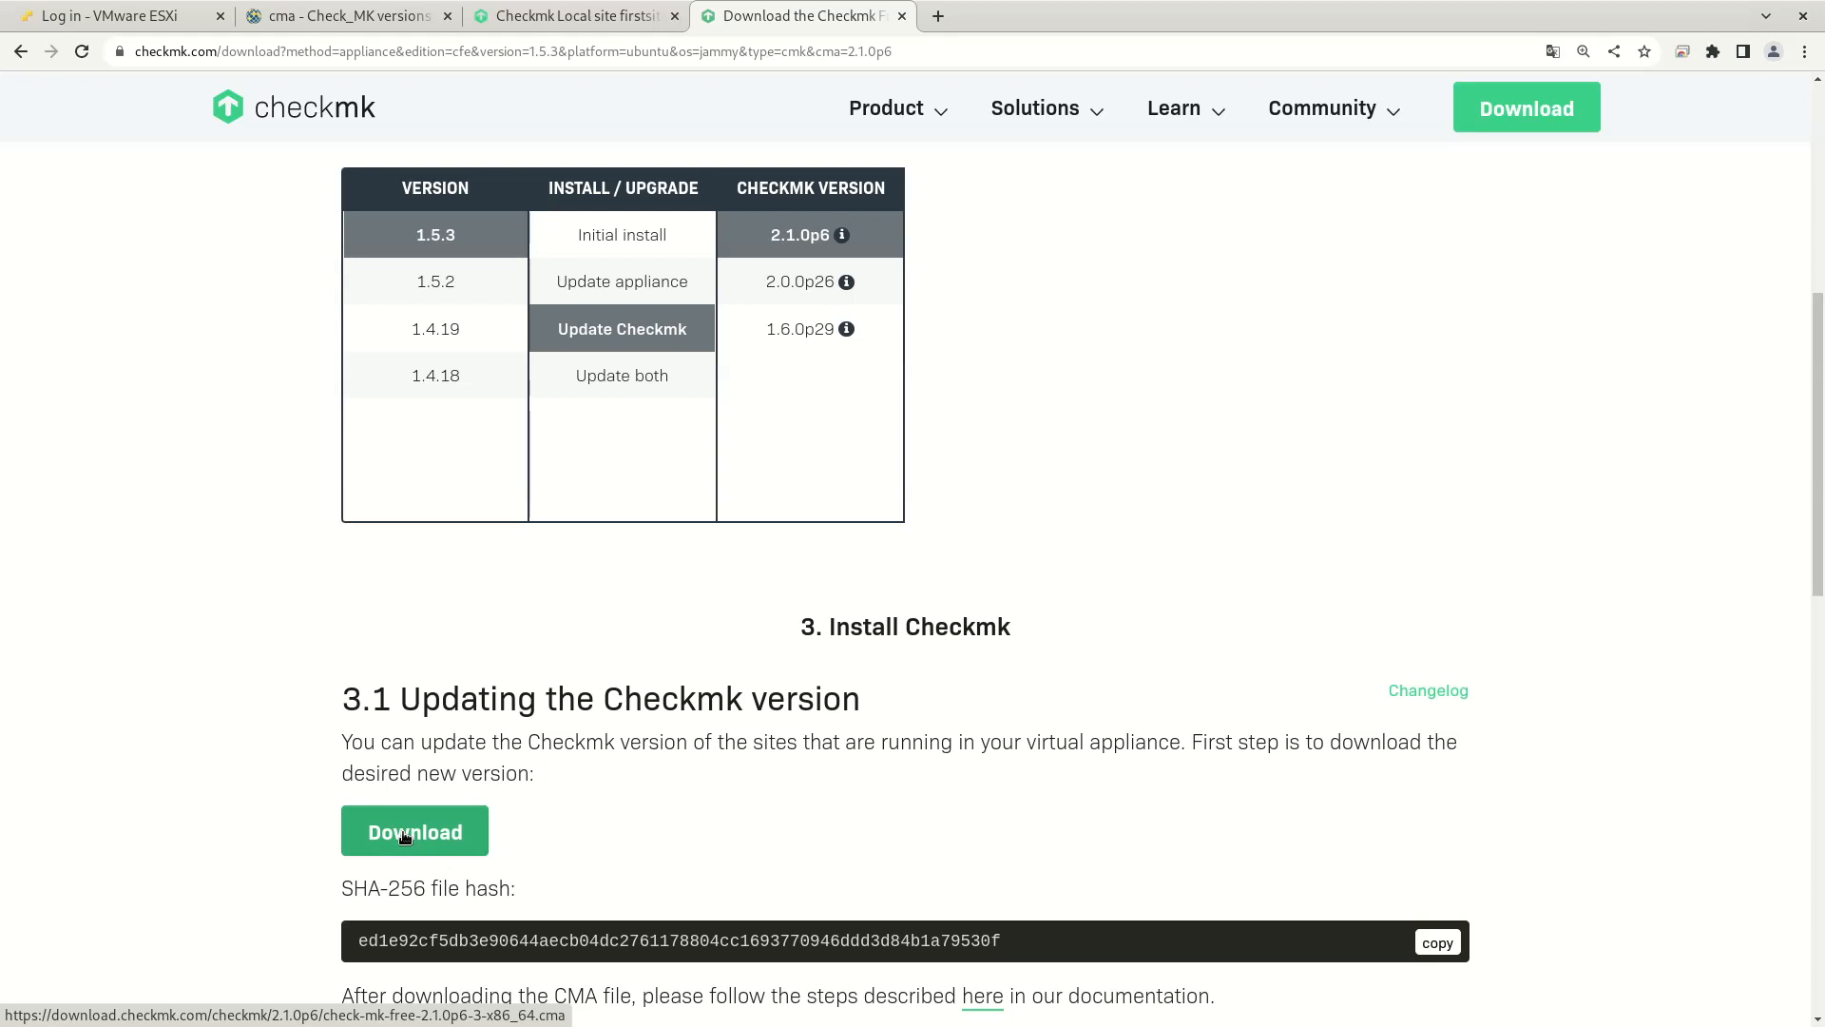
left_click(346, 15)
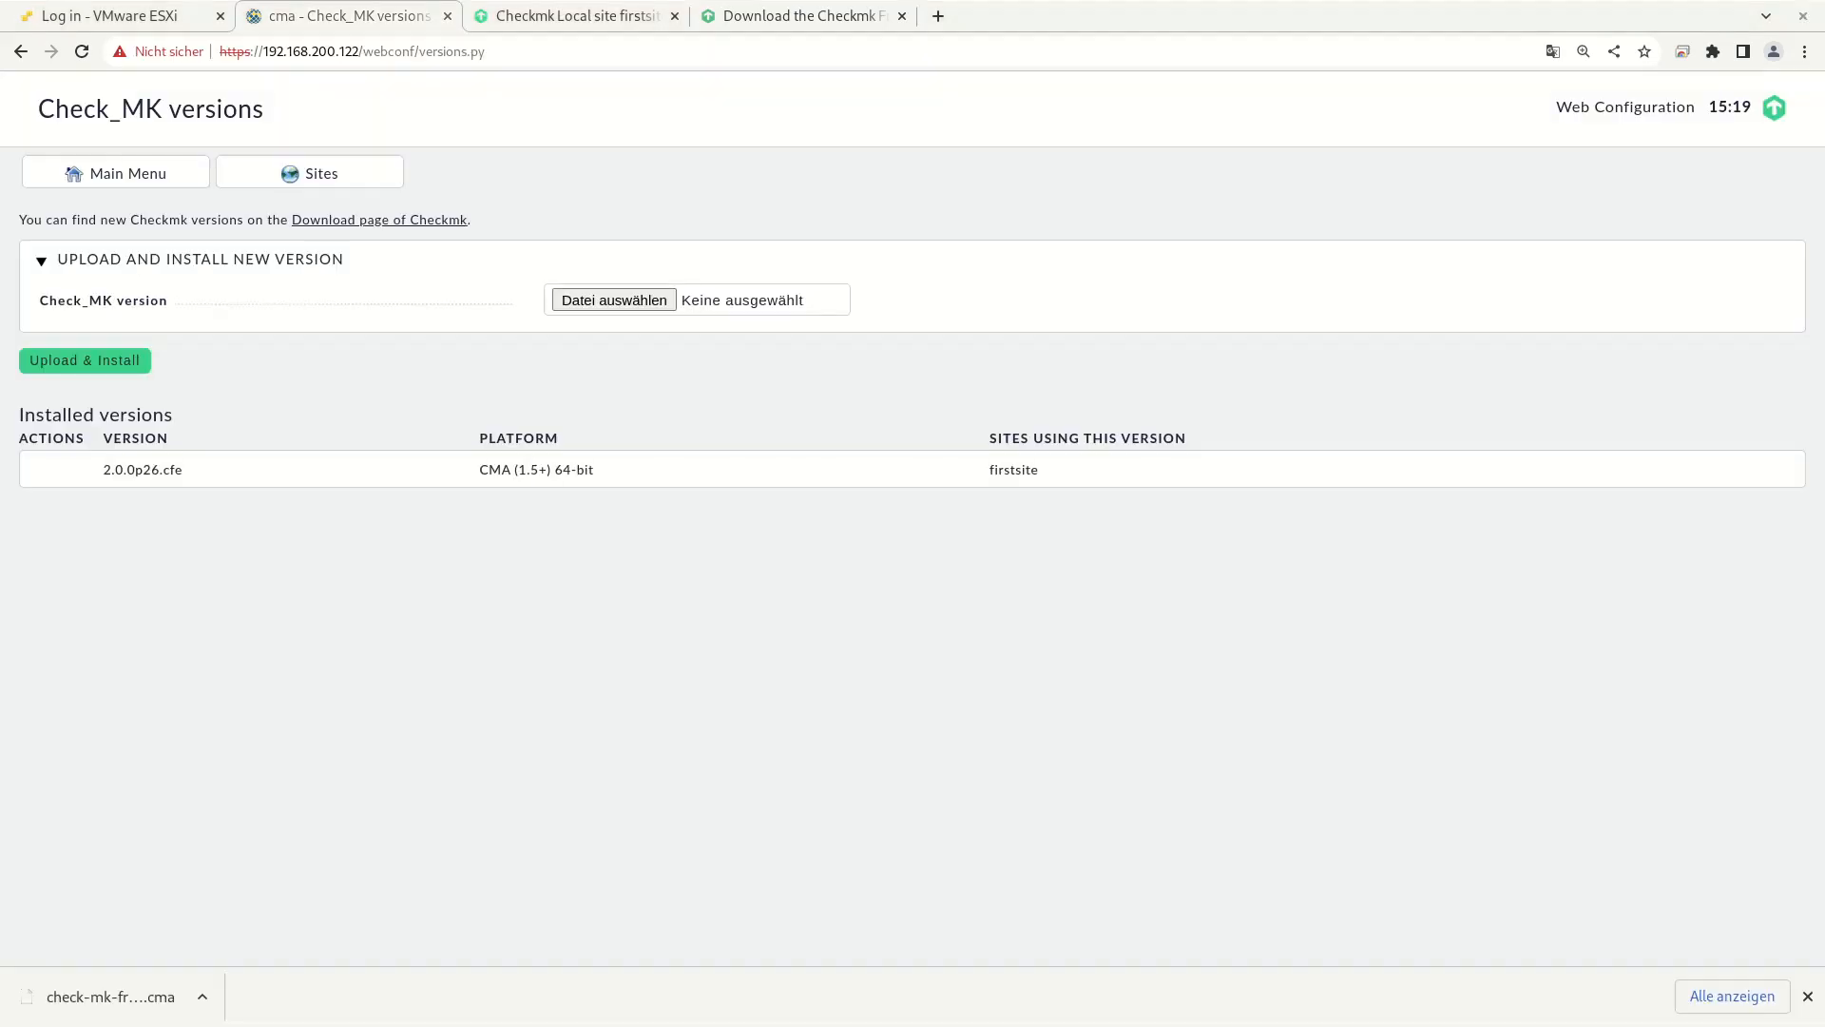
mouse_move(513, 714)
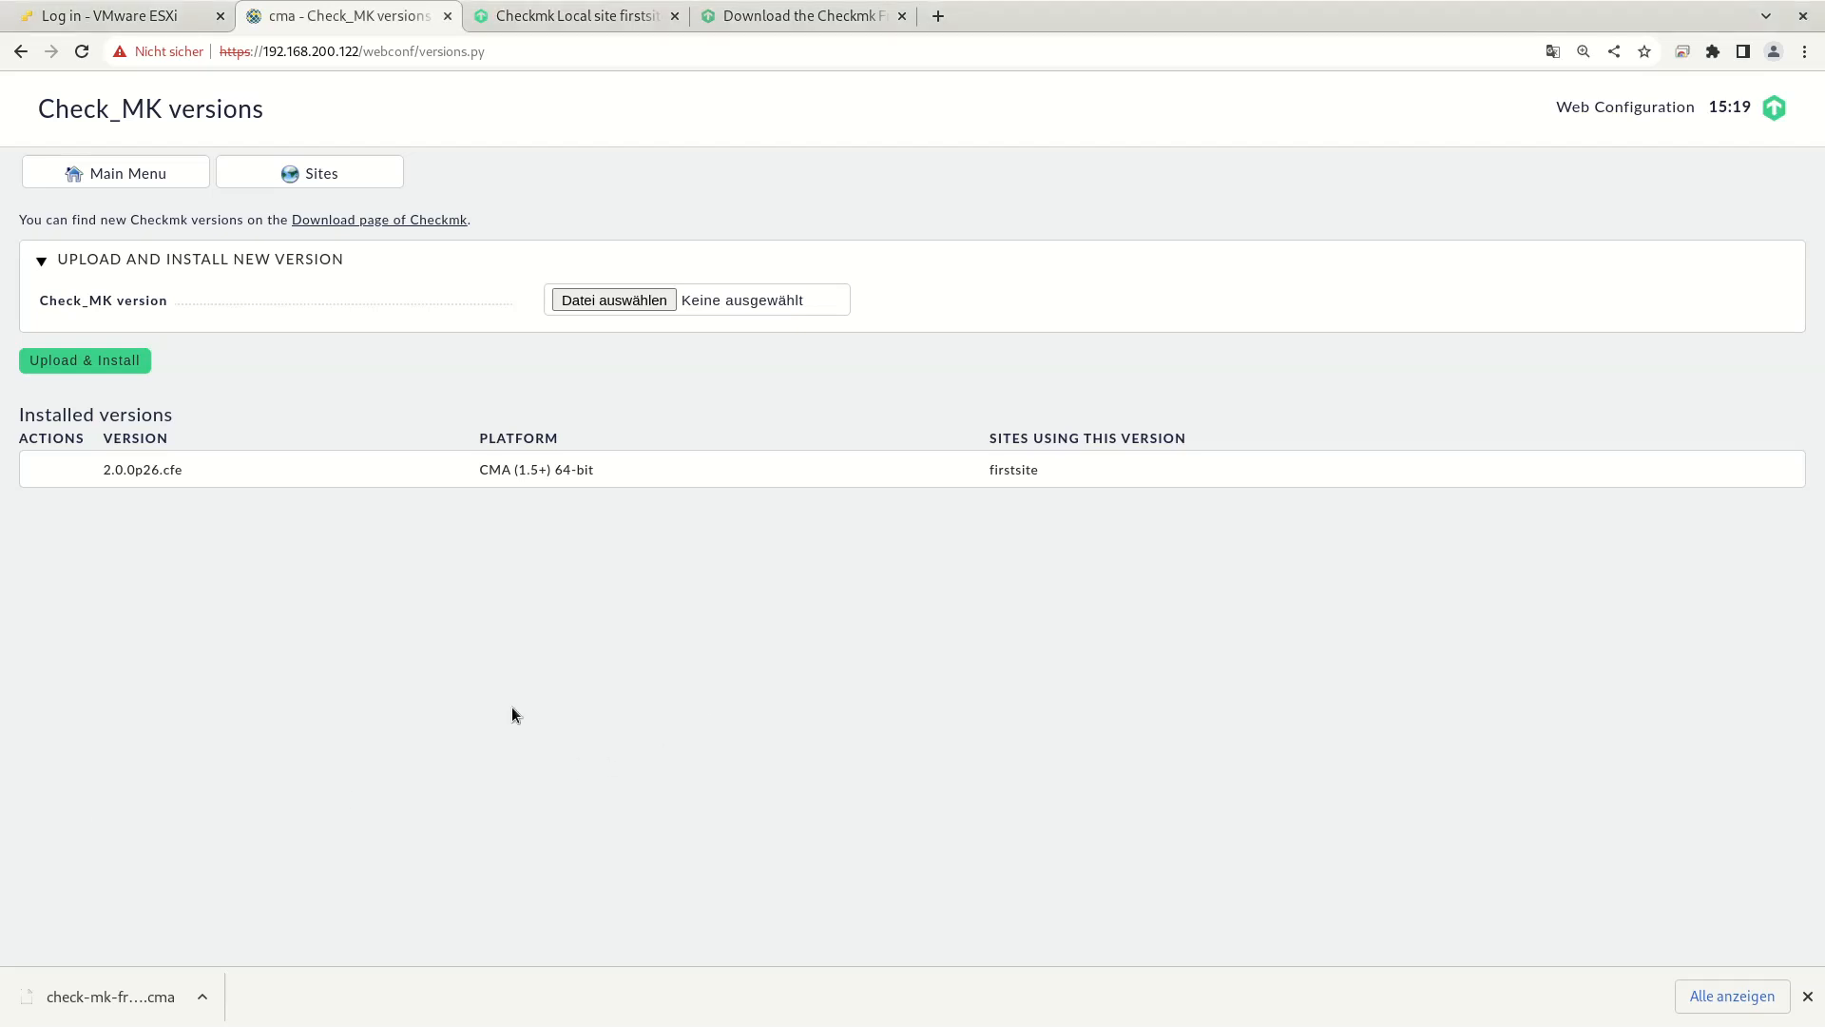
mouse_move(501, 517)
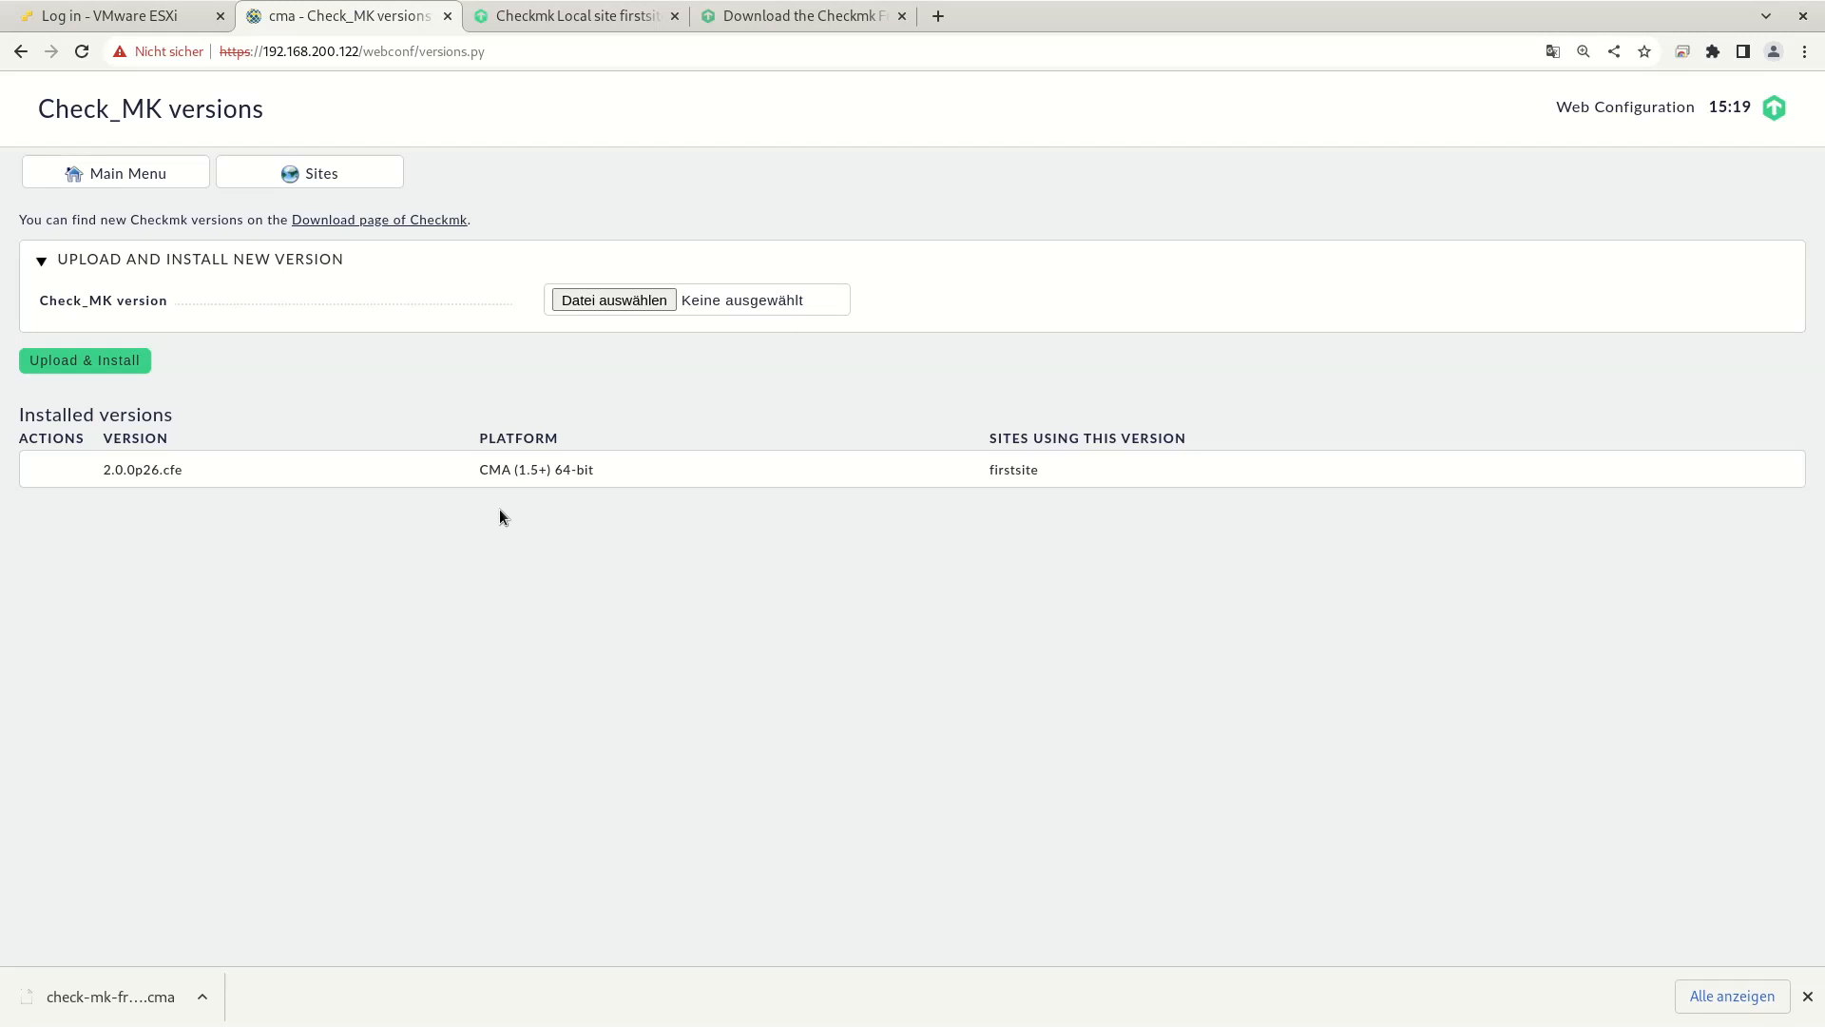
Step: Select the downloaded 2.1.0p6 .cfe package and Upload & Install it
left_click(612, 299)
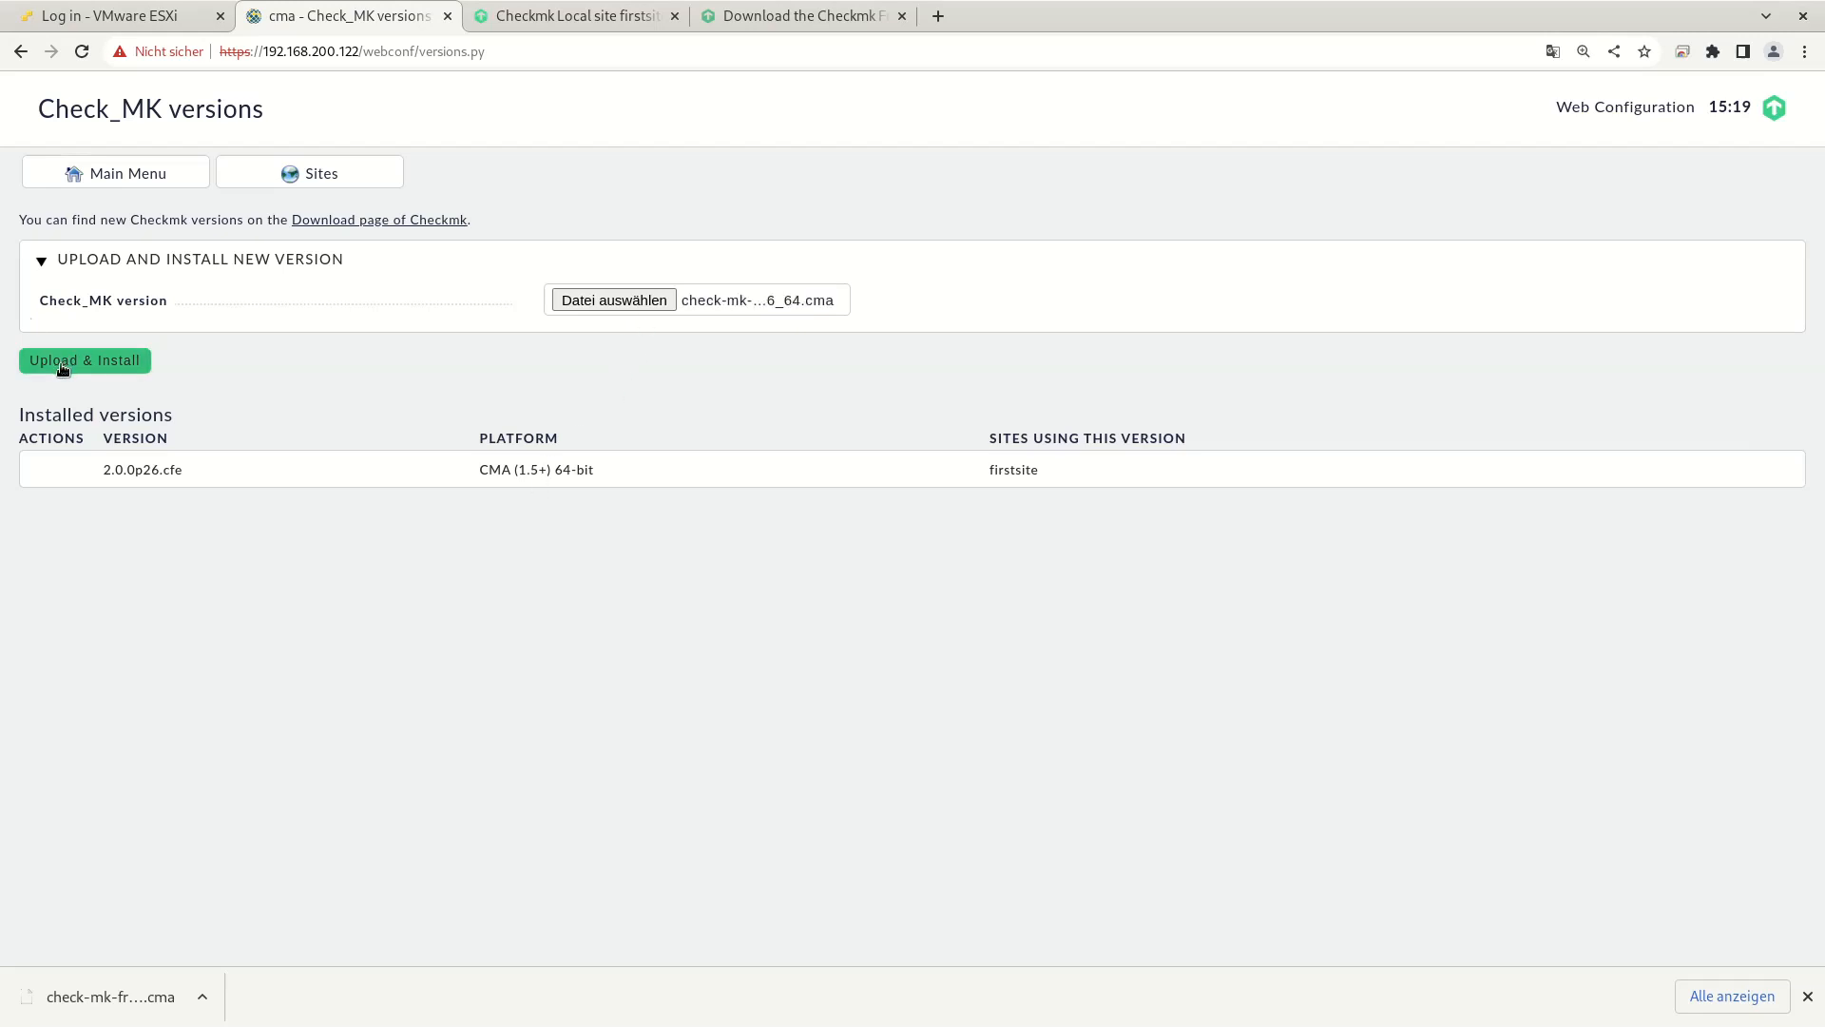
left_click(83, 359)
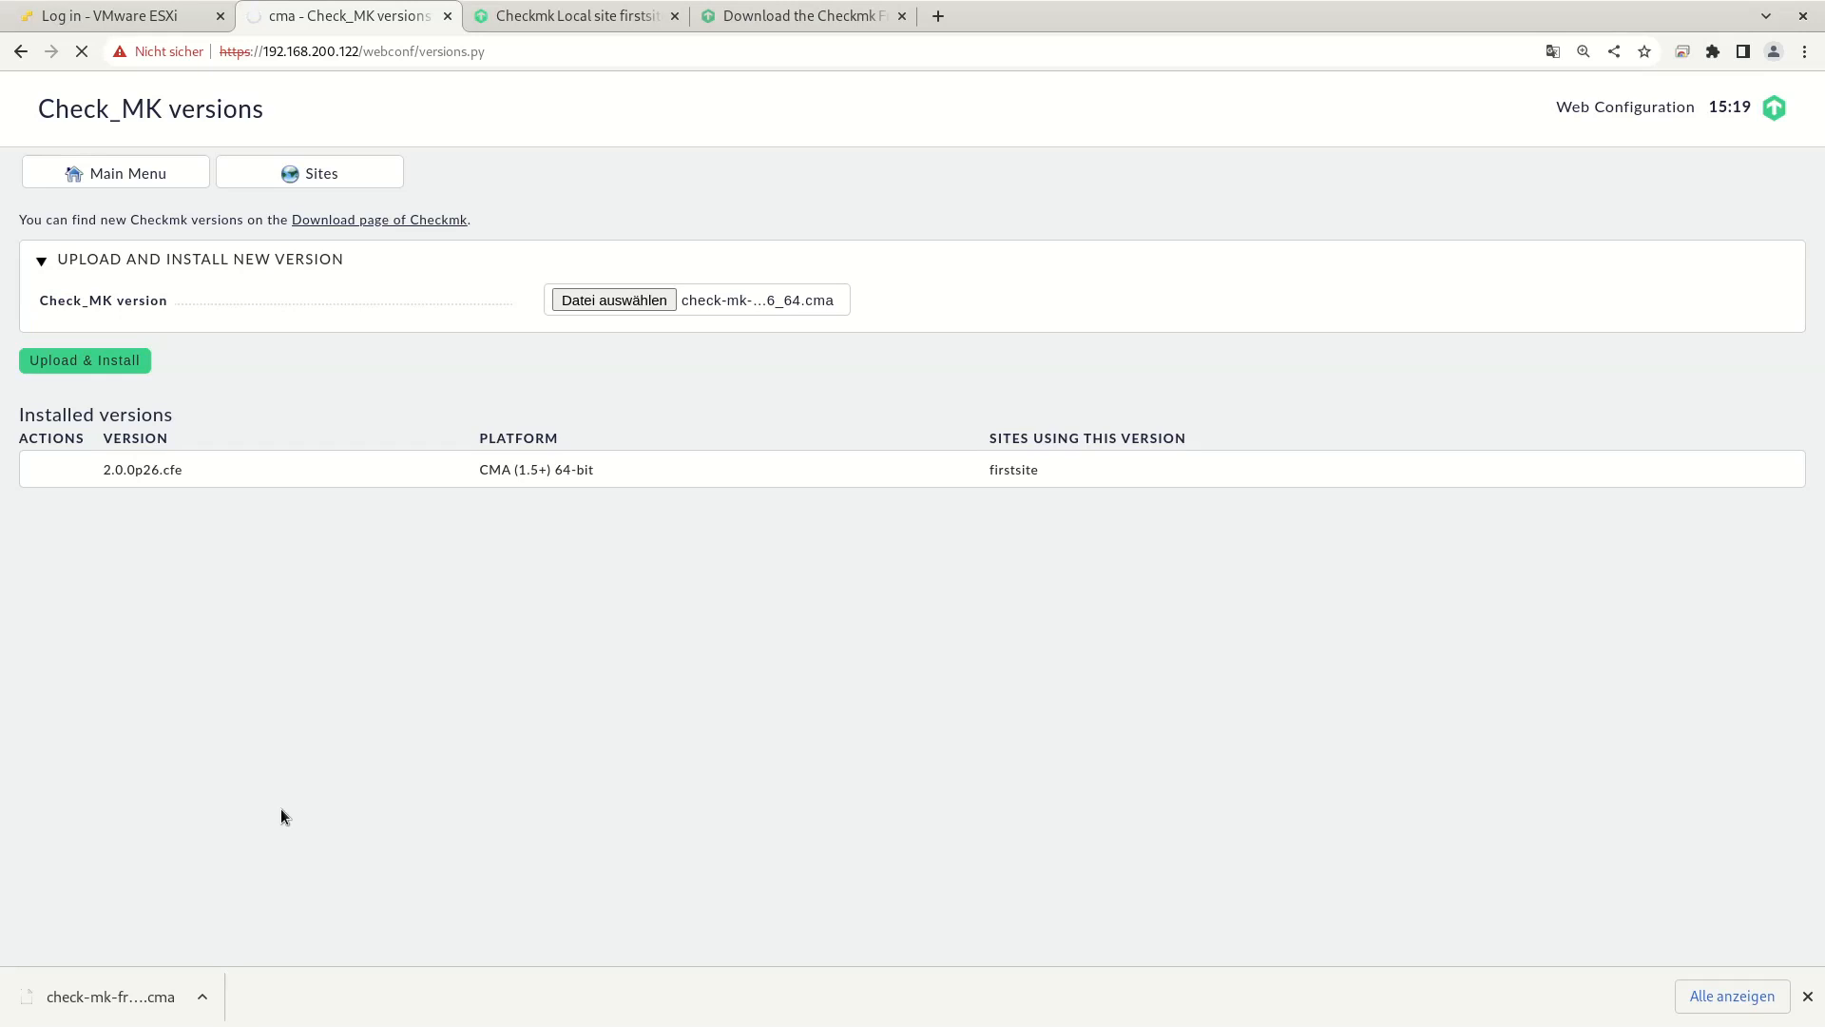
mouse_move(536, 746)
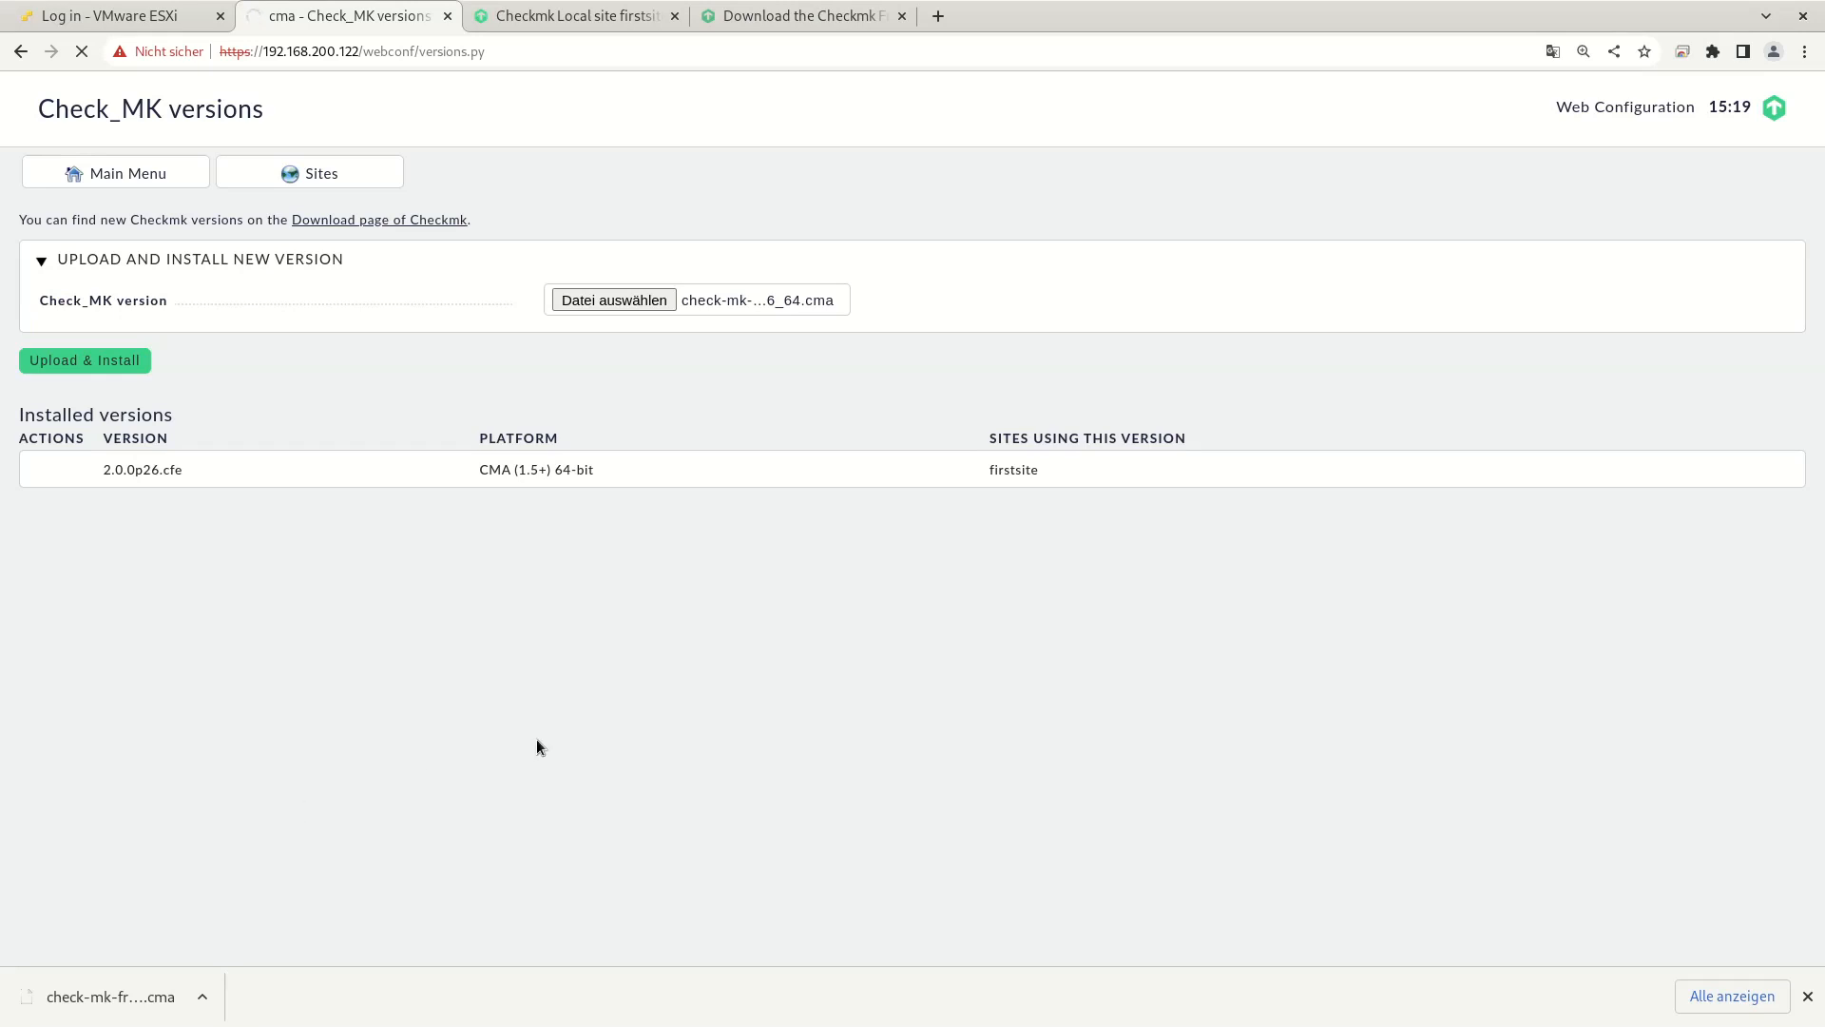
mouse_move(111, 534)
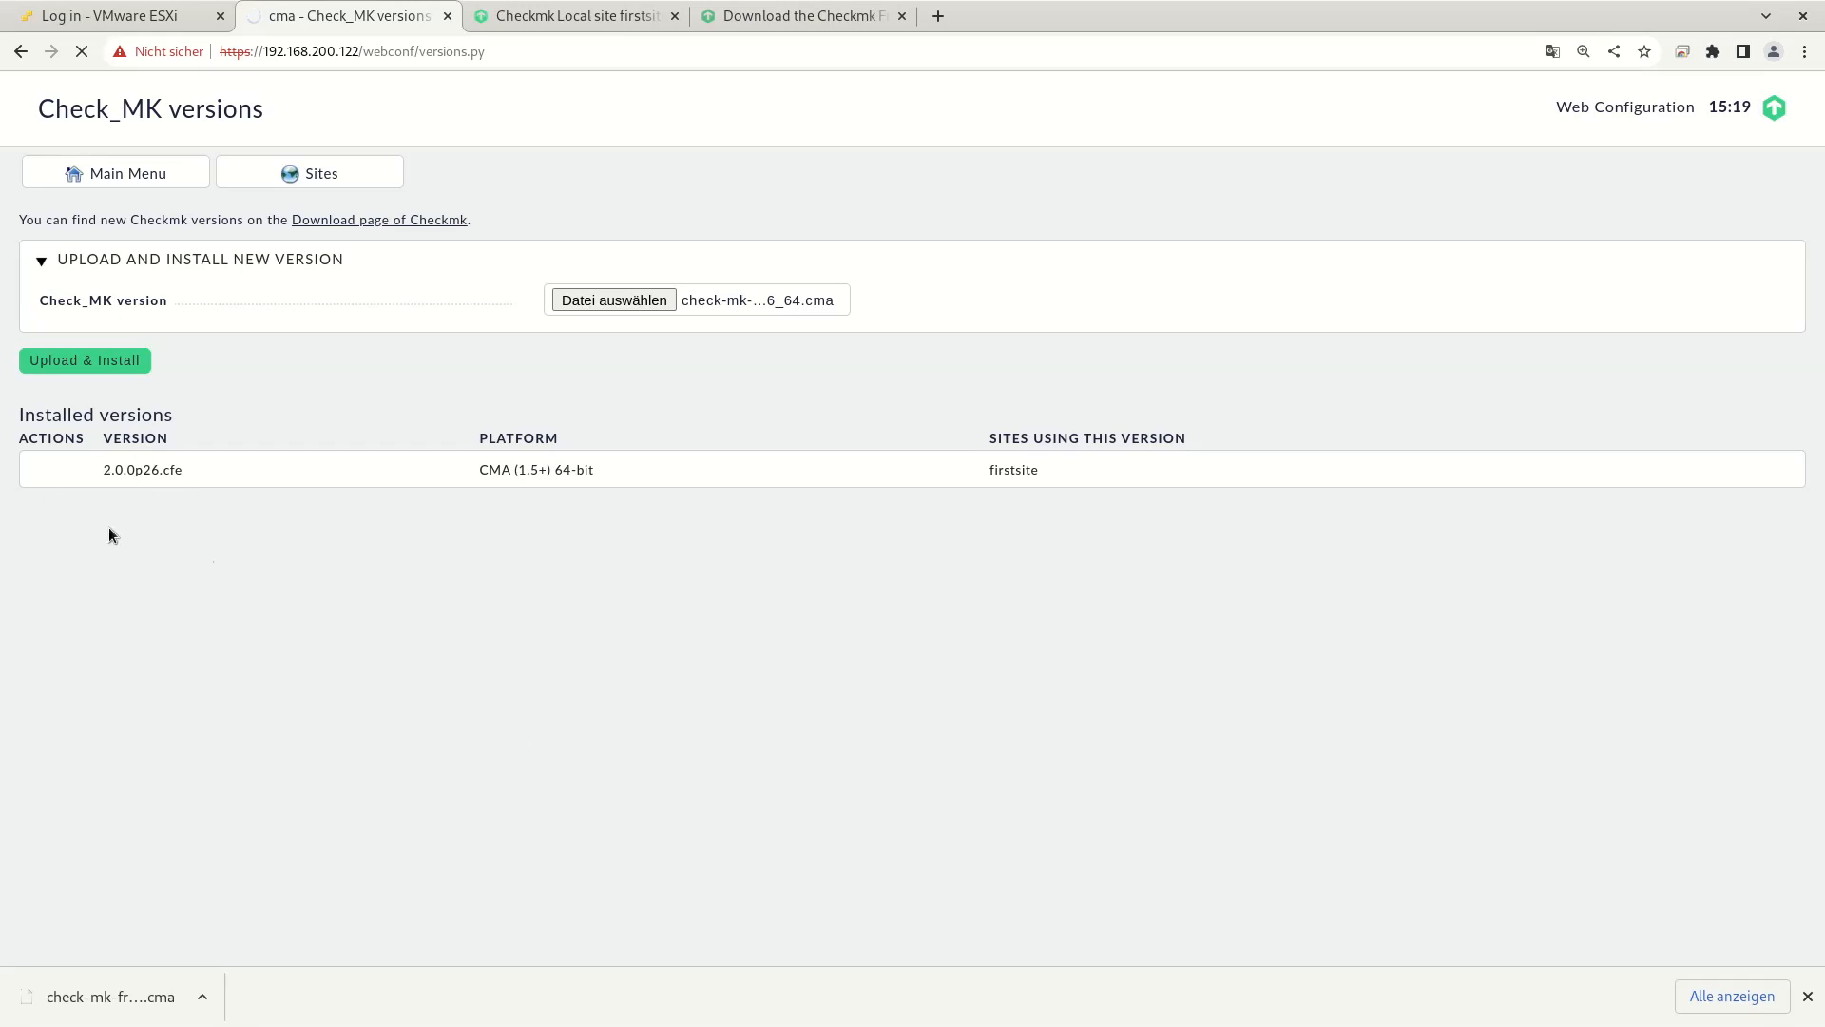
mouse_move(264, 561)
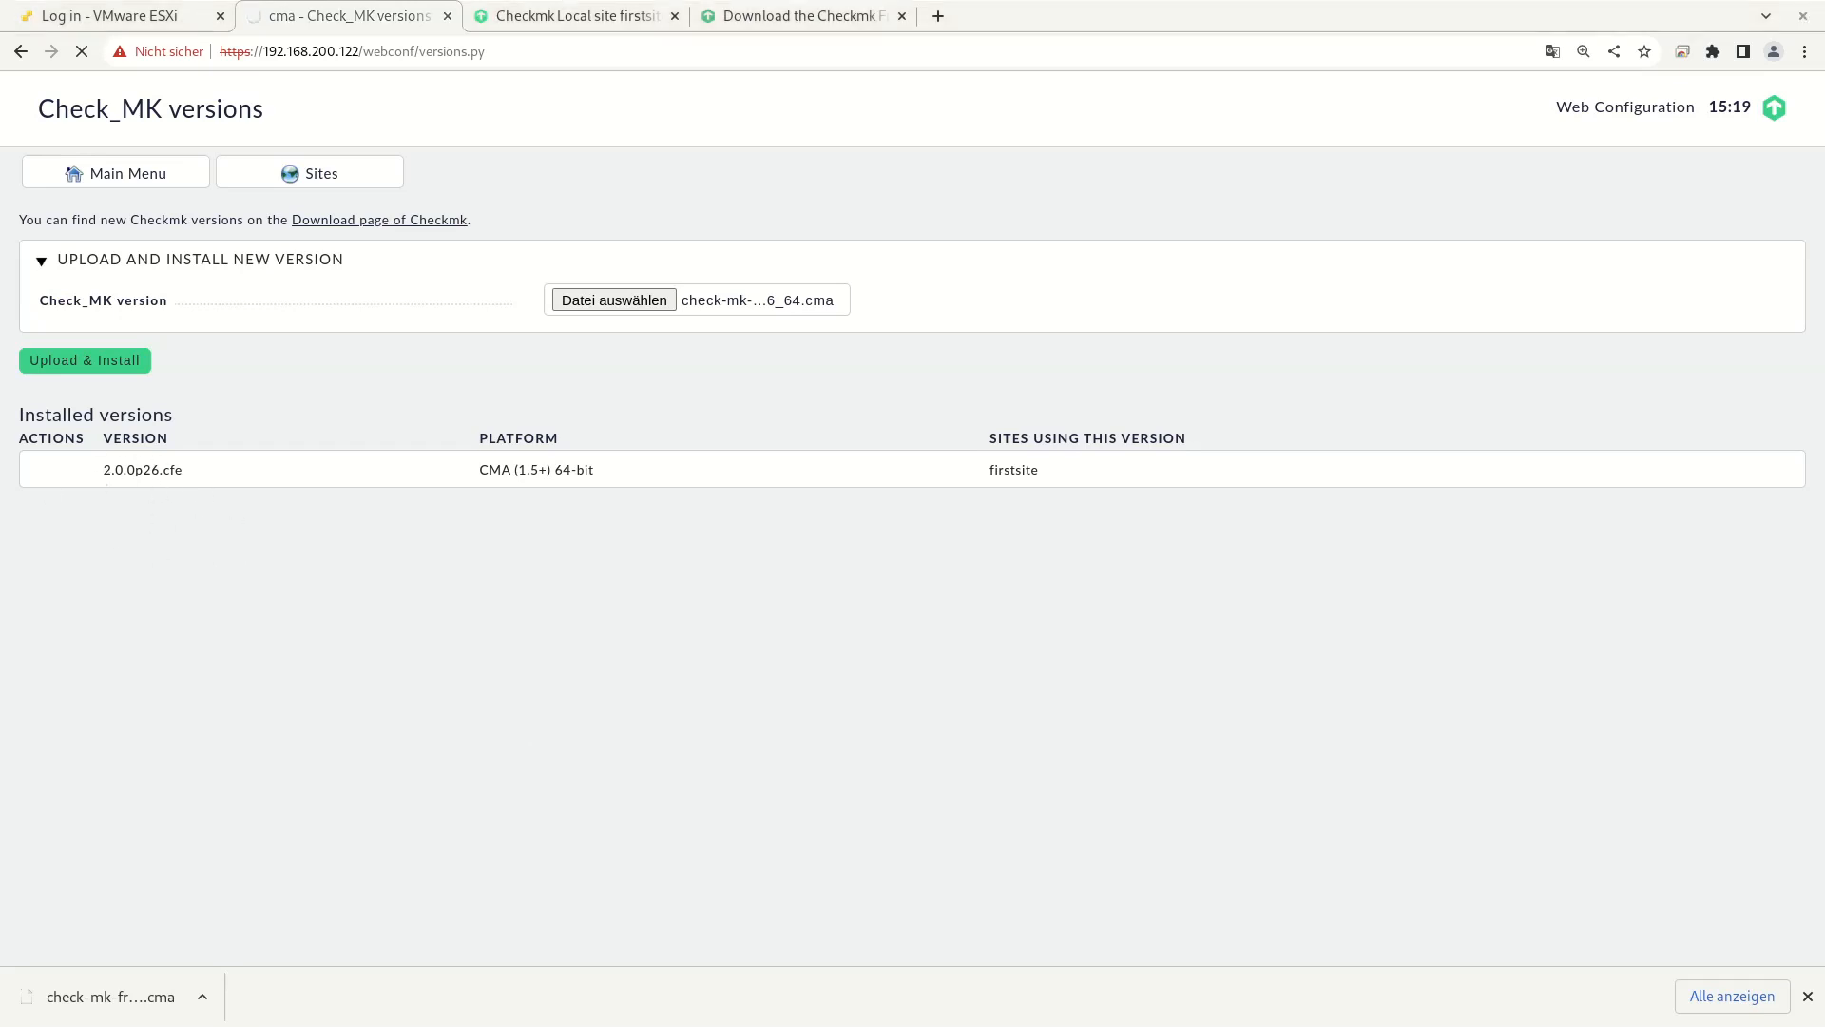
mouse_move(255, 596)
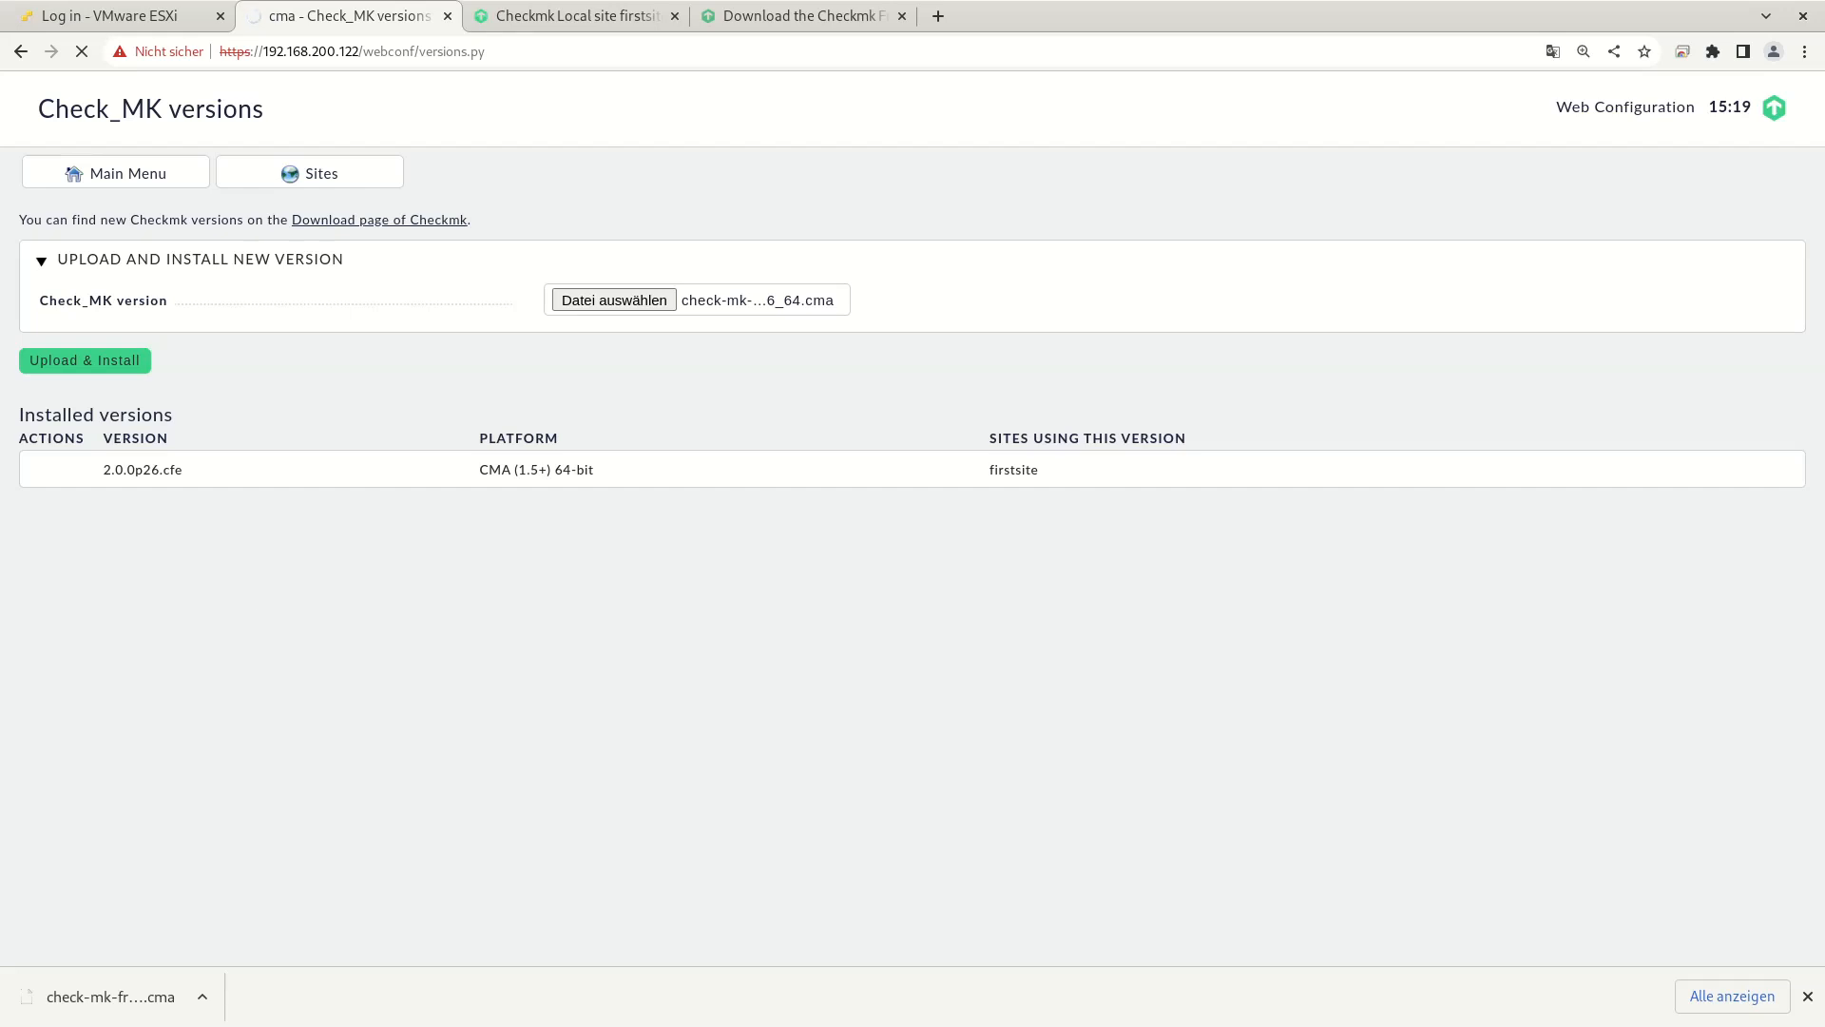
left_click(84, 359)
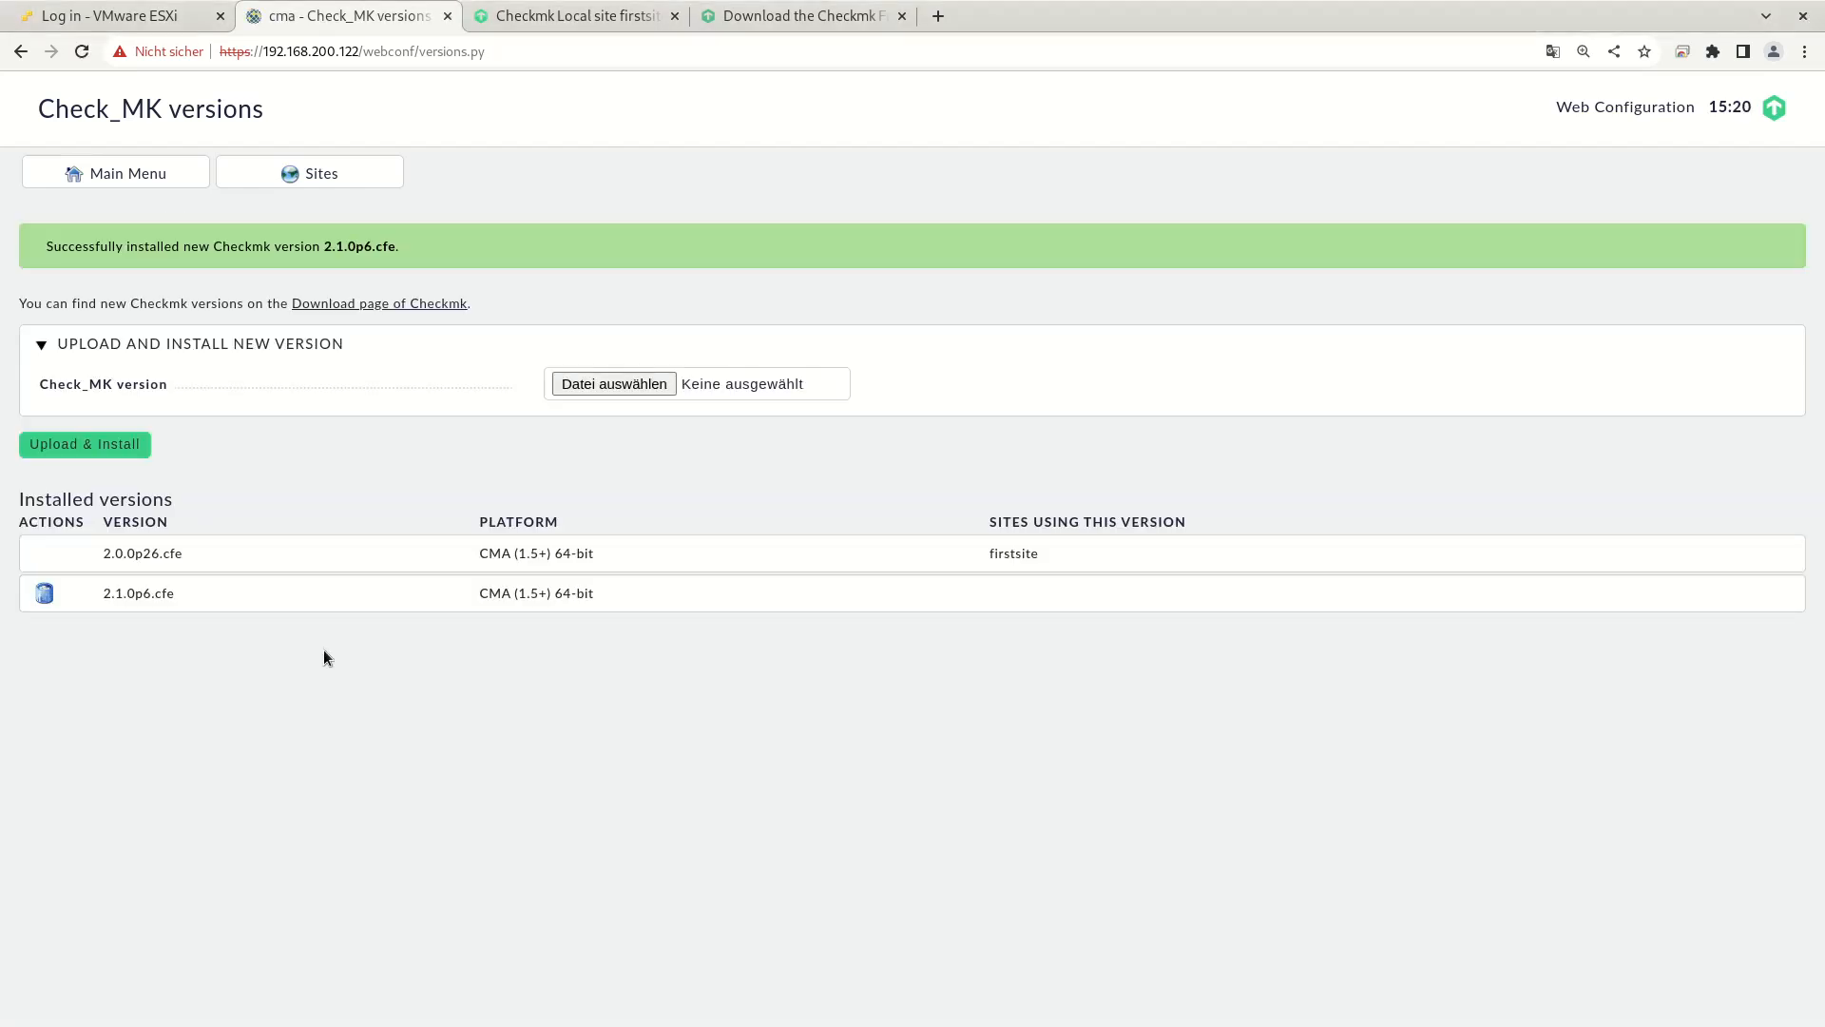
mouse_move(330, 207)
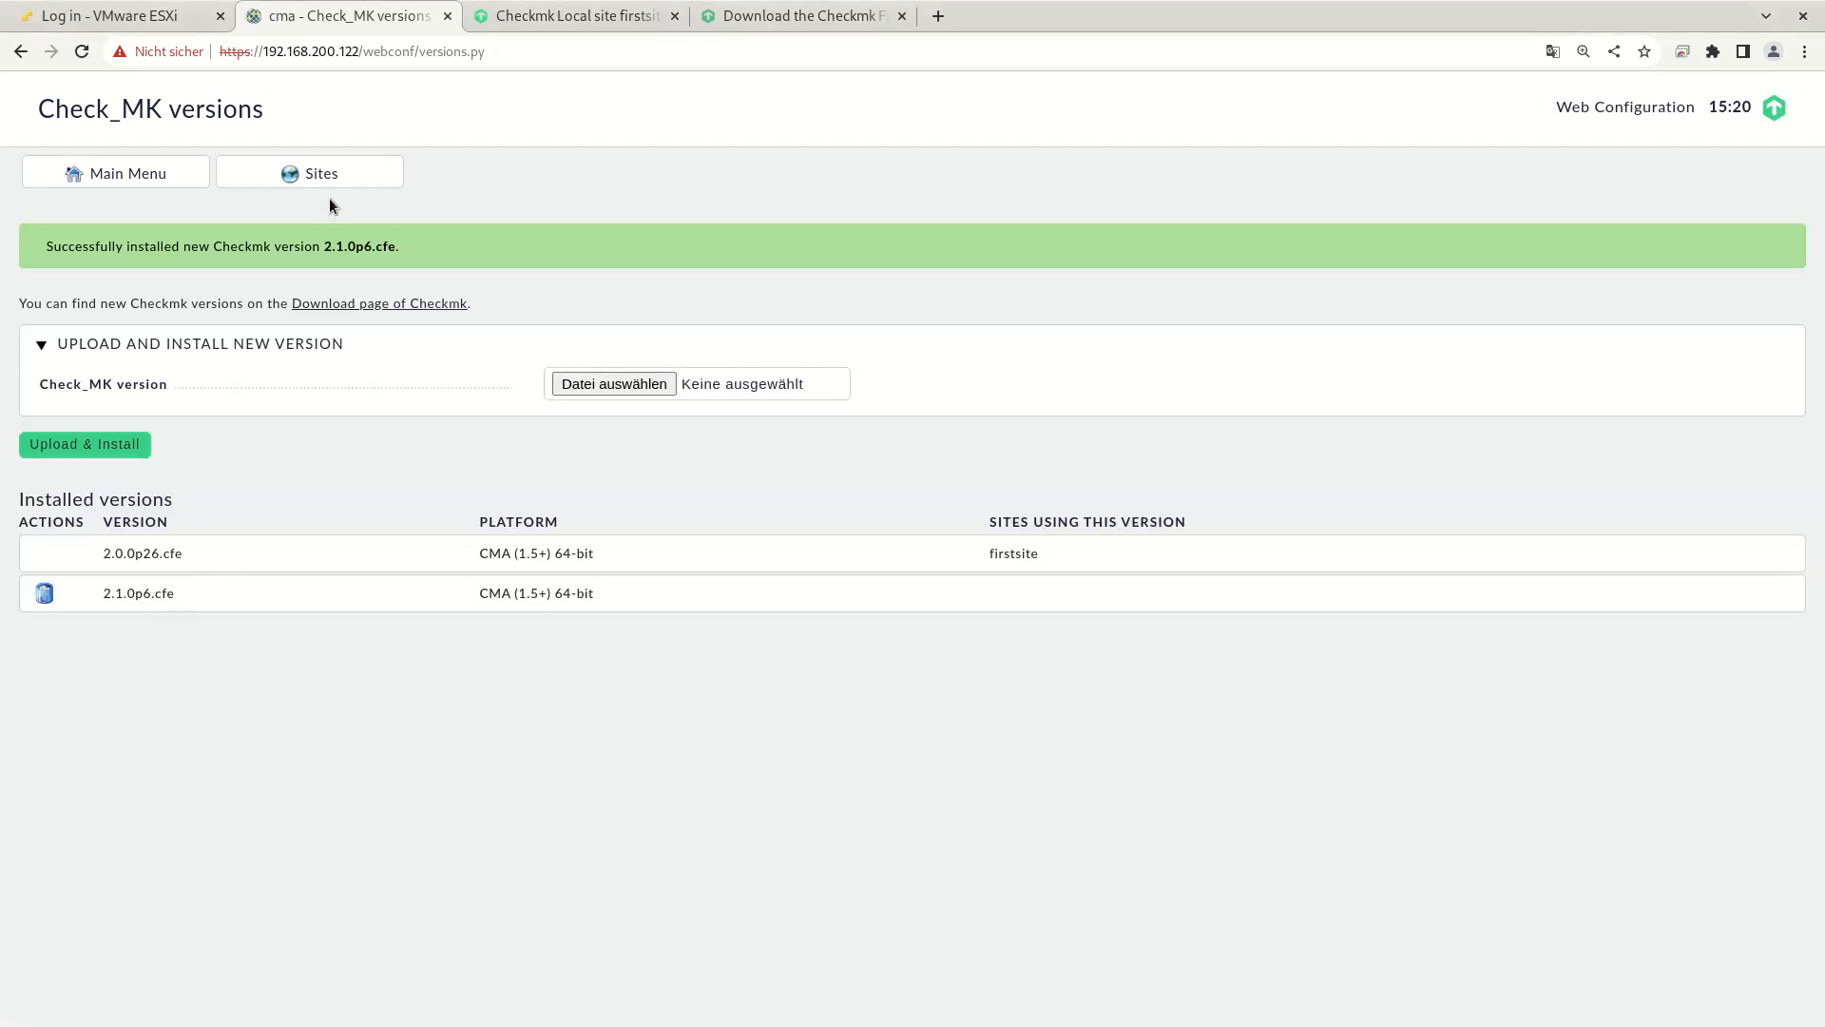
mouse_move(321, 172)
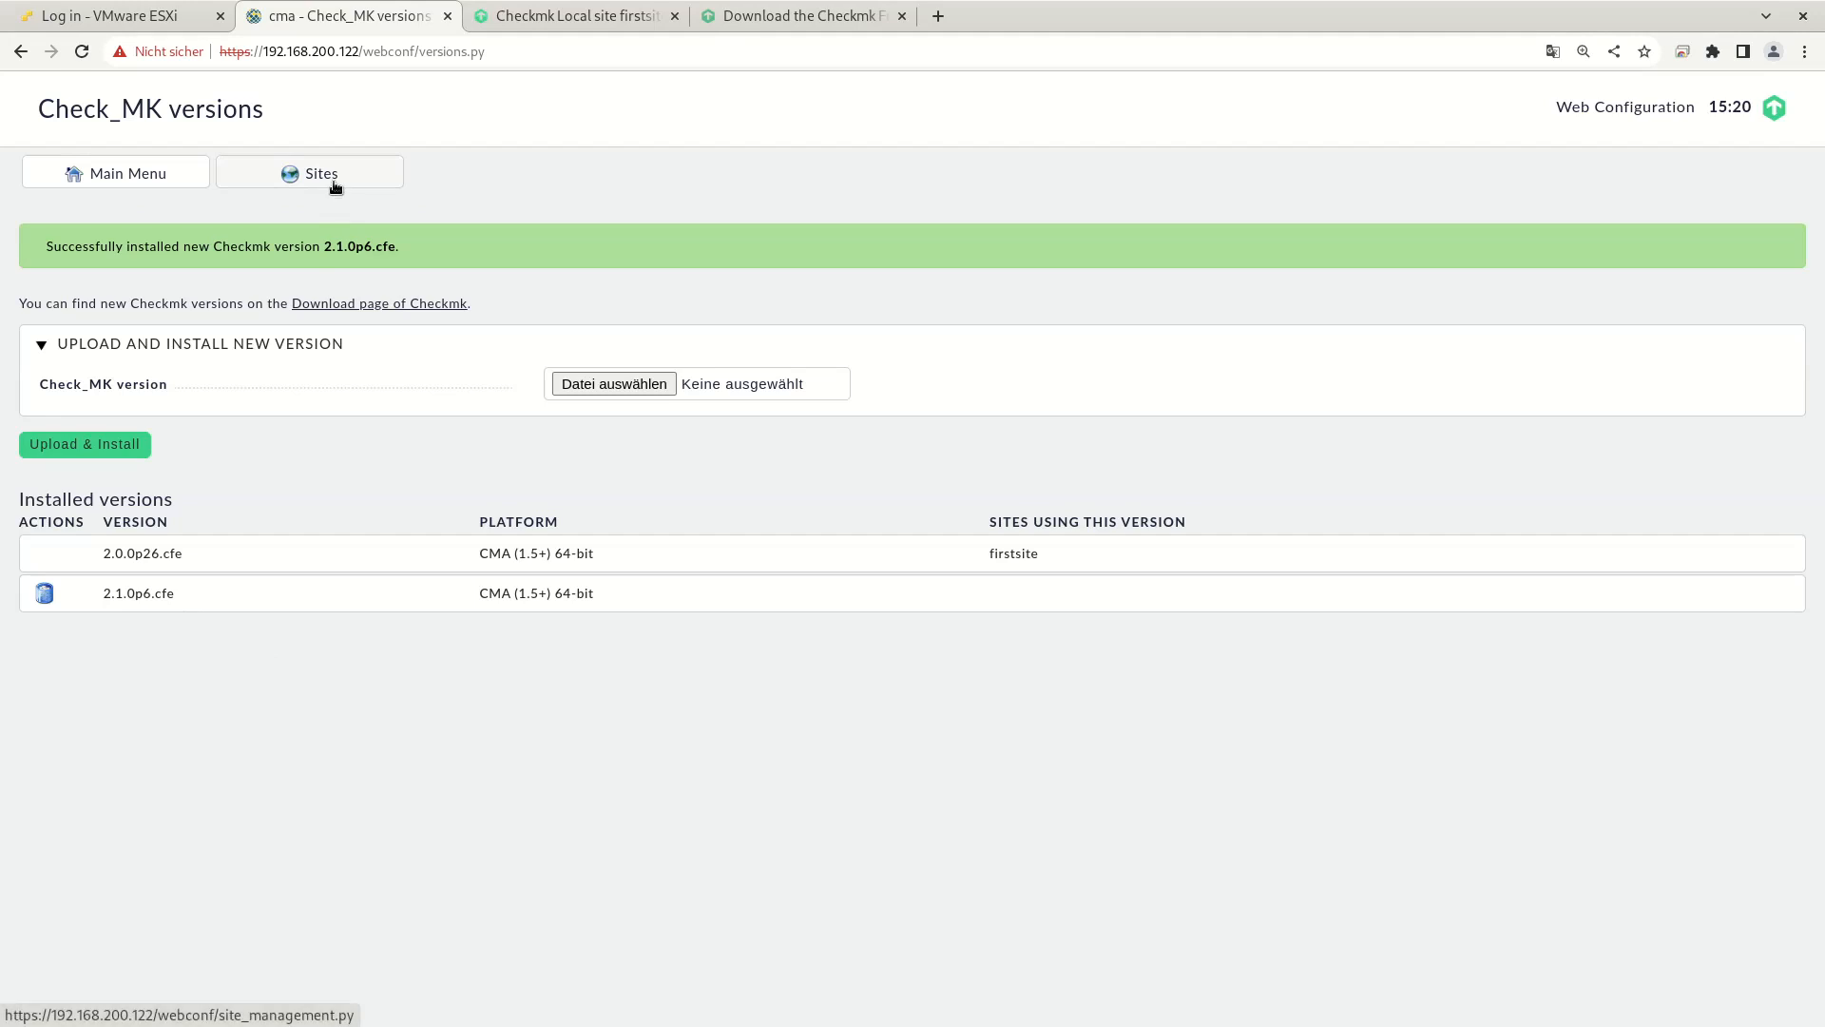
Step: Update firstsite to target 2.1.0p6 from Sites and review the update log
left_click(308, 172)
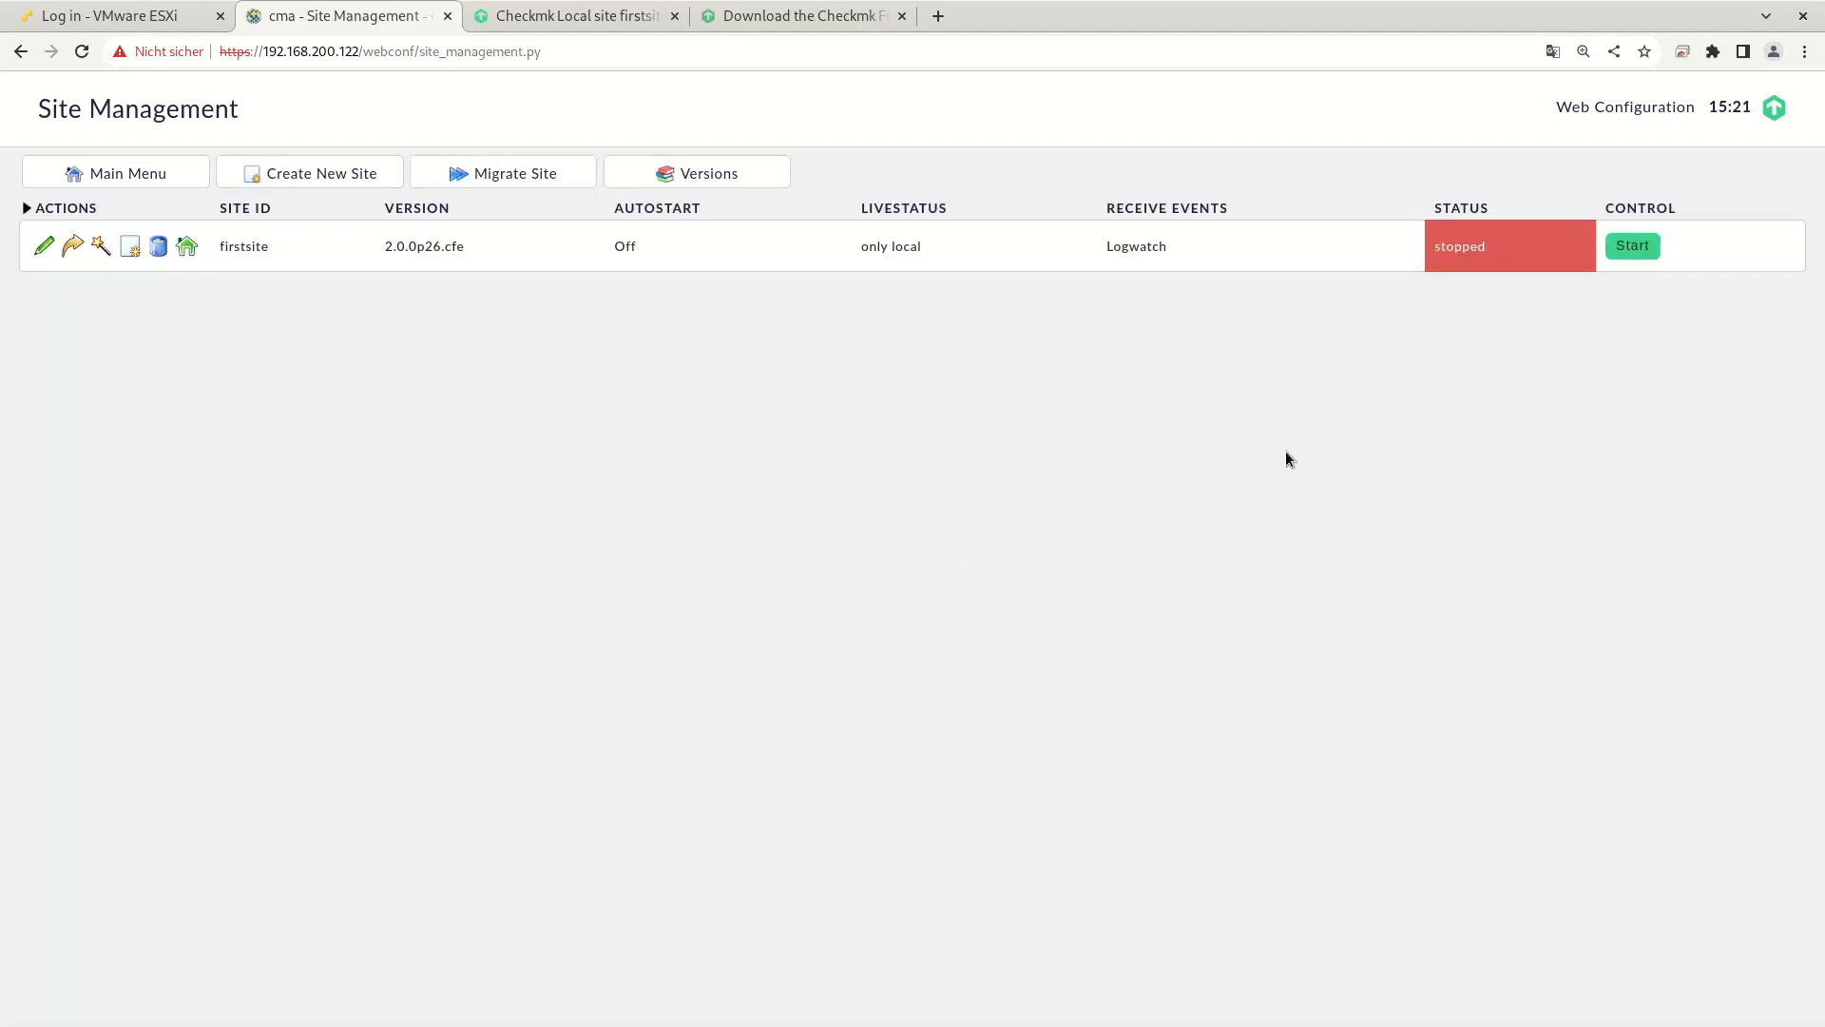
mouse_move(1436, 287)
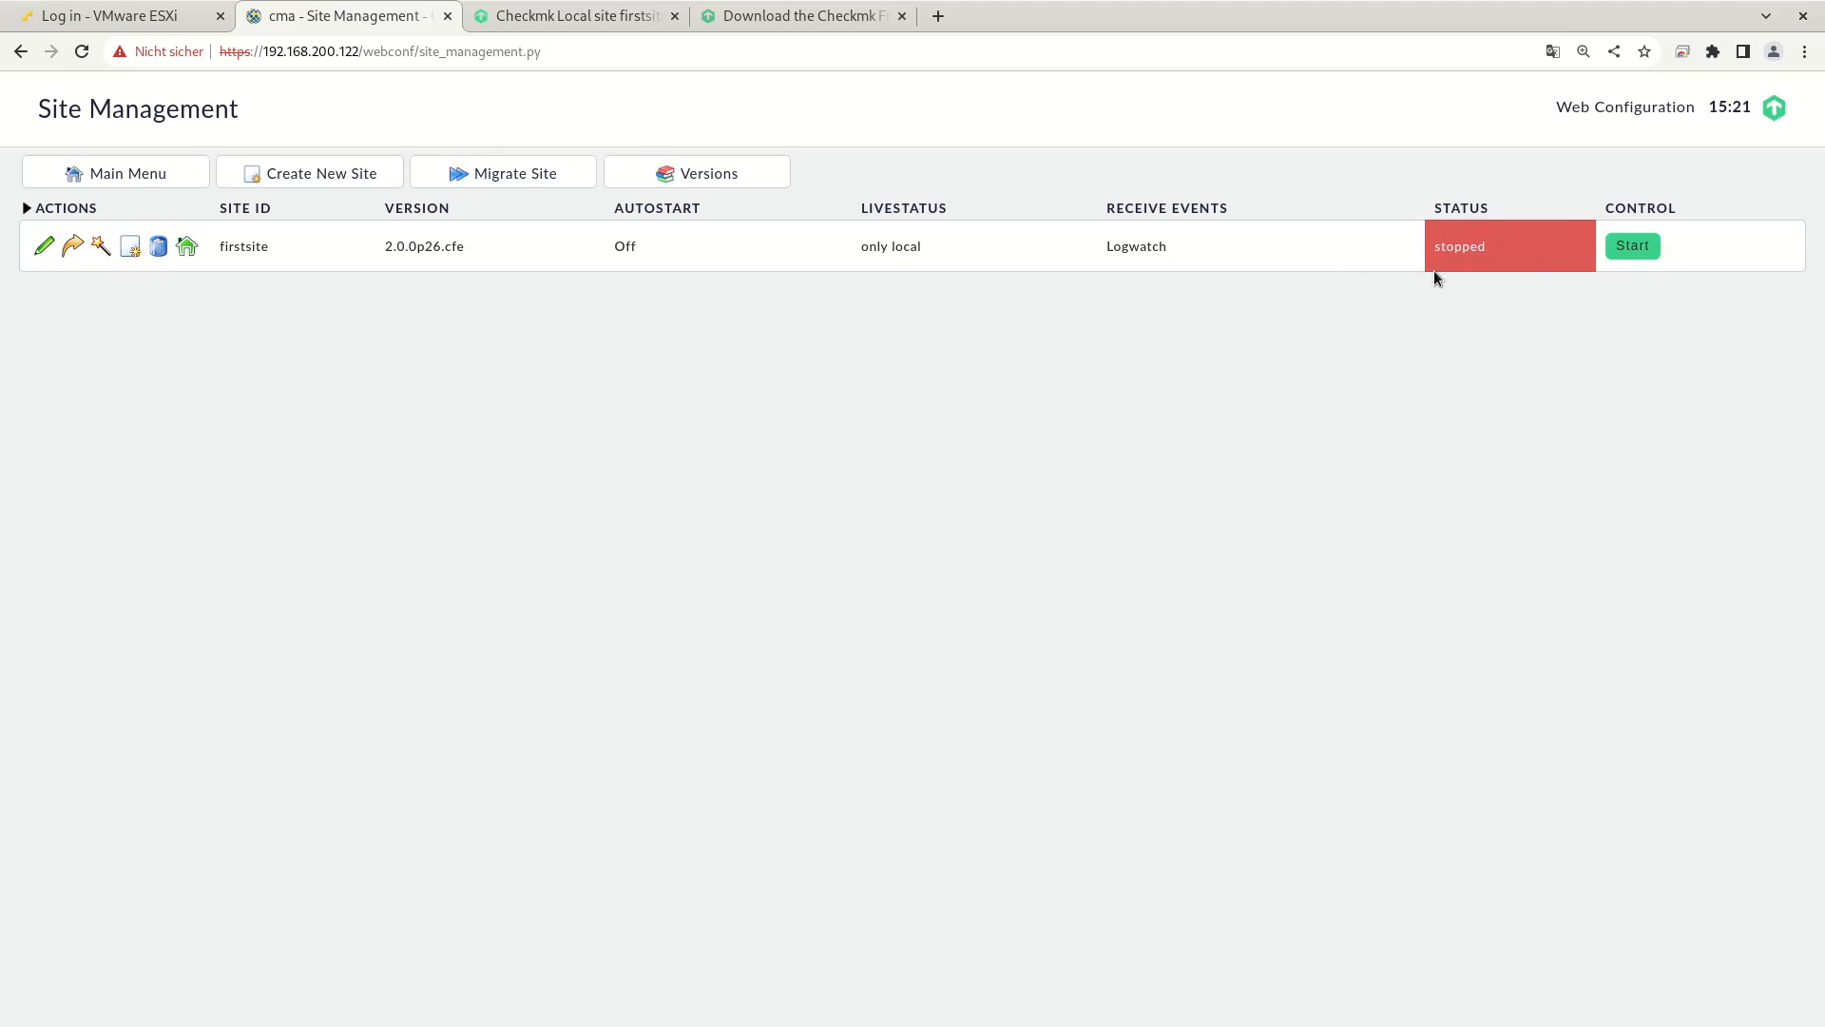
mouse_move(979, 473)
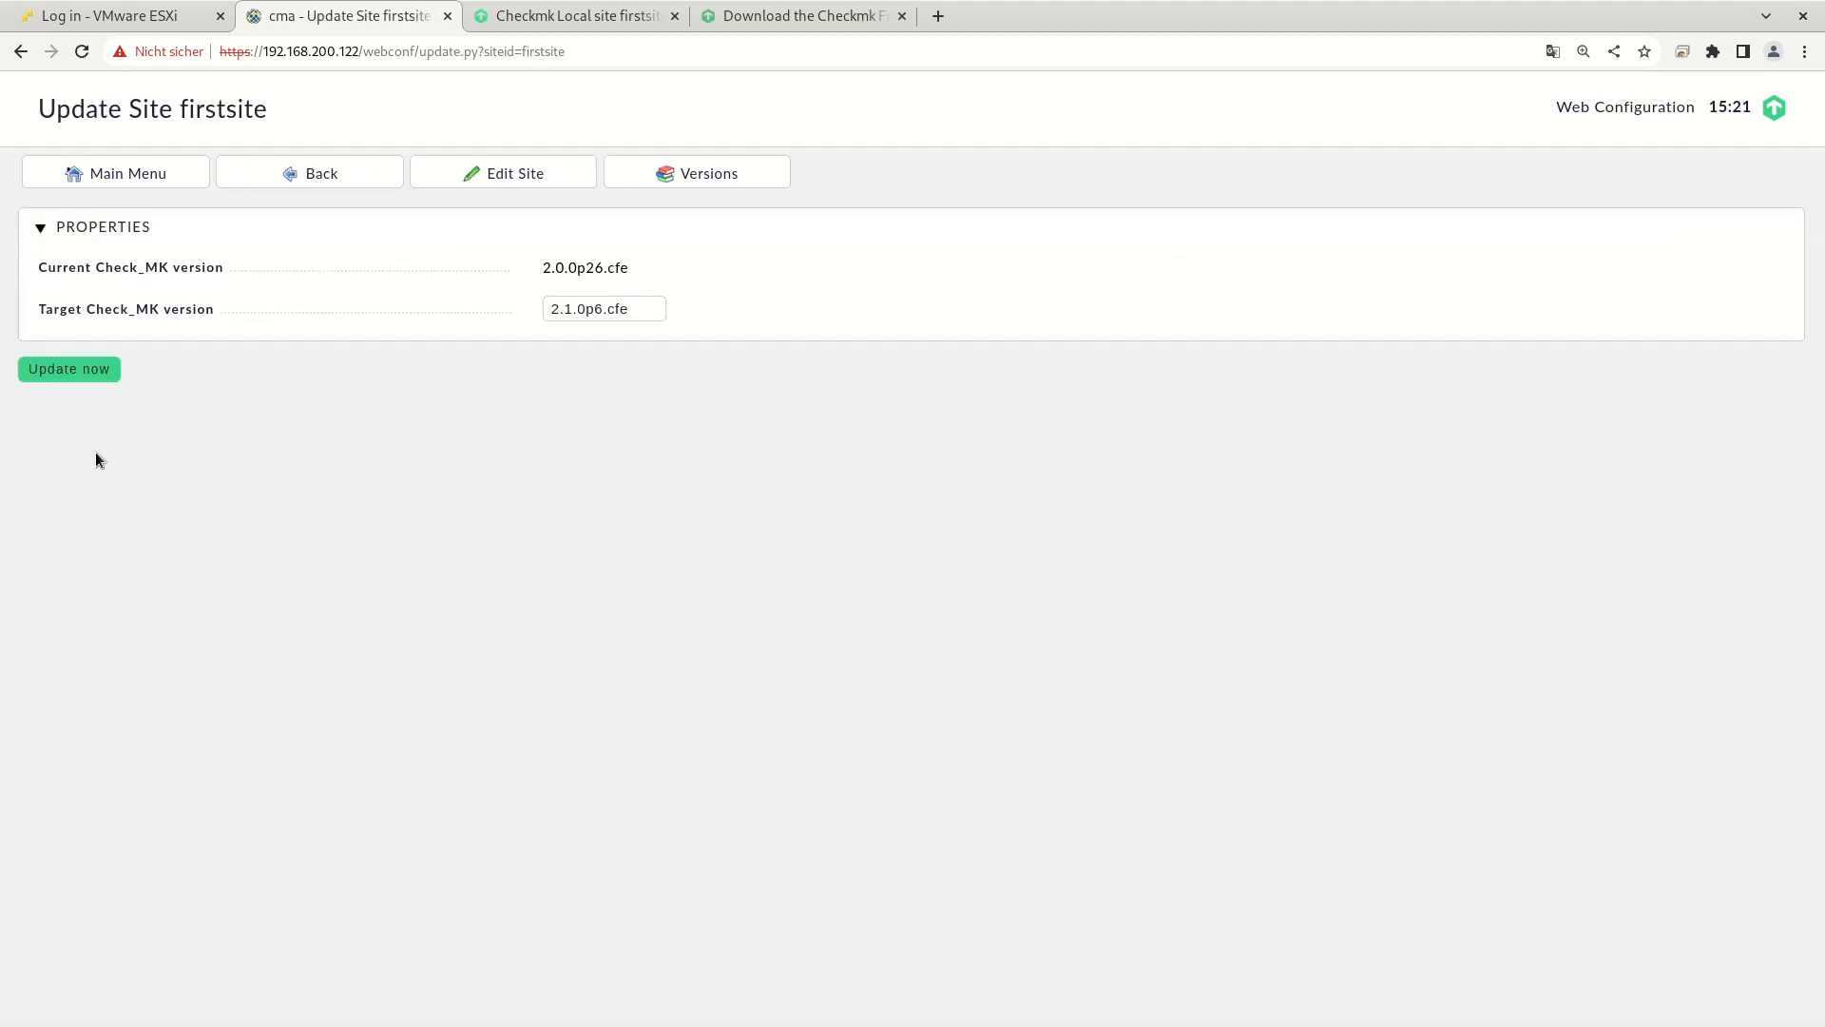
mouse_move(504, 347)
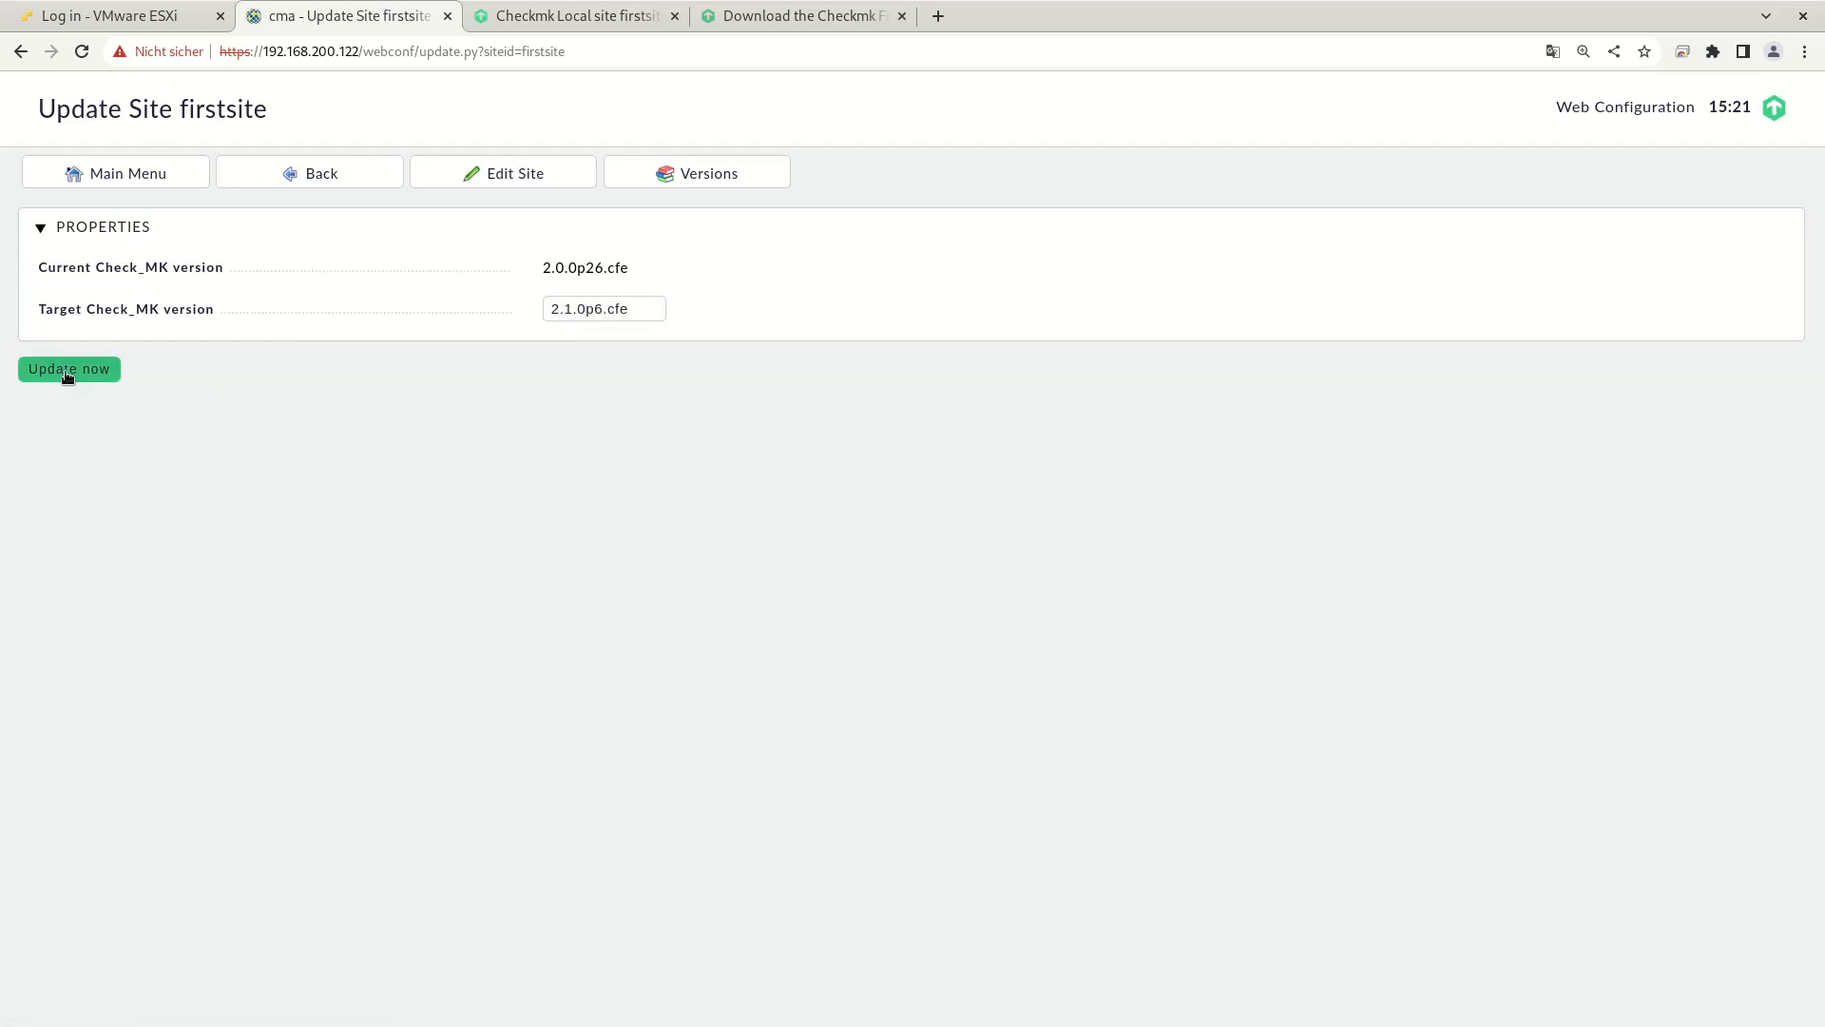
left_click(67, 368)
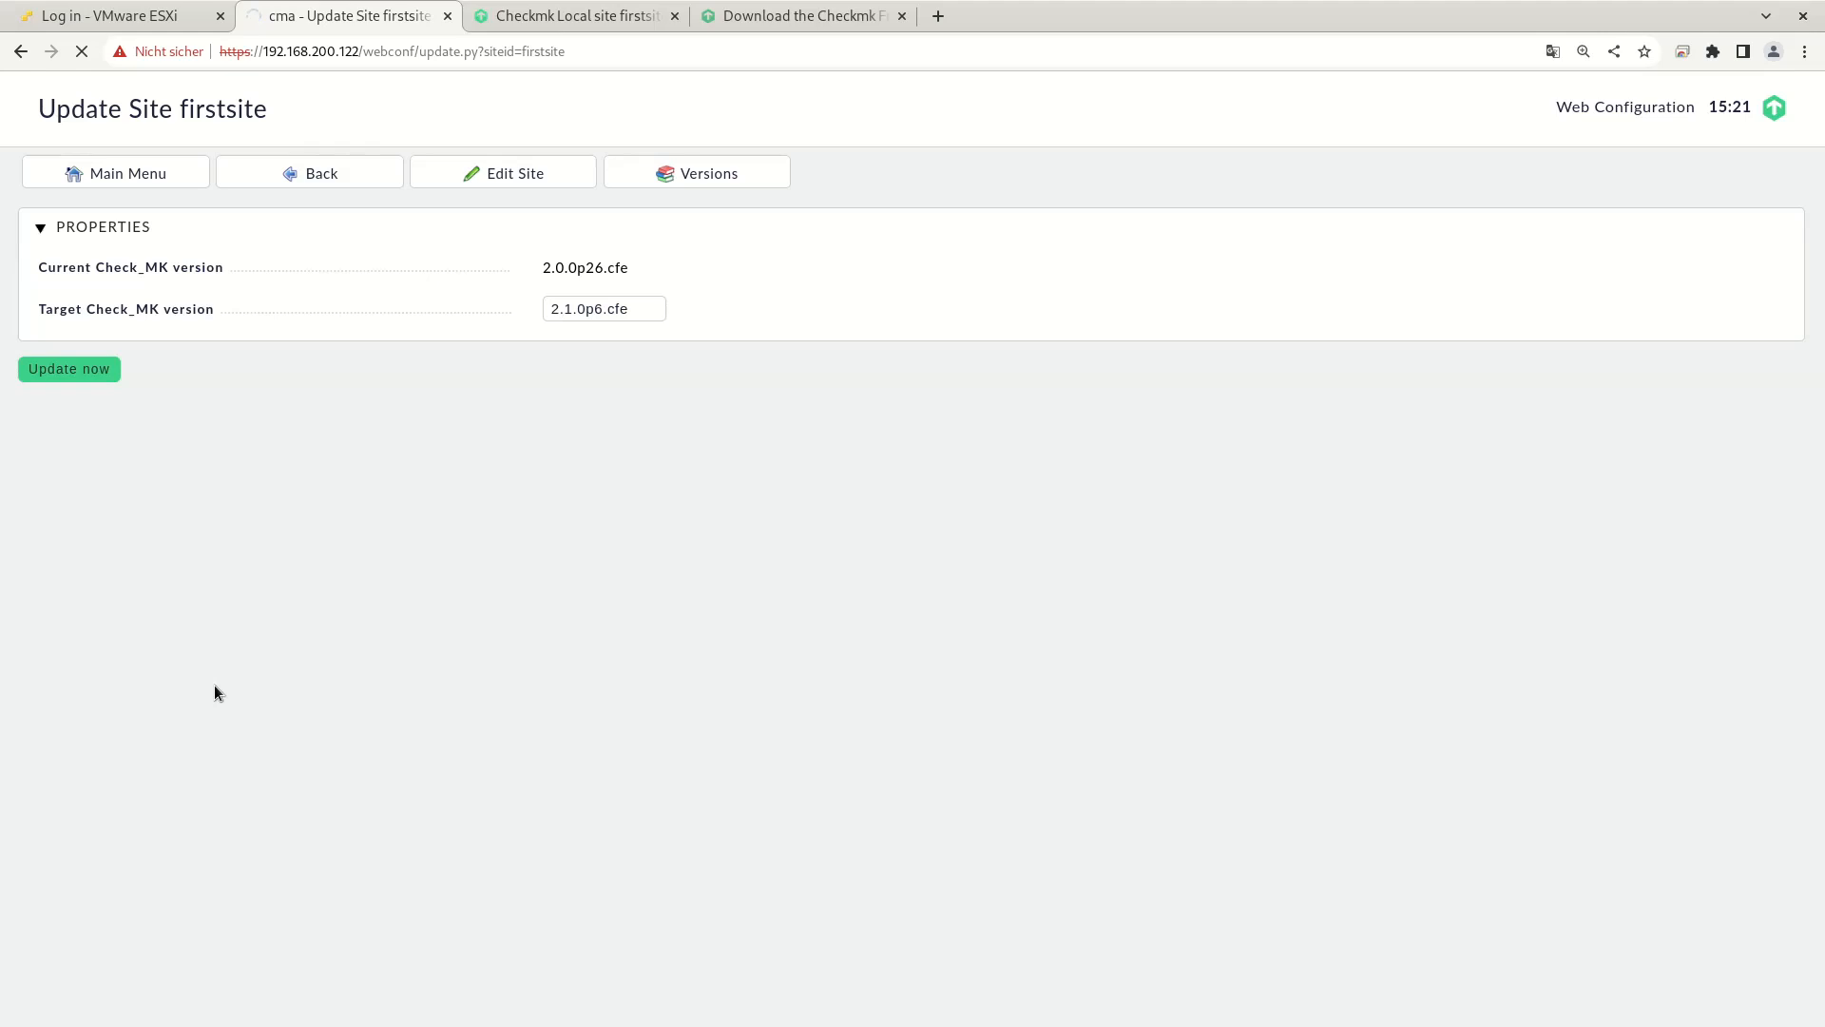
left_click(67, 369)
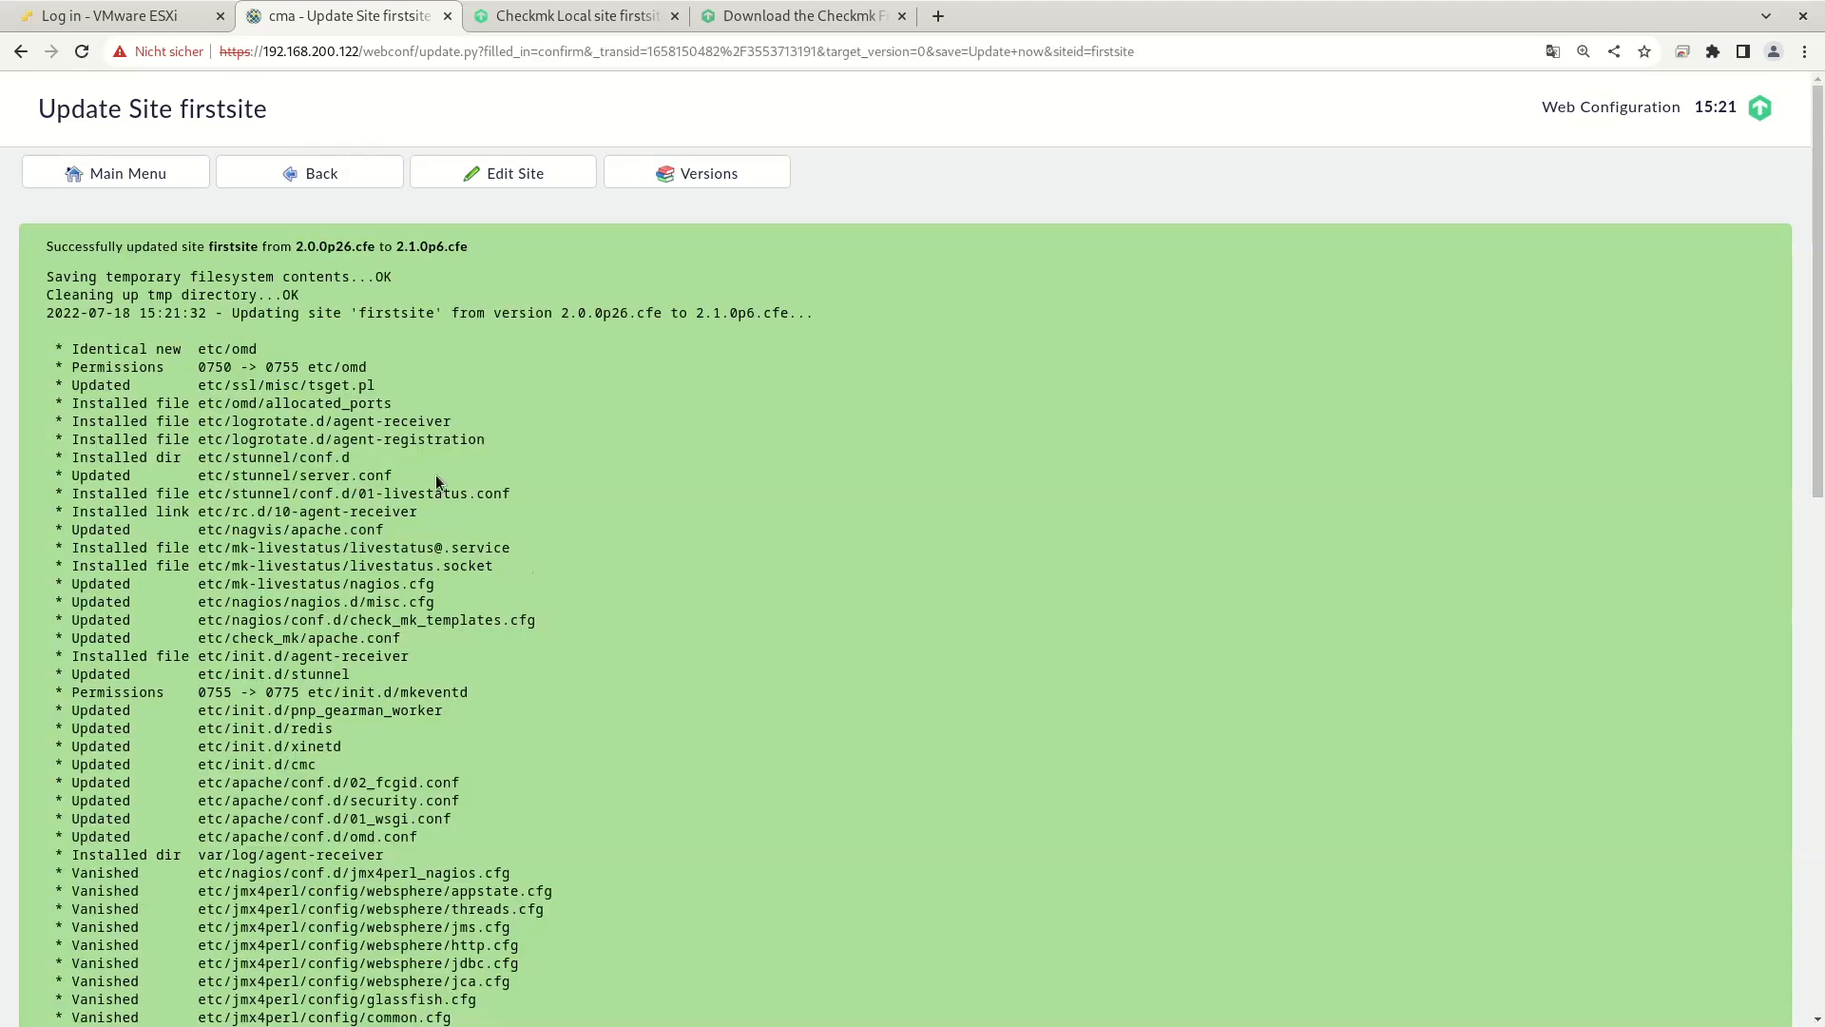
scroll("down", 3)
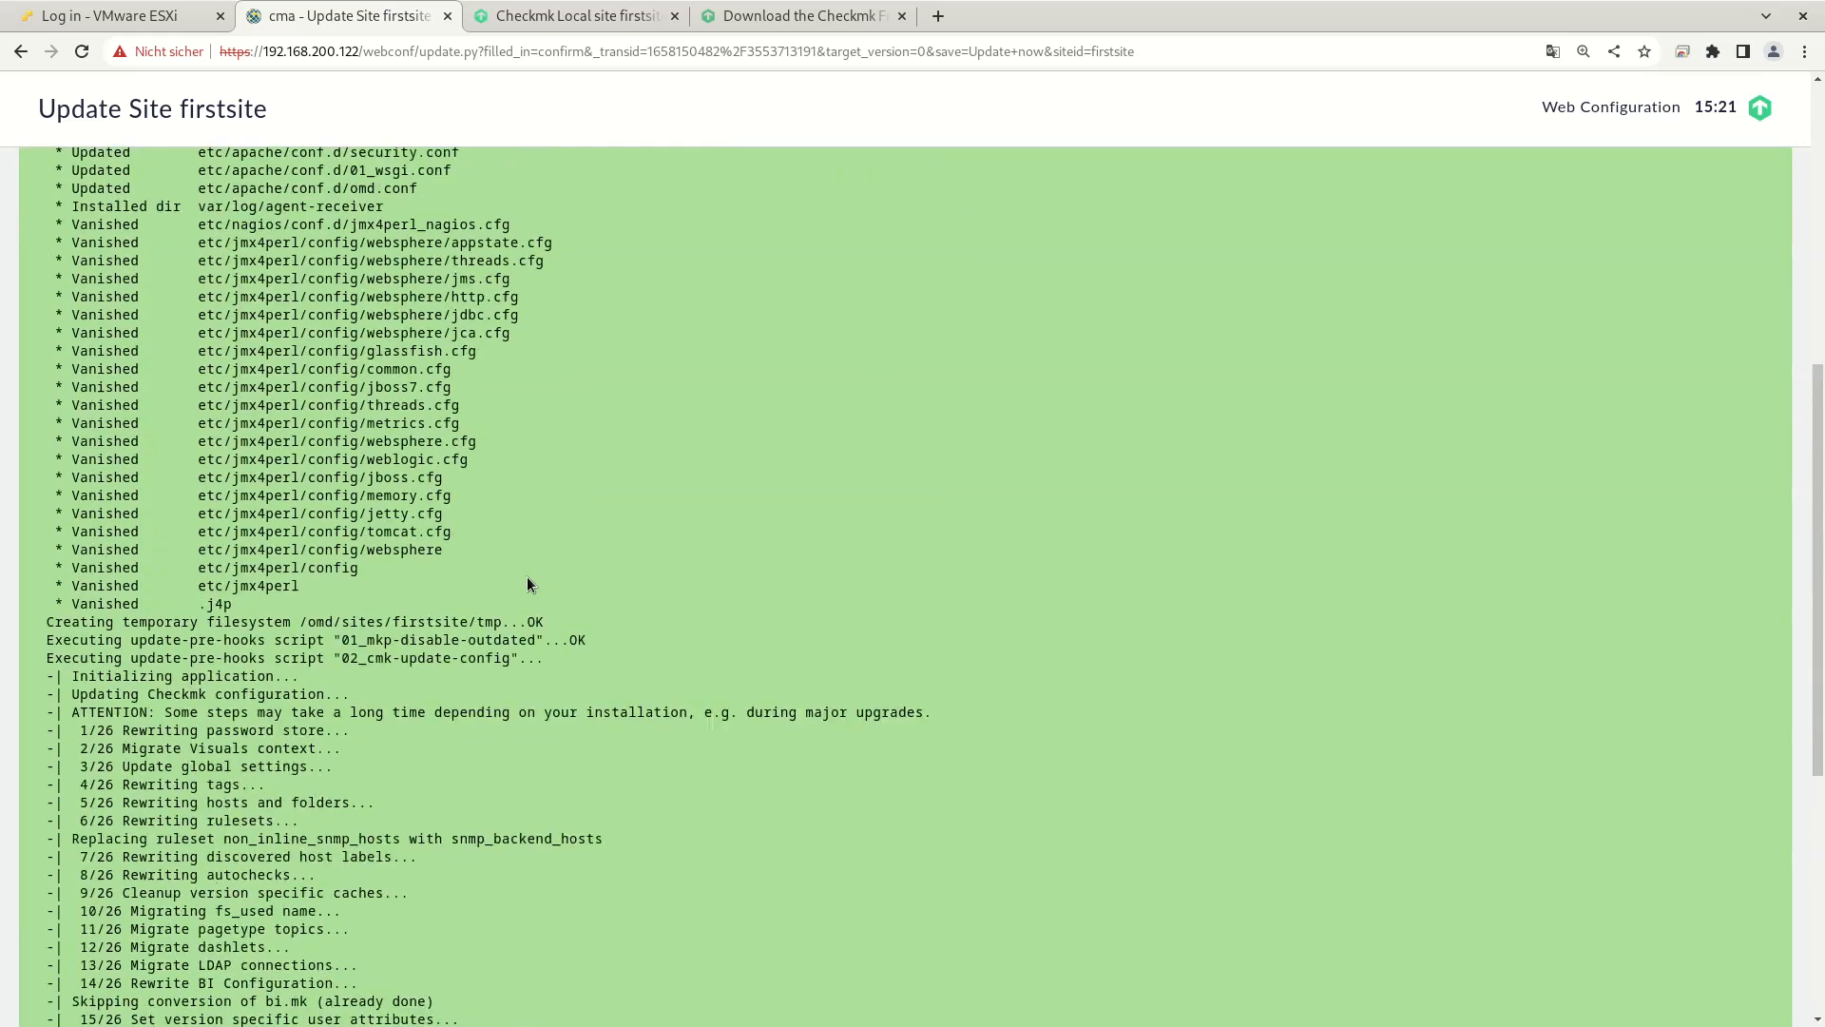
scroll("up", 3)
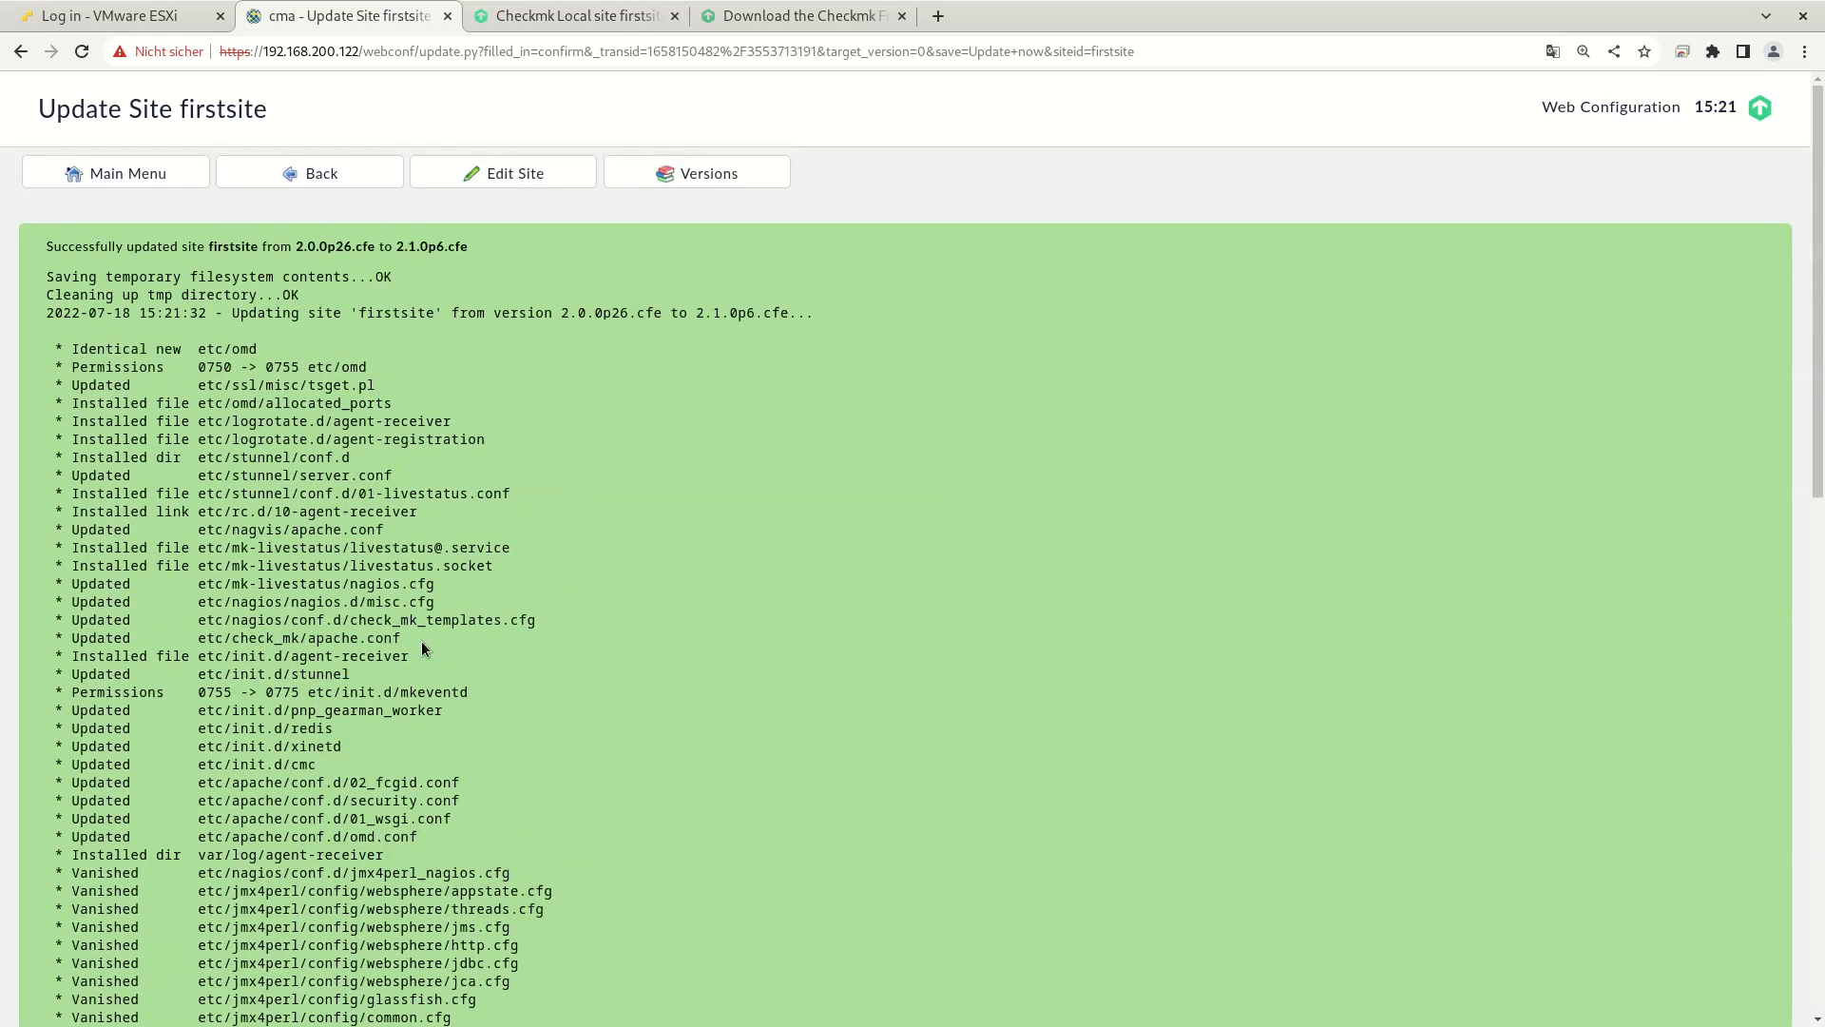
scroll("down", 3)
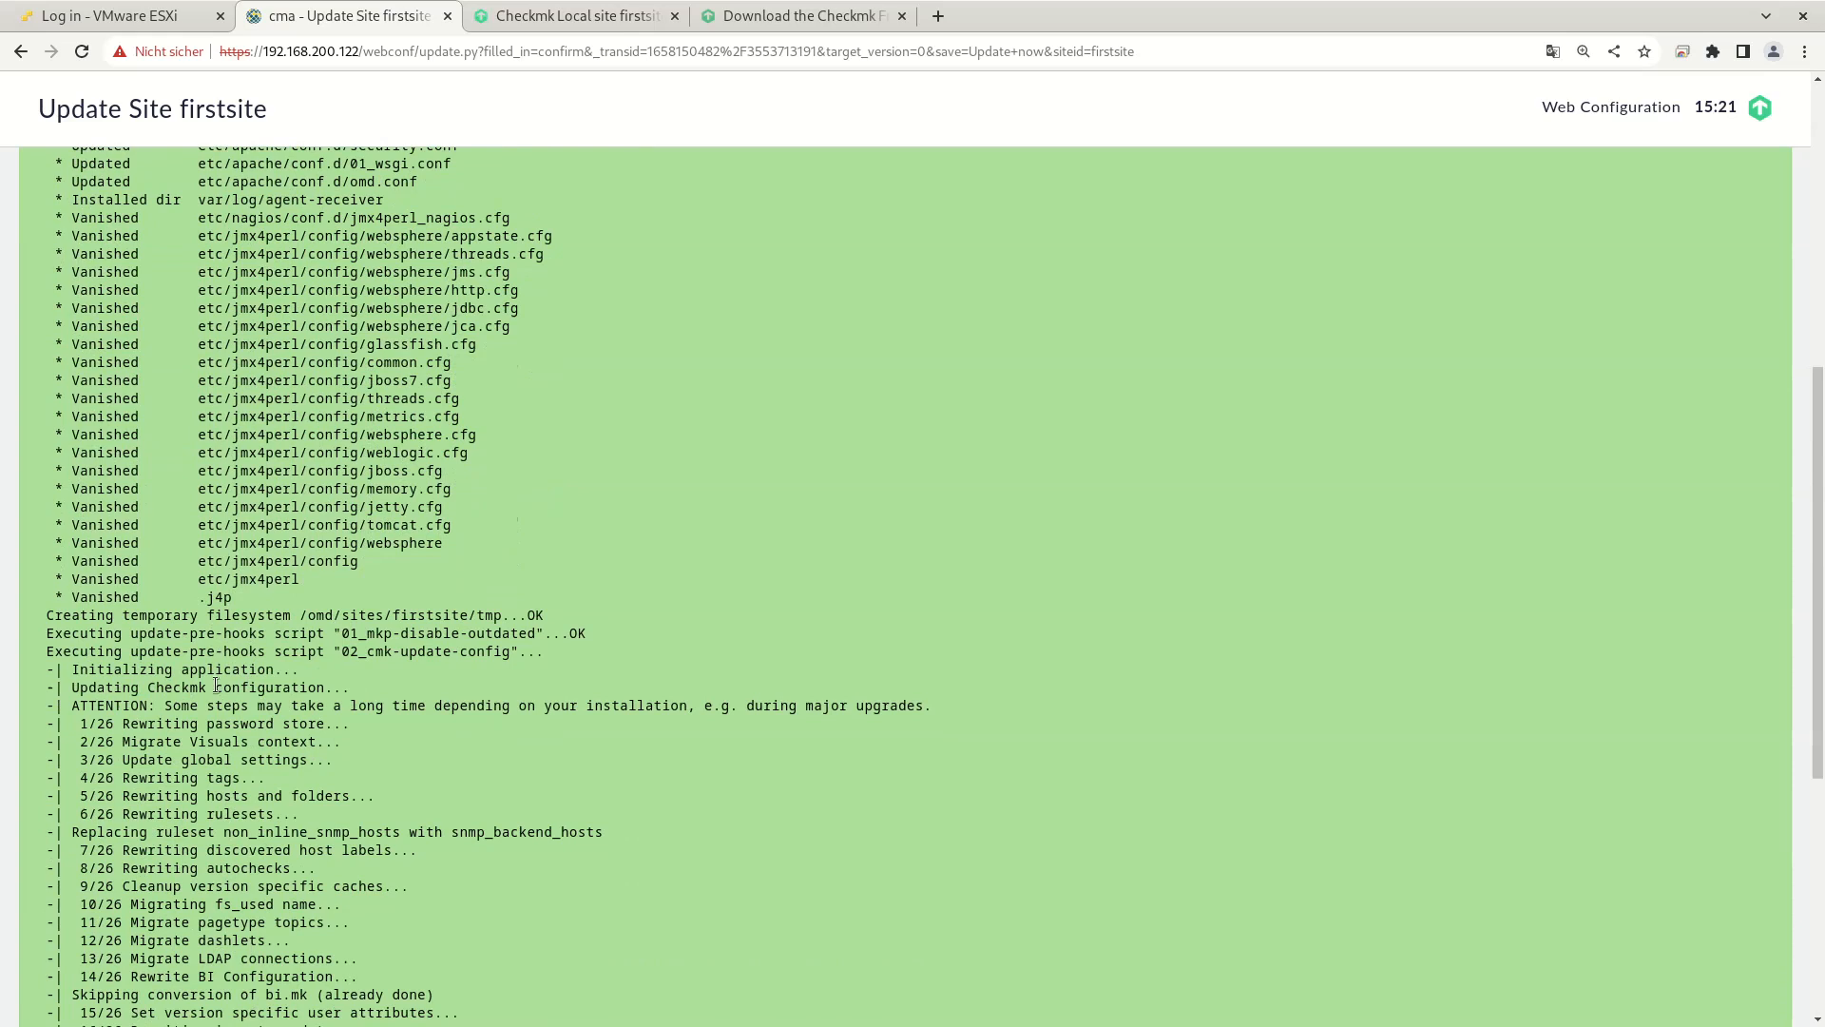
scroll("up", 3)
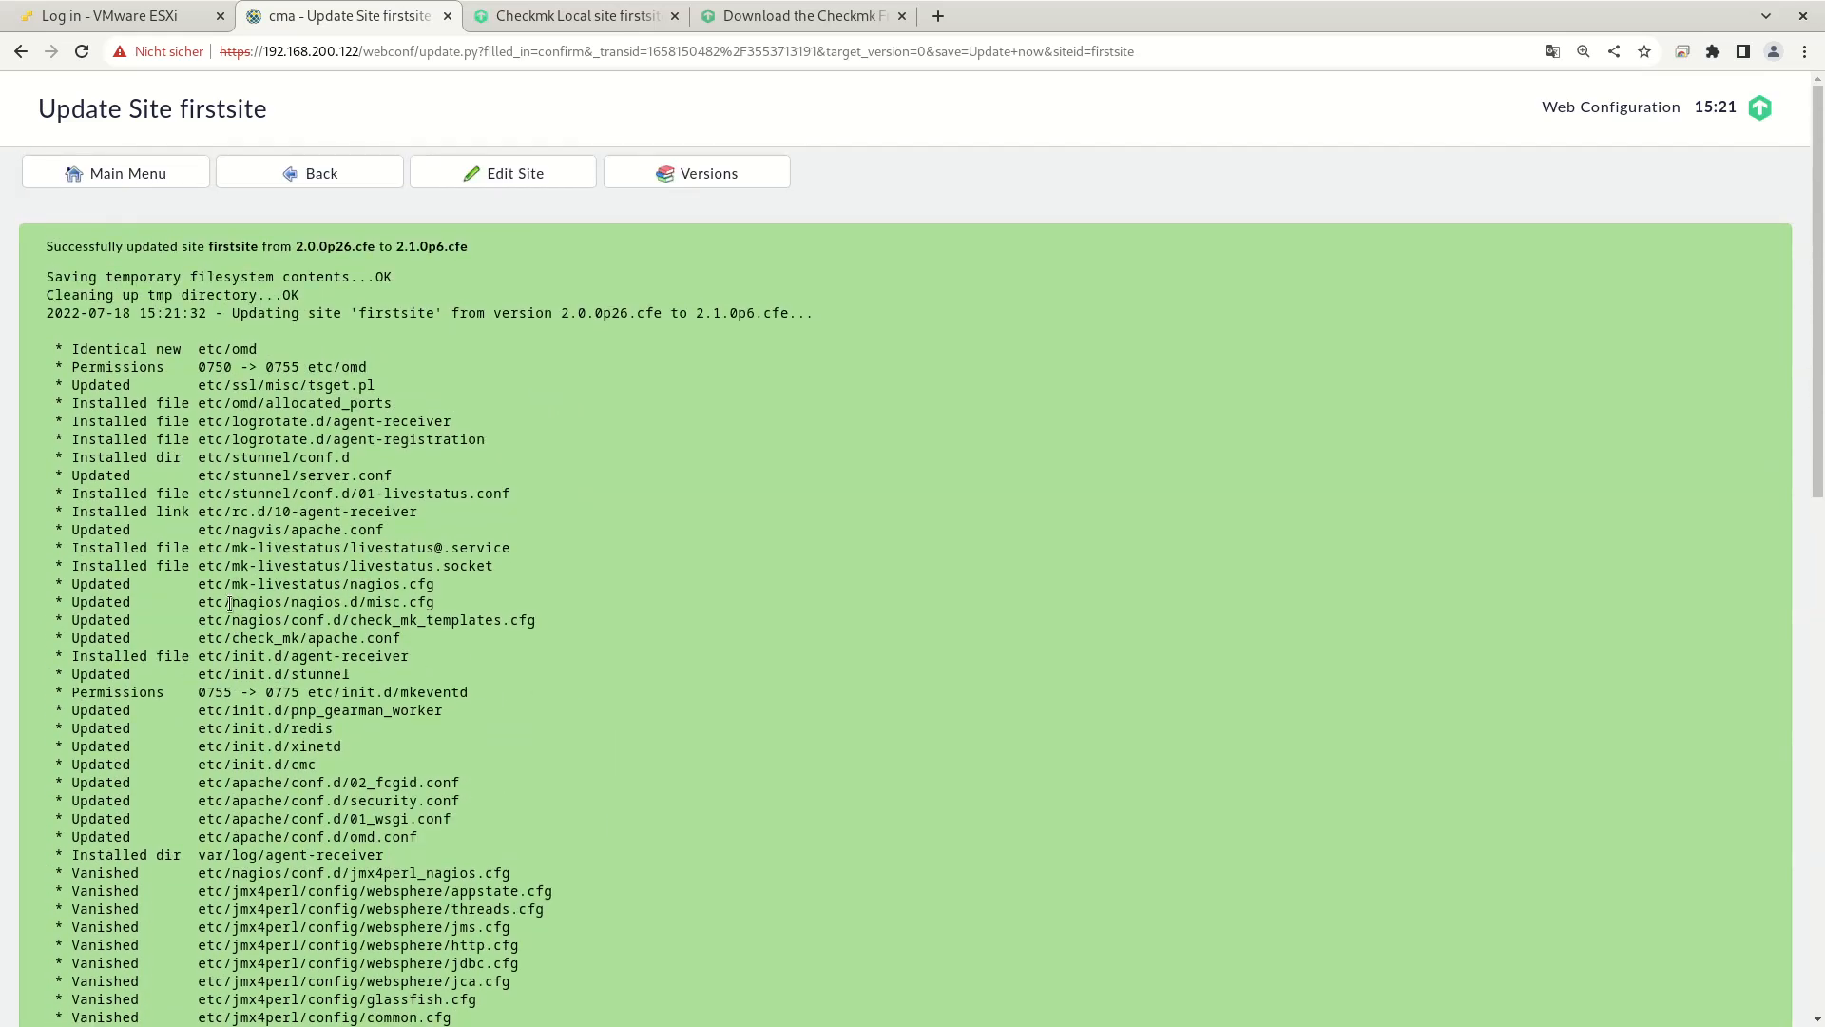
mouse_move(320, 172)
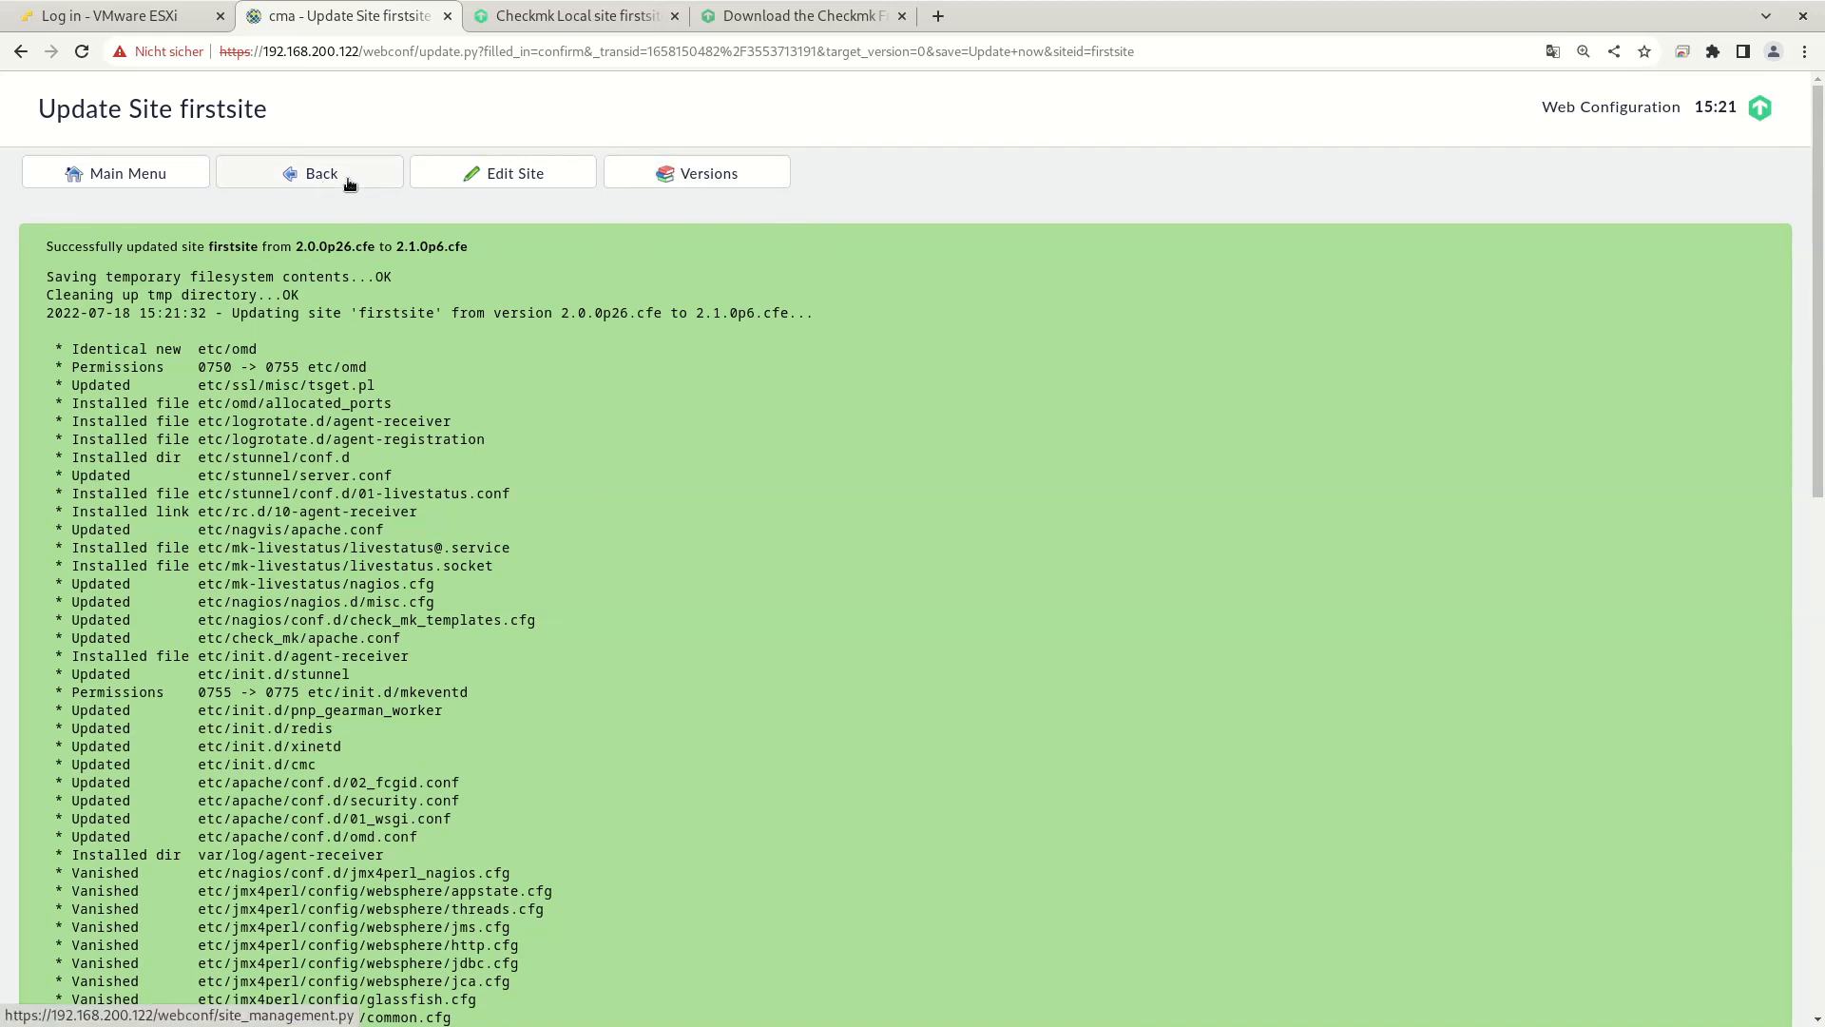
Step: Start firstsite from Site Management so it runs on 2.1.0p6 with autostart on
left_click(308, 172)
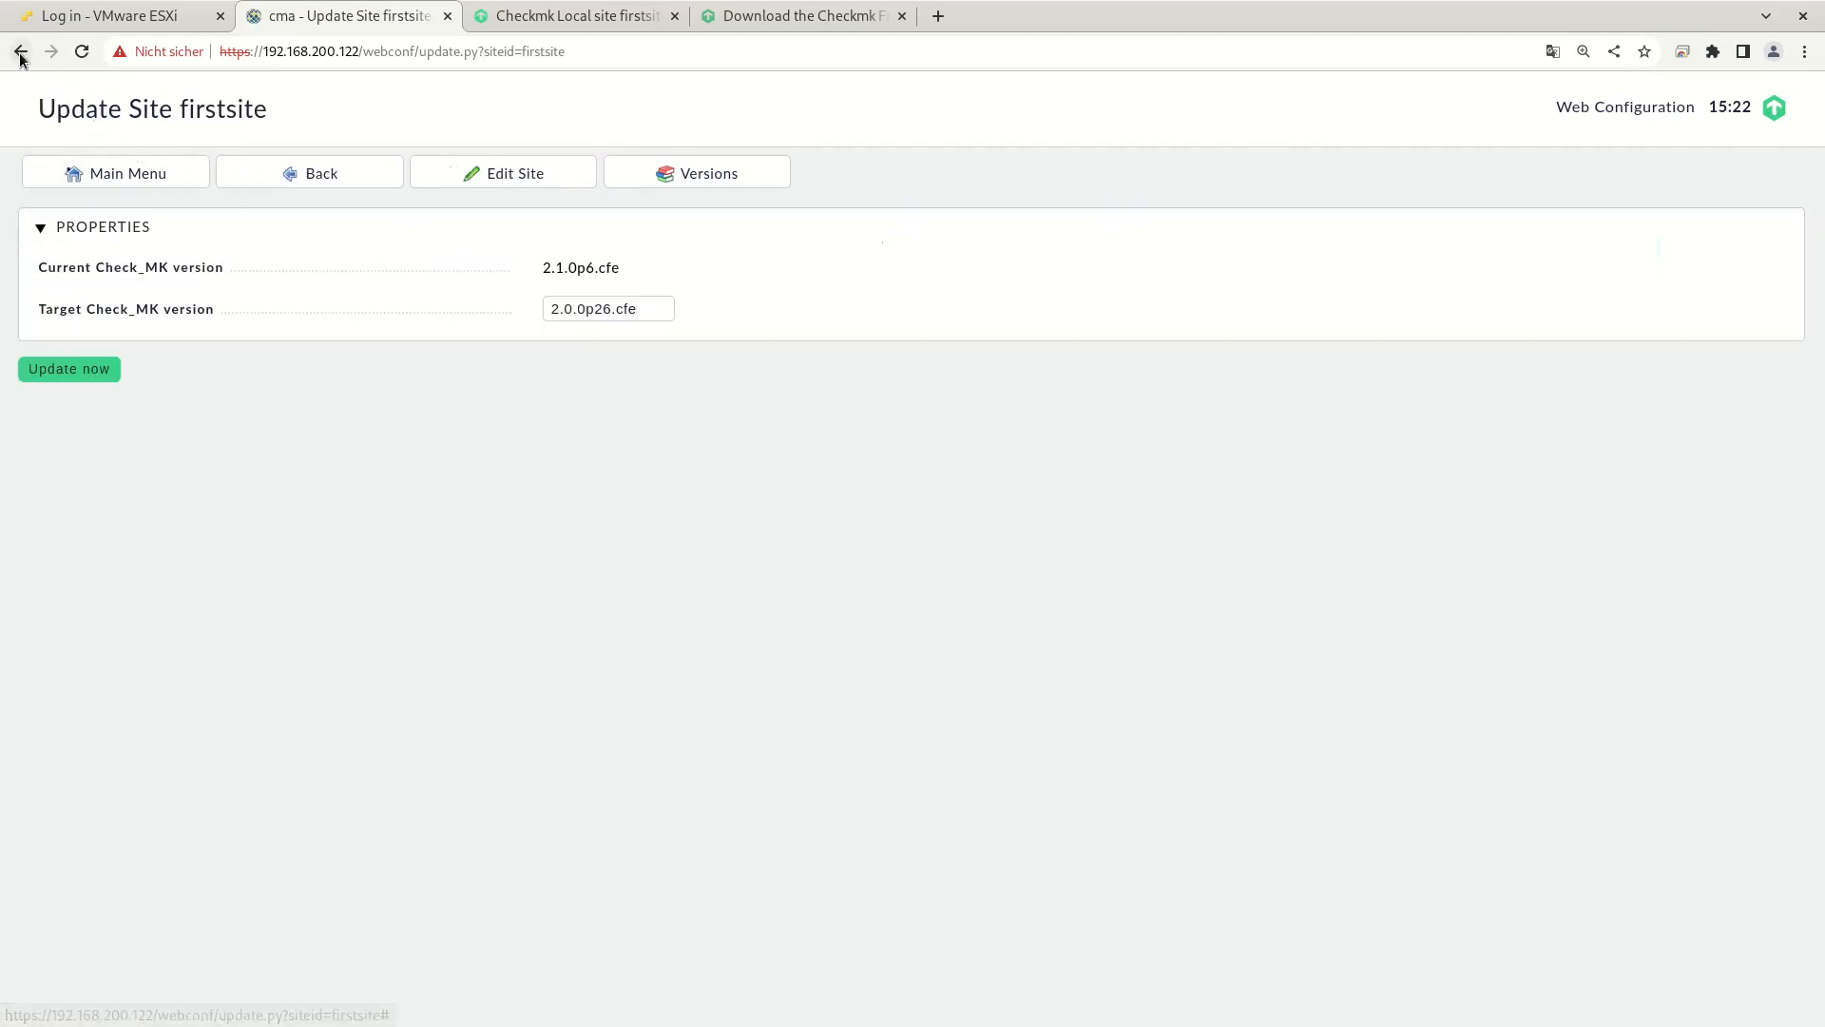
left_click(20, 51)
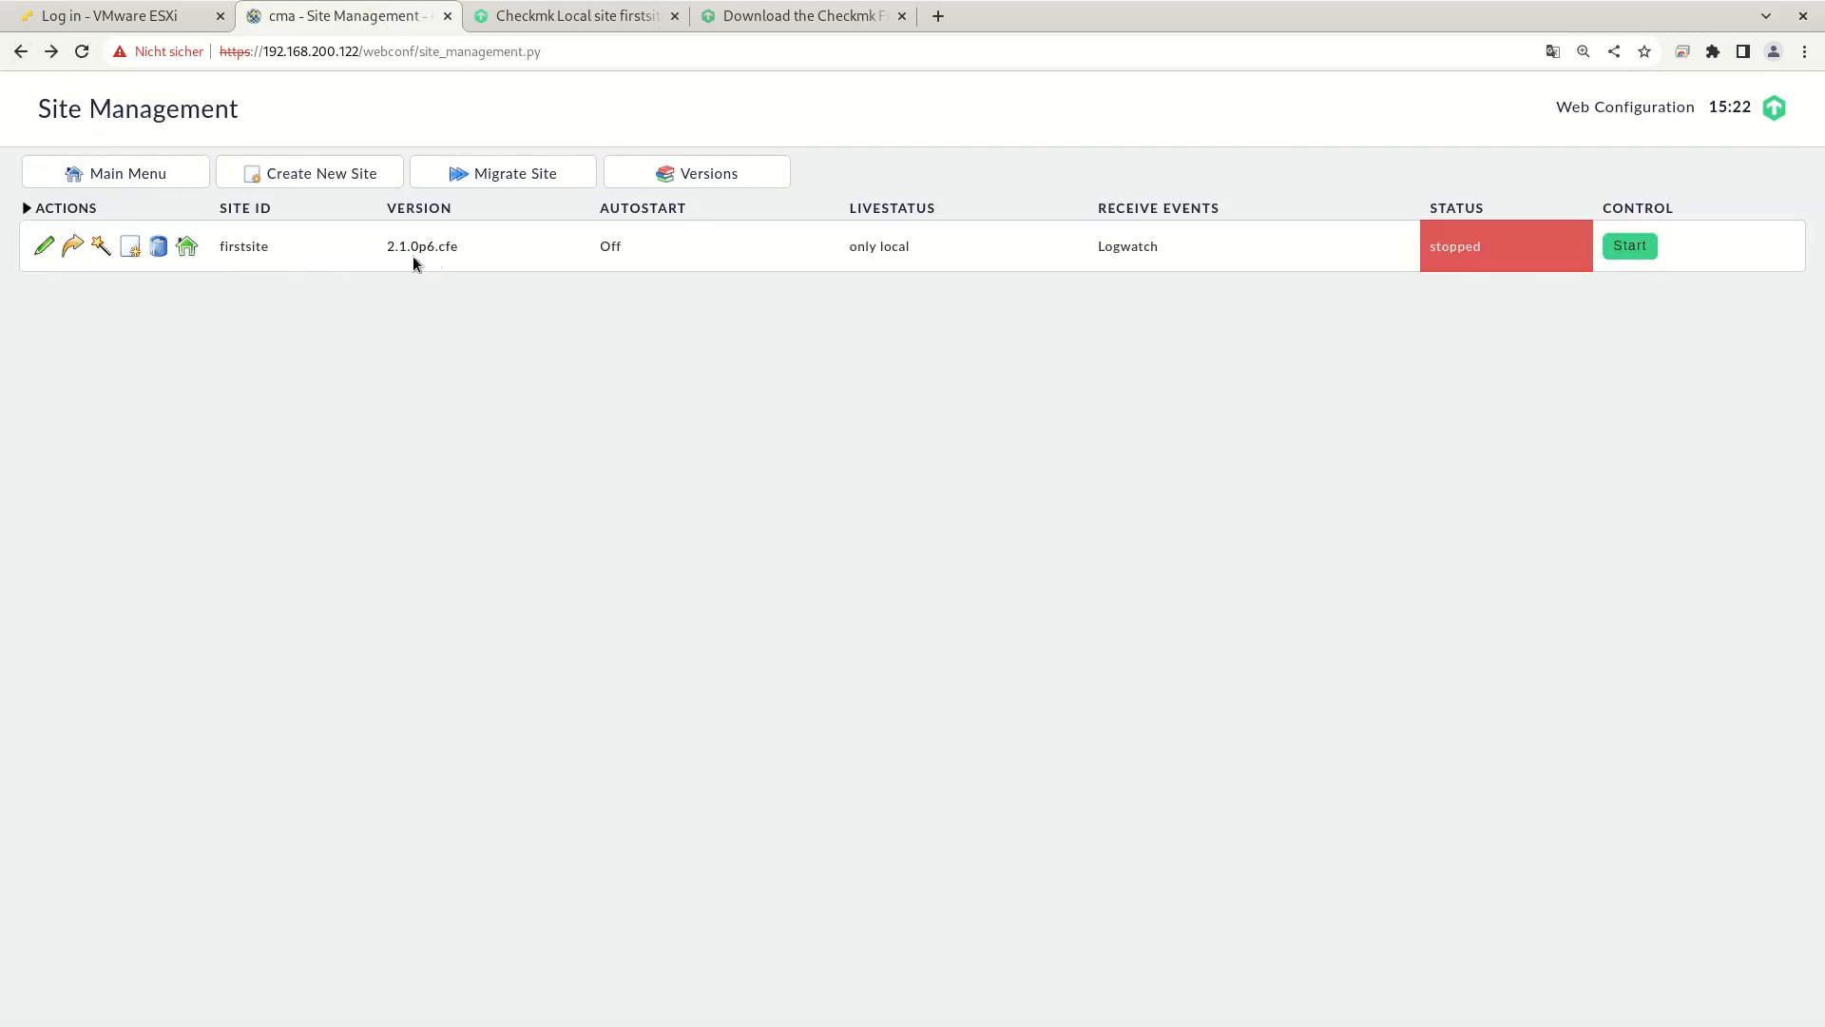
mouse_move(1629, 245)
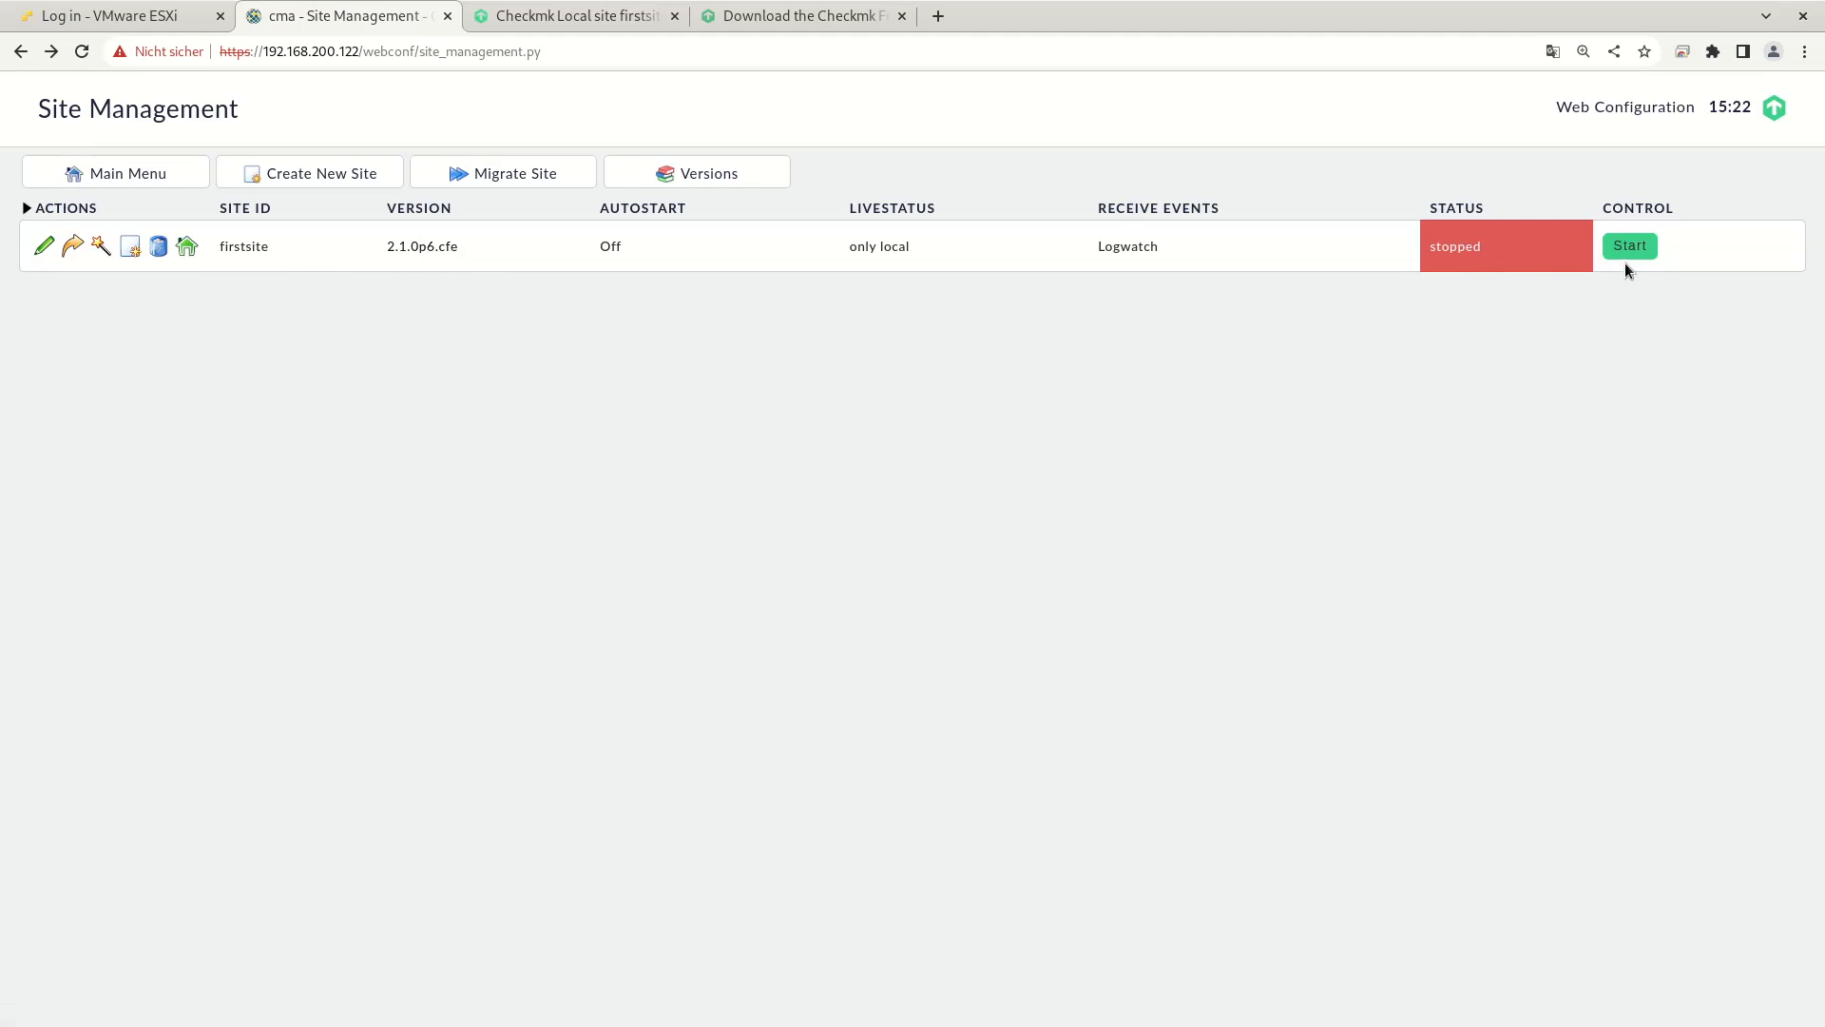
left_click(1629, 245)
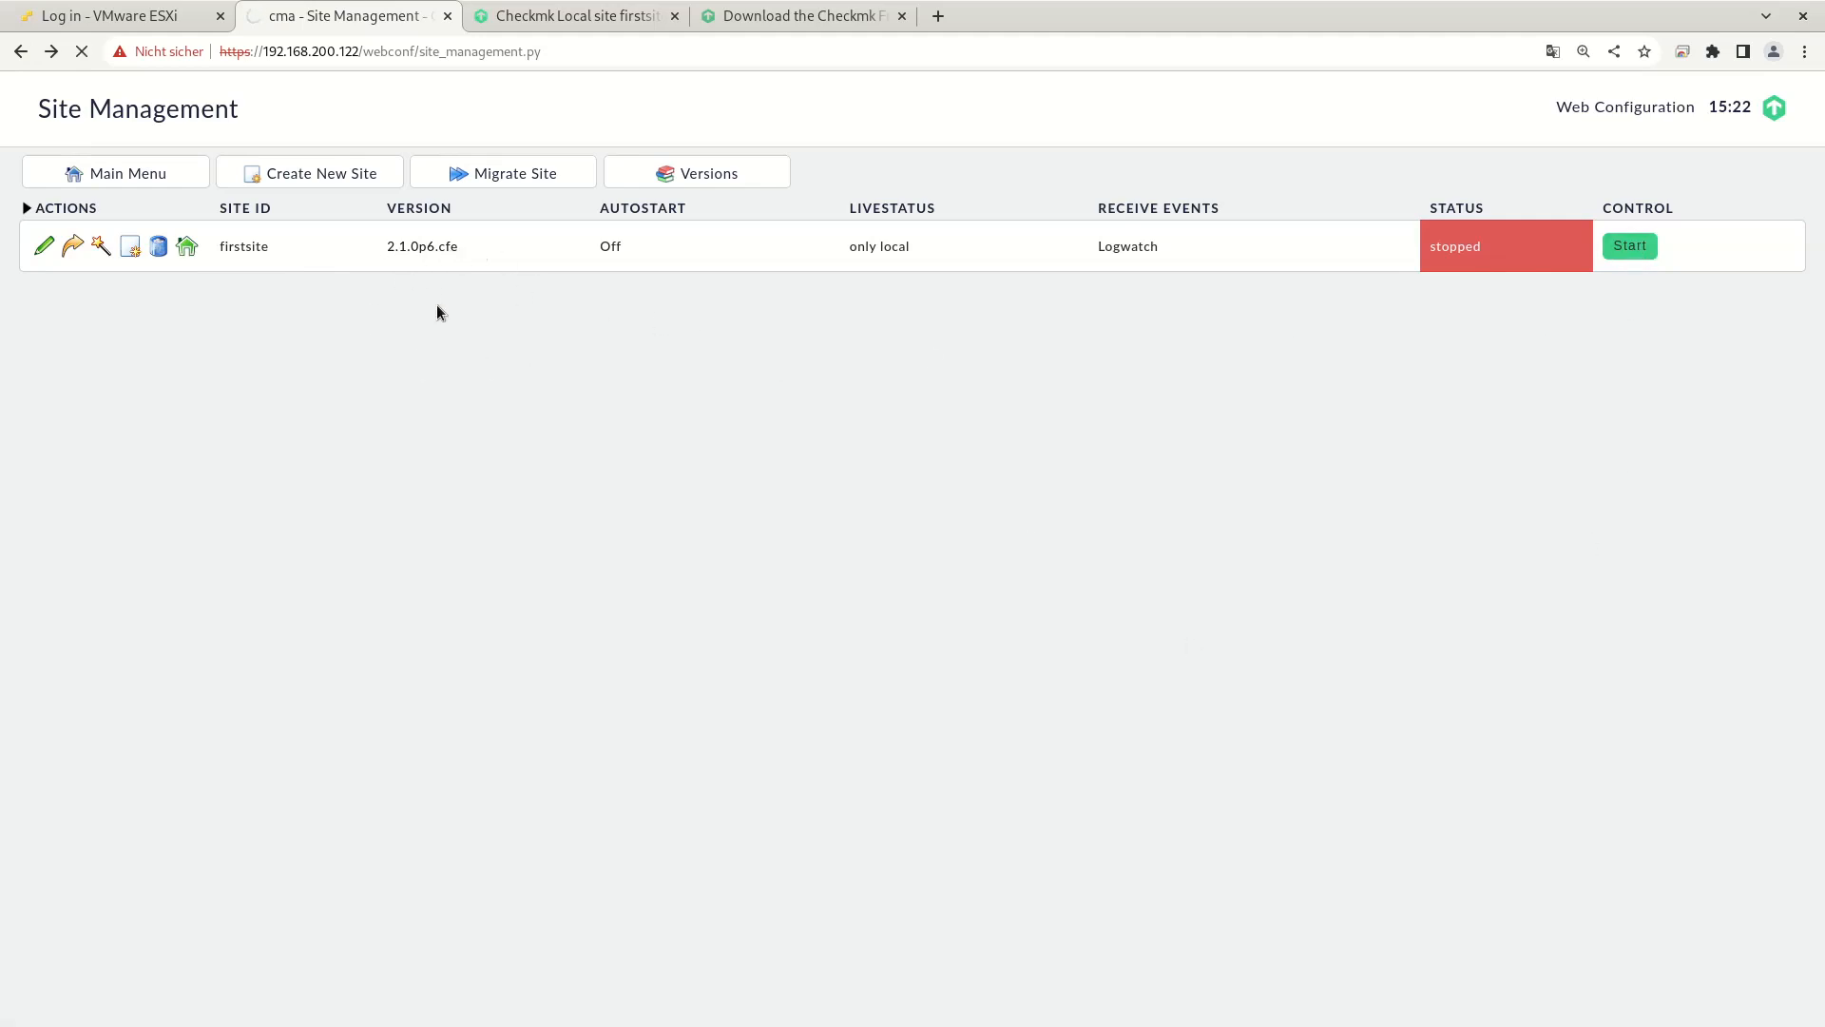
mouse_move(530, 469)
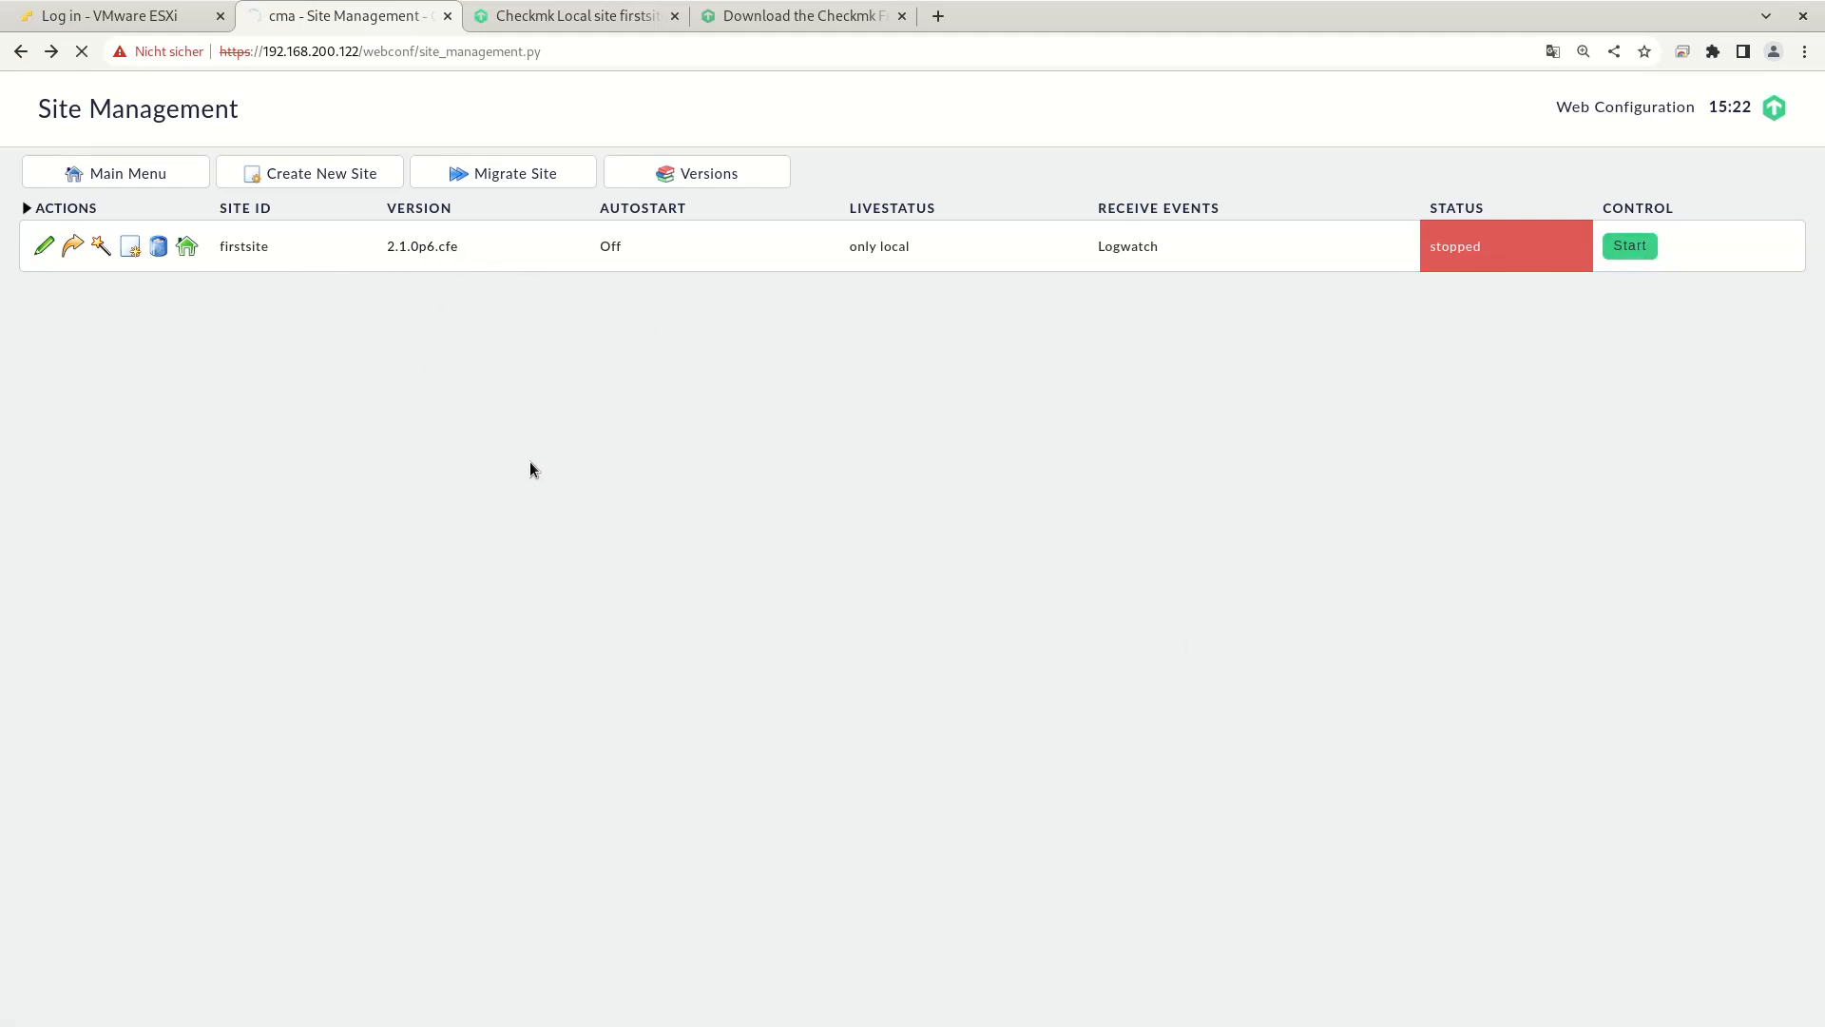
mouse_move(422, 245)
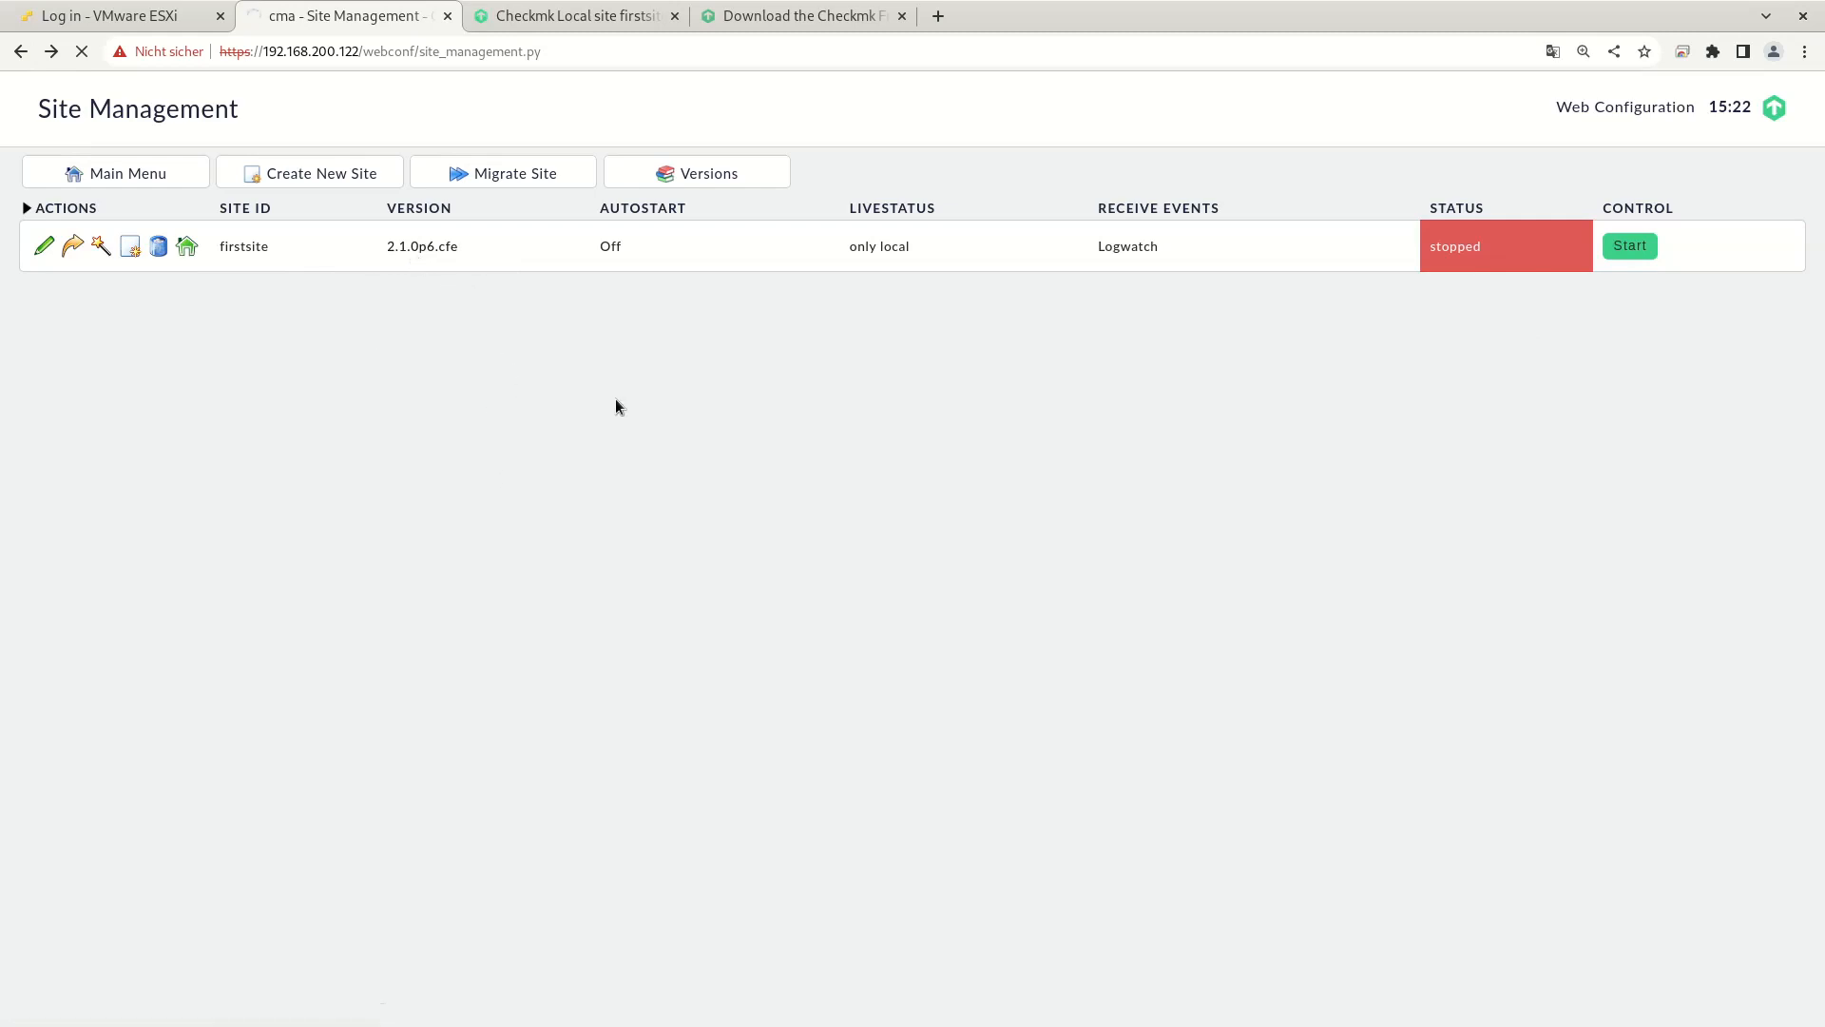
mouse_move(909, 513)
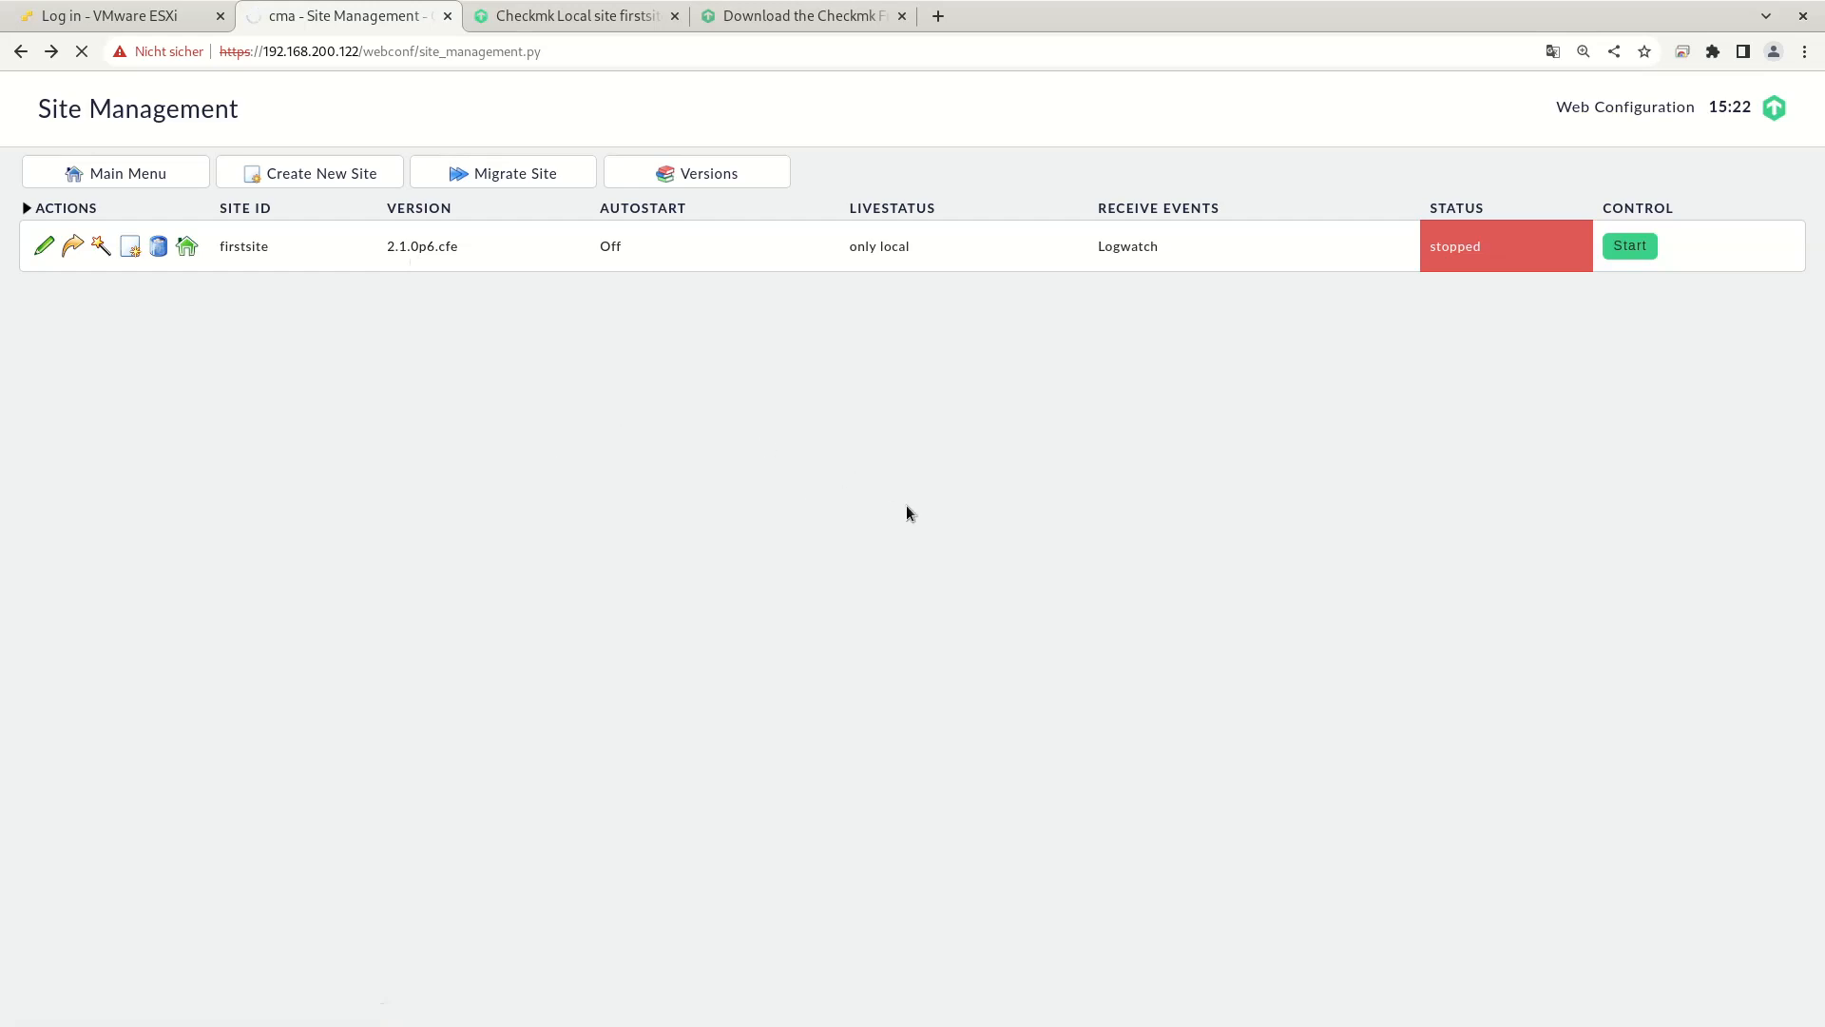
mouse_move(862, 590)
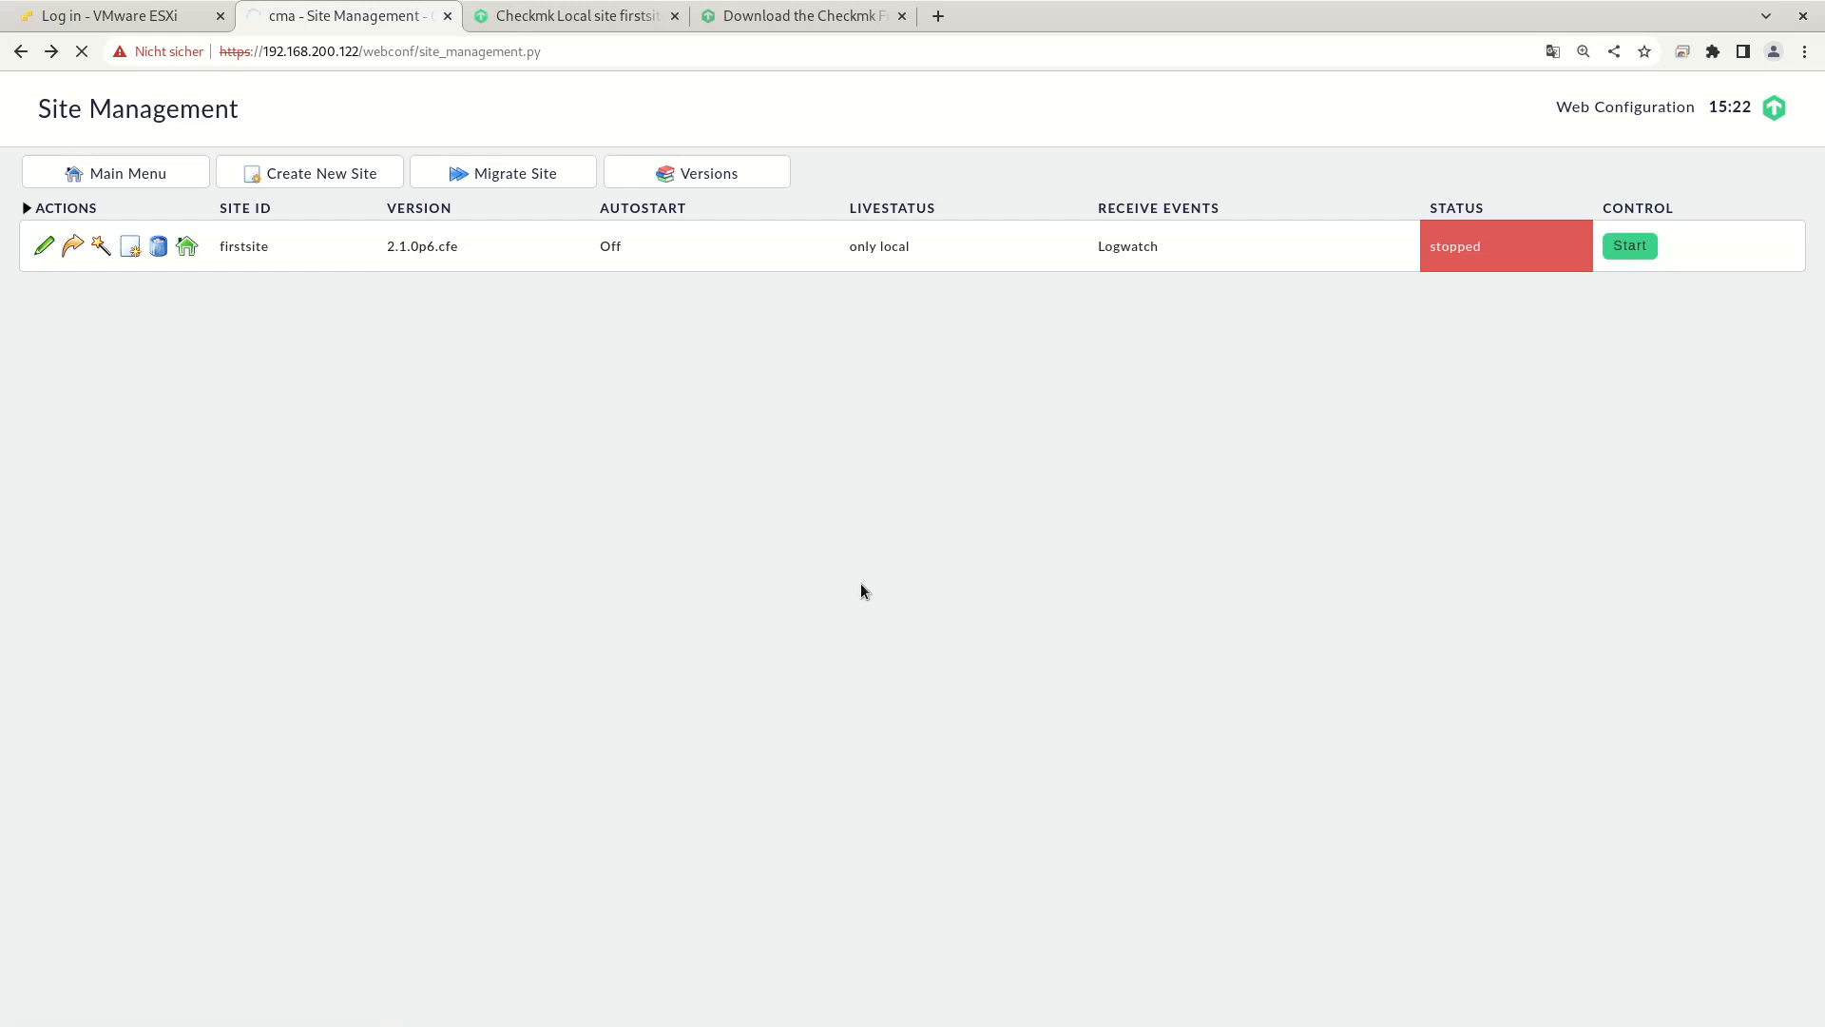
mouse_move(1489, 304)
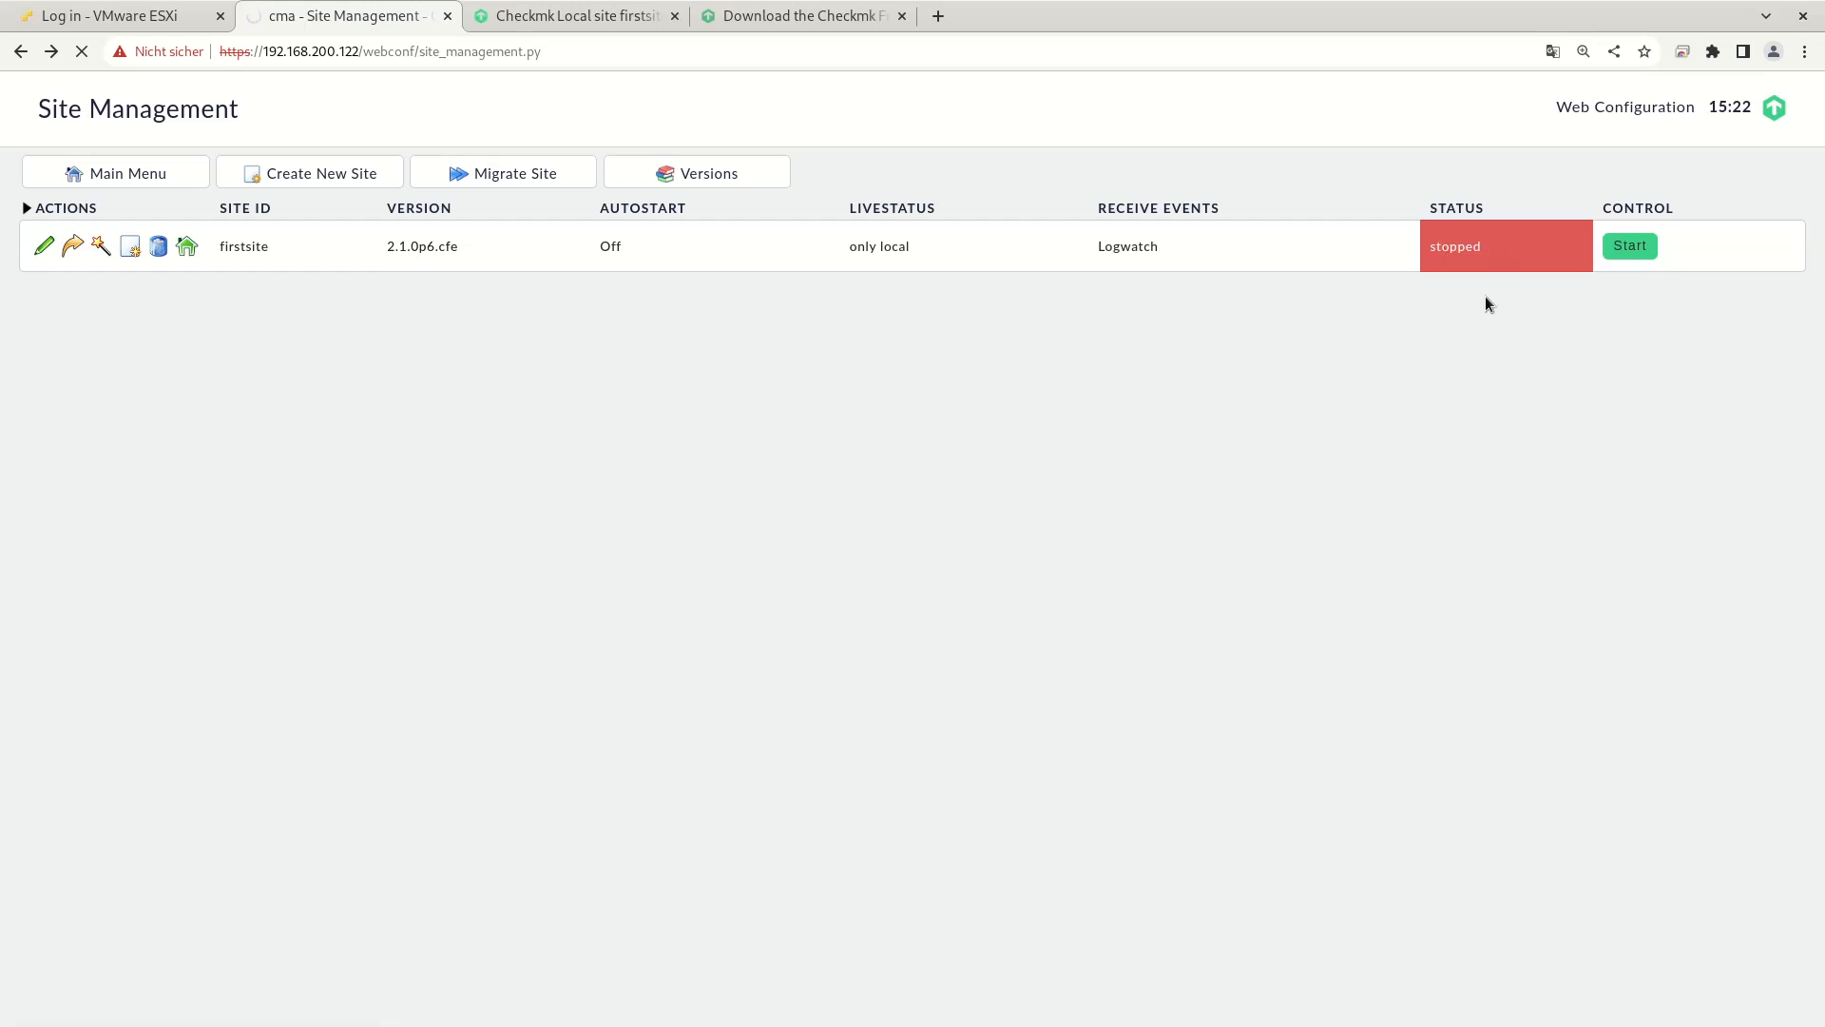
left_click(1628, 245)
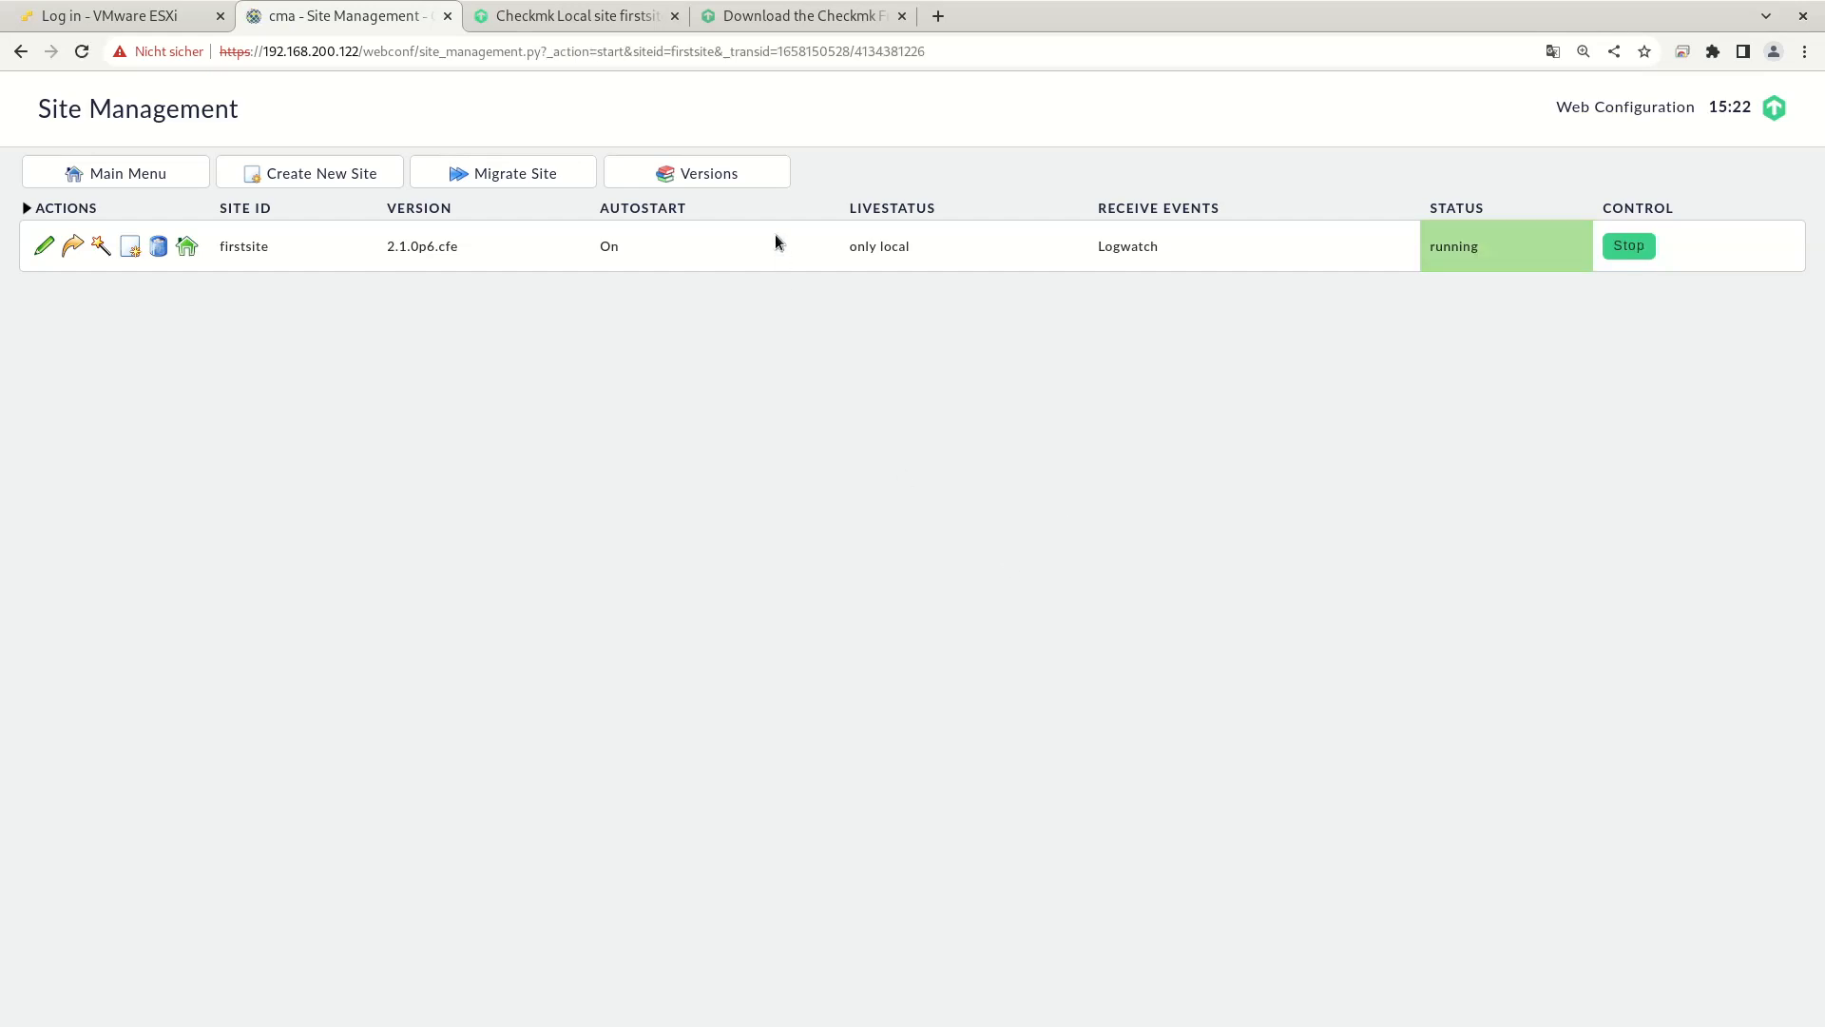
left_click(697, 172)
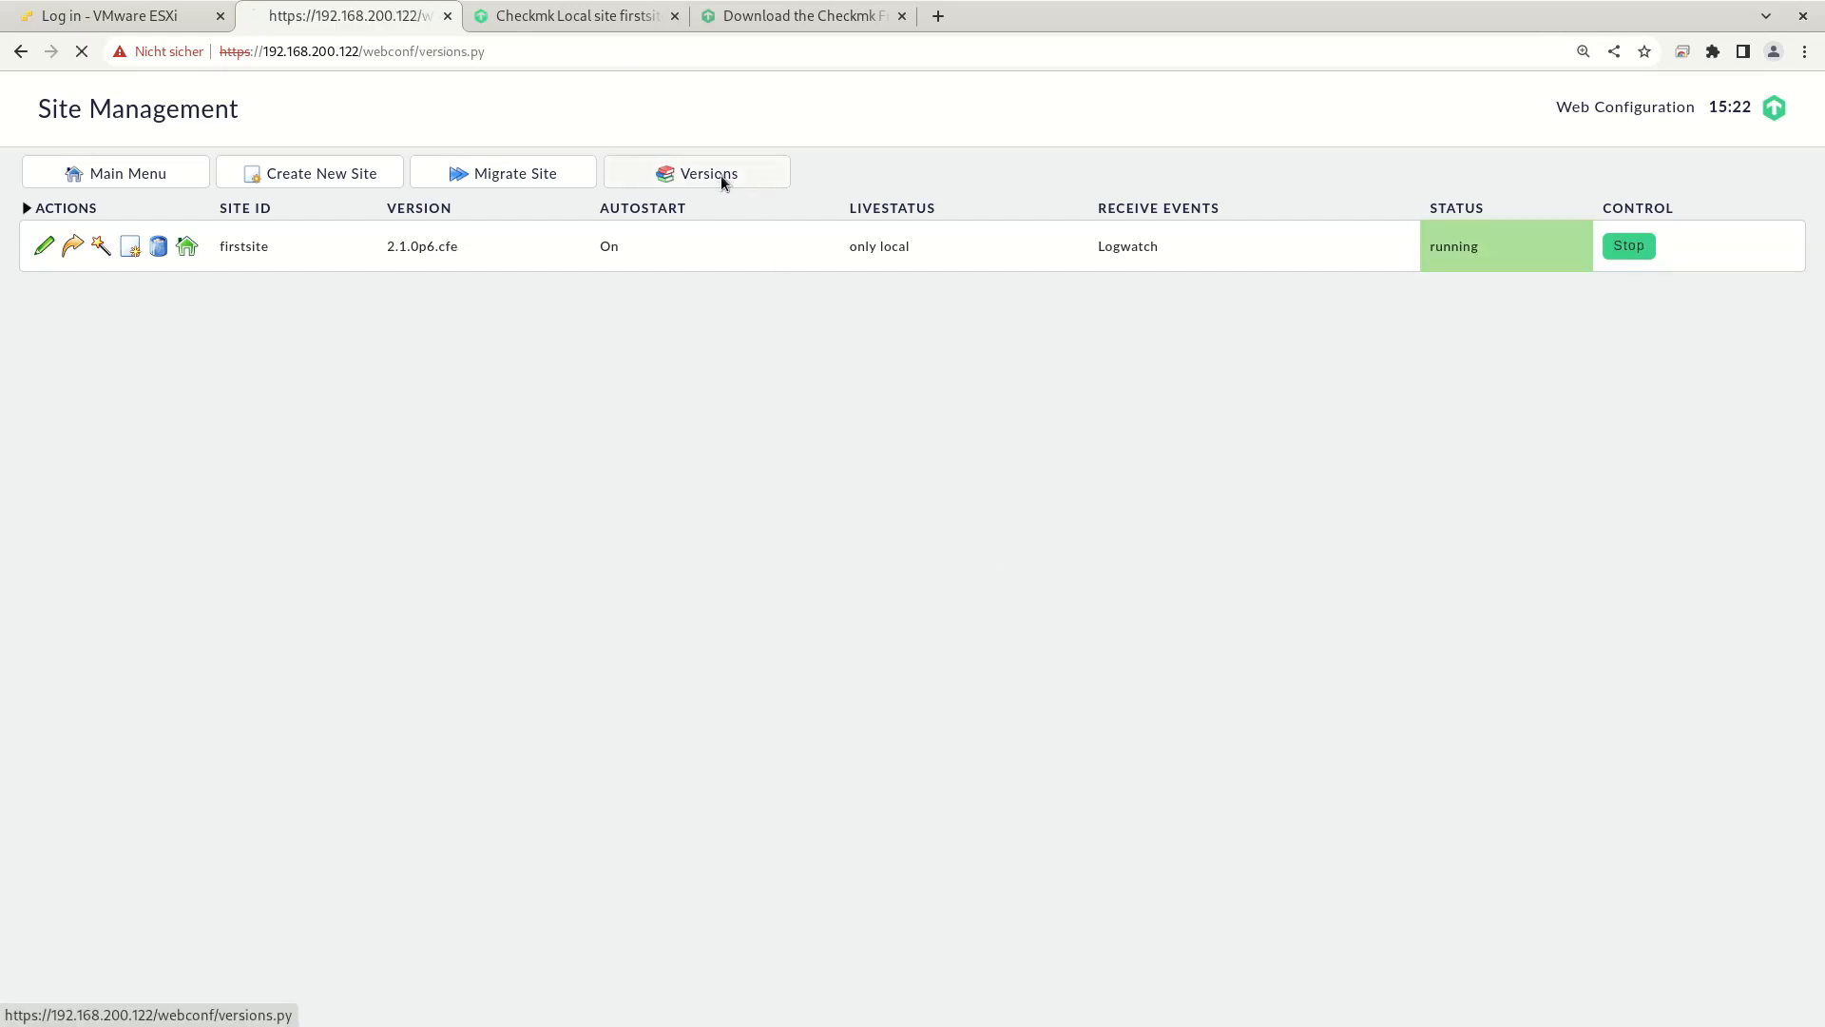
Step: Delete Checkmk version 2.0.0p26 from the Versions list, leaving only 2.1.0p6
left_click(696, 172)
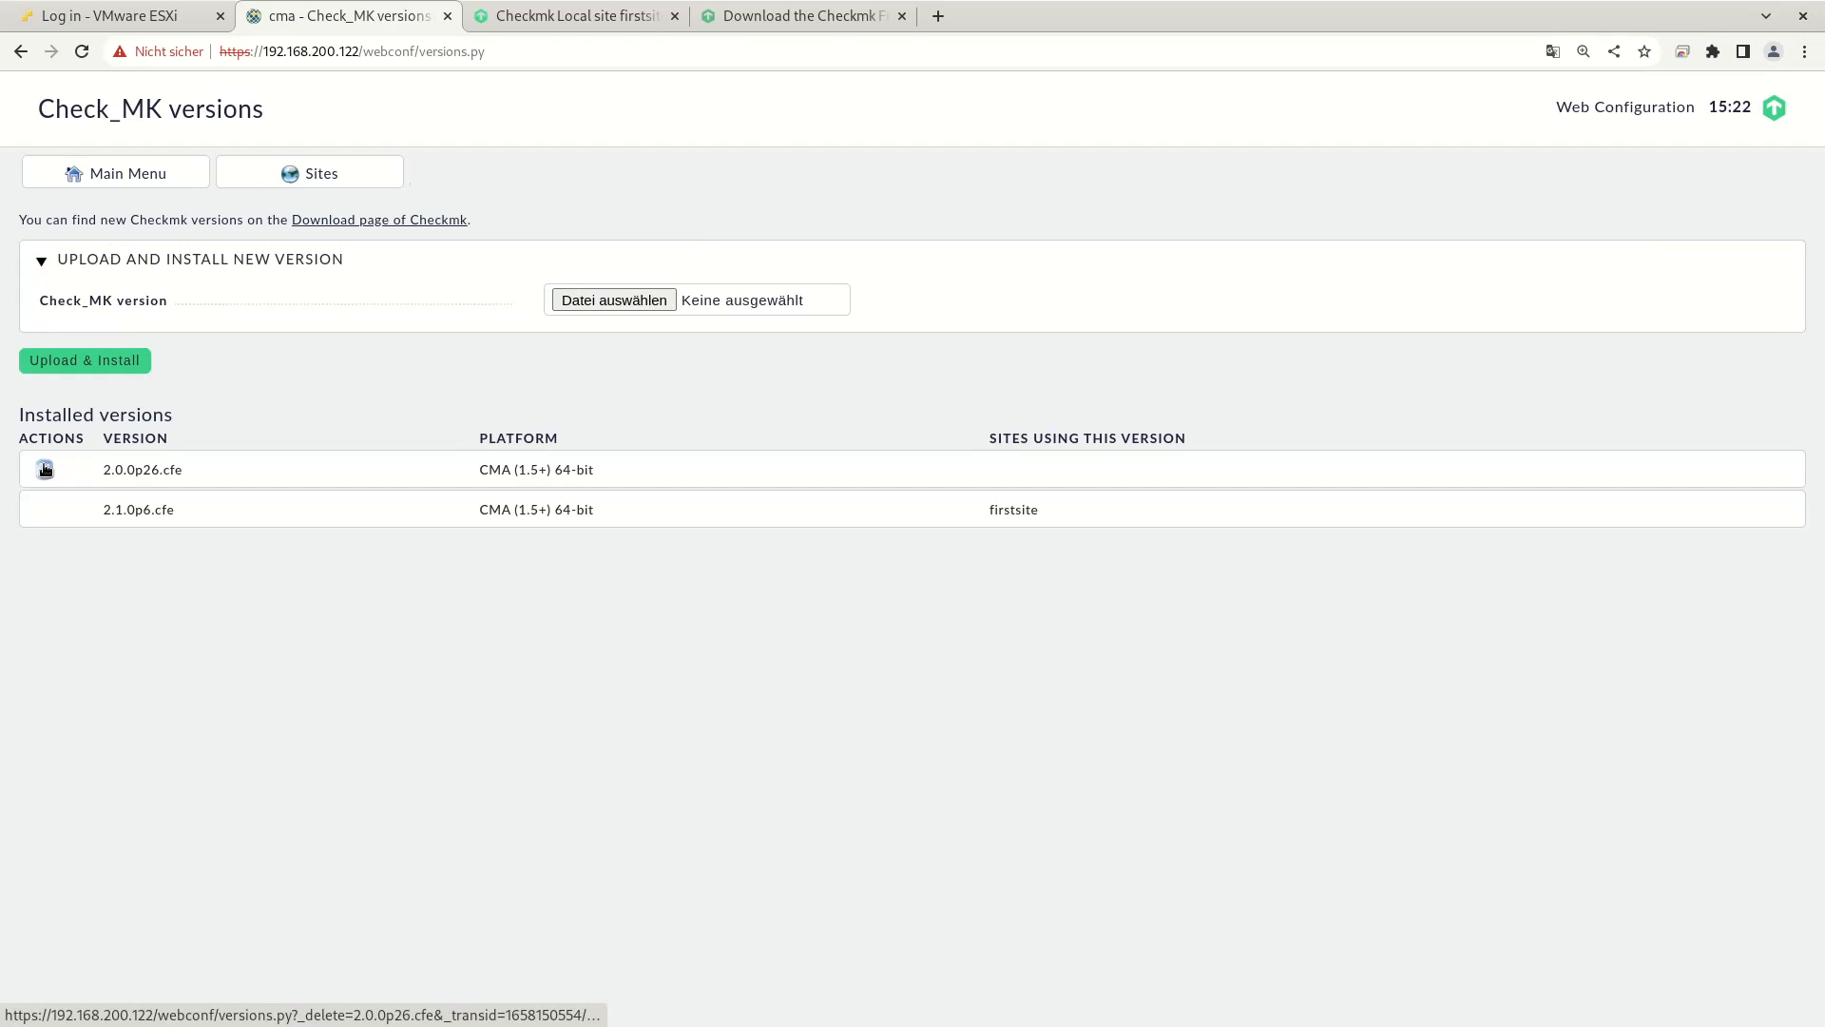
mouse_move(44, 468)
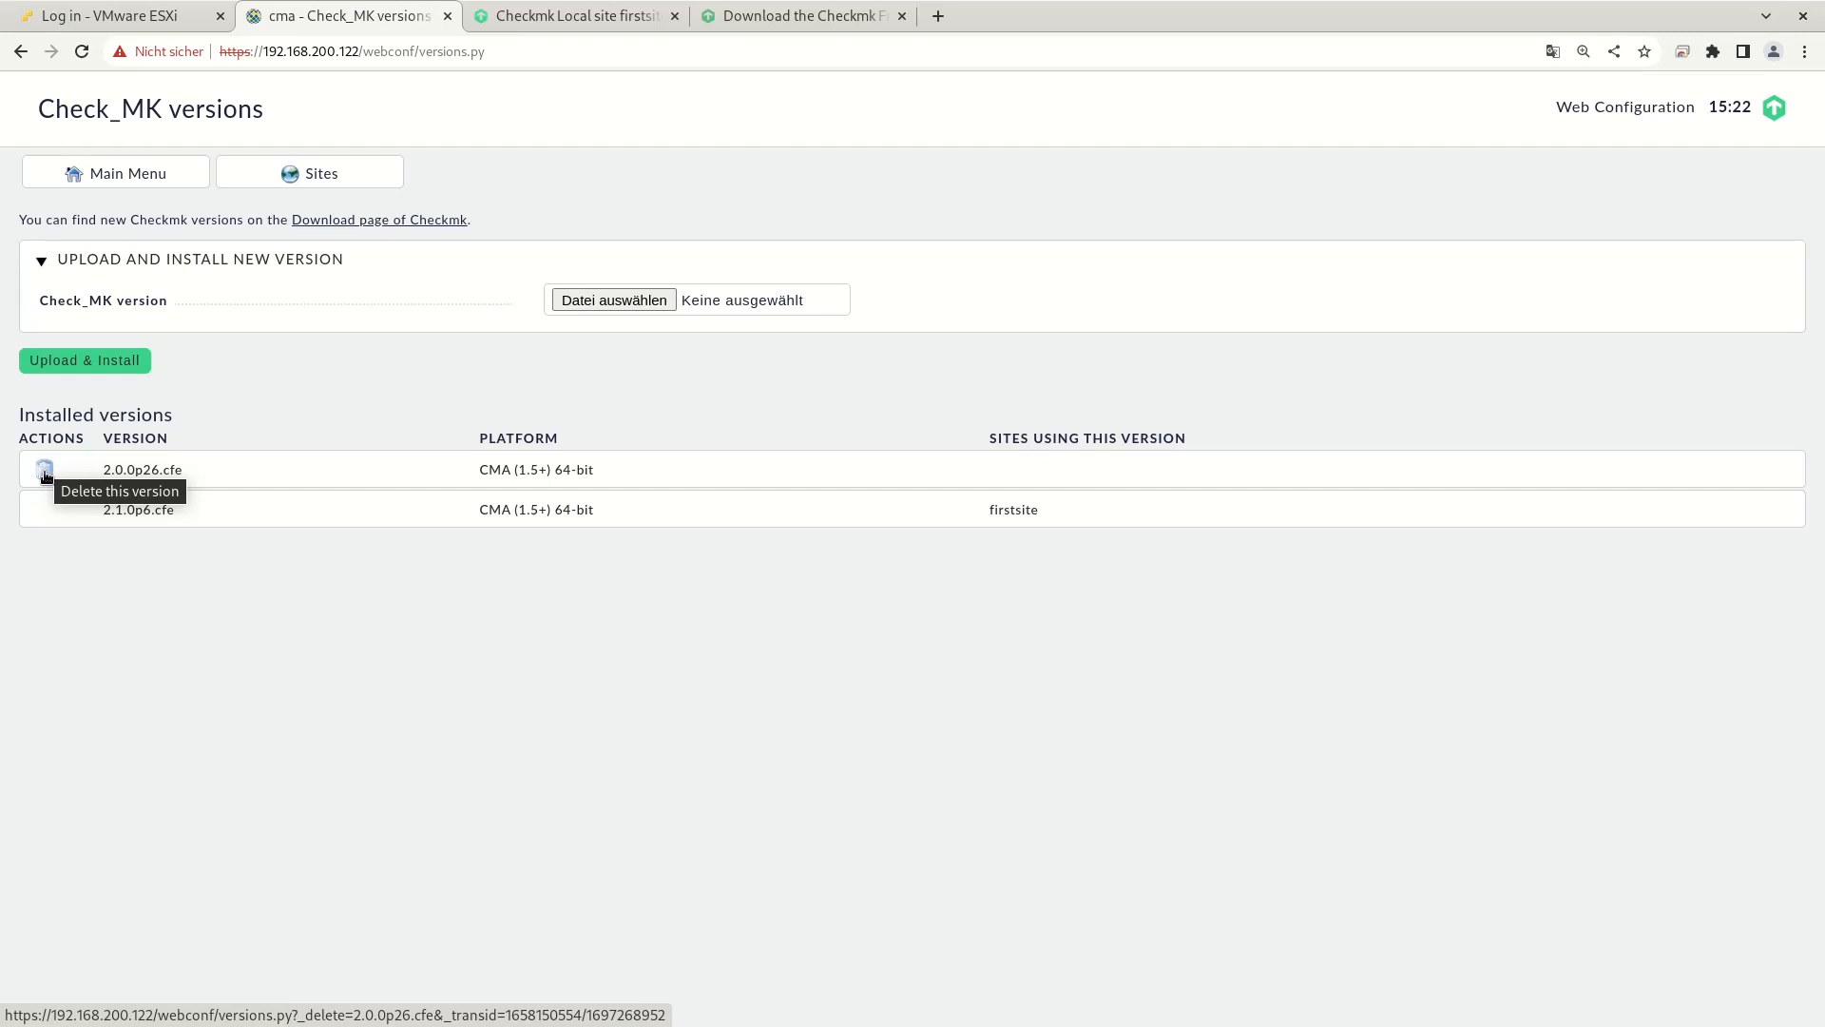
left_click(44, 471)
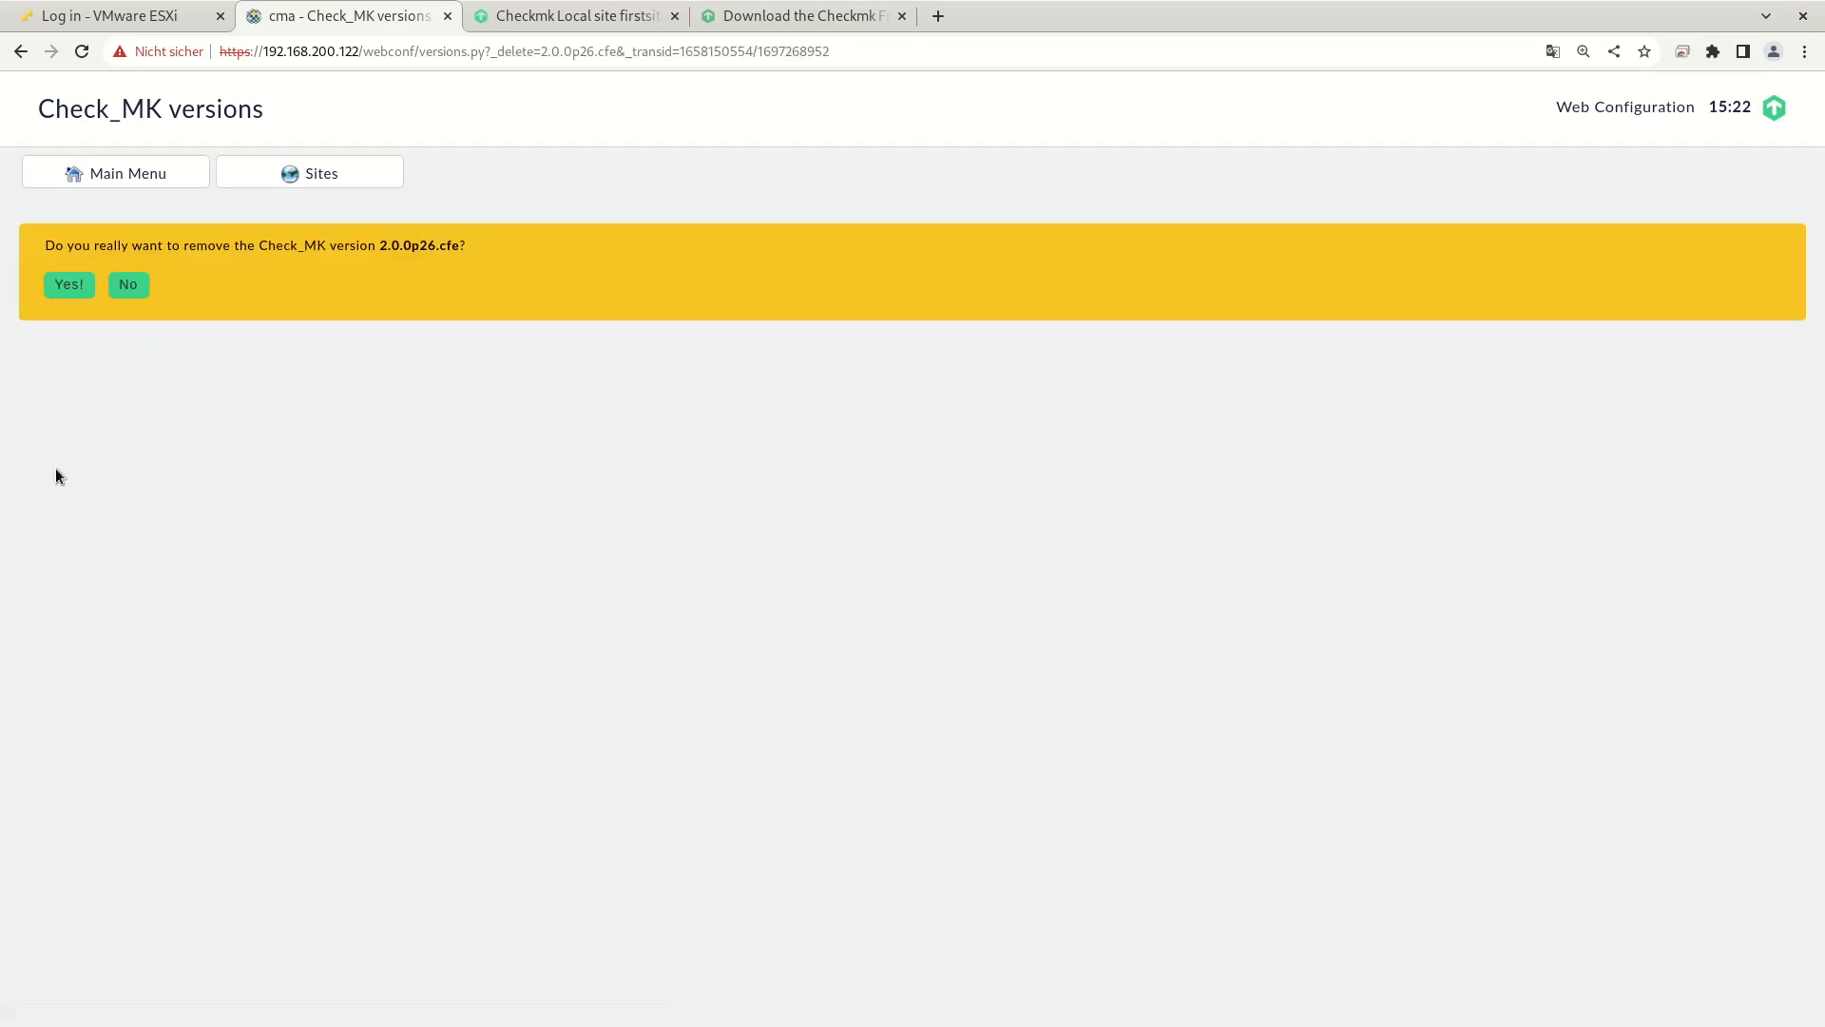
left_click(68, 284)
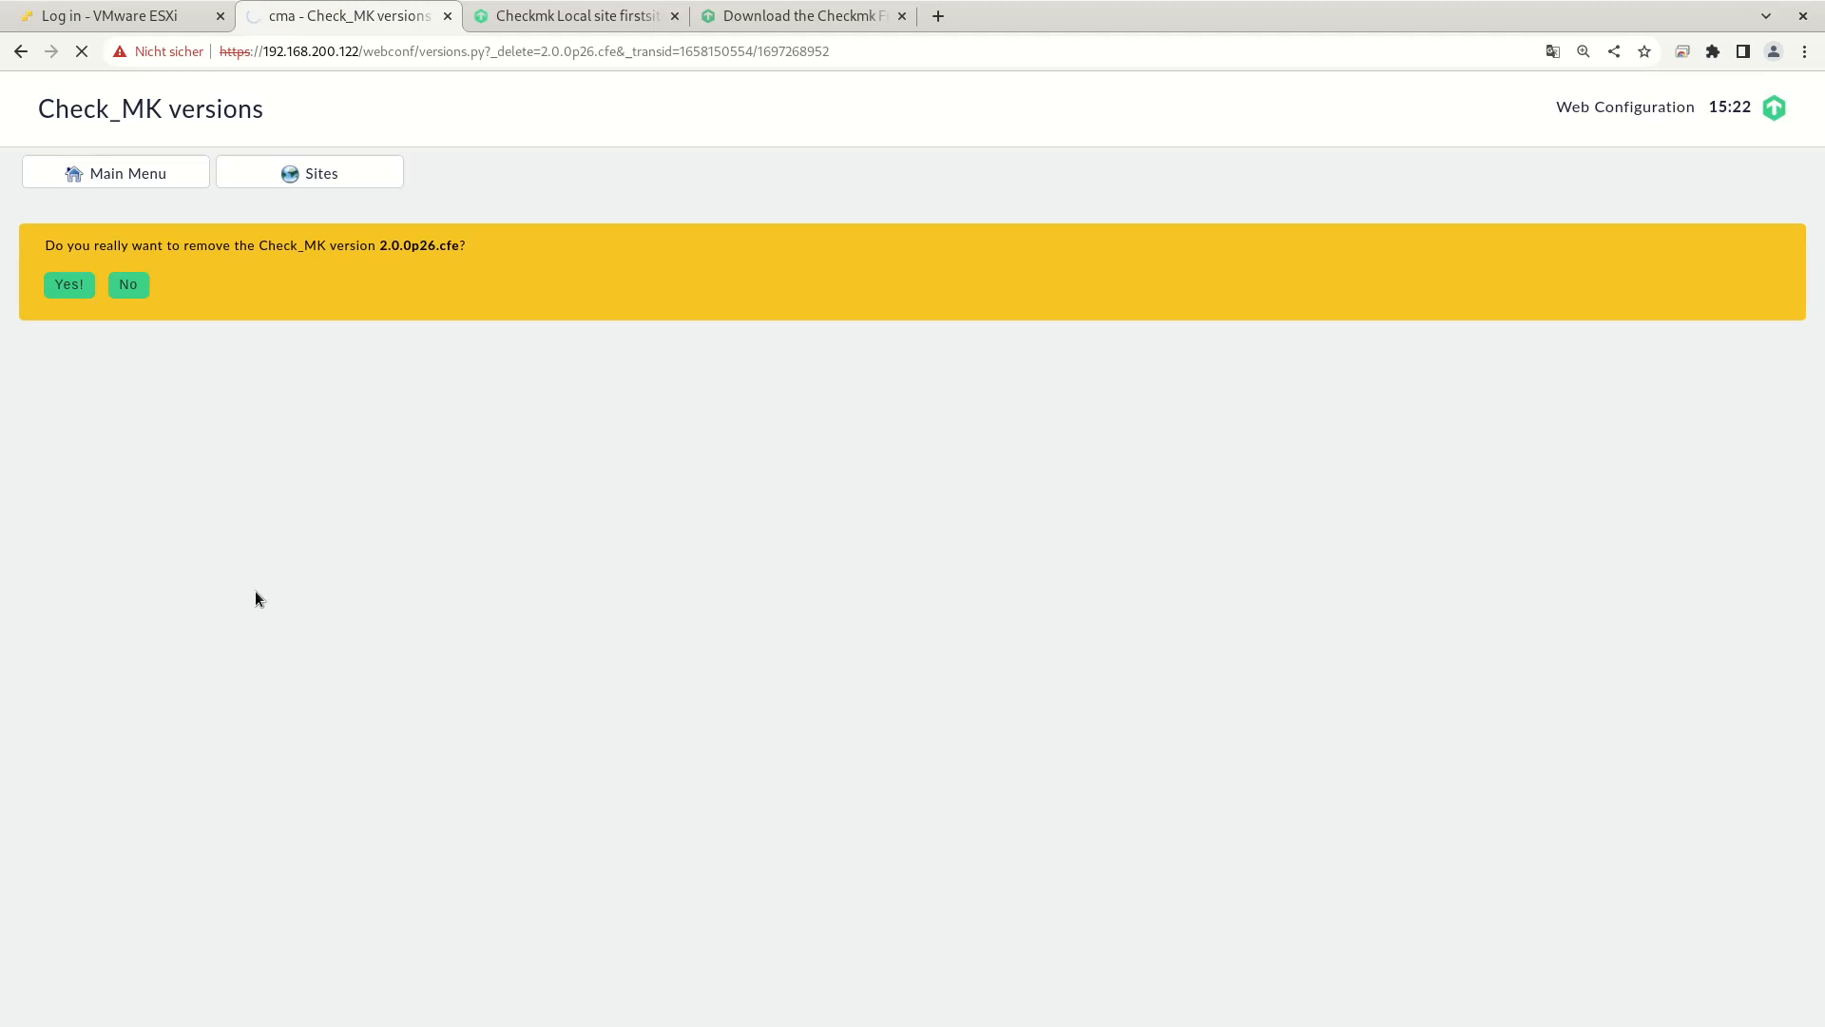
left_click(68, 284)
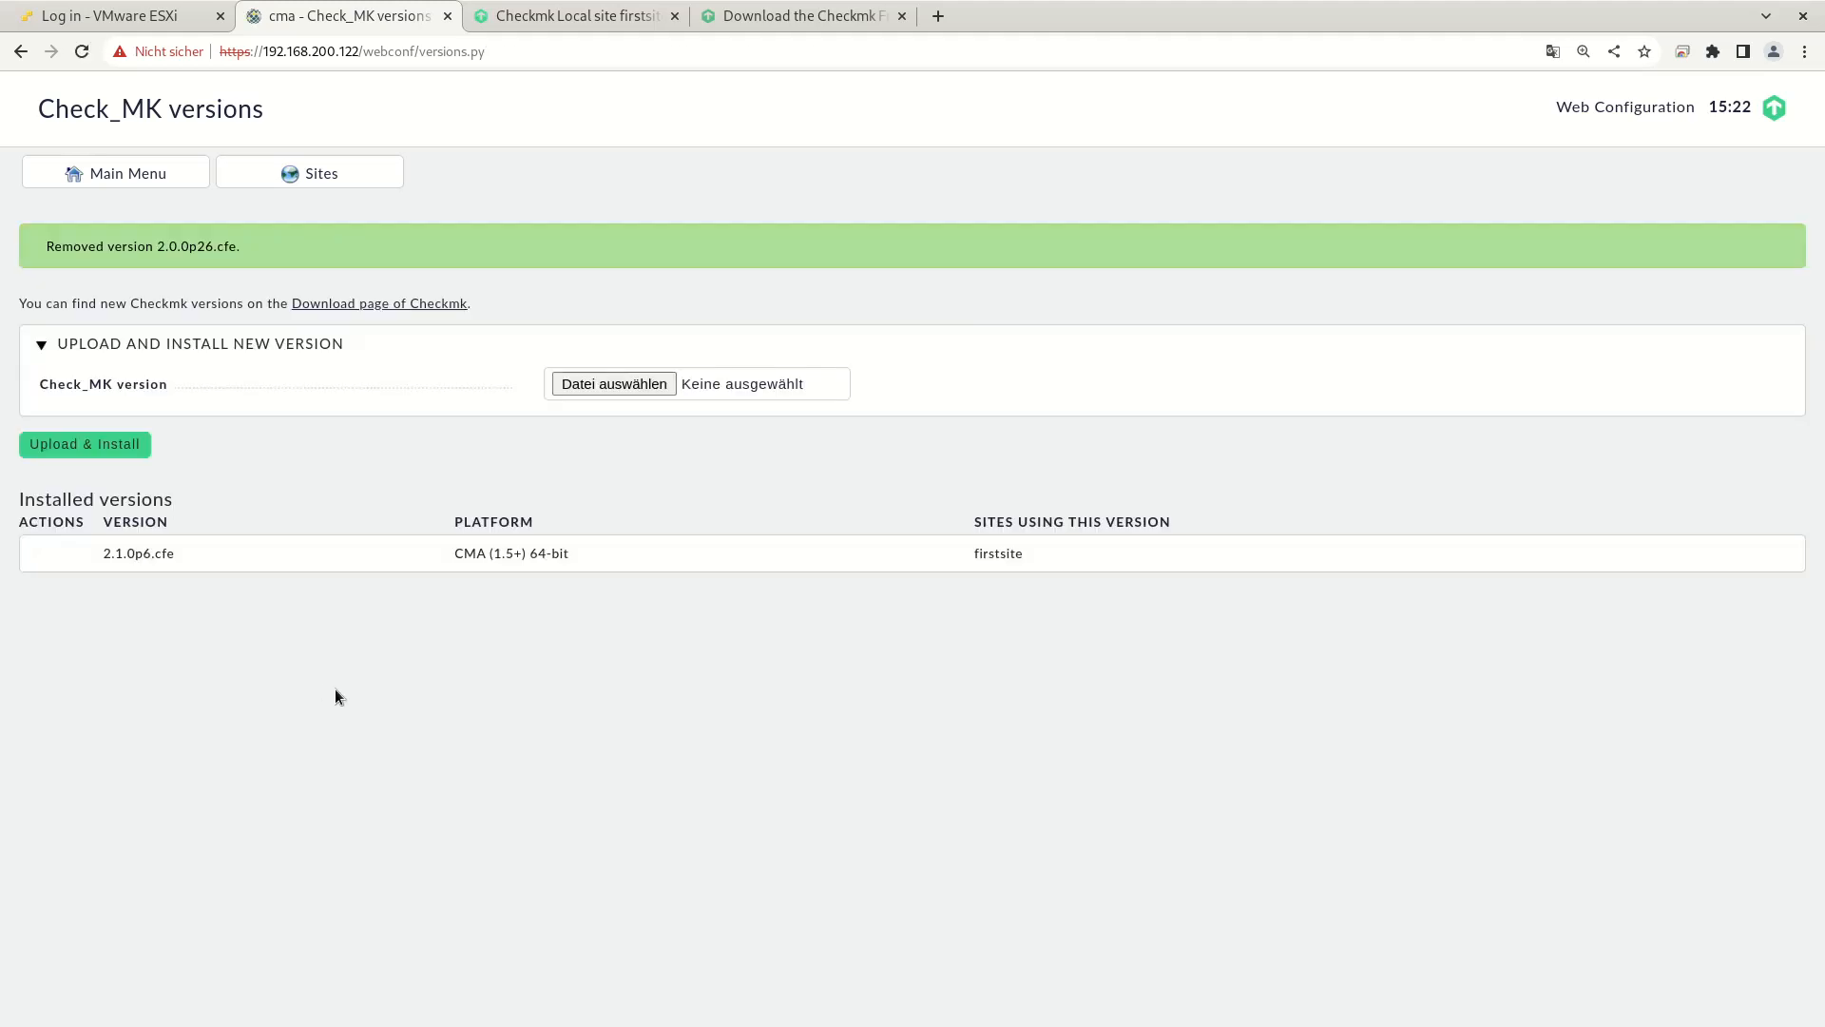
mouse_move(178, 628)
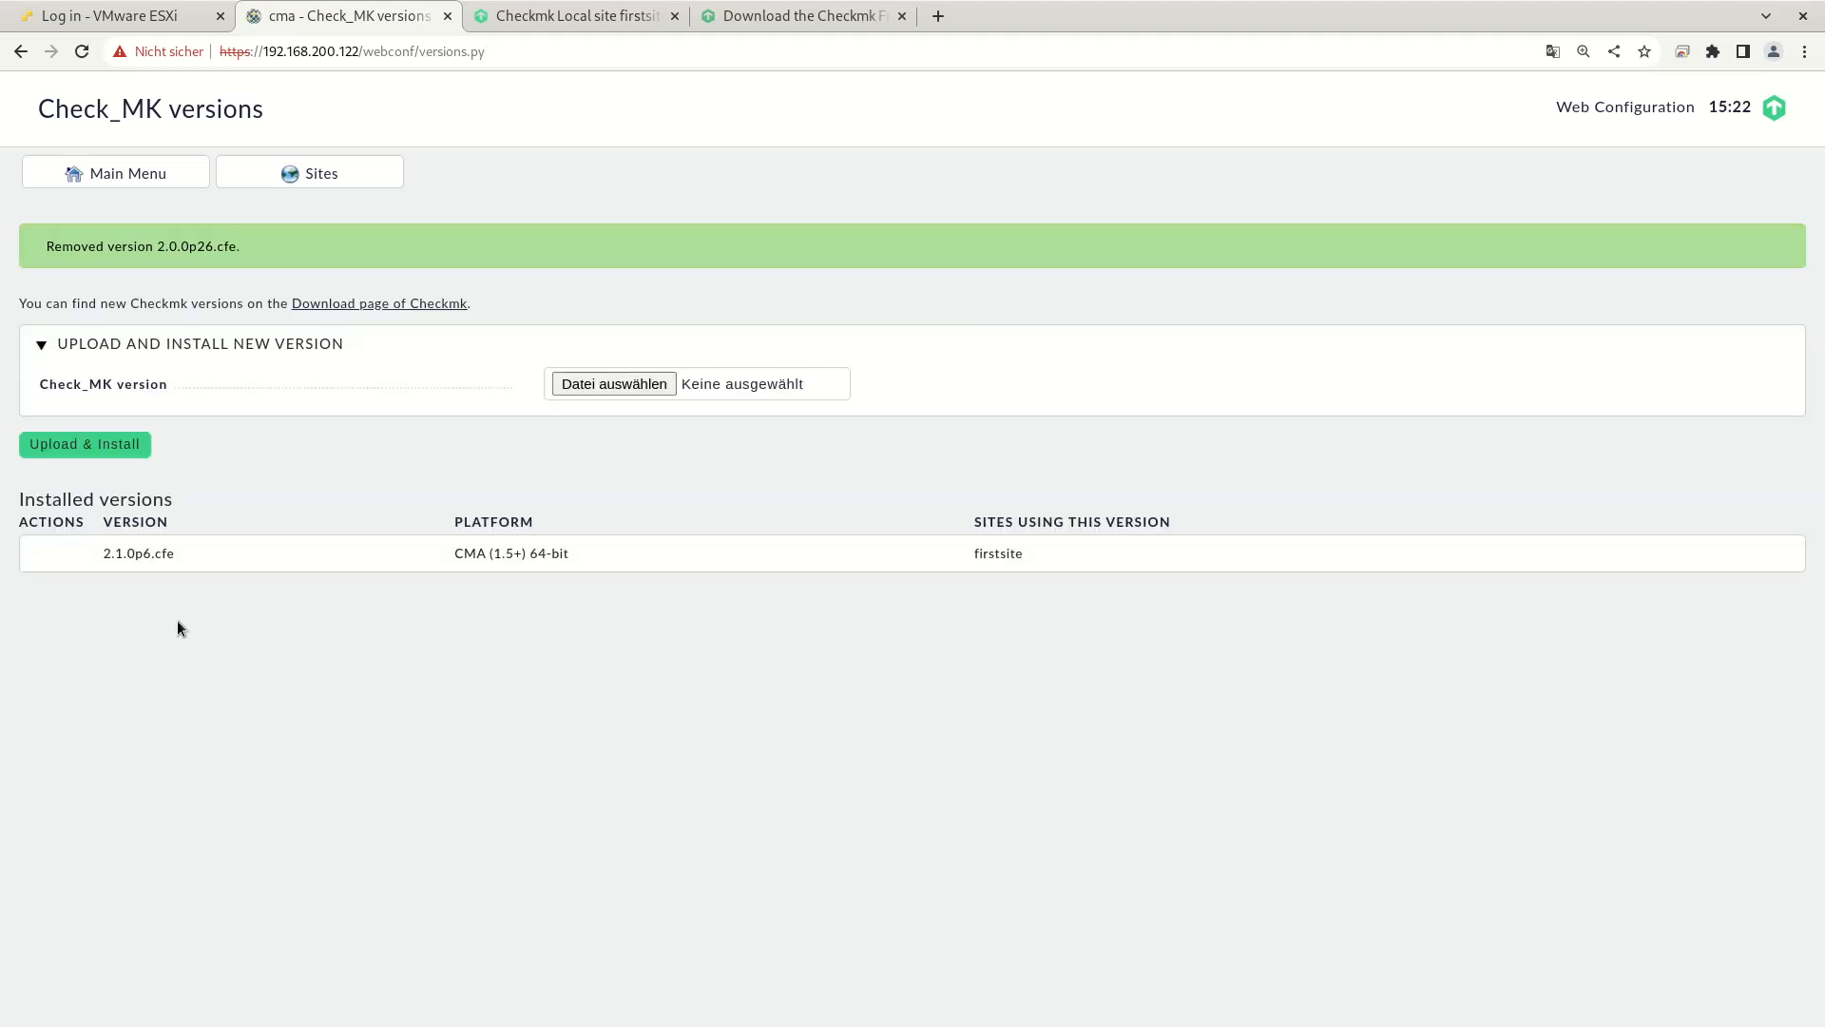
mouse_move(678, 662)
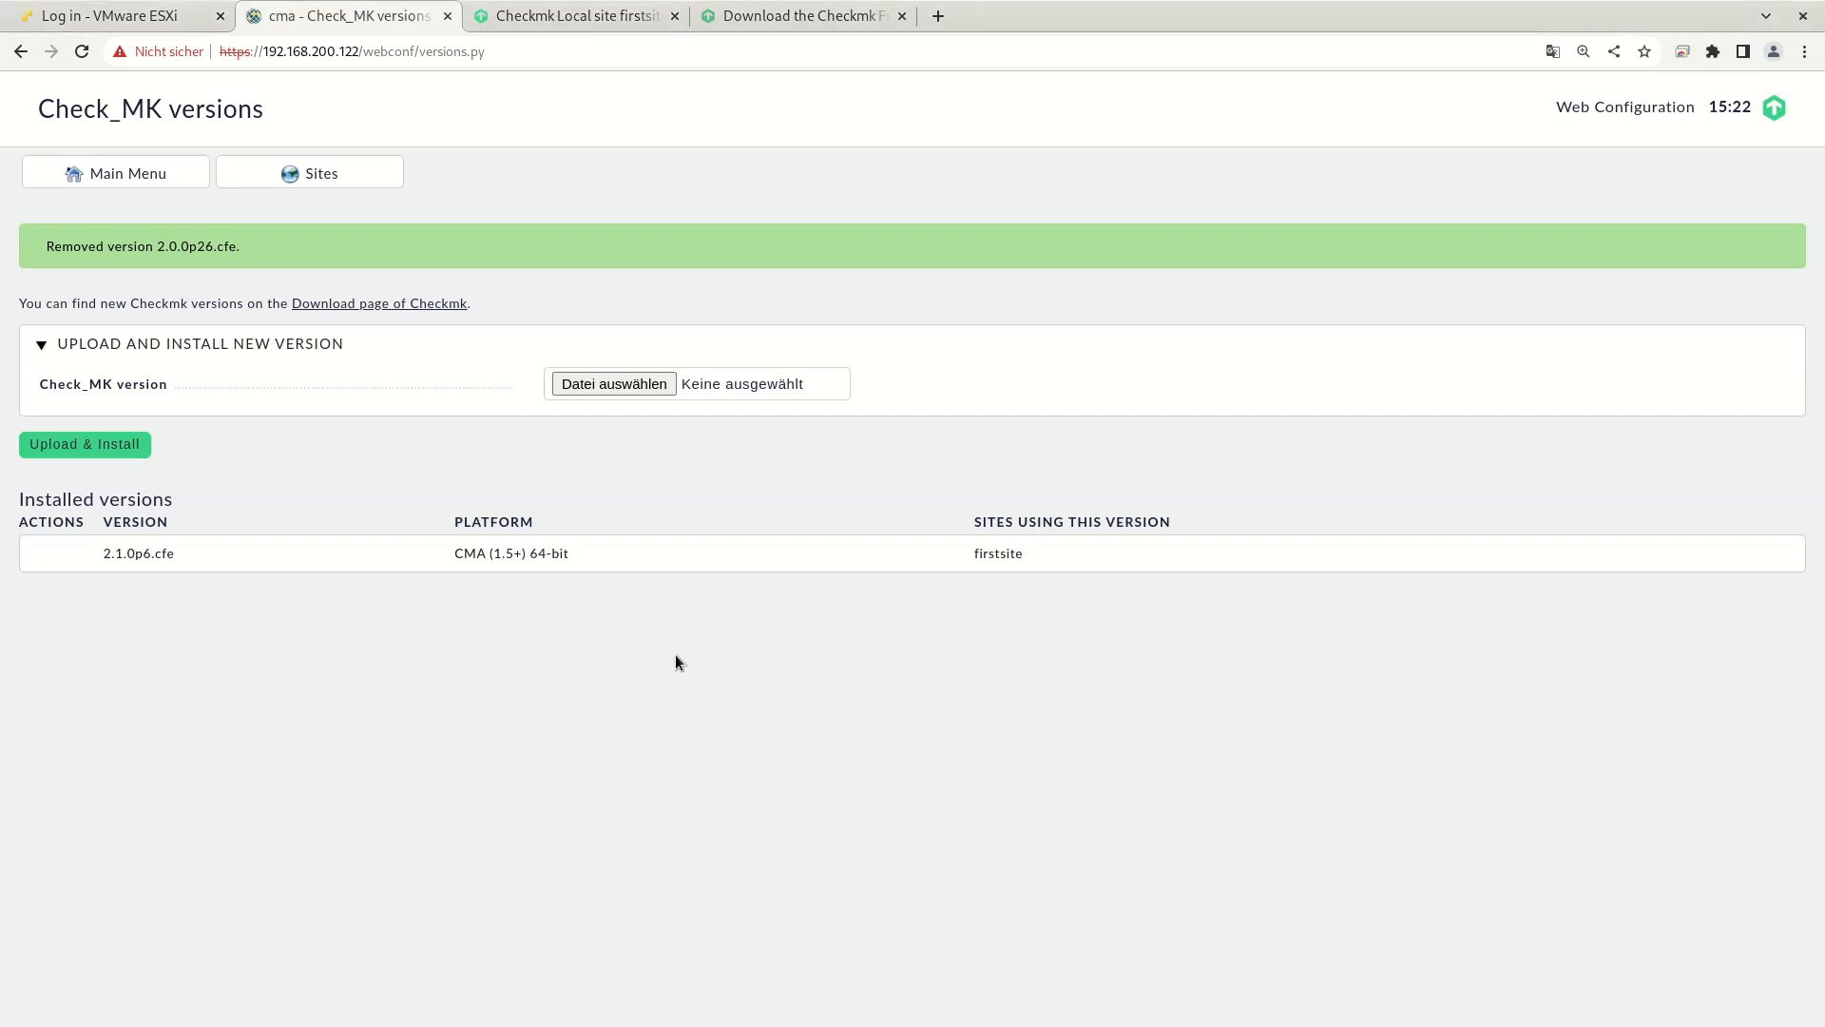
mouse_move(931, 596)
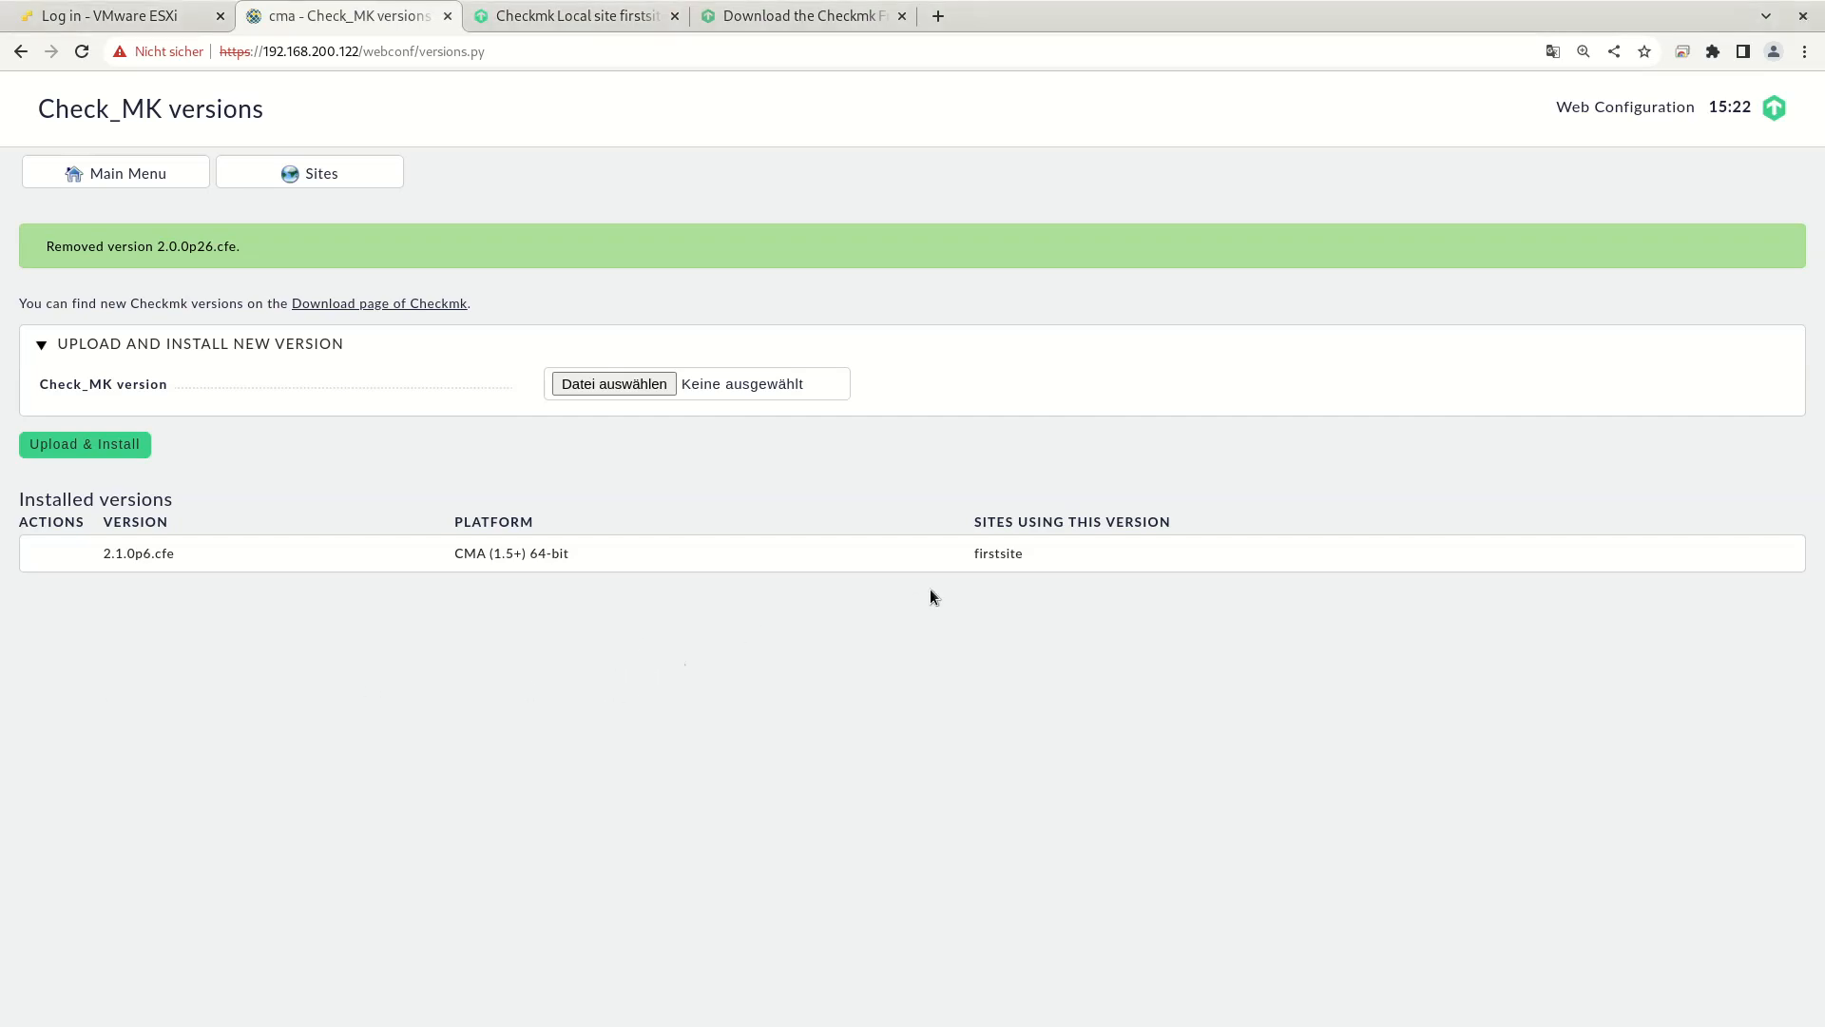